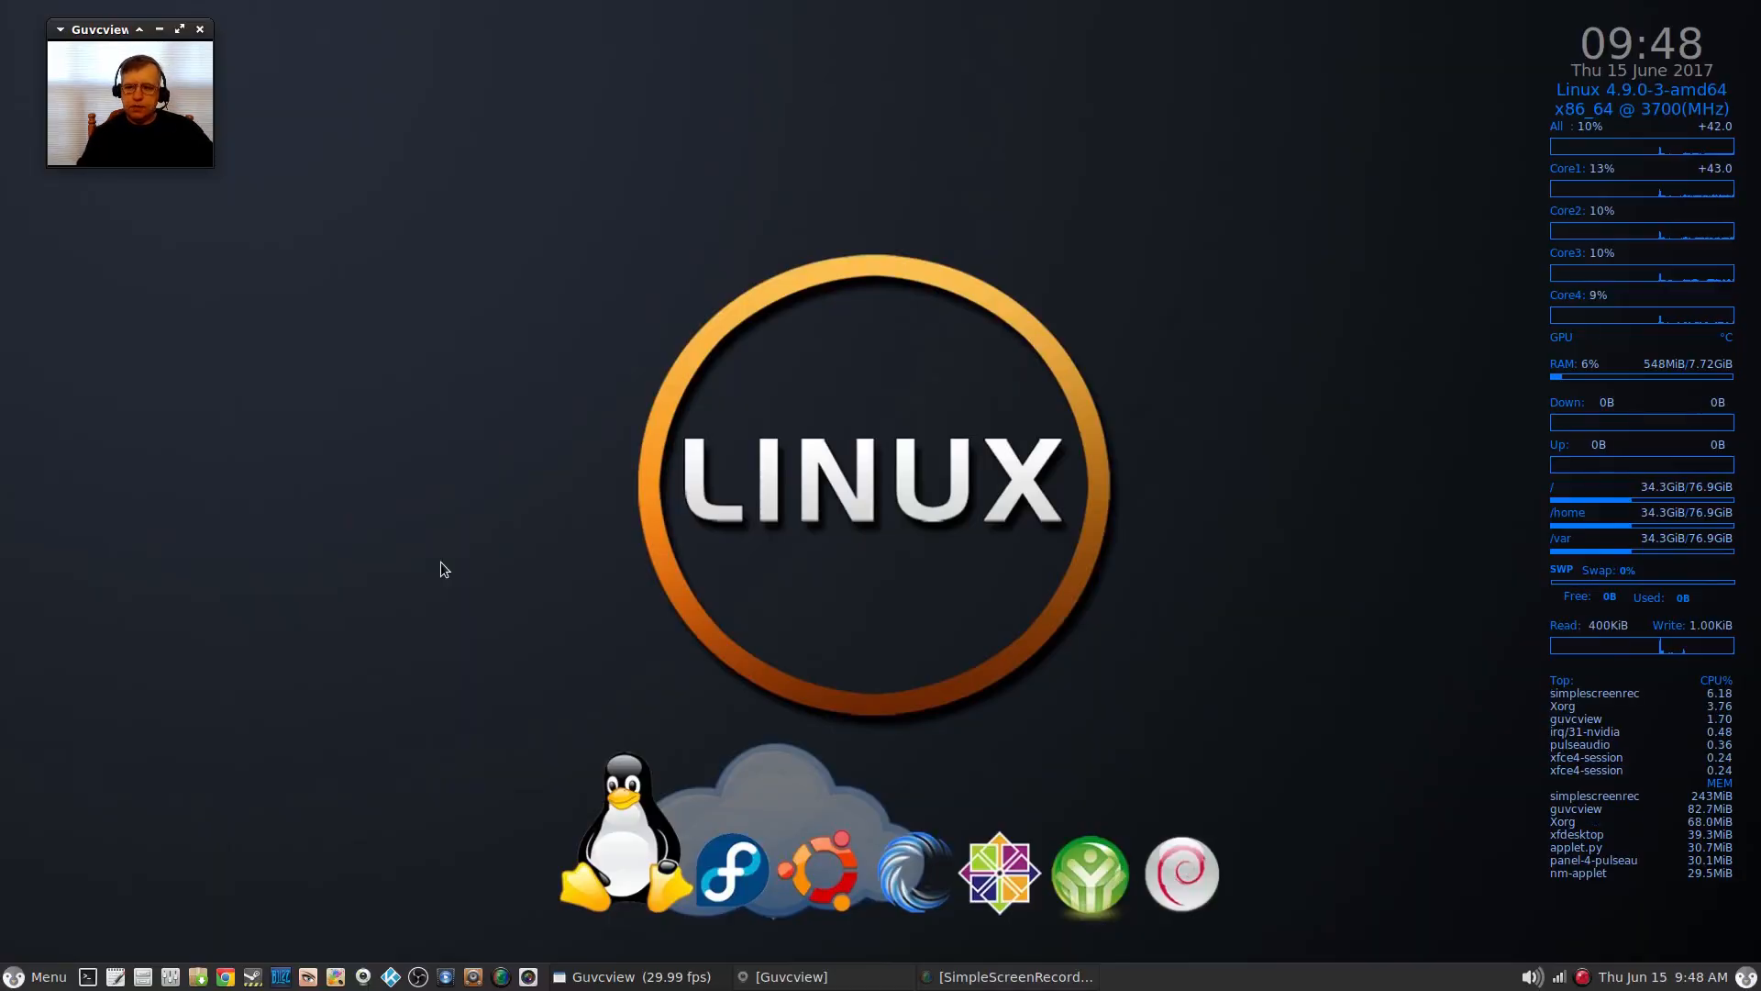
mouse_move(608, 499)
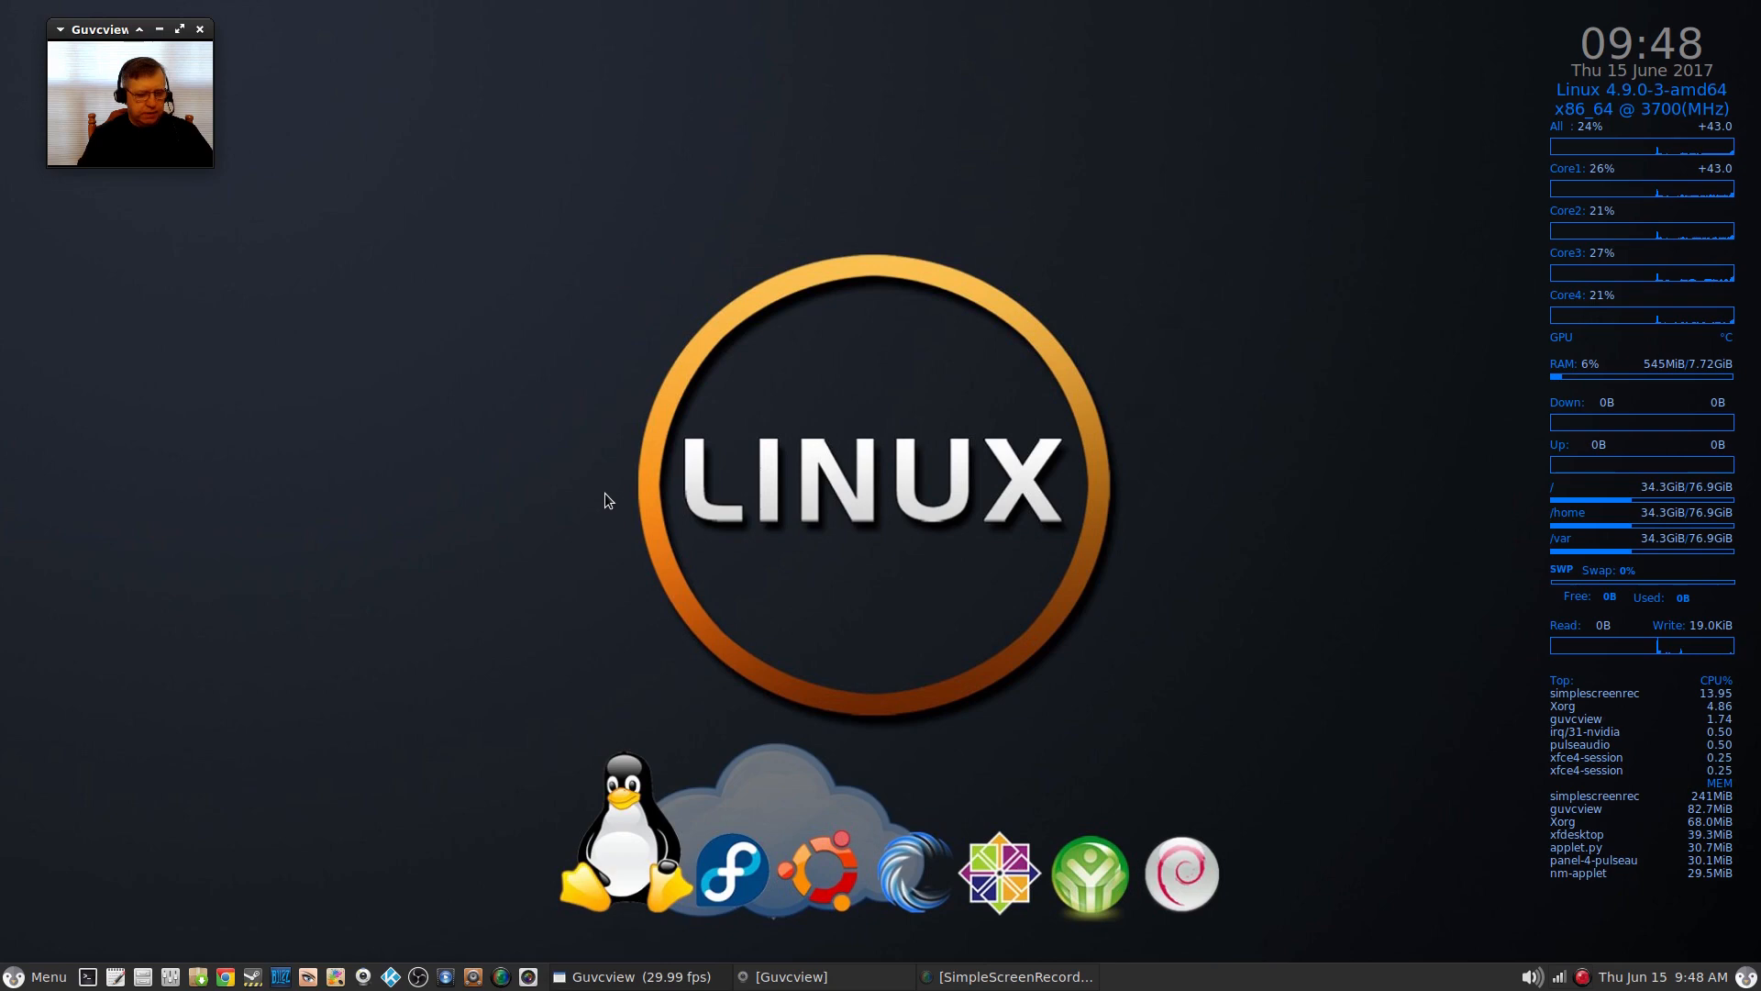
mouse_move(594, 483)
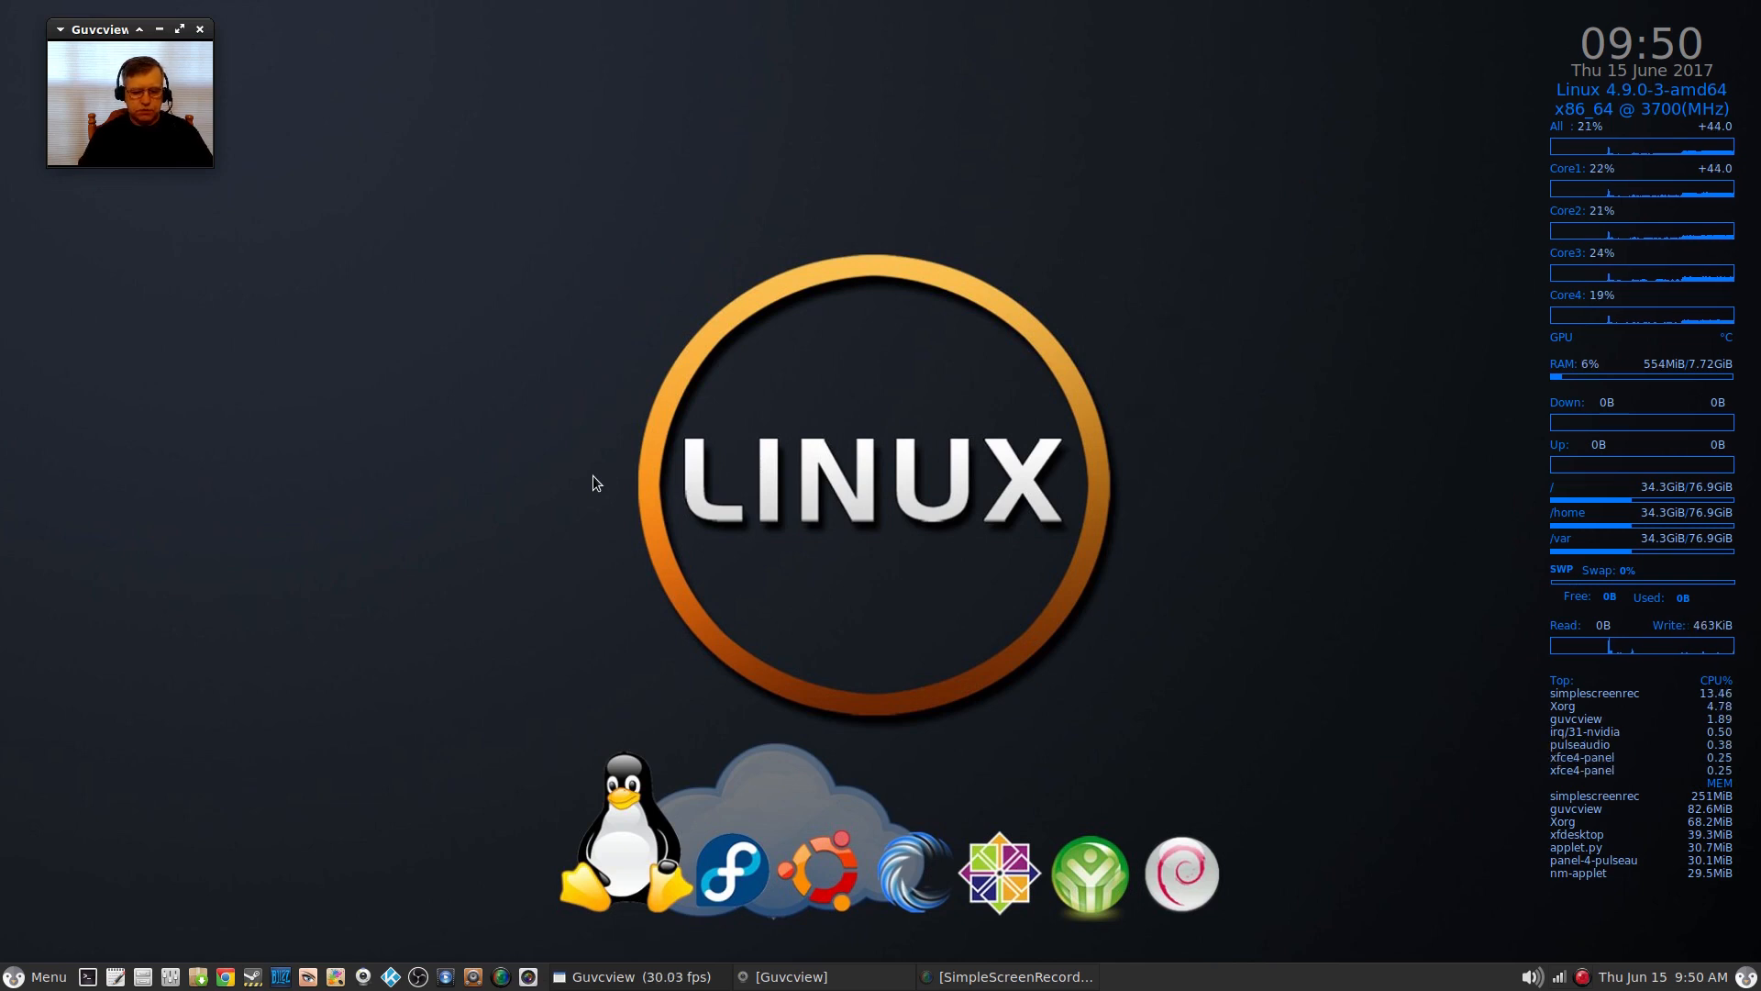
mouse_move(809, 582)
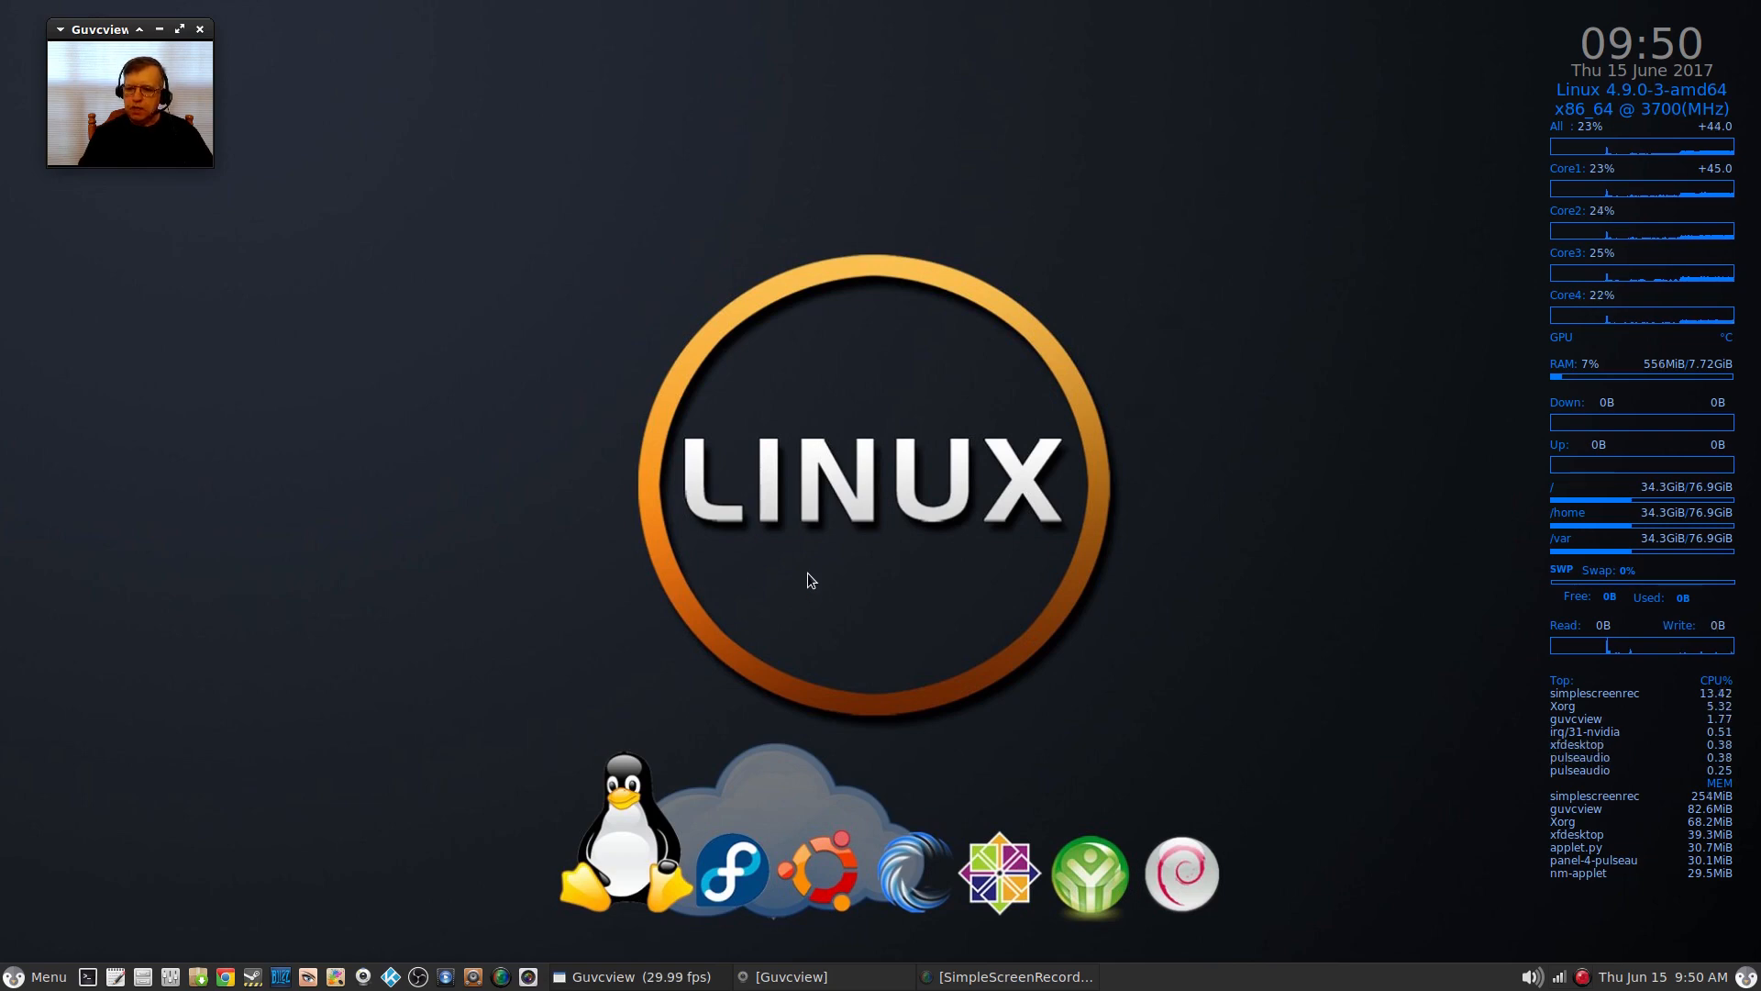
mouse_move(438, 510)
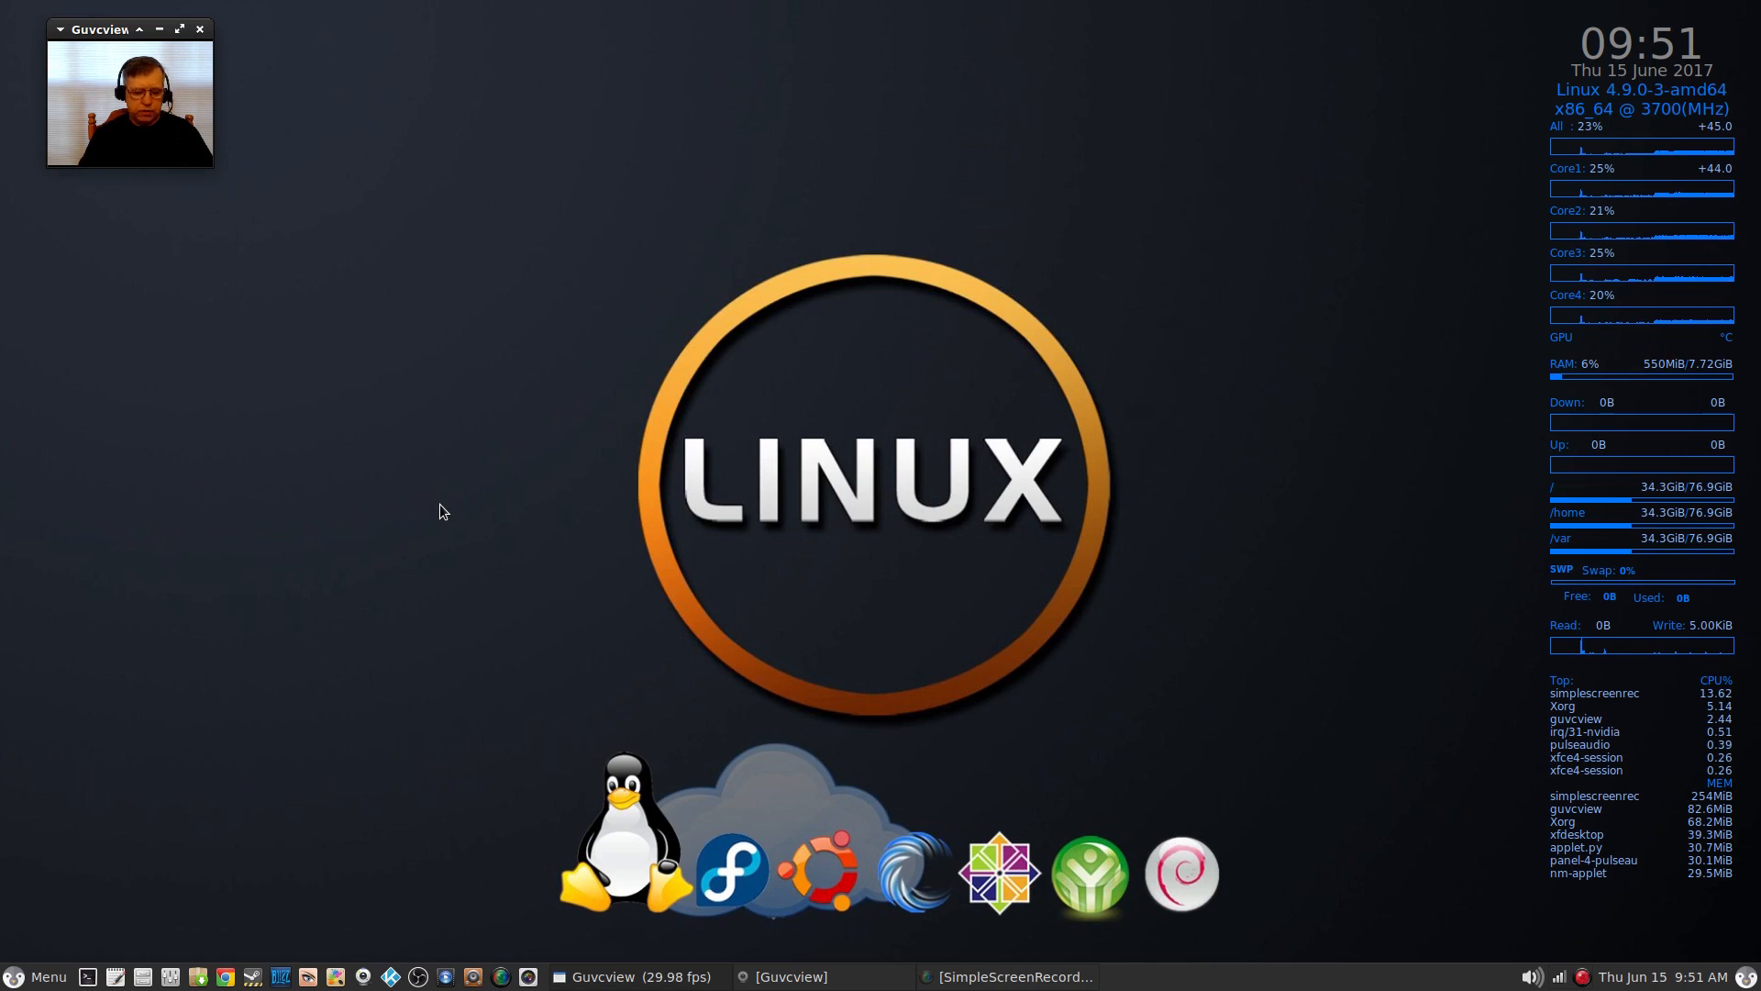
mouse_move(203, 910)
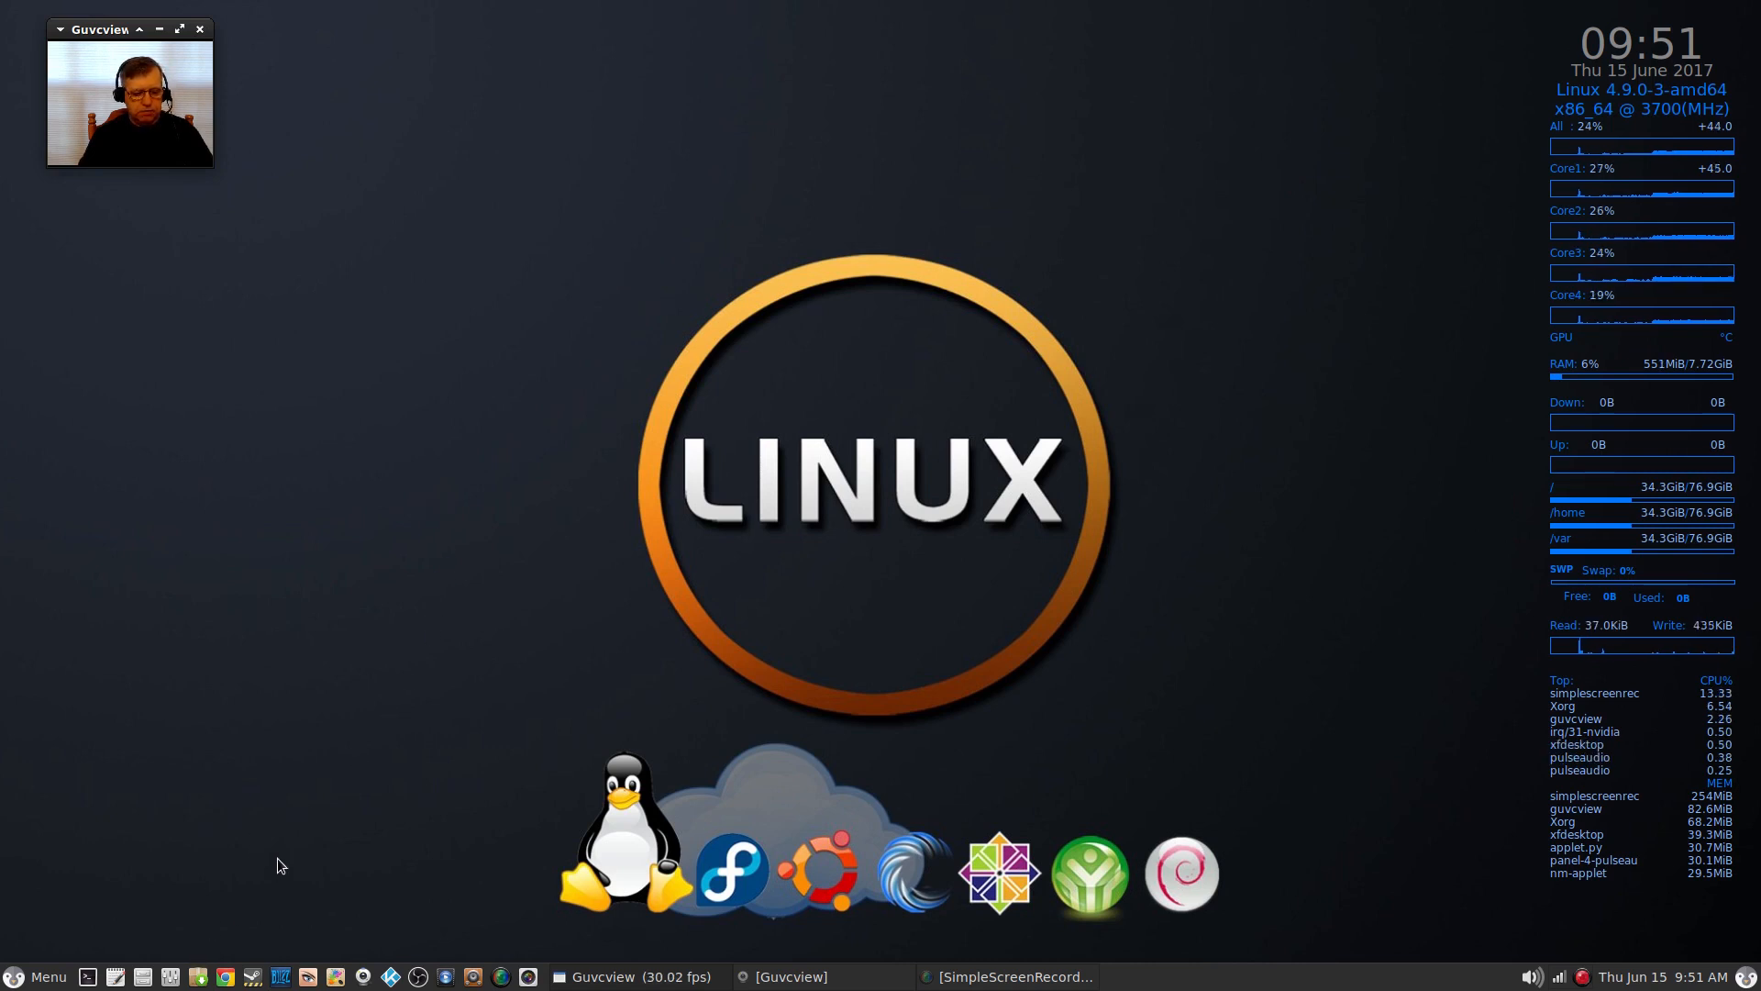
mouse_move(196, 912)
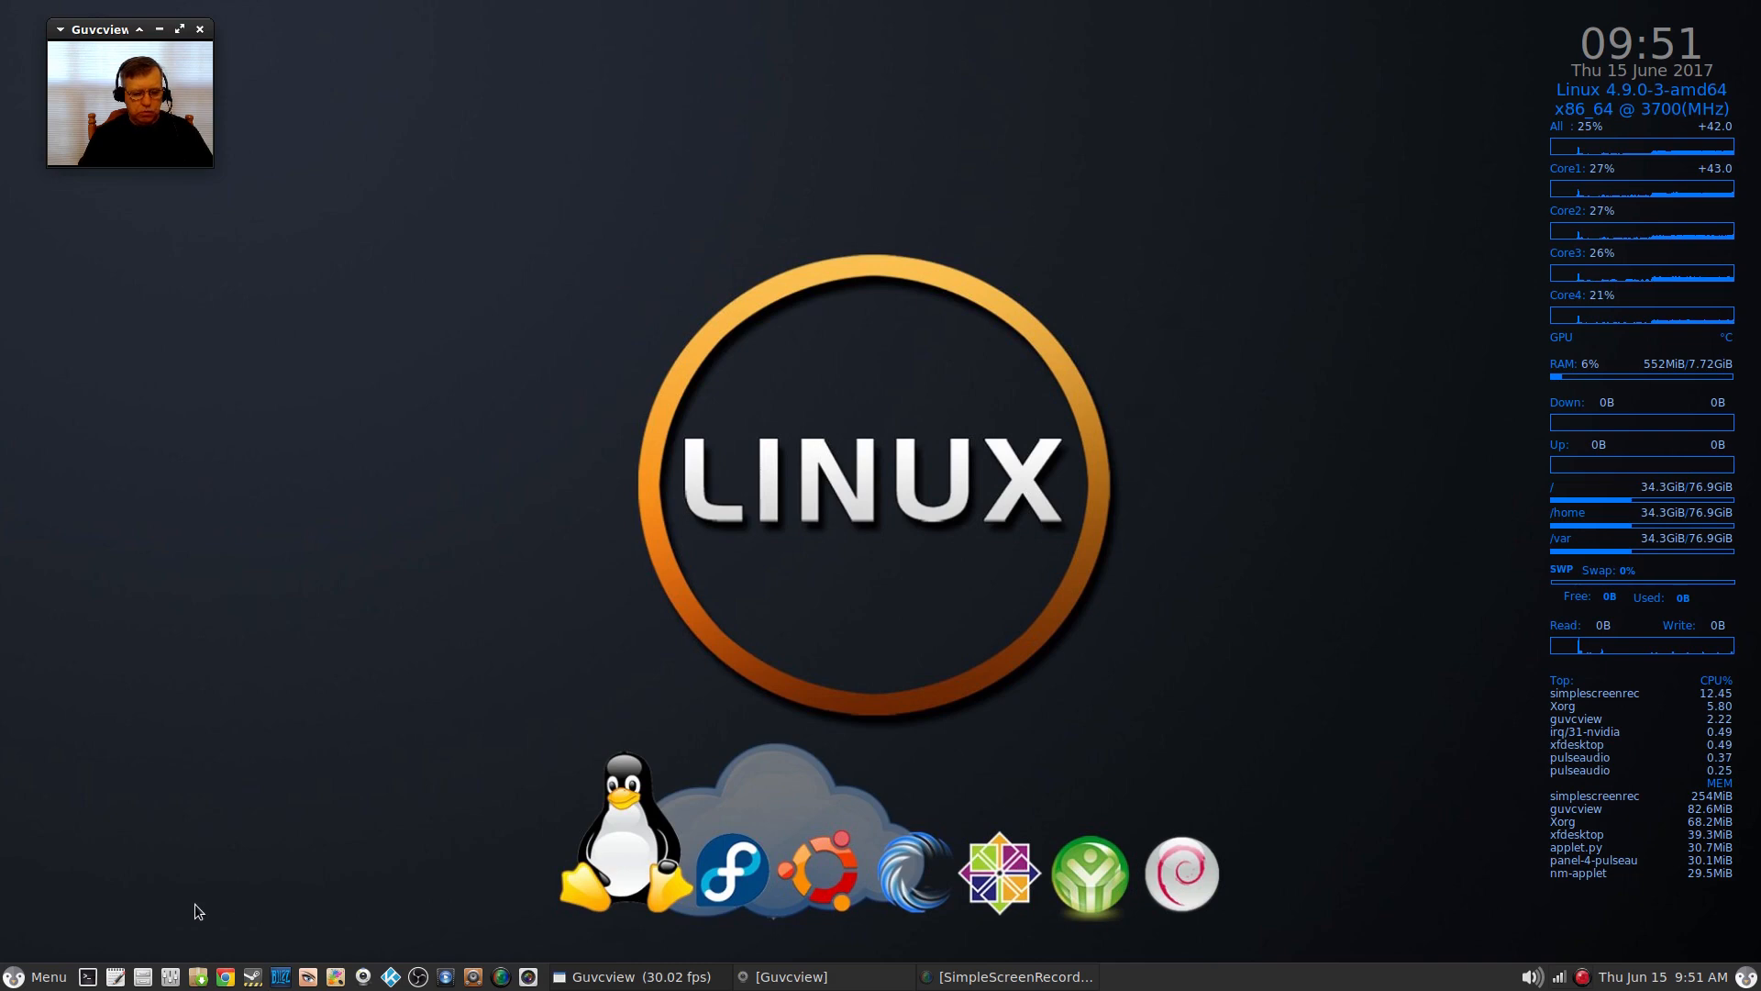
mouse_move(123, 934)
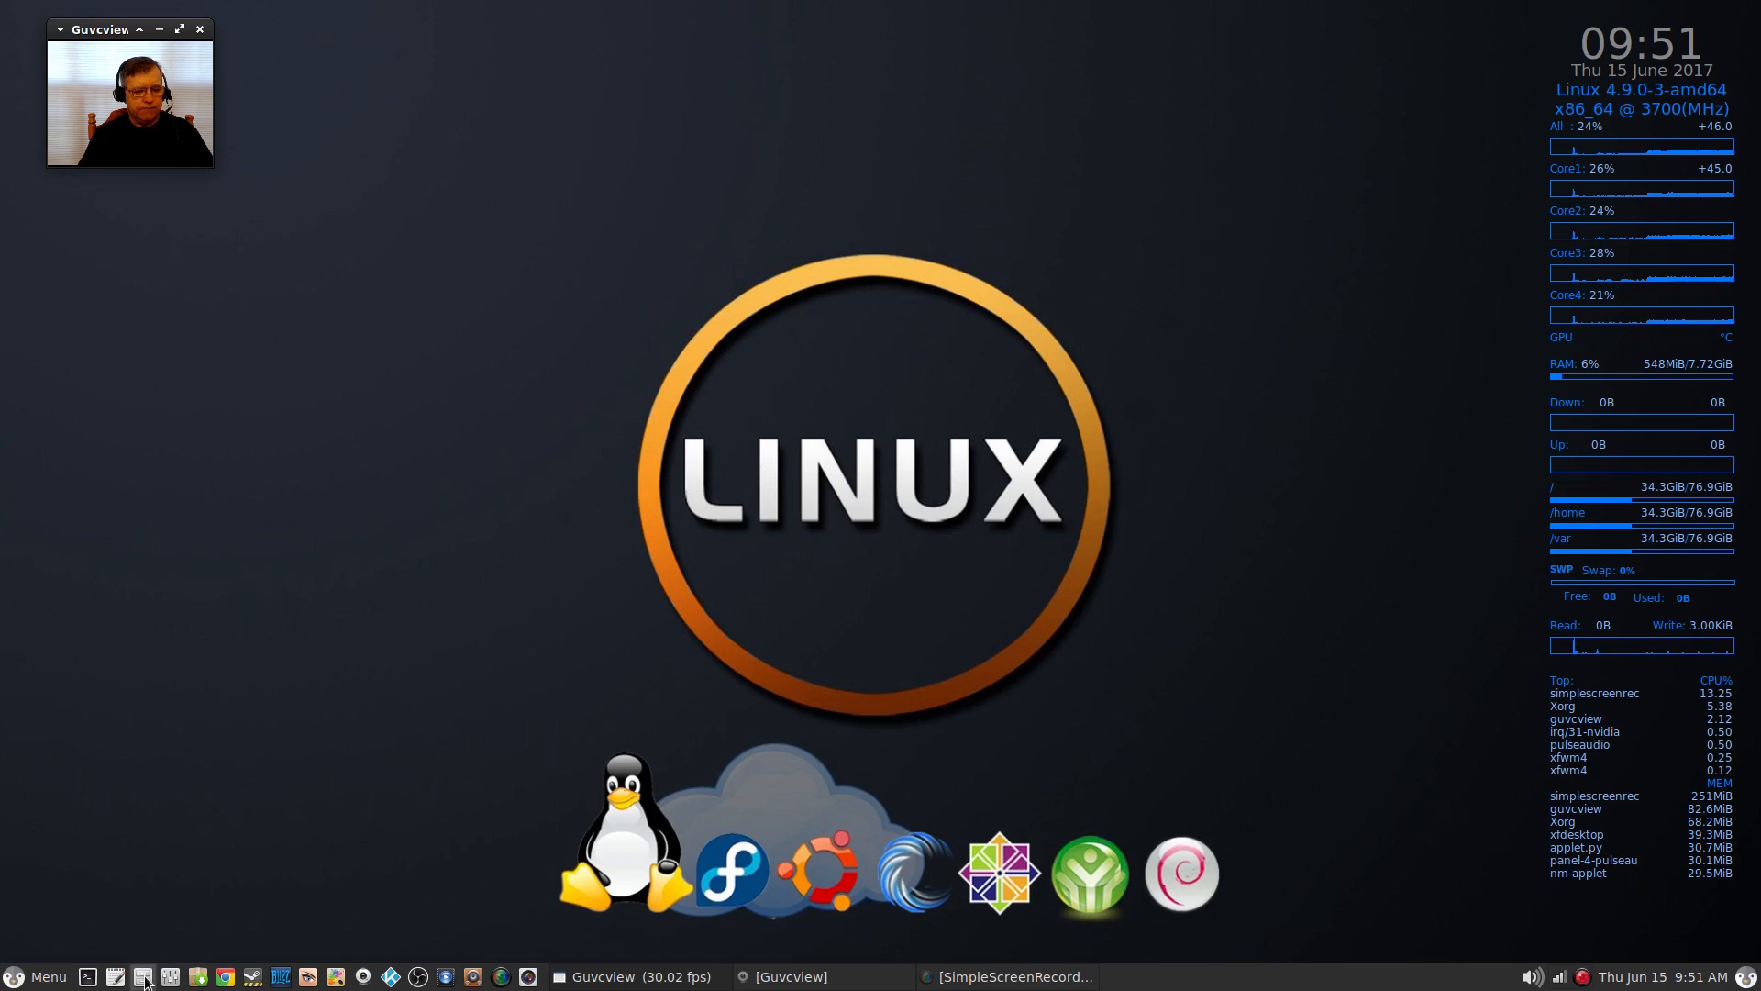
Step: Launch Thunar on the home folder from the panel, then close the window again
left_click(143, 974)
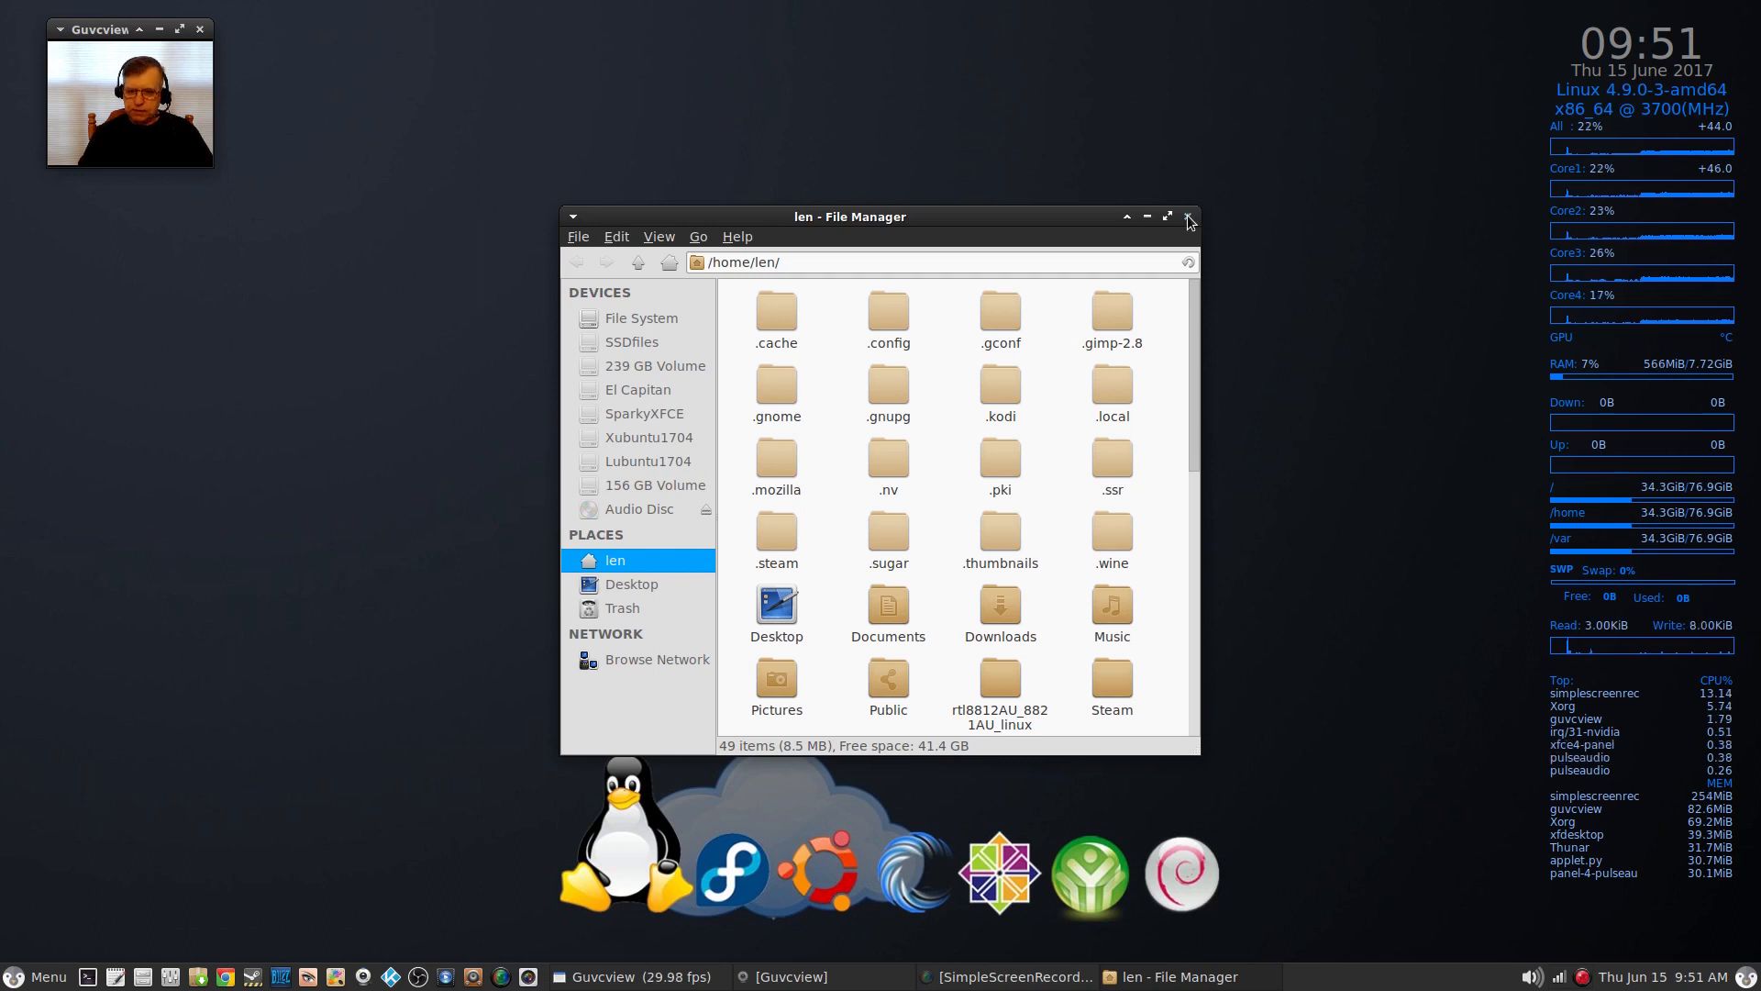
left_click(1187, 217)
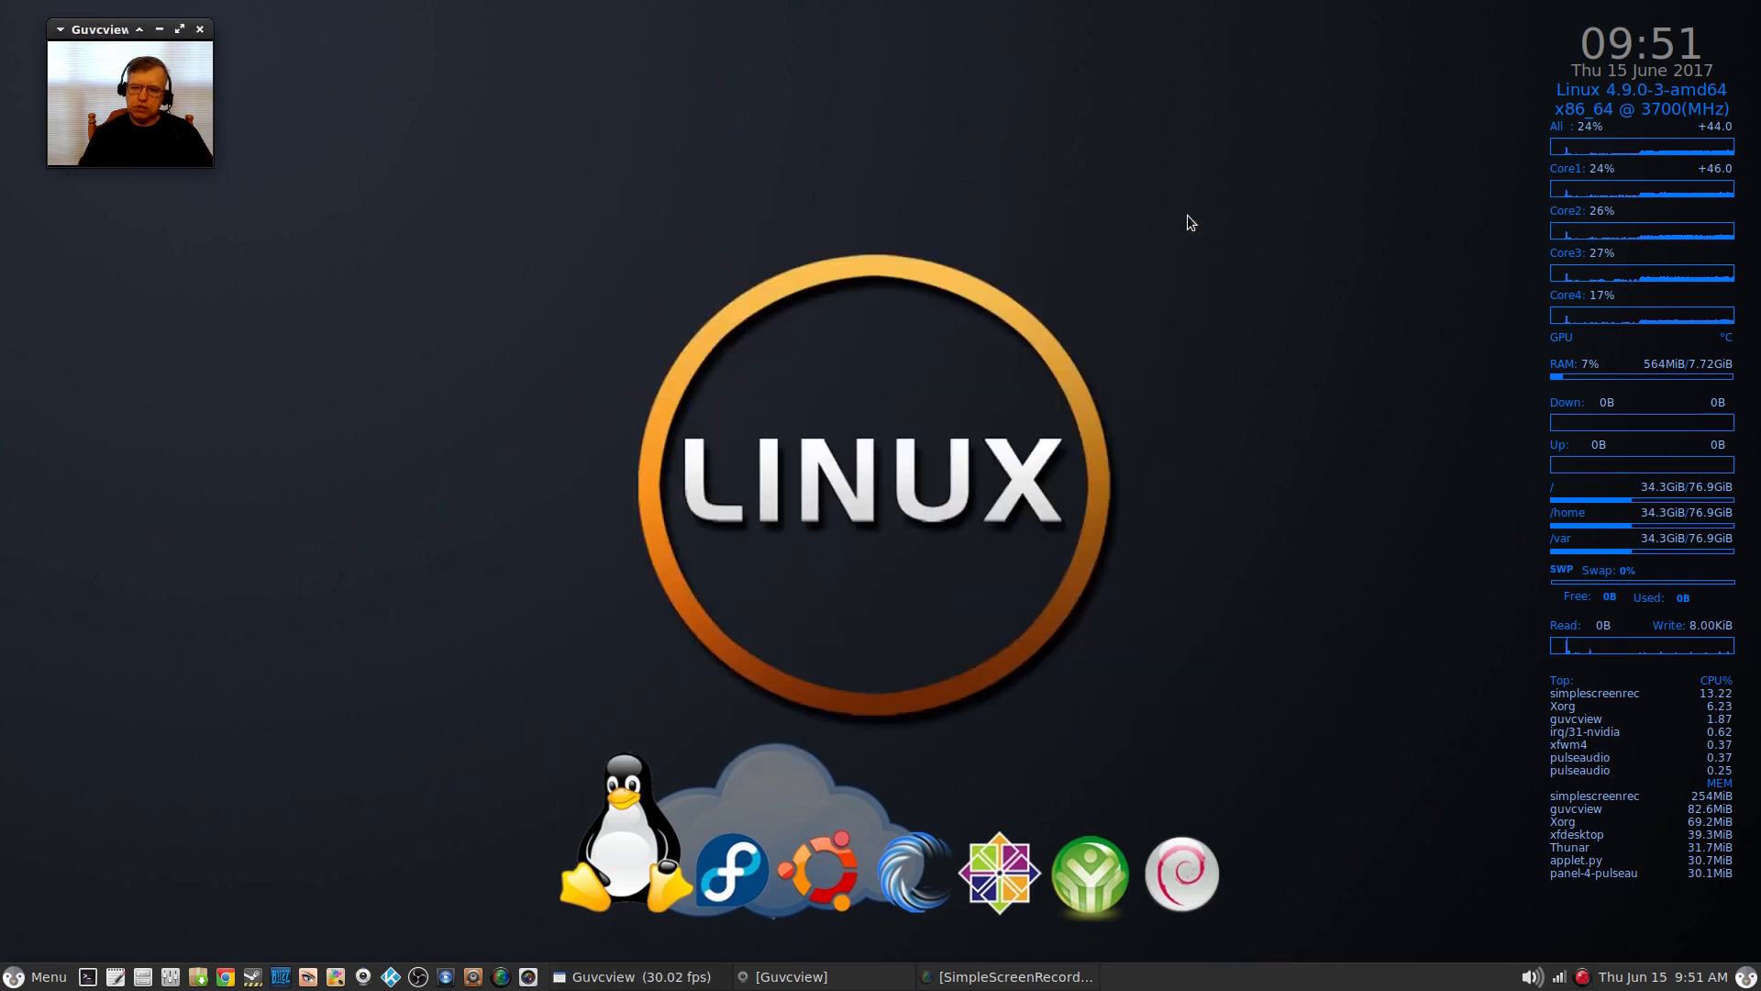
mouse_move(580, 400)
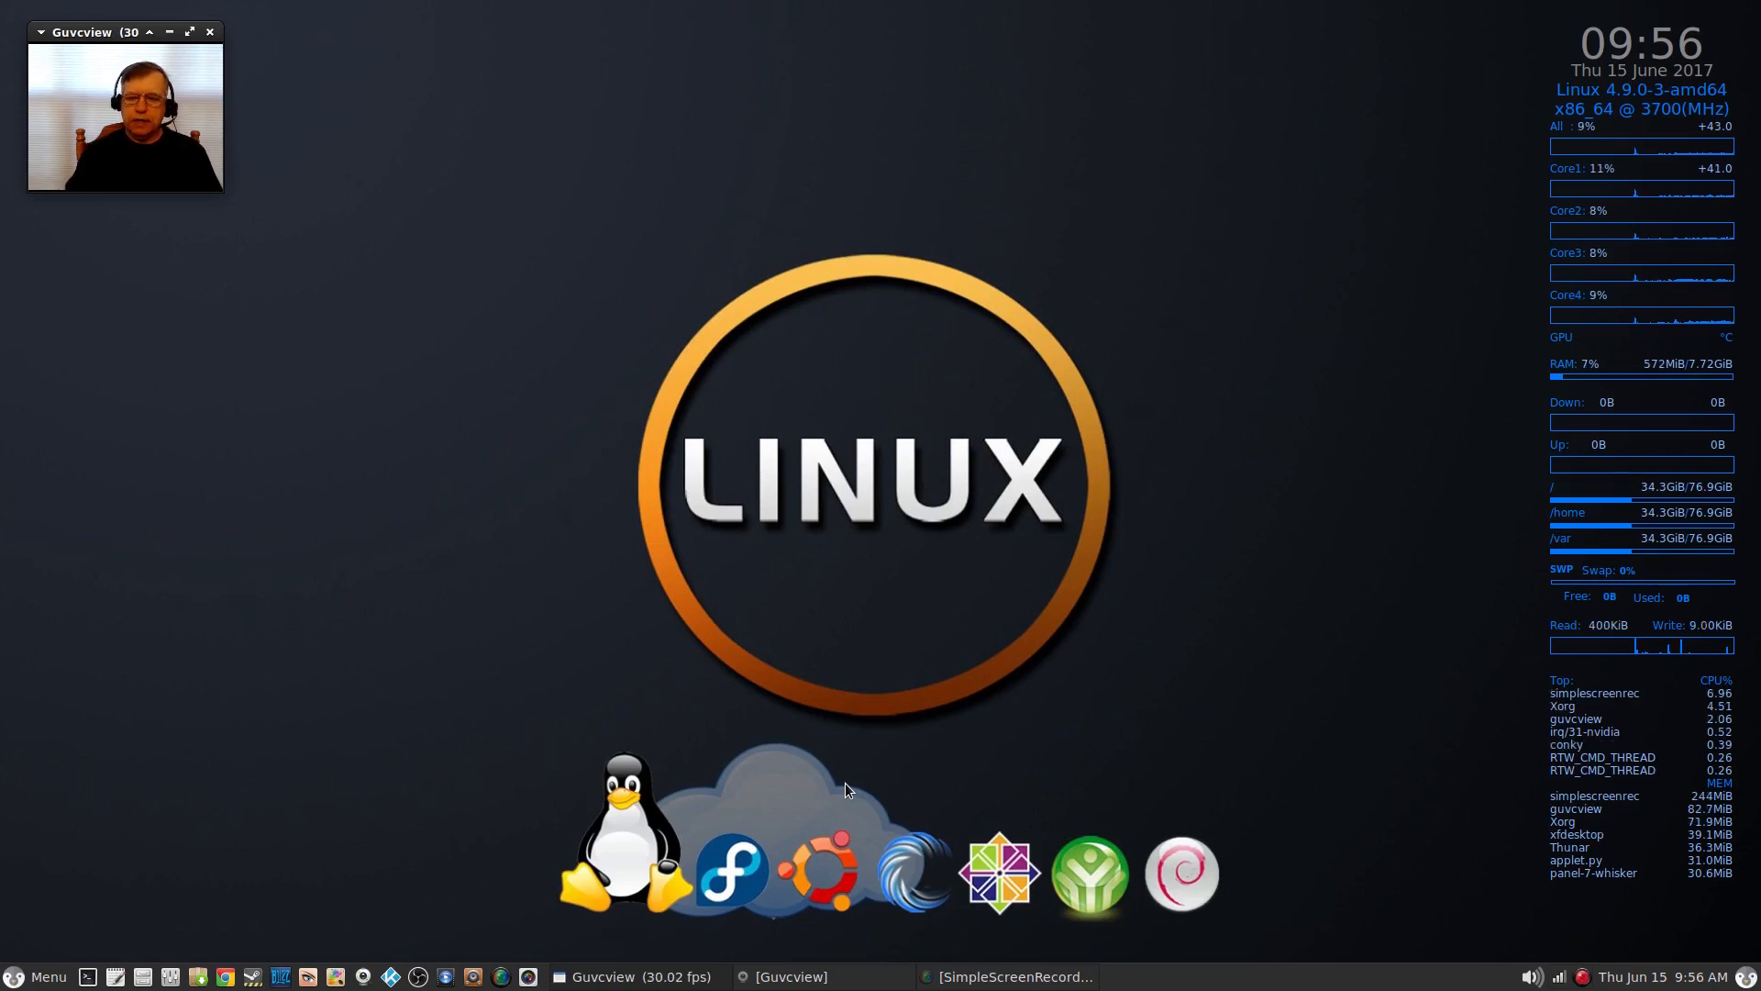
mouse_move(807, 856)
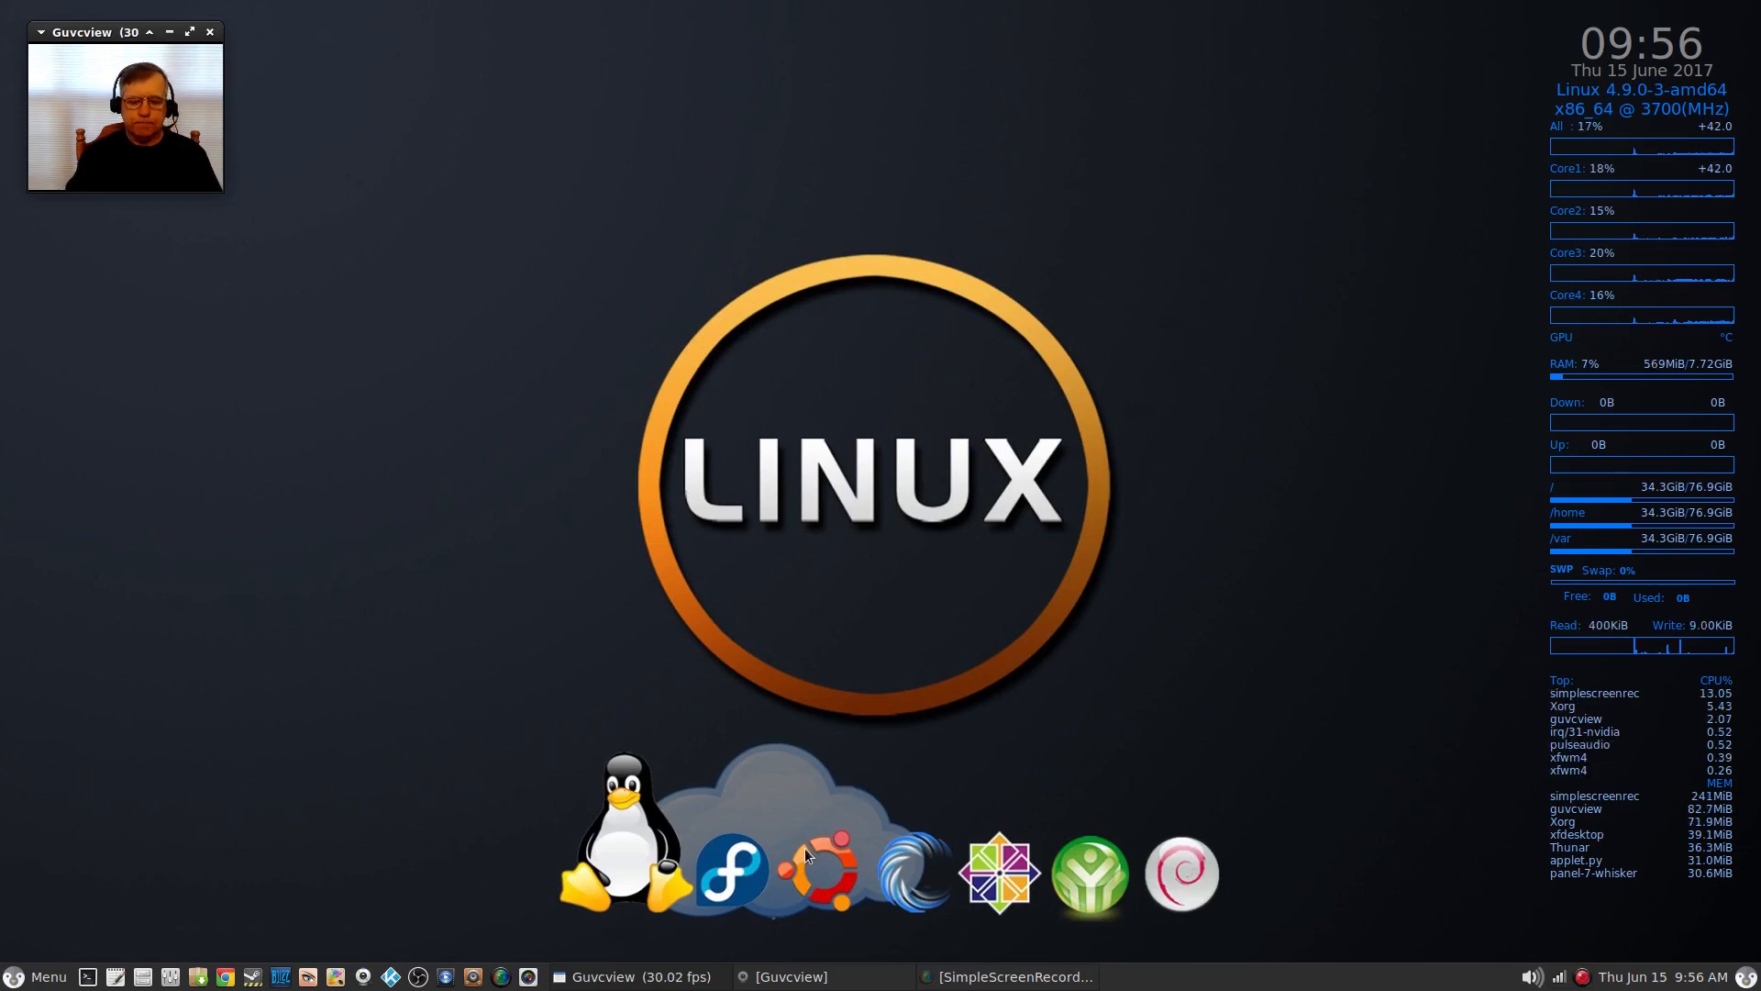
mouse_move(1062, 740)
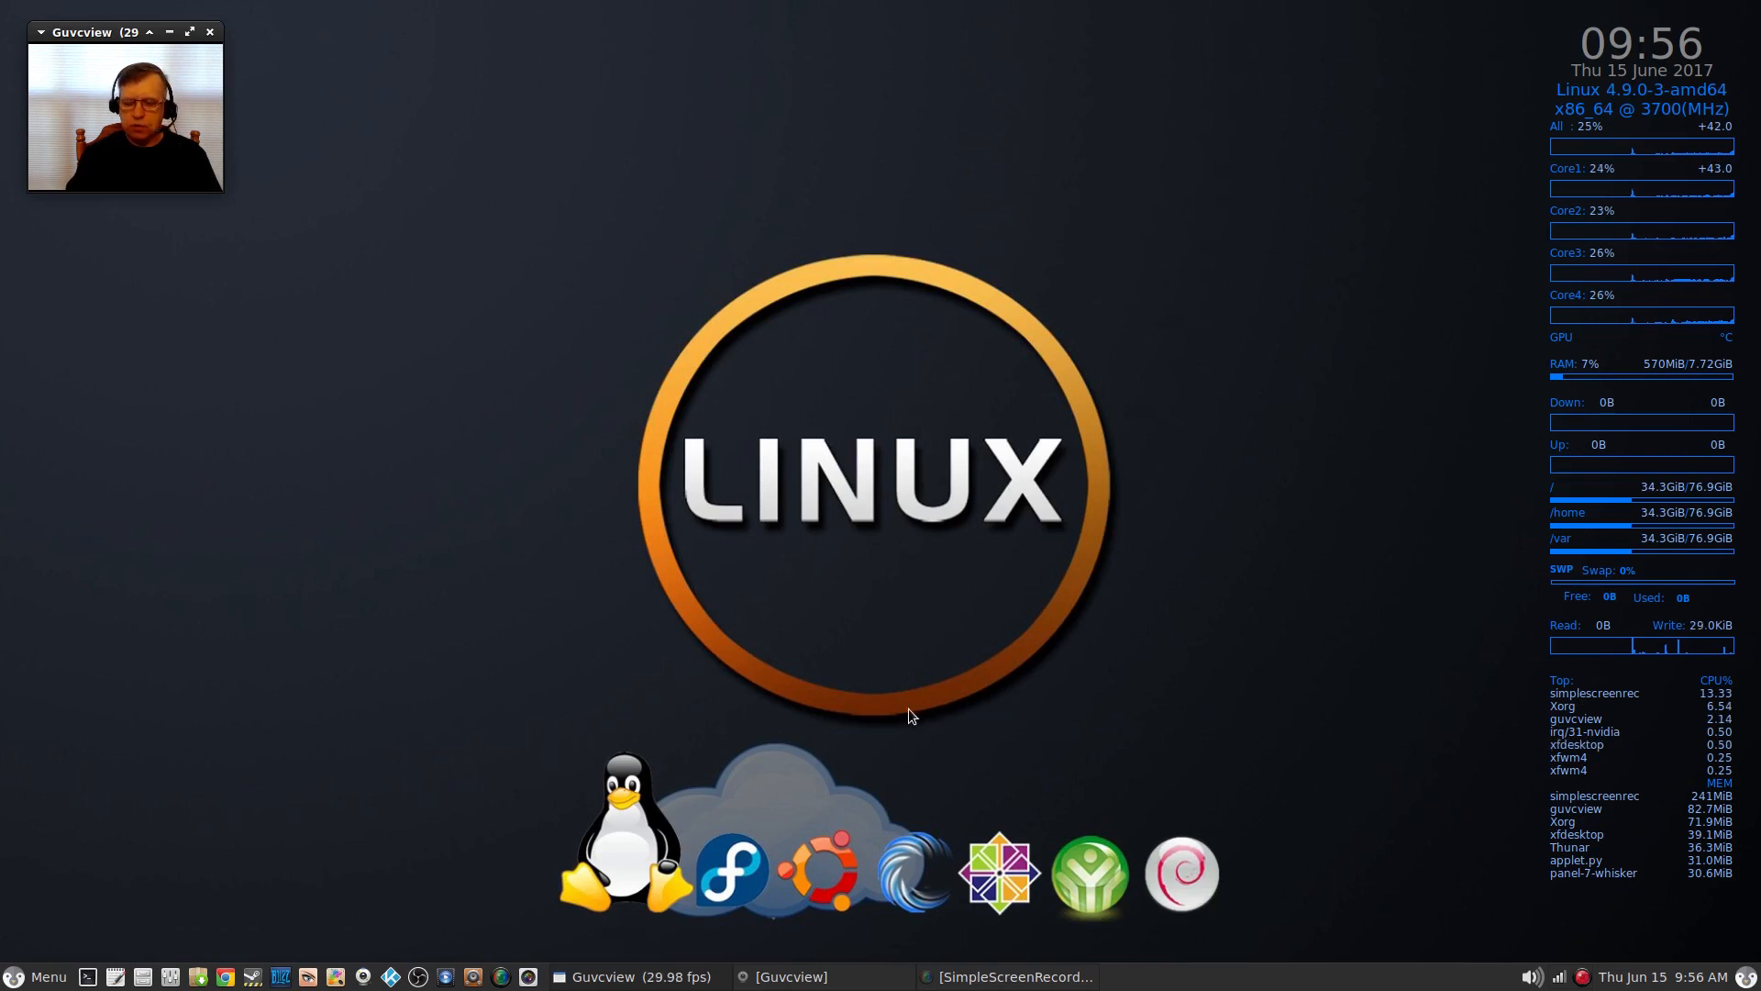
mouse_move(433, 941)
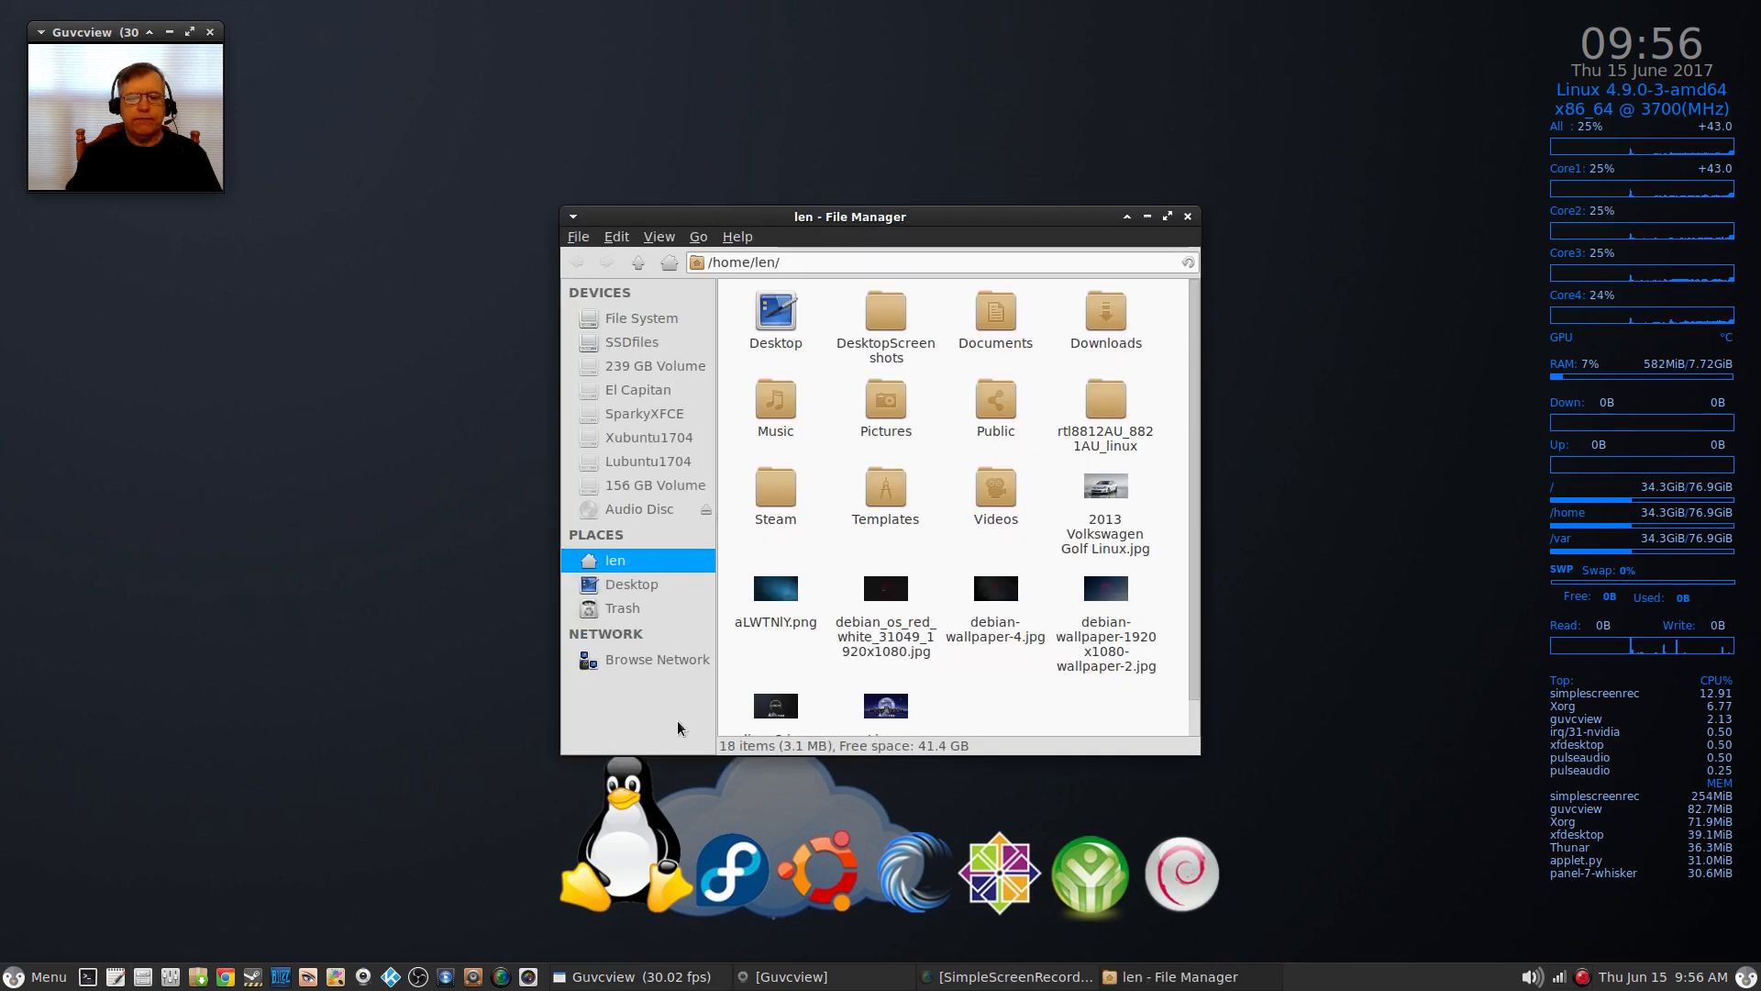
Step: Enter the DesktopScreenshots folder and view manjaroLXDE.png in the image viewer
double_click(884, 313)
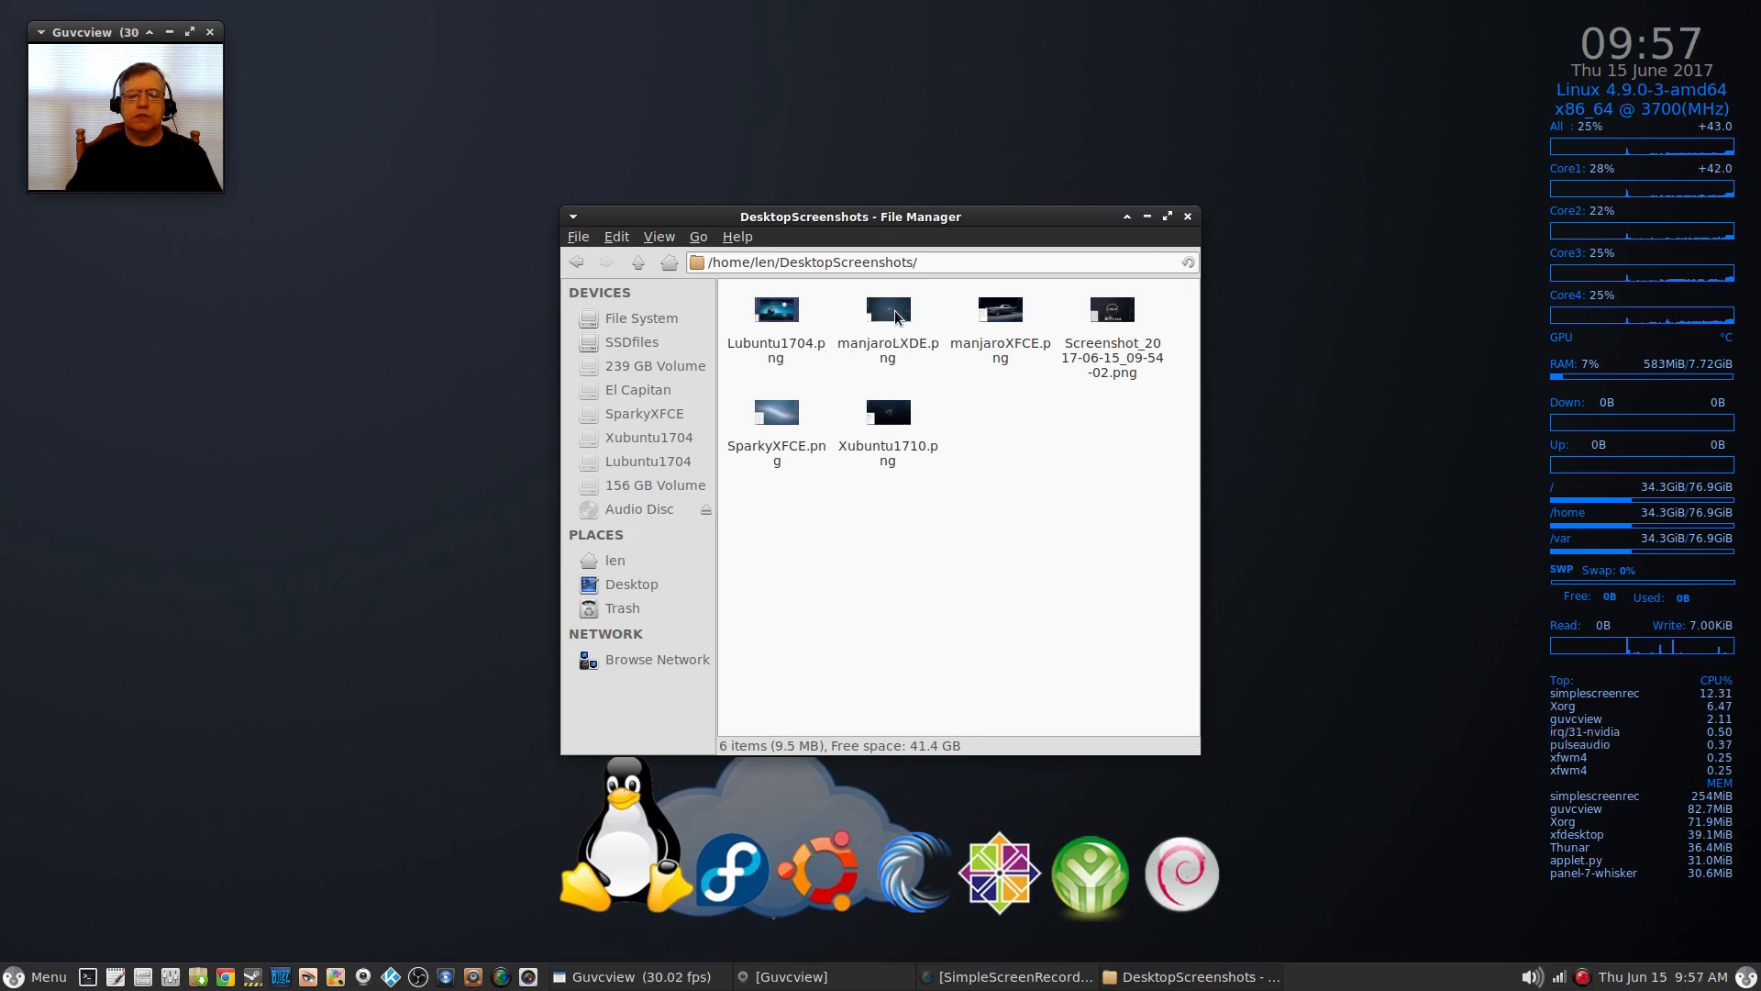
double_click(886, 308)
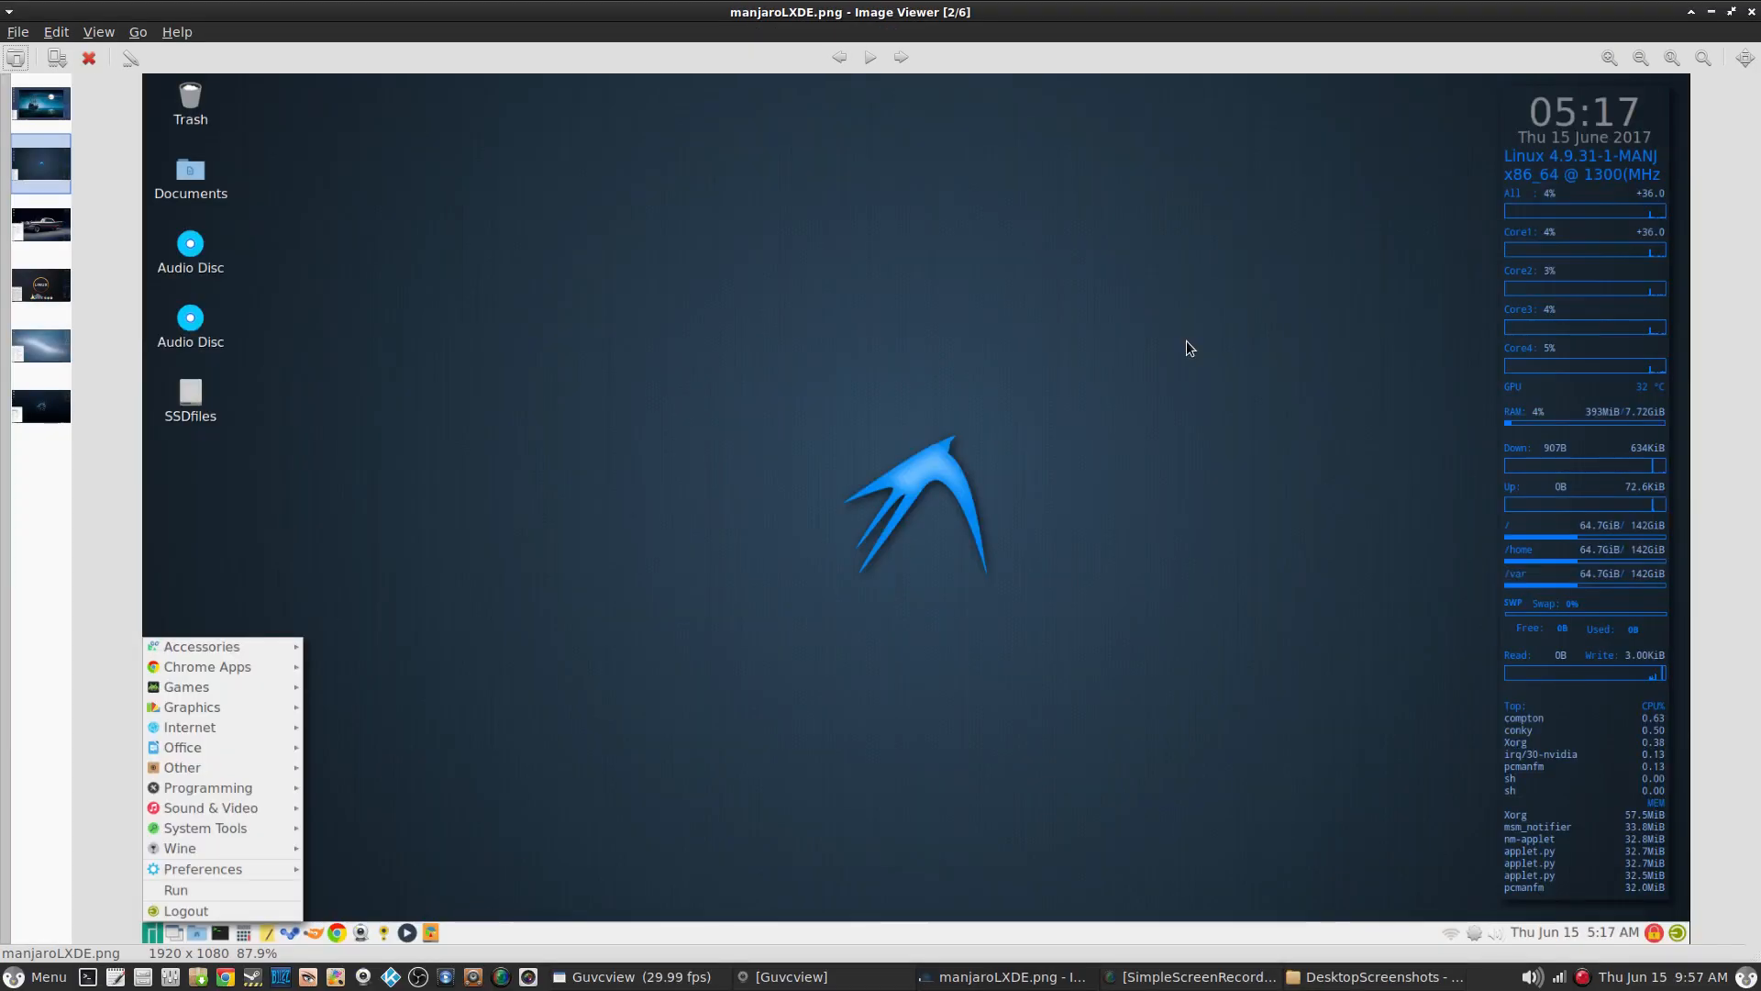
mouse_move(903, 257)
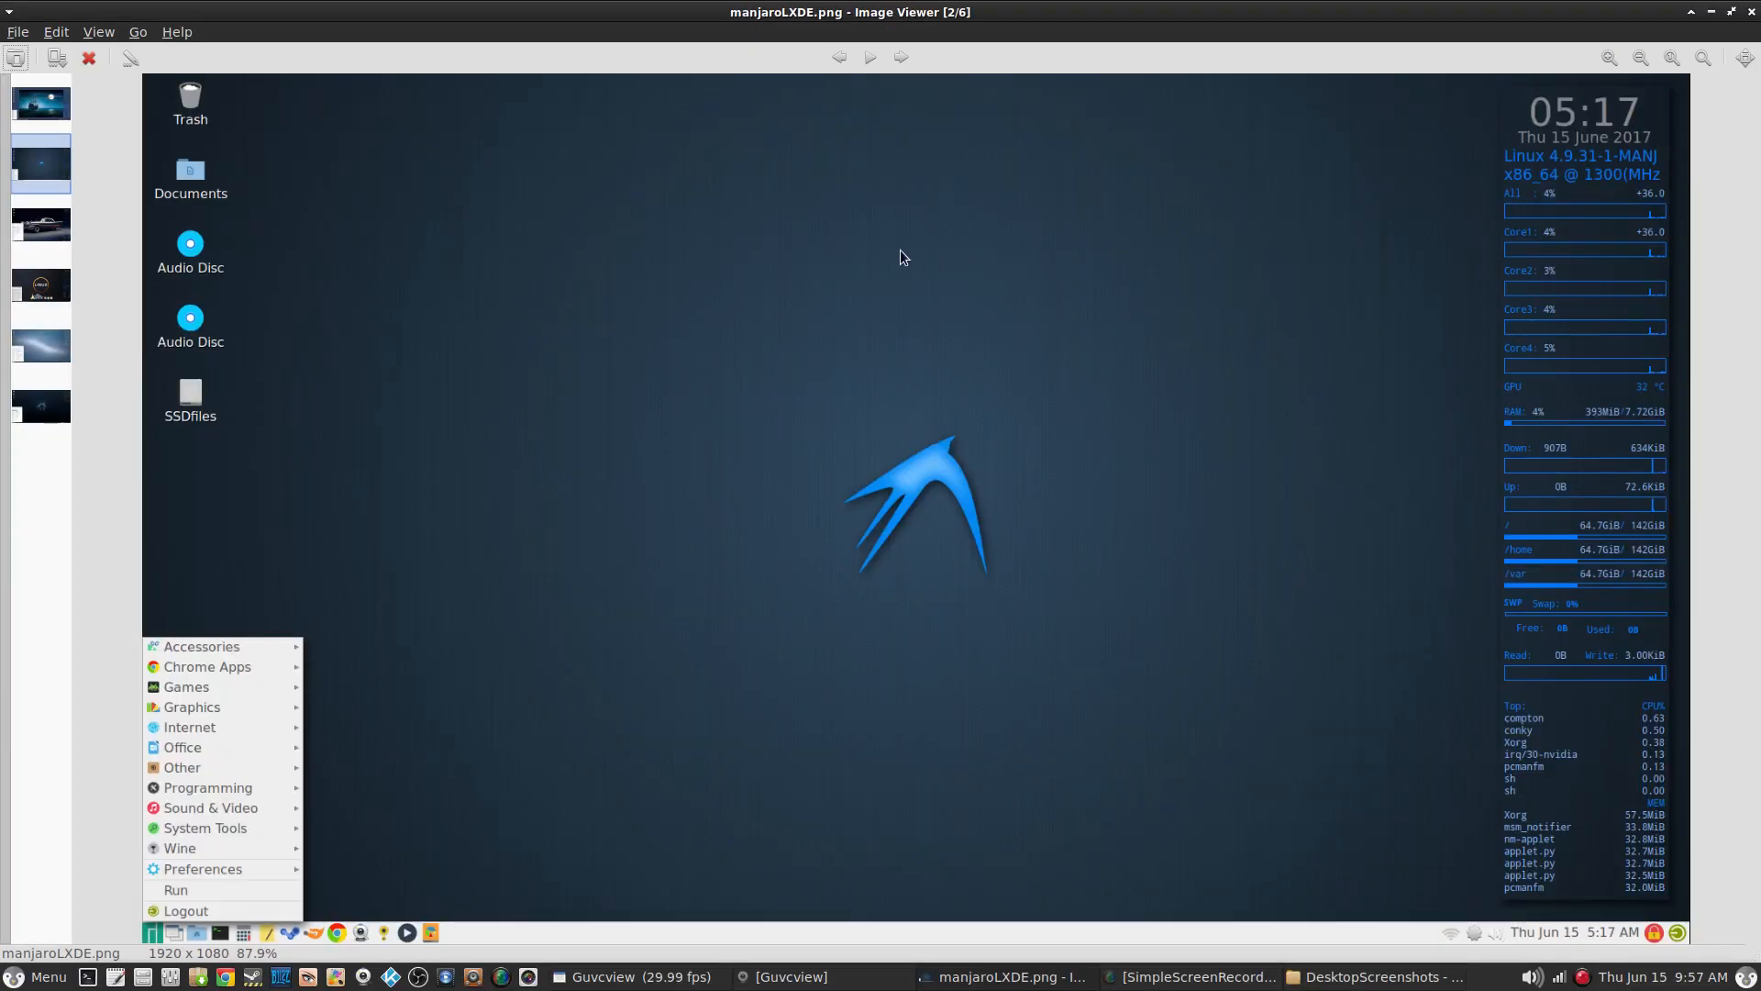
mouse_move(919, 345)
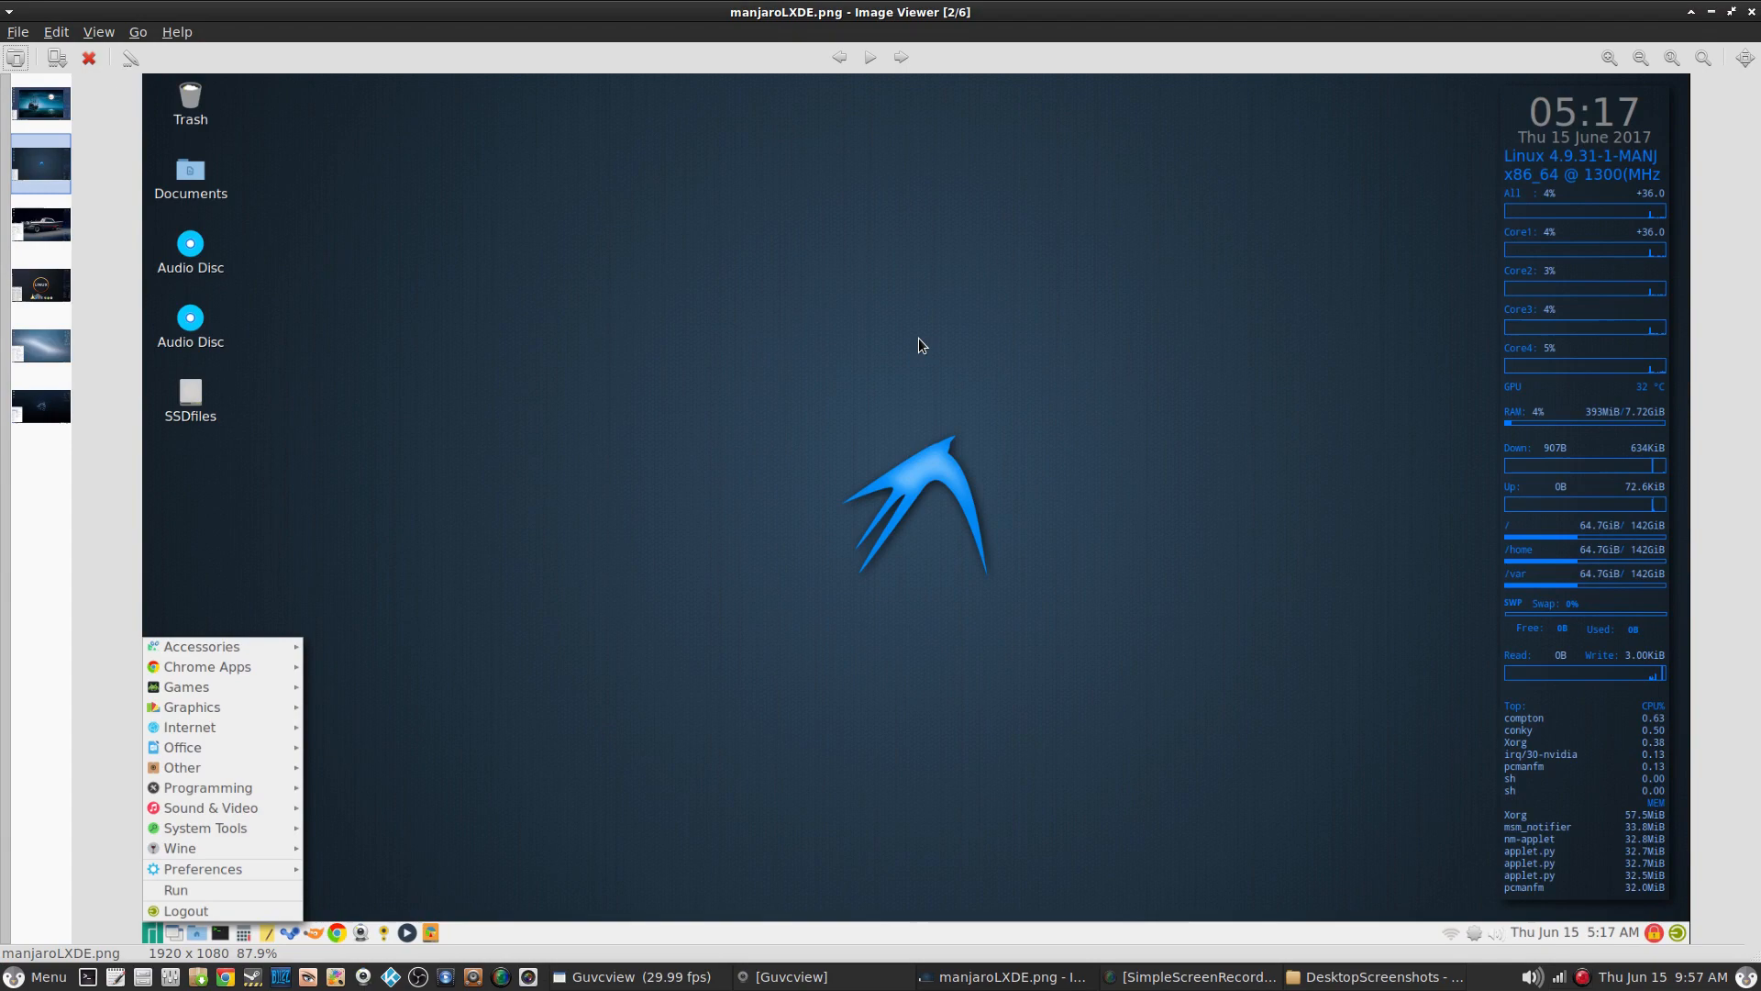
mouse_move(884, 323)
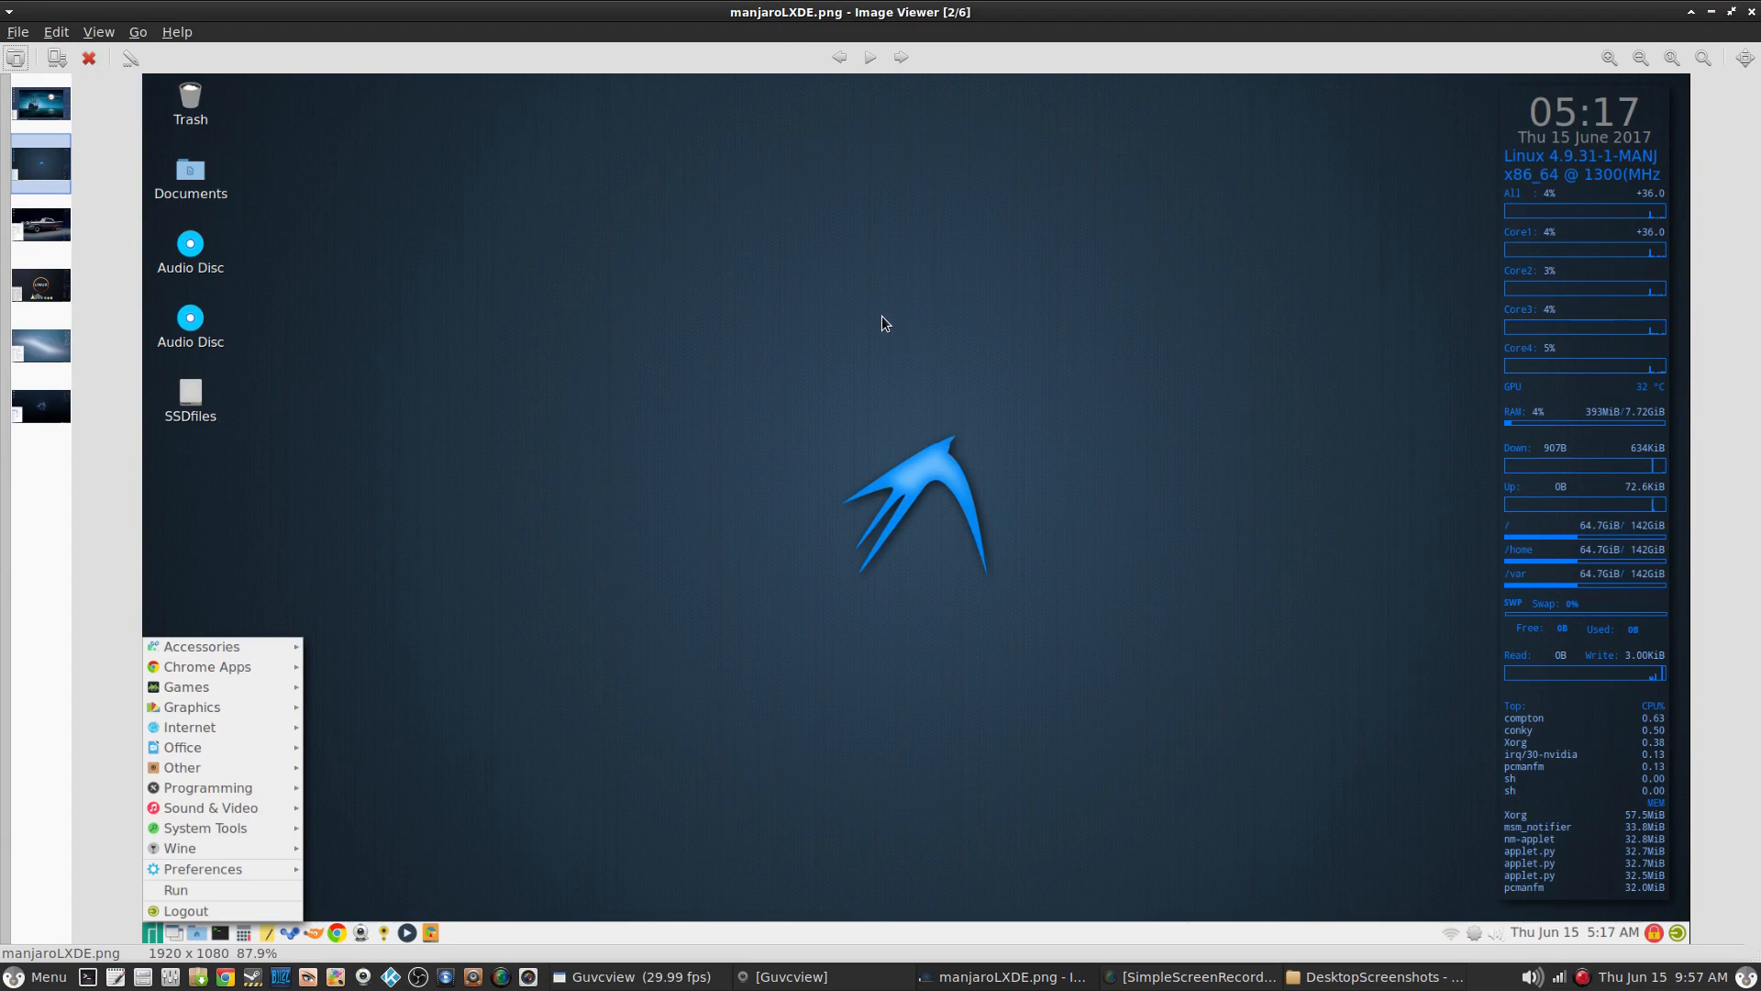
mouse_move(1053, 211)
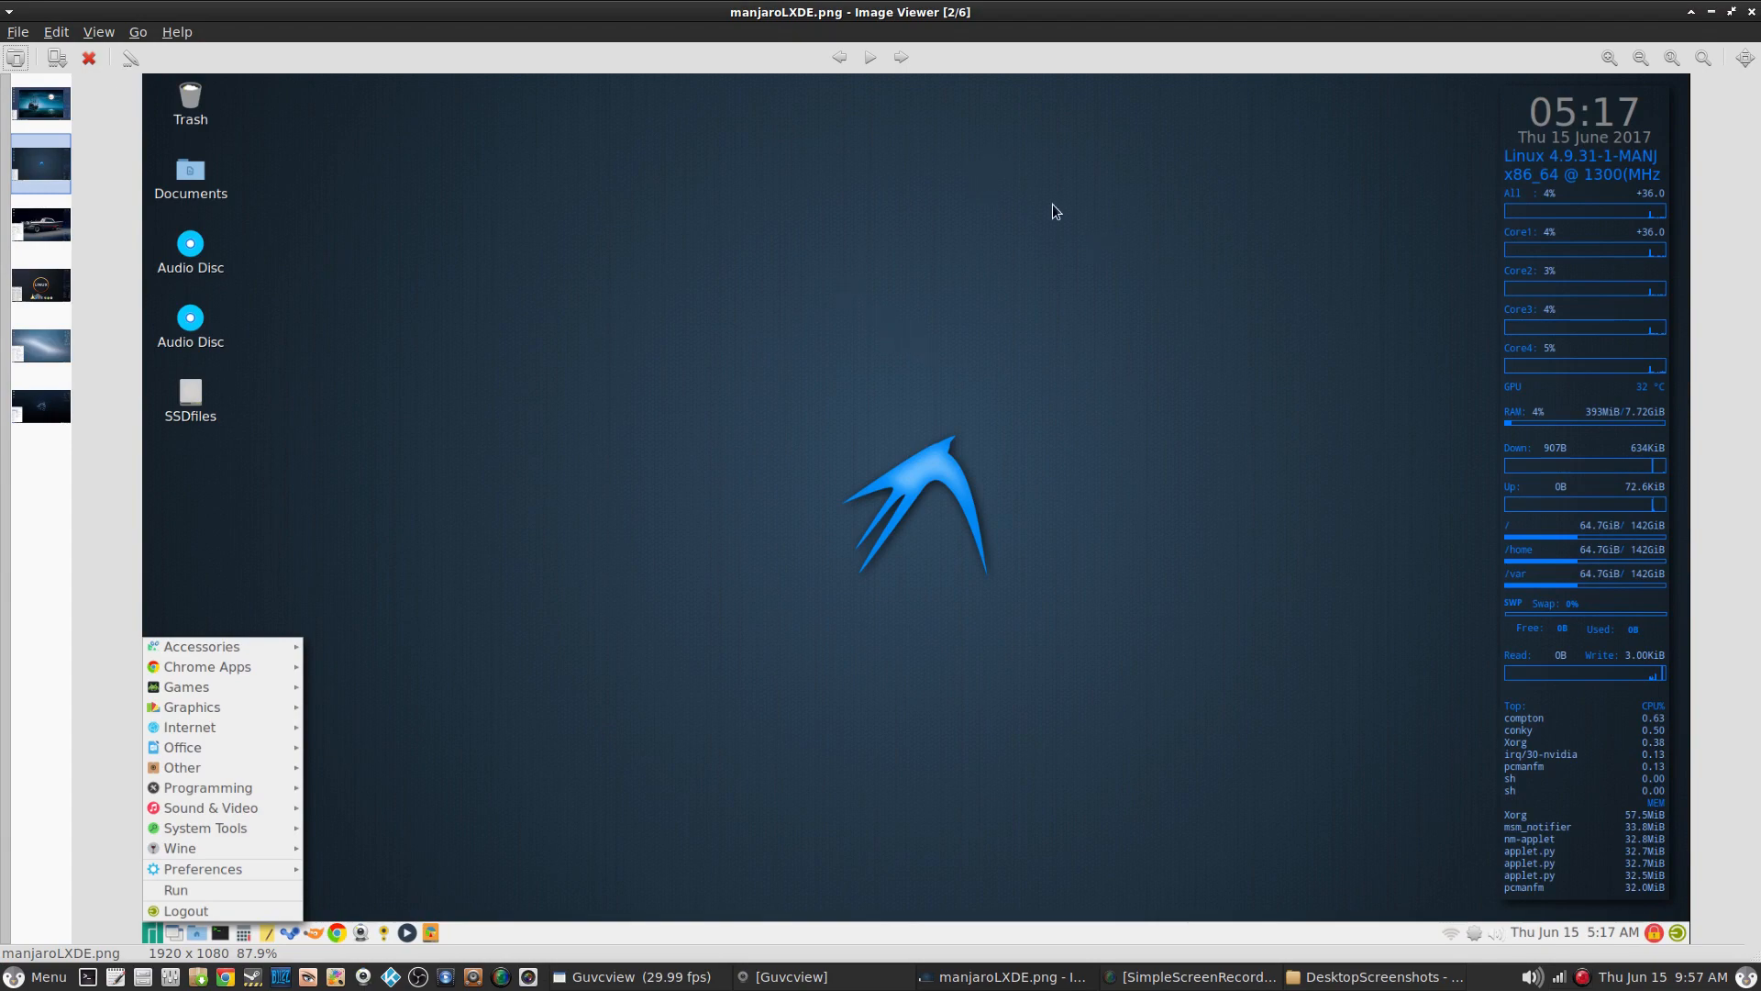
mouse_move(1438, 448)
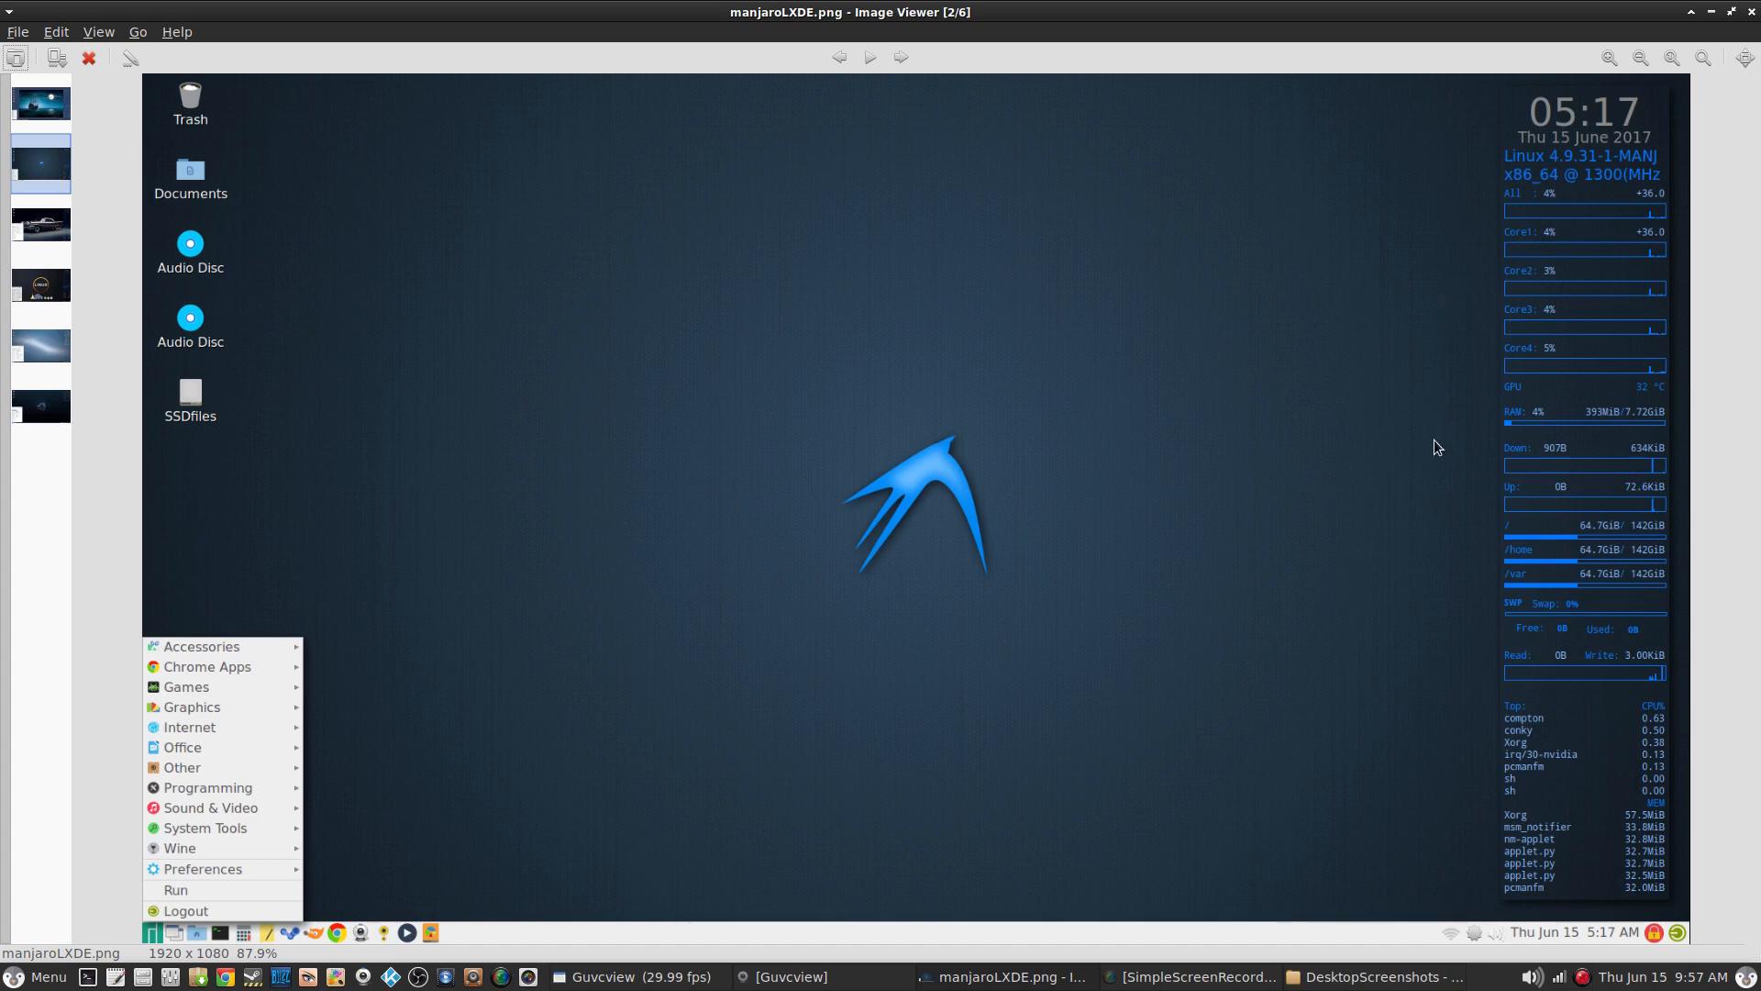
mouse_move(1433, 515)
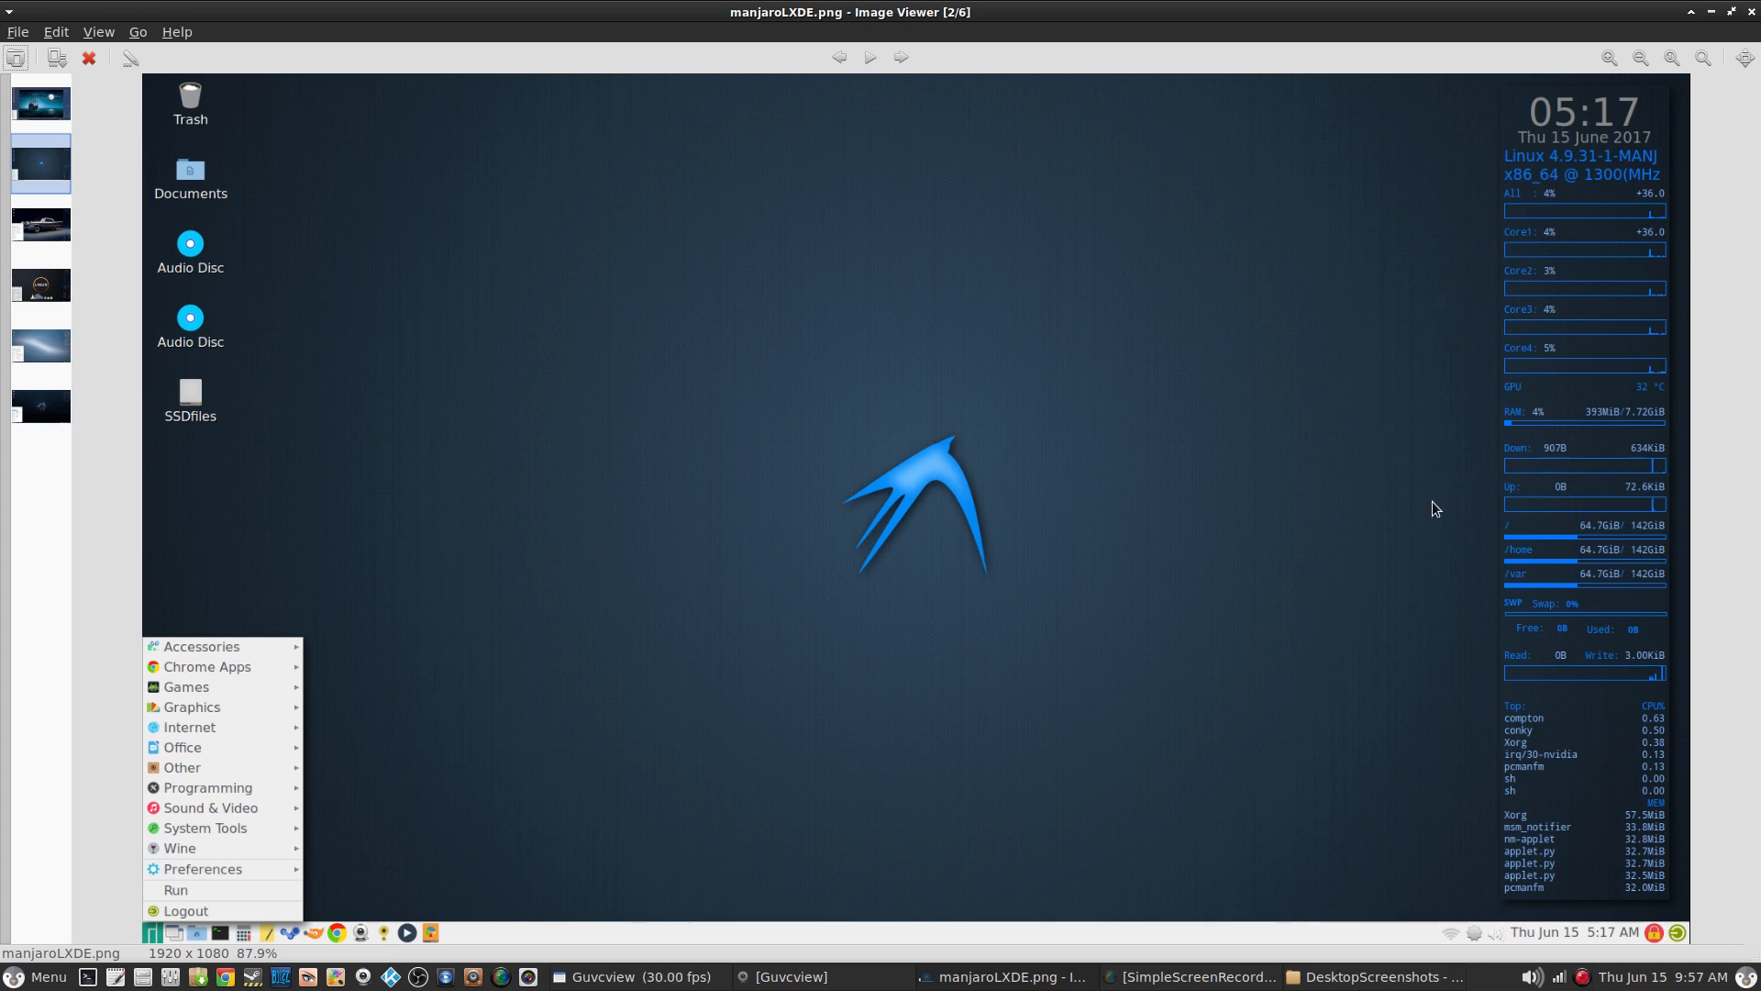
mouse_move(244, 860)
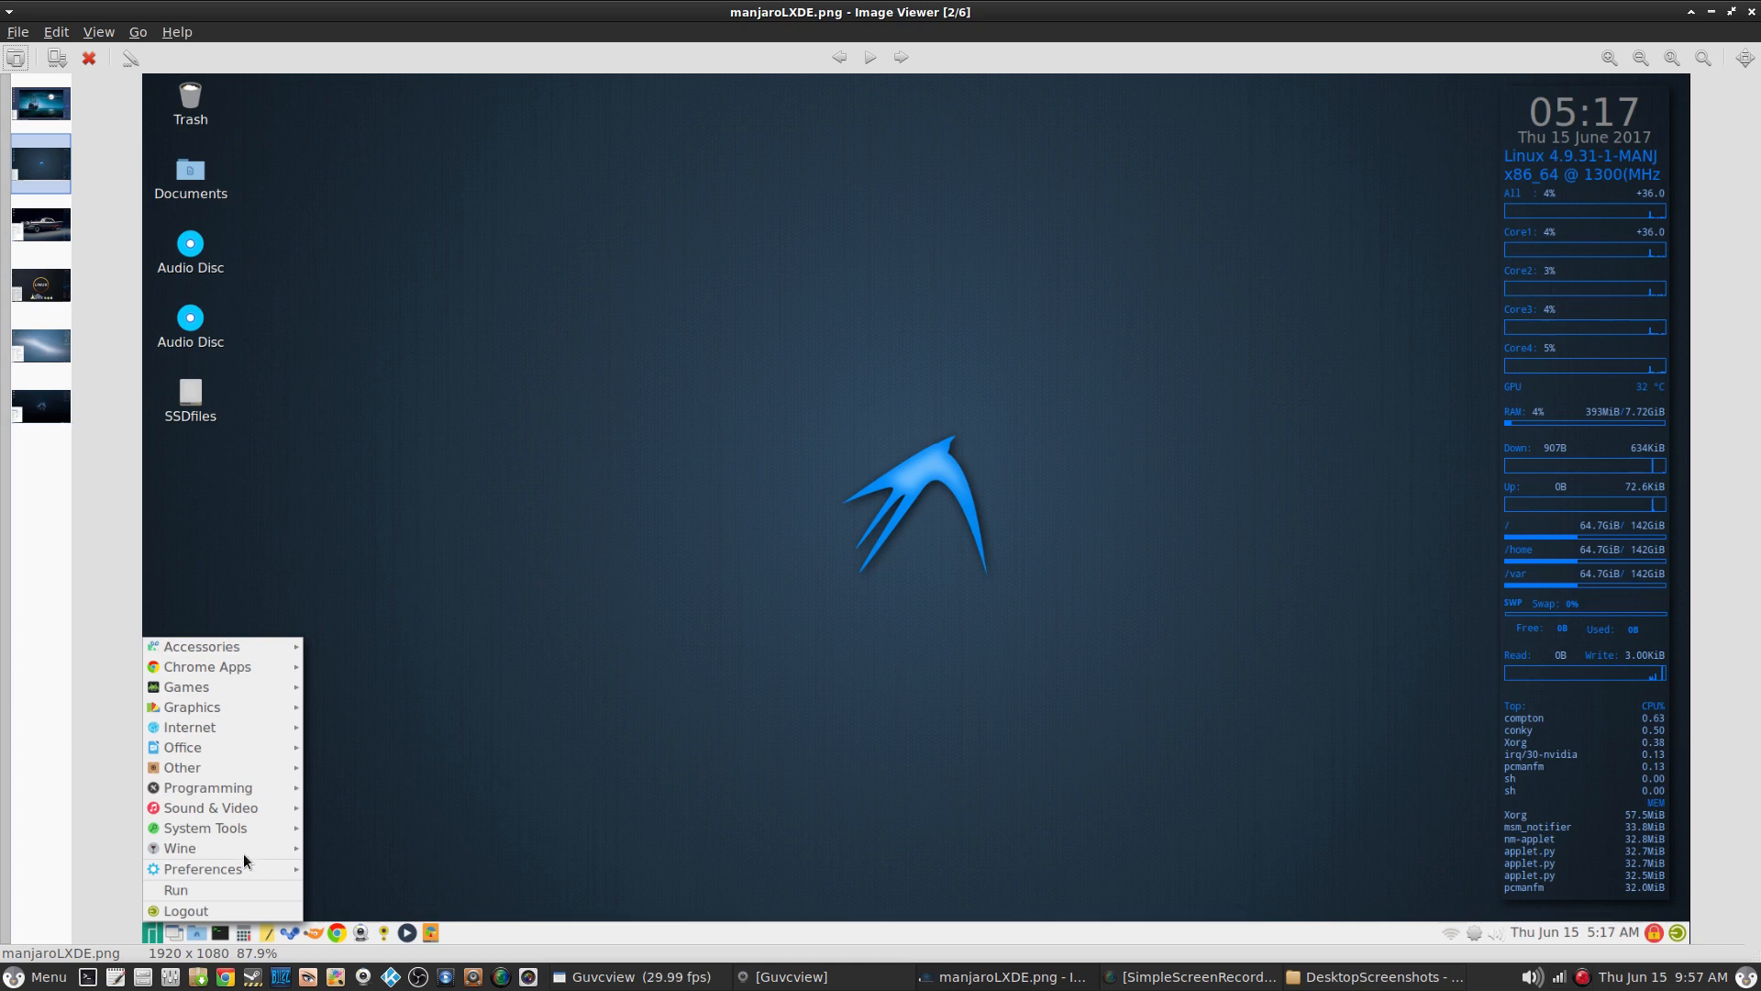
mouse_move(1200, 692)
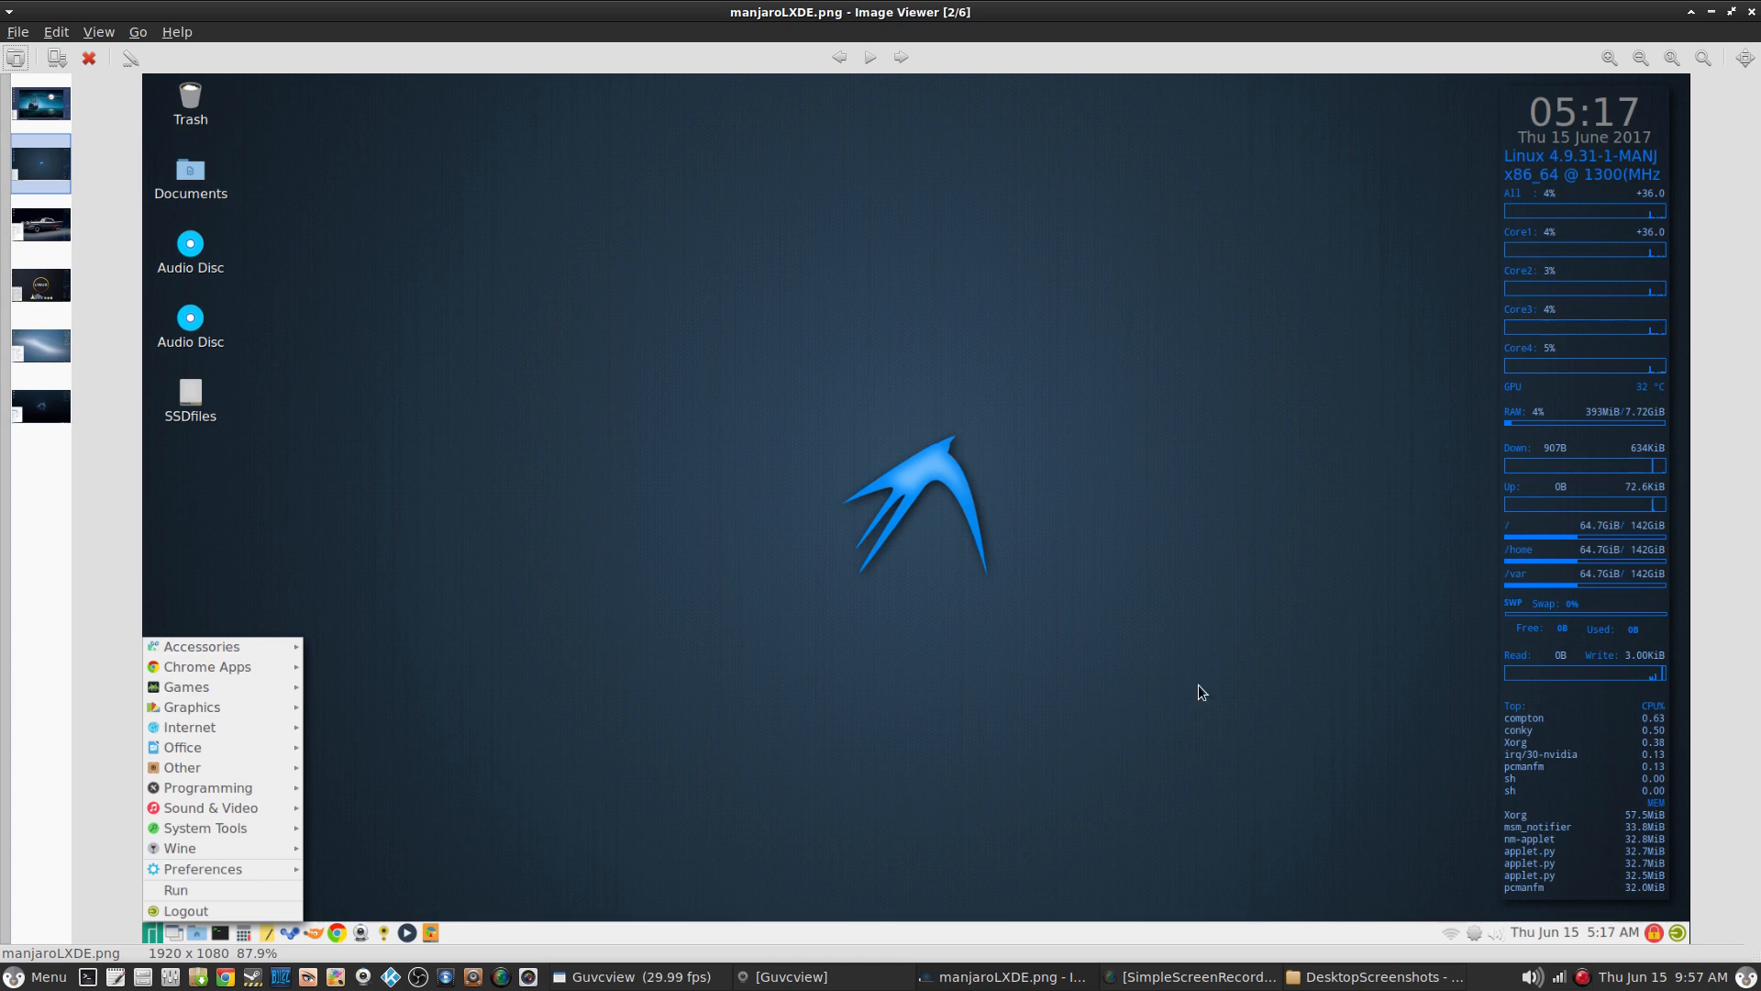
mouse_move(1528, 879)
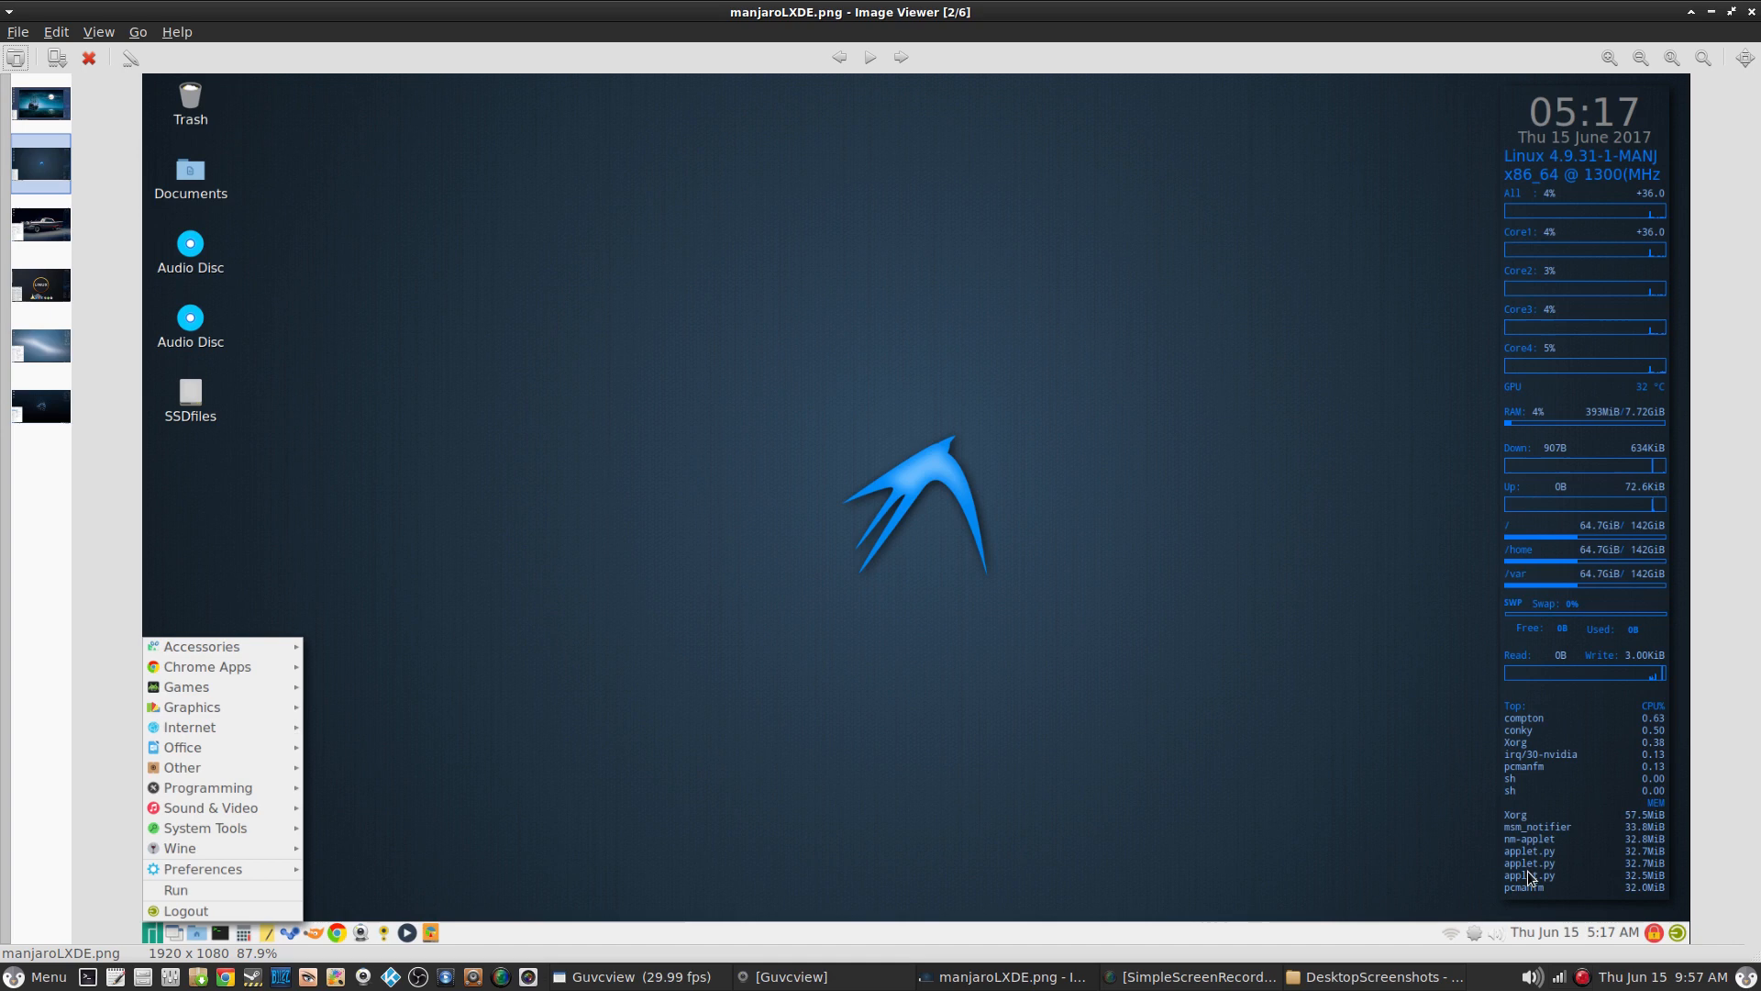
mouse_move(1524, 721)
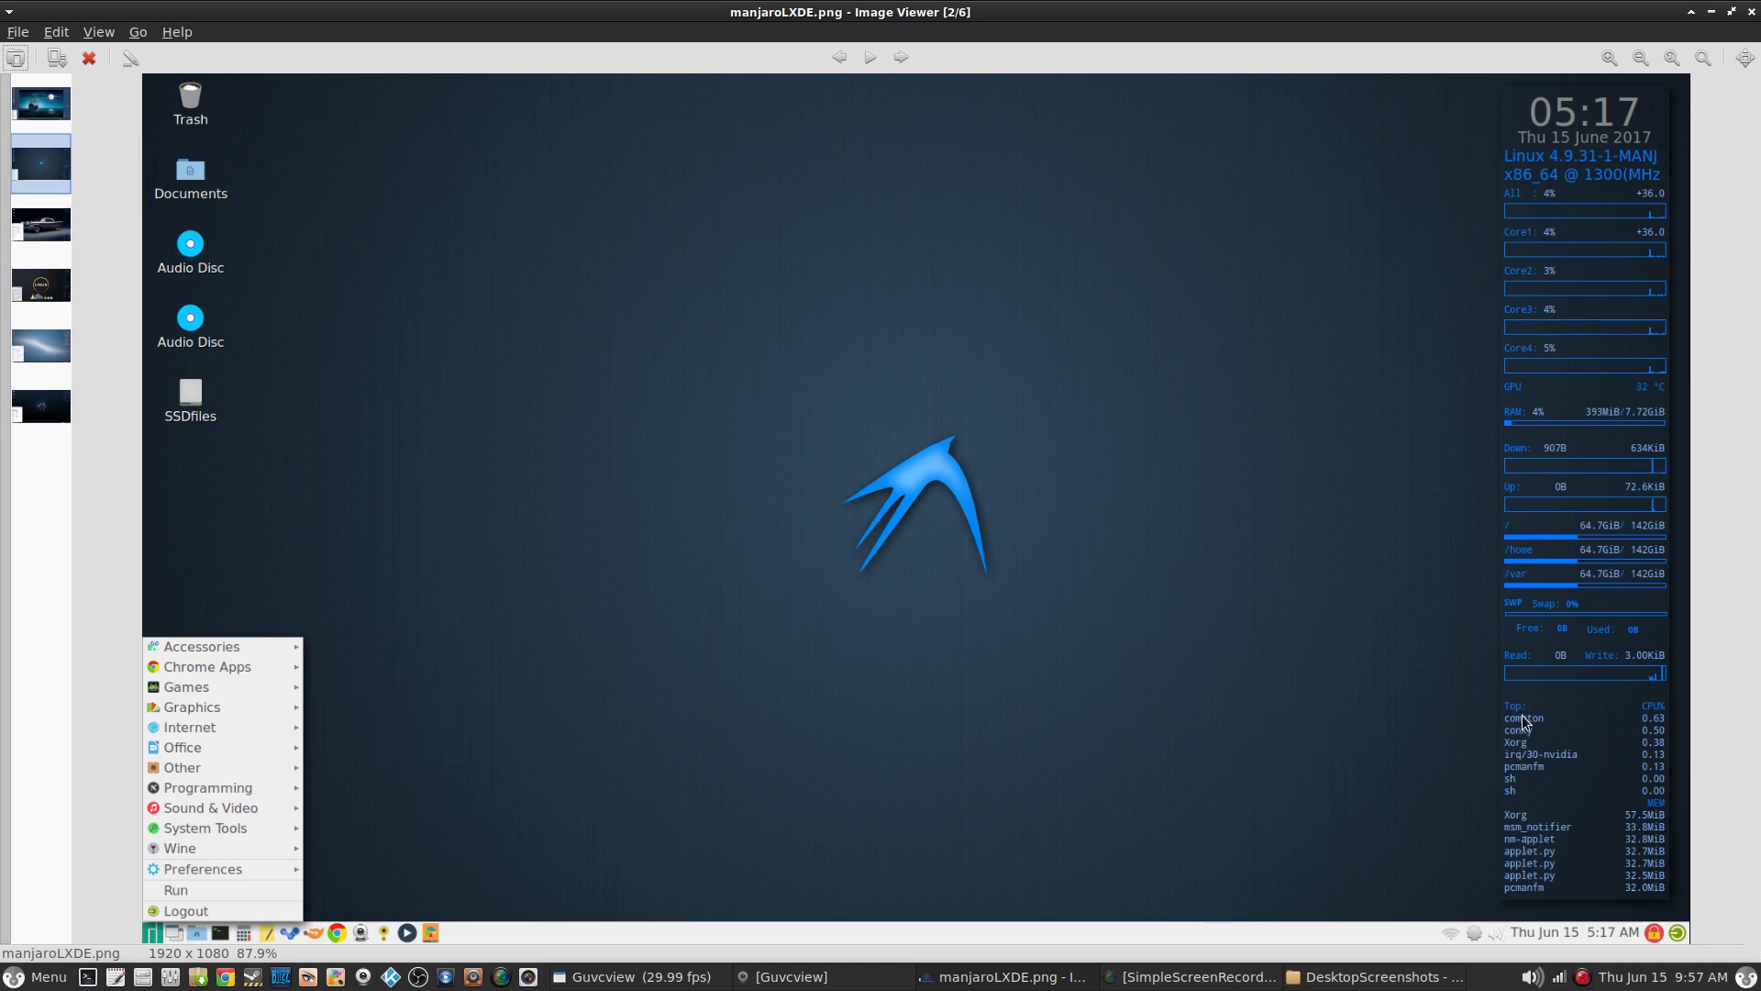
mouse_move(1552, 215)
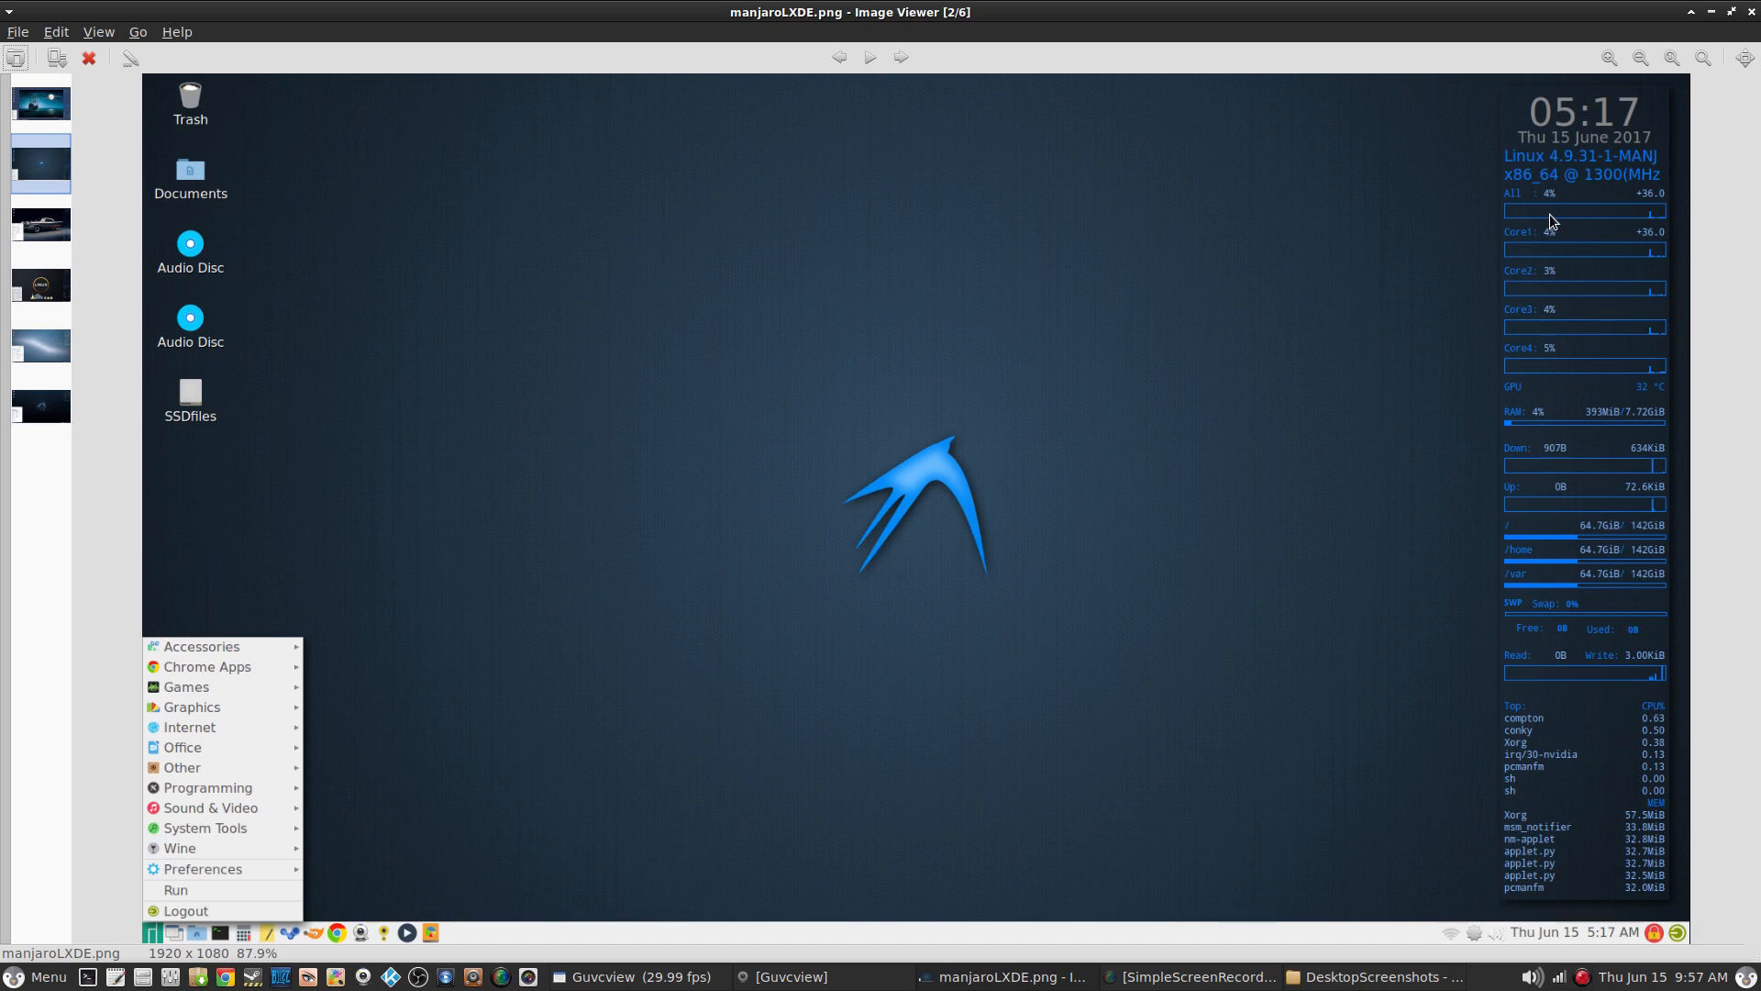
mouse_move(1524, 479)
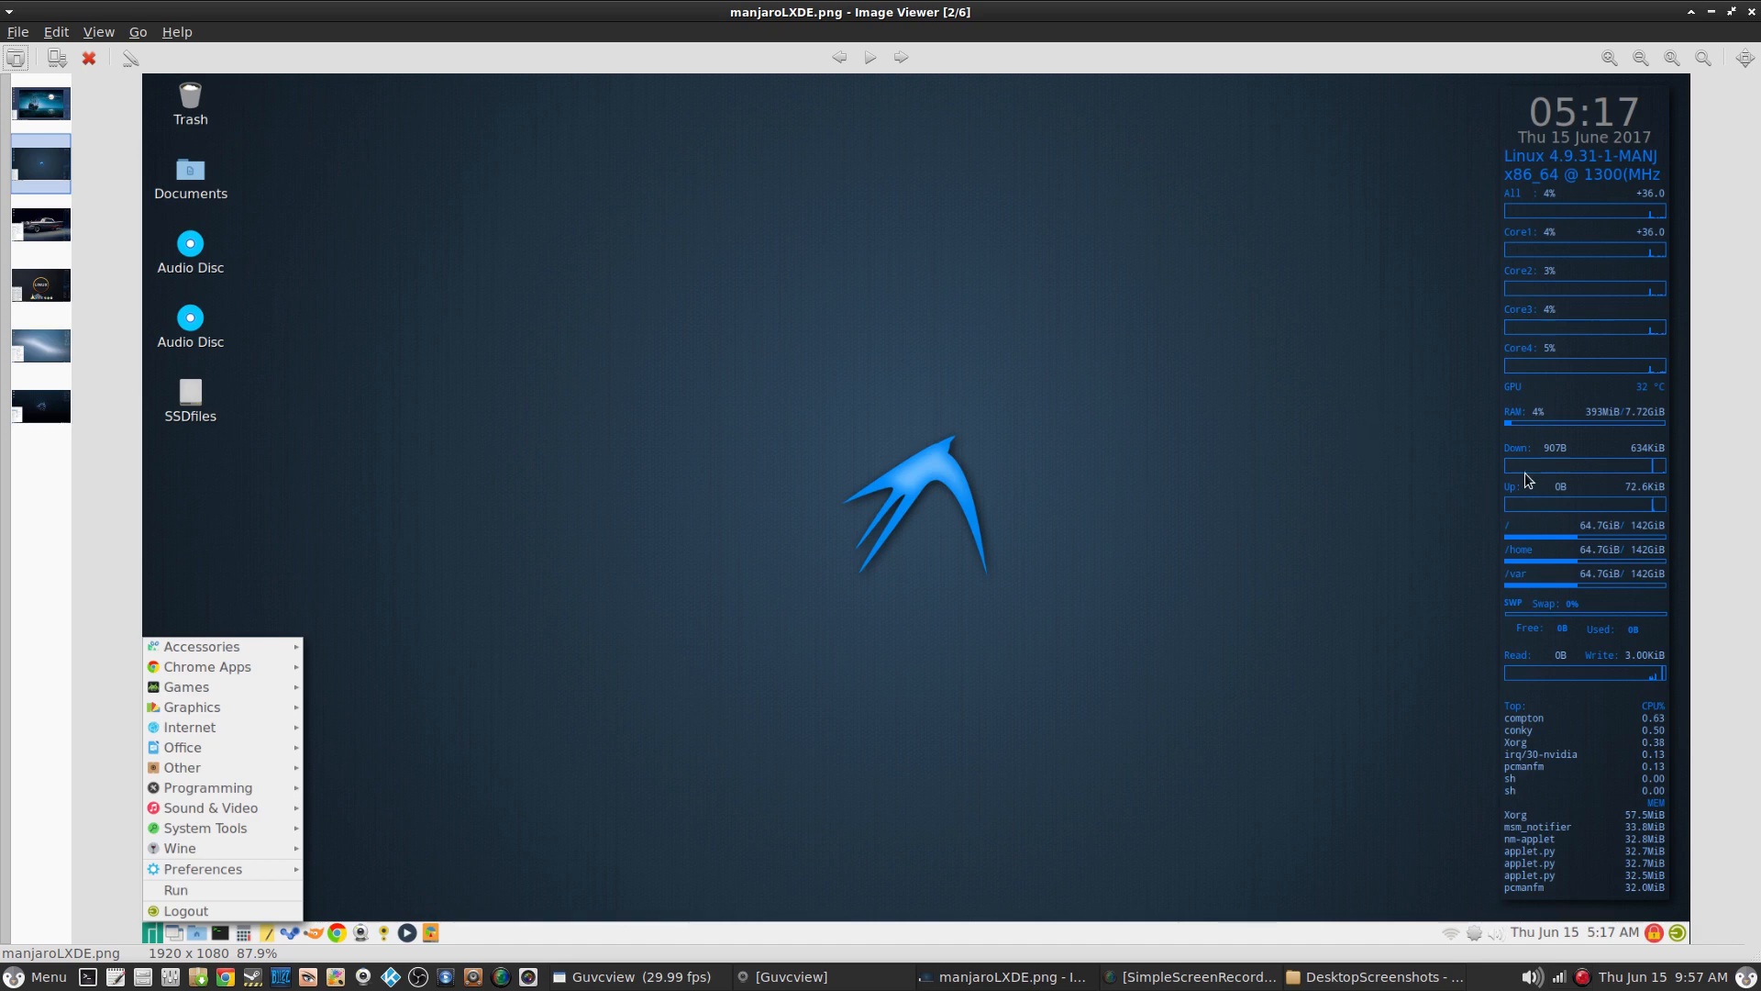
mouse_move(1534, 444)
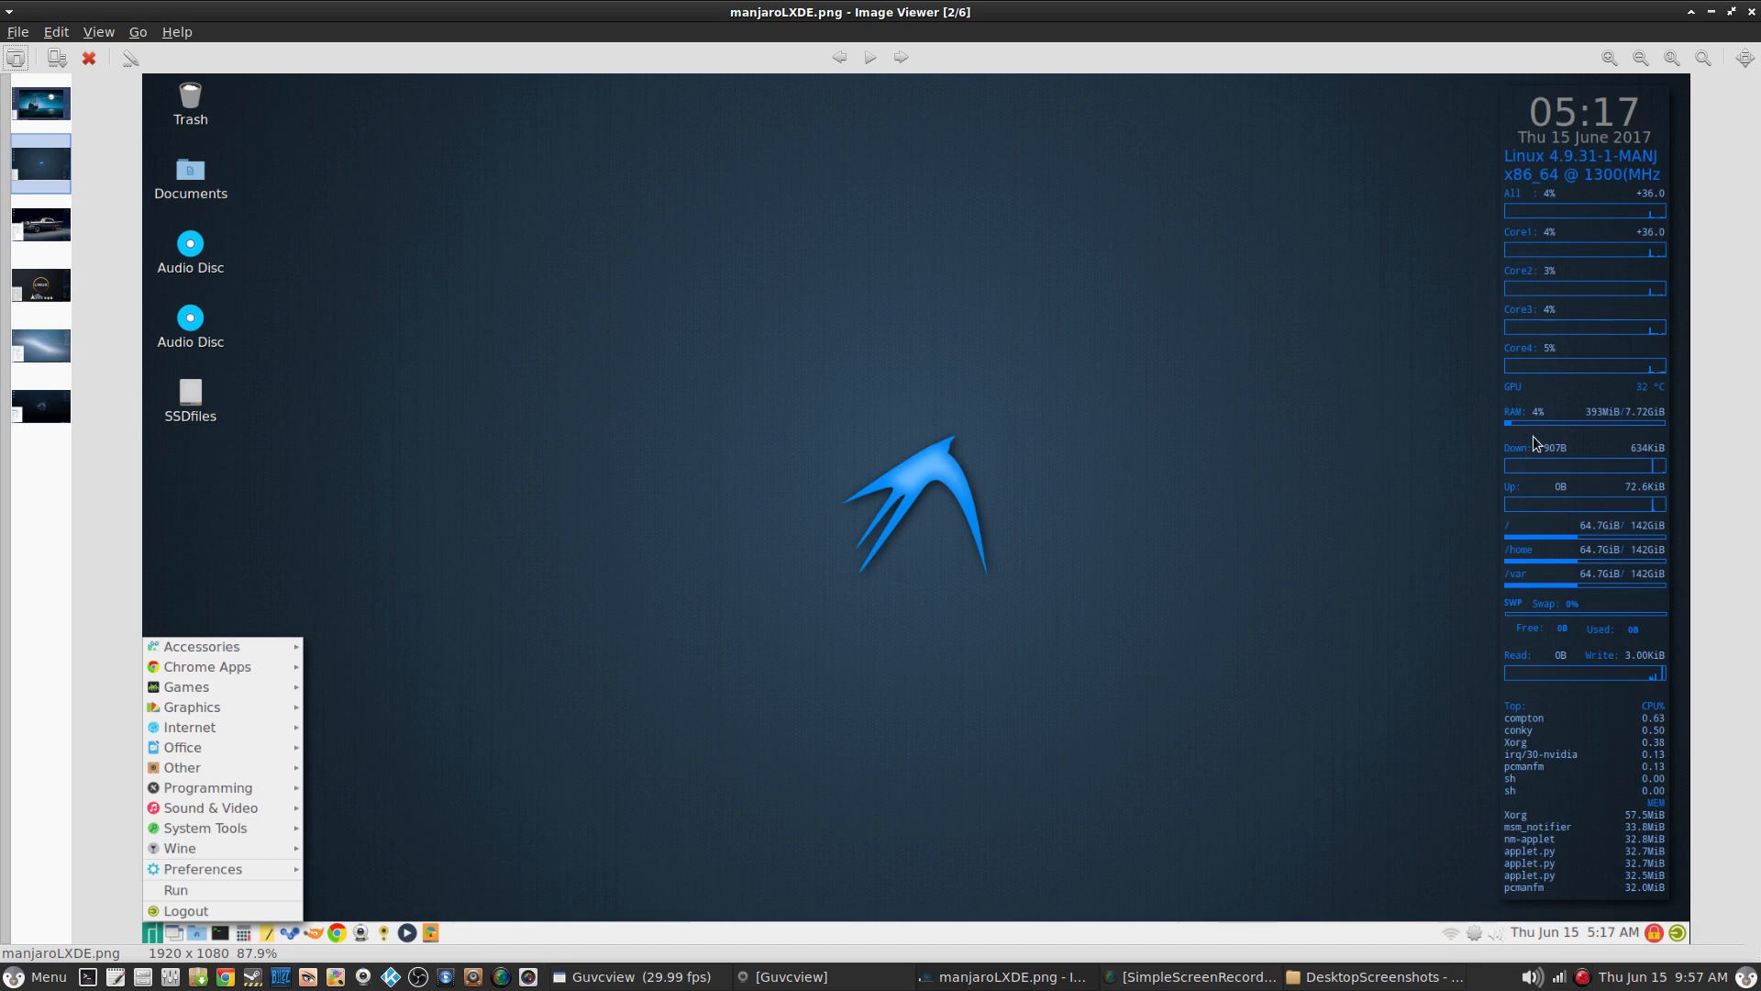
mouse_move(1543, 435)
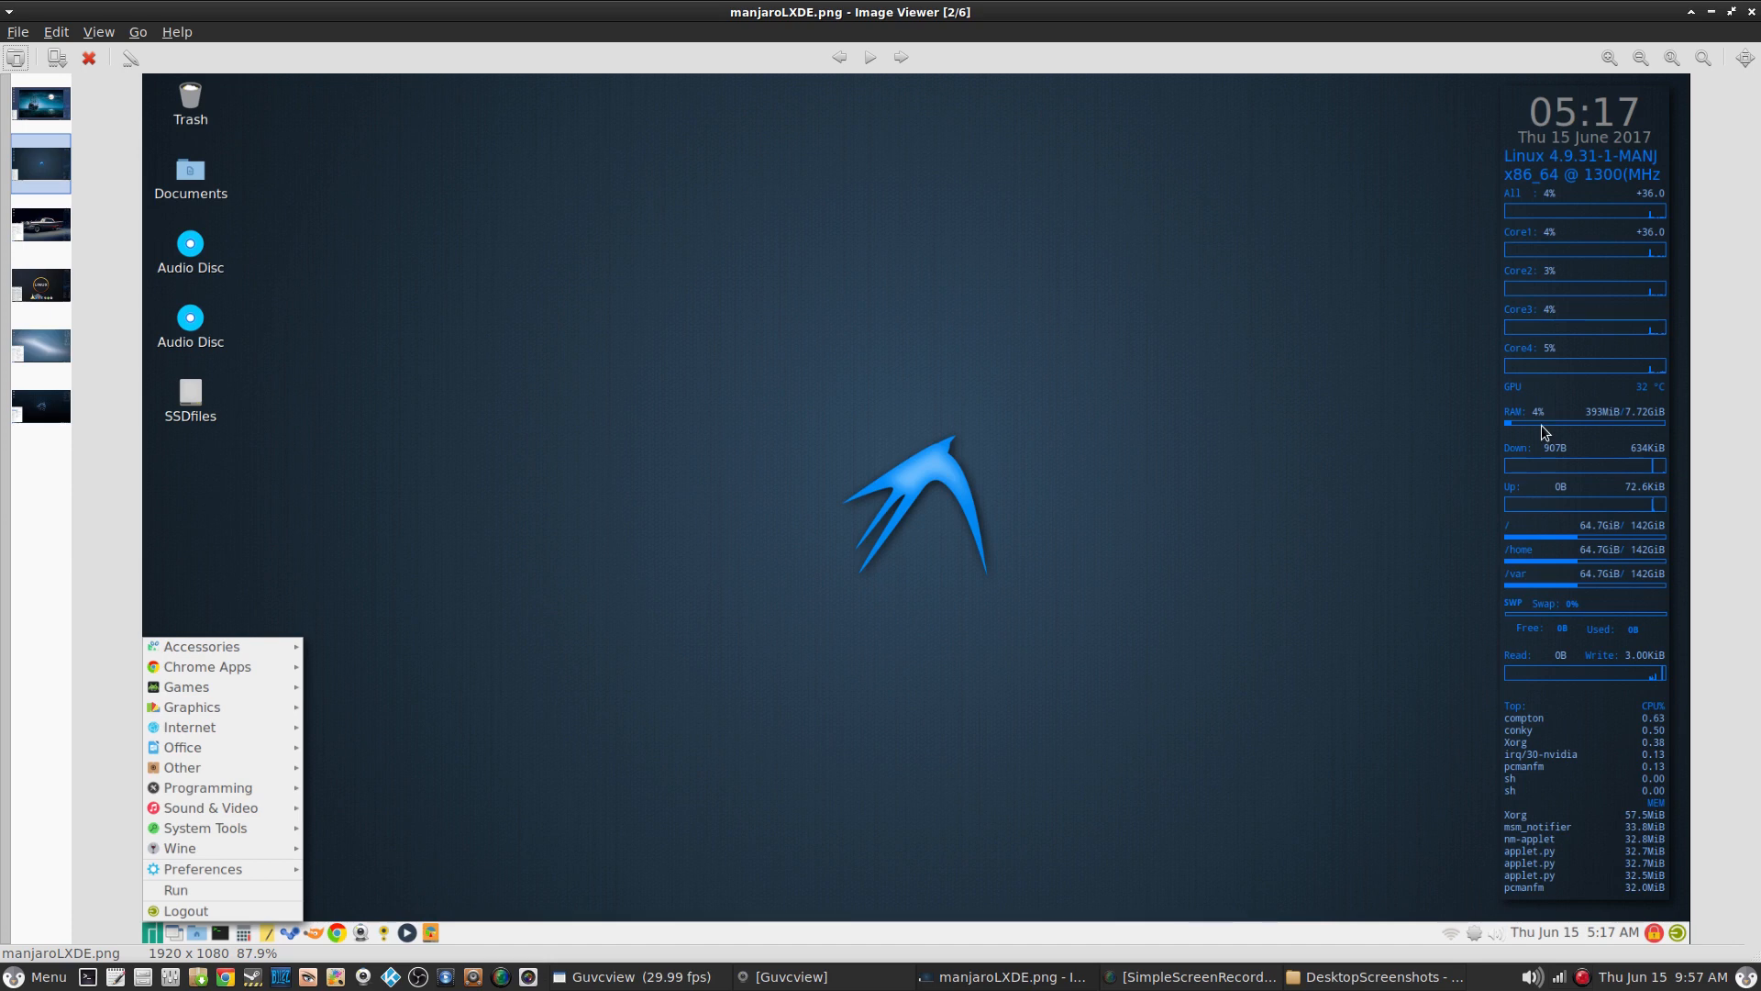
mouse_move(1603, 431)
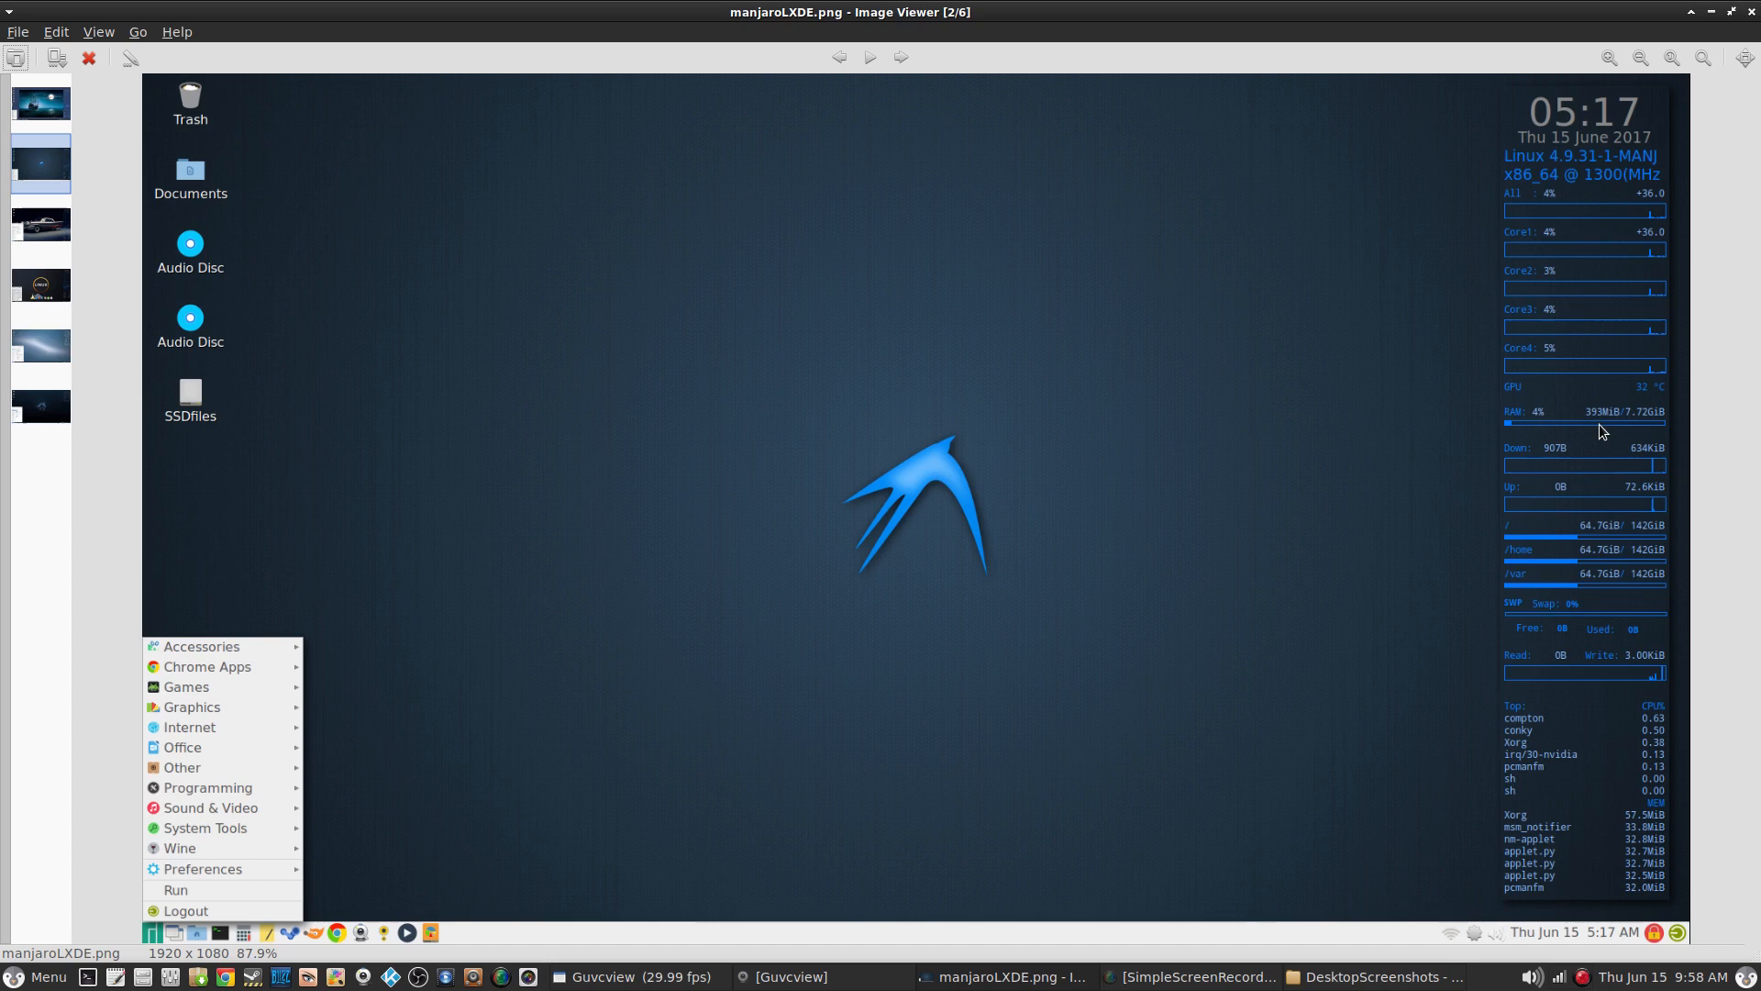
mouse_move(965, 385)
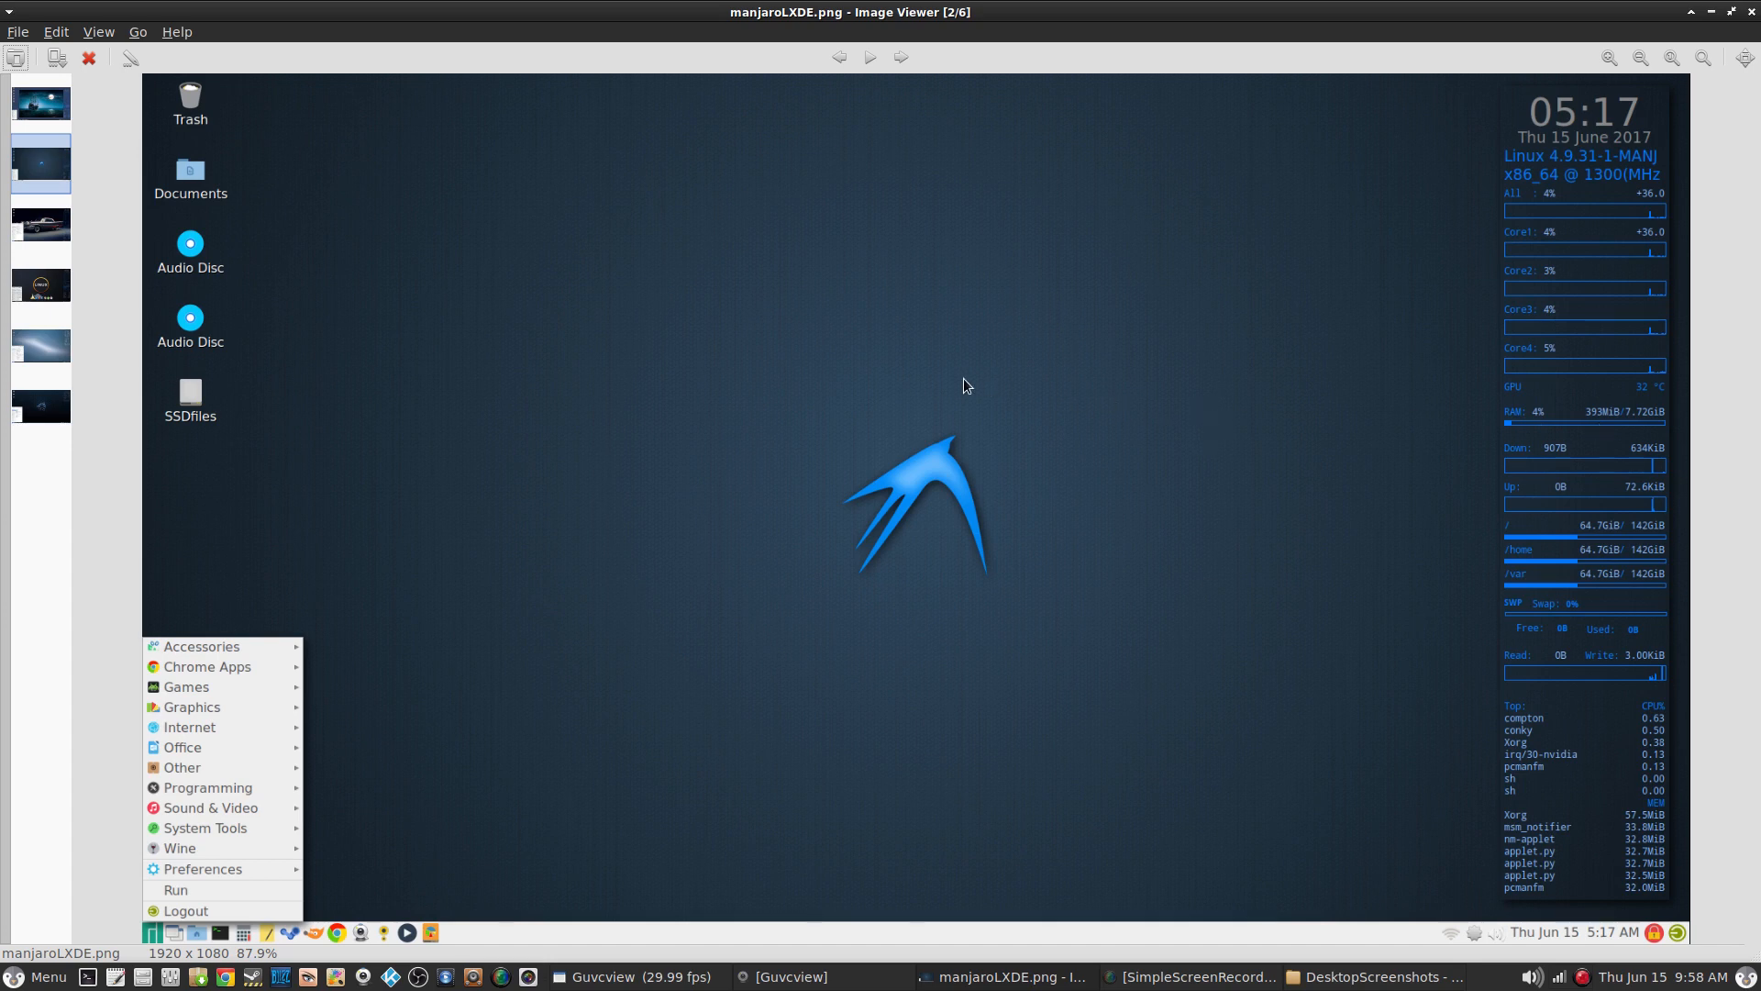
mouse_move(948, 389)
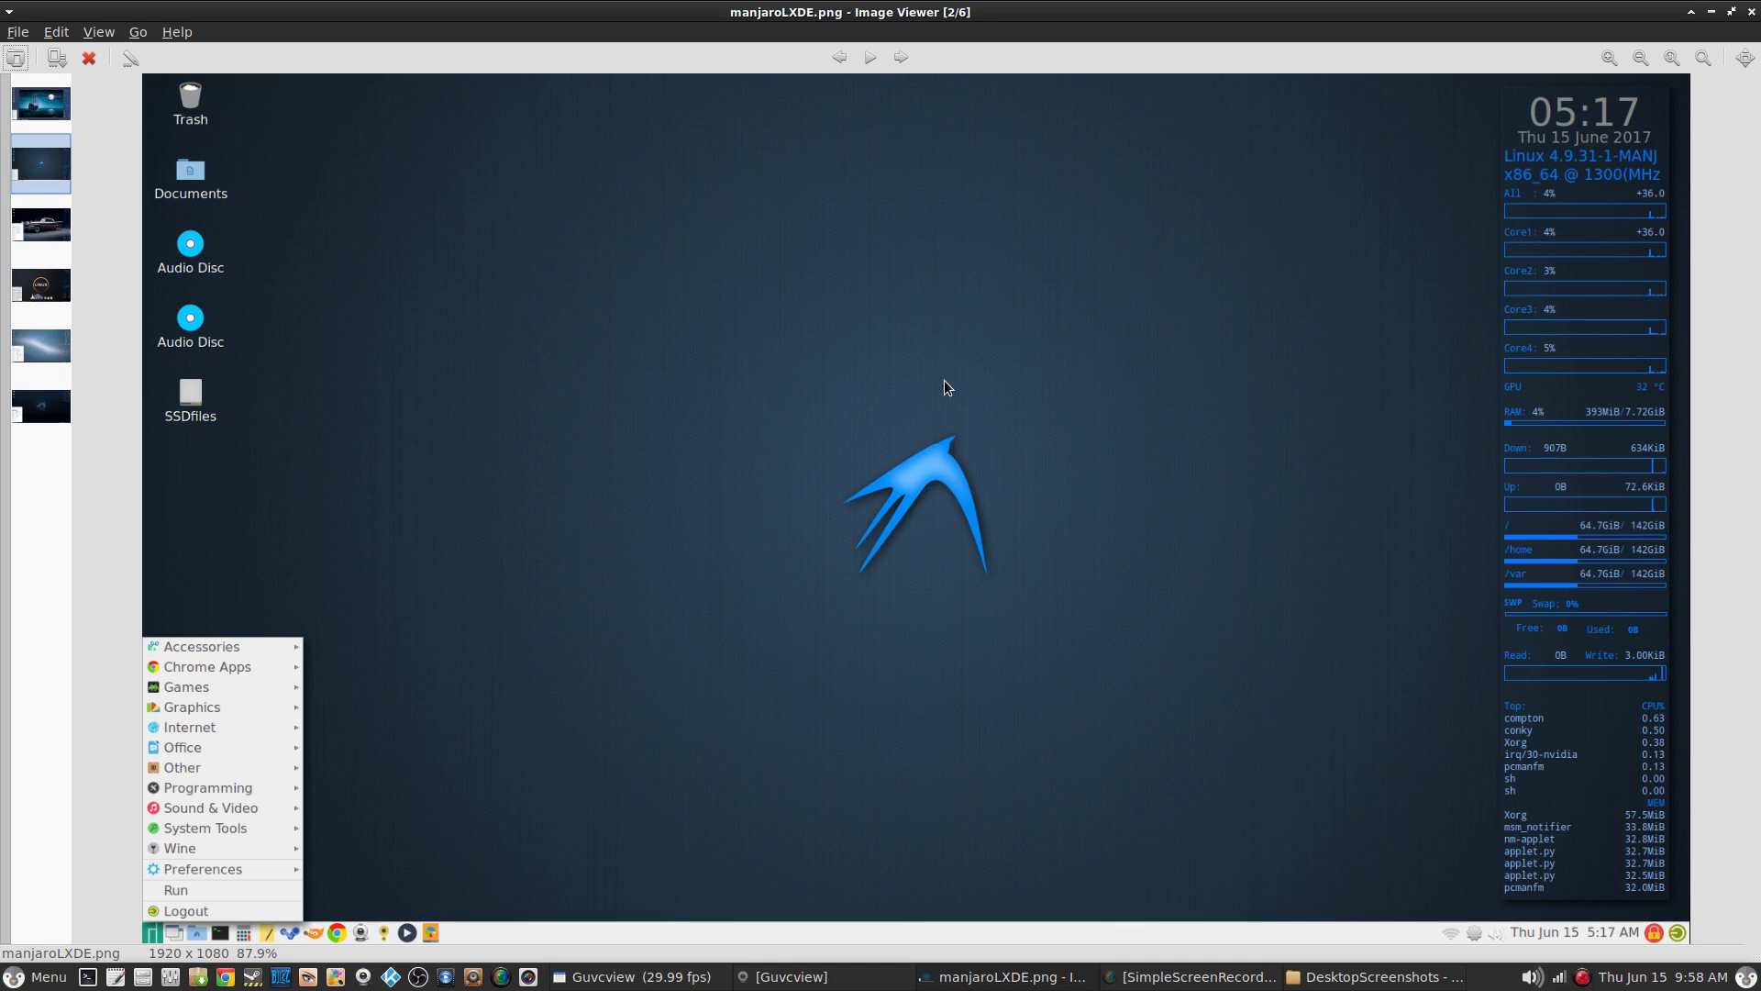
mouse_move(409, 807)
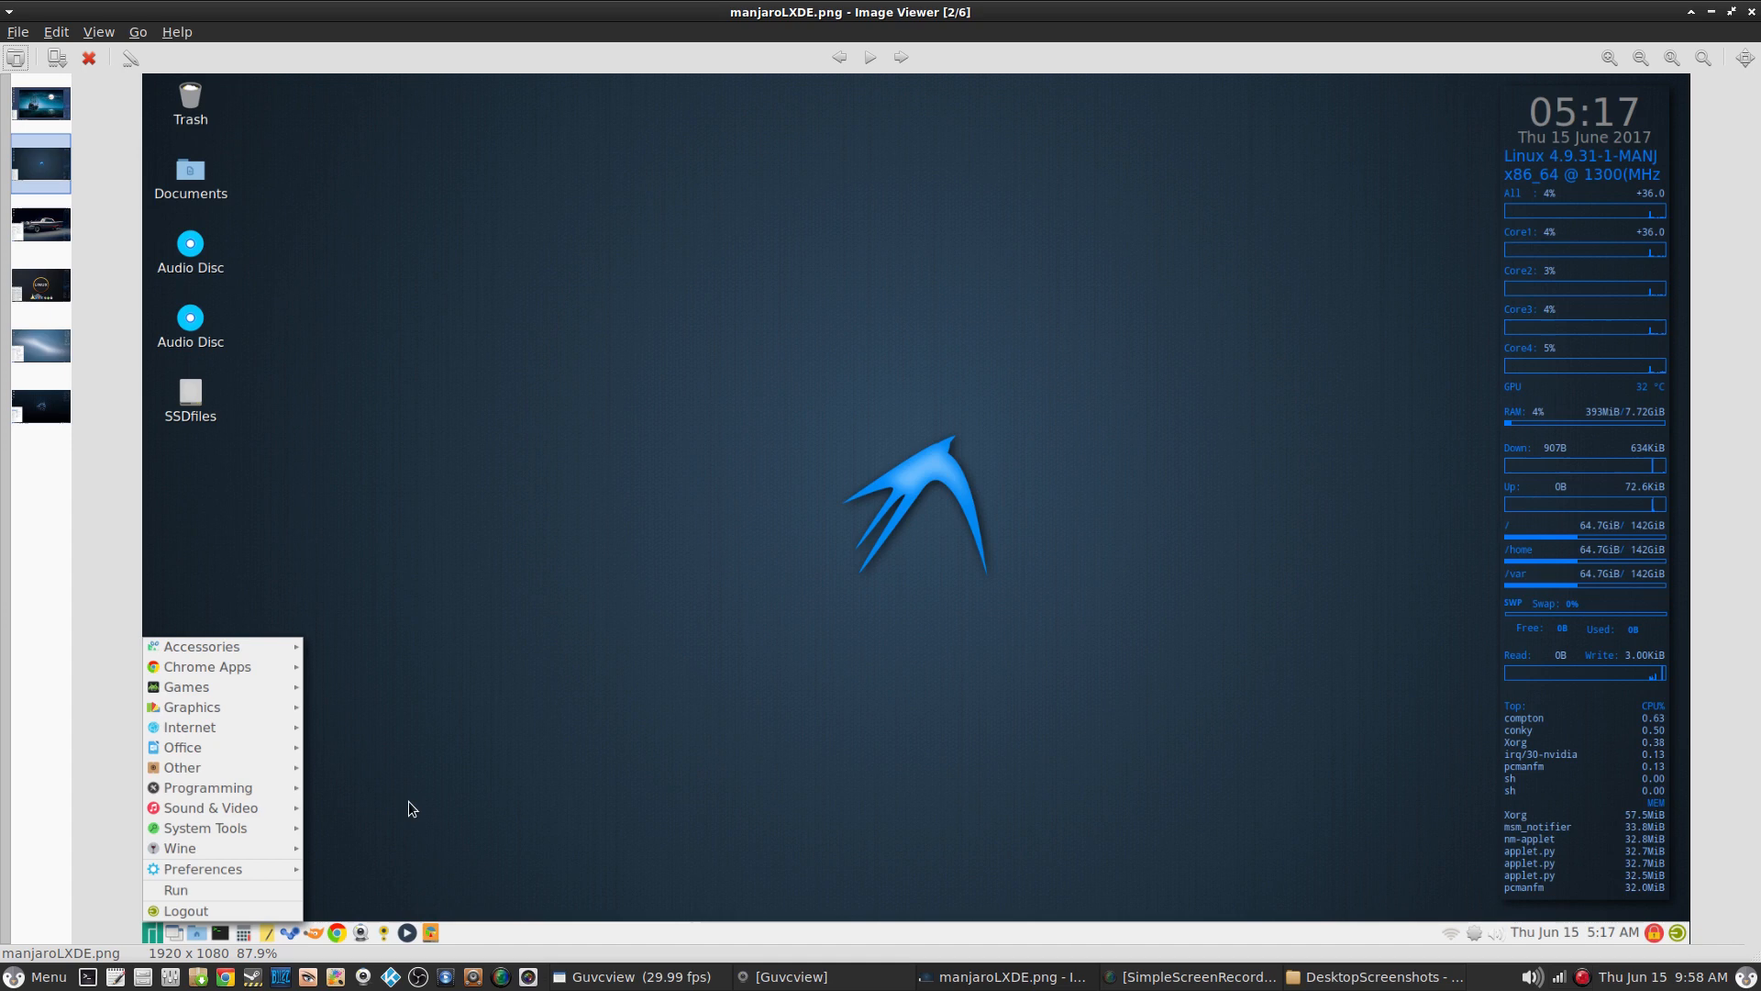
mouse_move(423, 757)
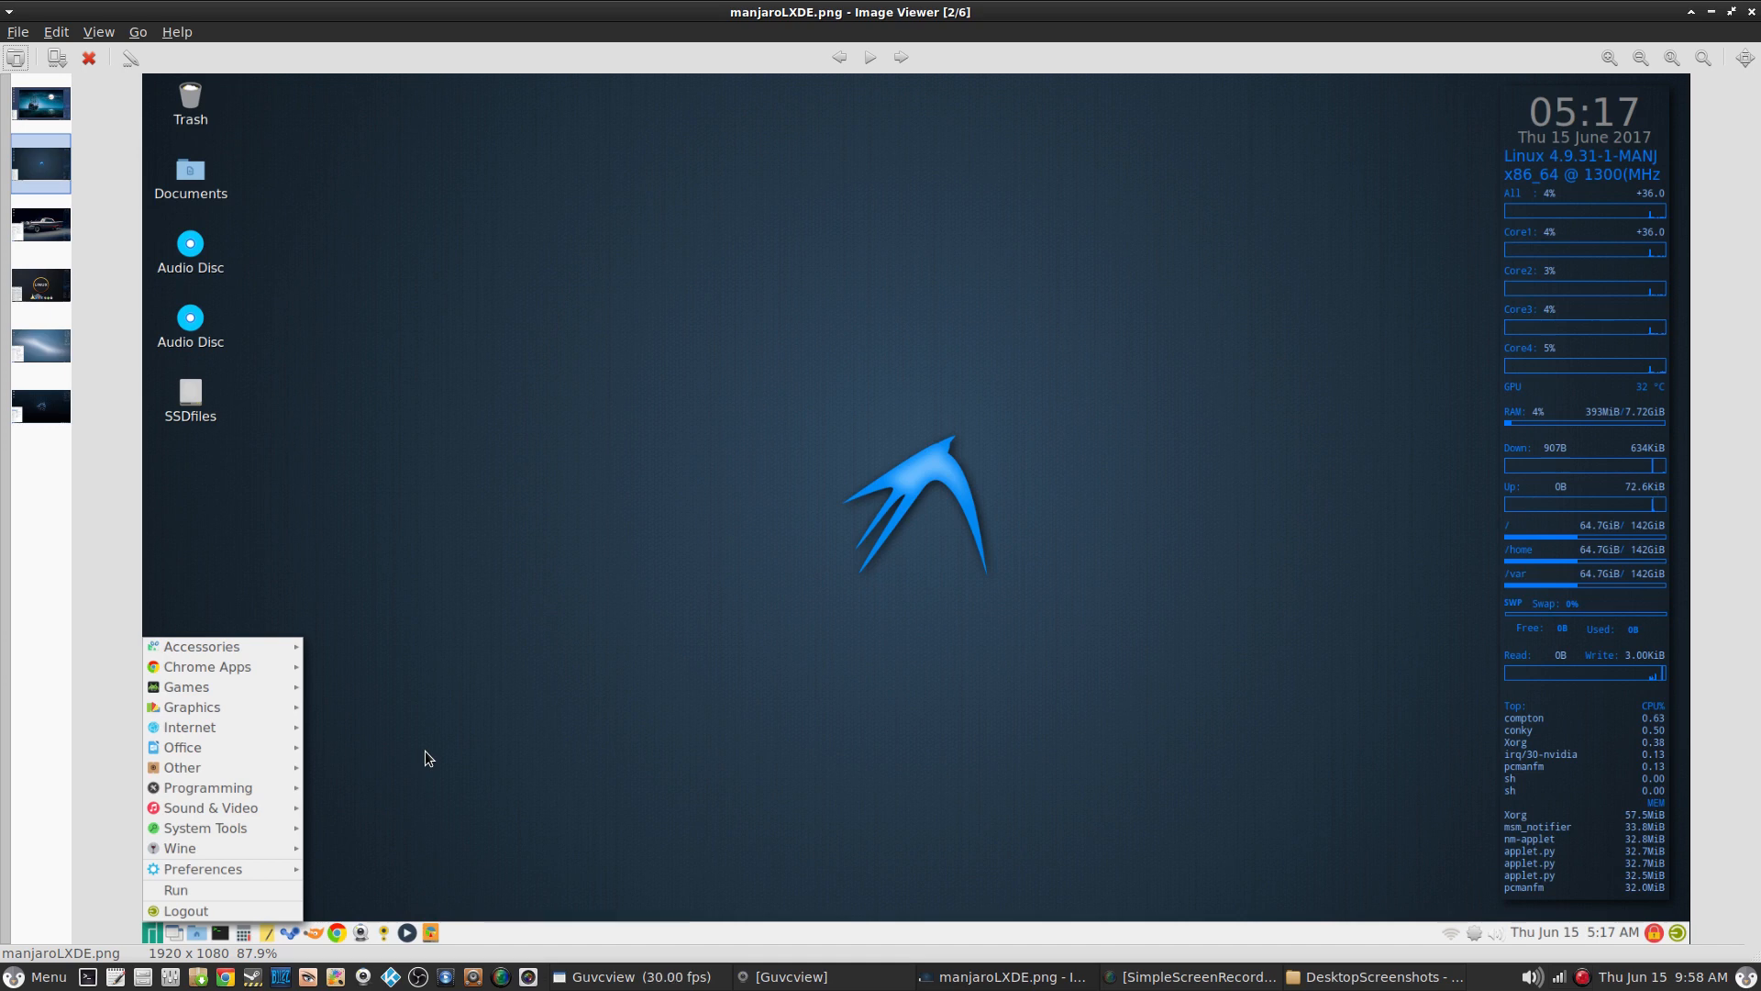
mouse_move(1088, 288)
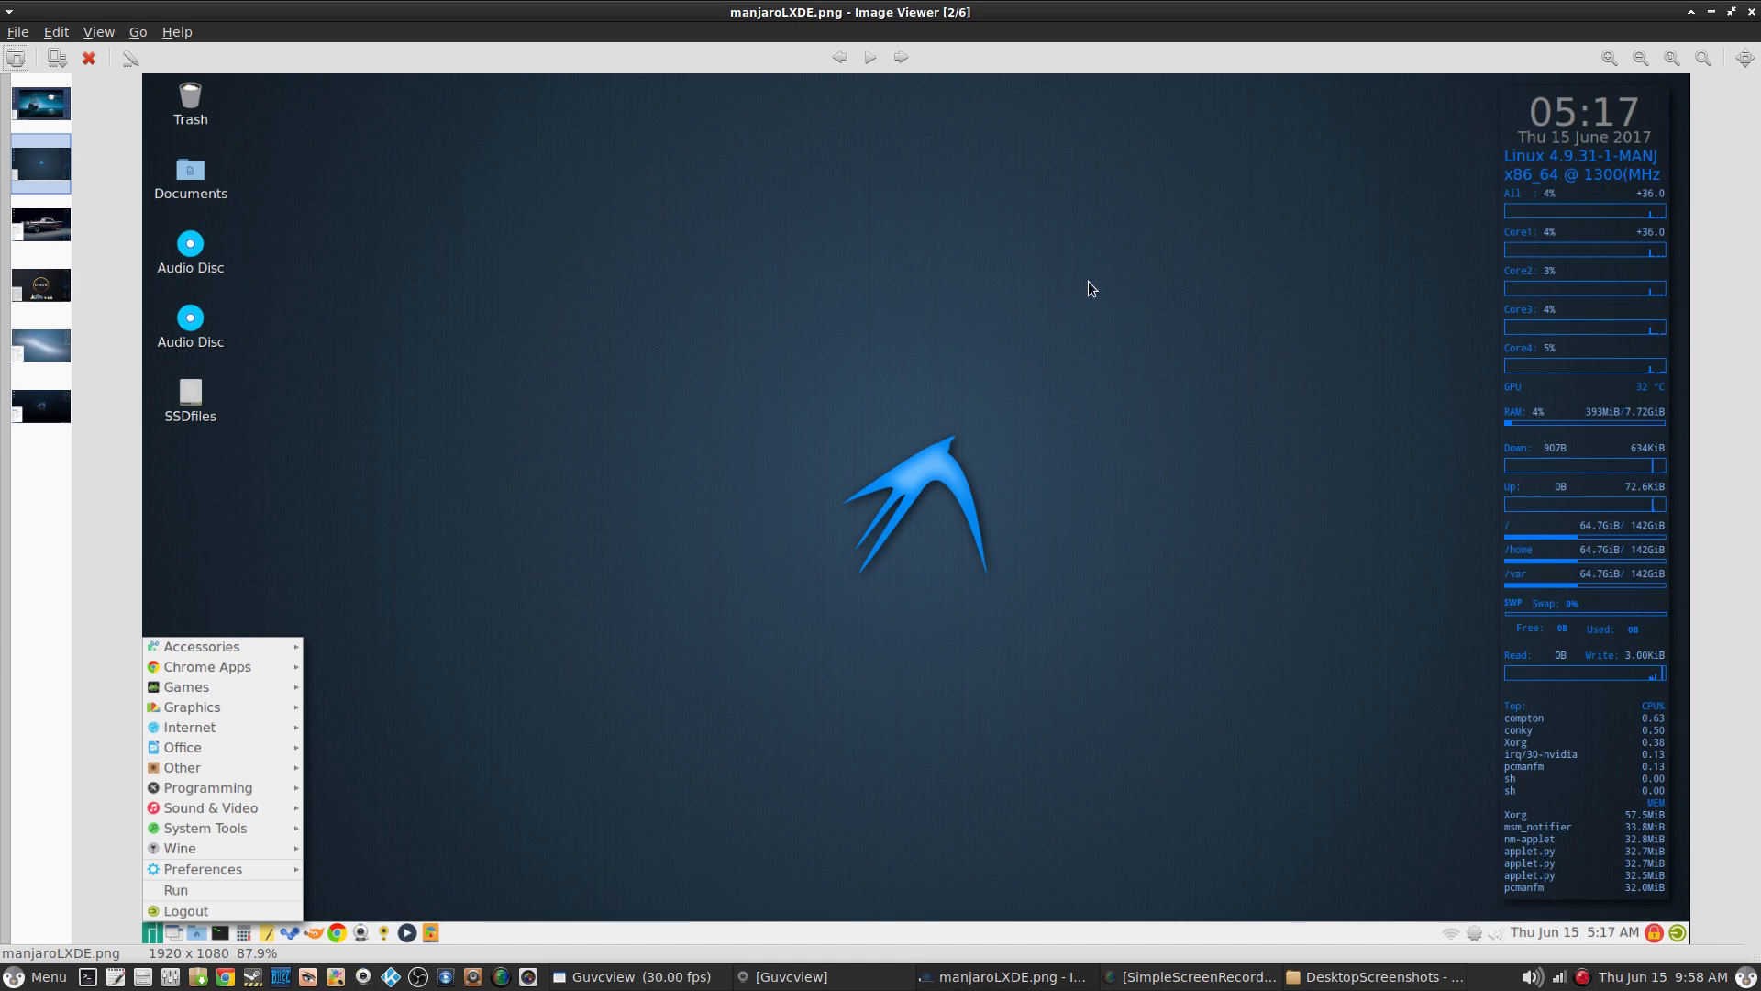
mouse_move(1097, 279)
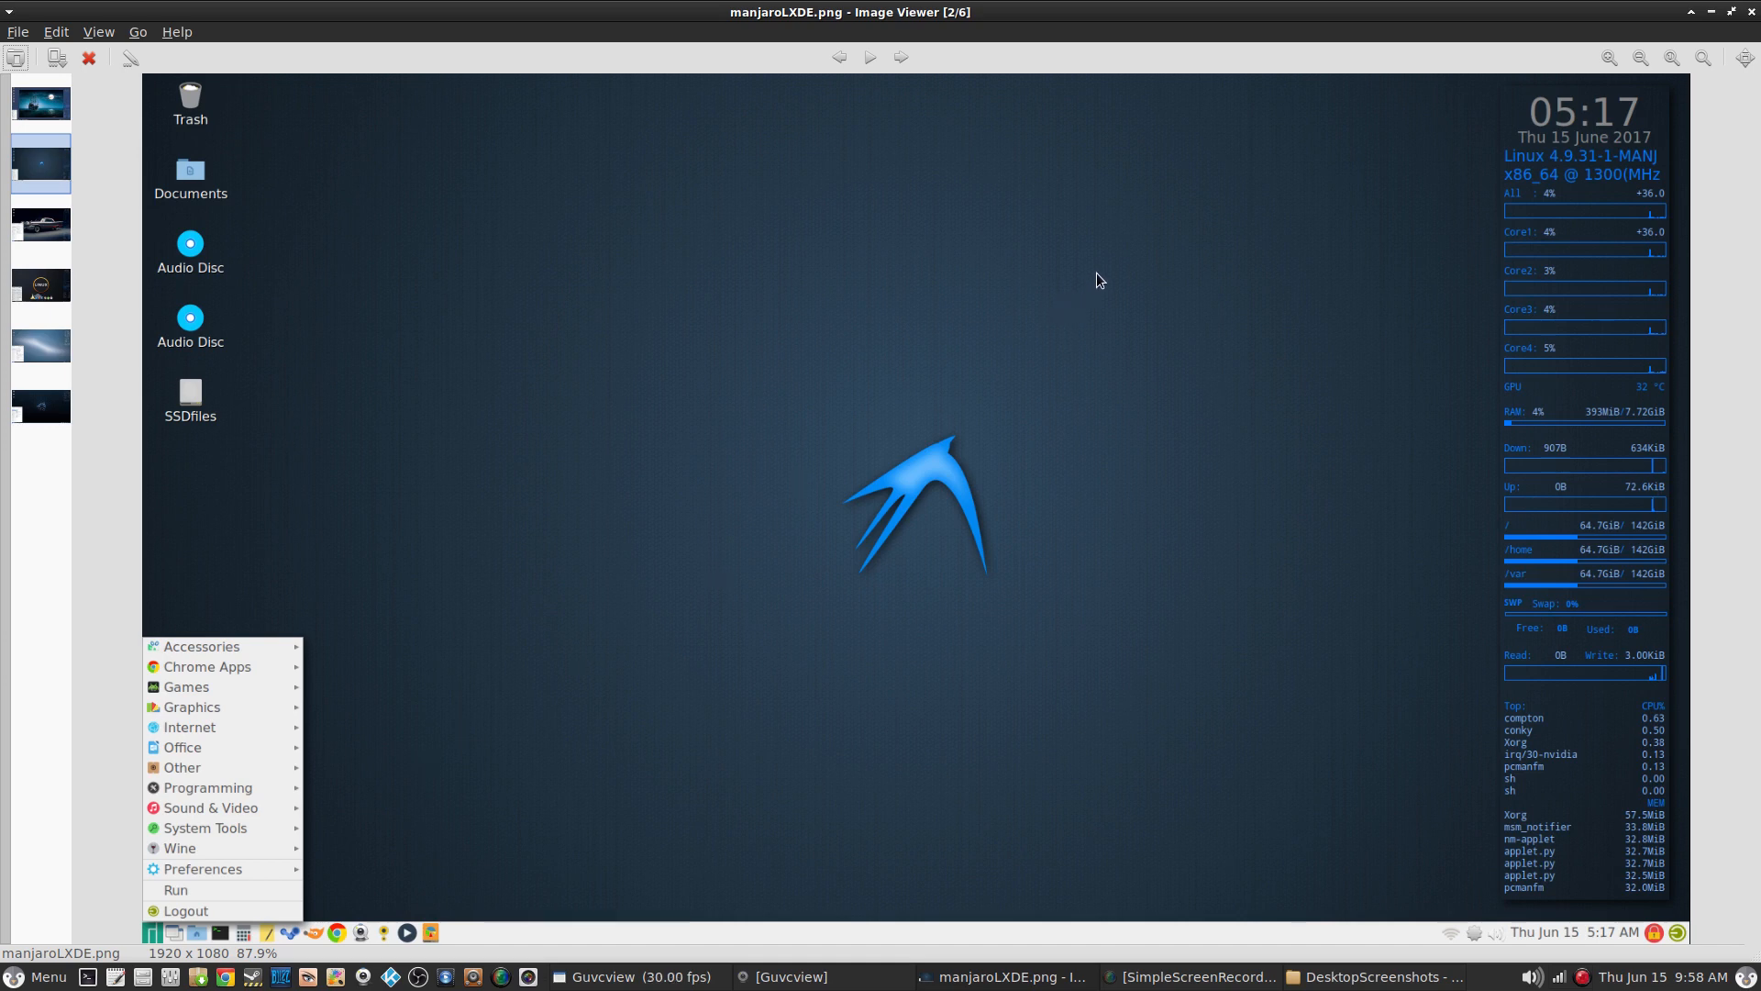
mouse_move(1332, 180)
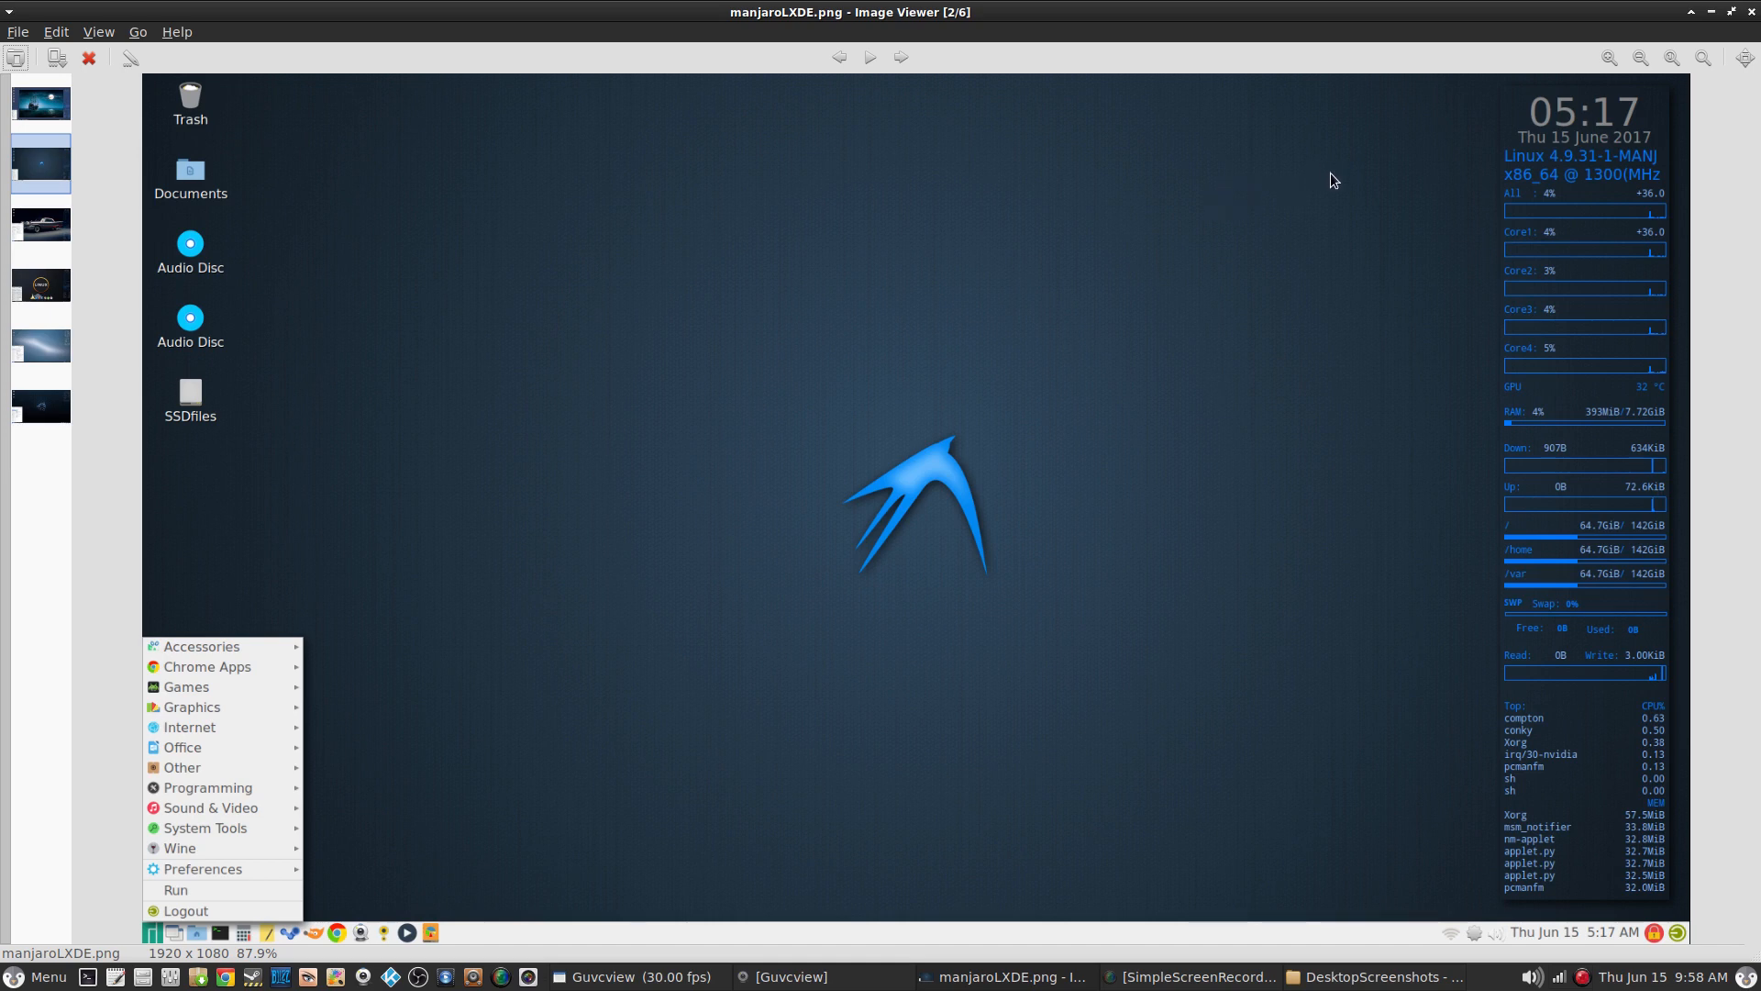
mouse_move(1750, 20)
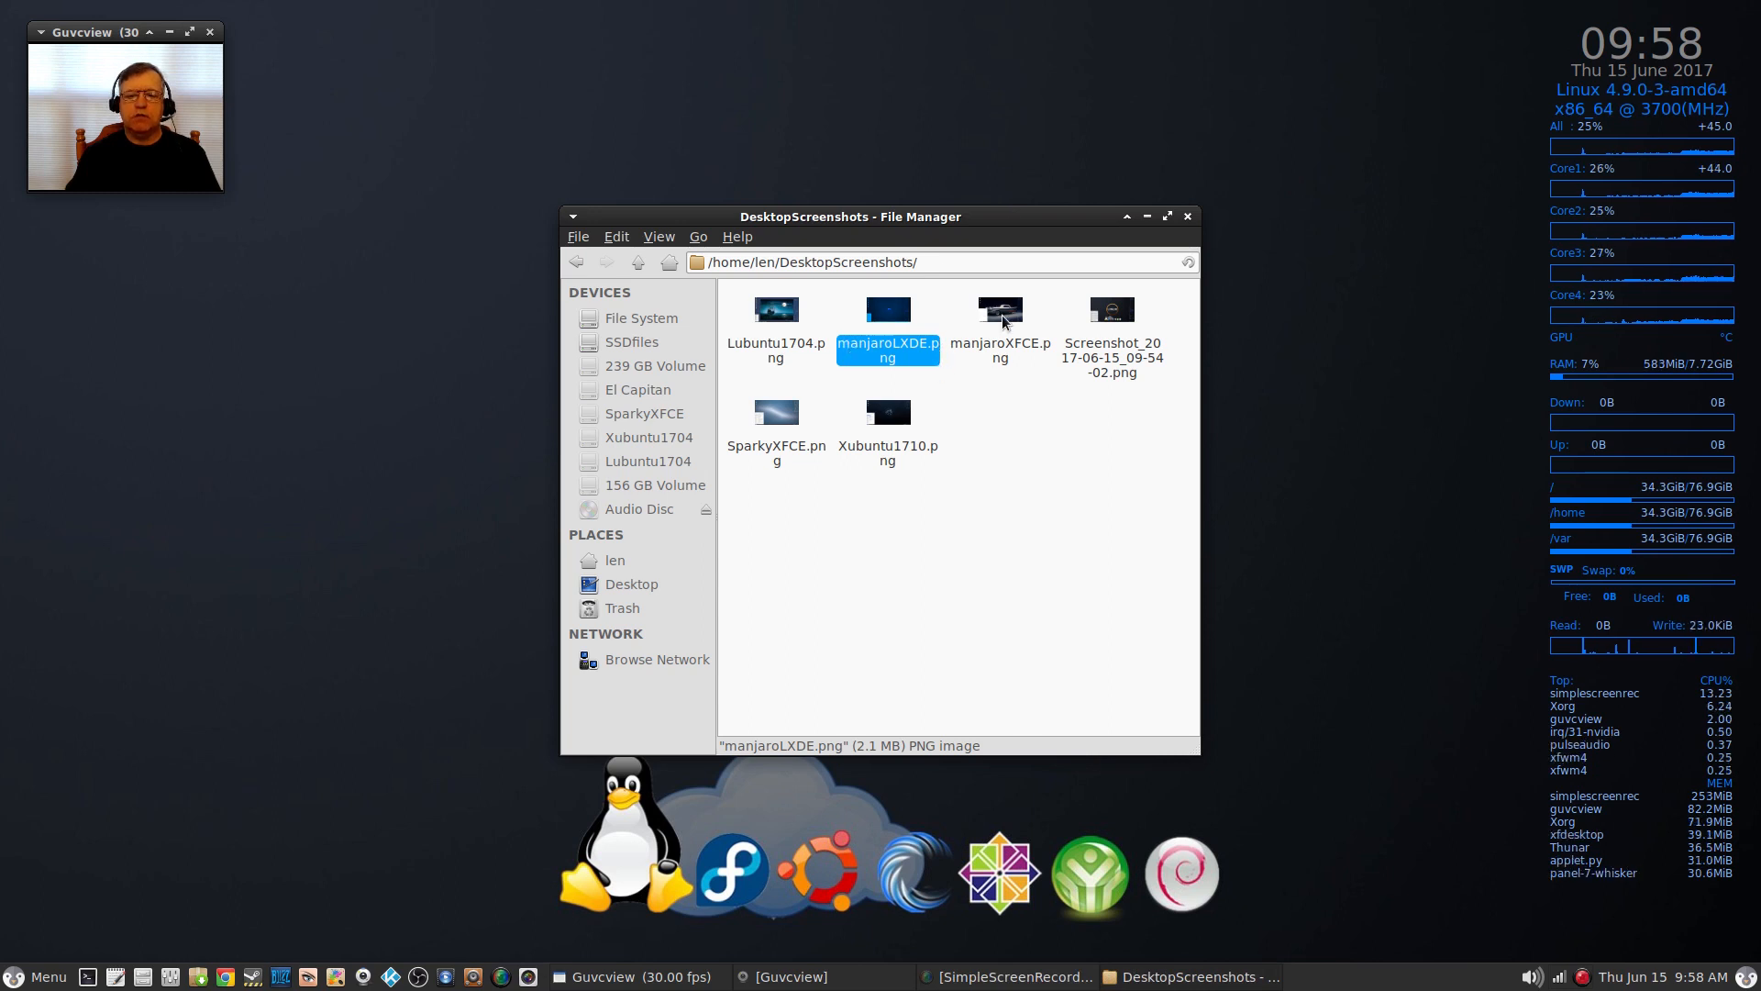
Step: View manjaroXFCE.png in Ristretto Image Viewer via the file's Open With actions
left_click(998, 326)
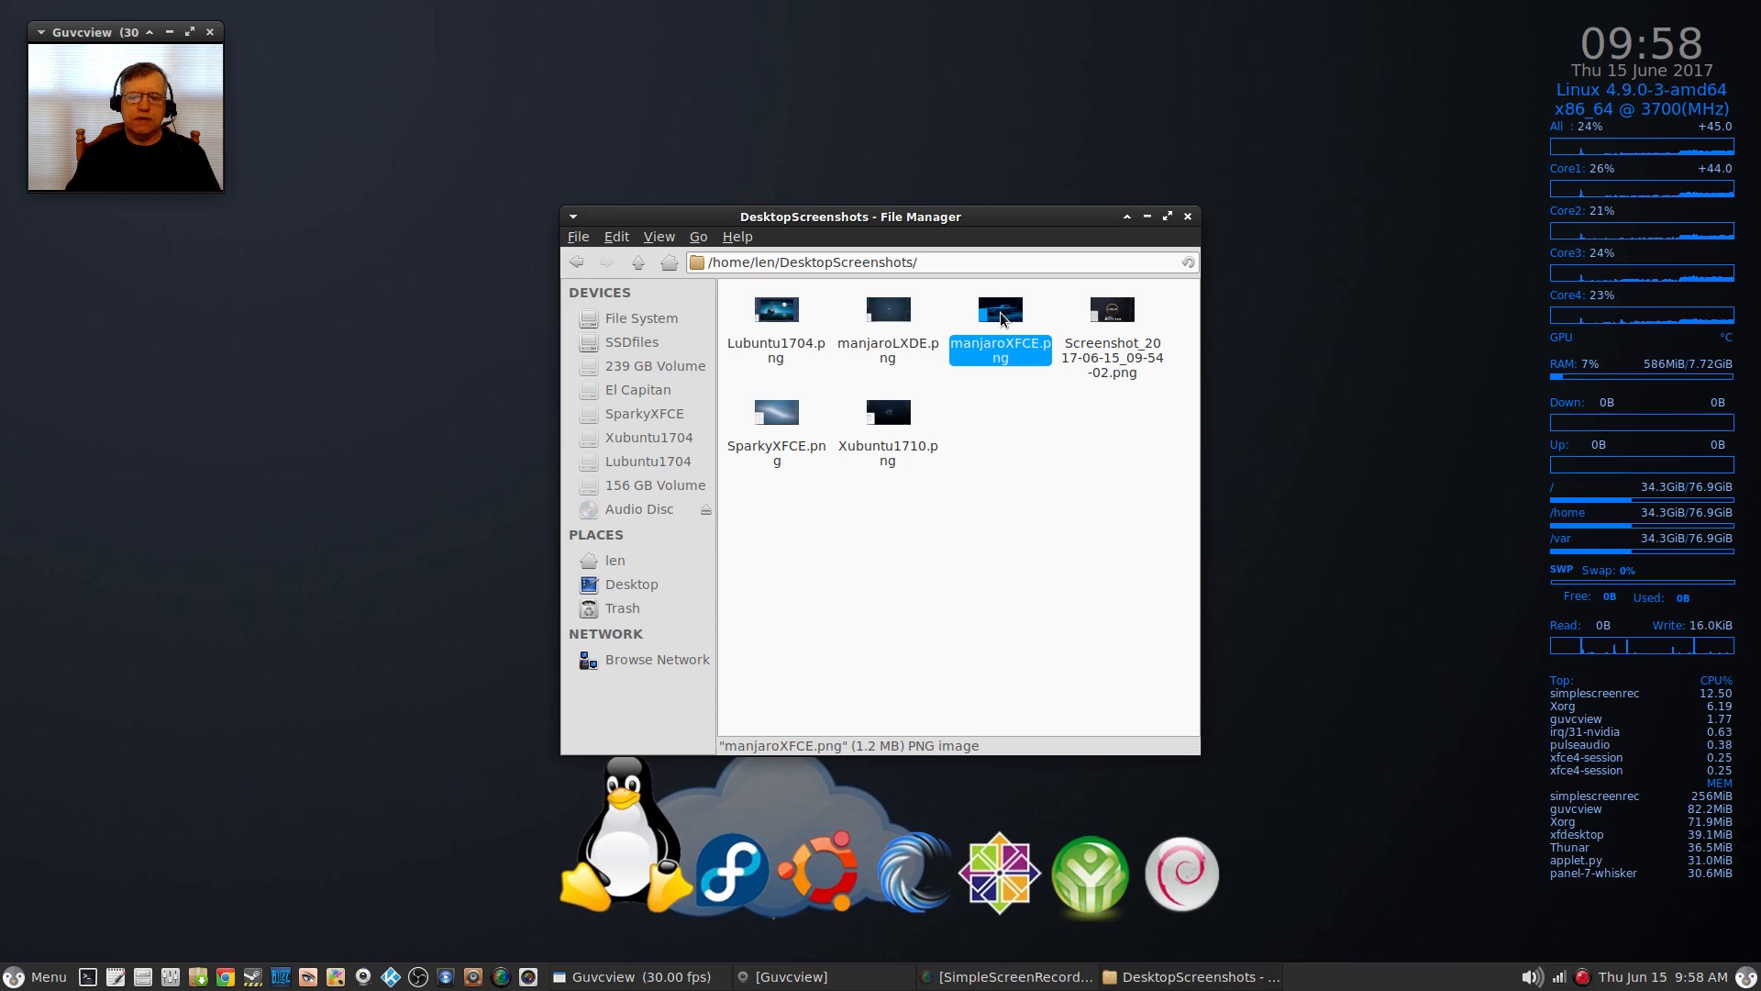
right_click(1000, 327)
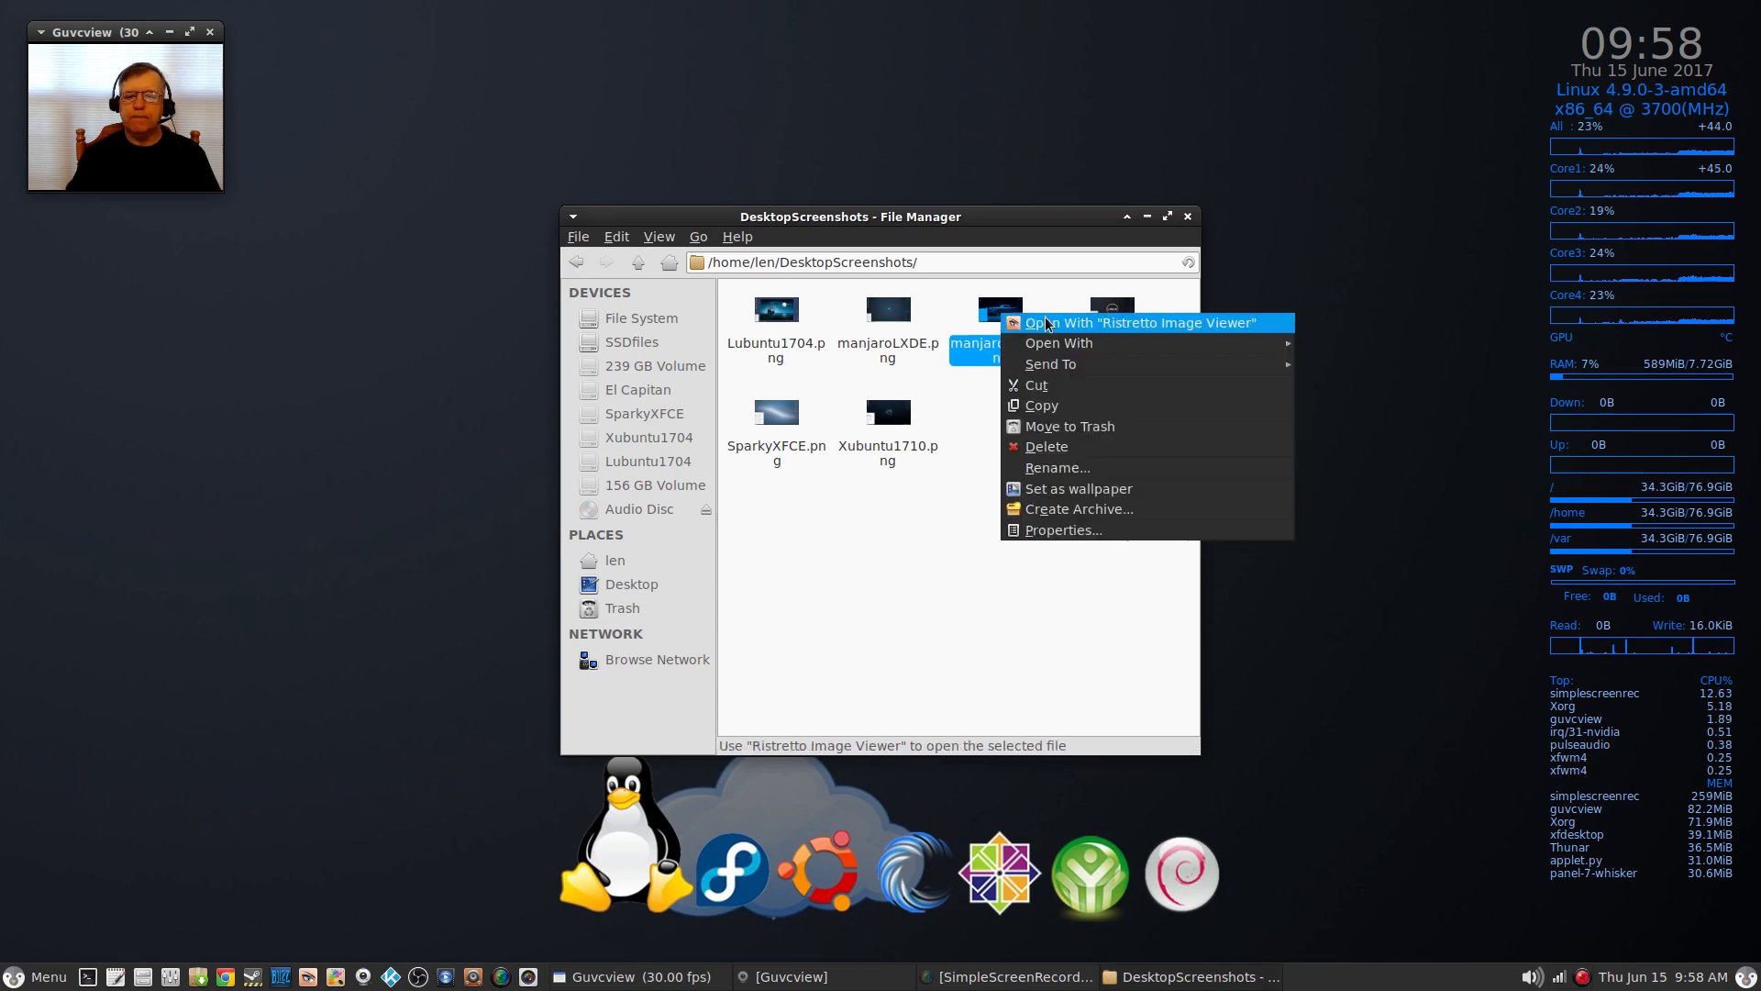
left_click(1139, 323)
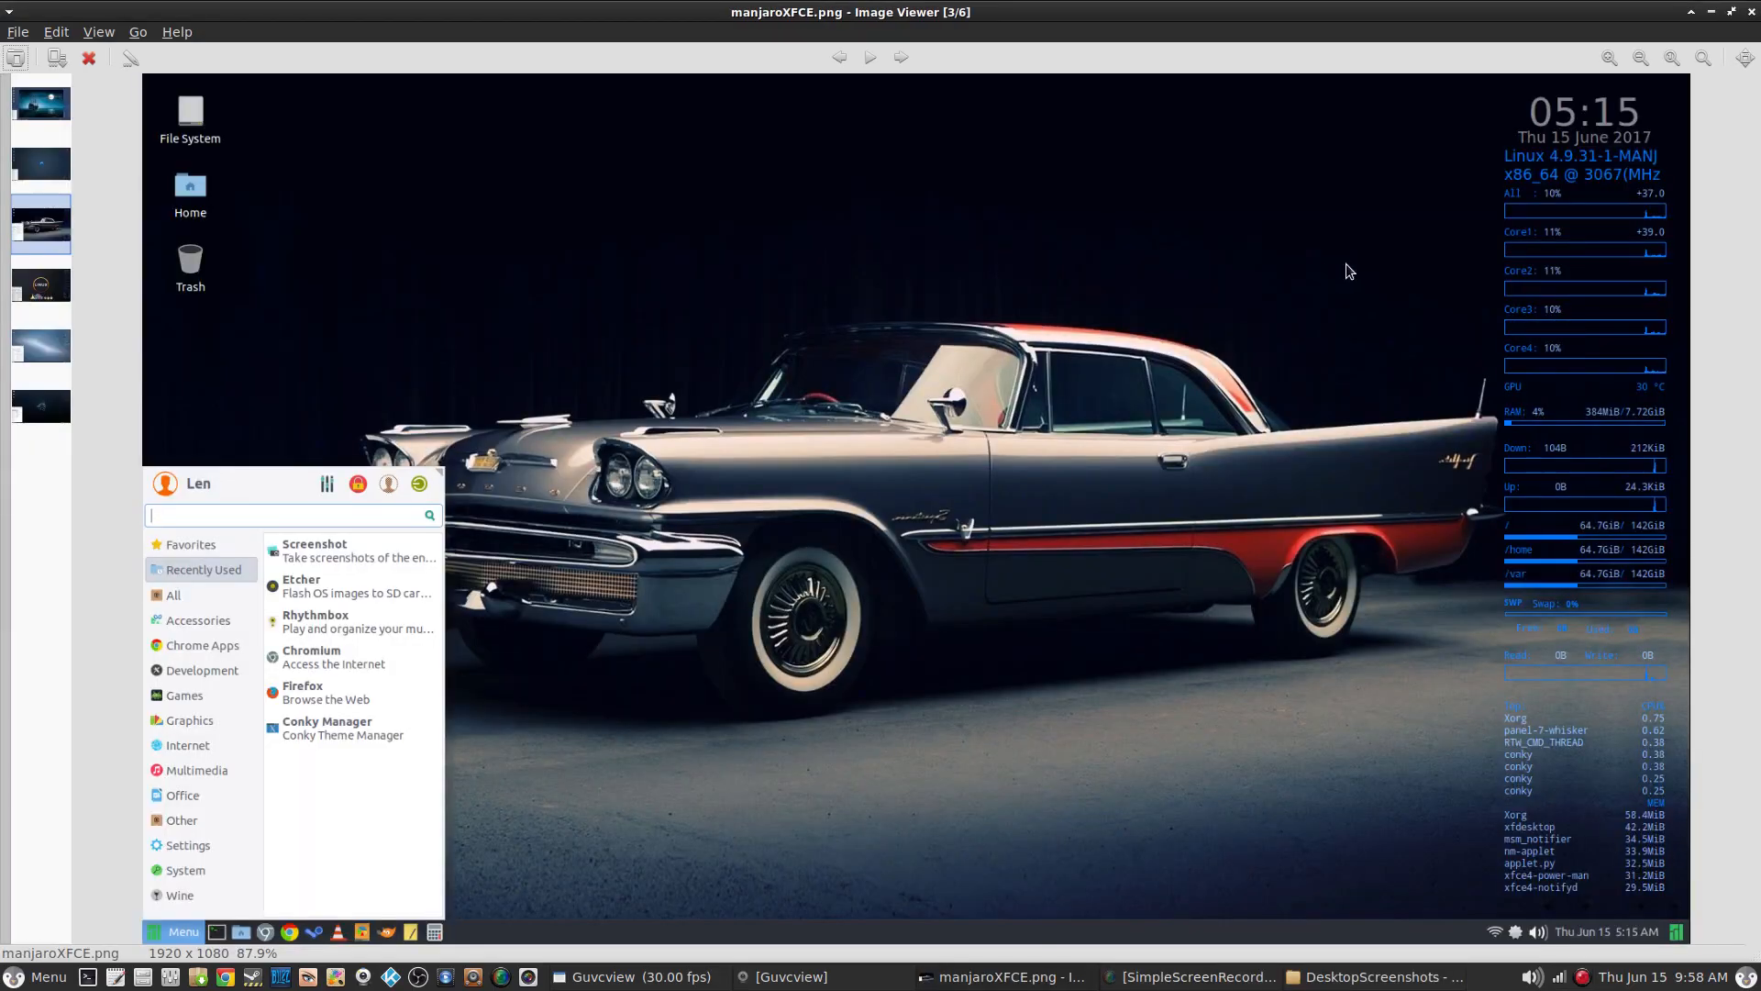
mouse_move(1137, 817)
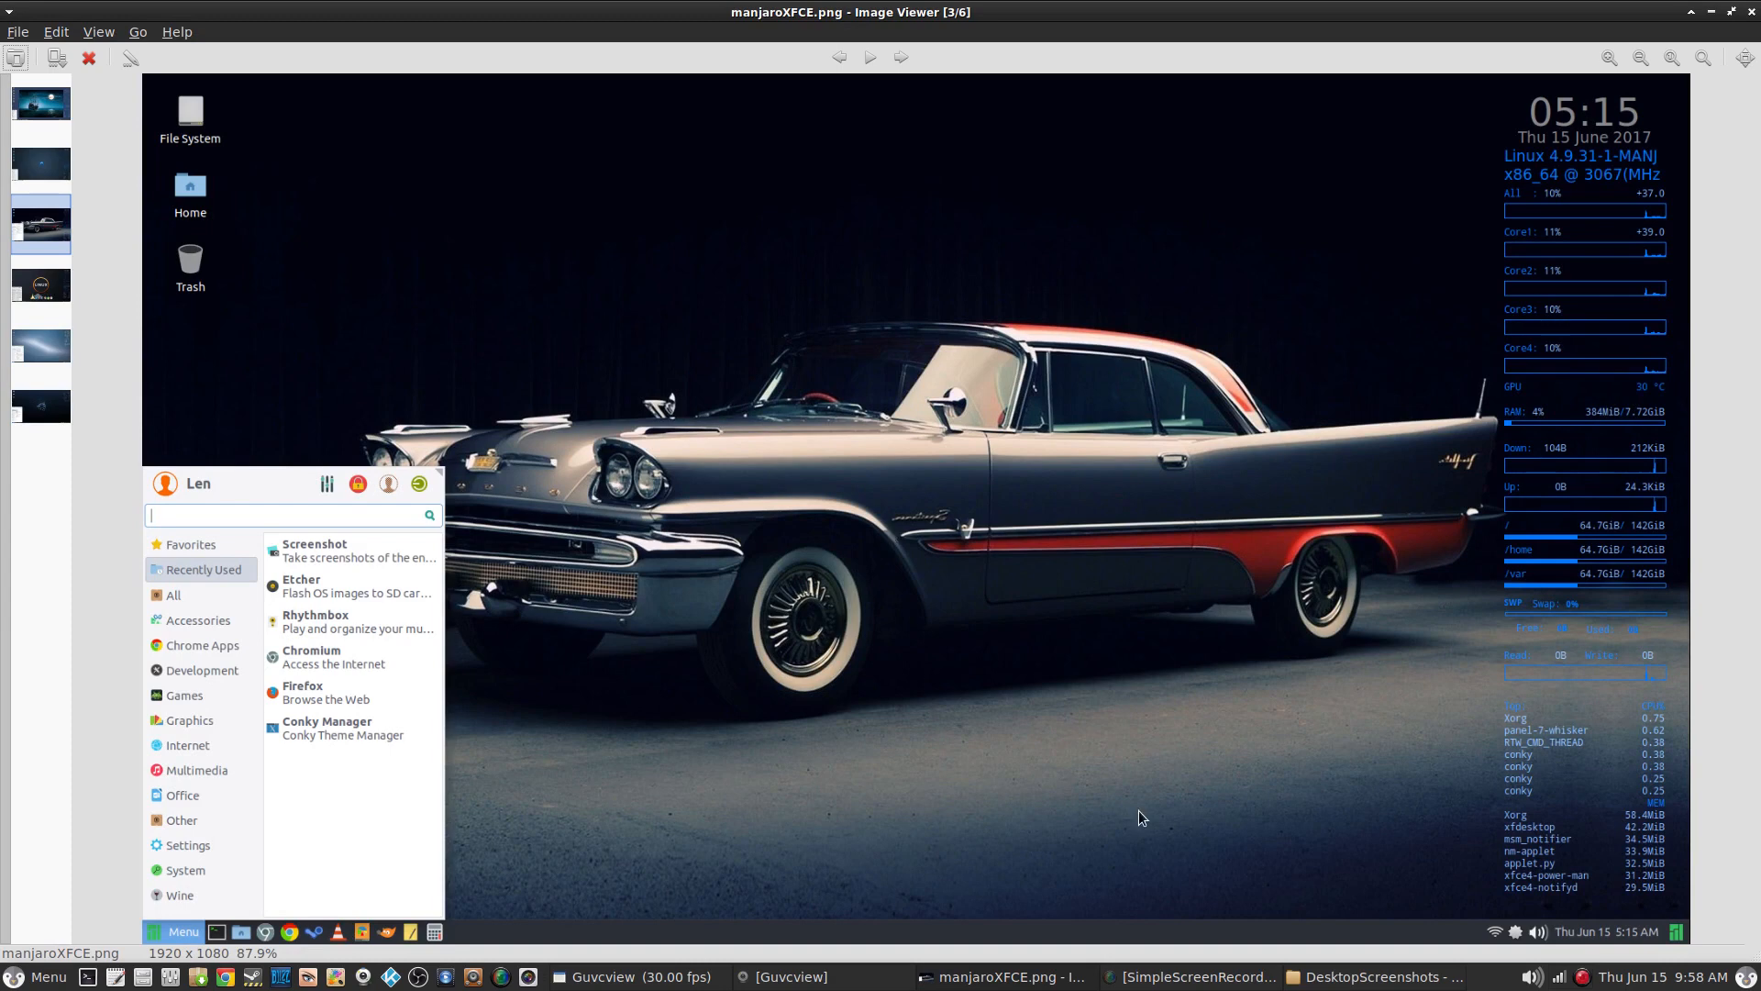
mouse_move(1558, 198)
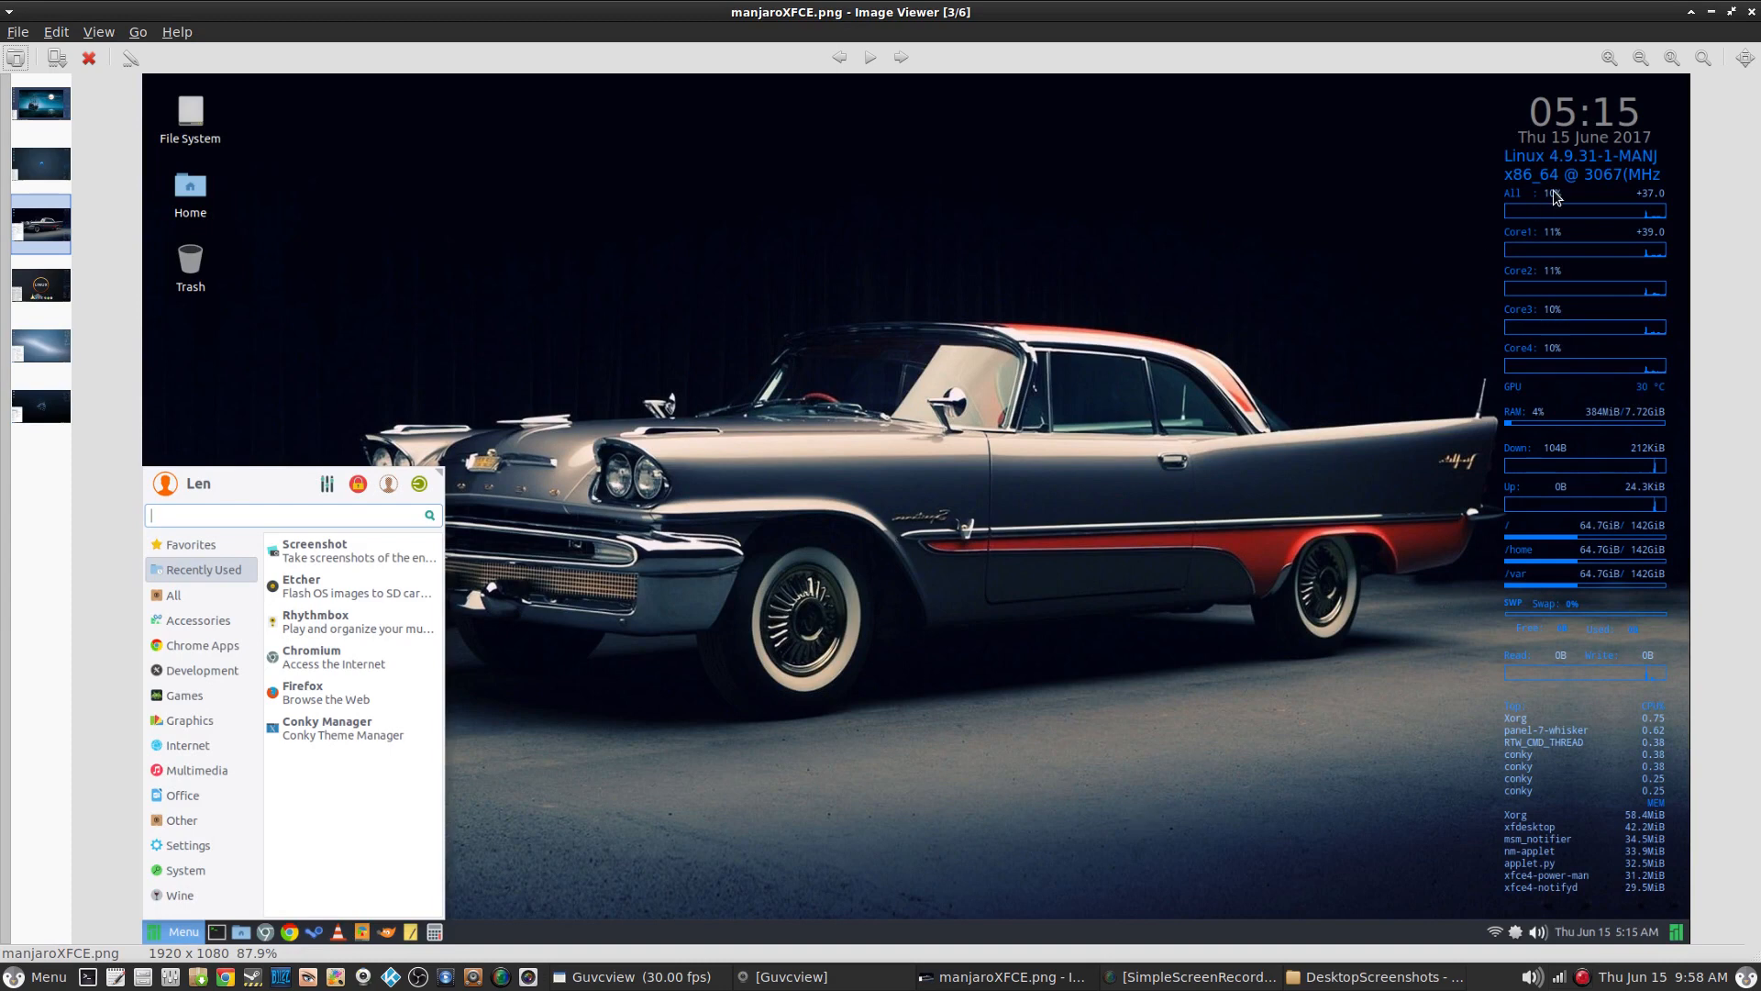
mouse_move(1554, 210)
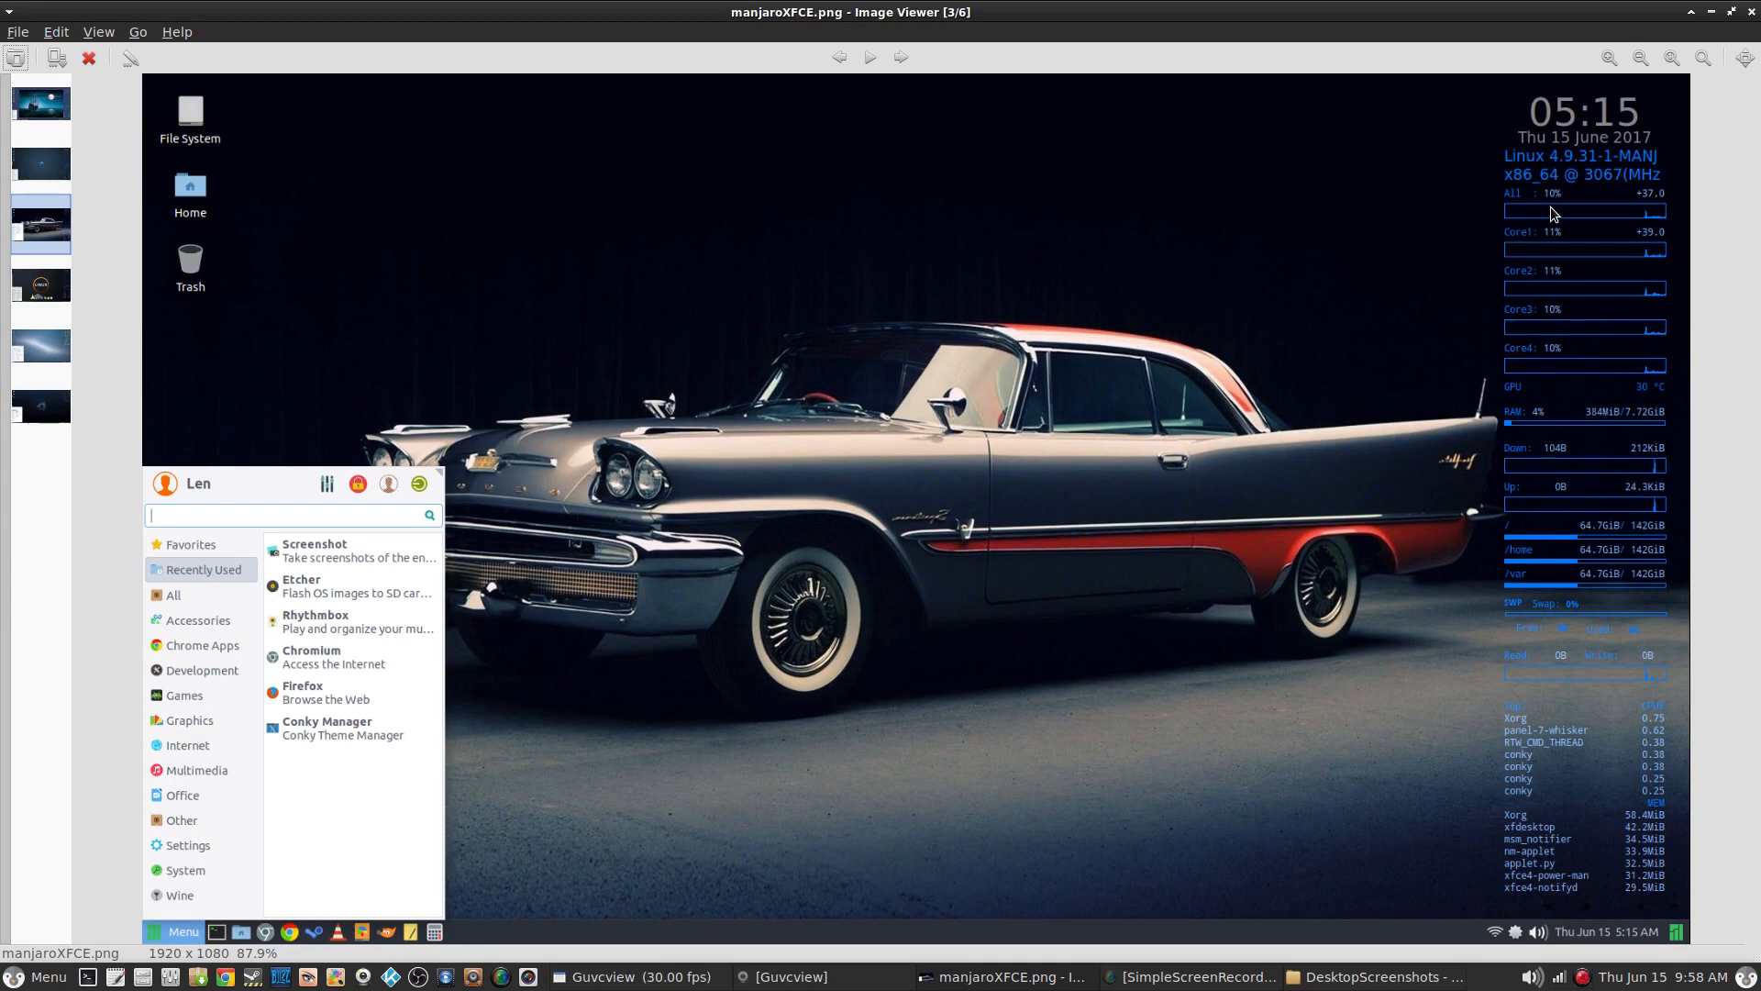
mouse_move(1073, 494)
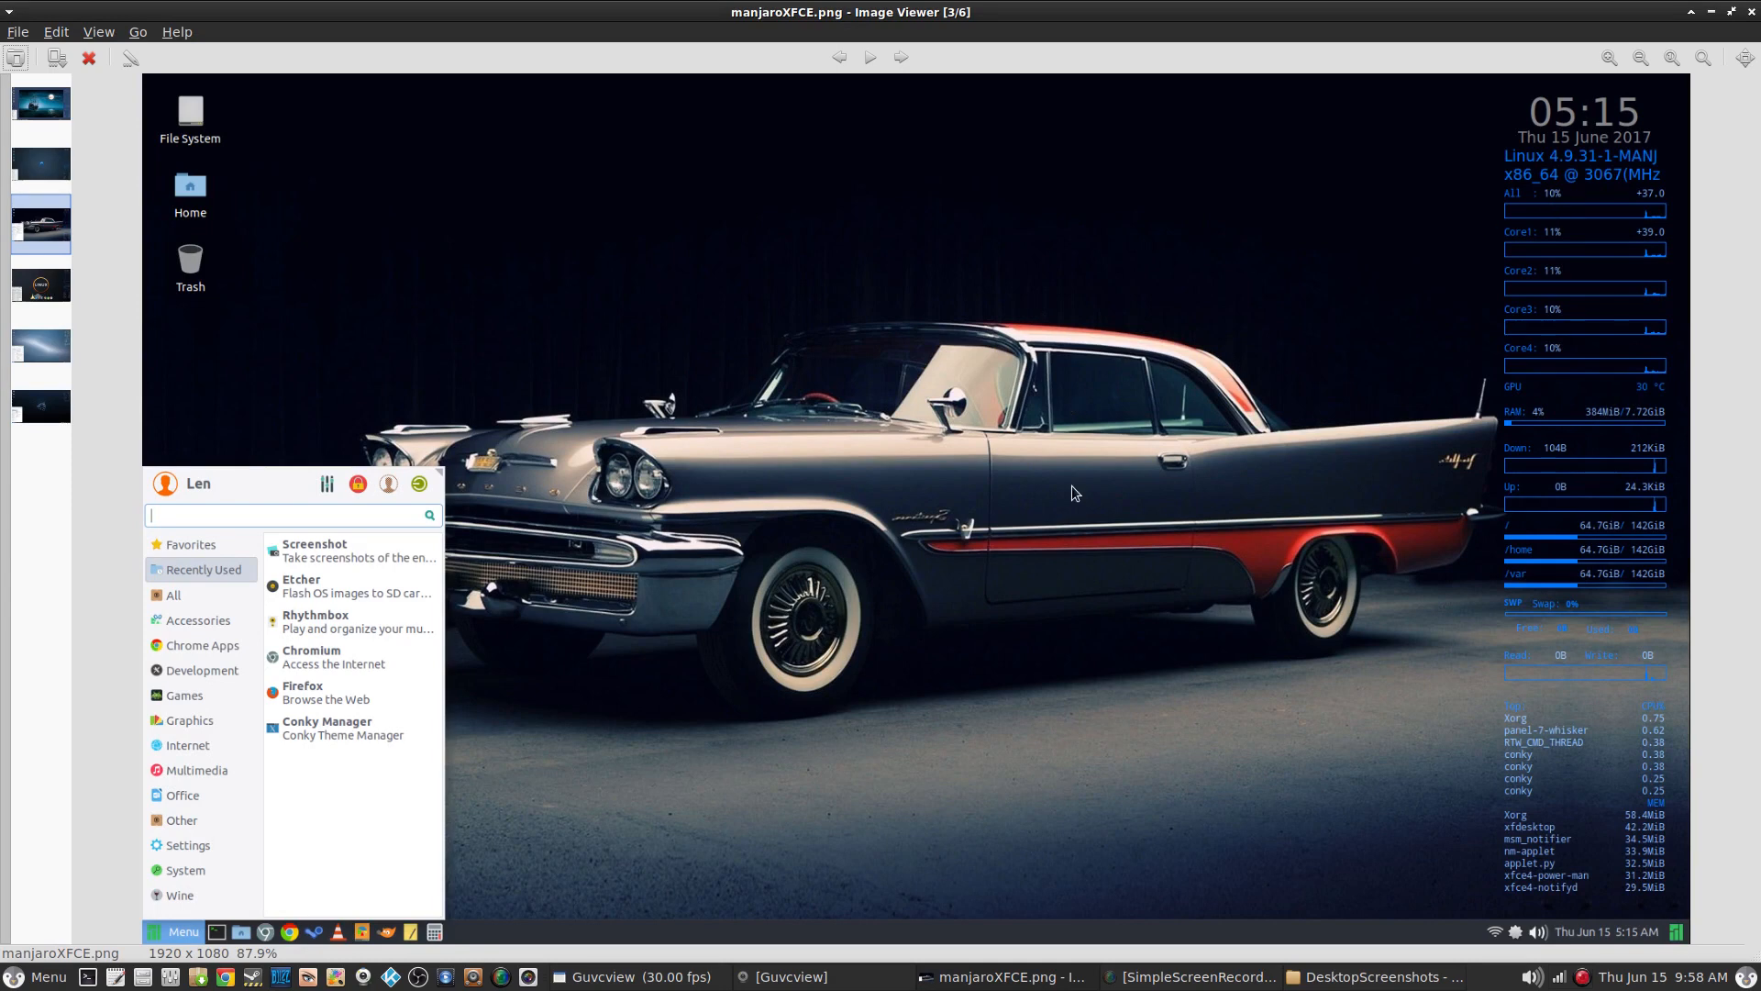
mouse_move(1229, 763)
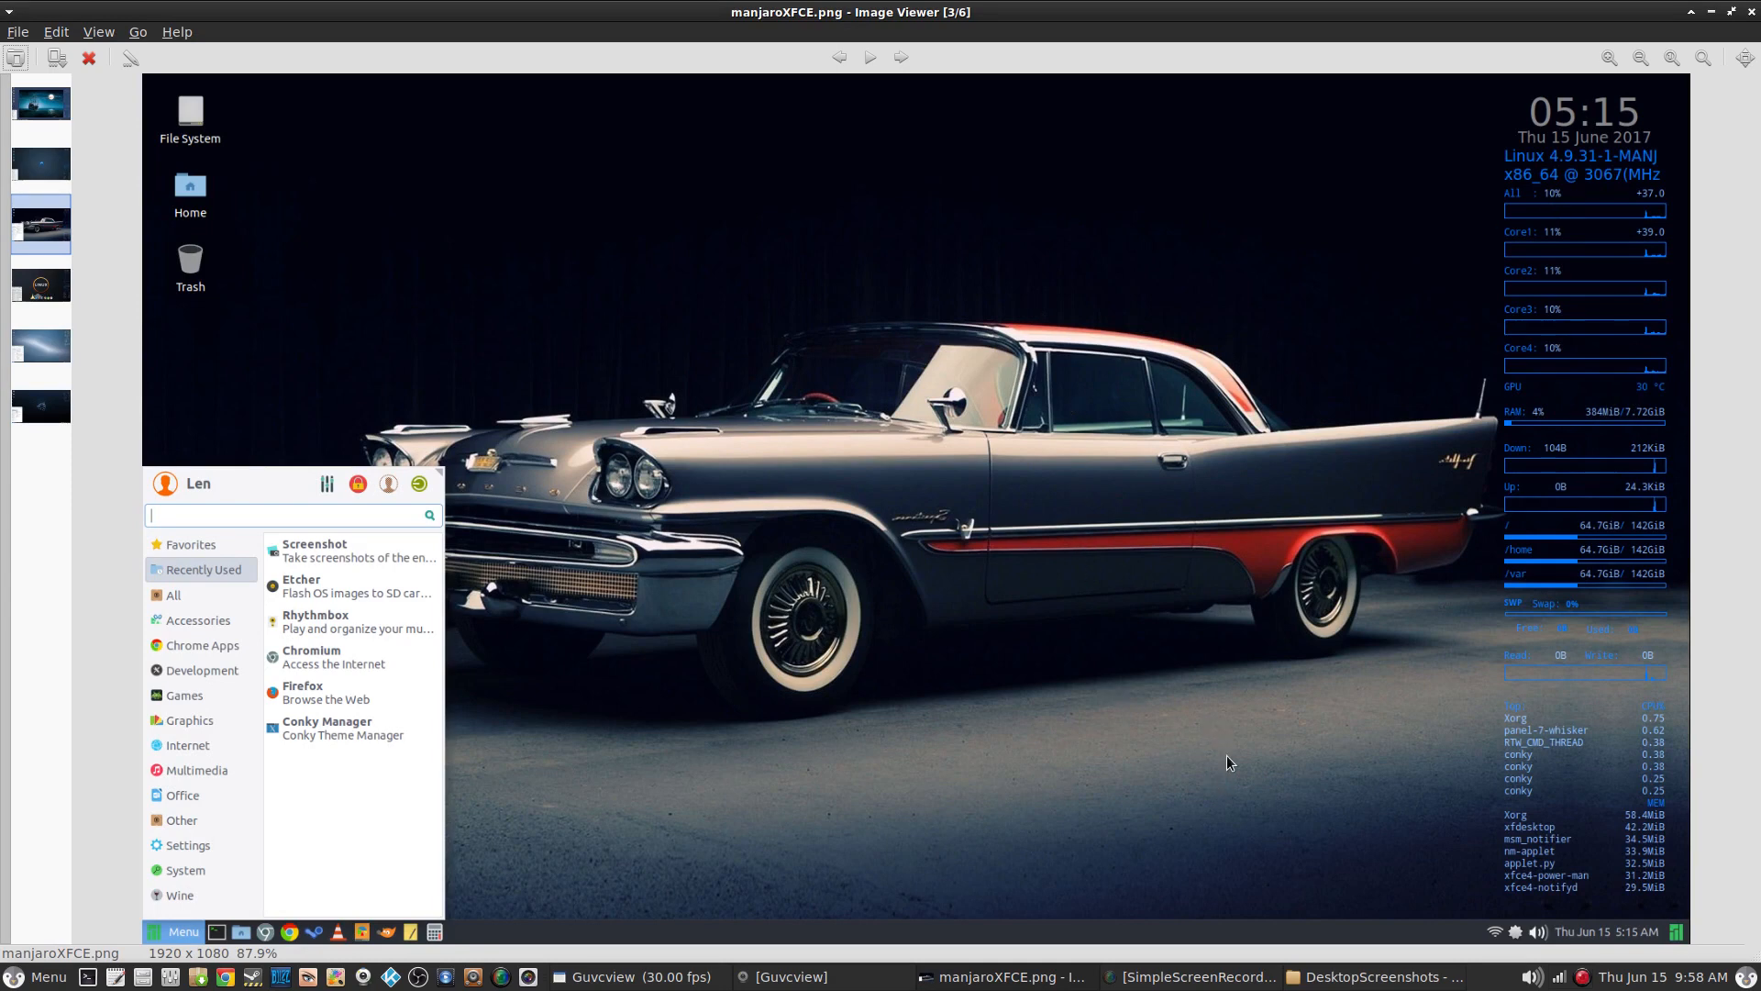
mouse_move(1275, 693)
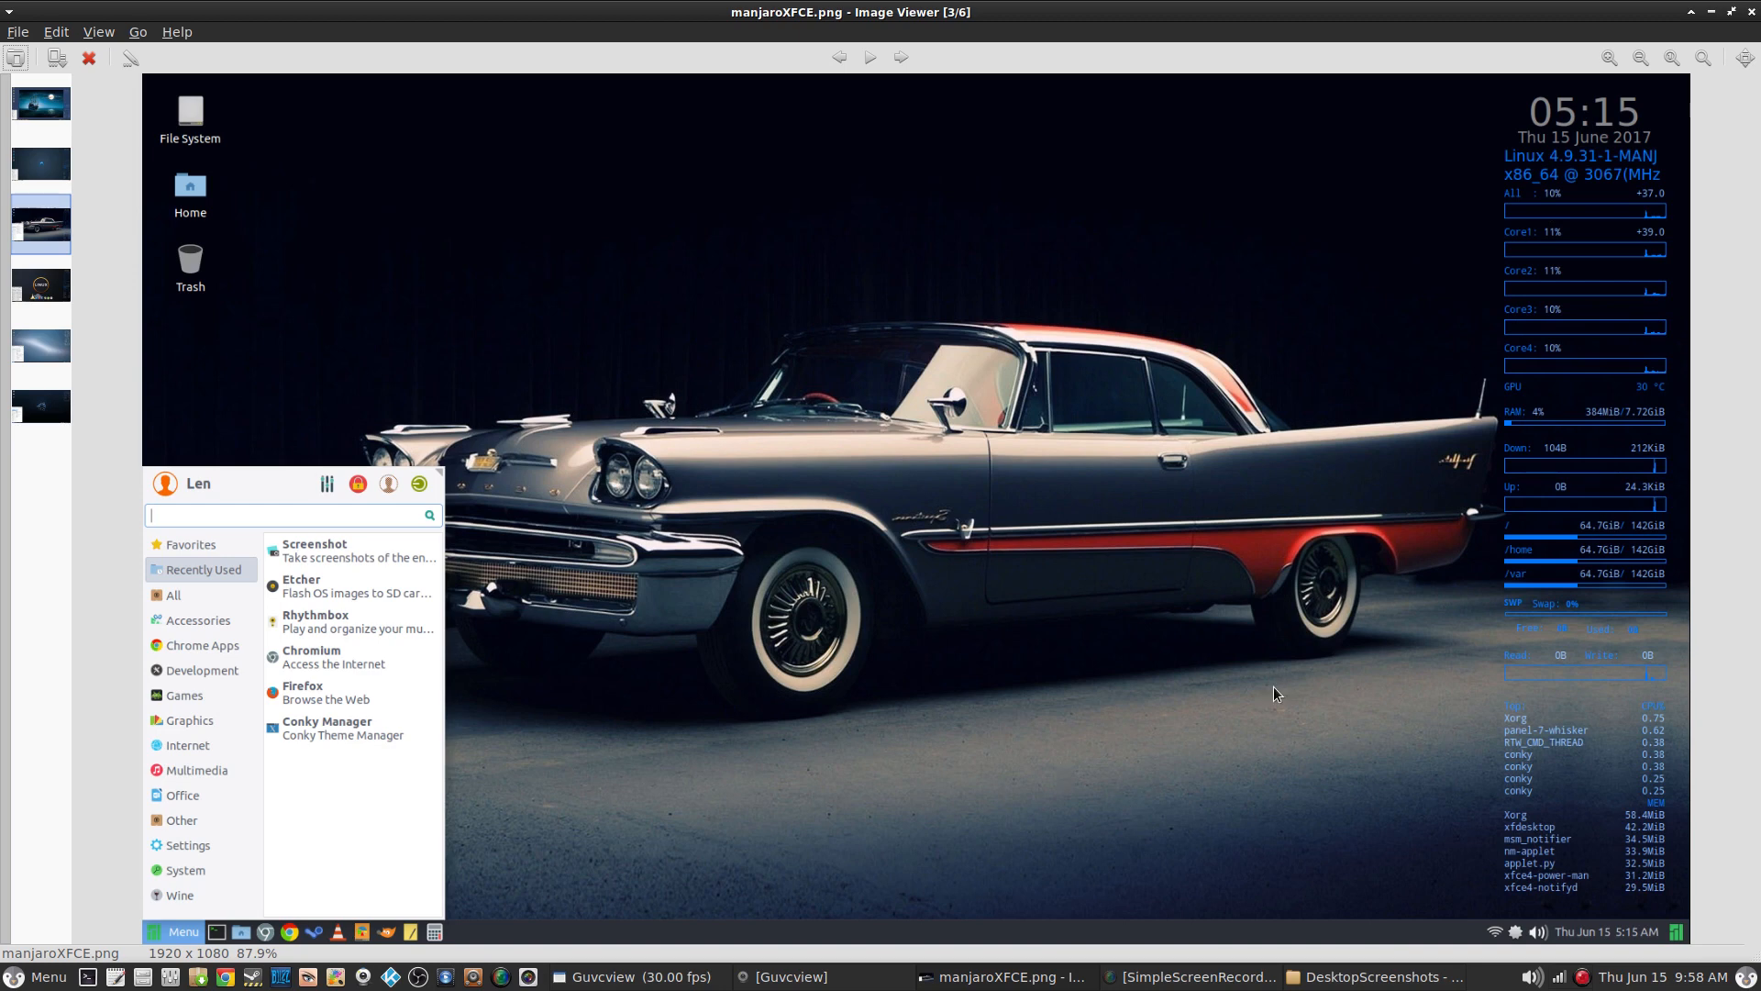
mouse_move(1558, 209)
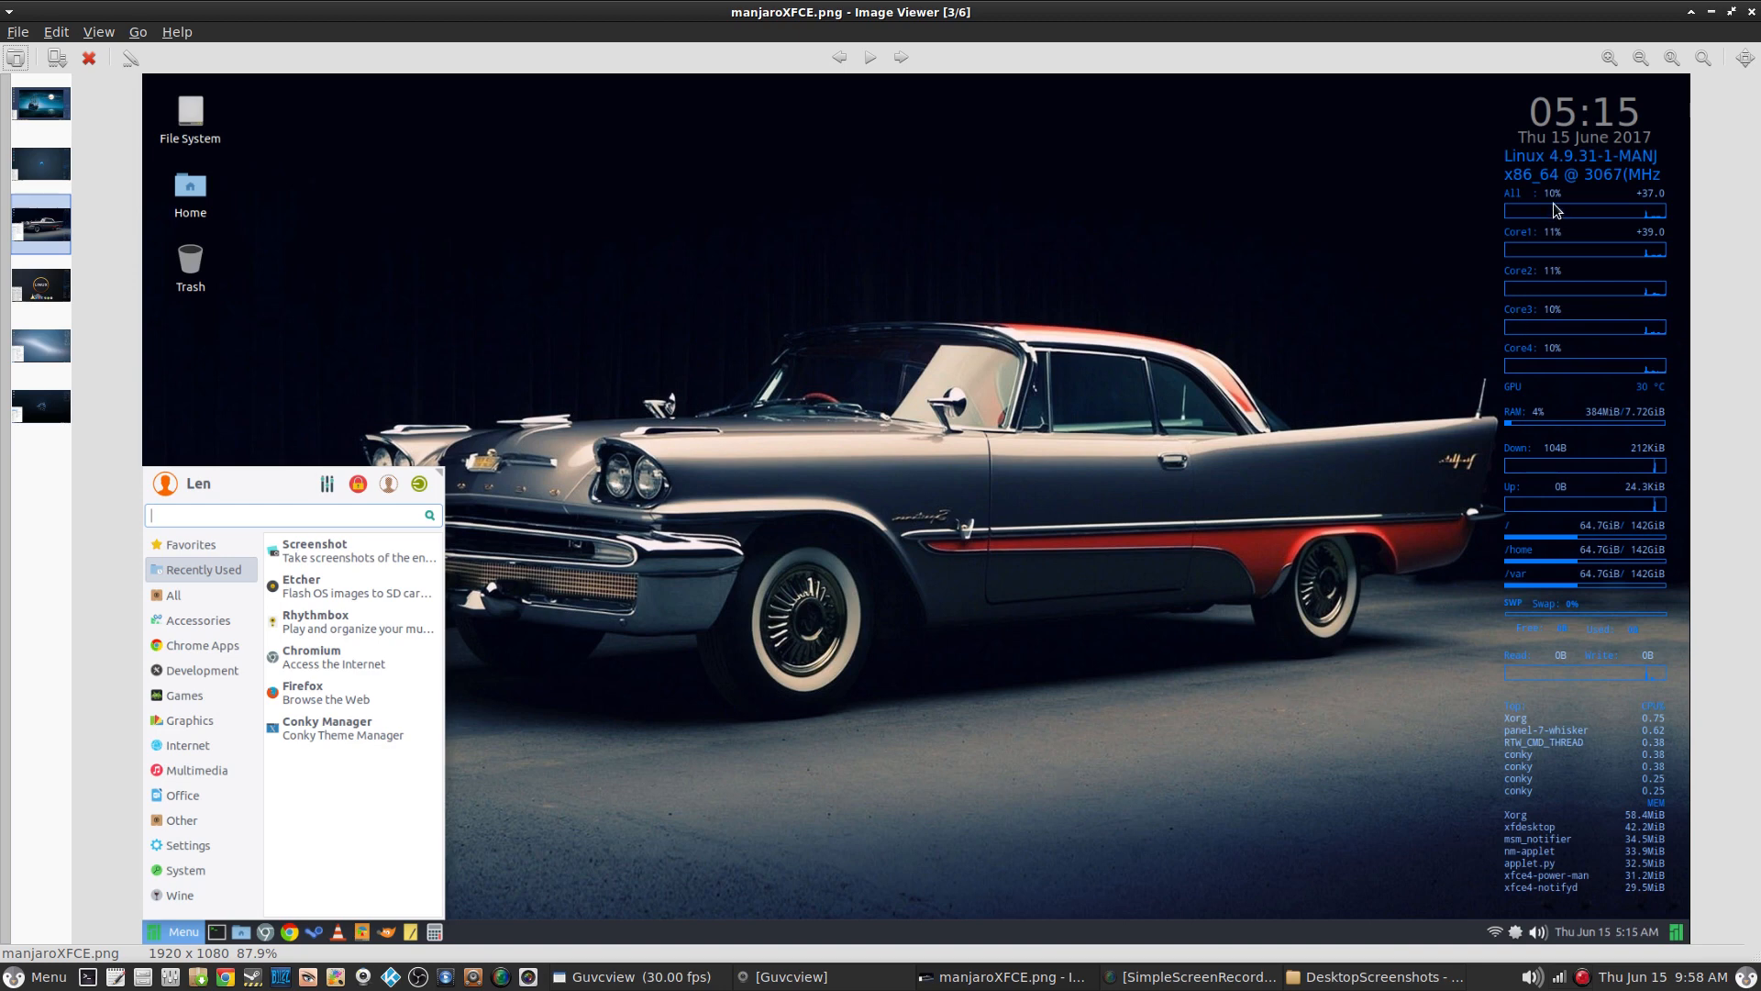
mouse_move(1543, 222)
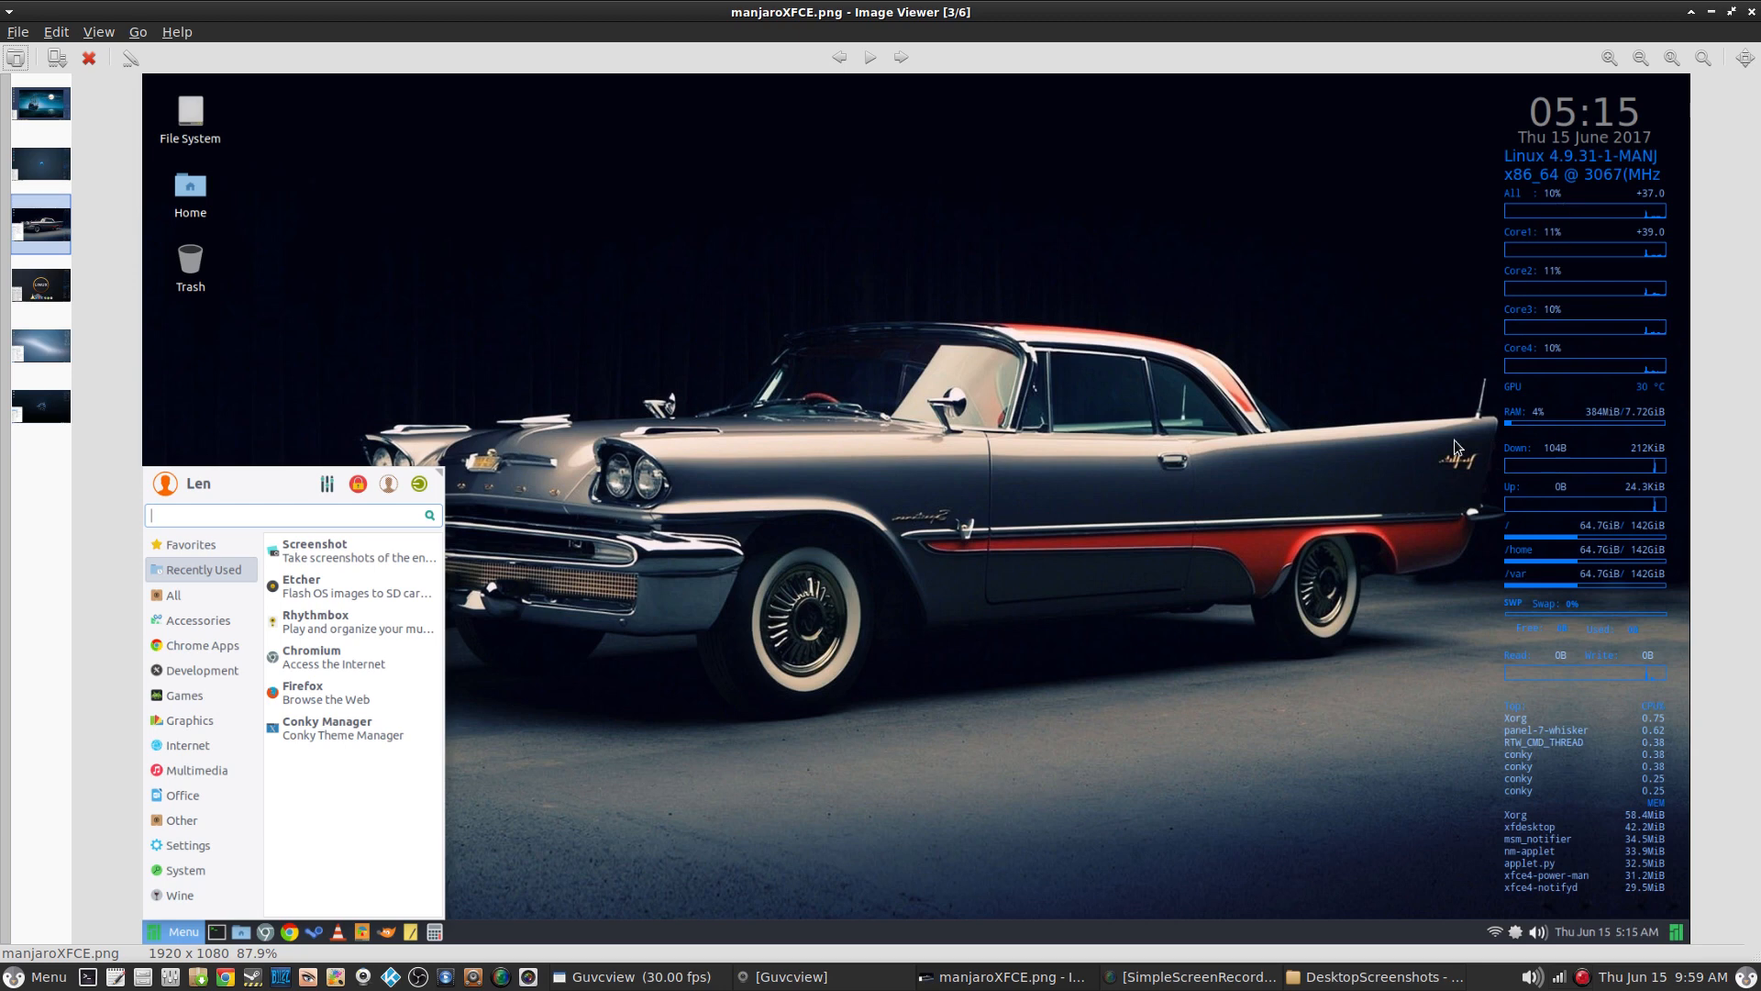
mouse_move(1158, 407)
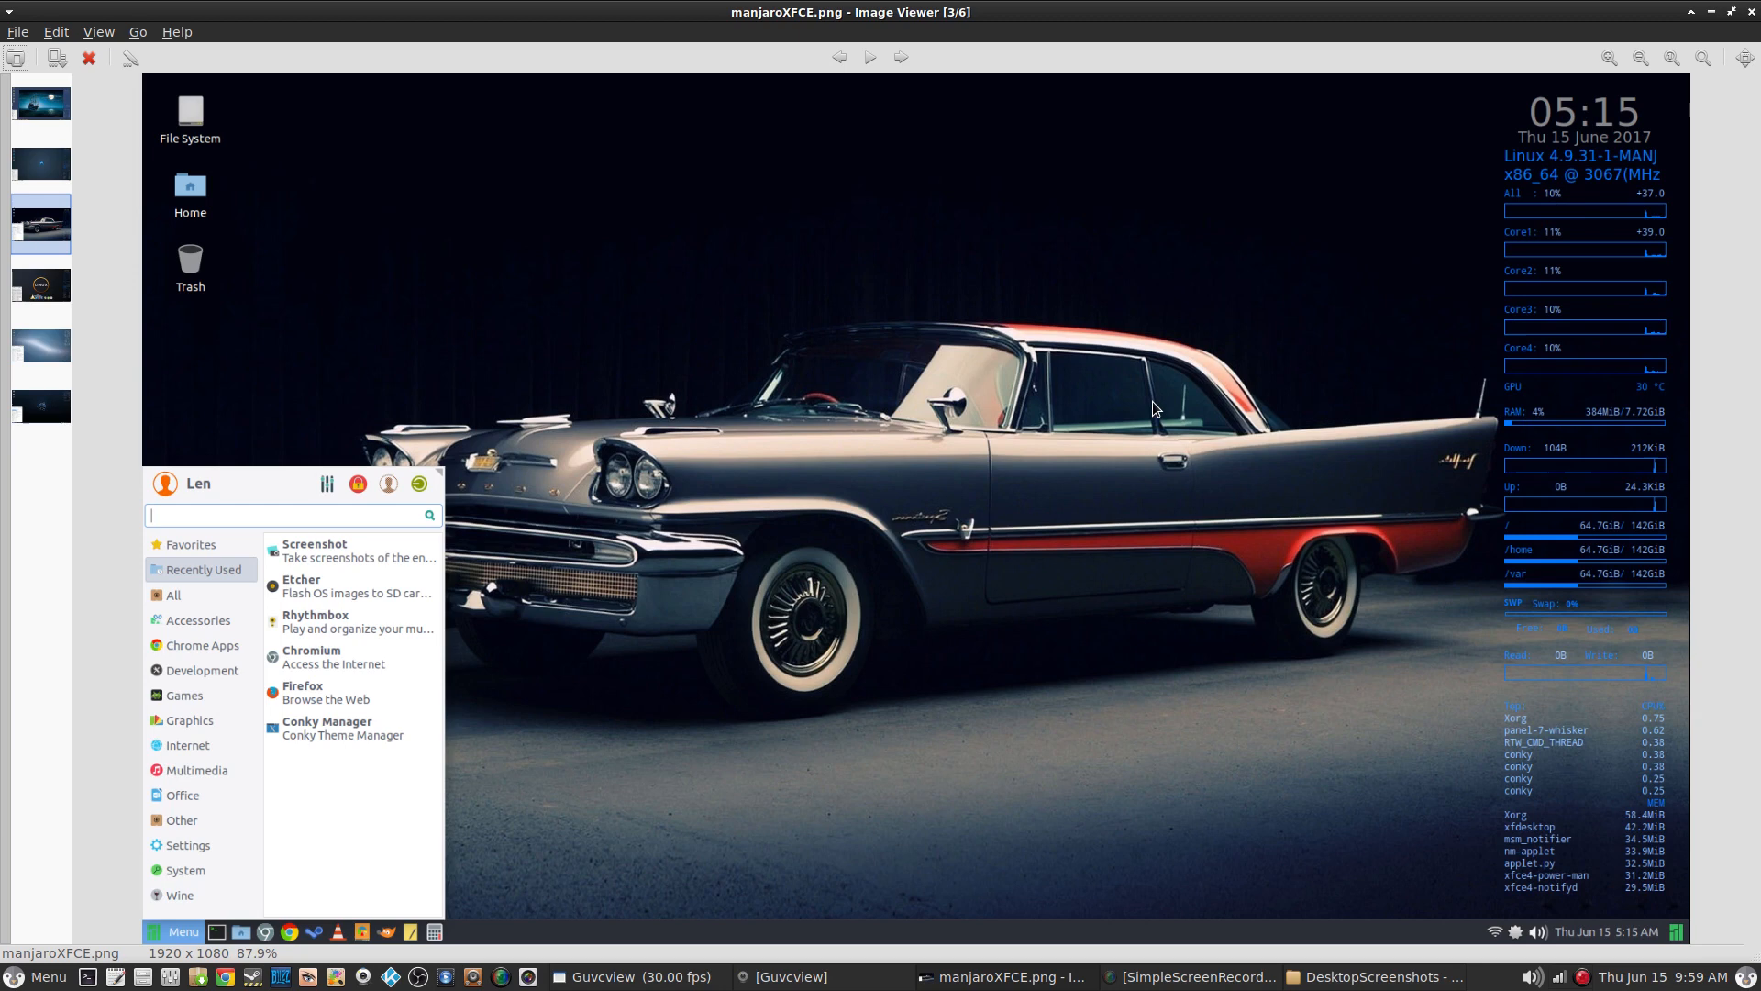
mouse_move(1618, 436)
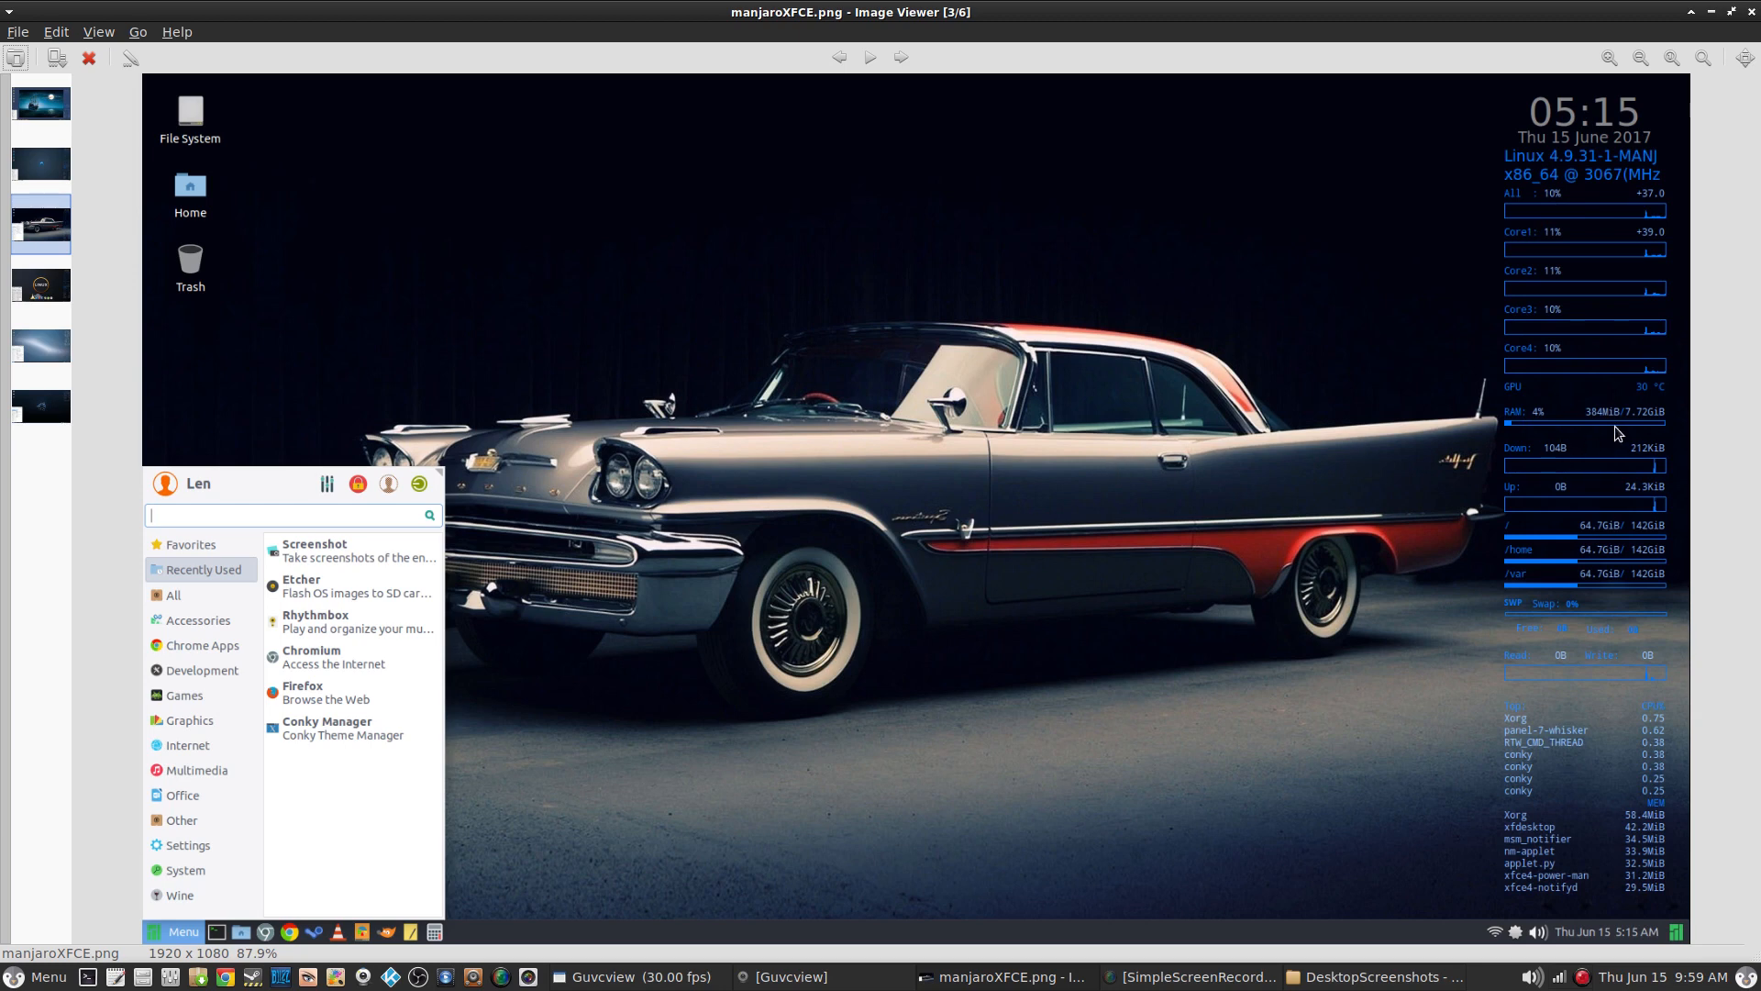
mouse_move(475, 657)
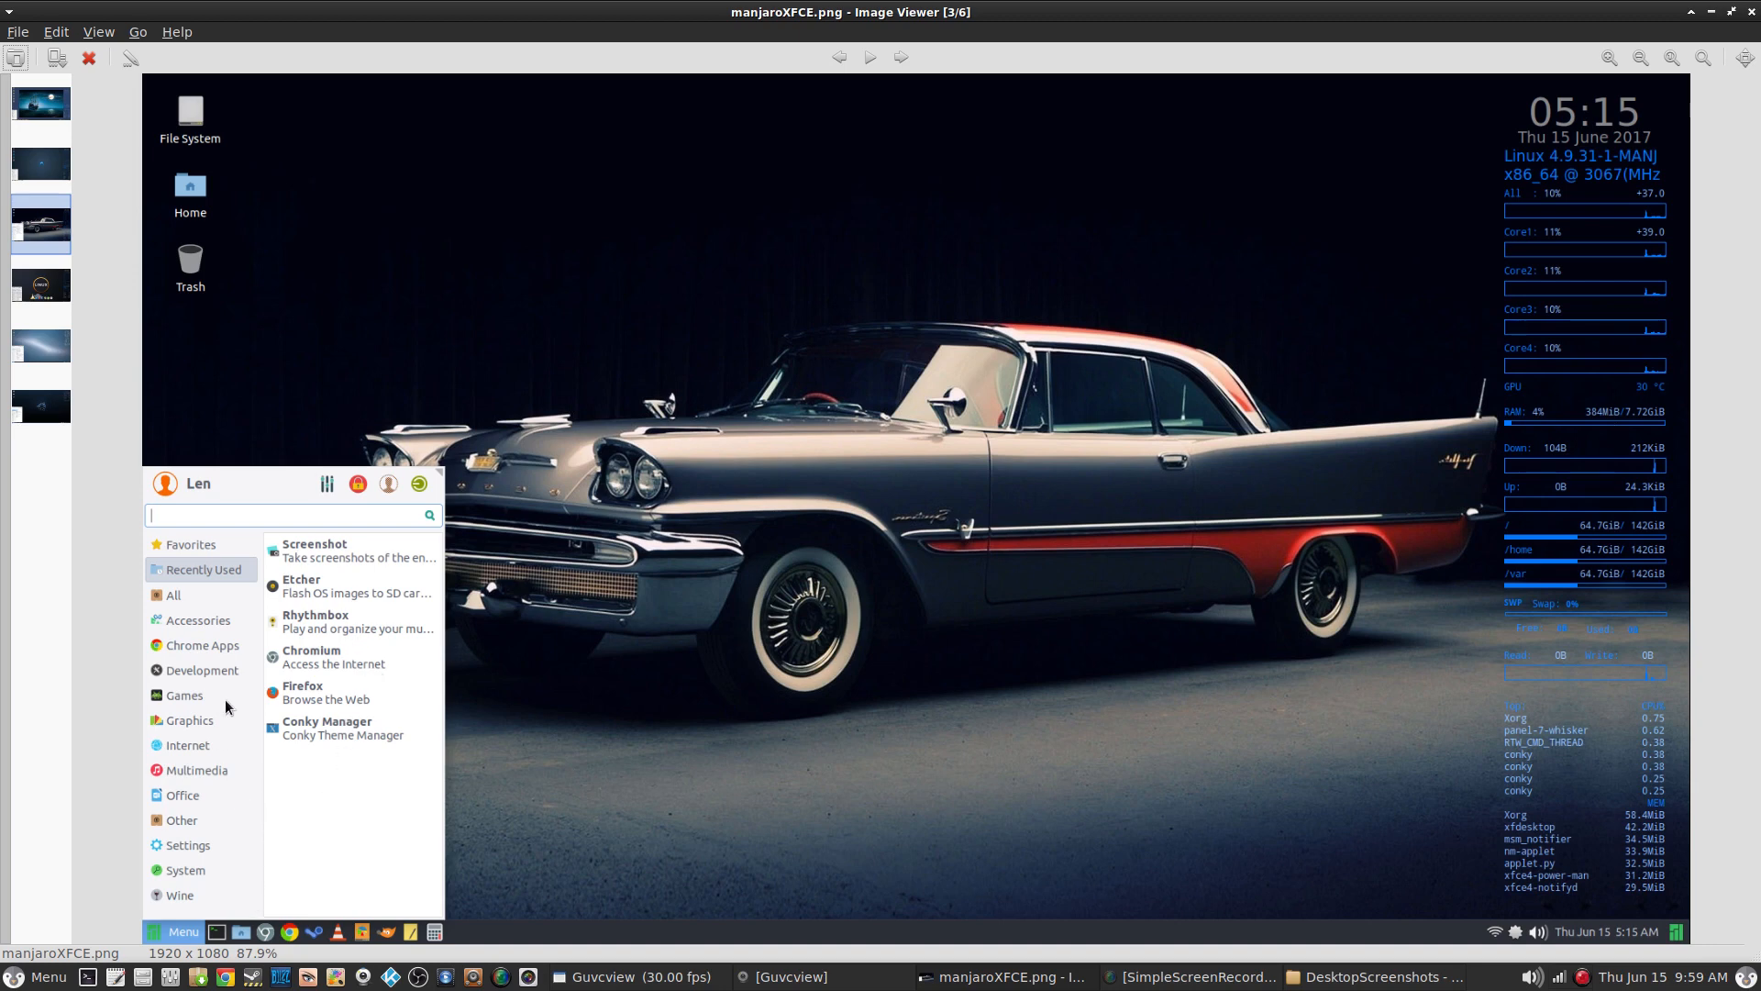
mouse_move(1028, 752)
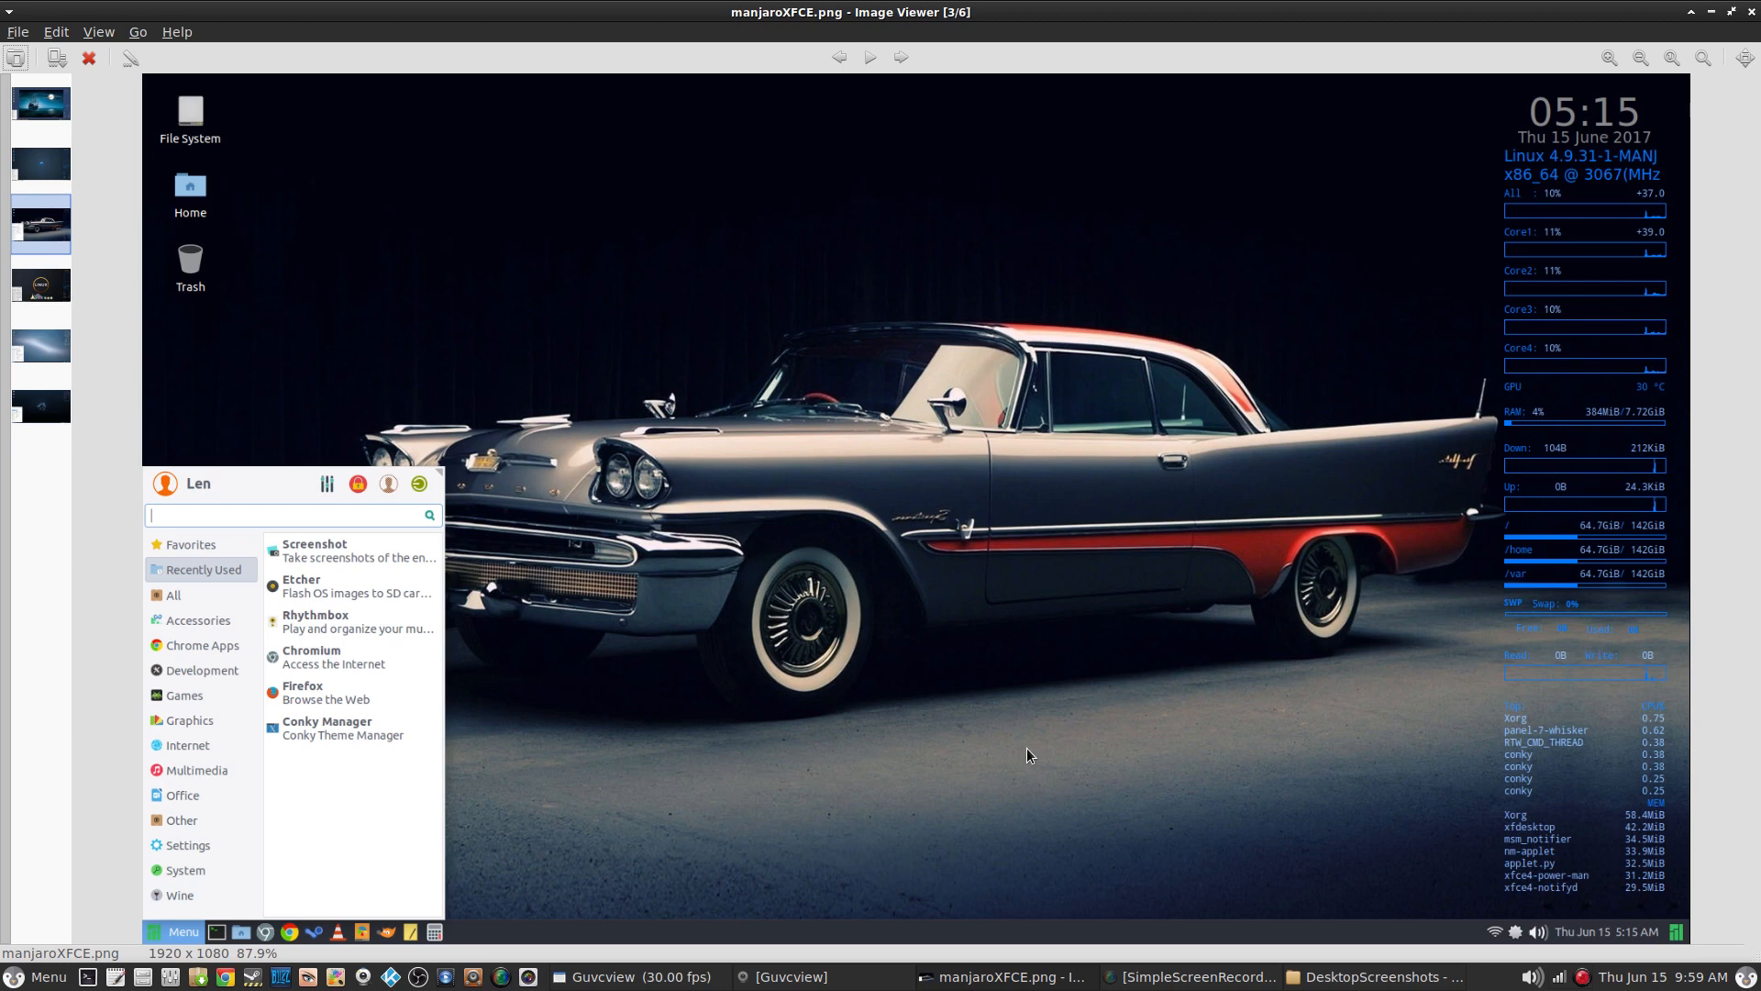
mouse_move(967, 555)
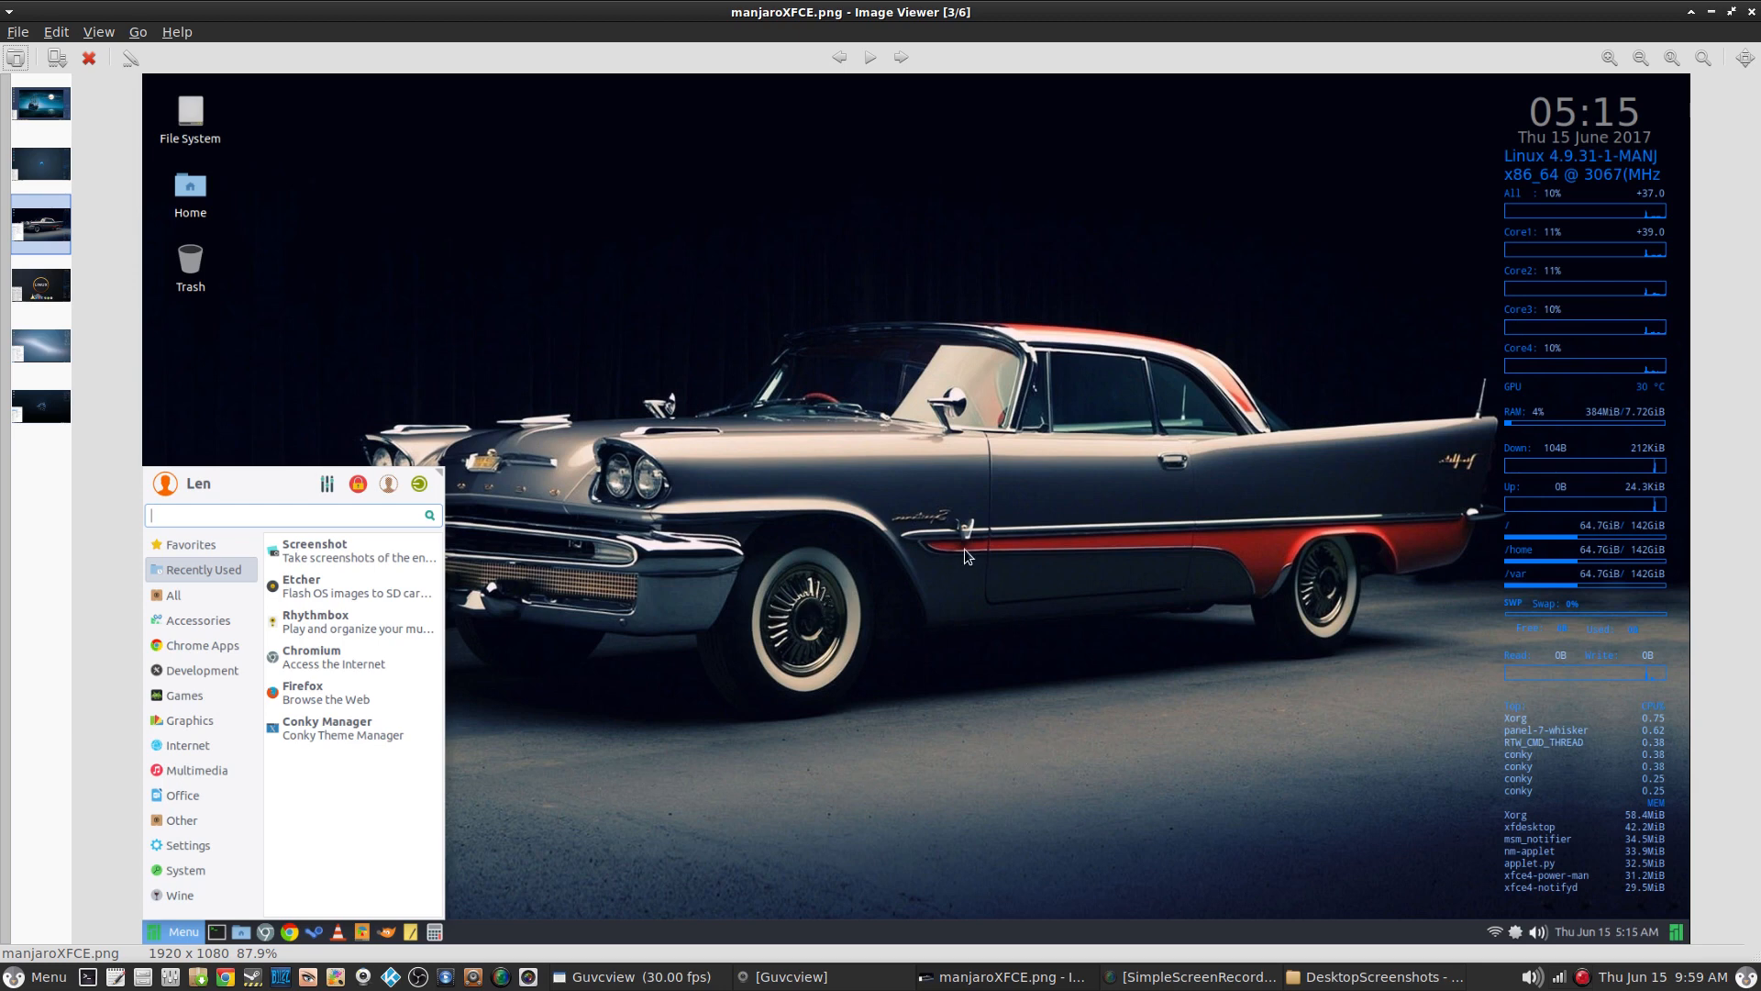
mouse_move(904, 480)
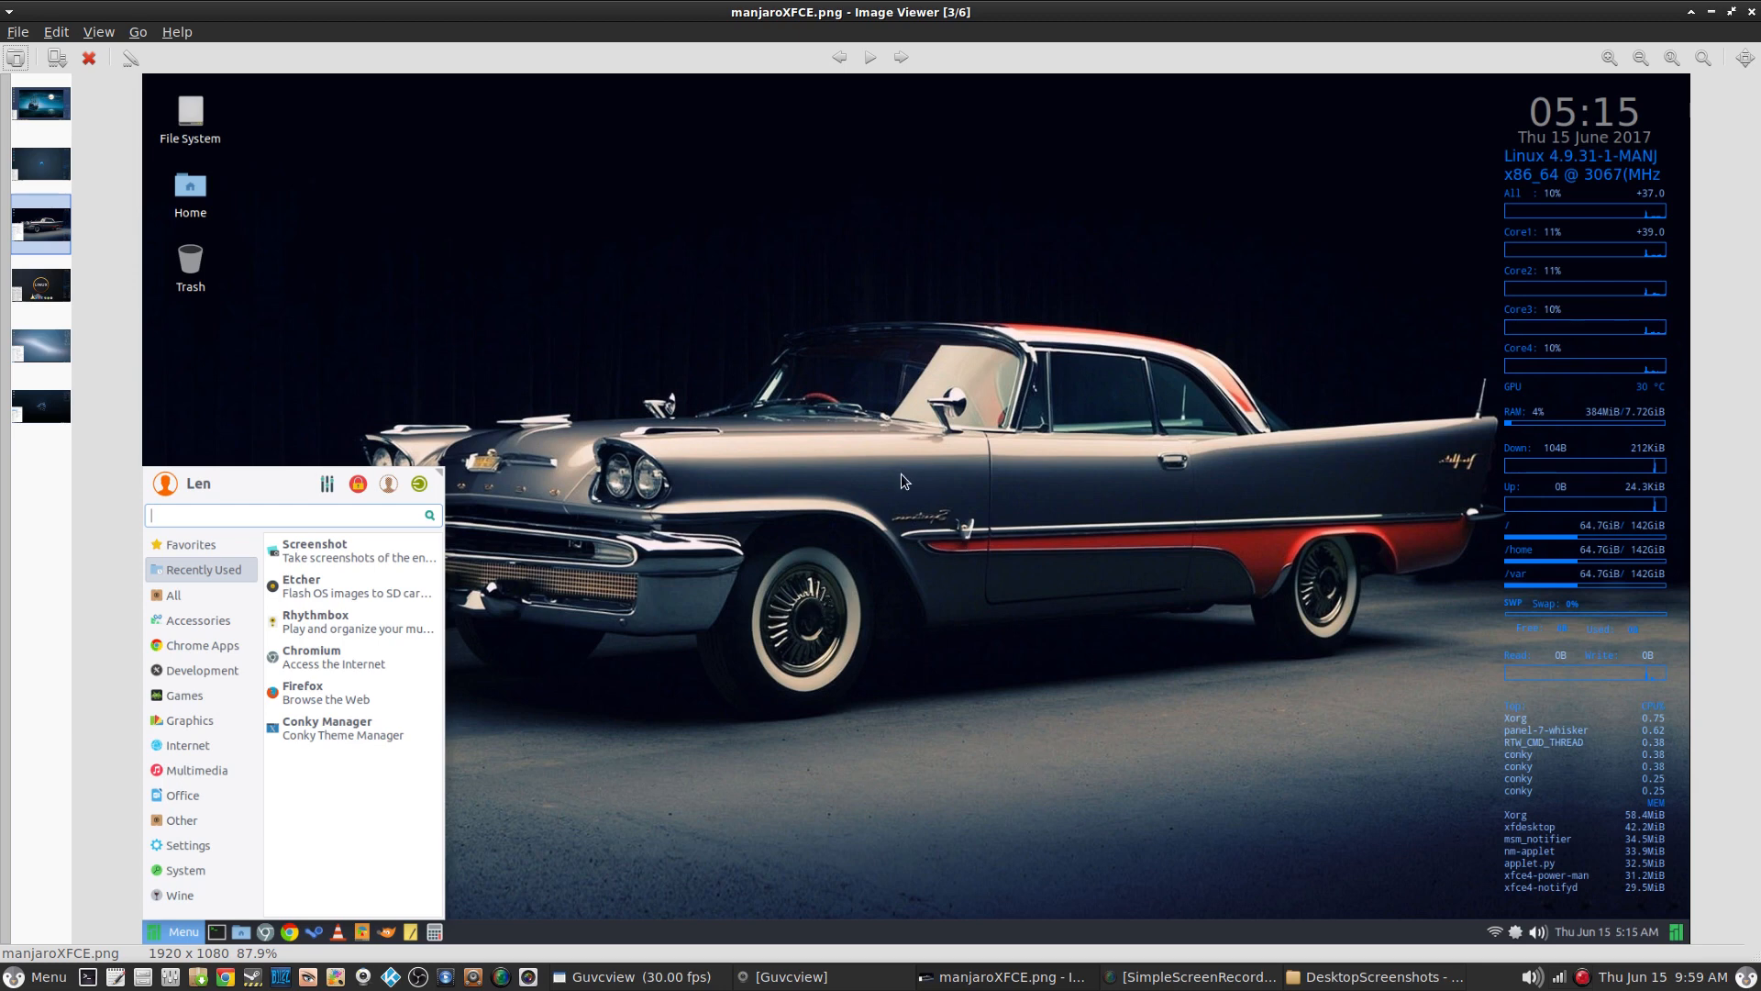
mouse_move(1258, 207)
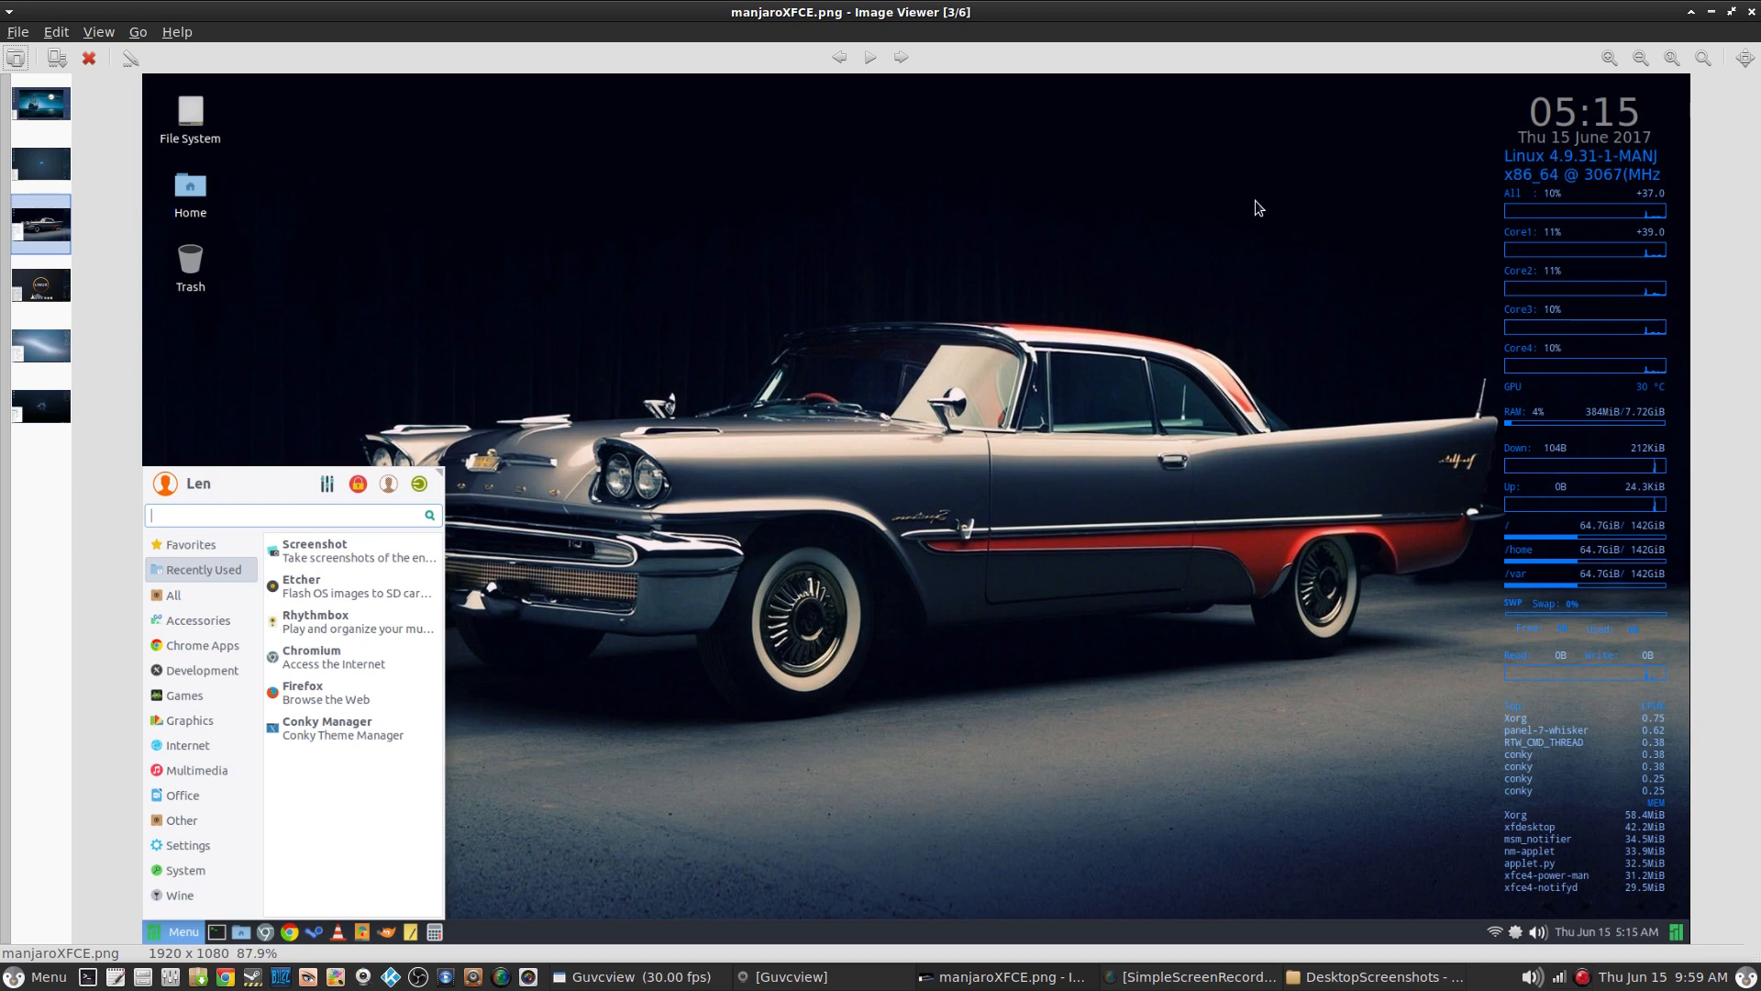
mouse_move(1255, 235)
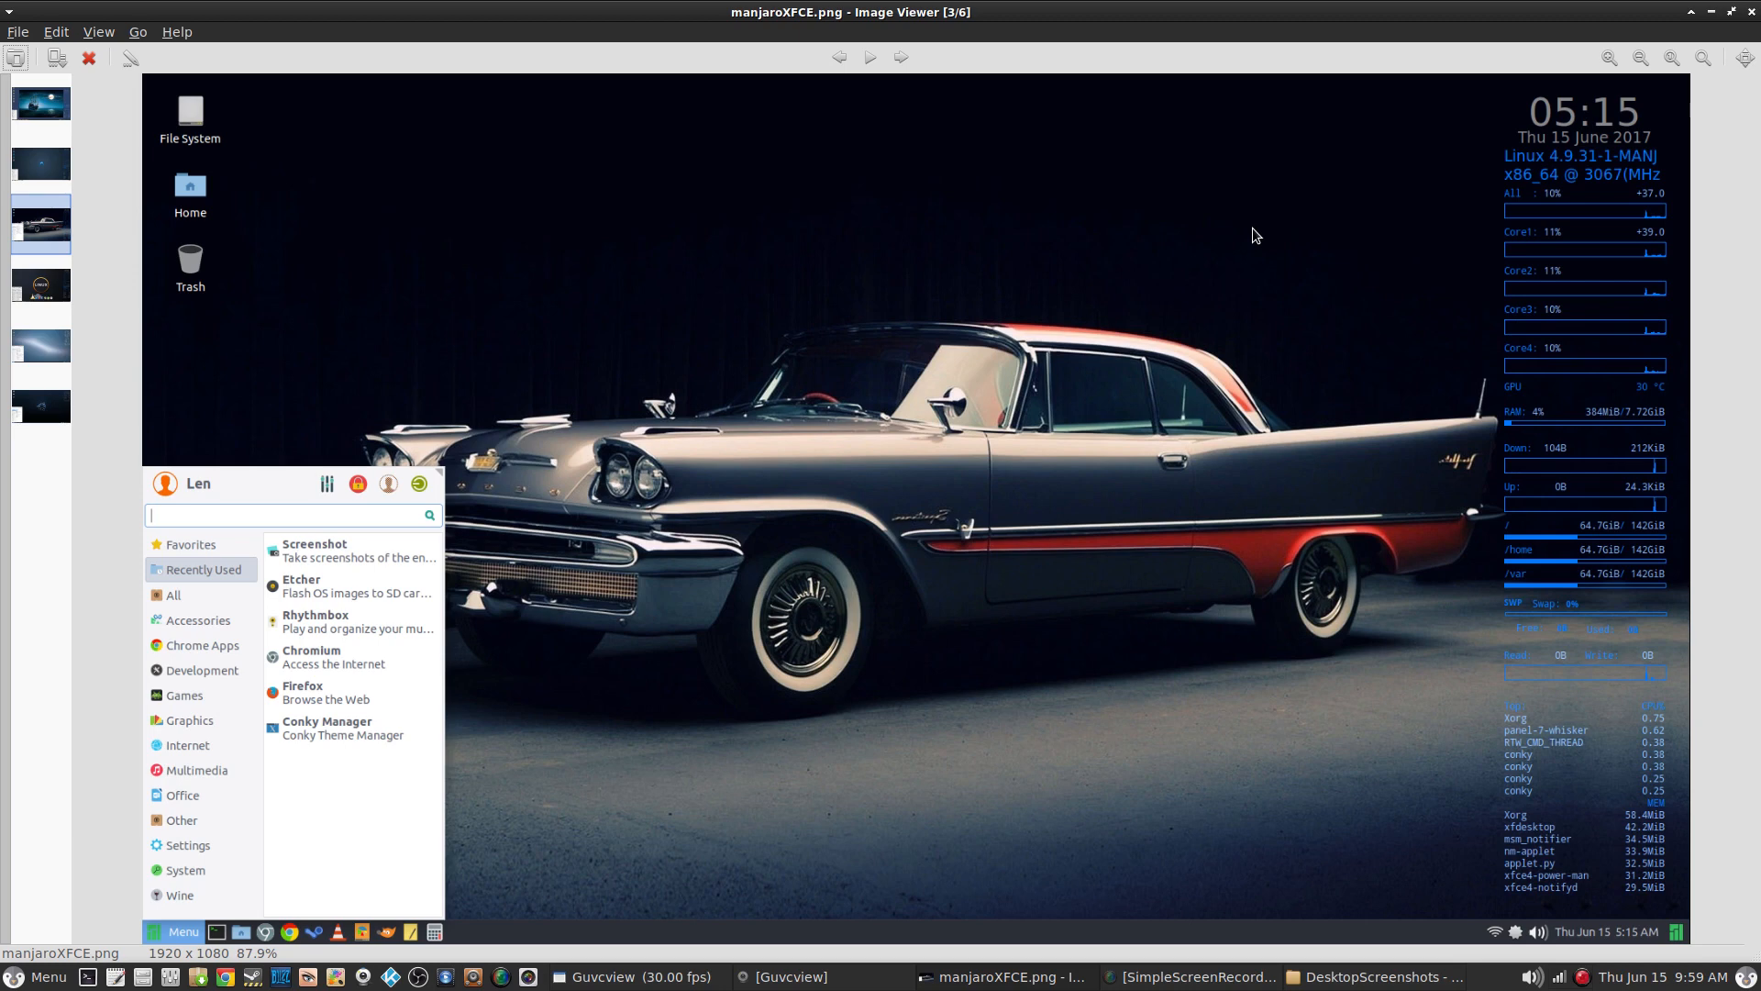
mouse_move(1097, 272)
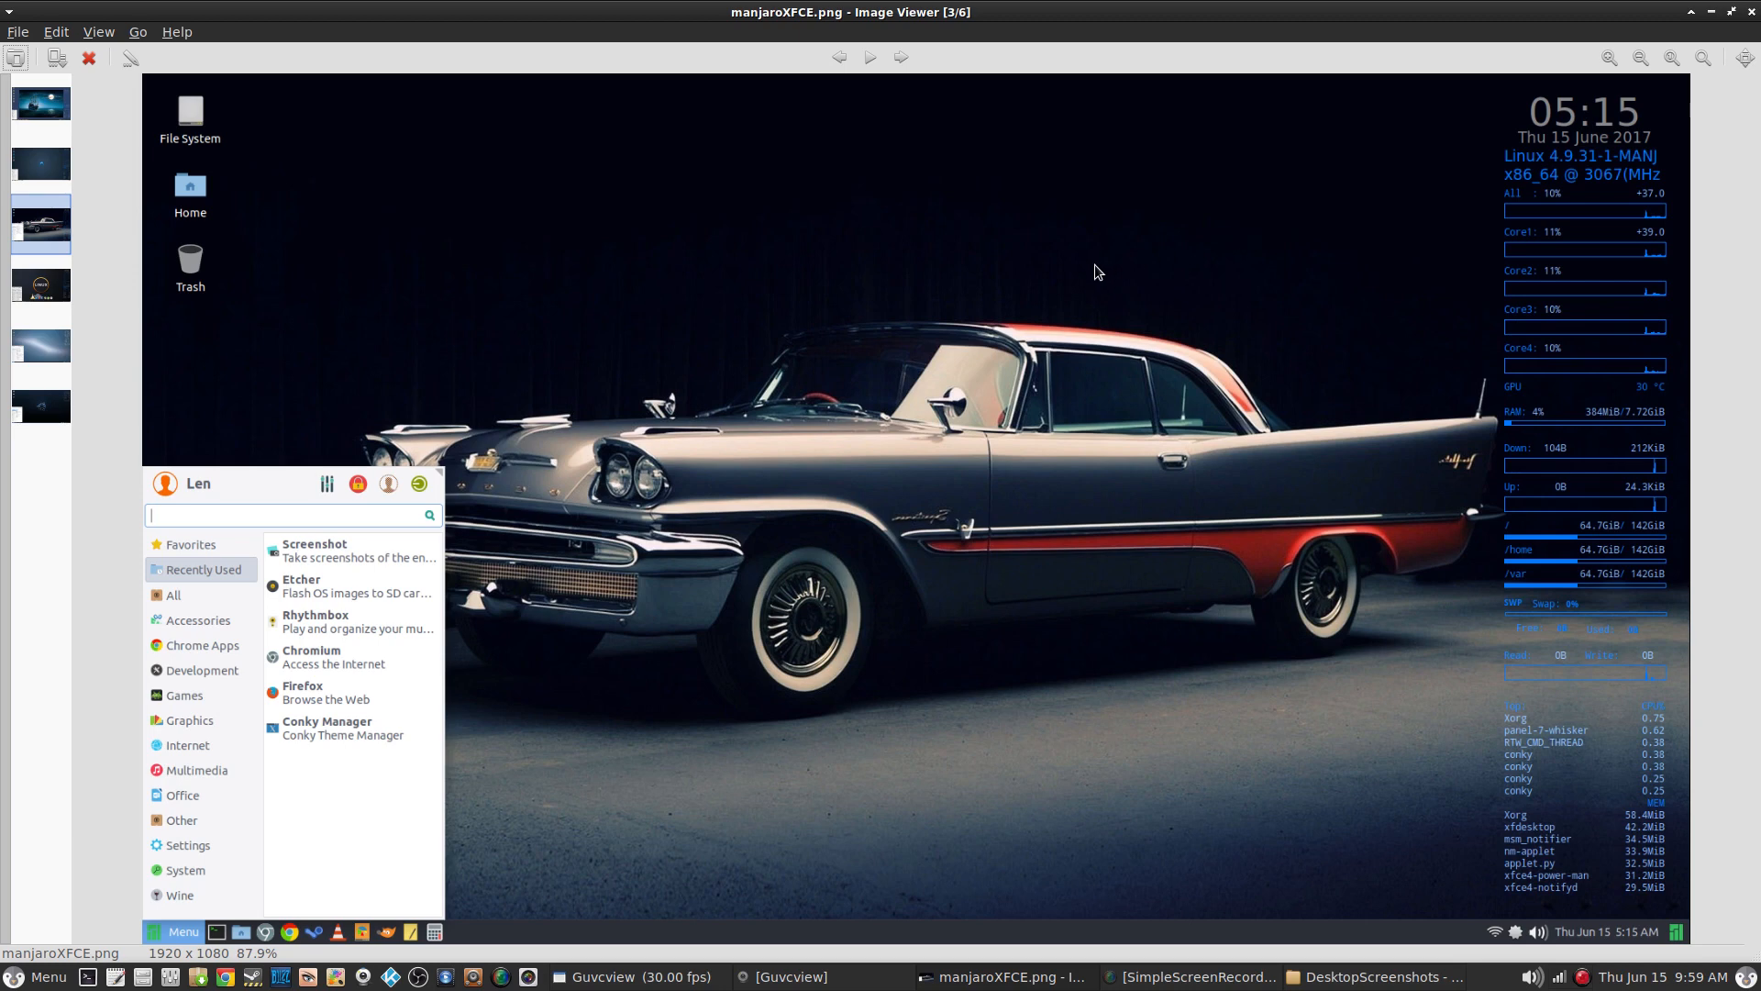
mouse_move(1222, 268)
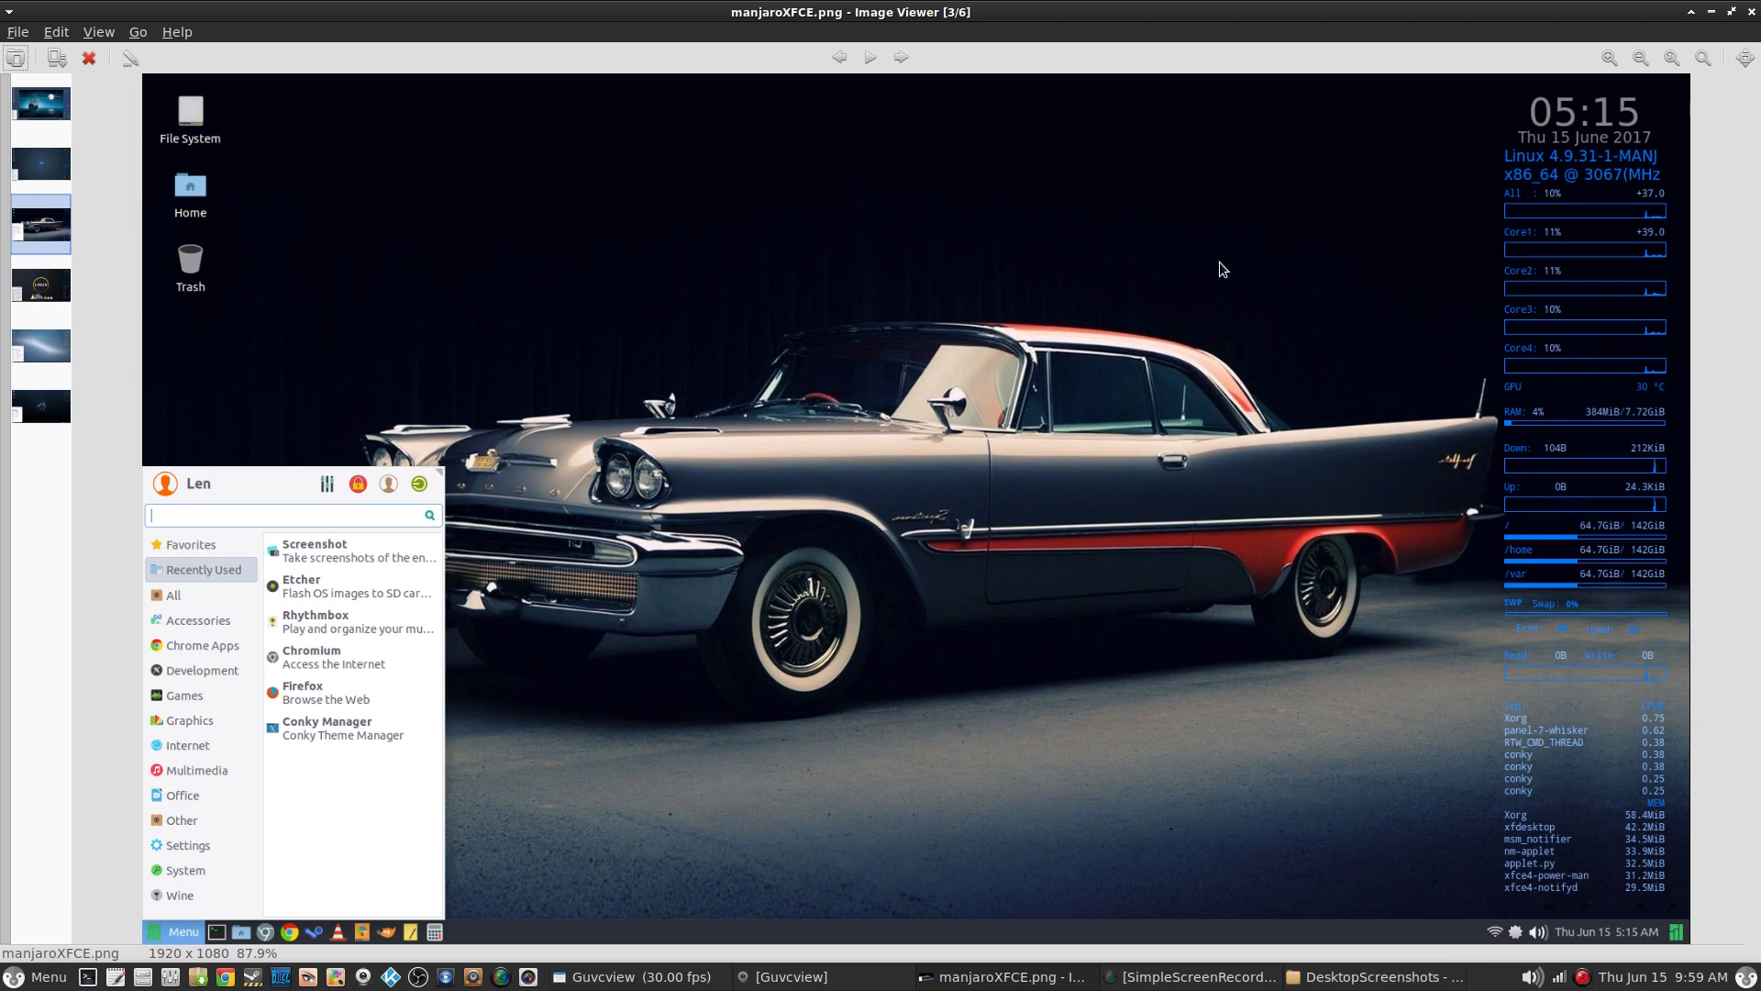
mouse_move(929, 297)
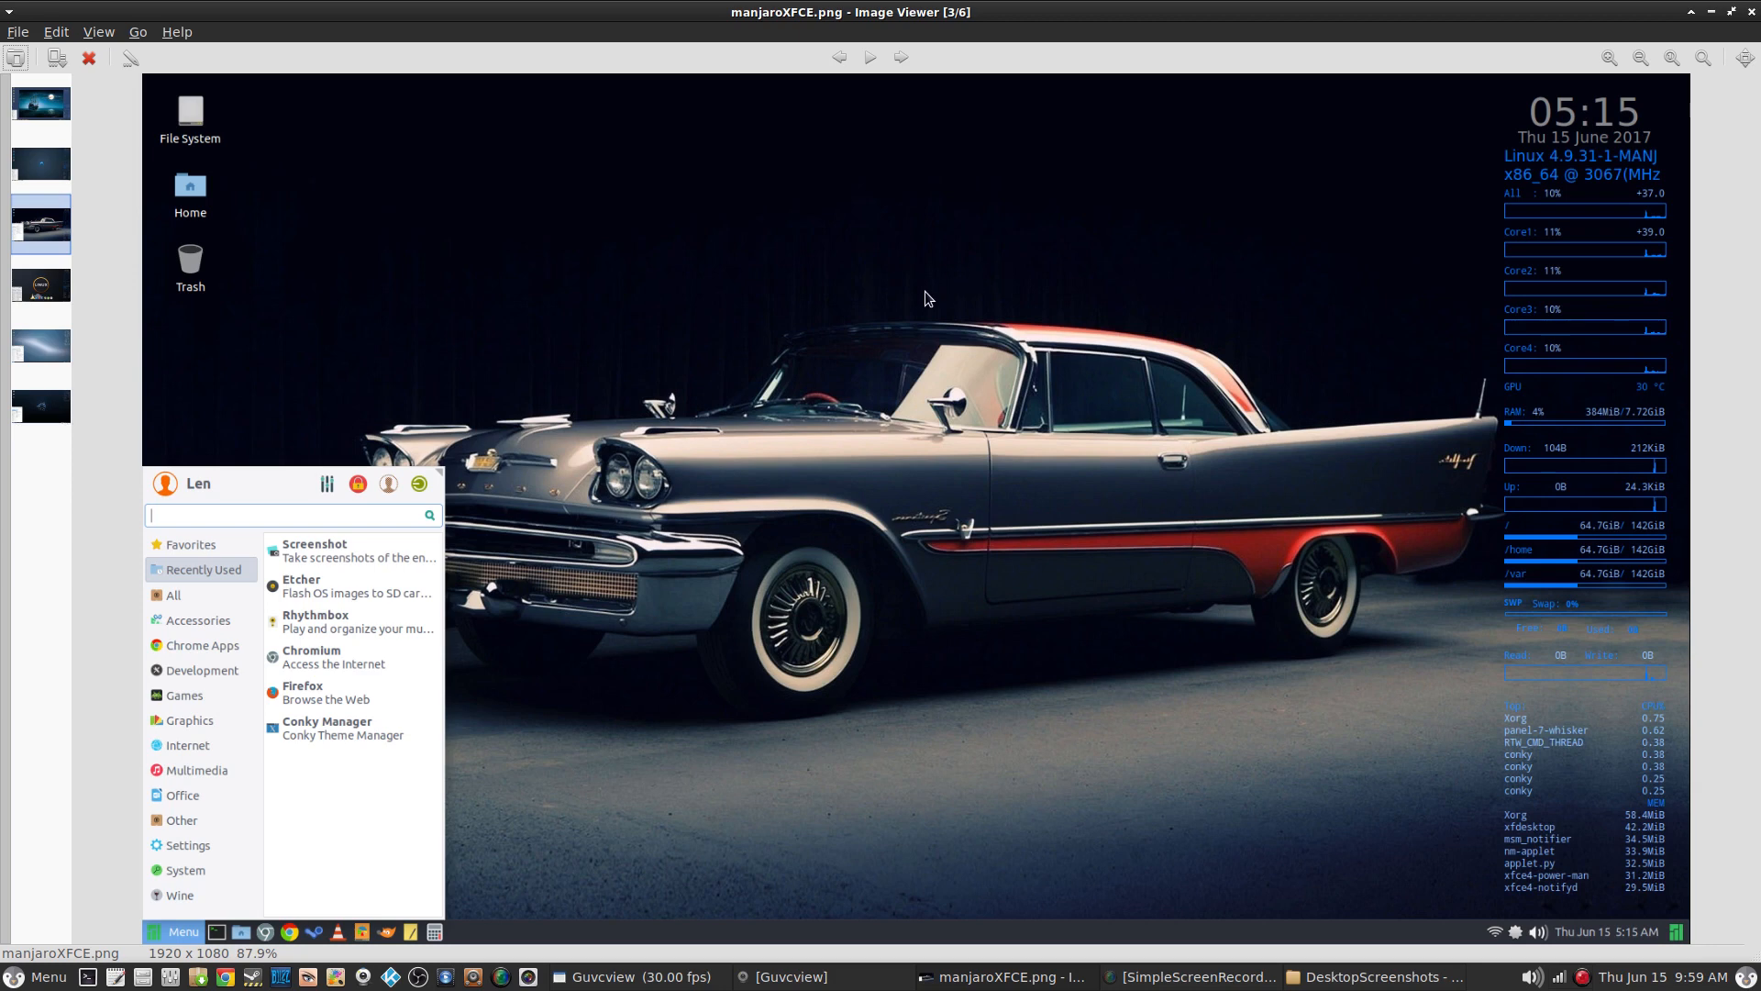
mouse_move(864, 310)
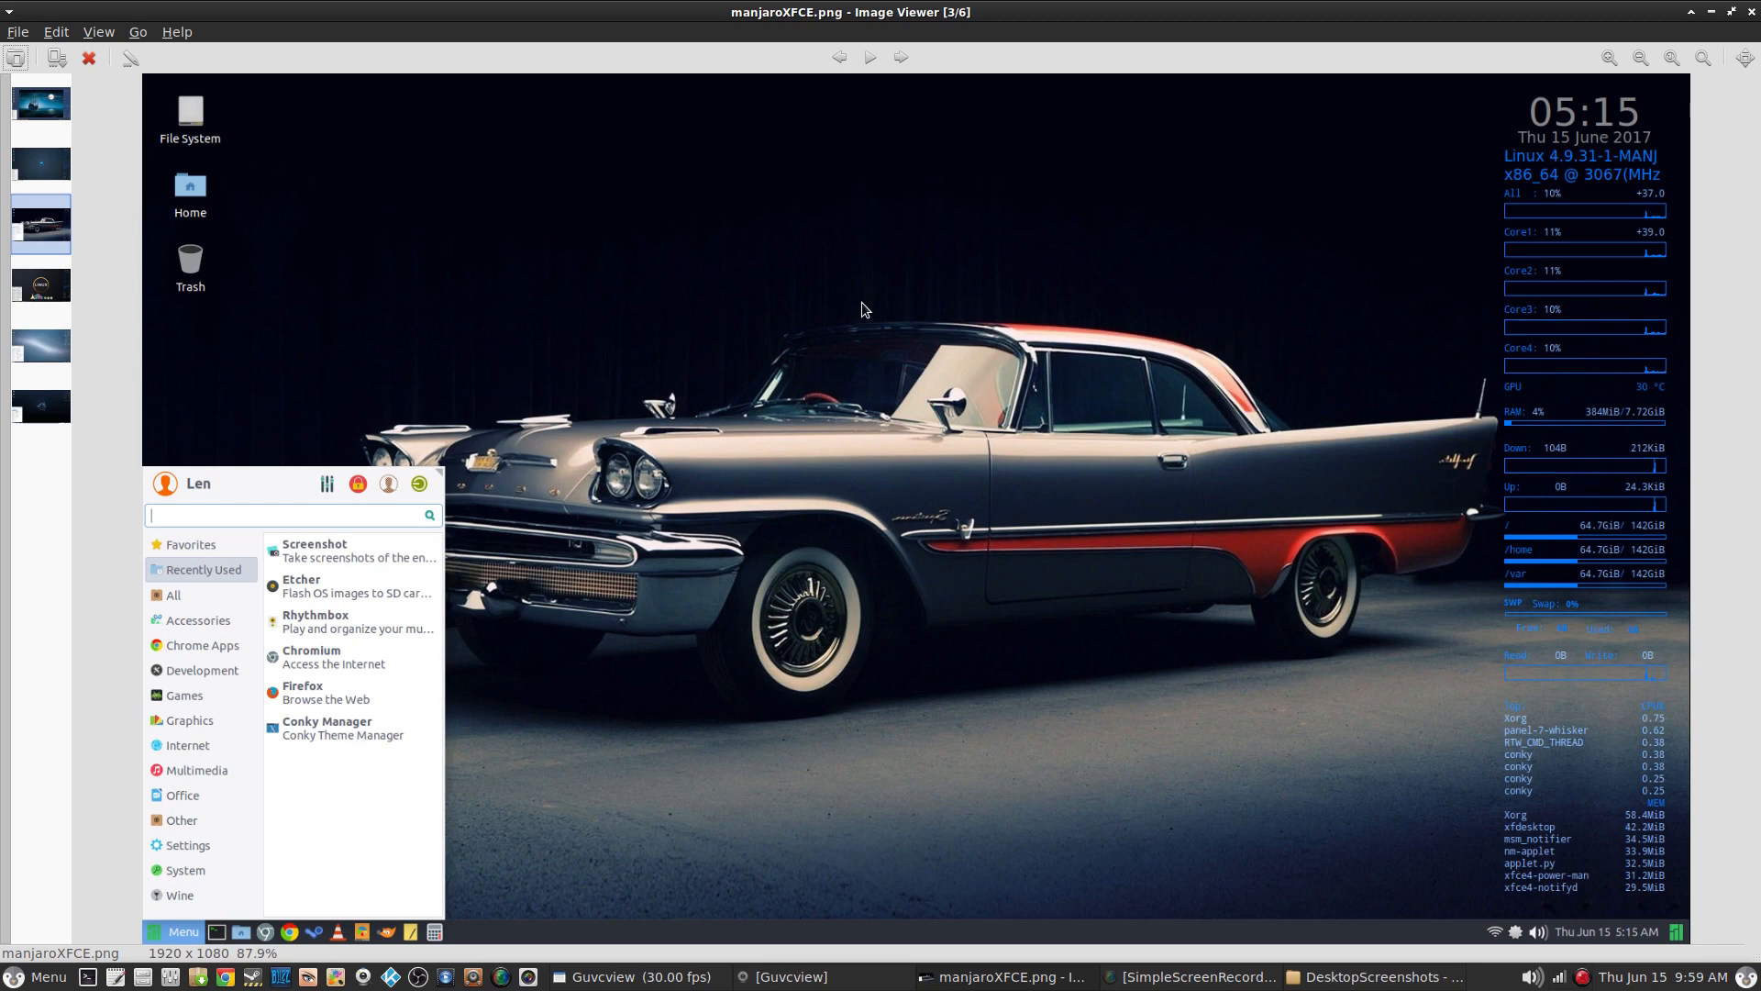
mouse_move(1242, 279)
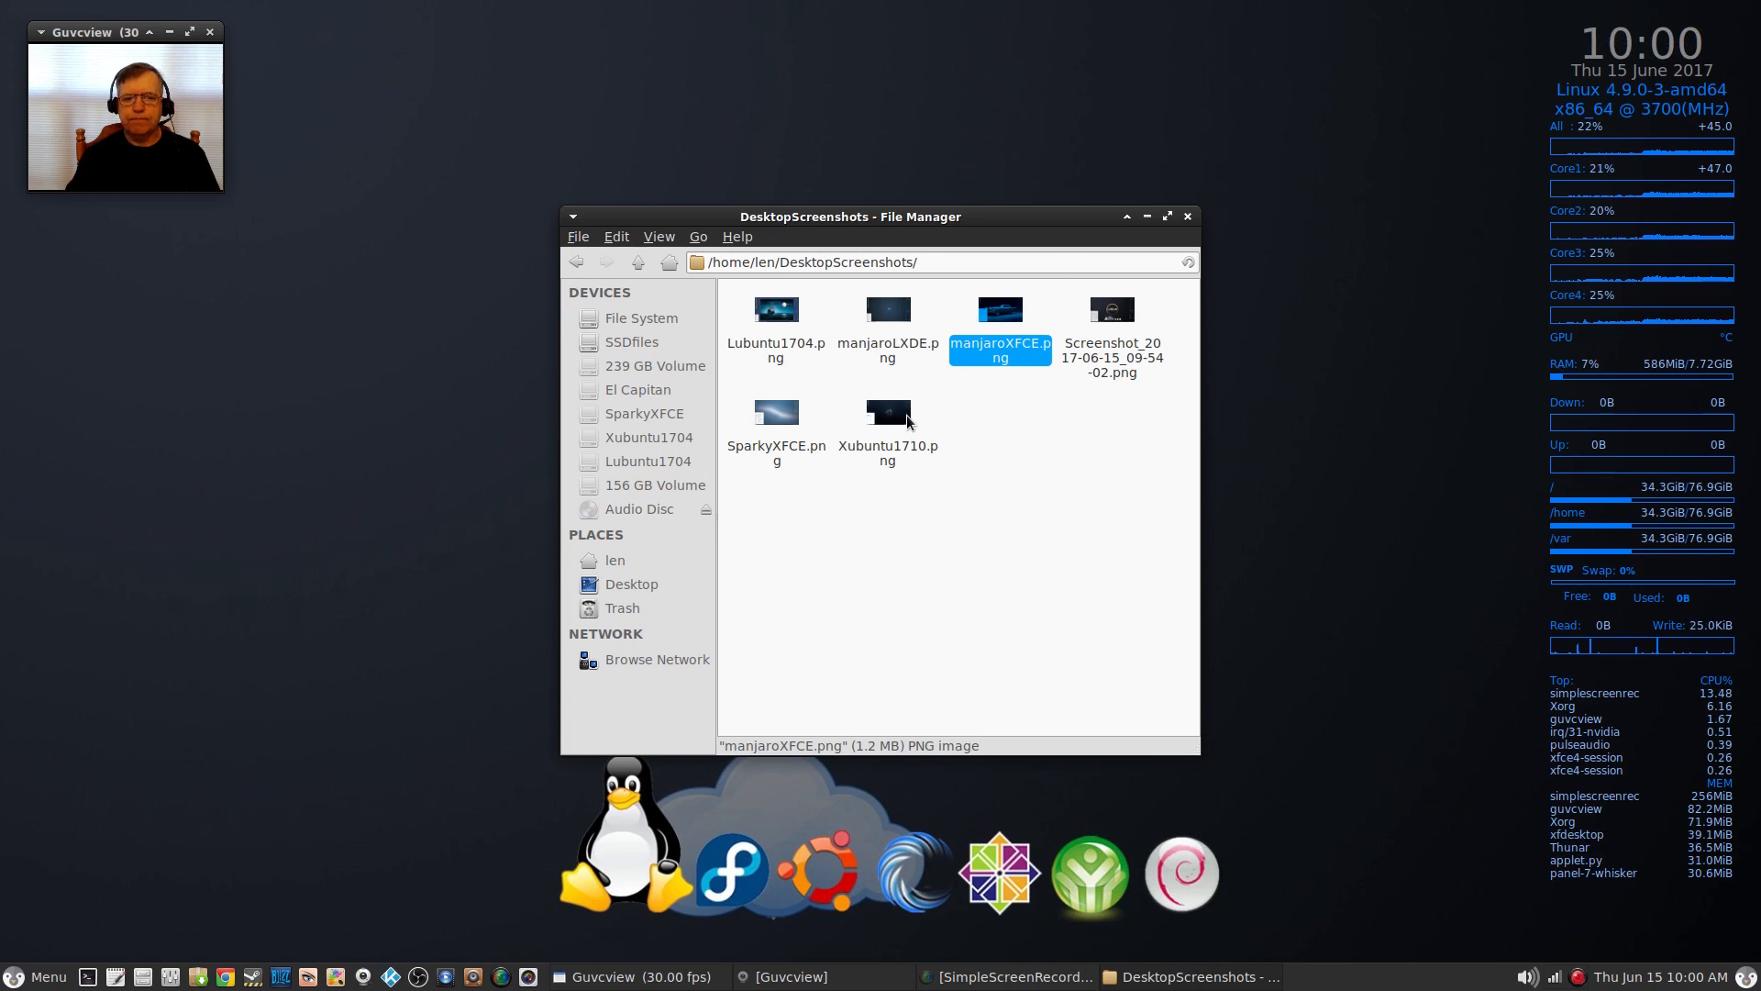
mouse_move(846, 381)
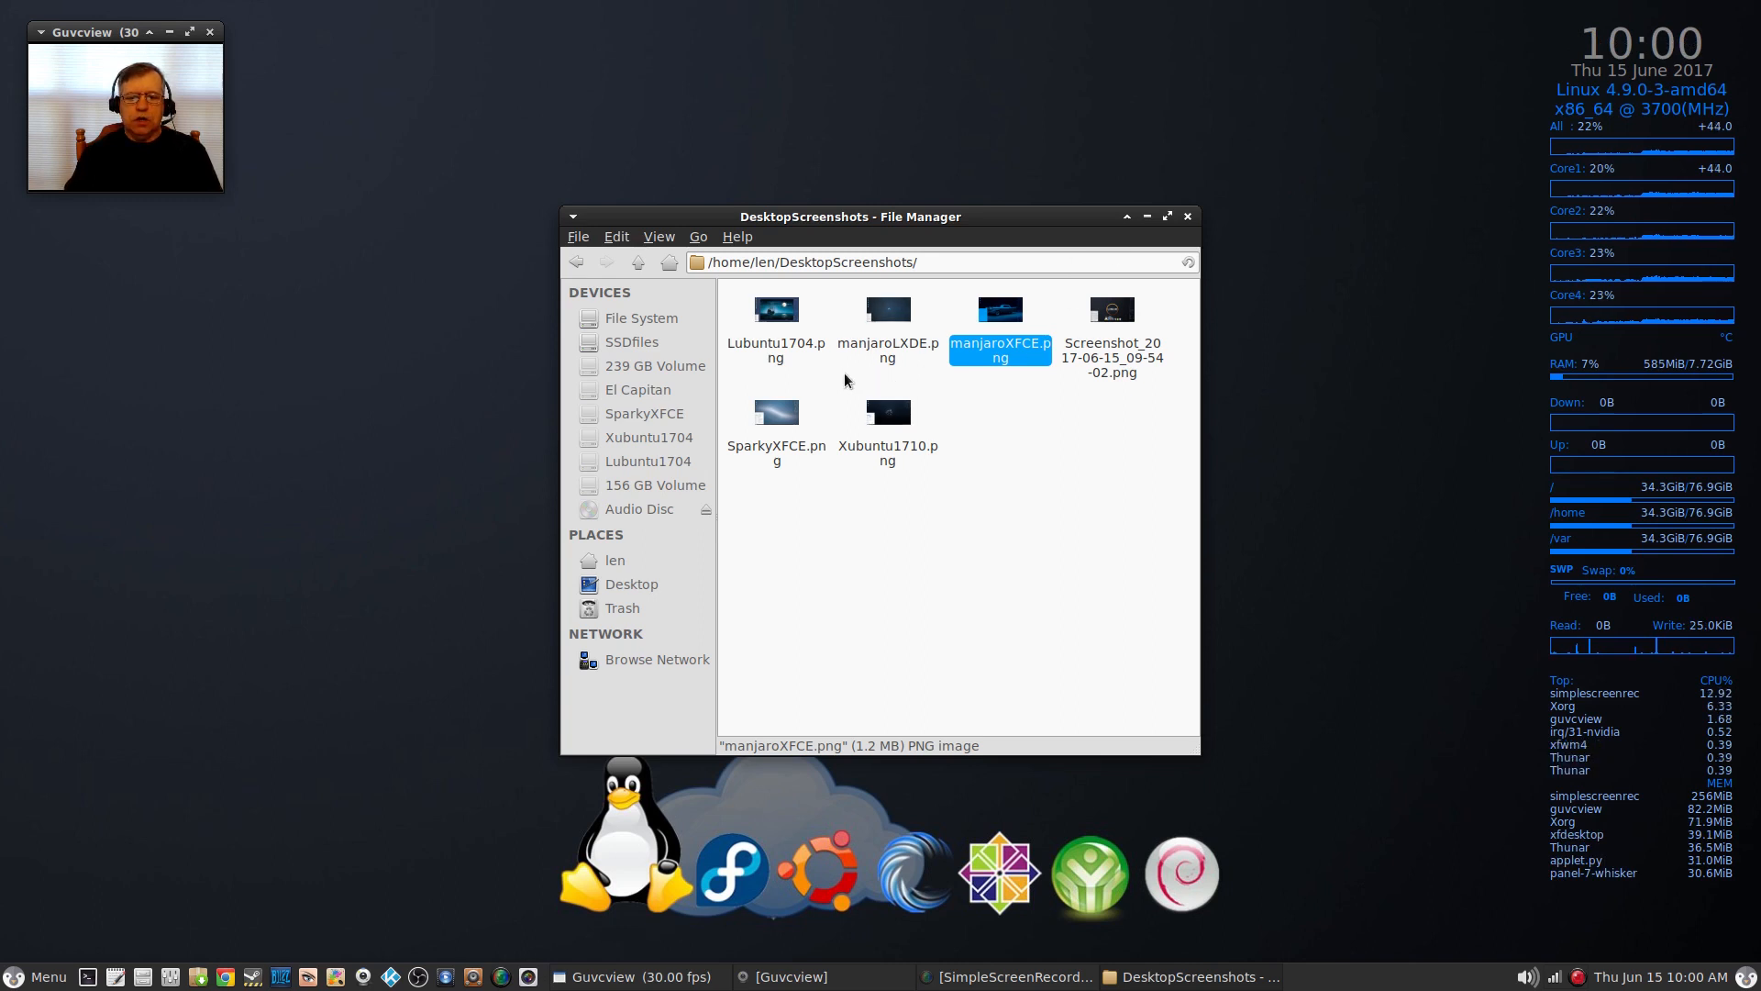
mouse_move(778, 319)
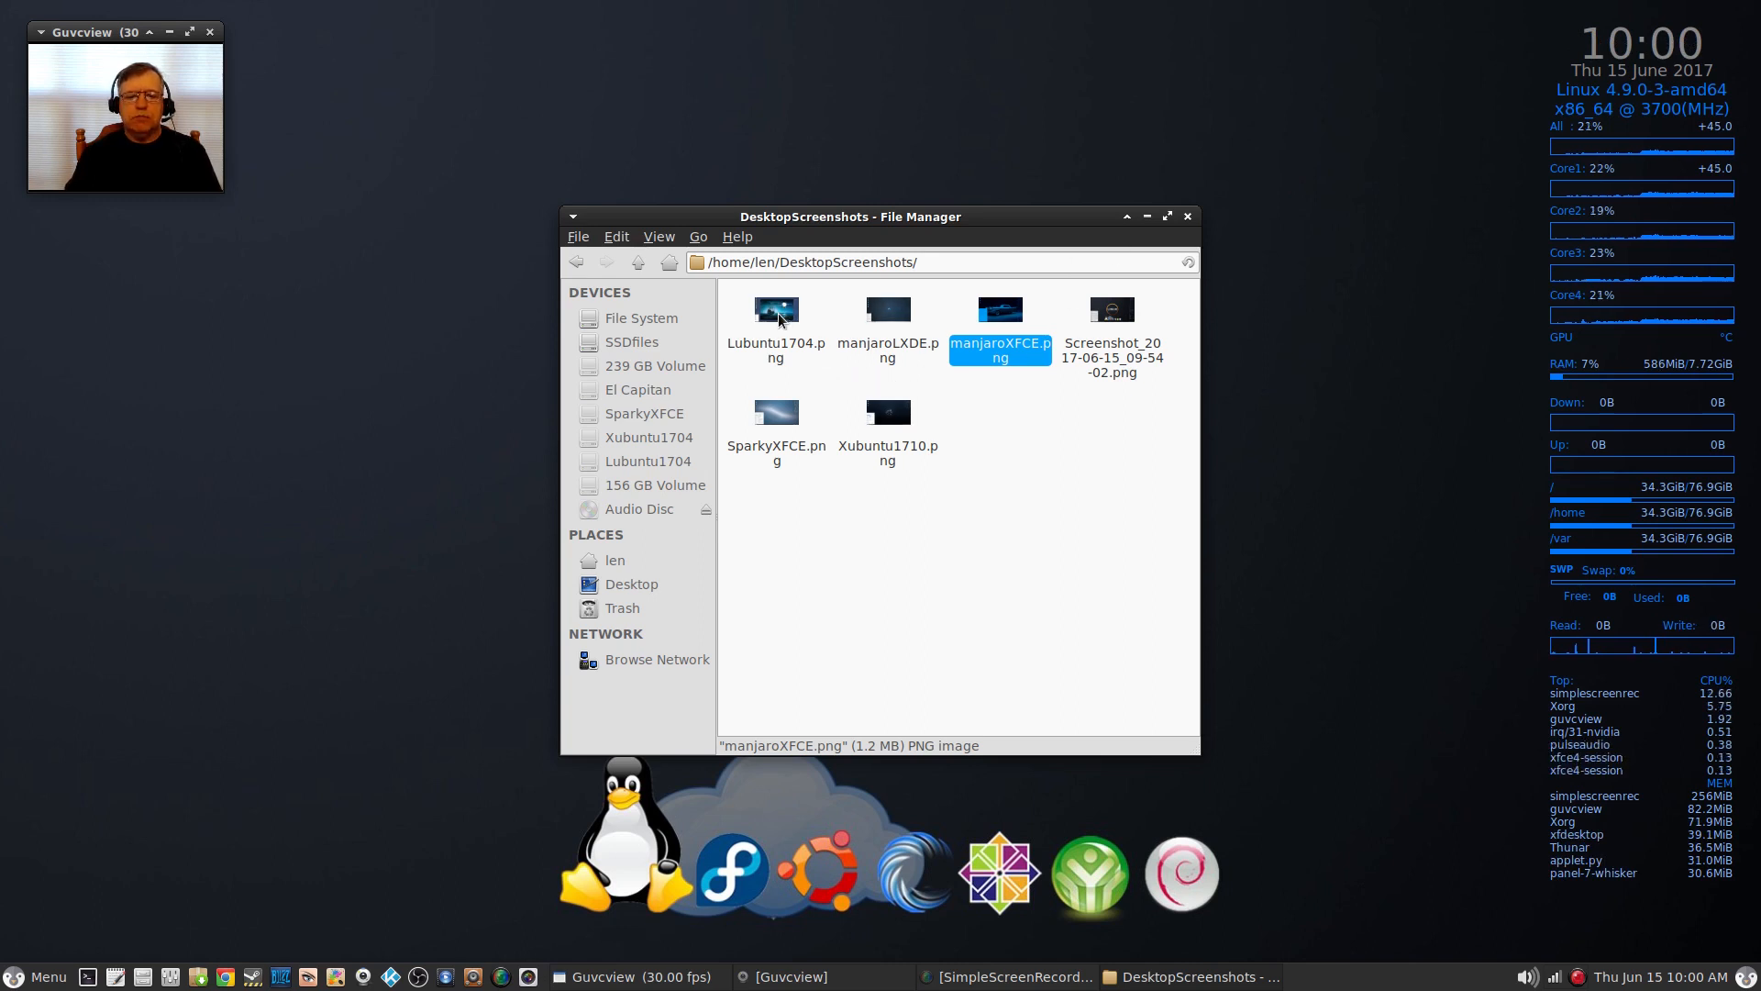
Step: View Lubuntu1704.png from the DesktopScreenshots folder in Ristretto
double_click(774, 310)
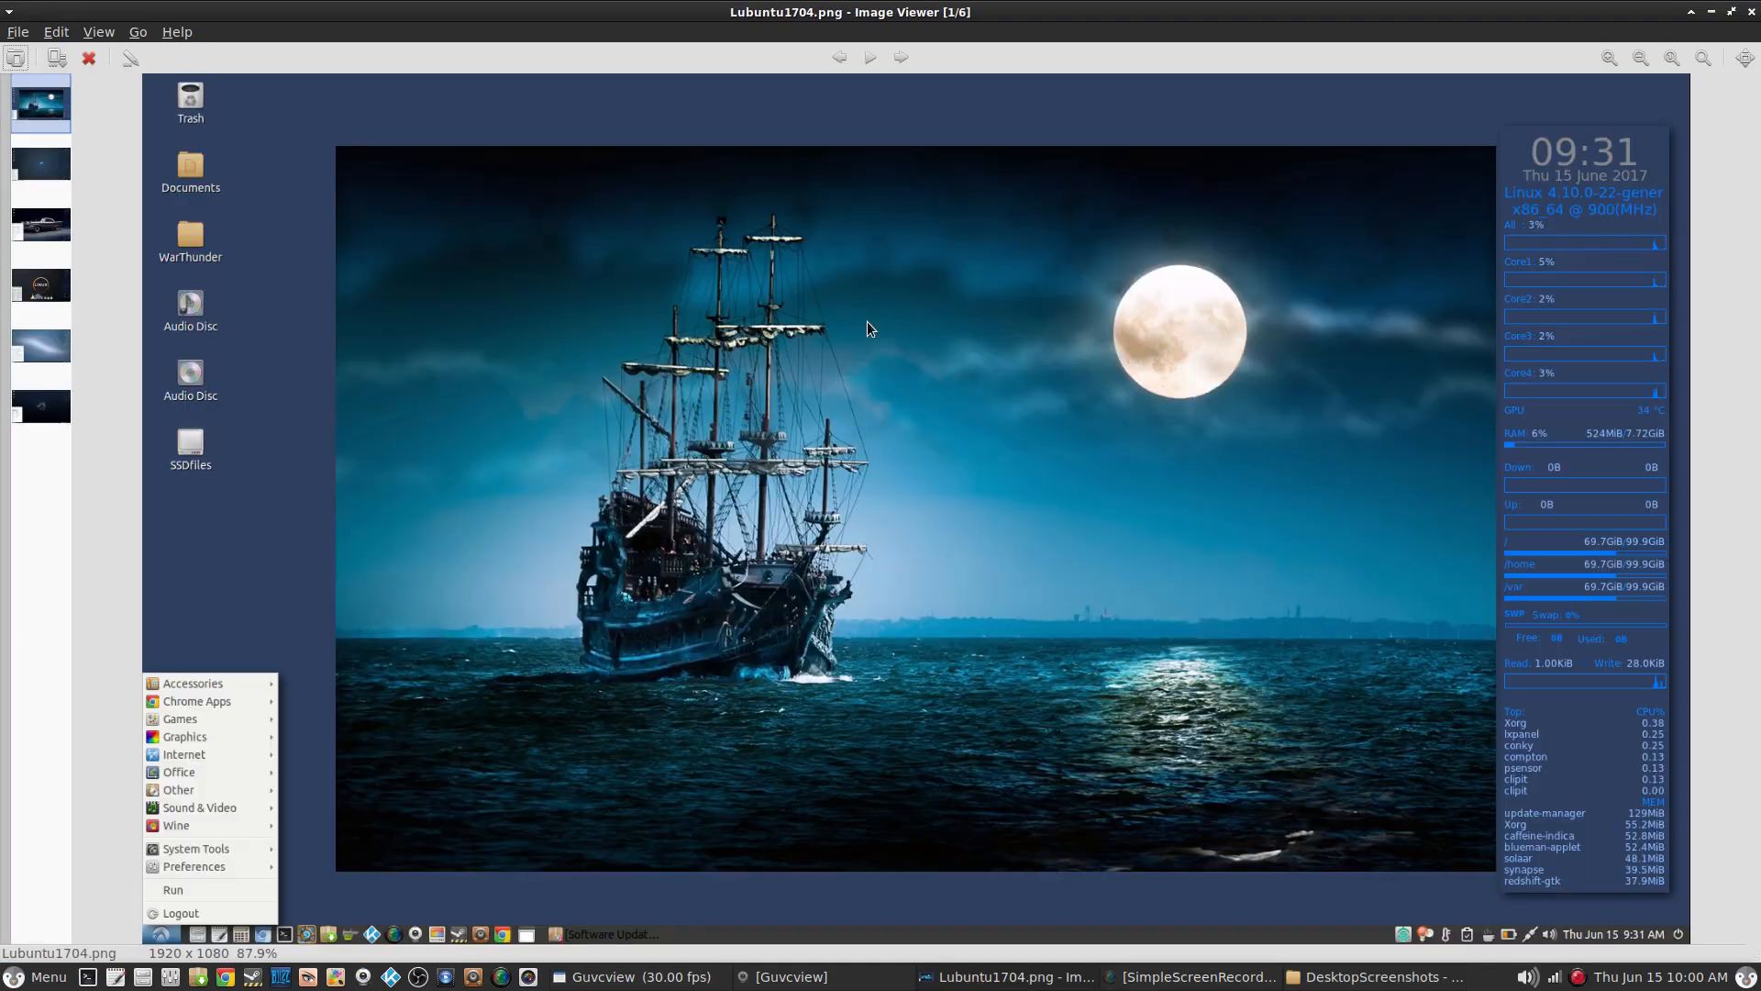
mouse_move(989, 407)
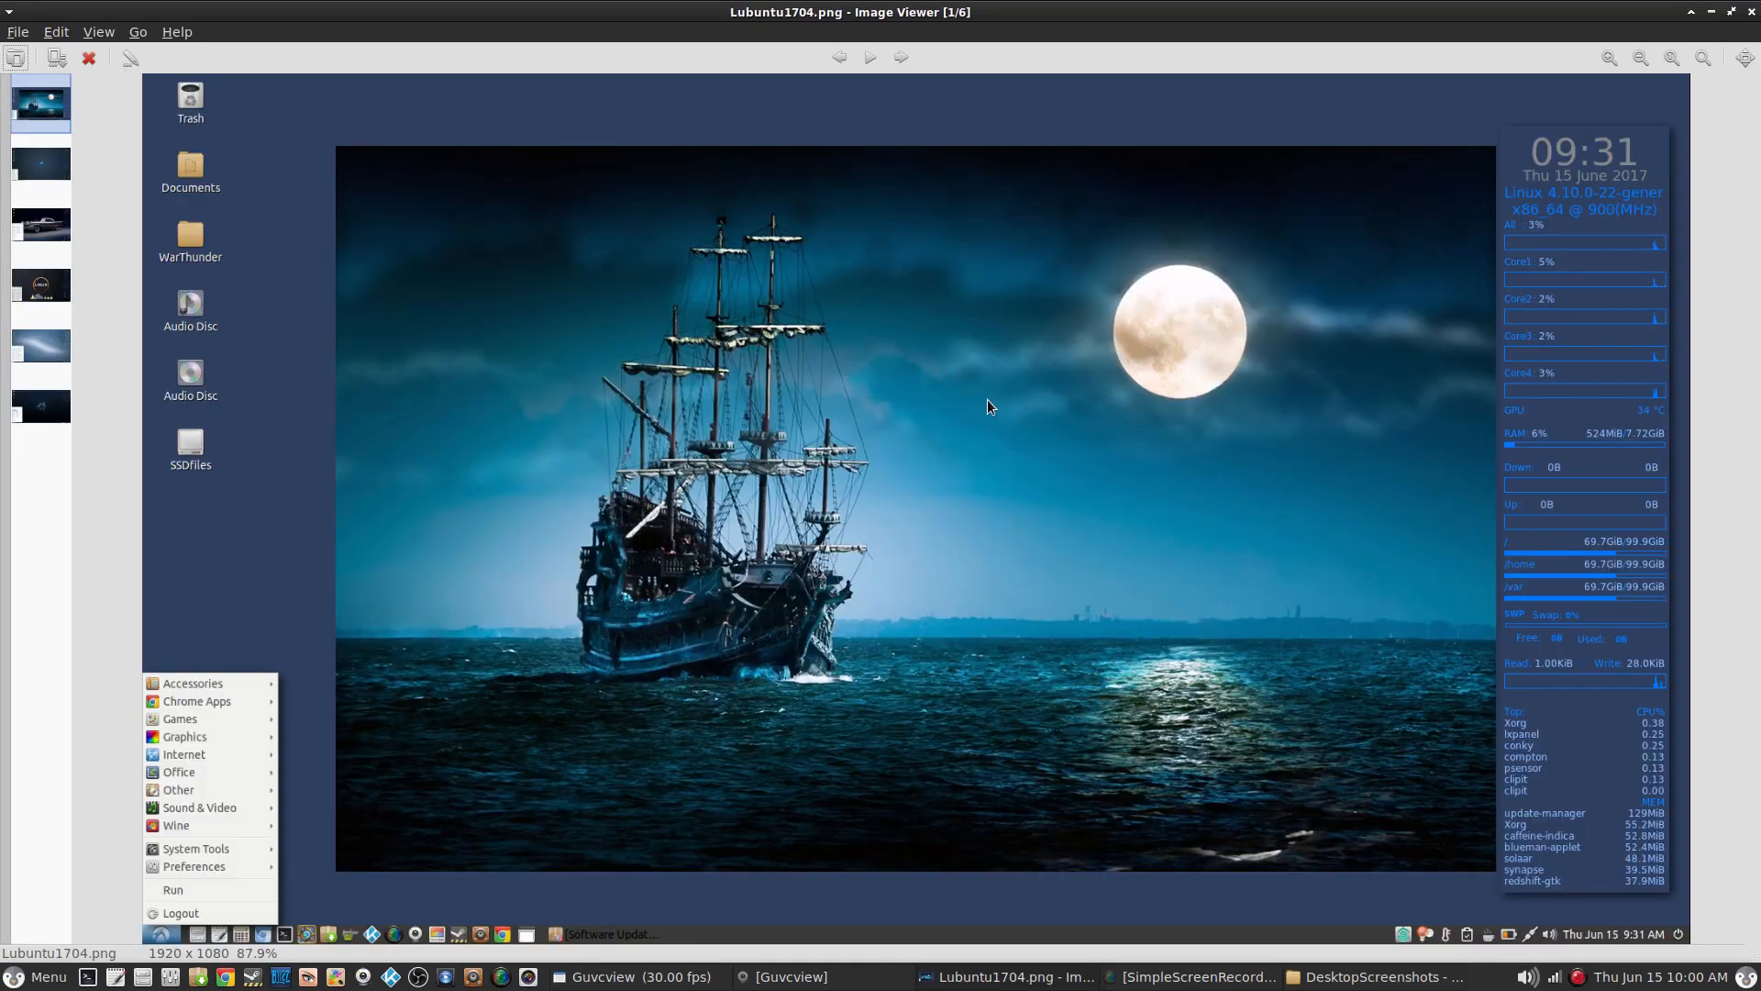
mouse_move(539, 609)
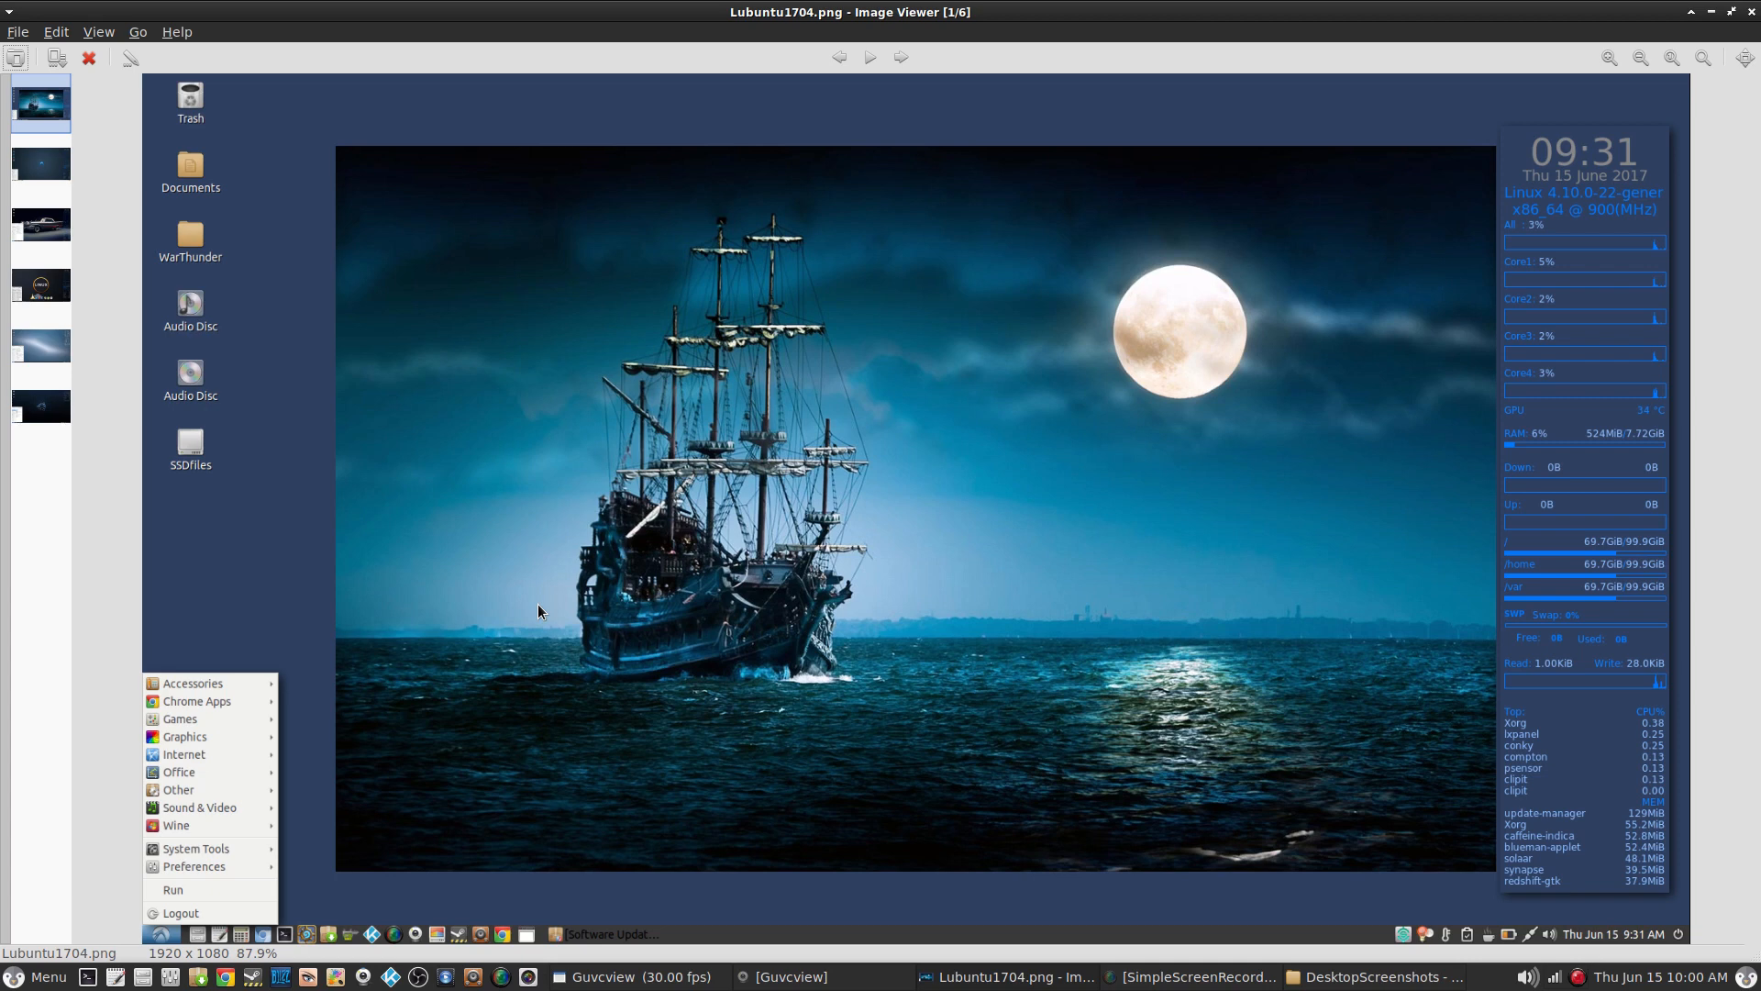
mouse_move(383, 928)
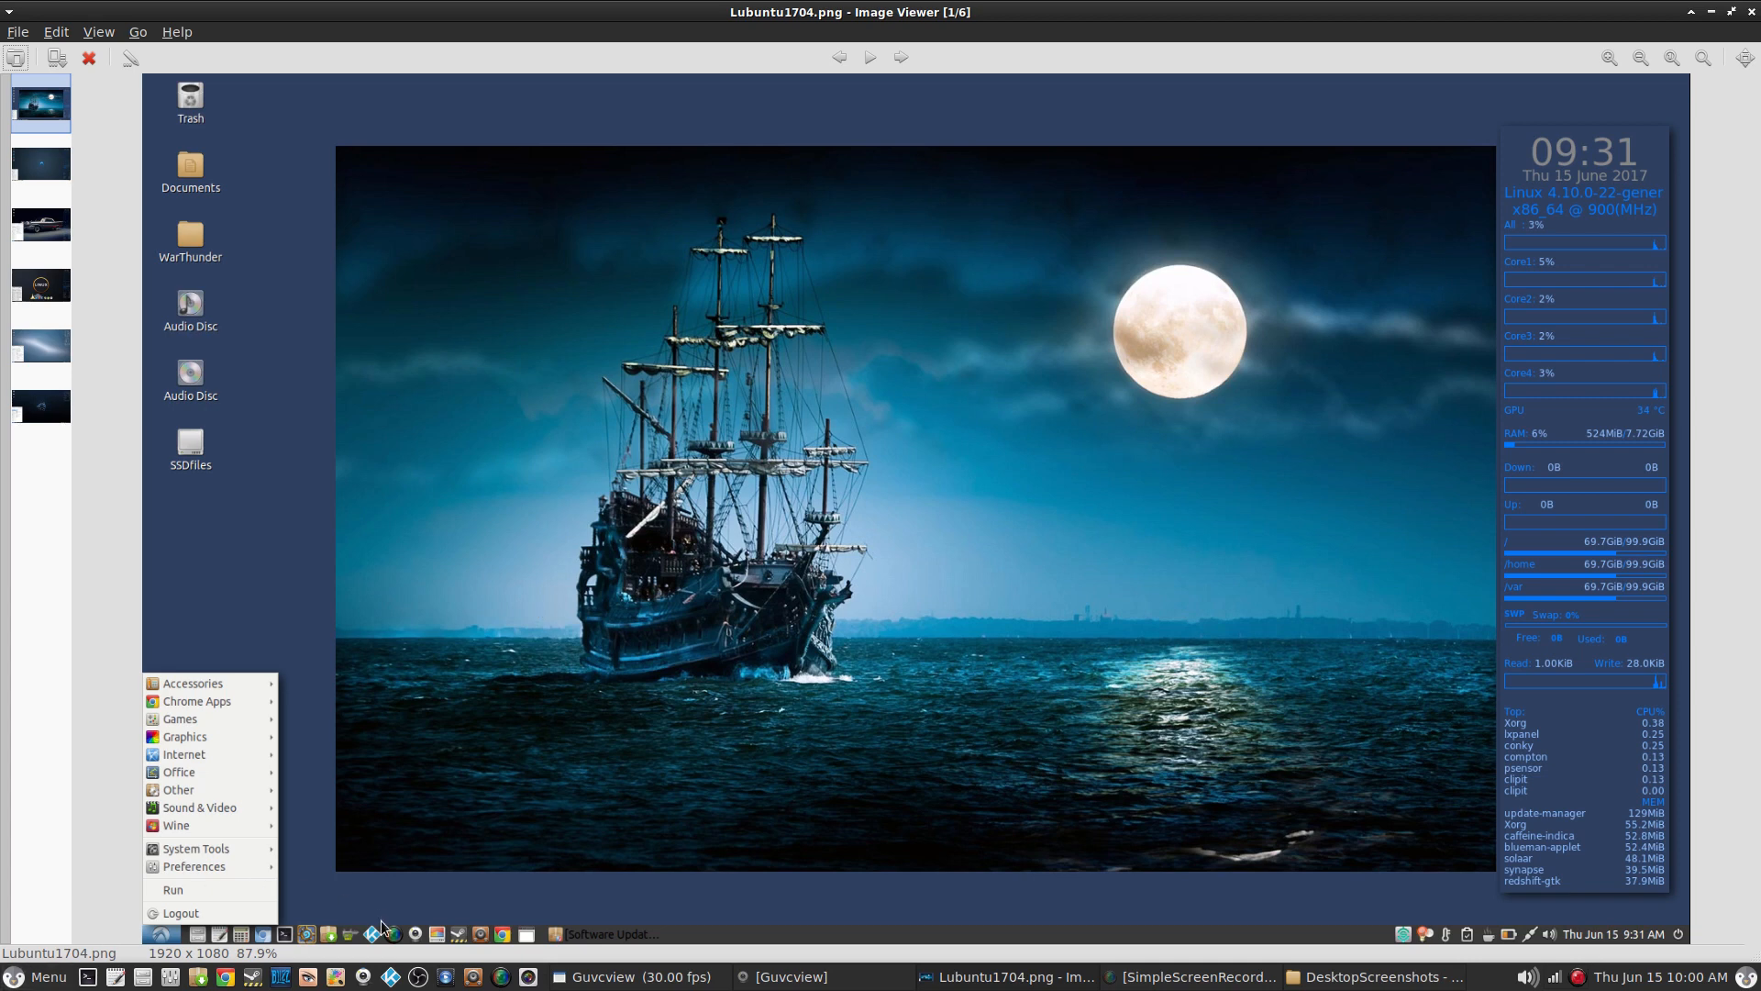
mouse_move(466, 870)
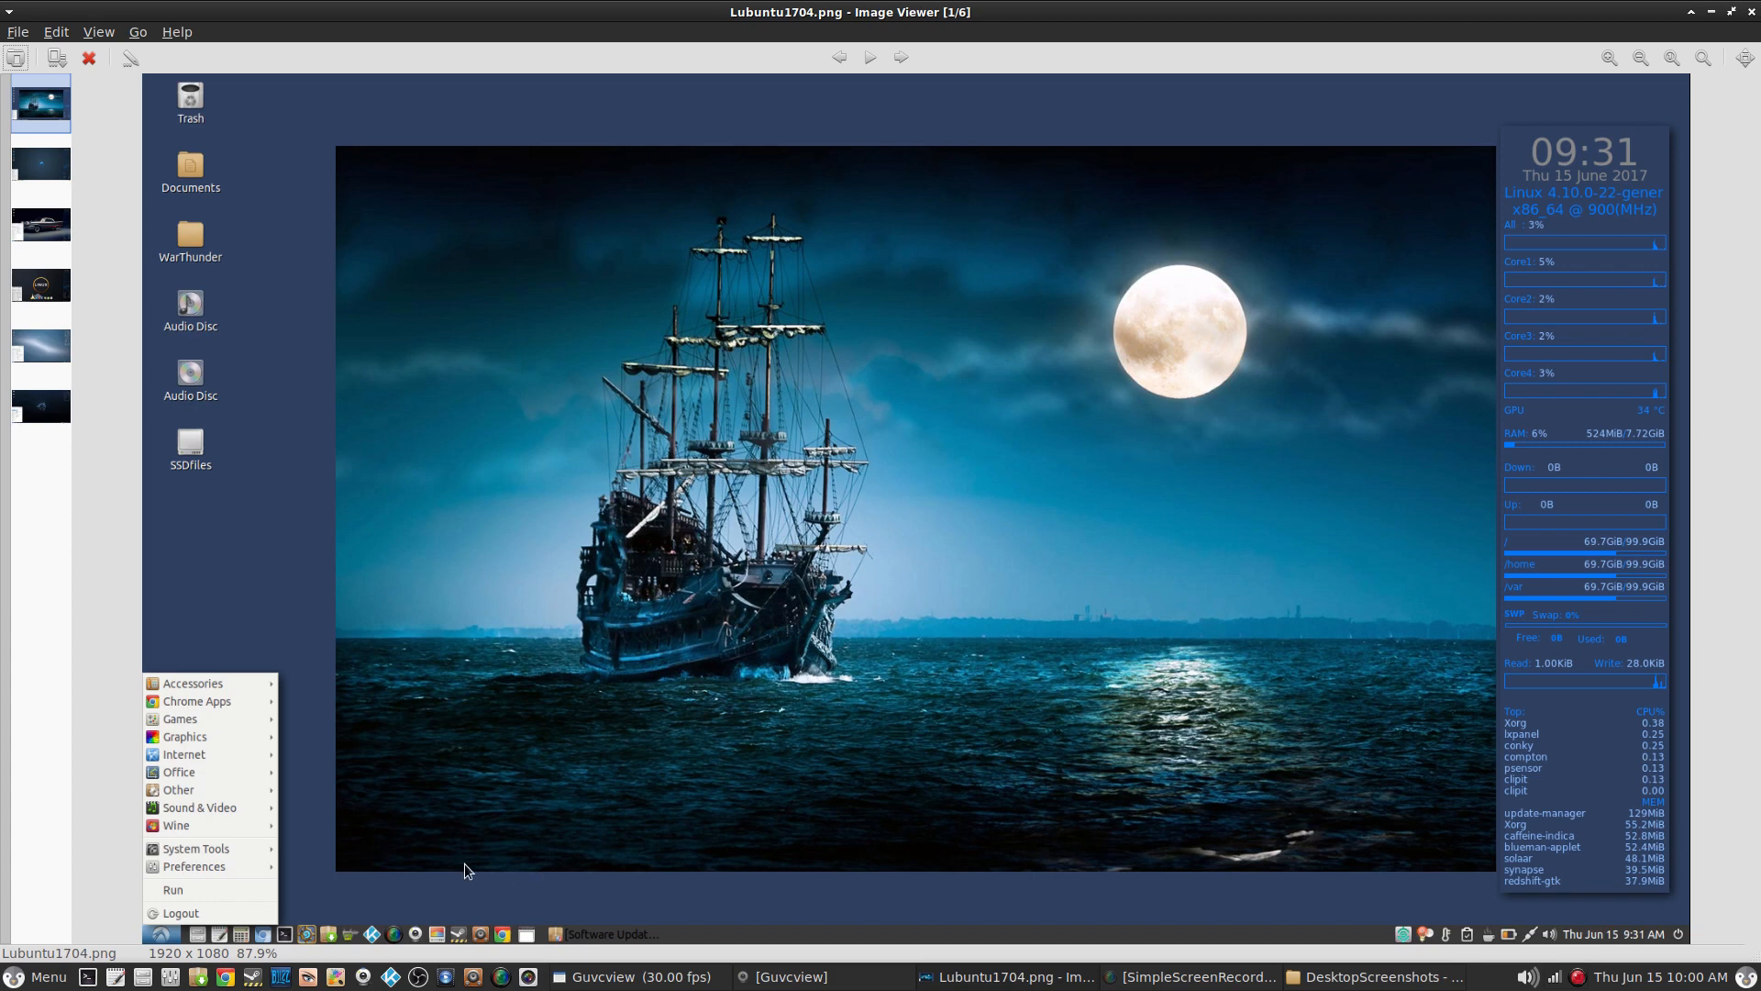
mouse_move(1385, 354)
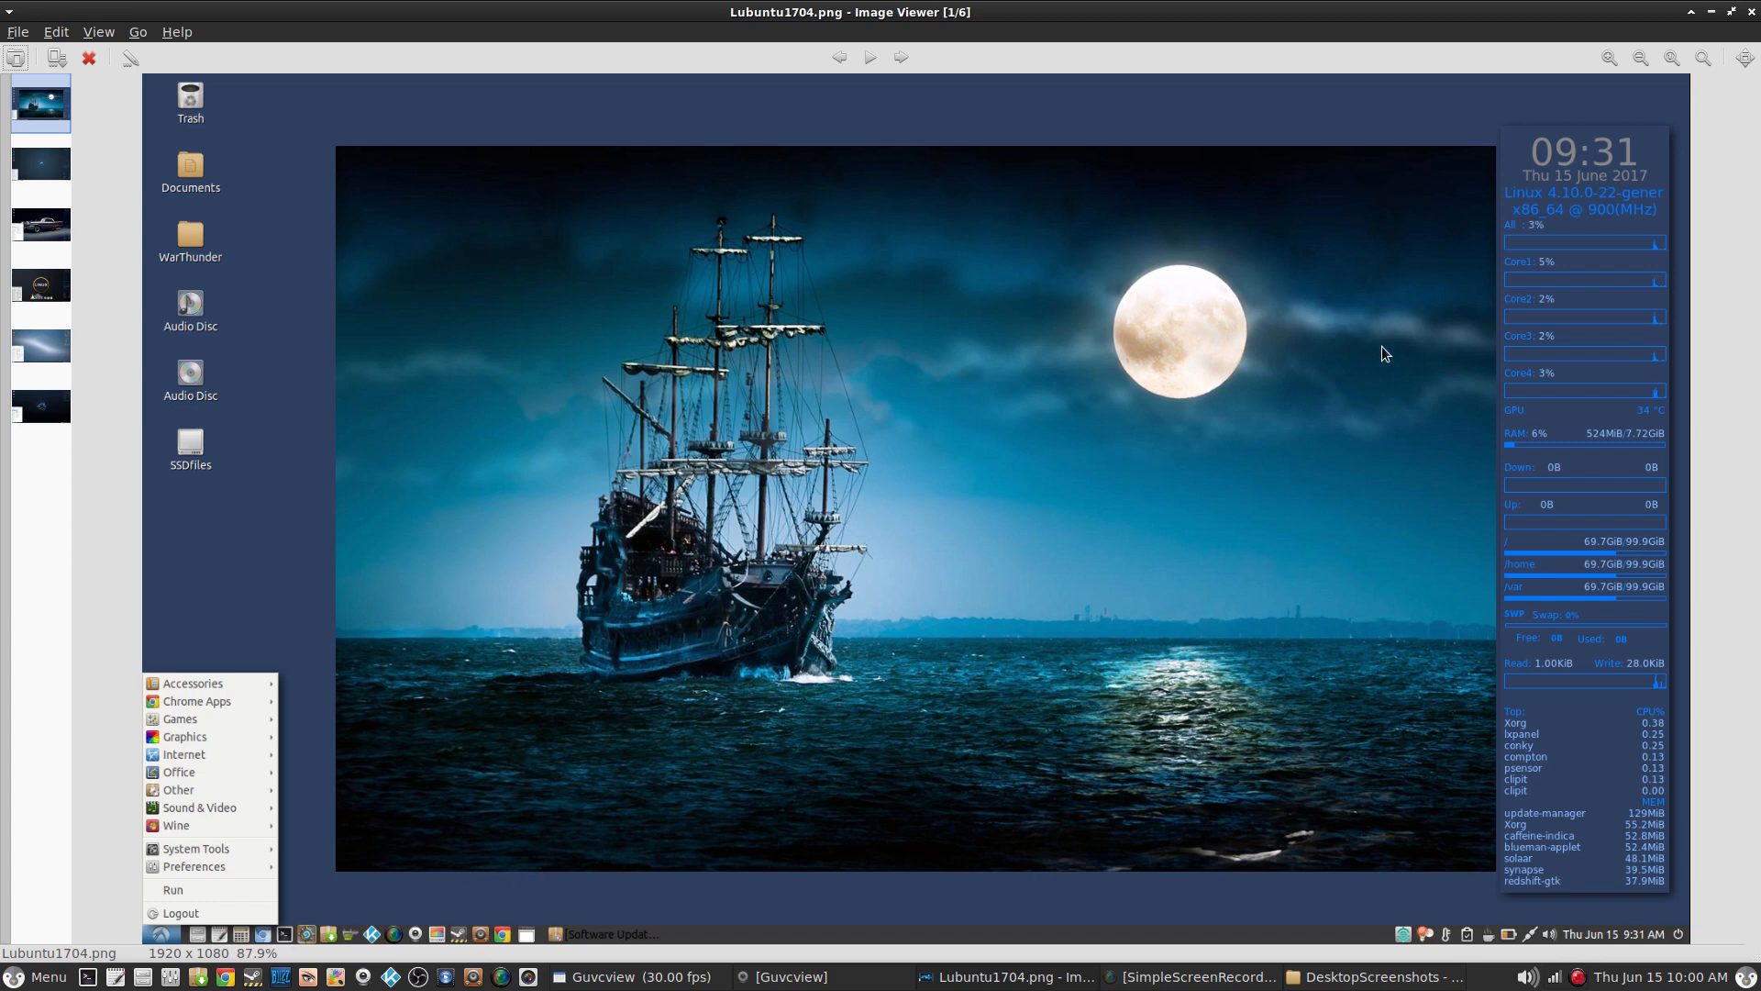
mouse_move(1533, 237)
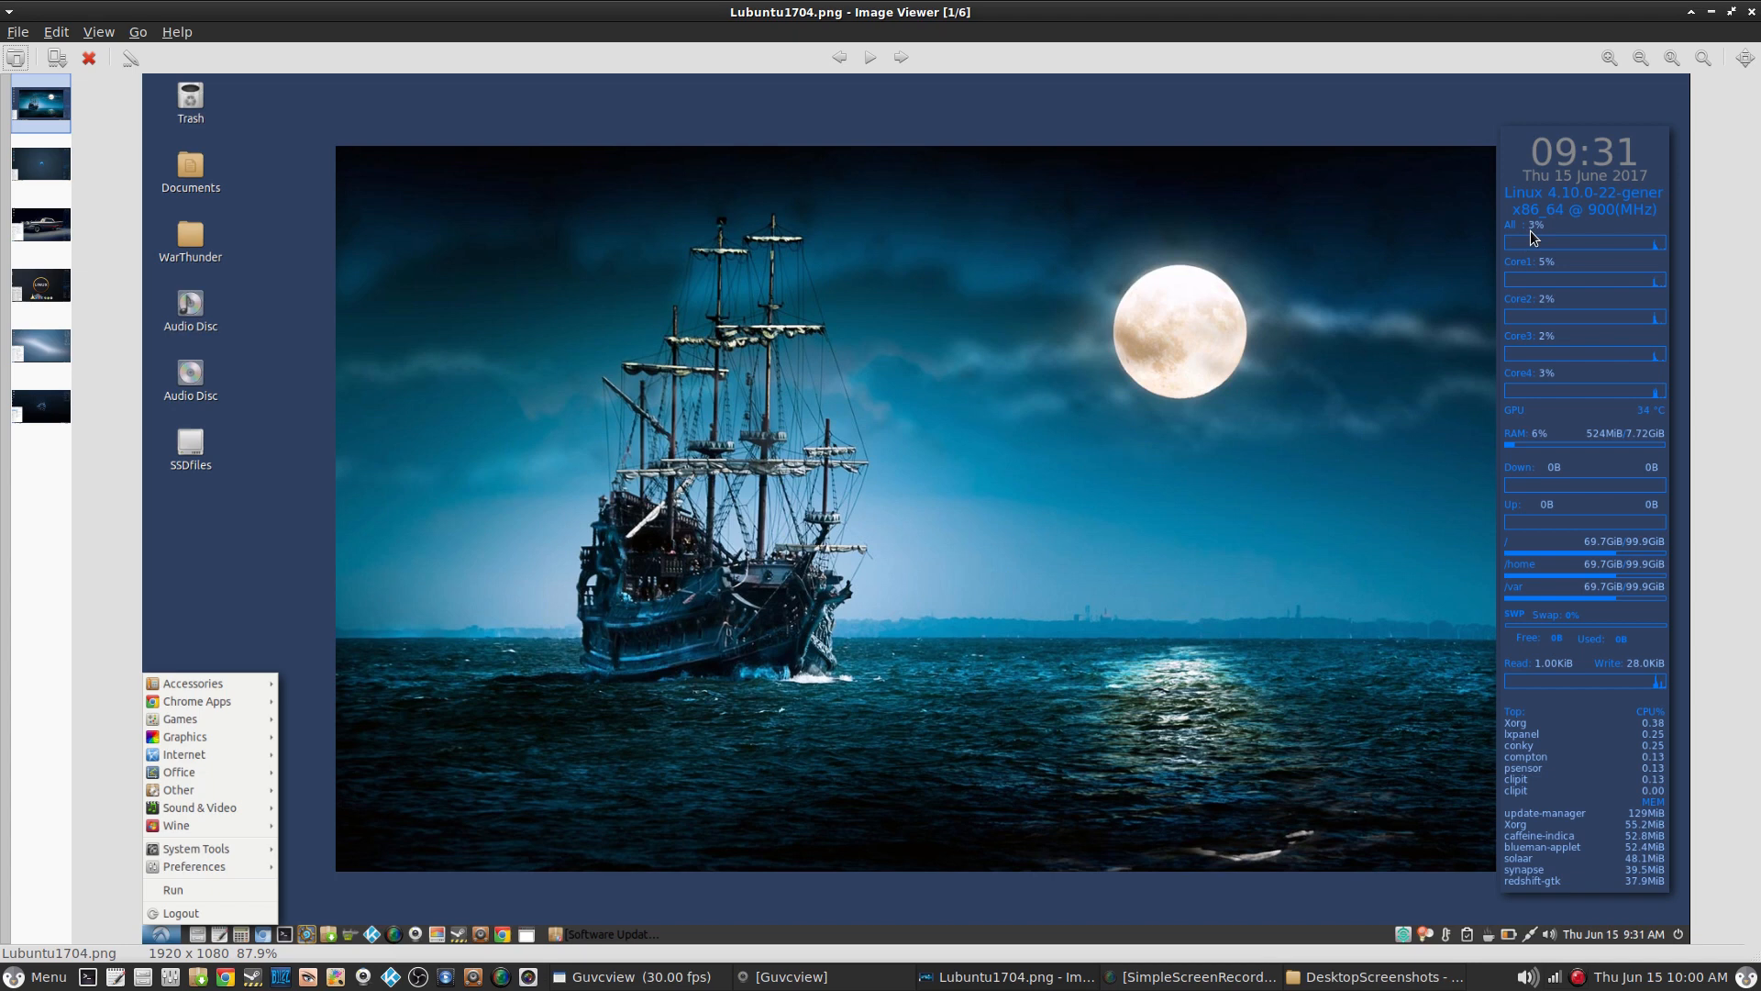
mouse_move(1503, 326)
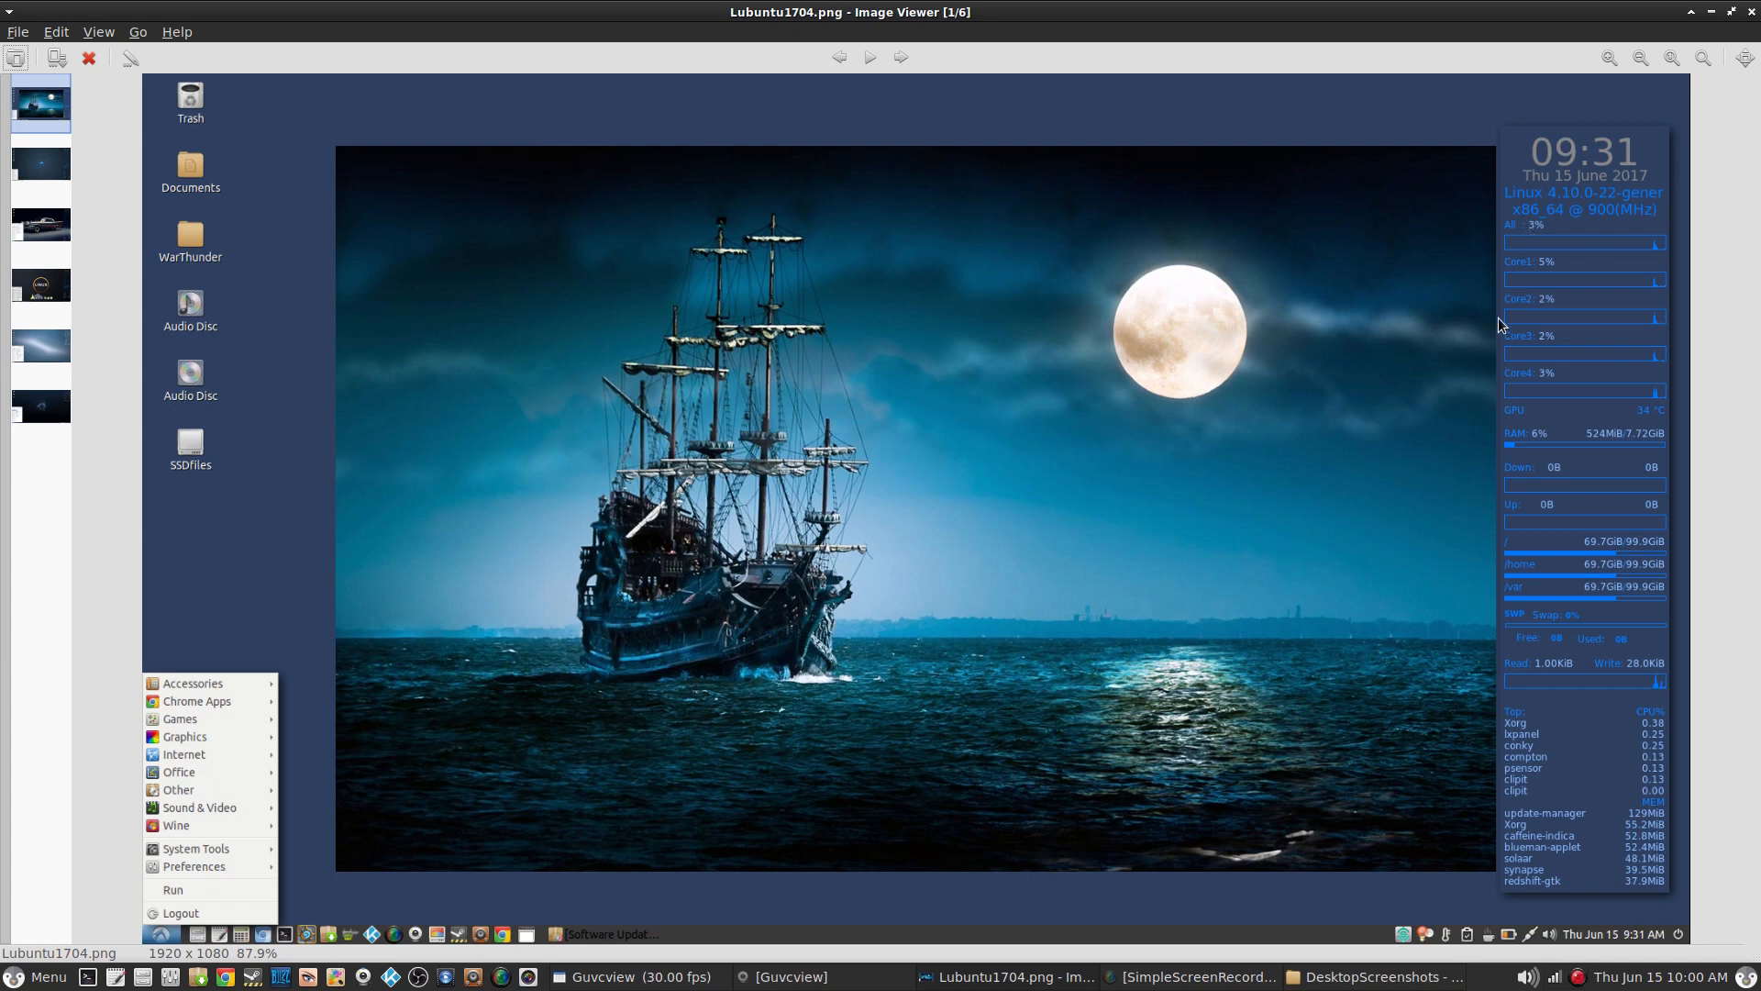
mouse_move(1605, 453)
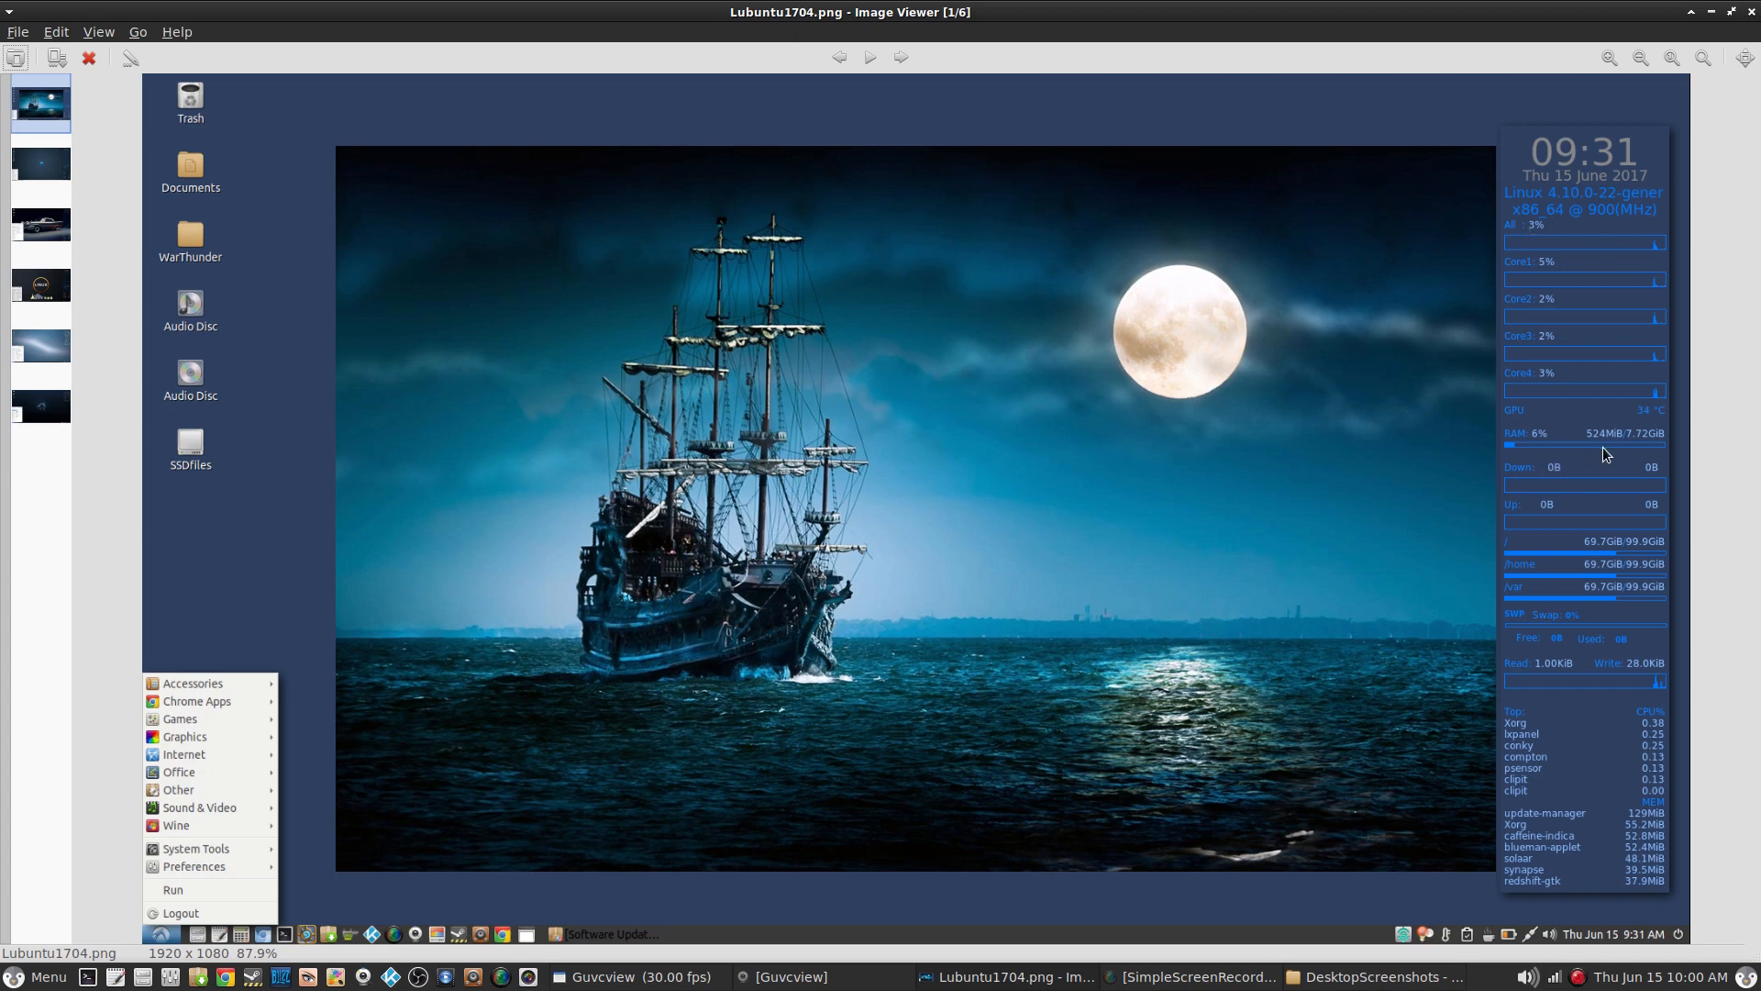
mouse_move(1522, 461)
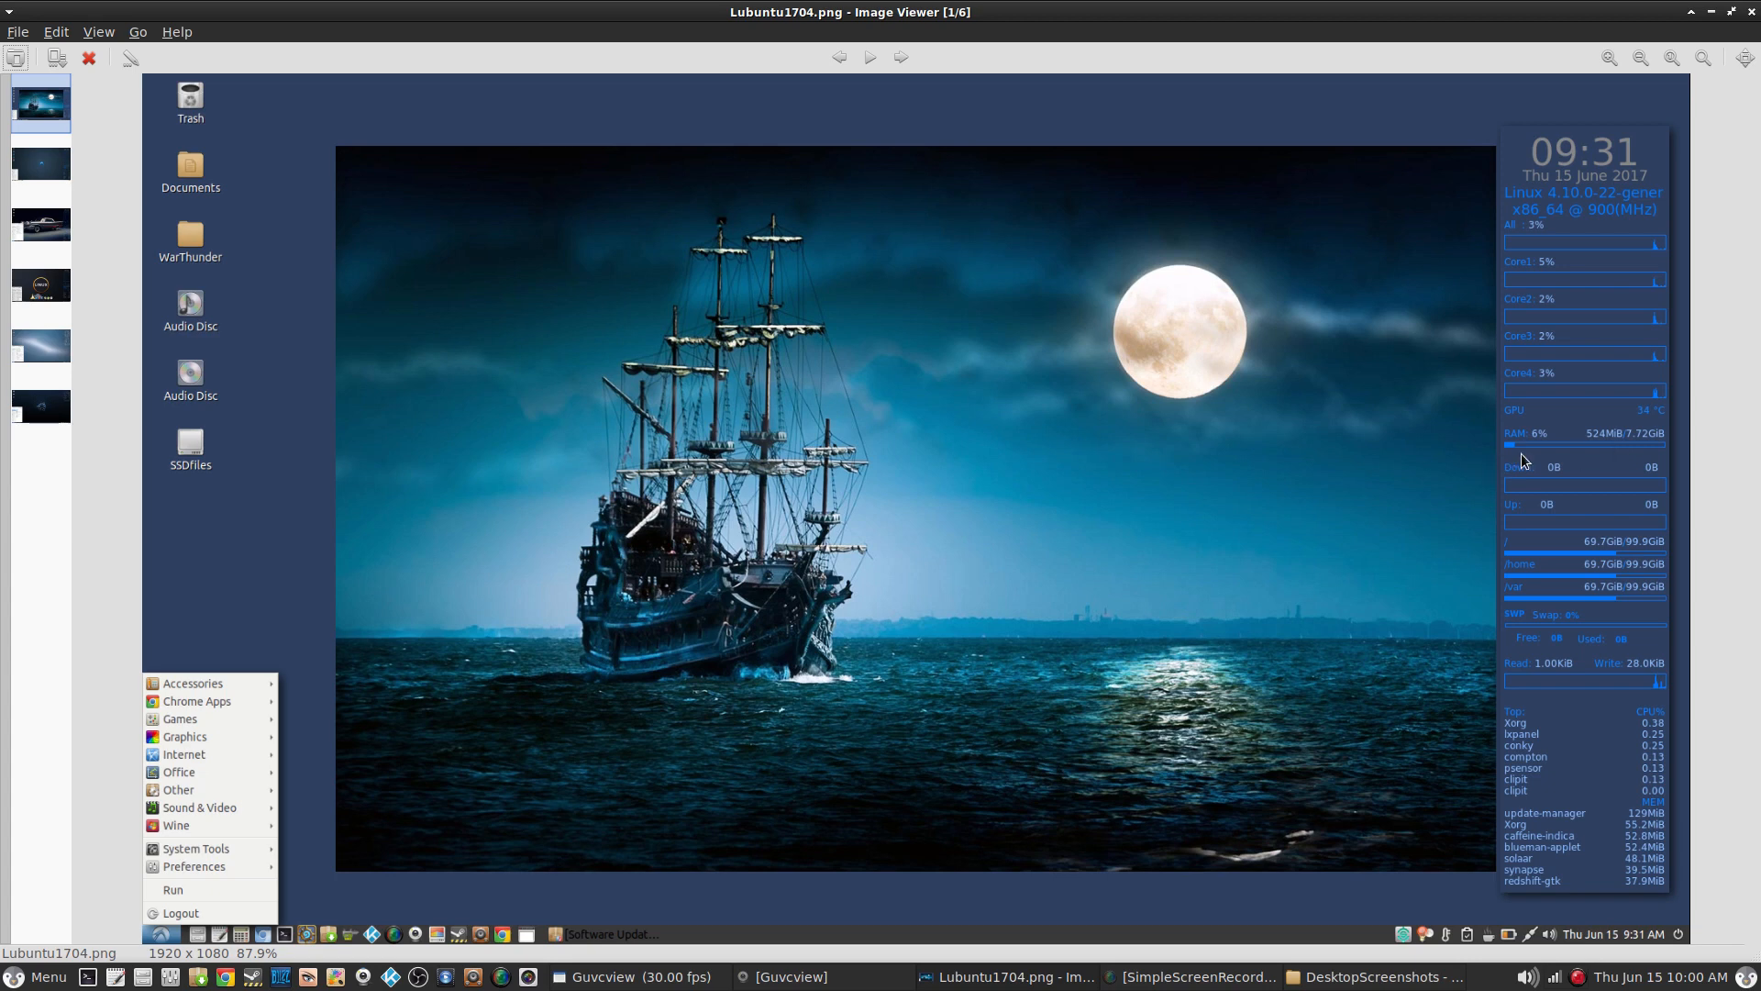
mouse_move(1174, 468)
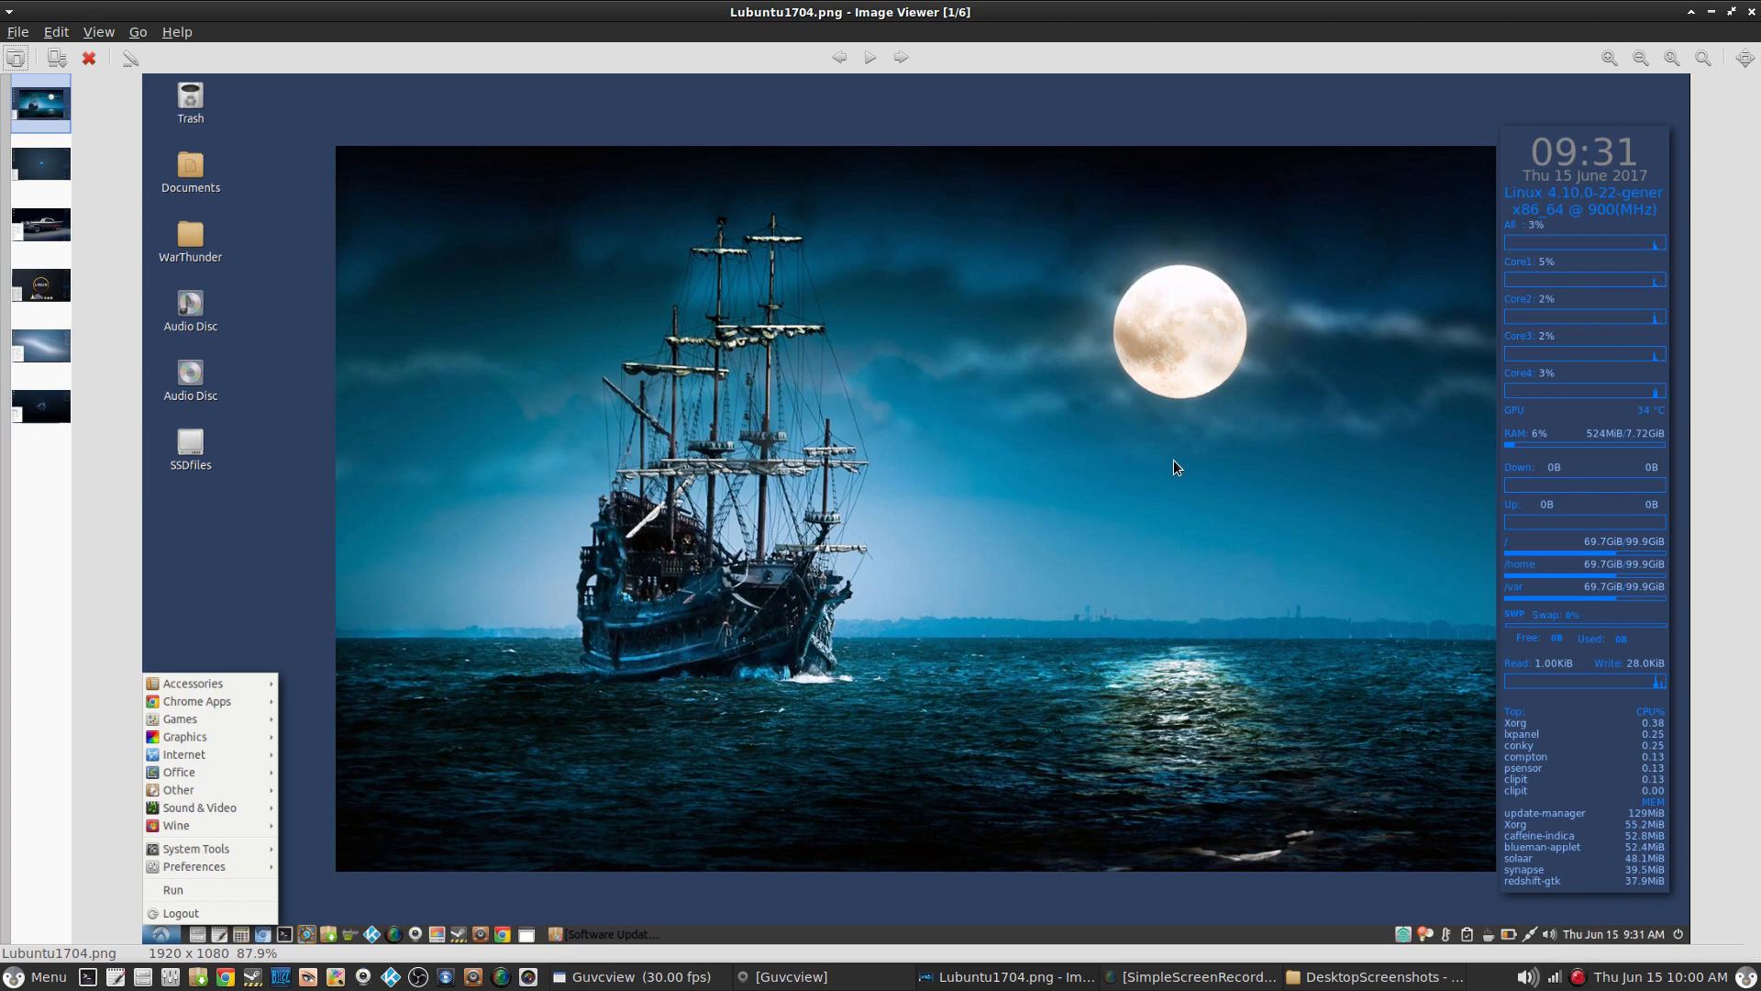
mouse_move(626, 939)
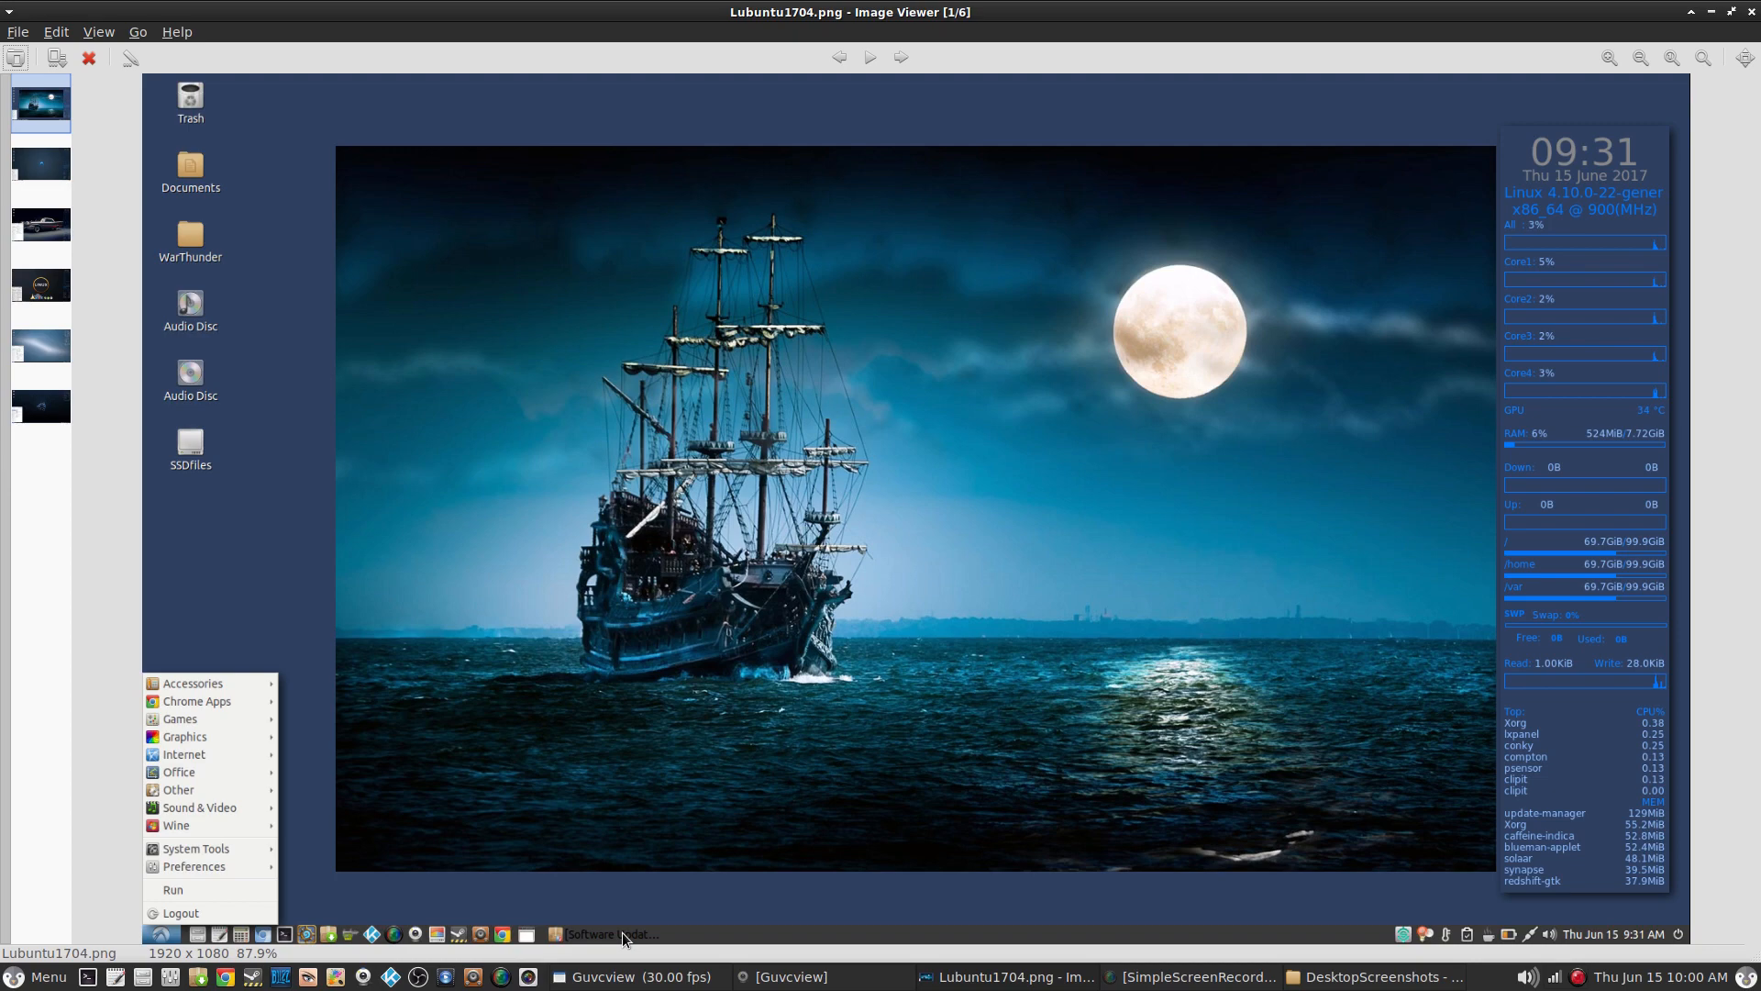
mouse_move(1609, 57)
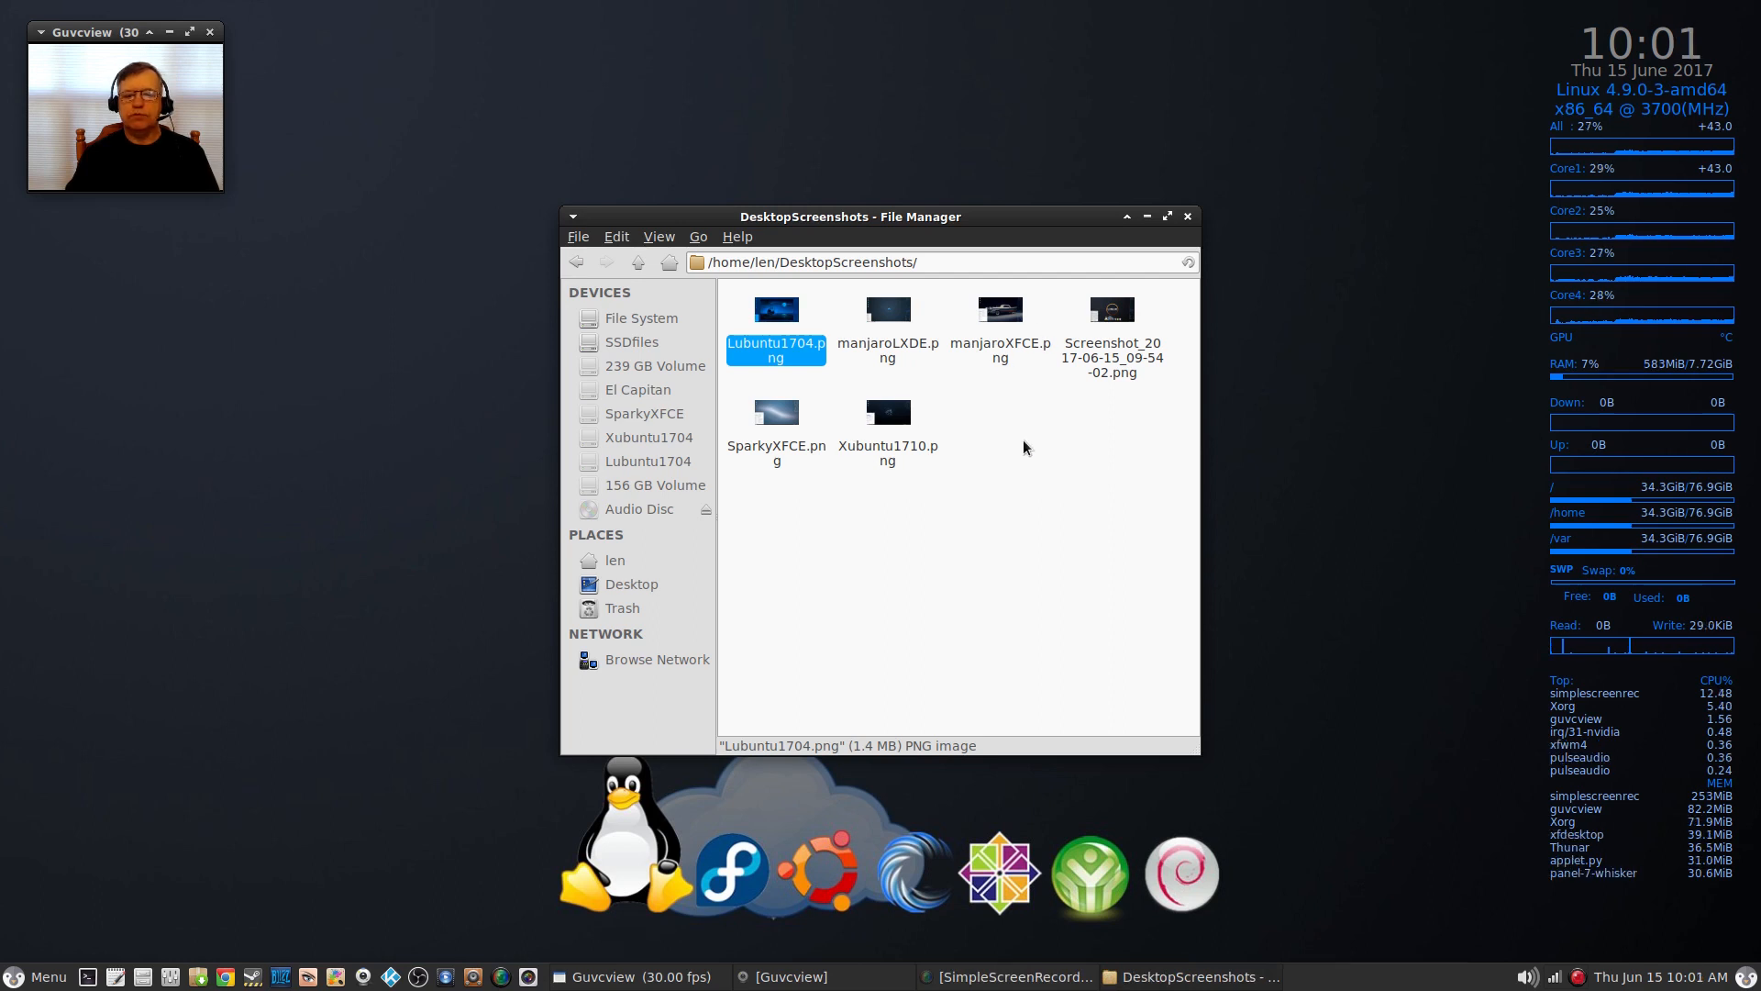
mouse_move(941, 416)
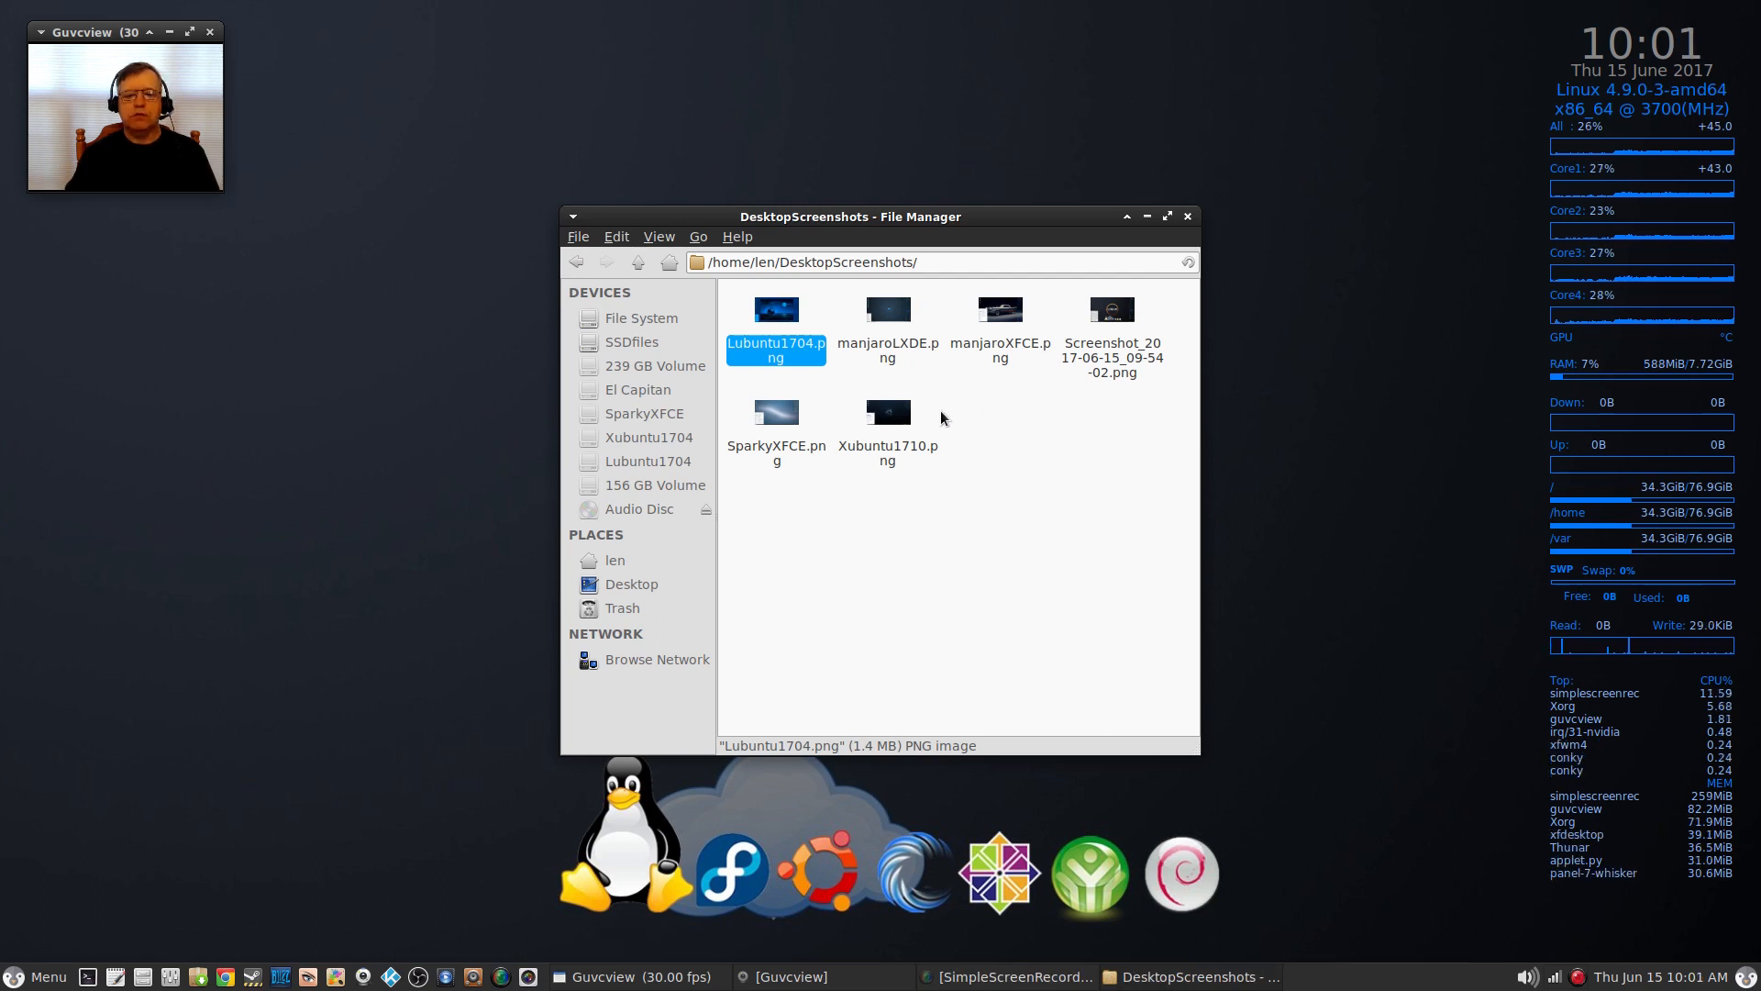
mouse_move(887, 422)
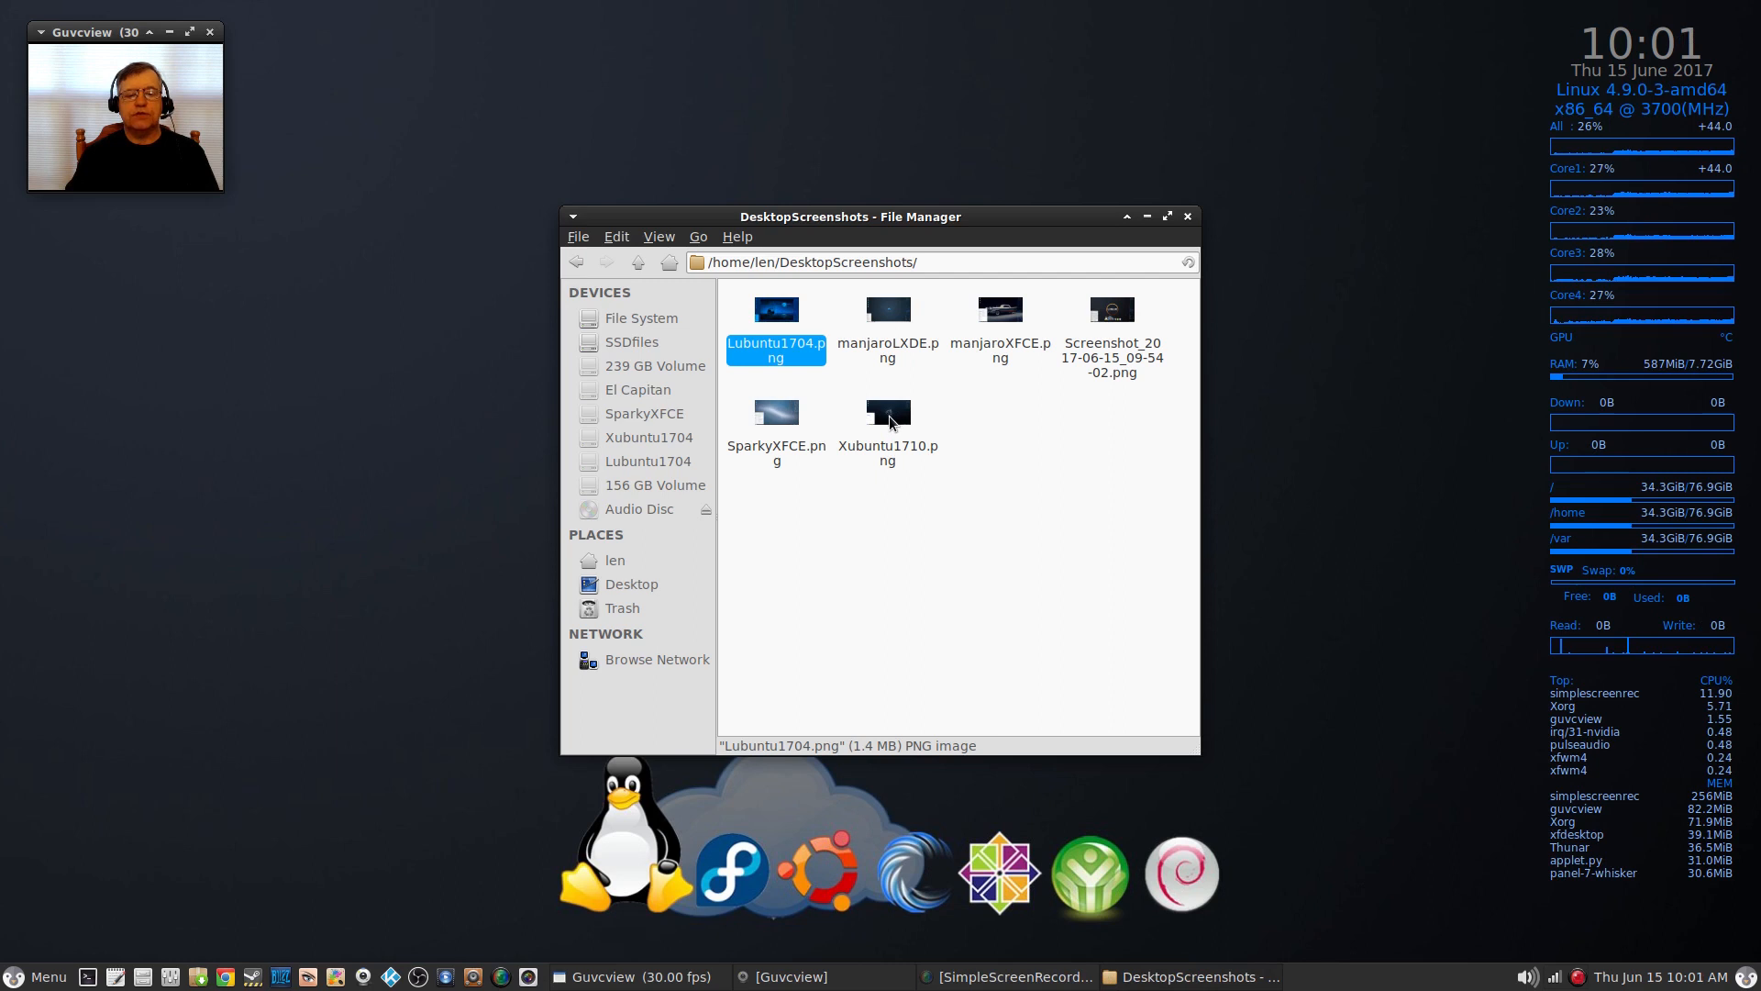
mouse_move(905, 453)
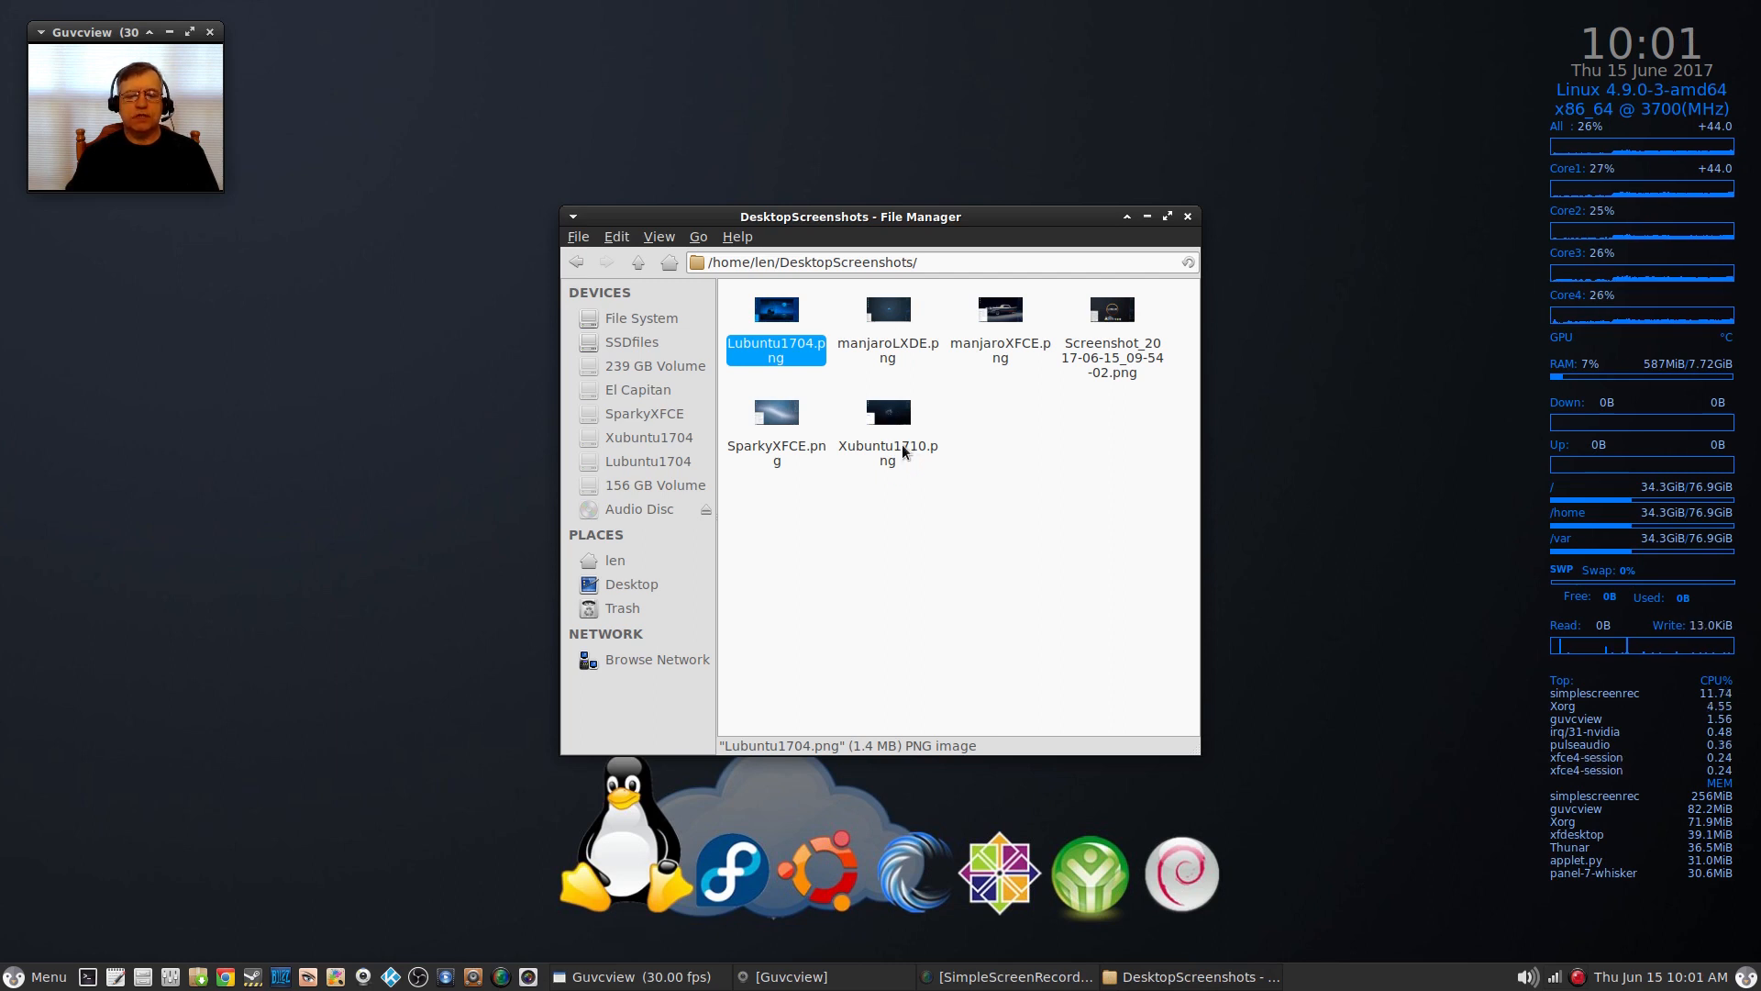
Step: View Xubuntu1710.png in Ristretto Image Viewer via the file's Open With actions
right_click(888, 413)
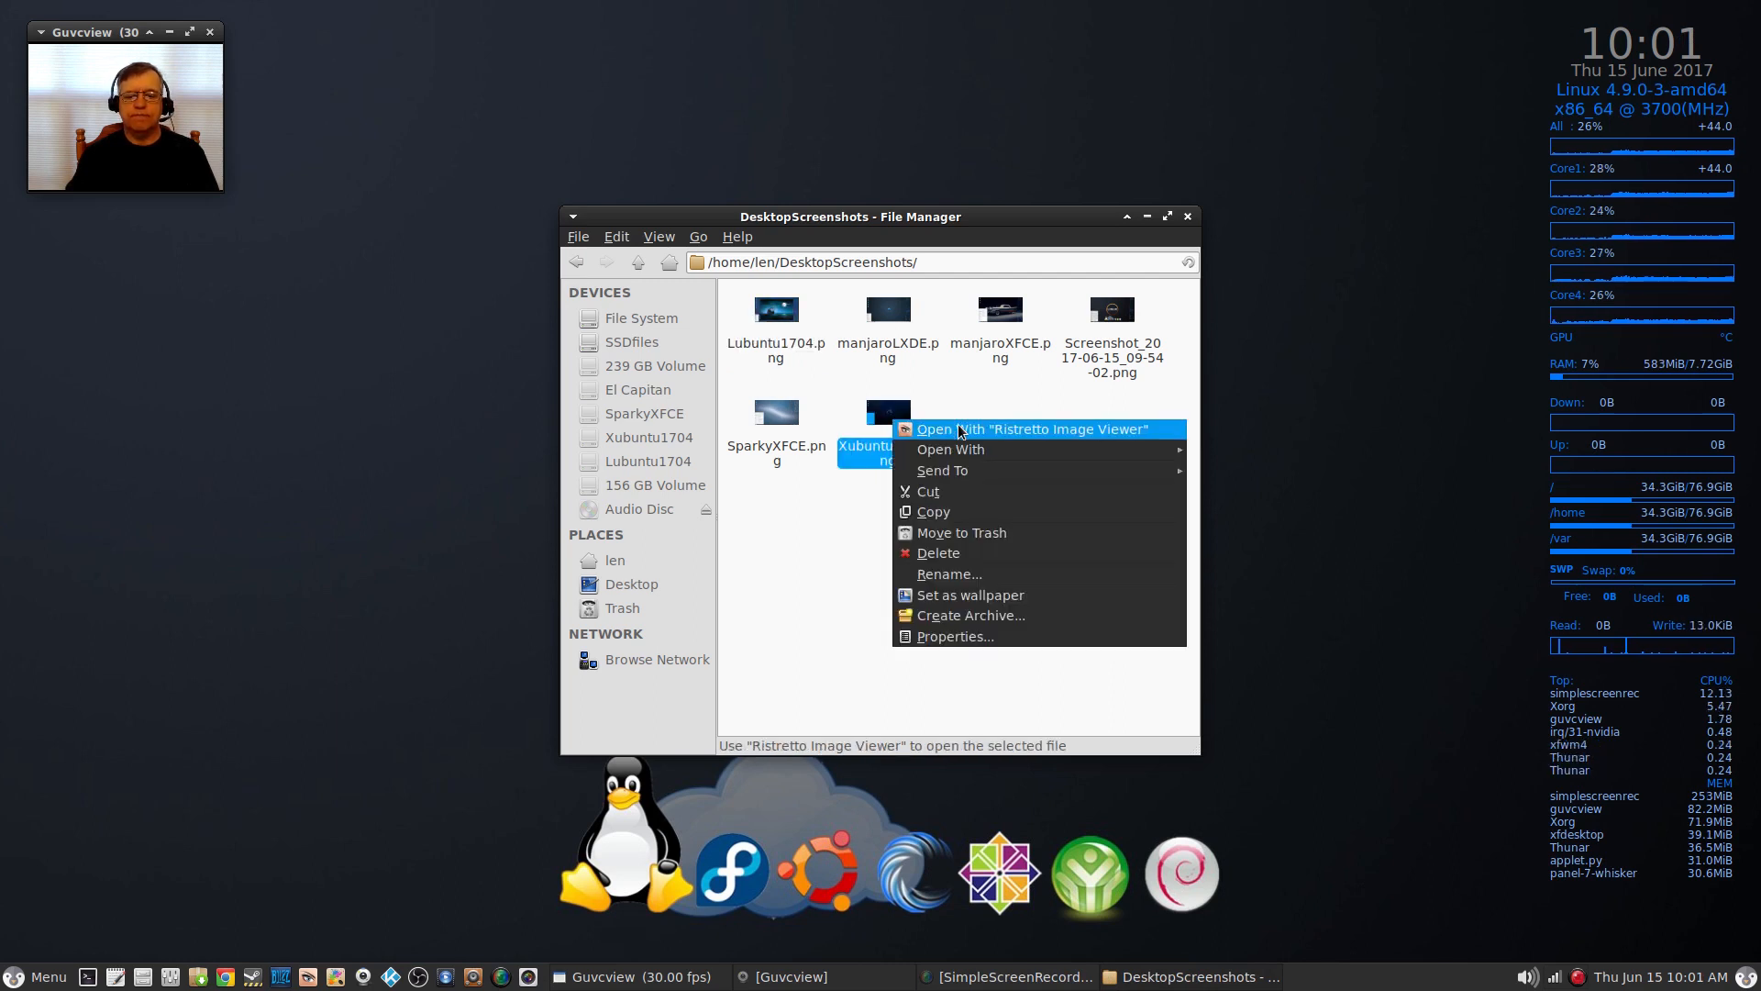
left_click(1029, 429)
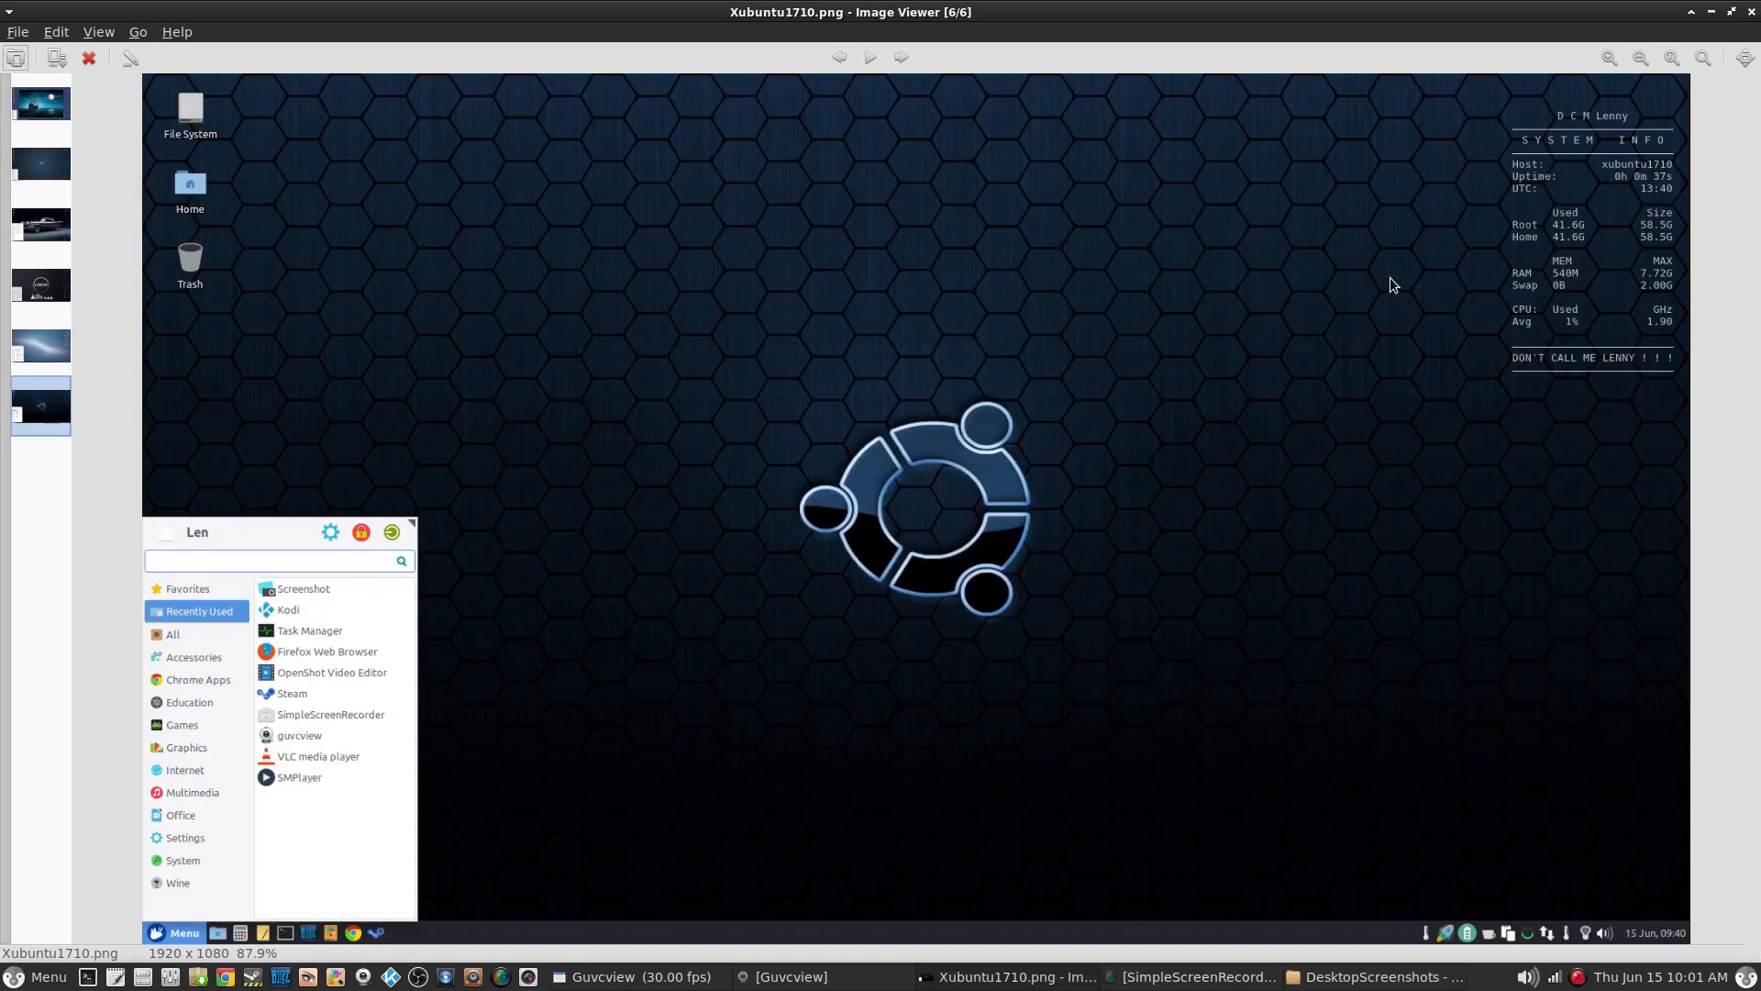
mouse_move(1455, 200)
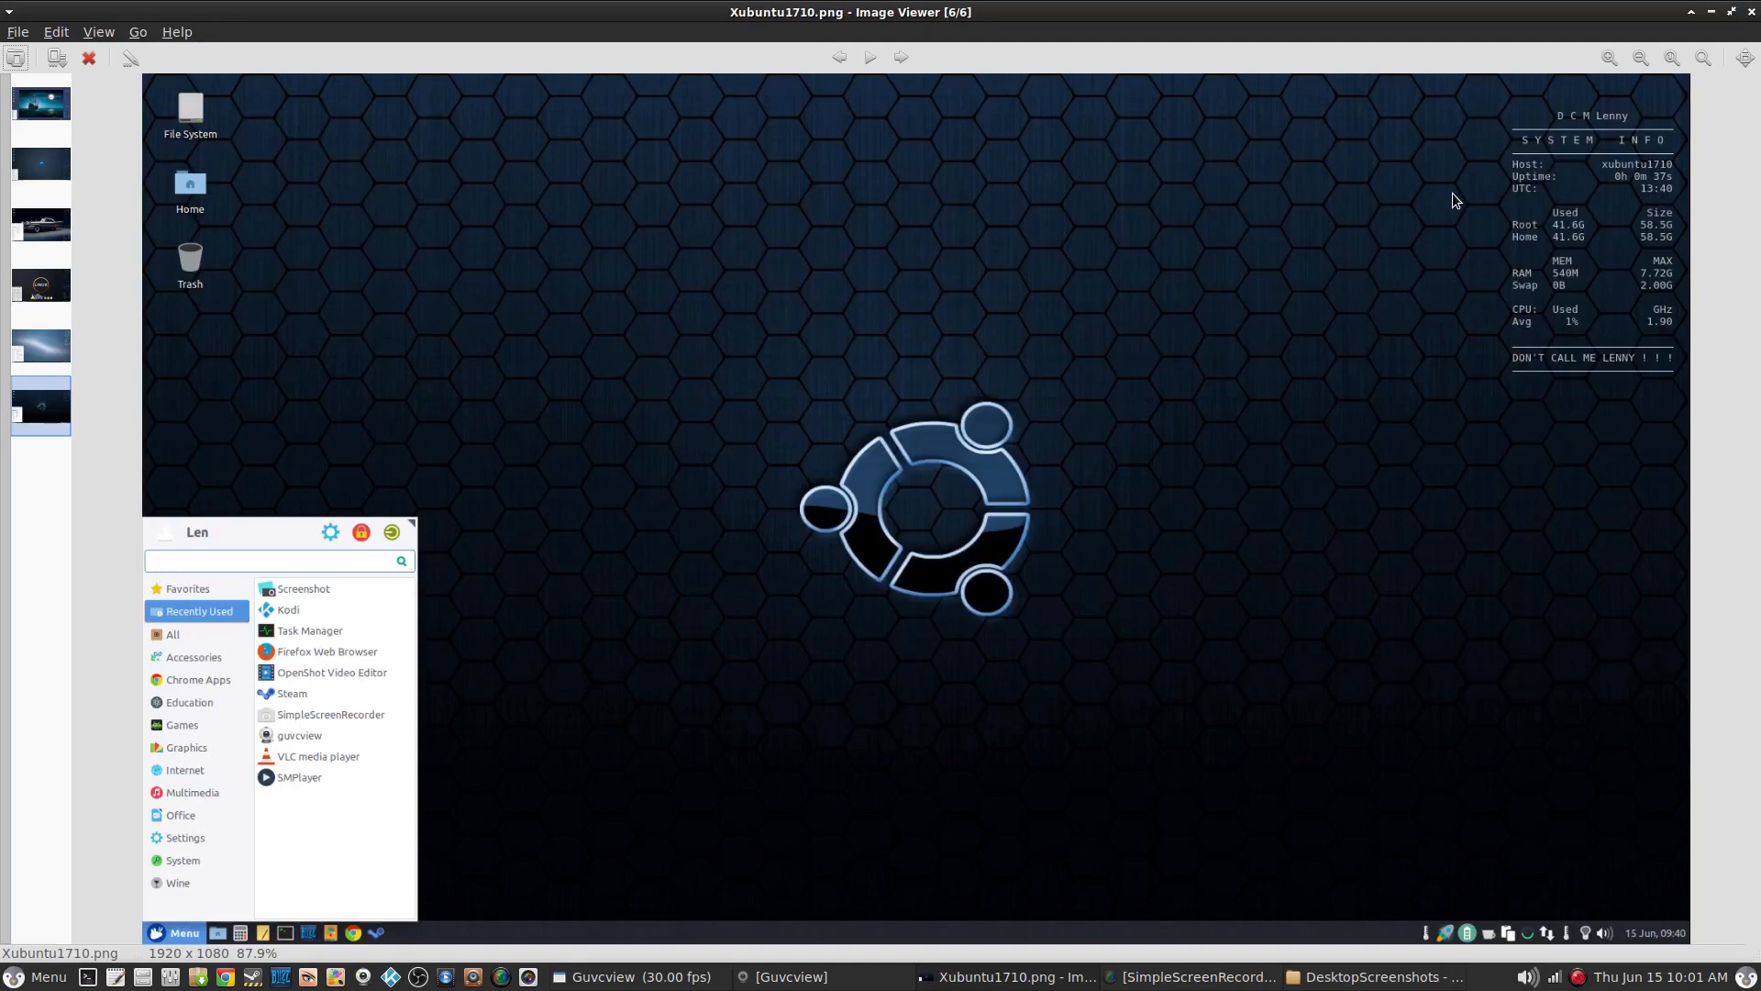
mouse_move(1517, 272)
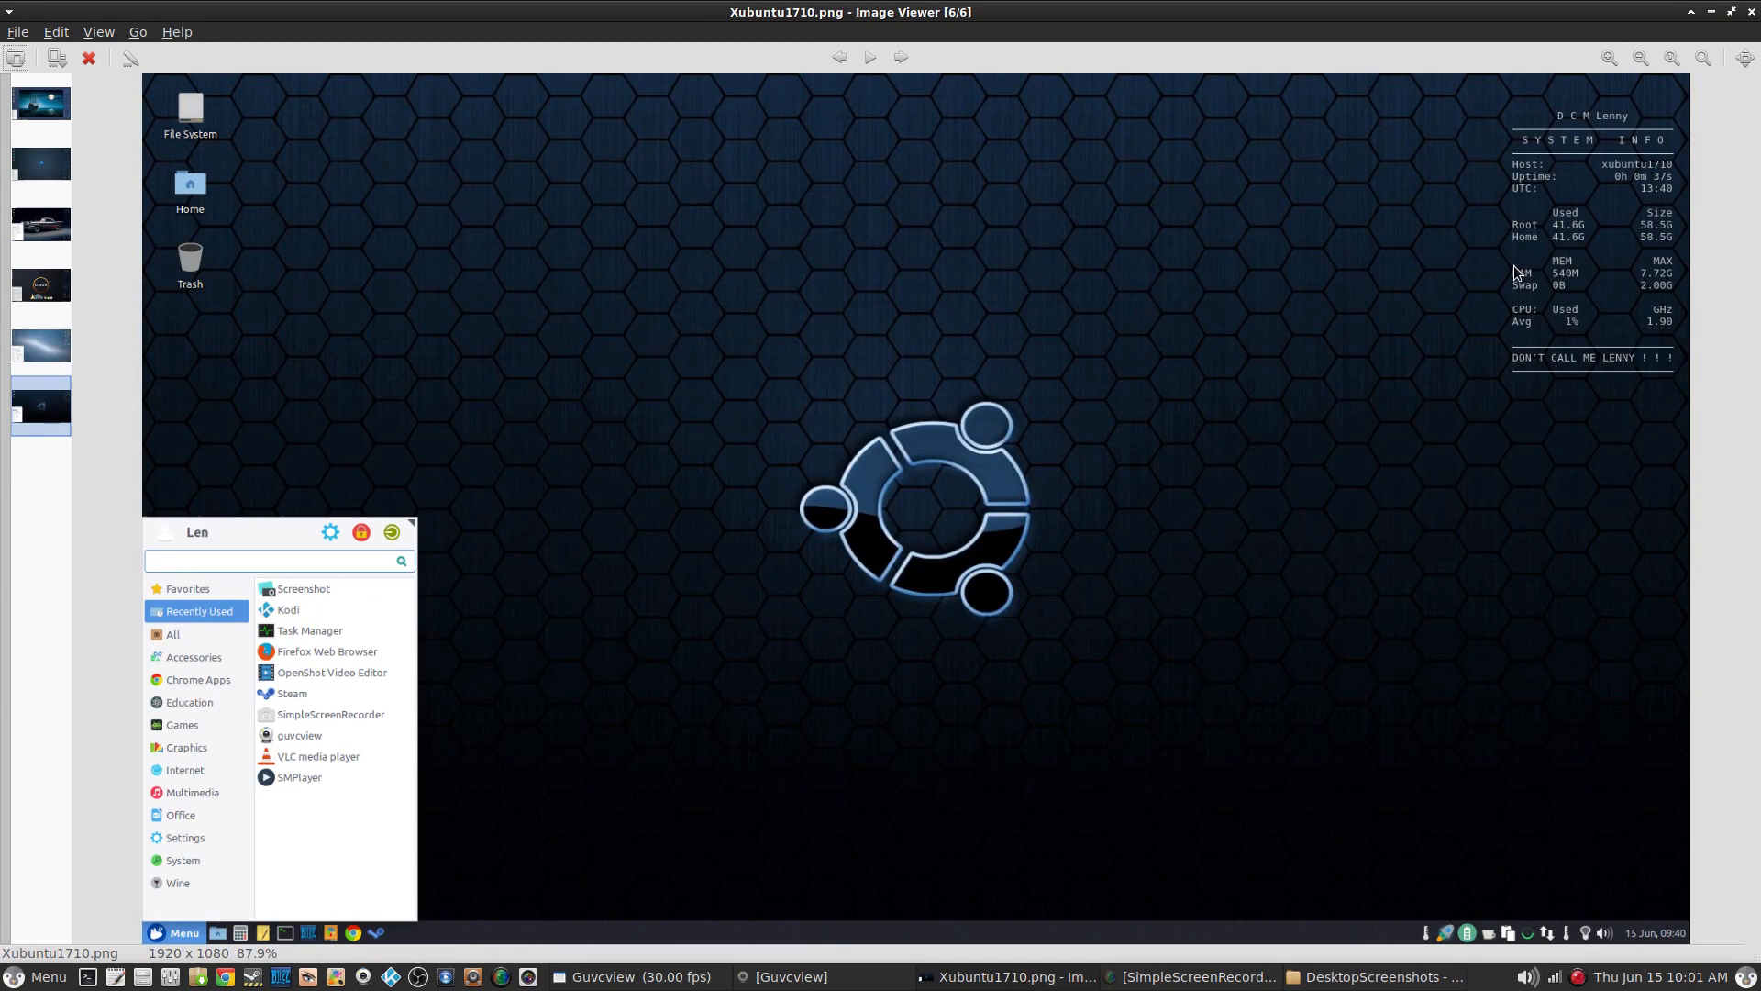
mouse_move(1565, 341)
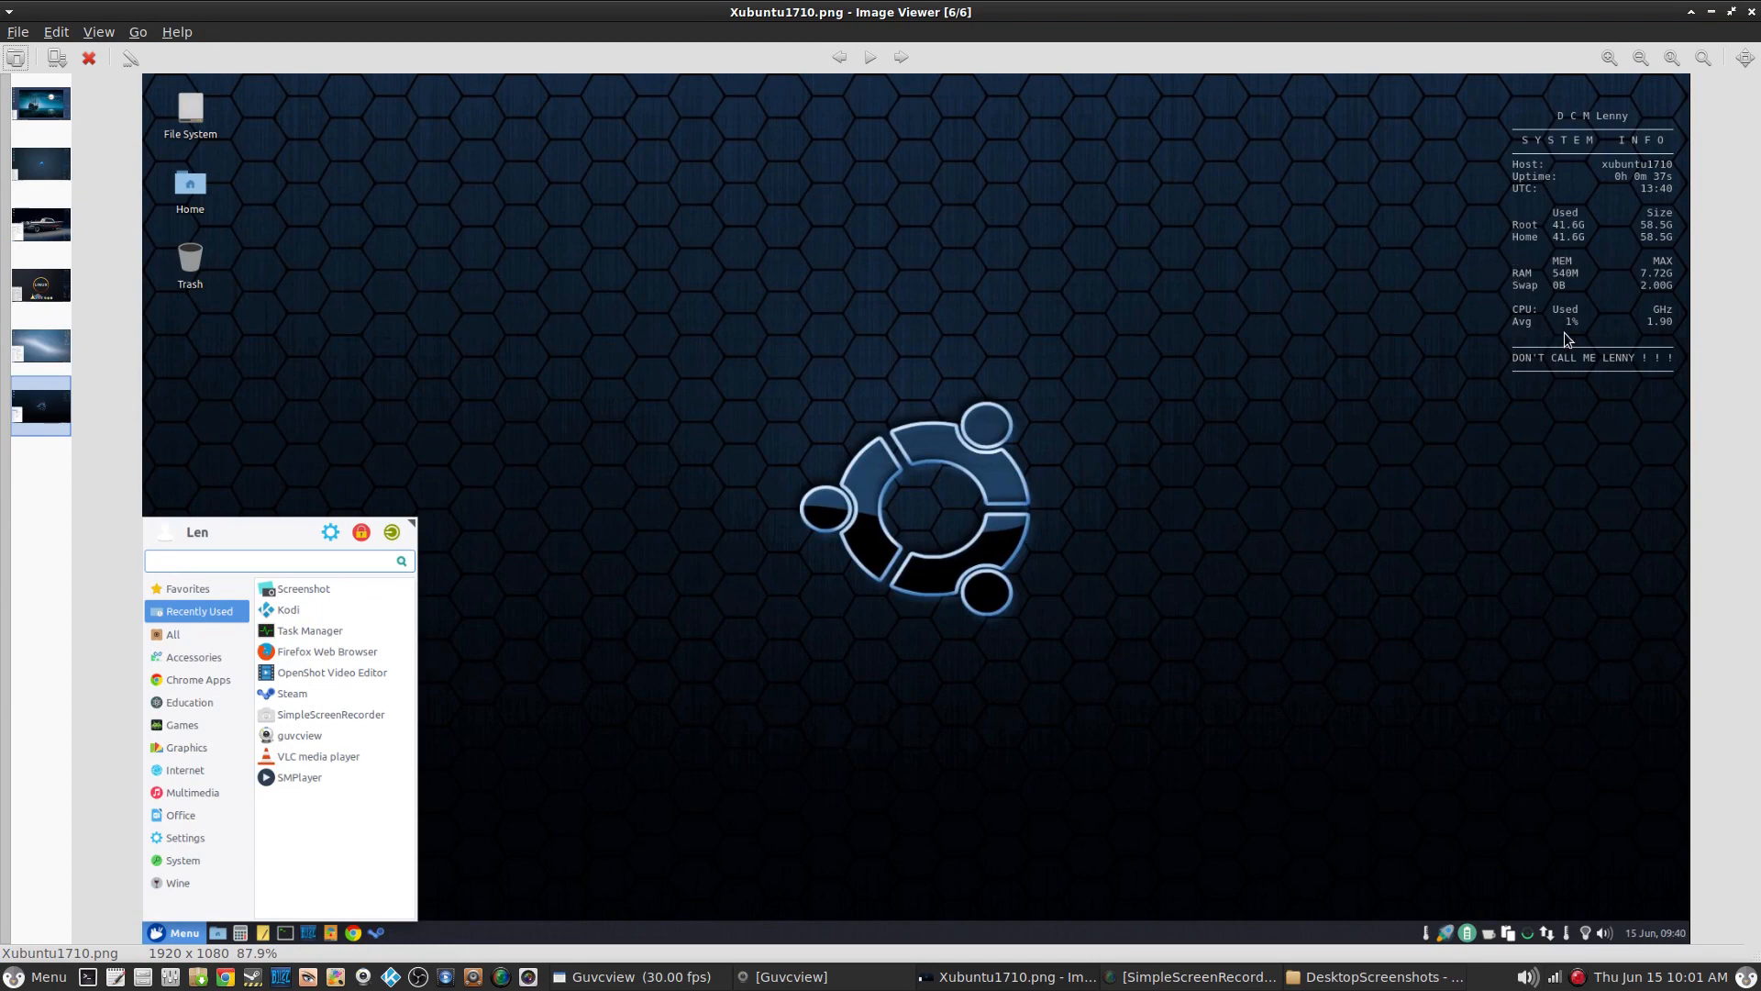
mouse_move(1537, 289)
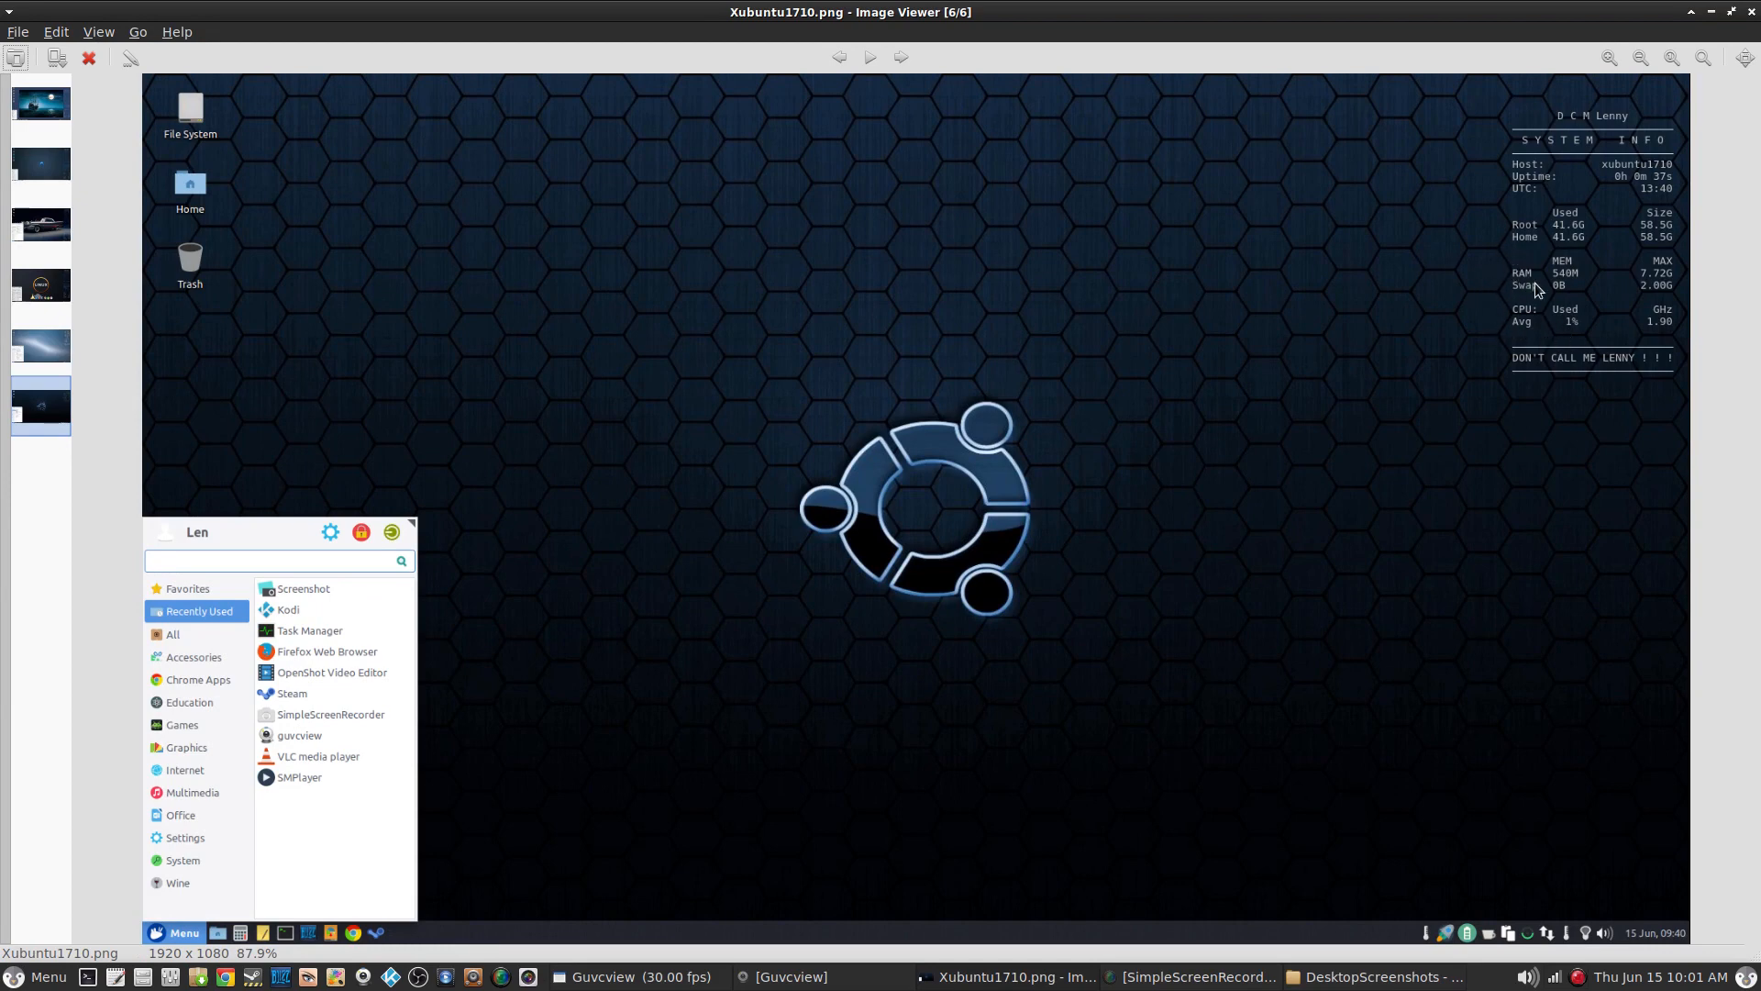
mouse_move(1041, 435)
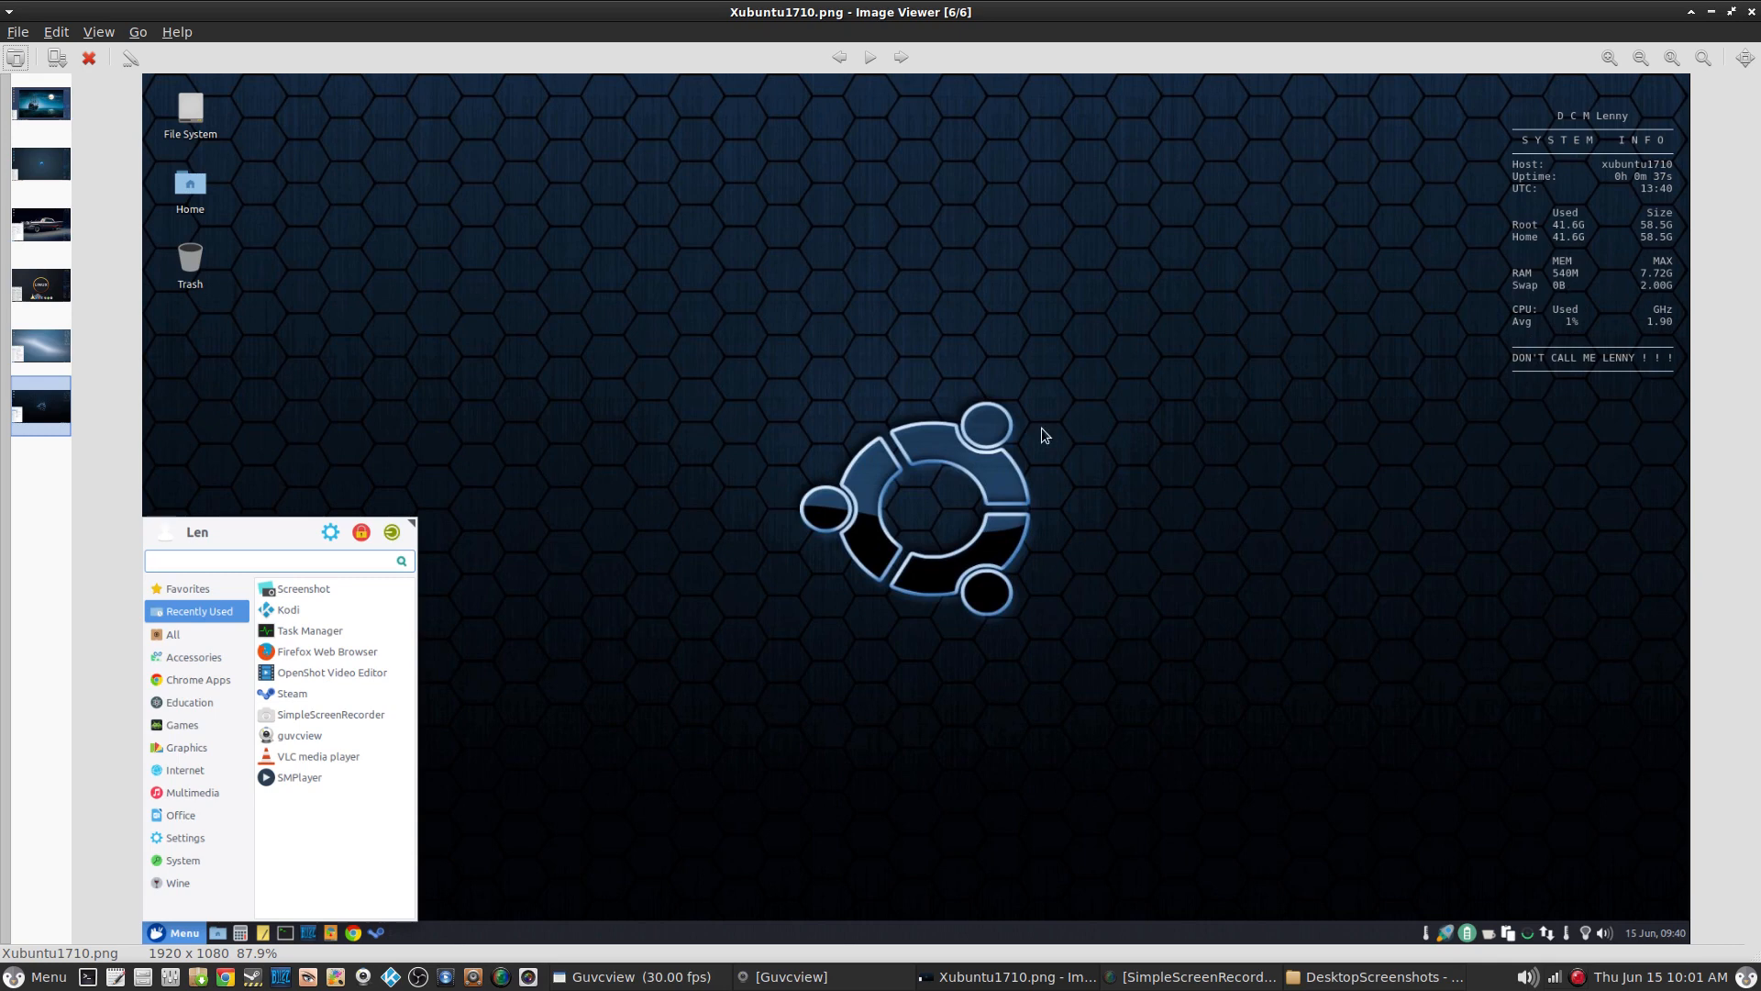
mouse_move(279, 532)
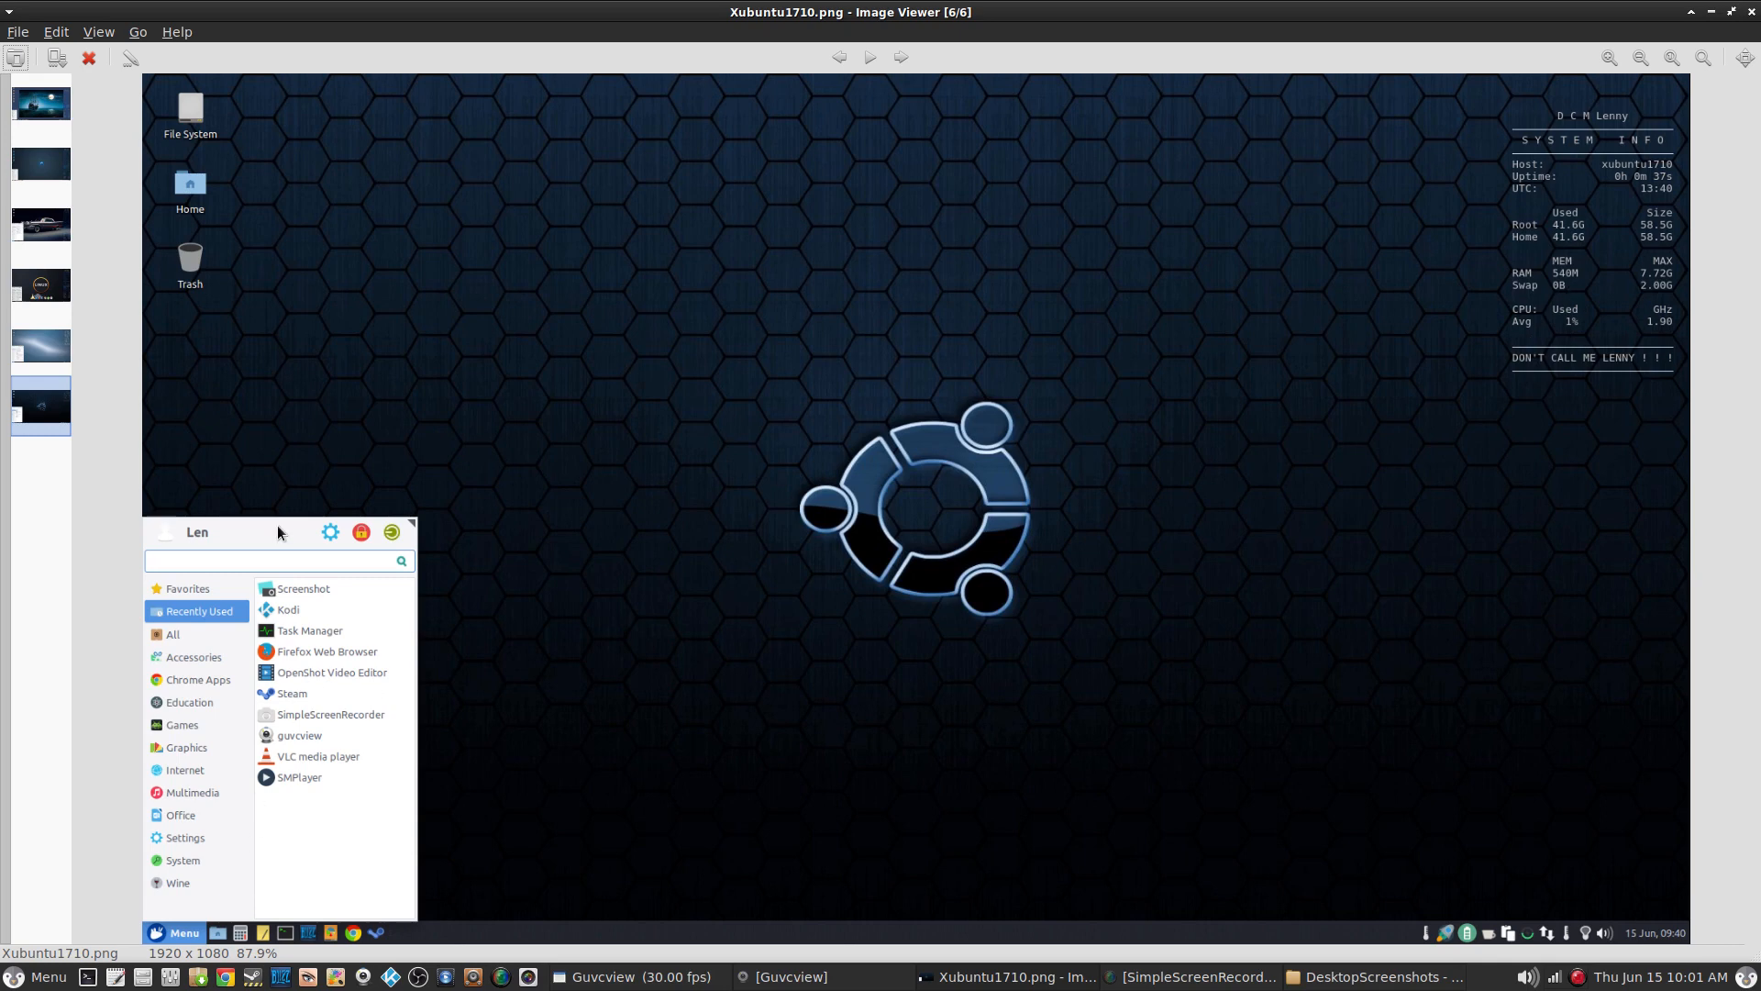
mouse_move(288, 534)
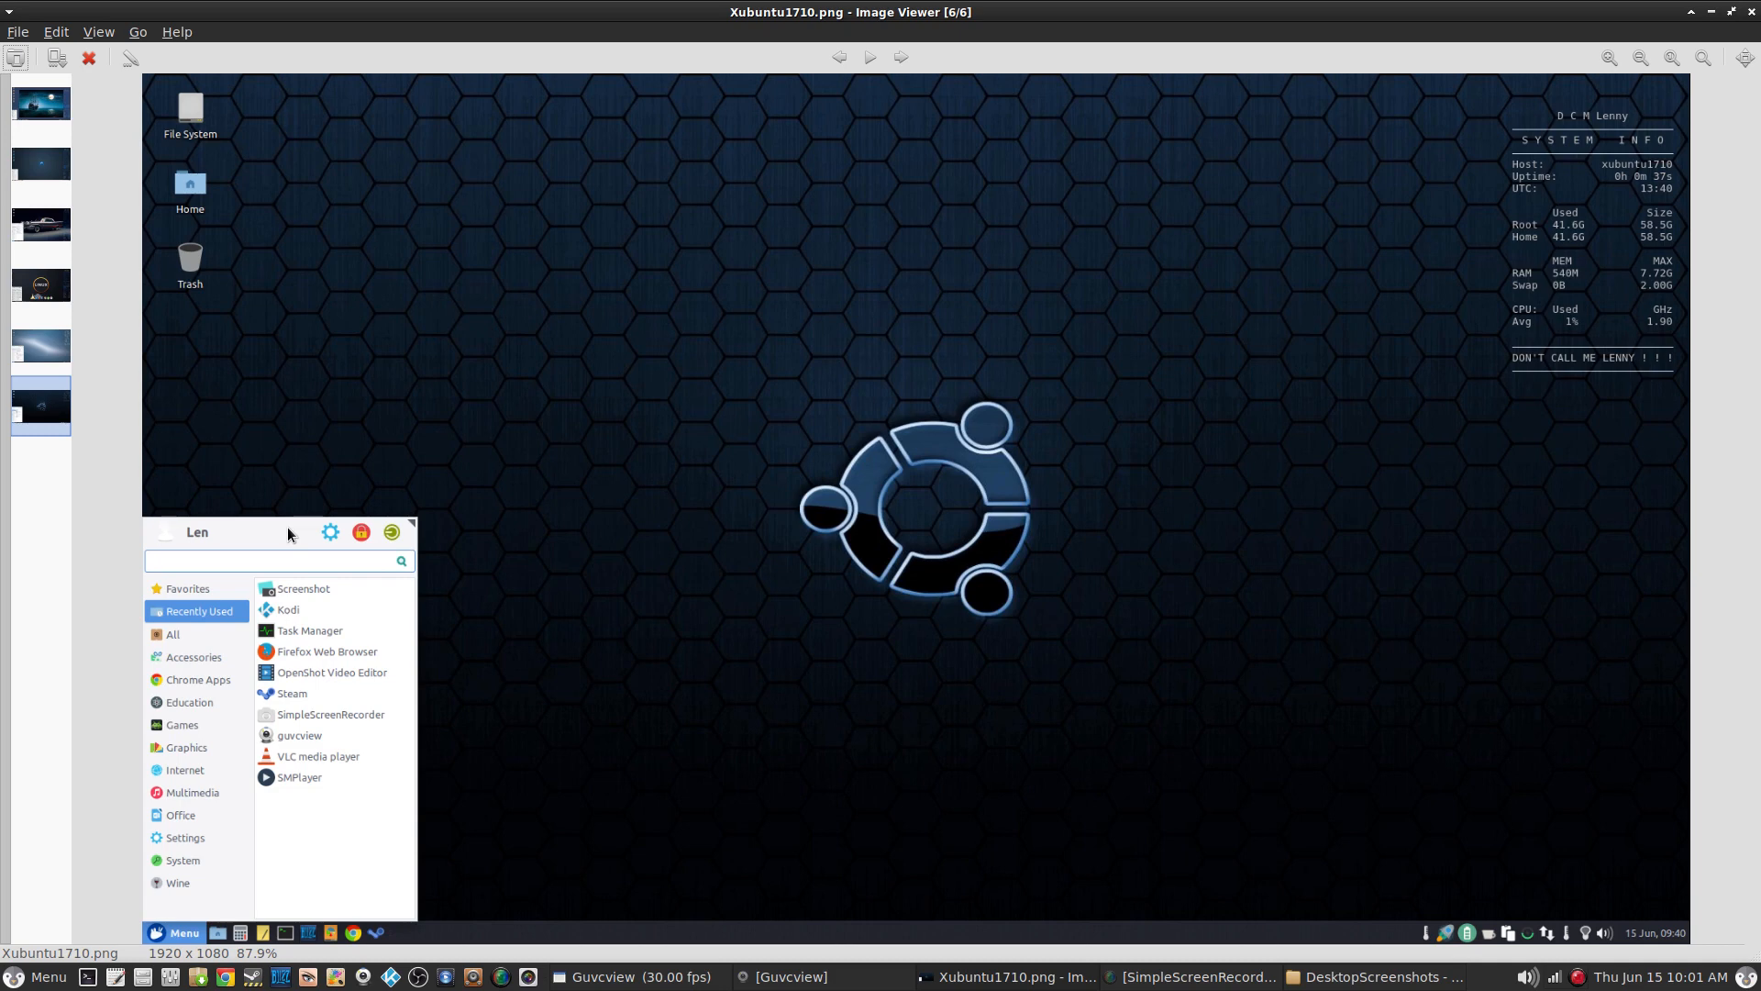
mouse_move(559, 607)
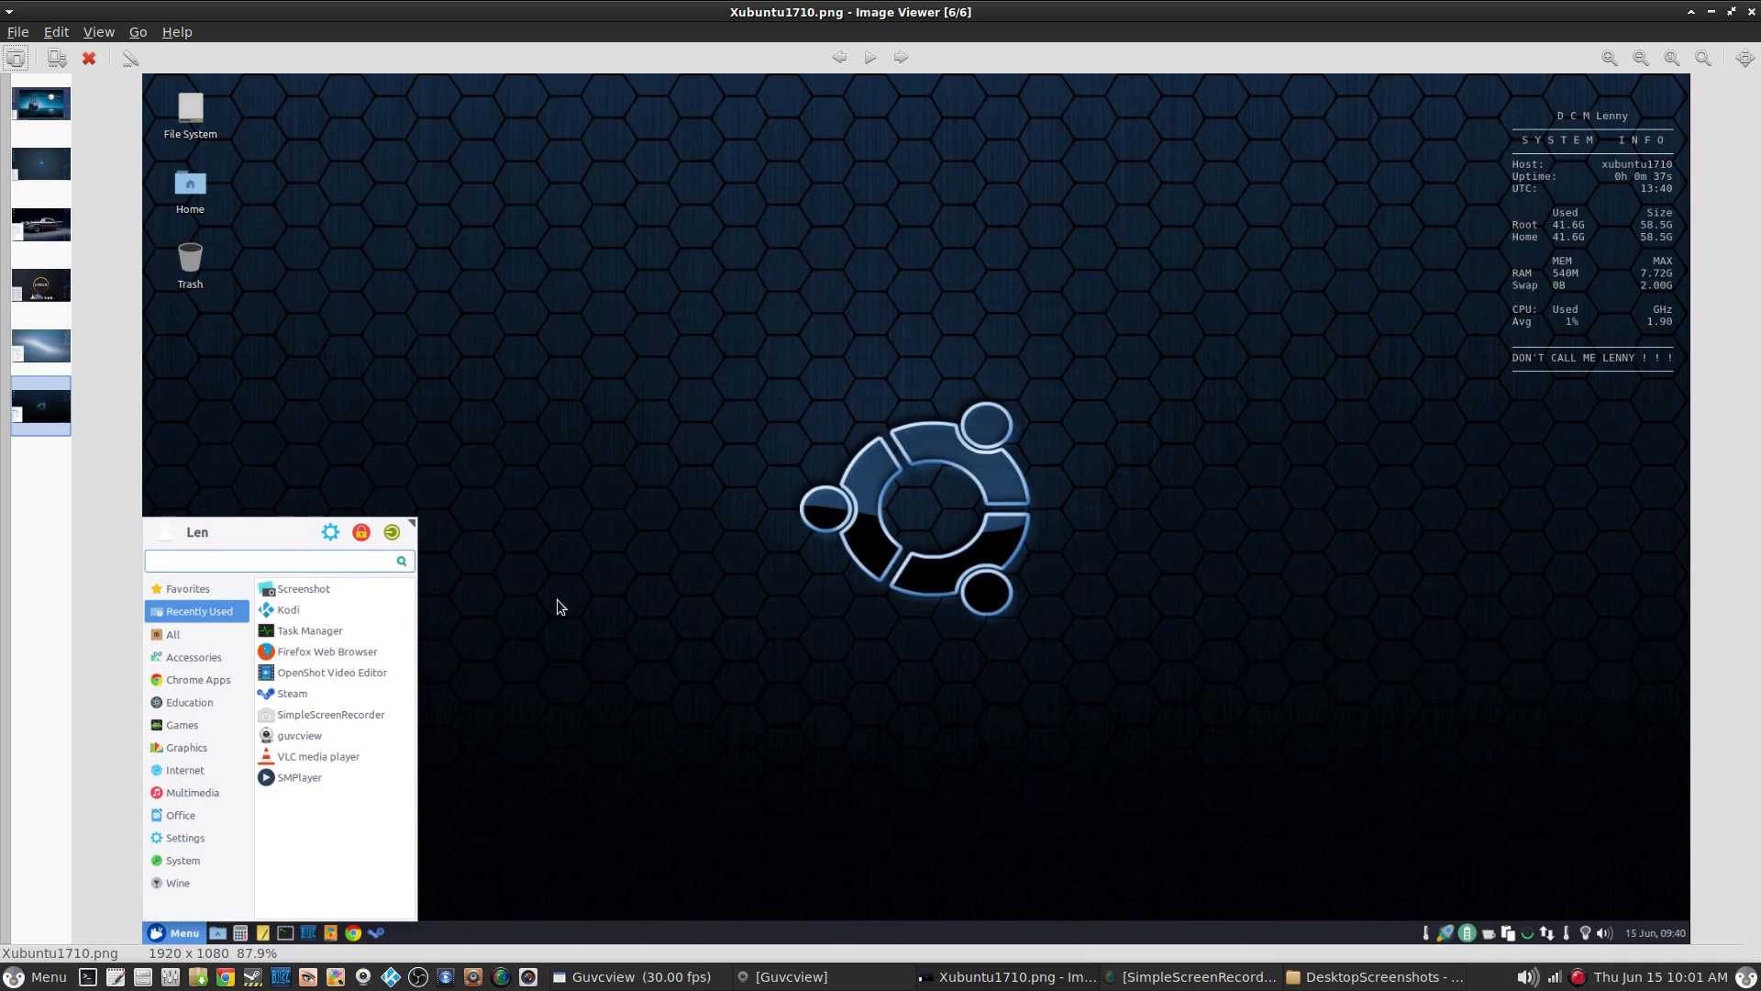
mouse_move(569, 712)
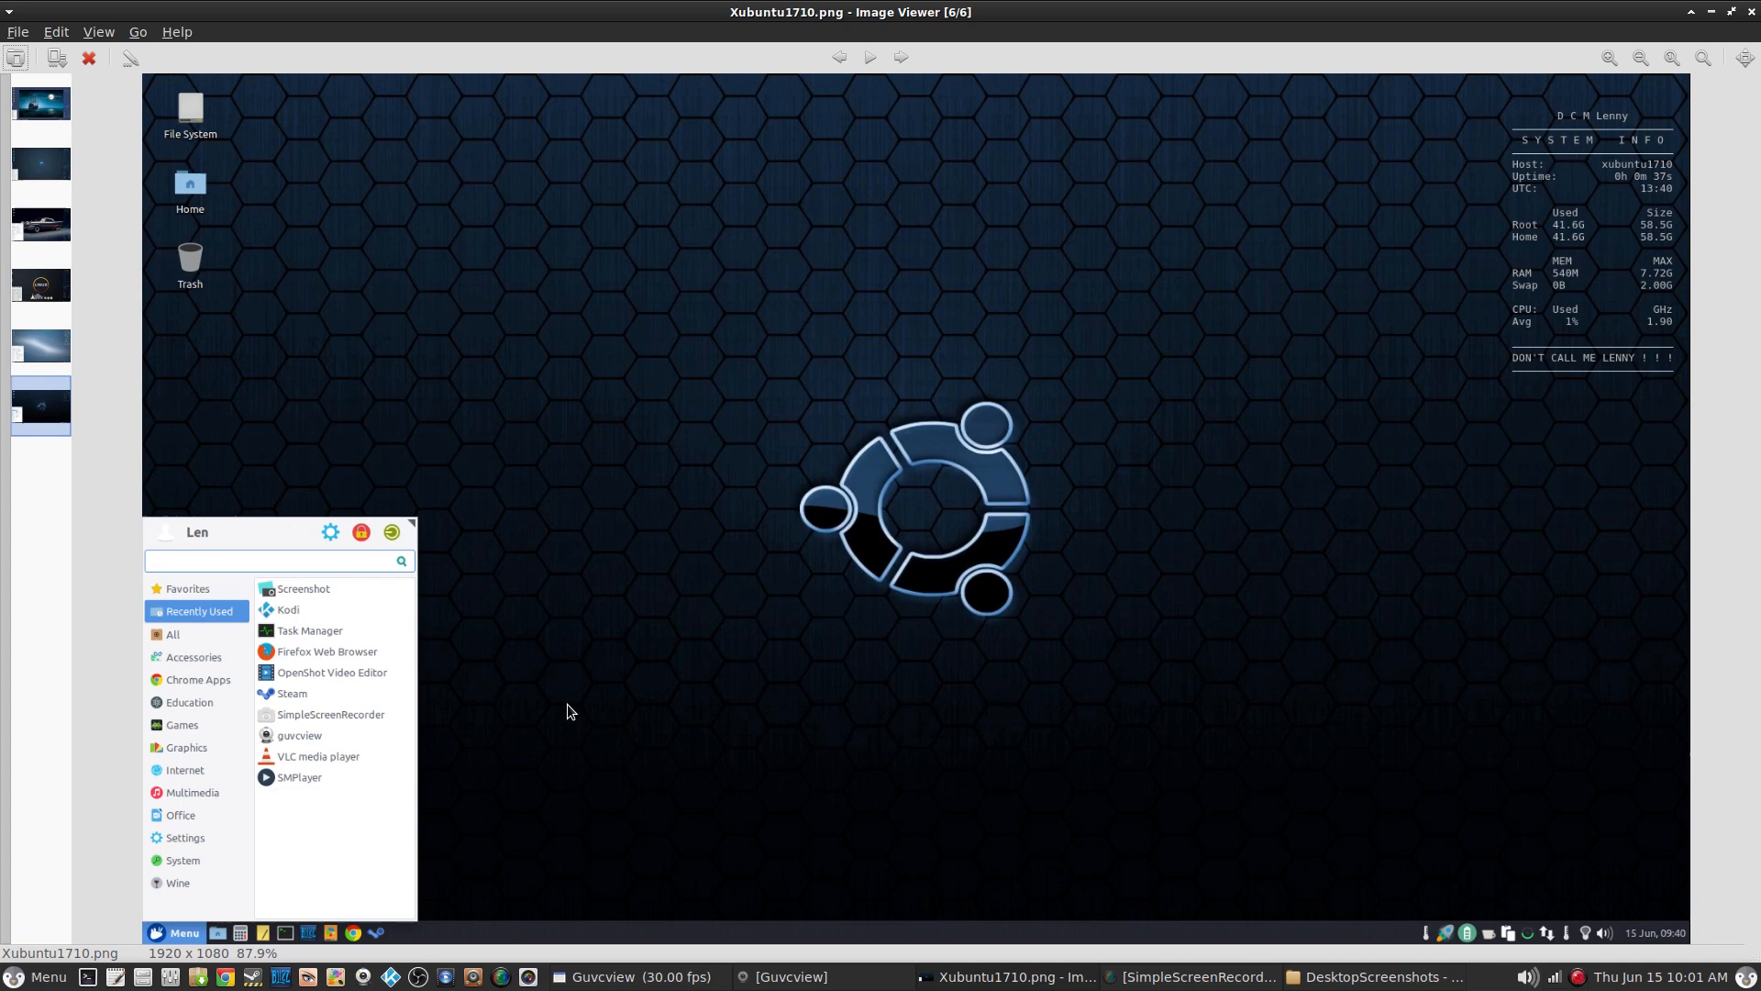
mouse_move(768, 392)
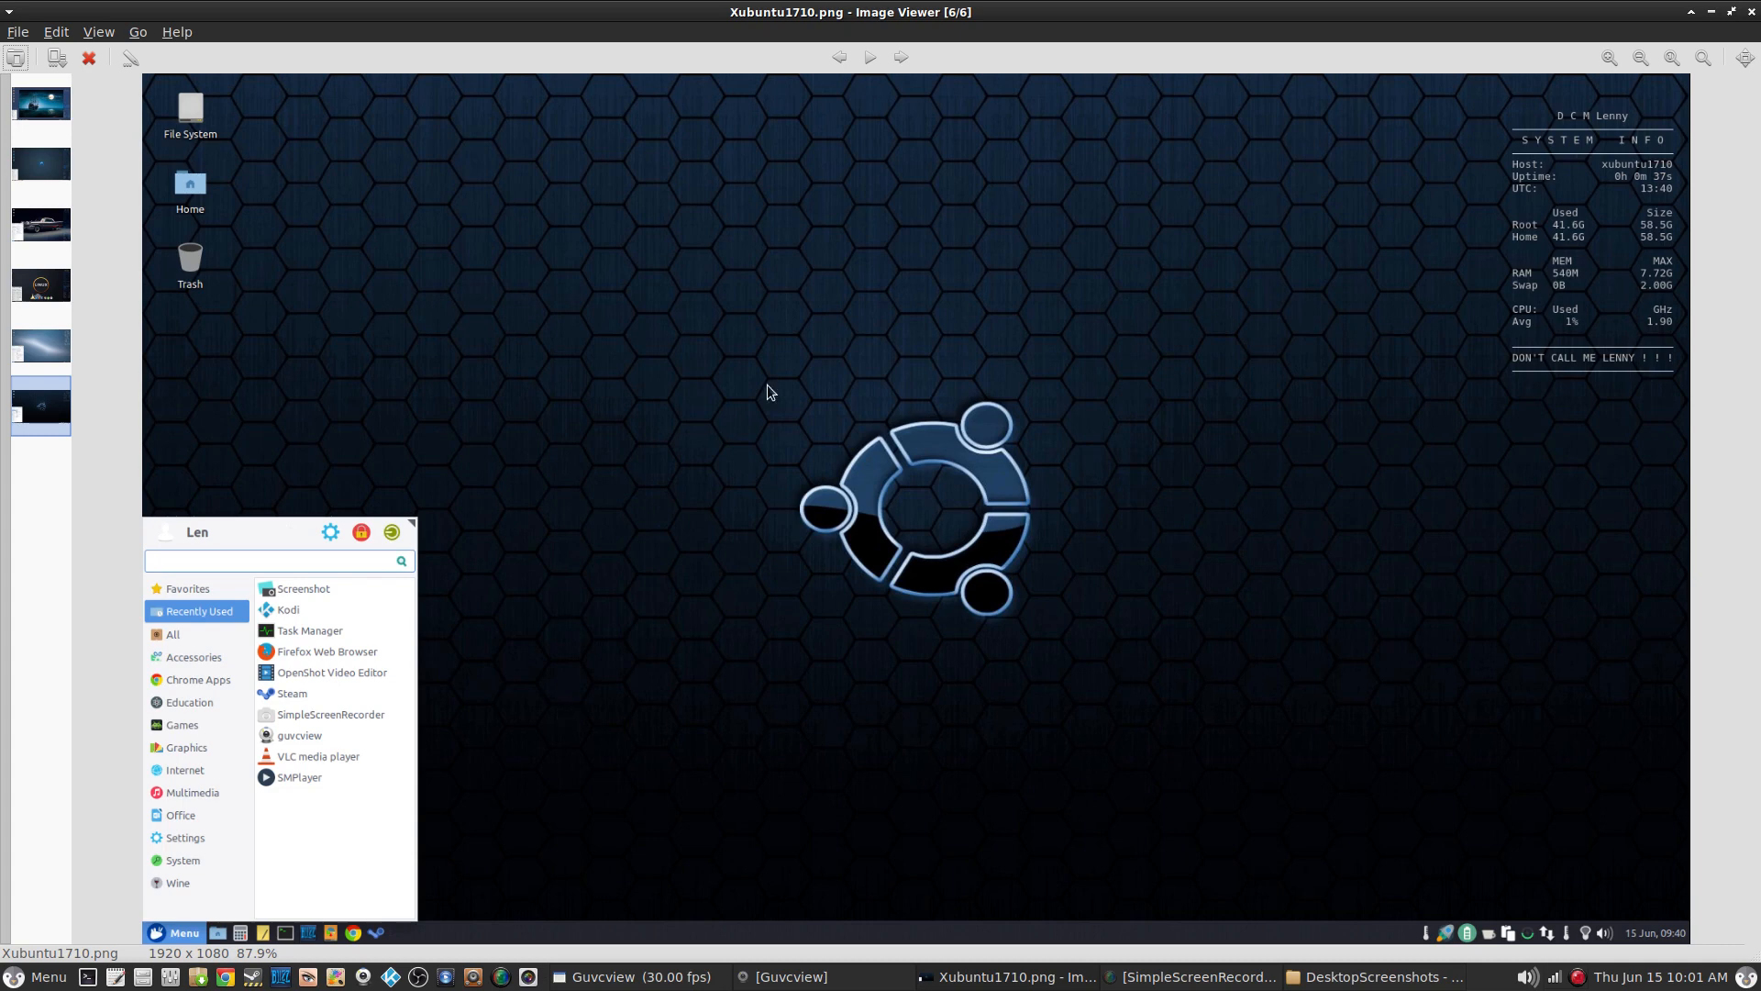
mouse_move(1014, 283)
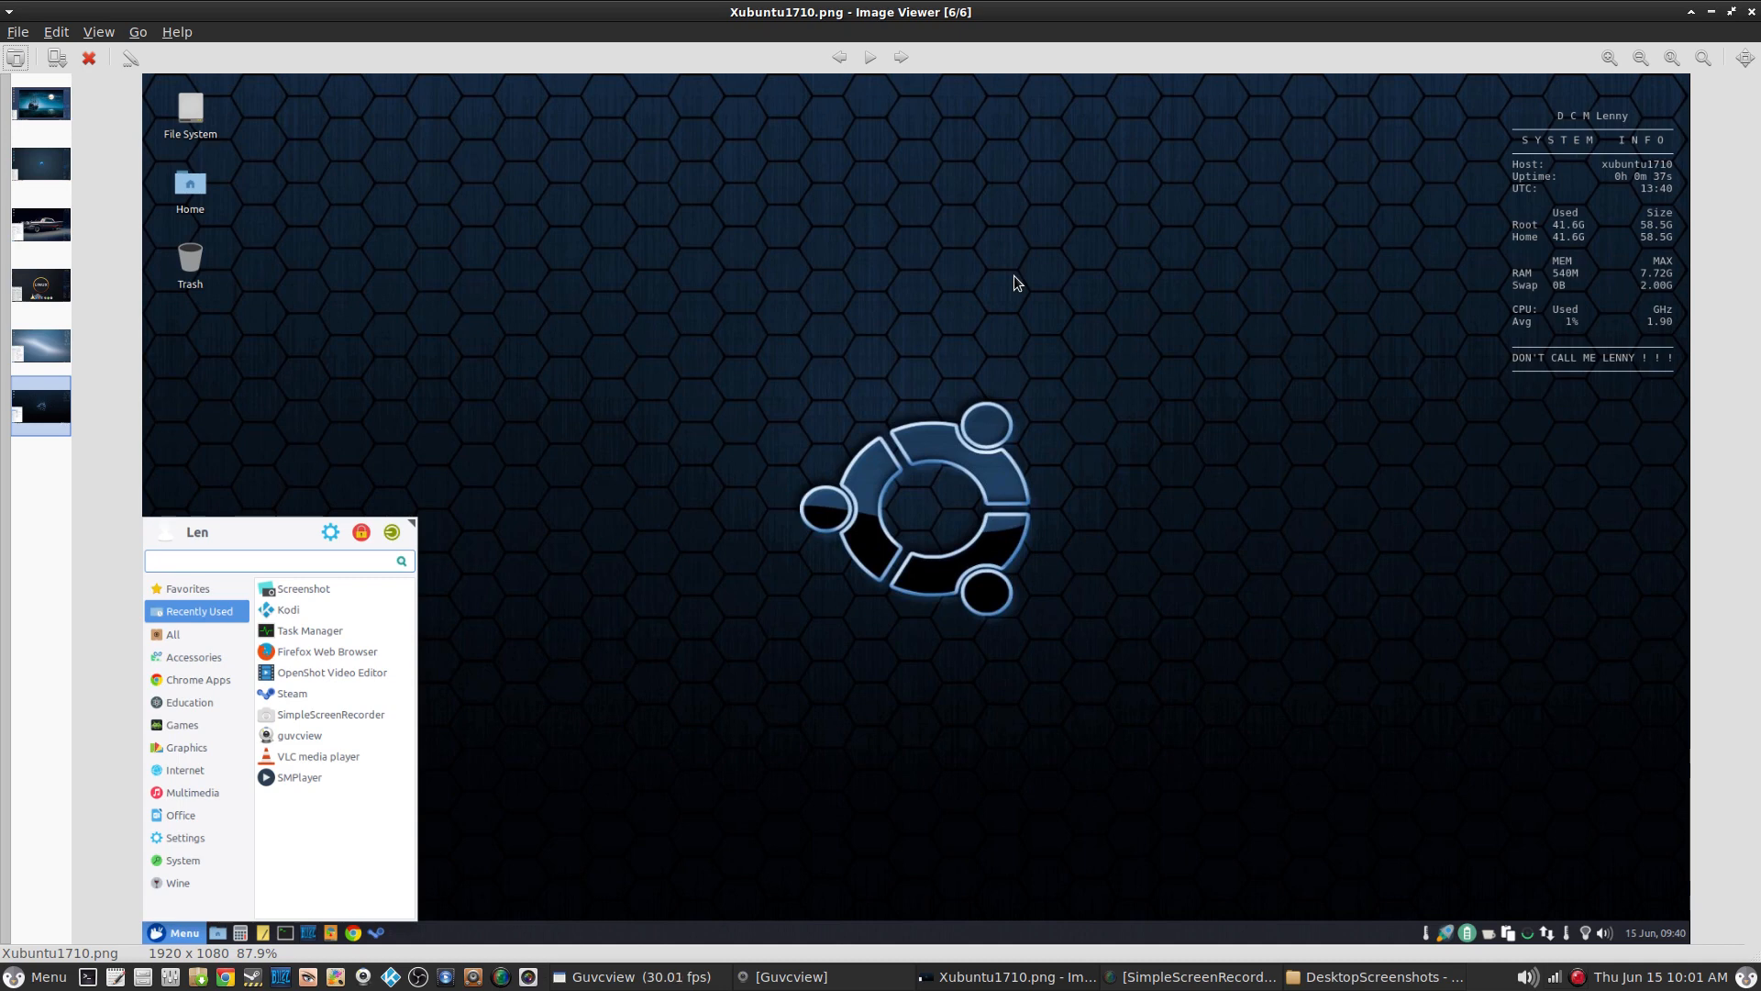
mouse_move(657, 655)
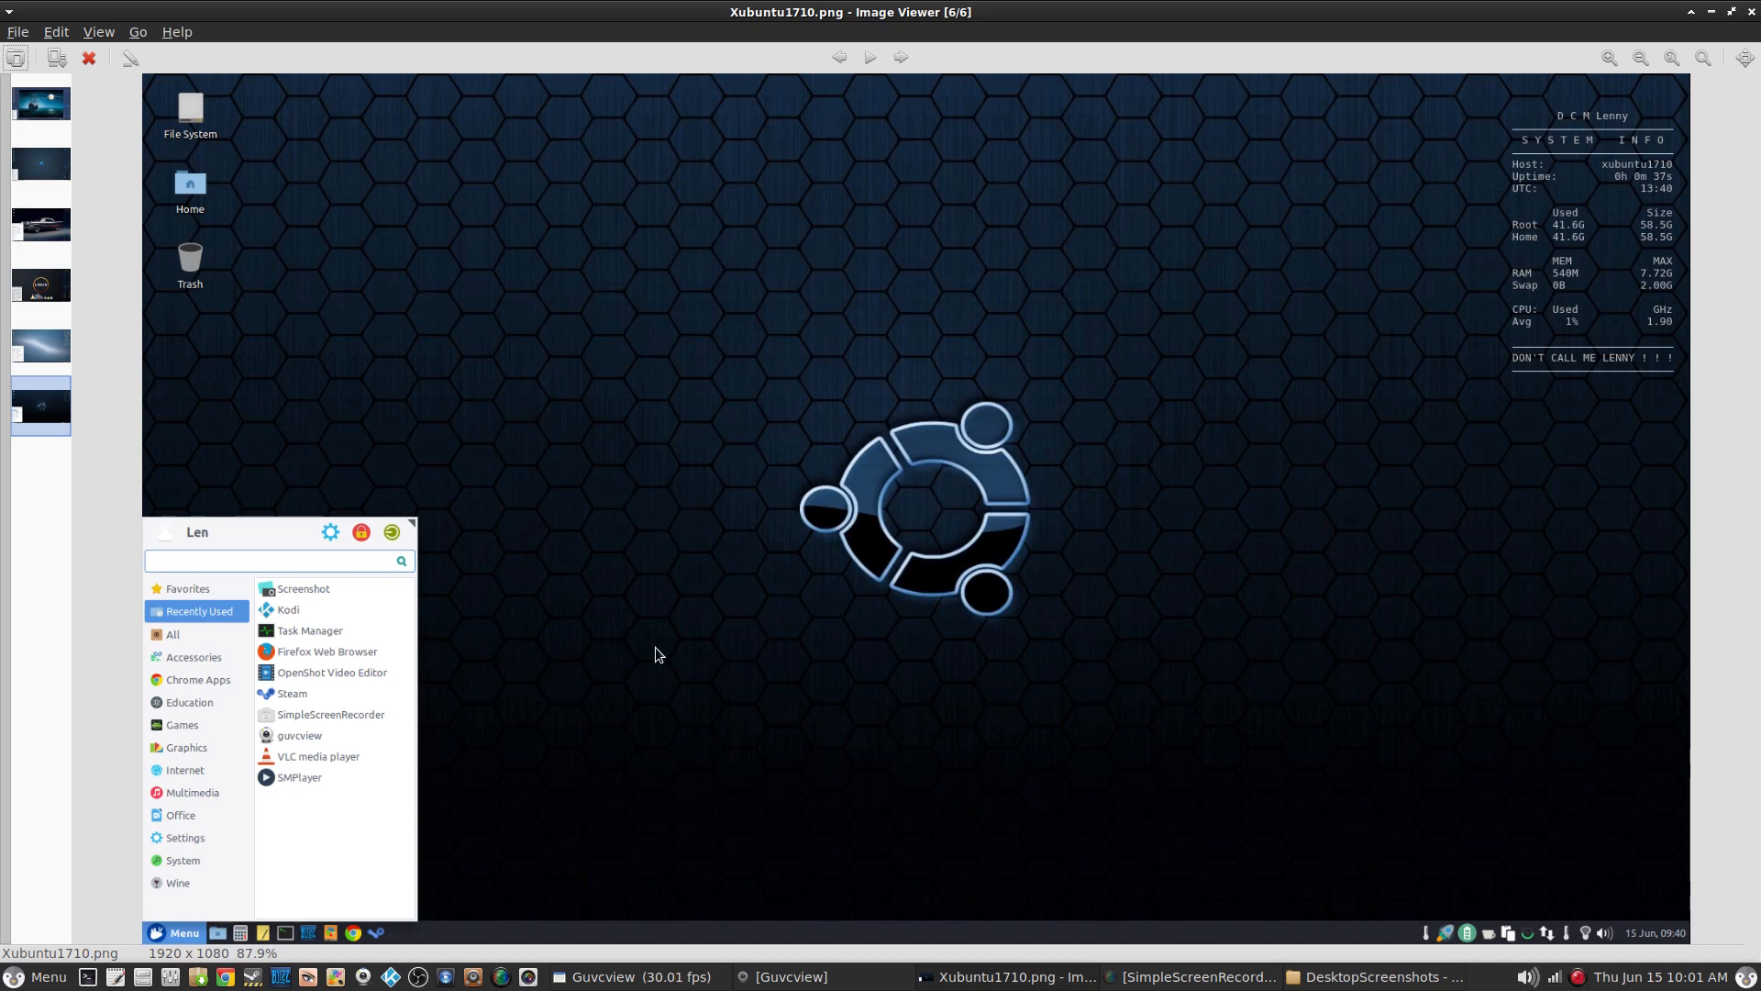
mouse_move(310, 947)
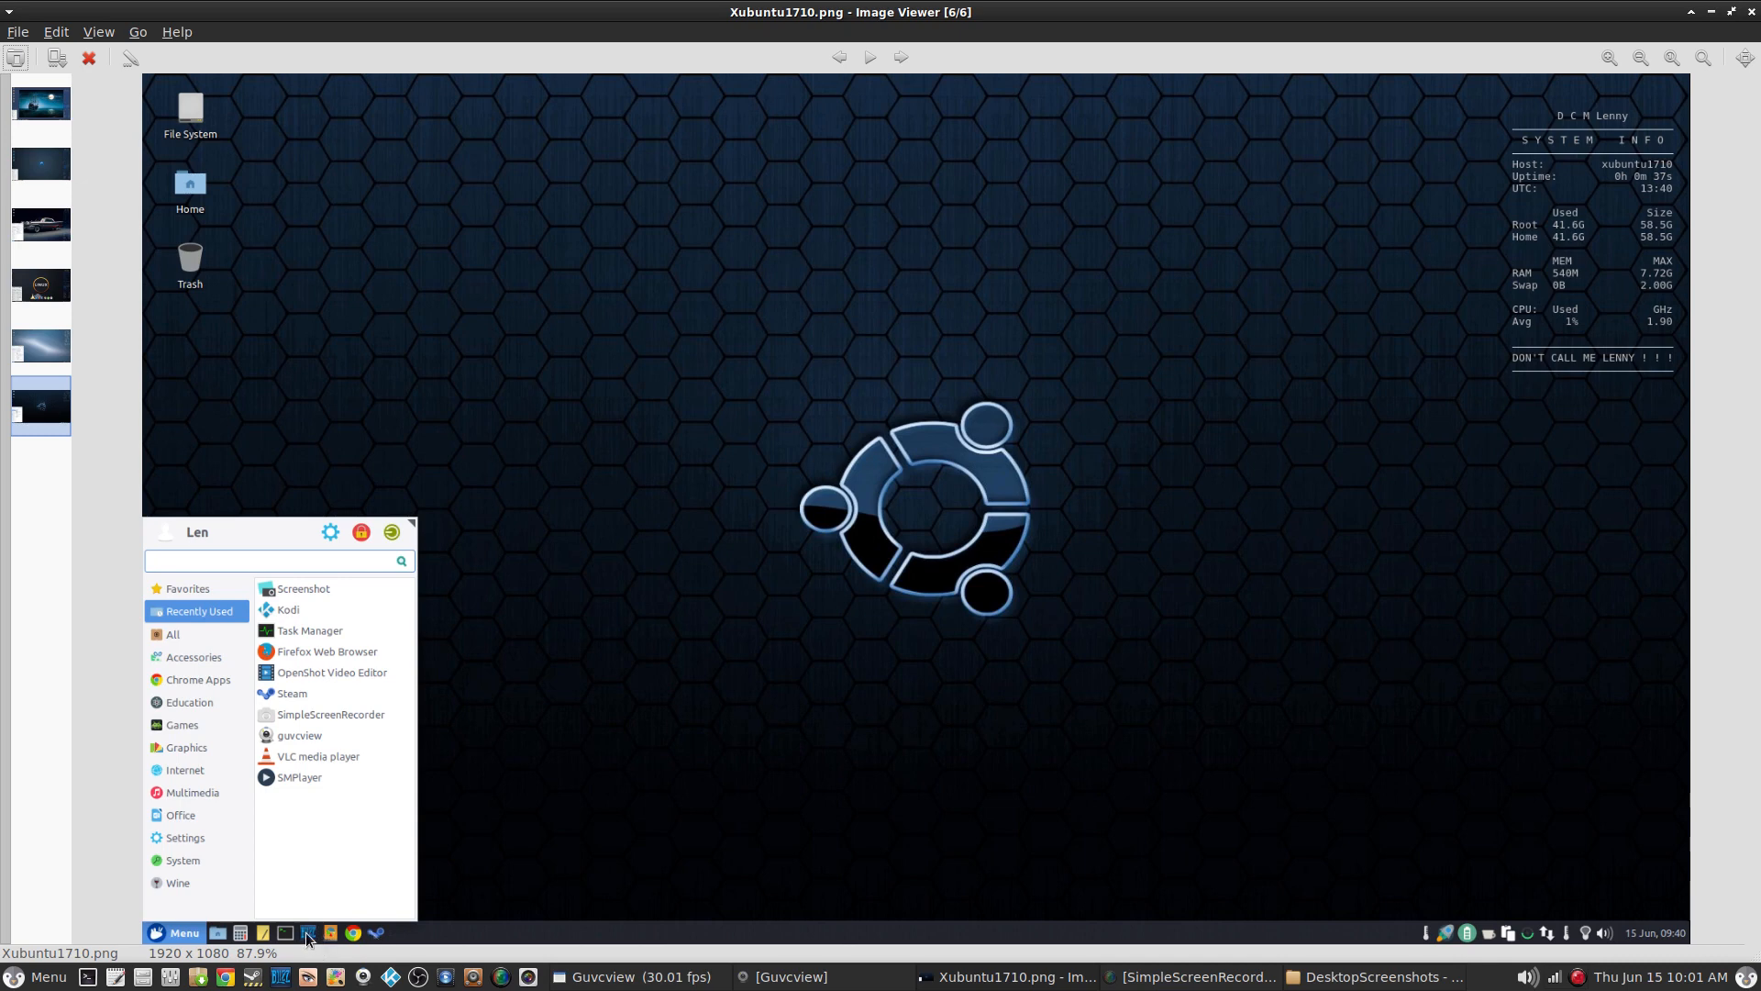
mouse_move(589, 746)
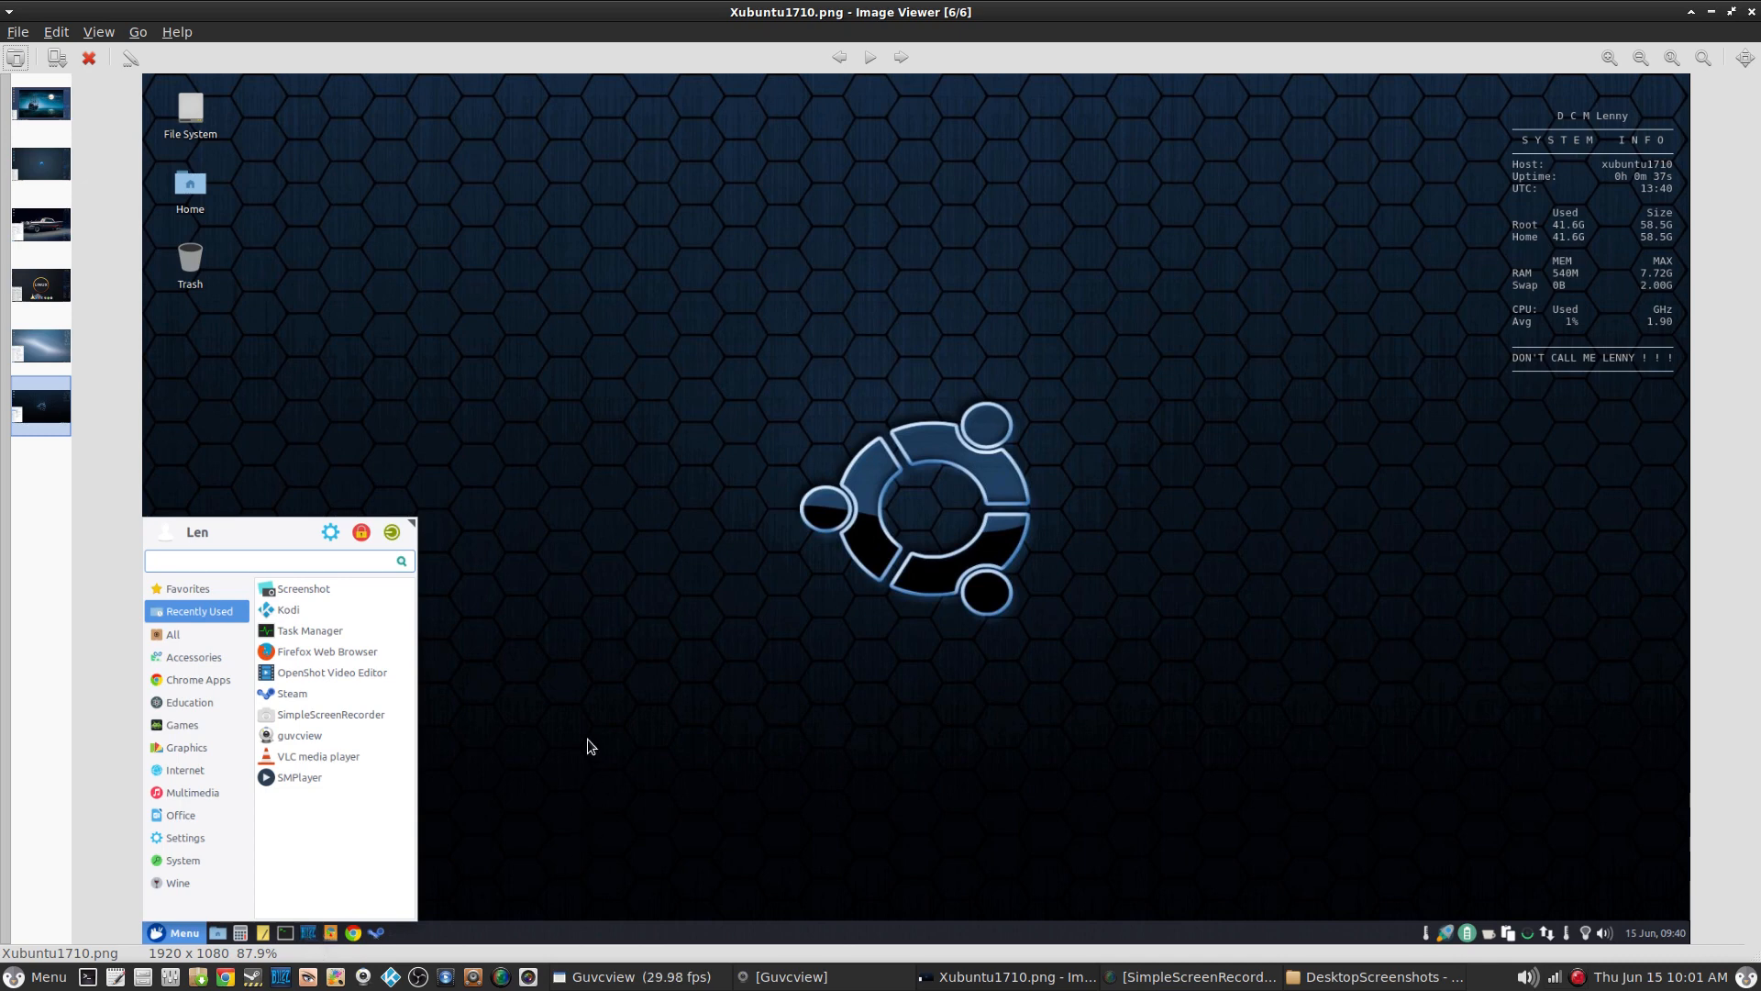
mouse_move(952, 389)
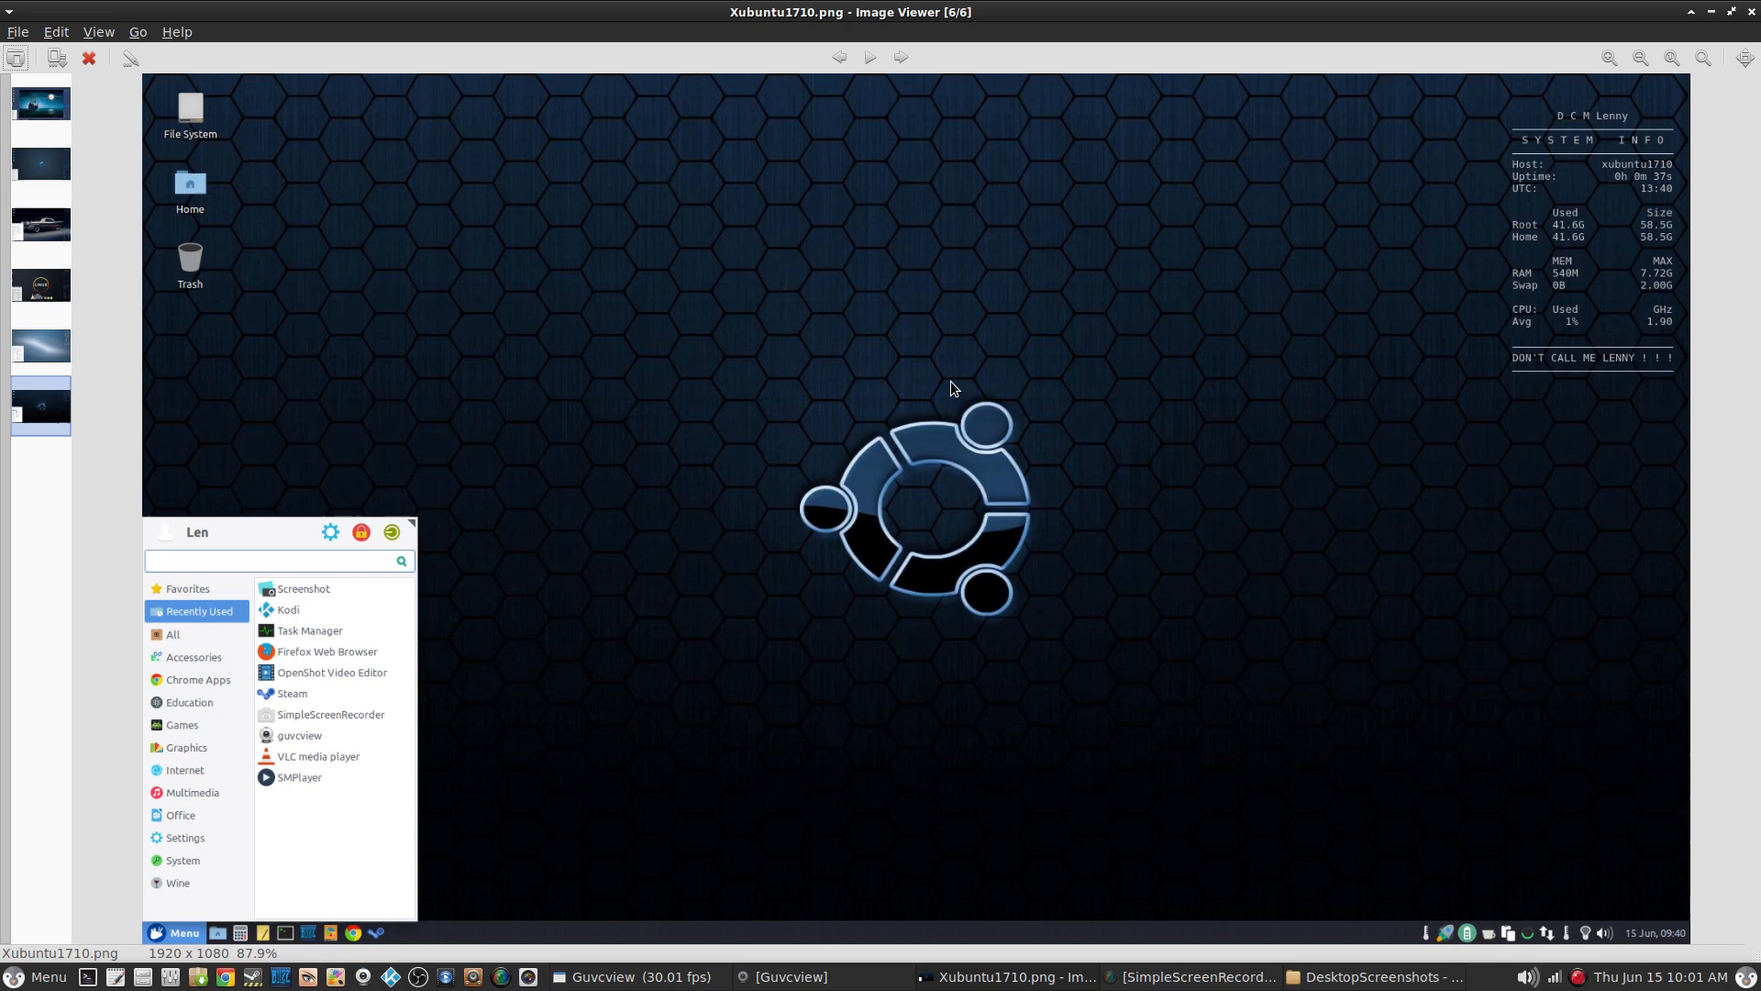
mouse_move(1013, 213)
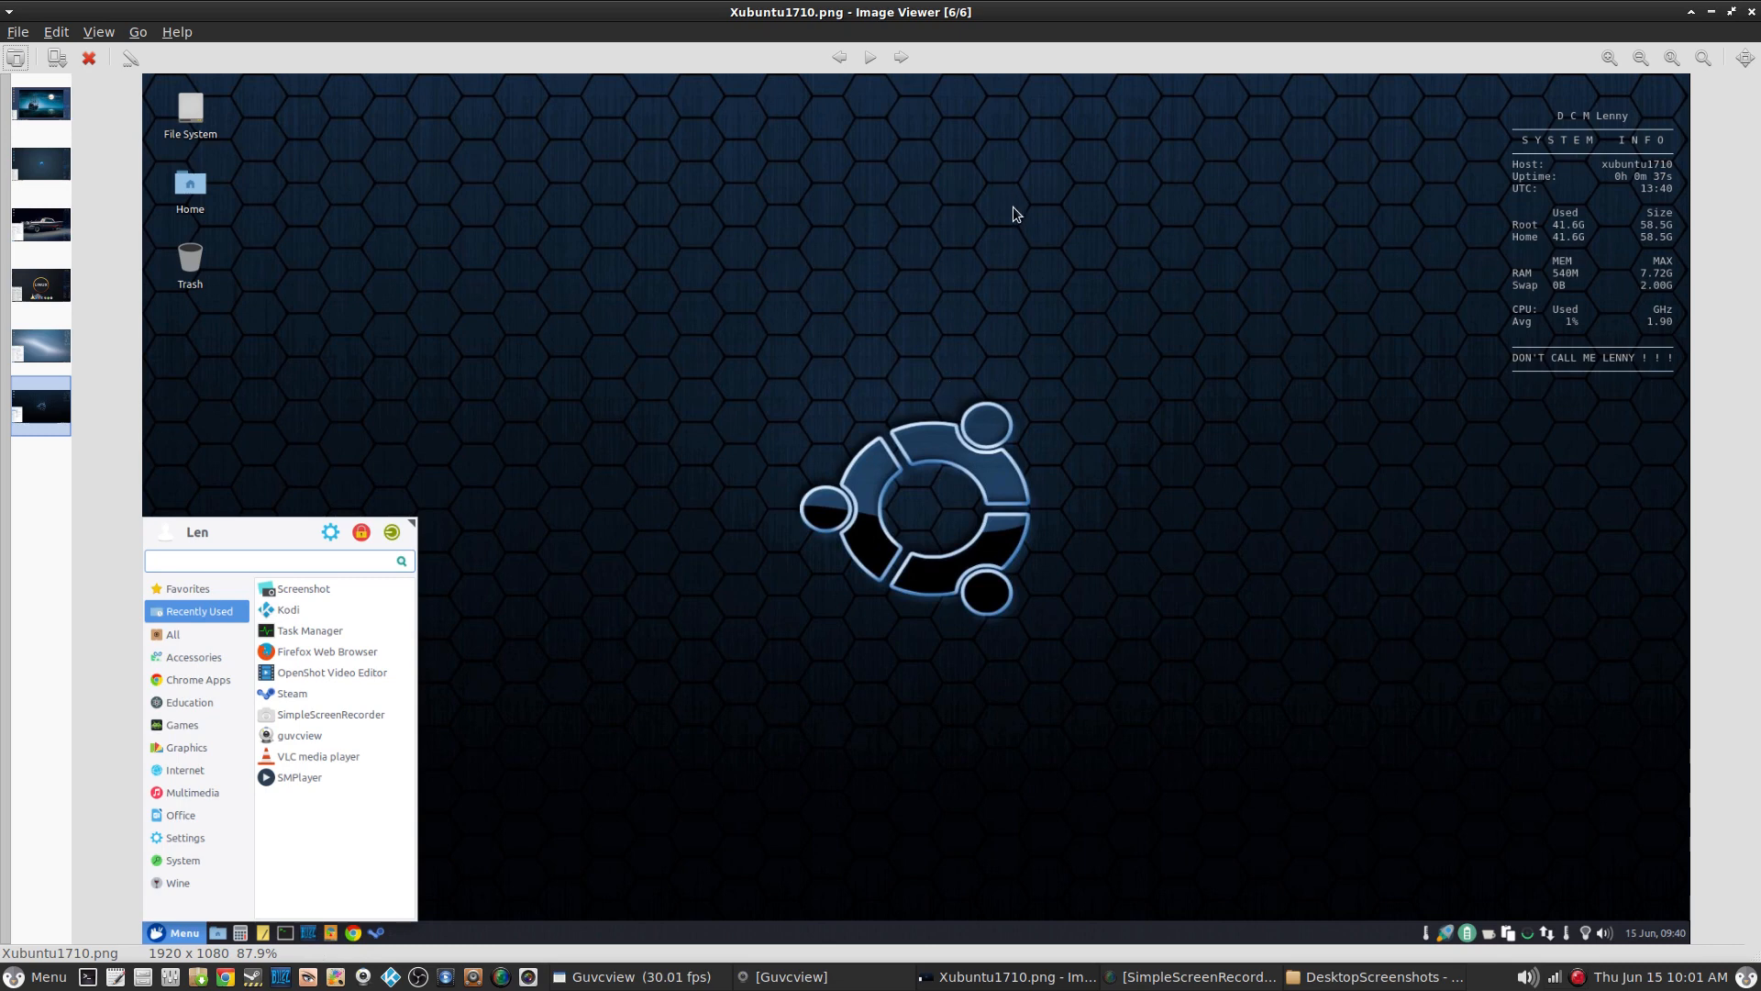
mouse_move(1750, 13)
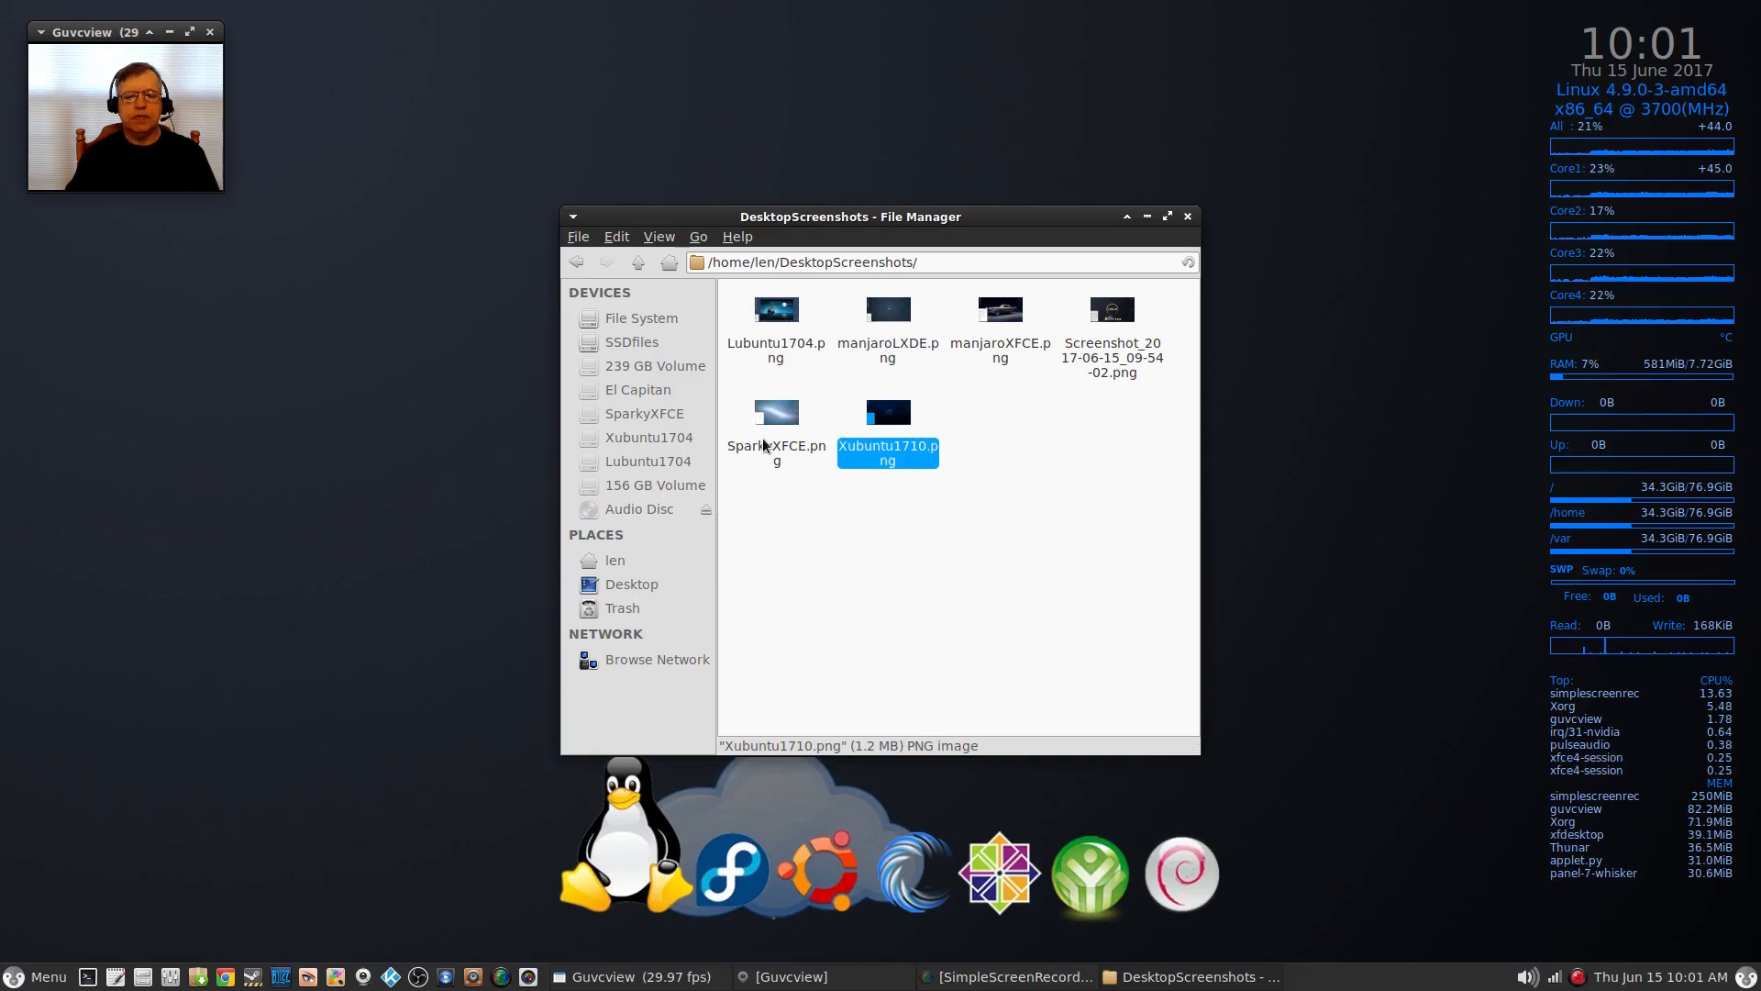
mouse_move(781, 429)
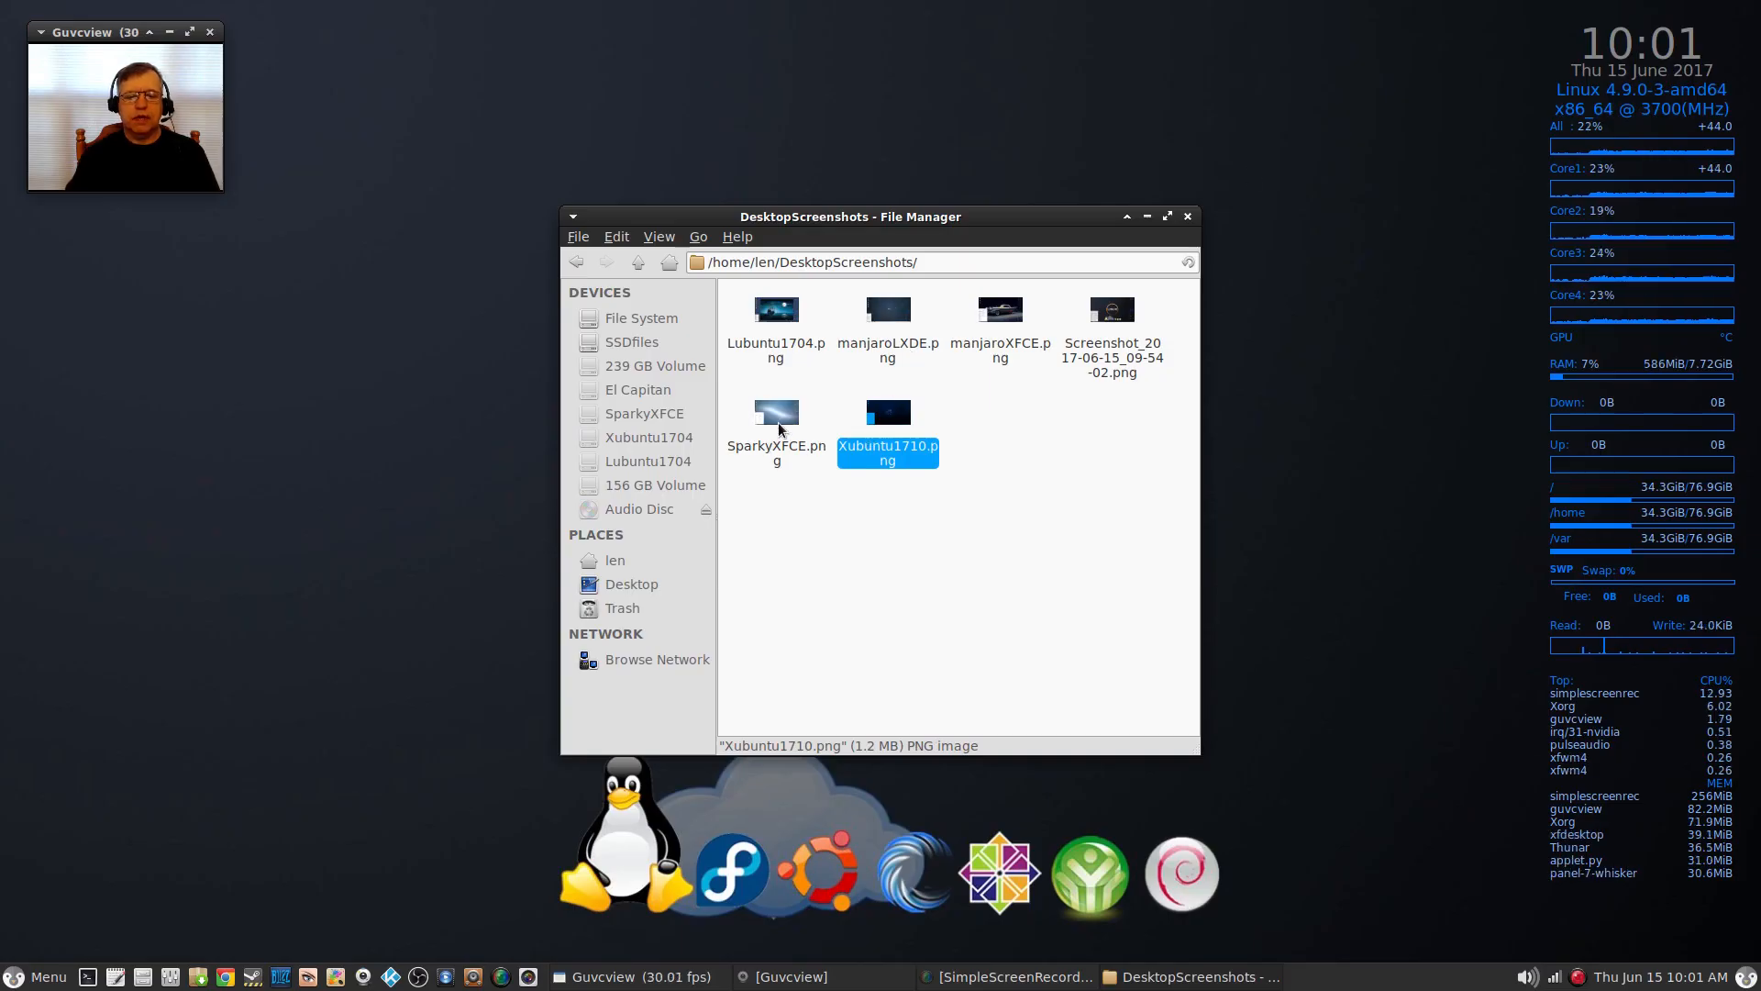
Step: View SparkyXFCE.png from the DesktopScreenshots folder in Ristretto
double_click(774, 413)
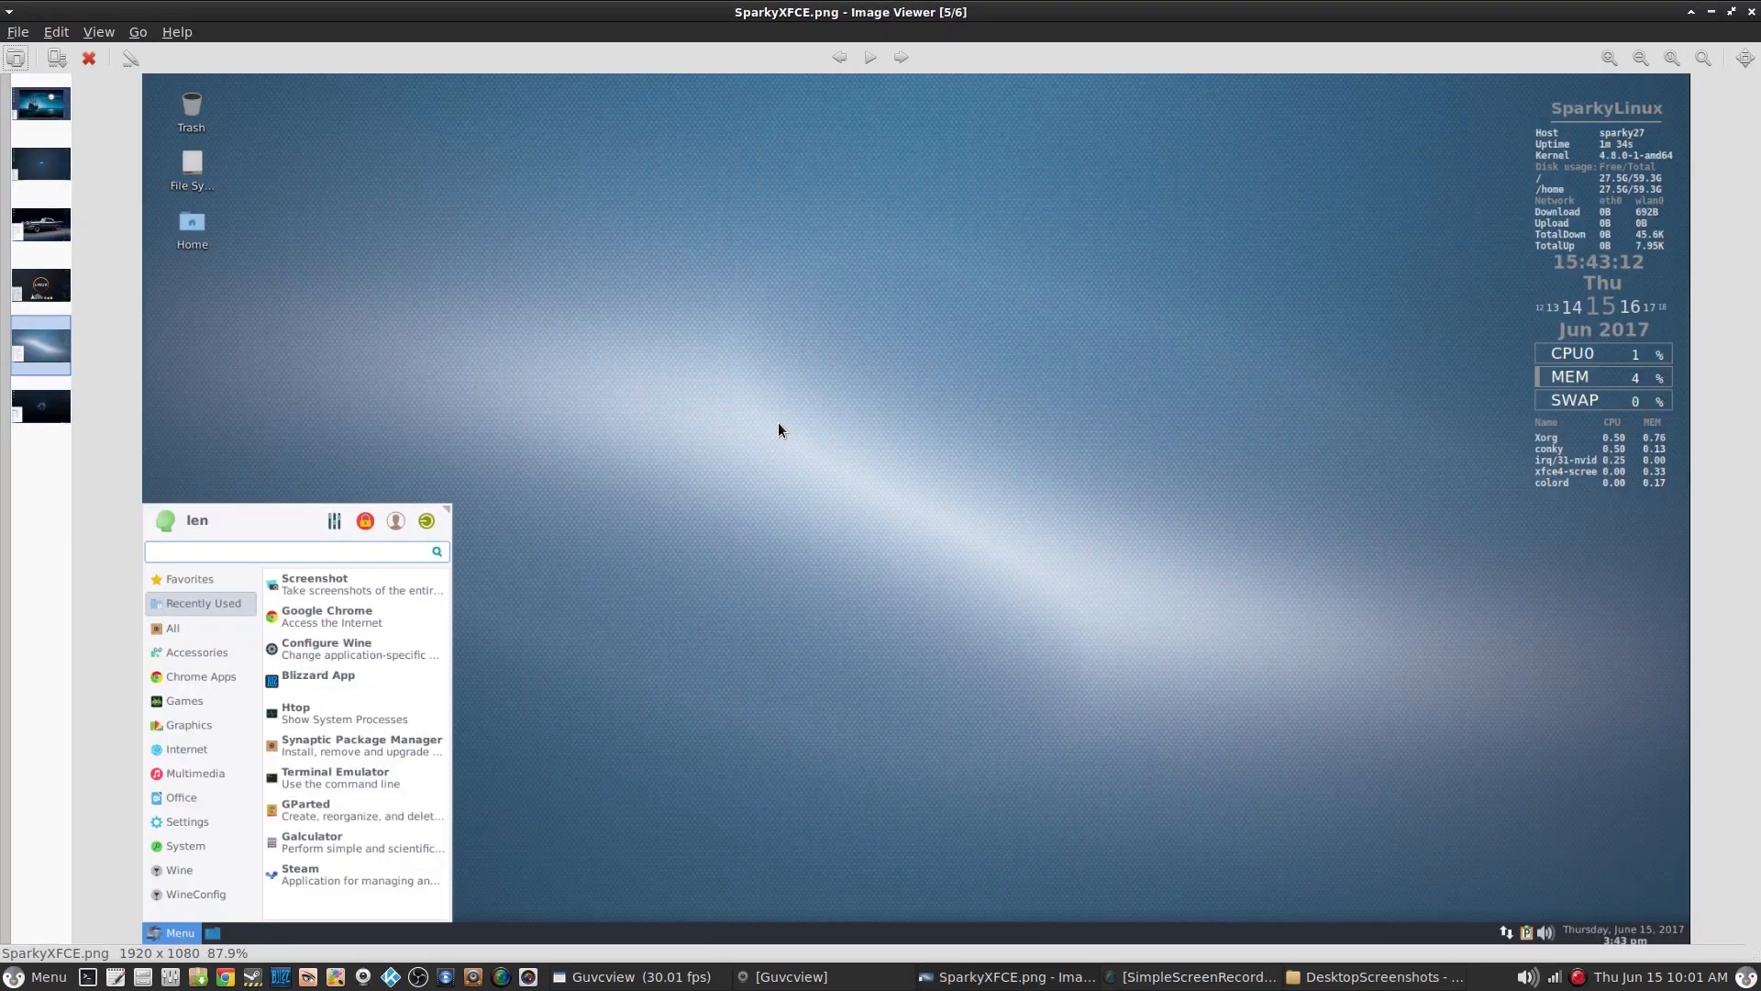
mouse_move(530, 664)
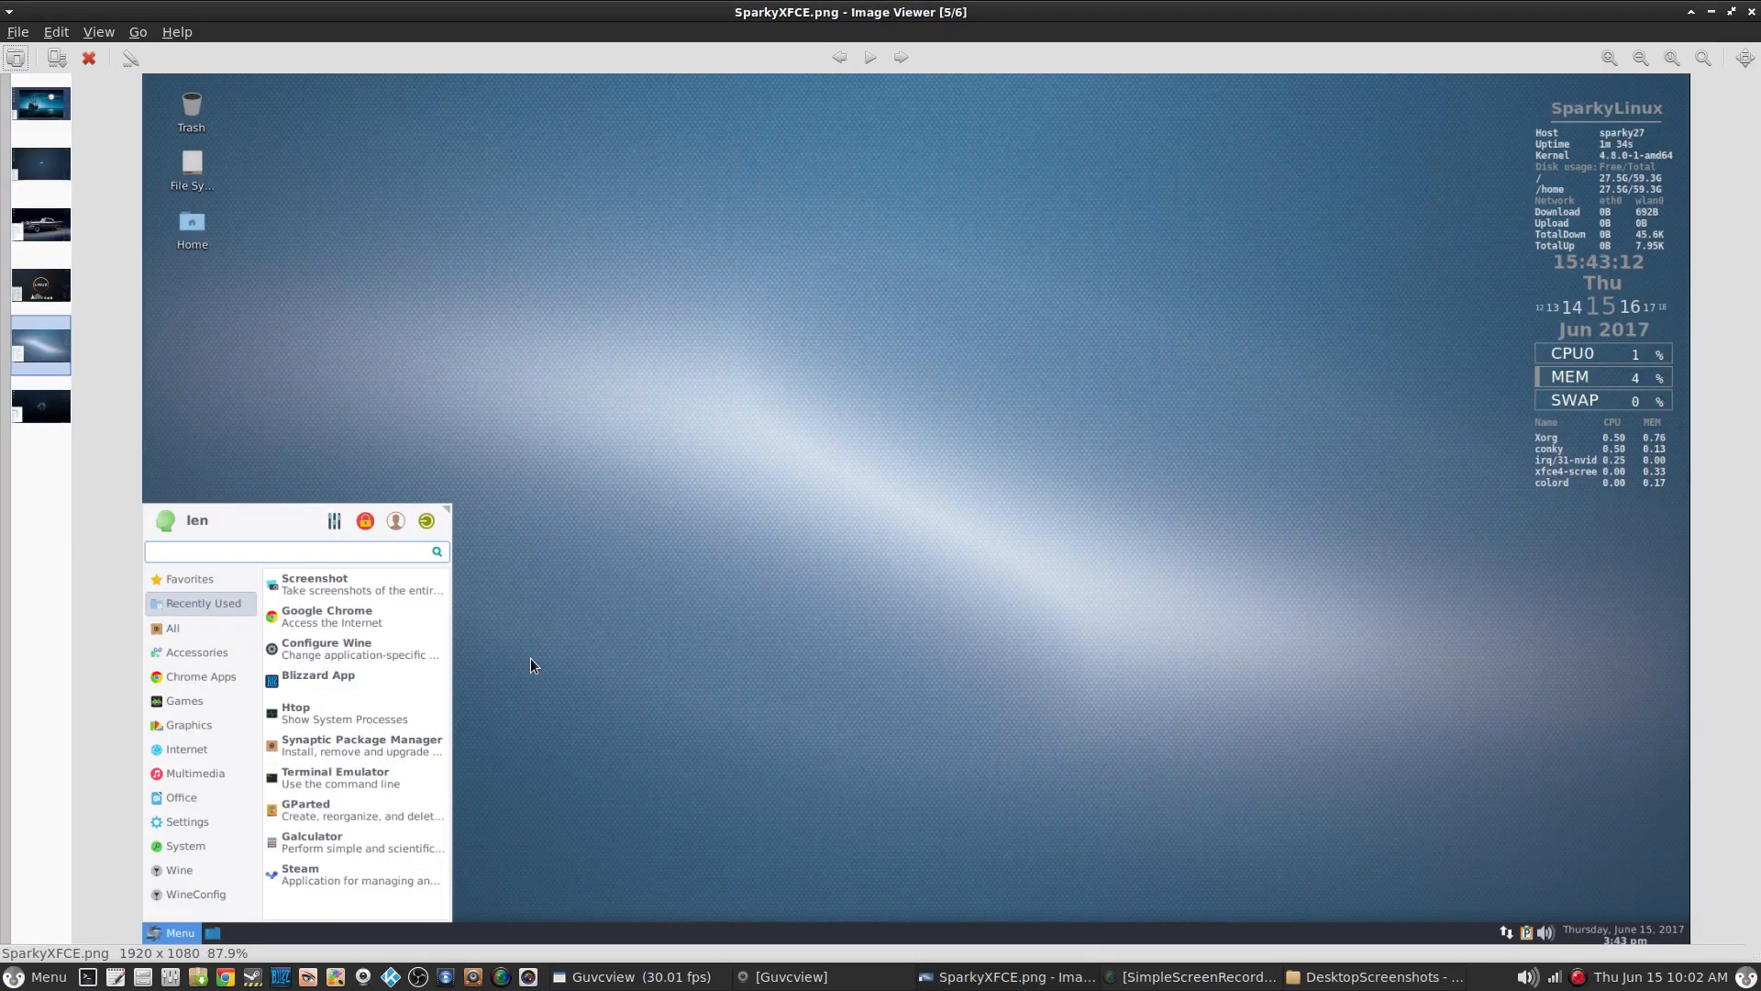
mouse_move(671, 684)
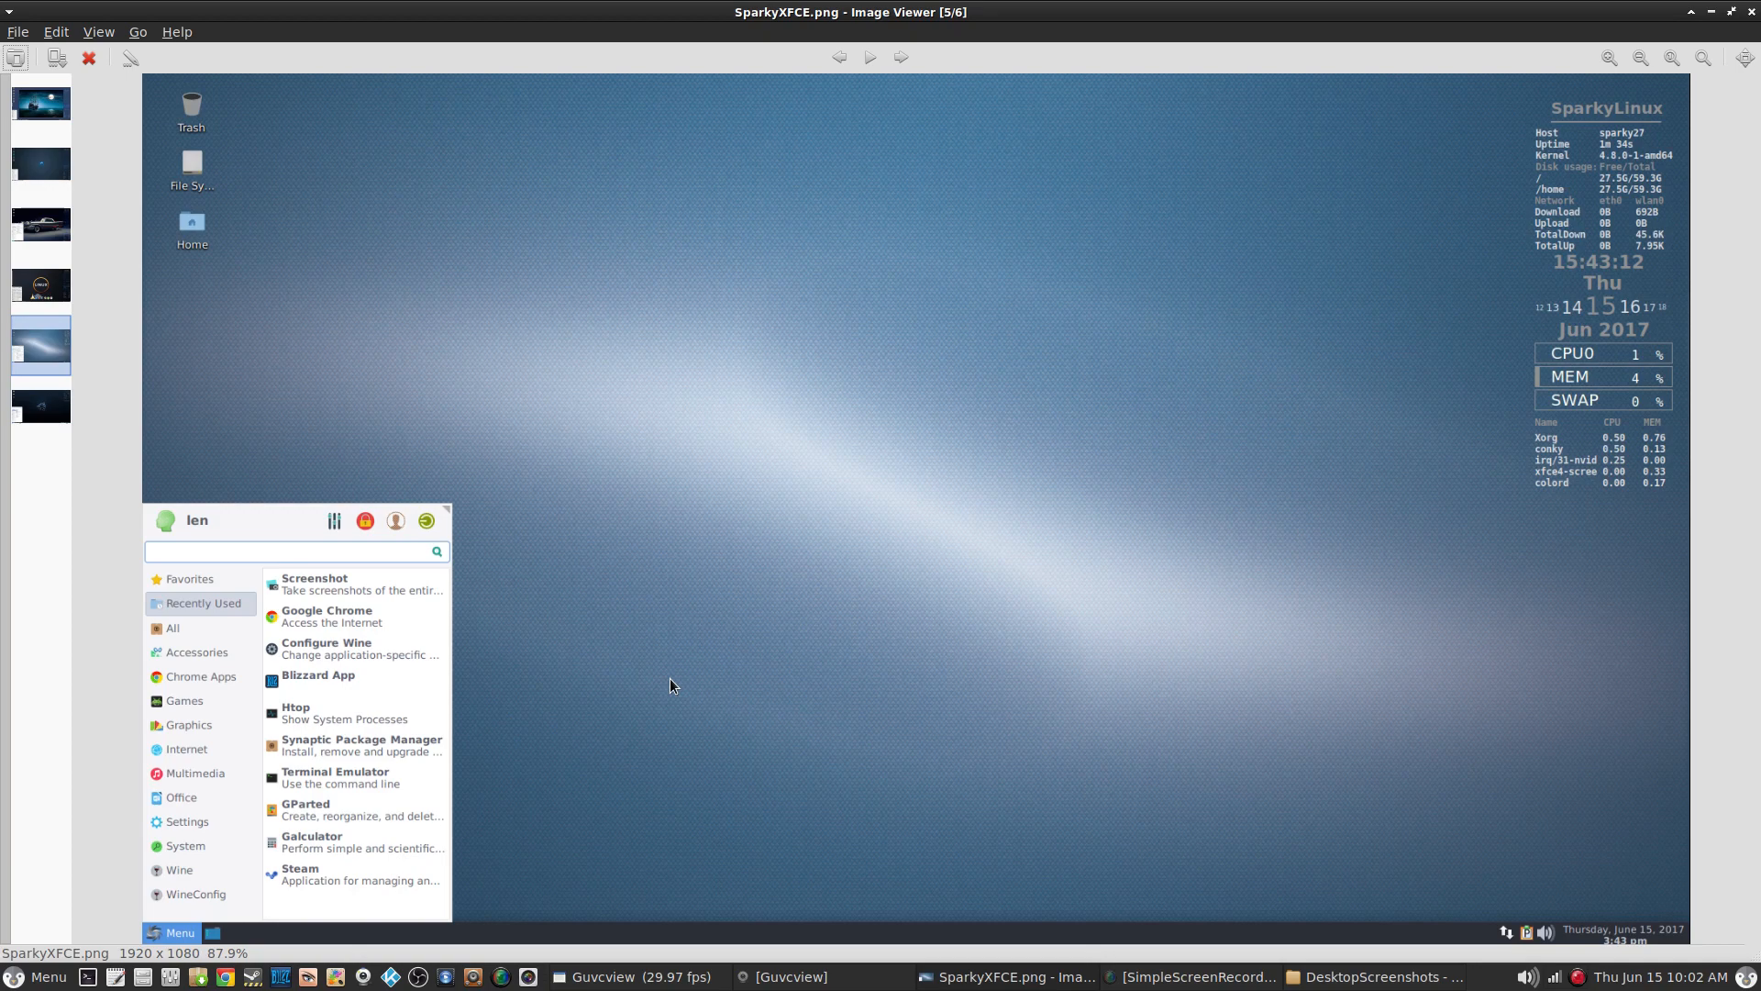
mouse_move(898, 257)
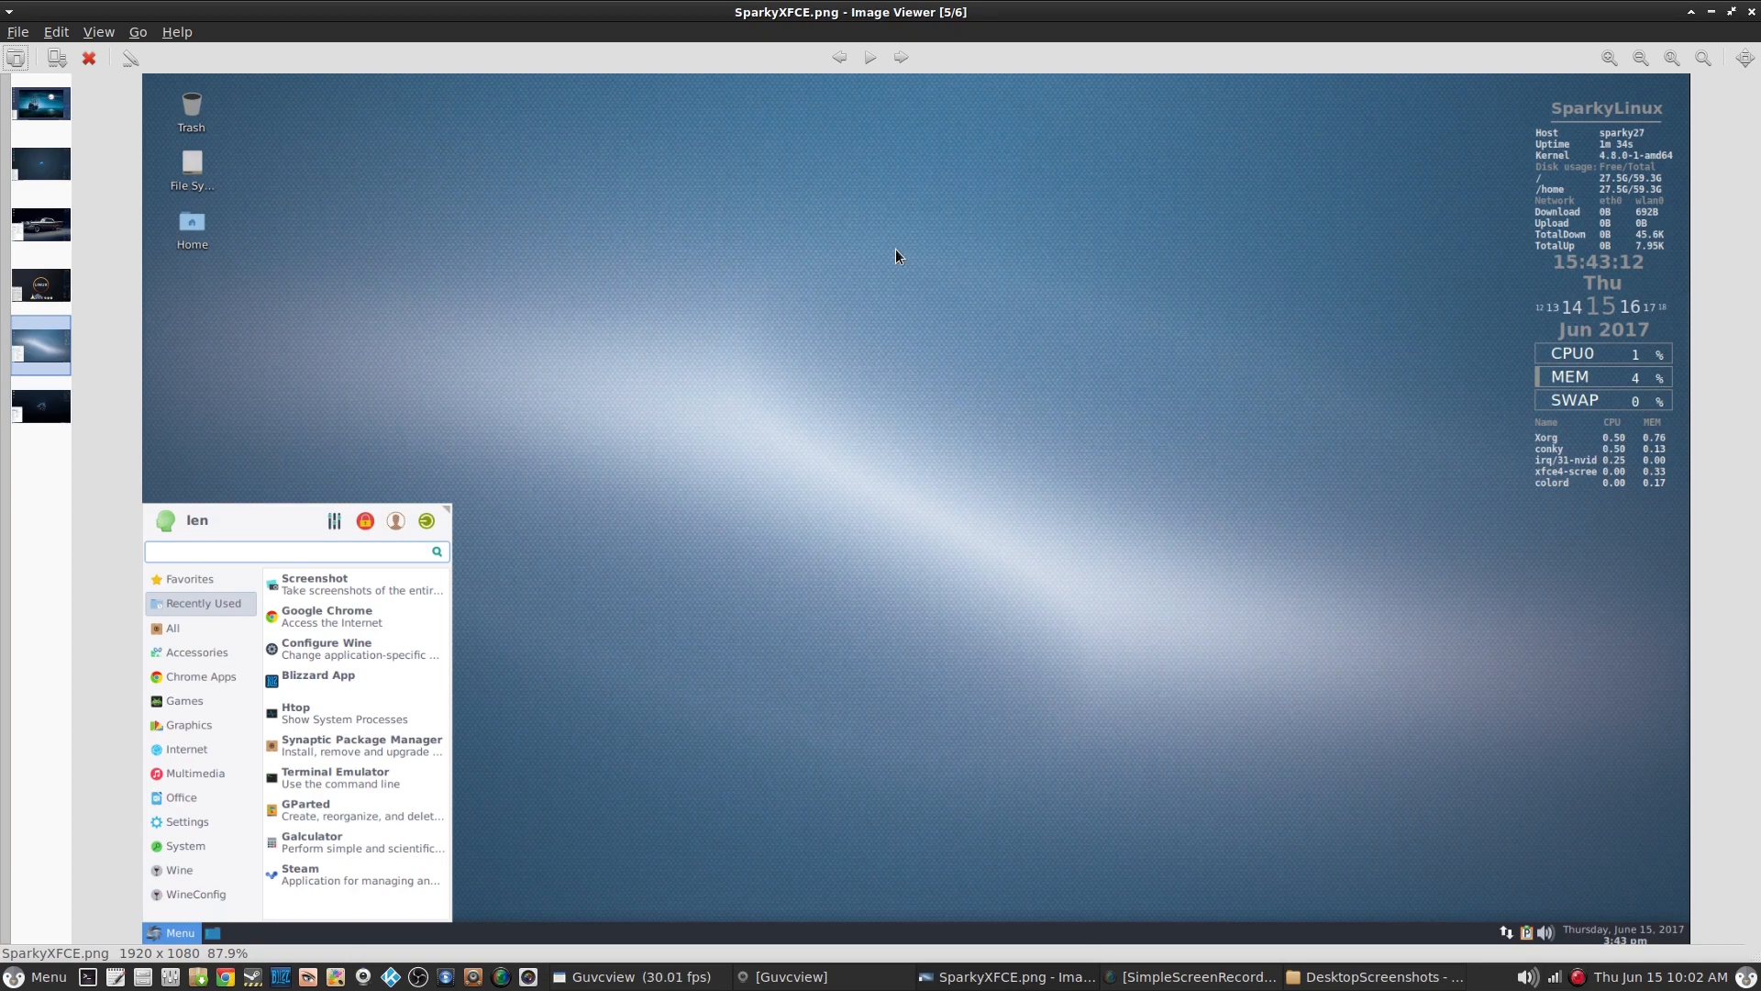
mouse_move(1341, 208)
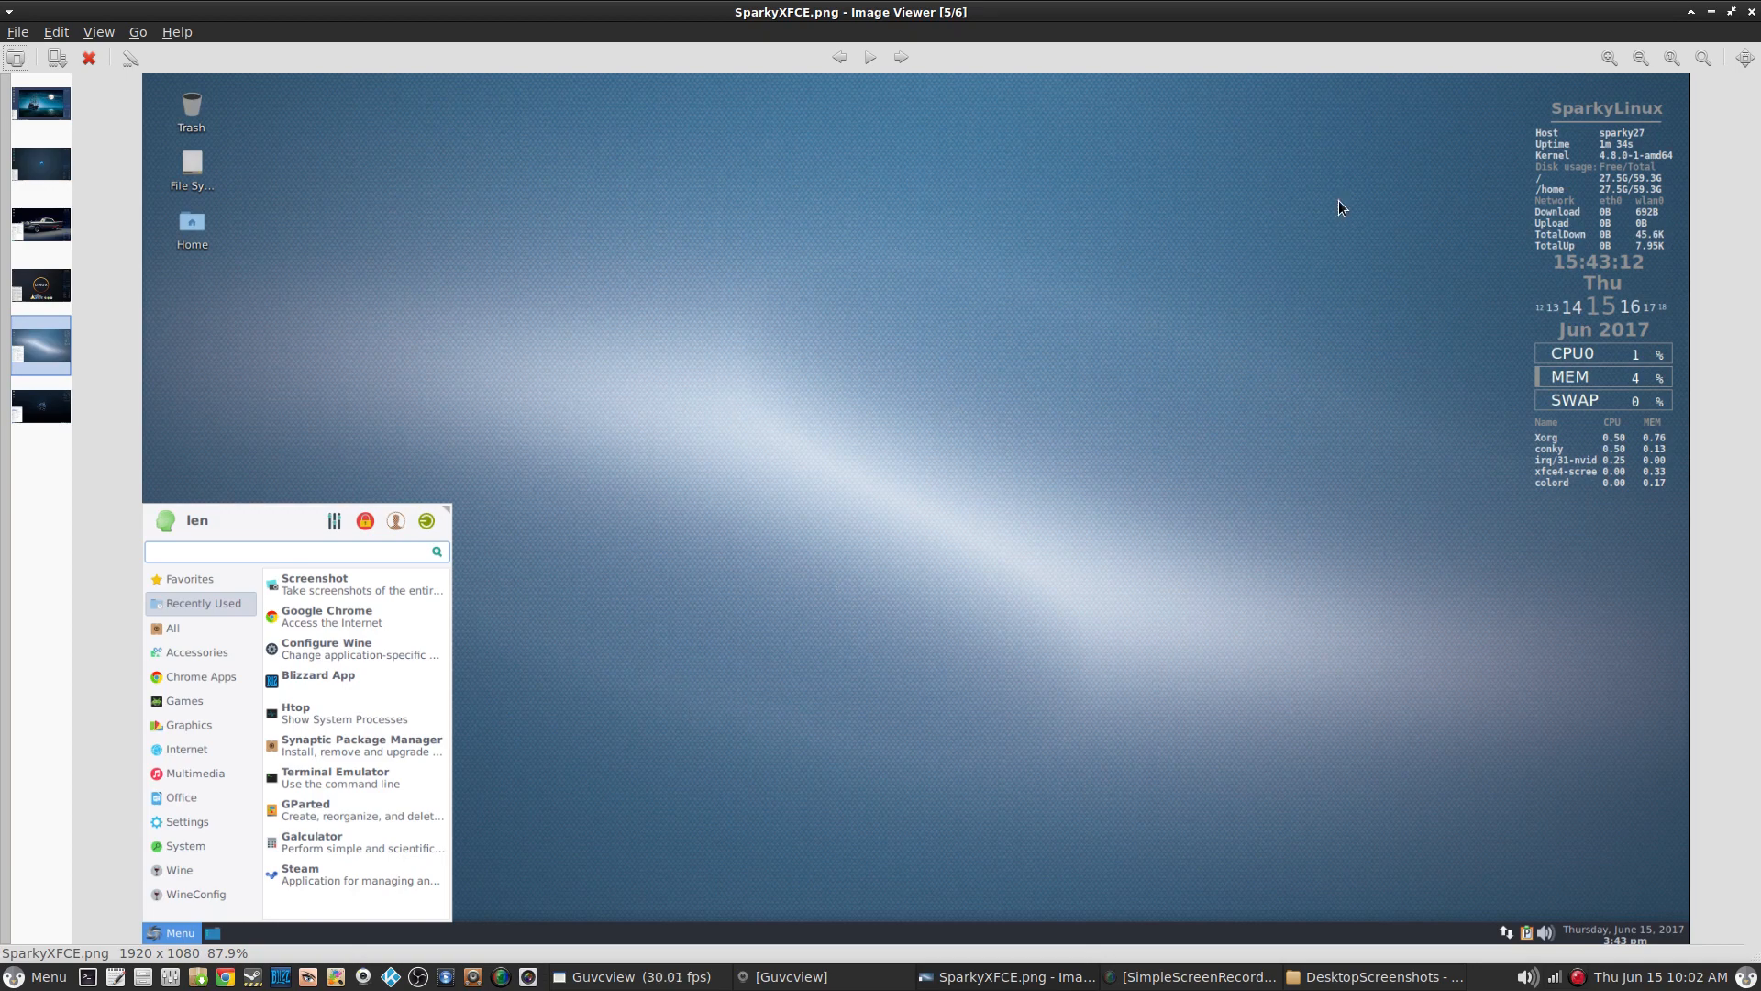
mouse_move(972, 326)
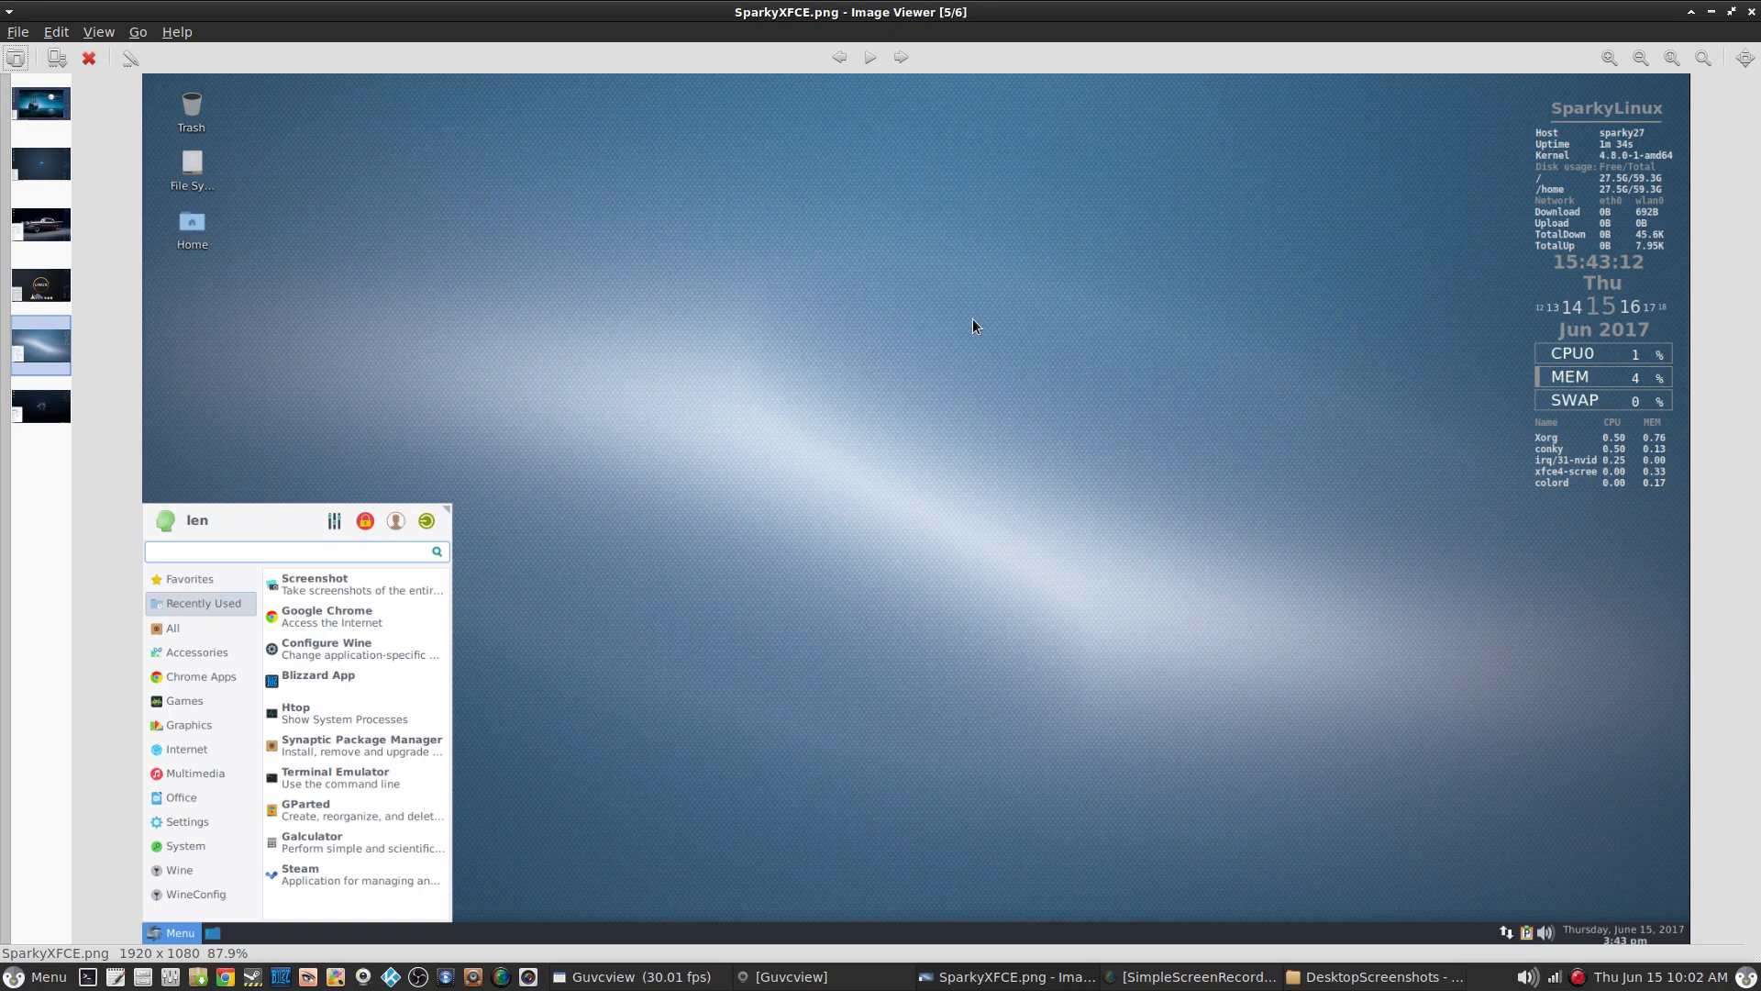
mouse_move(1005, 322)
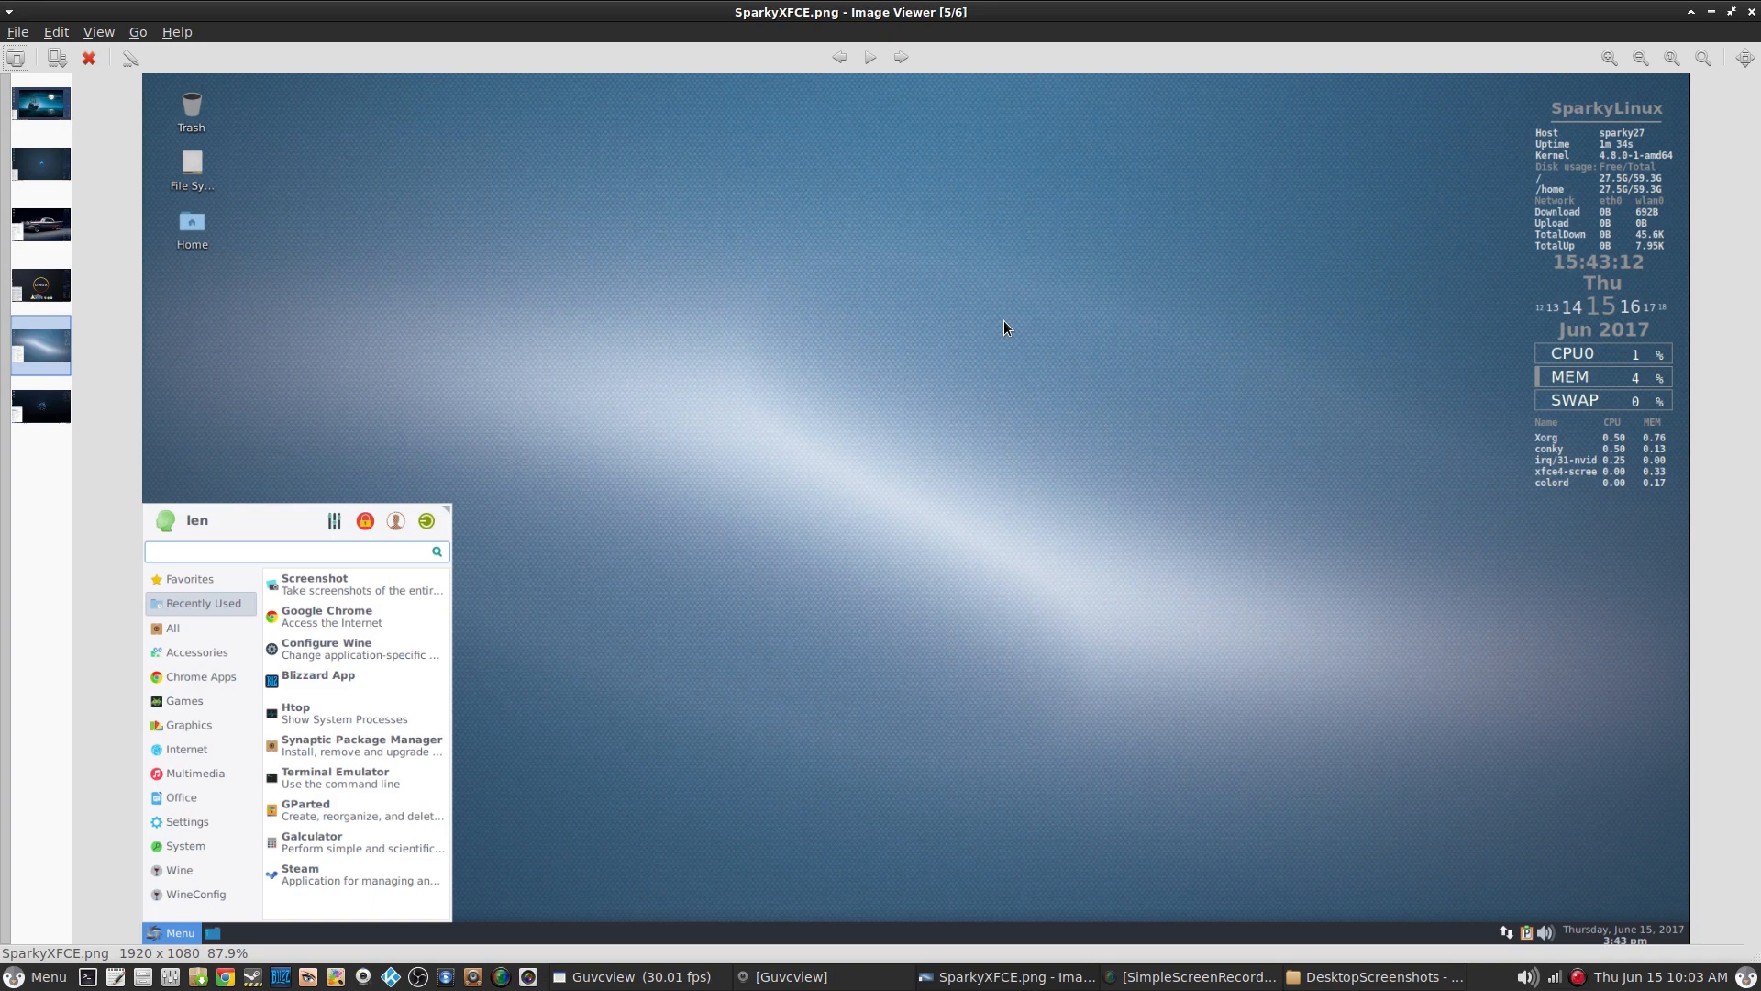
mouse_move(1434, 402)
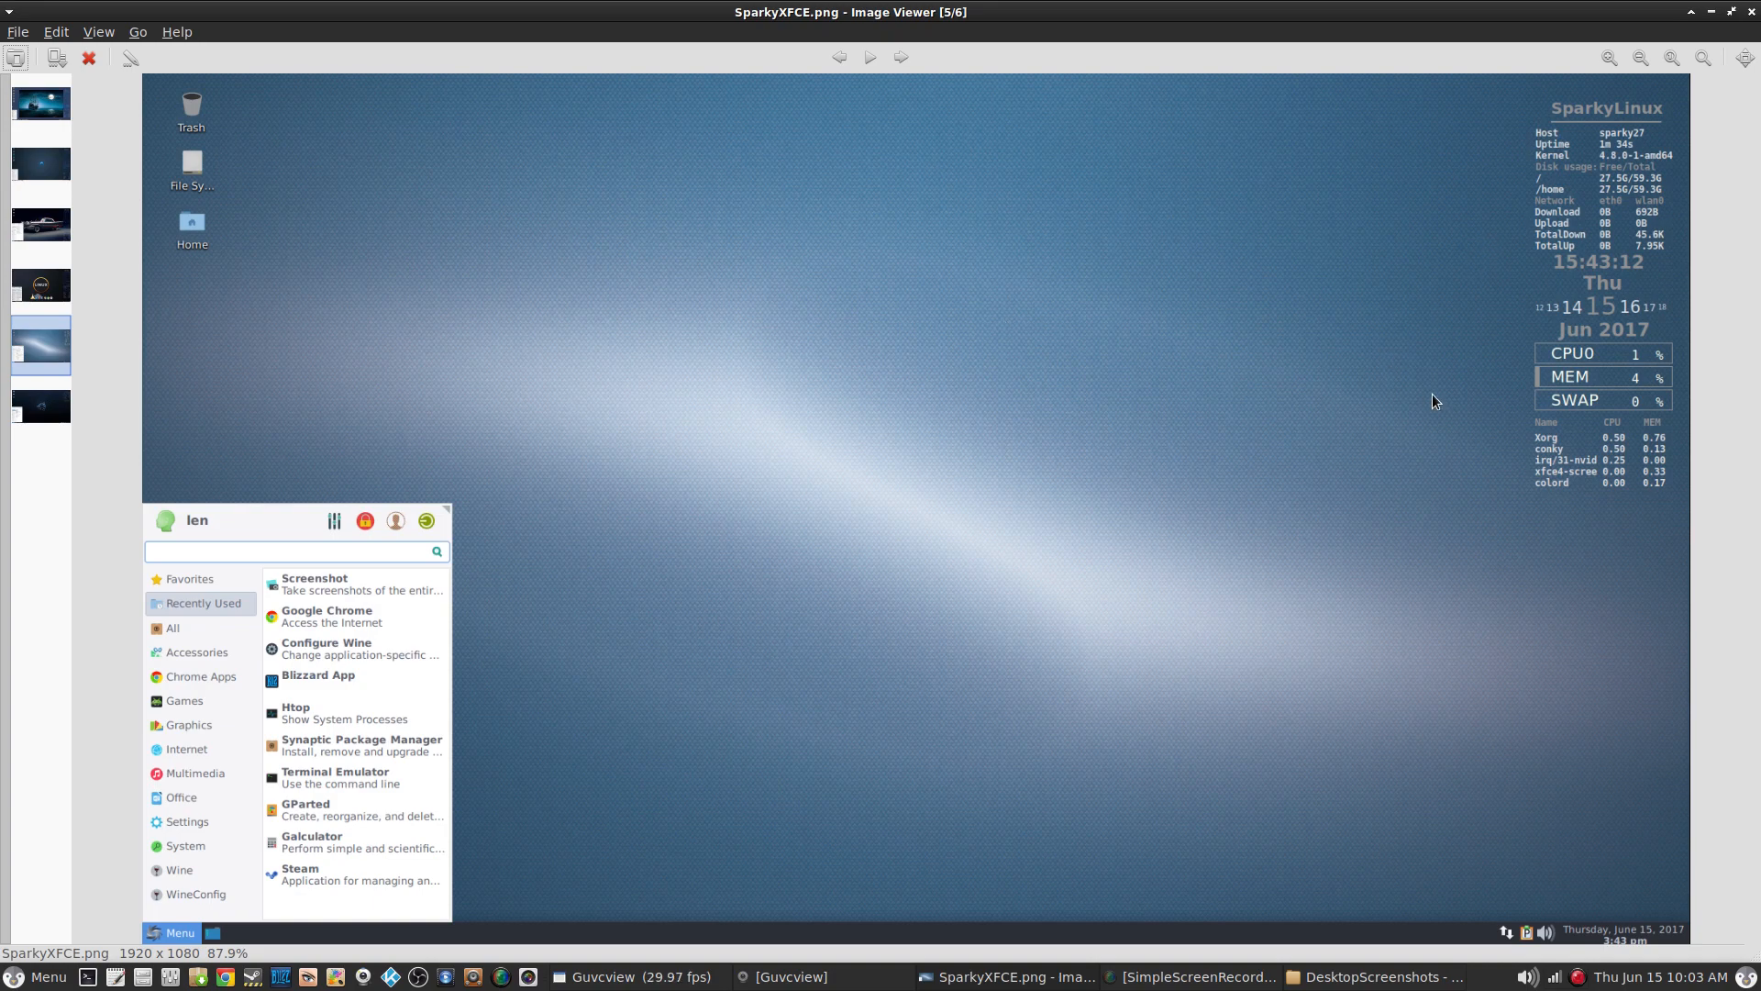
mouse_move(1638, 369)
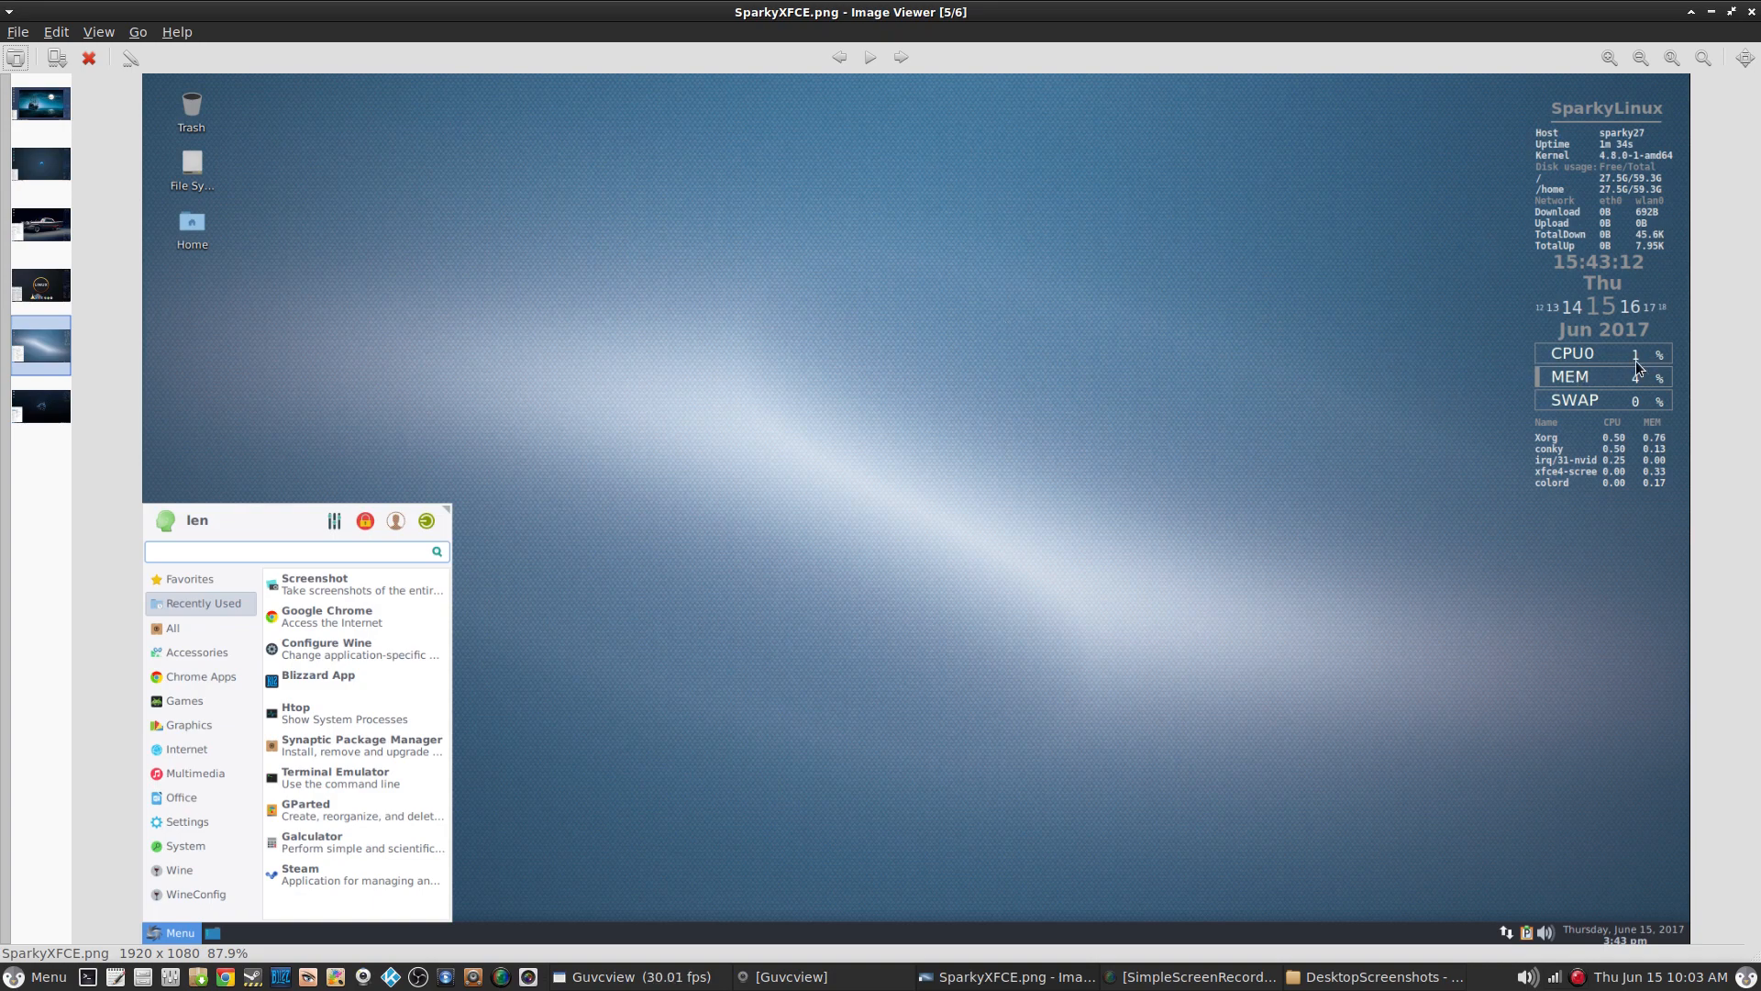
mouse_move(1640, 393)
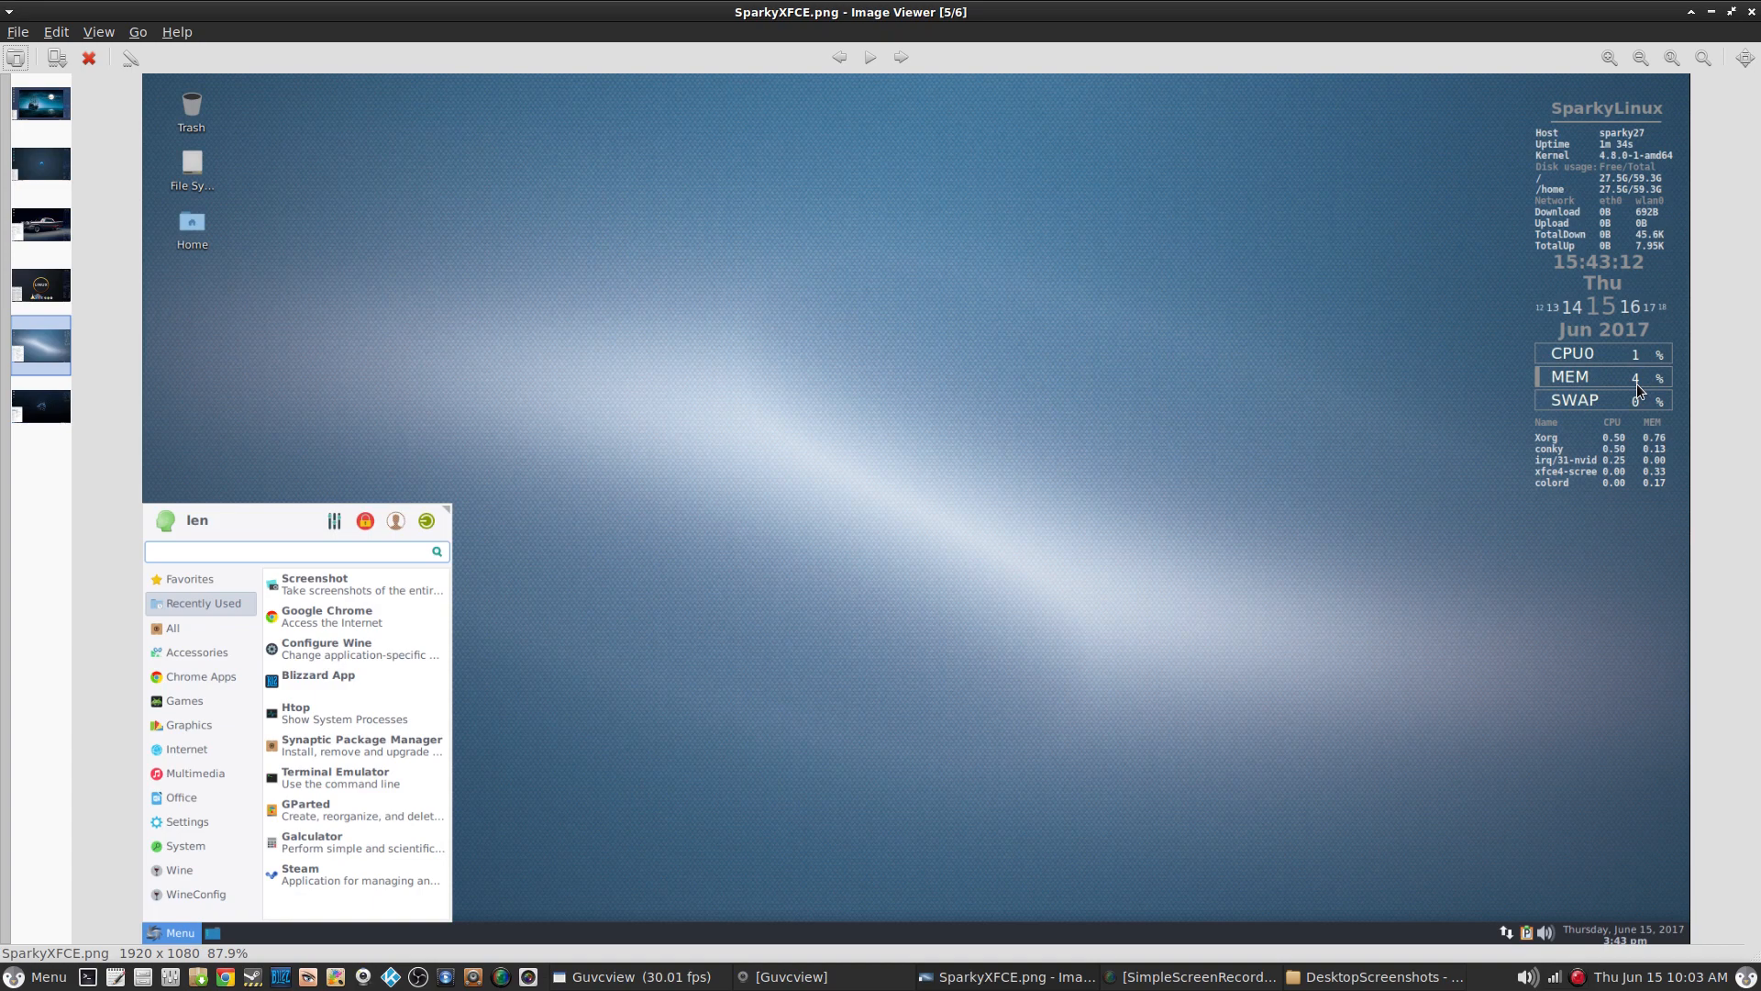
mouse_move(1440, 351)
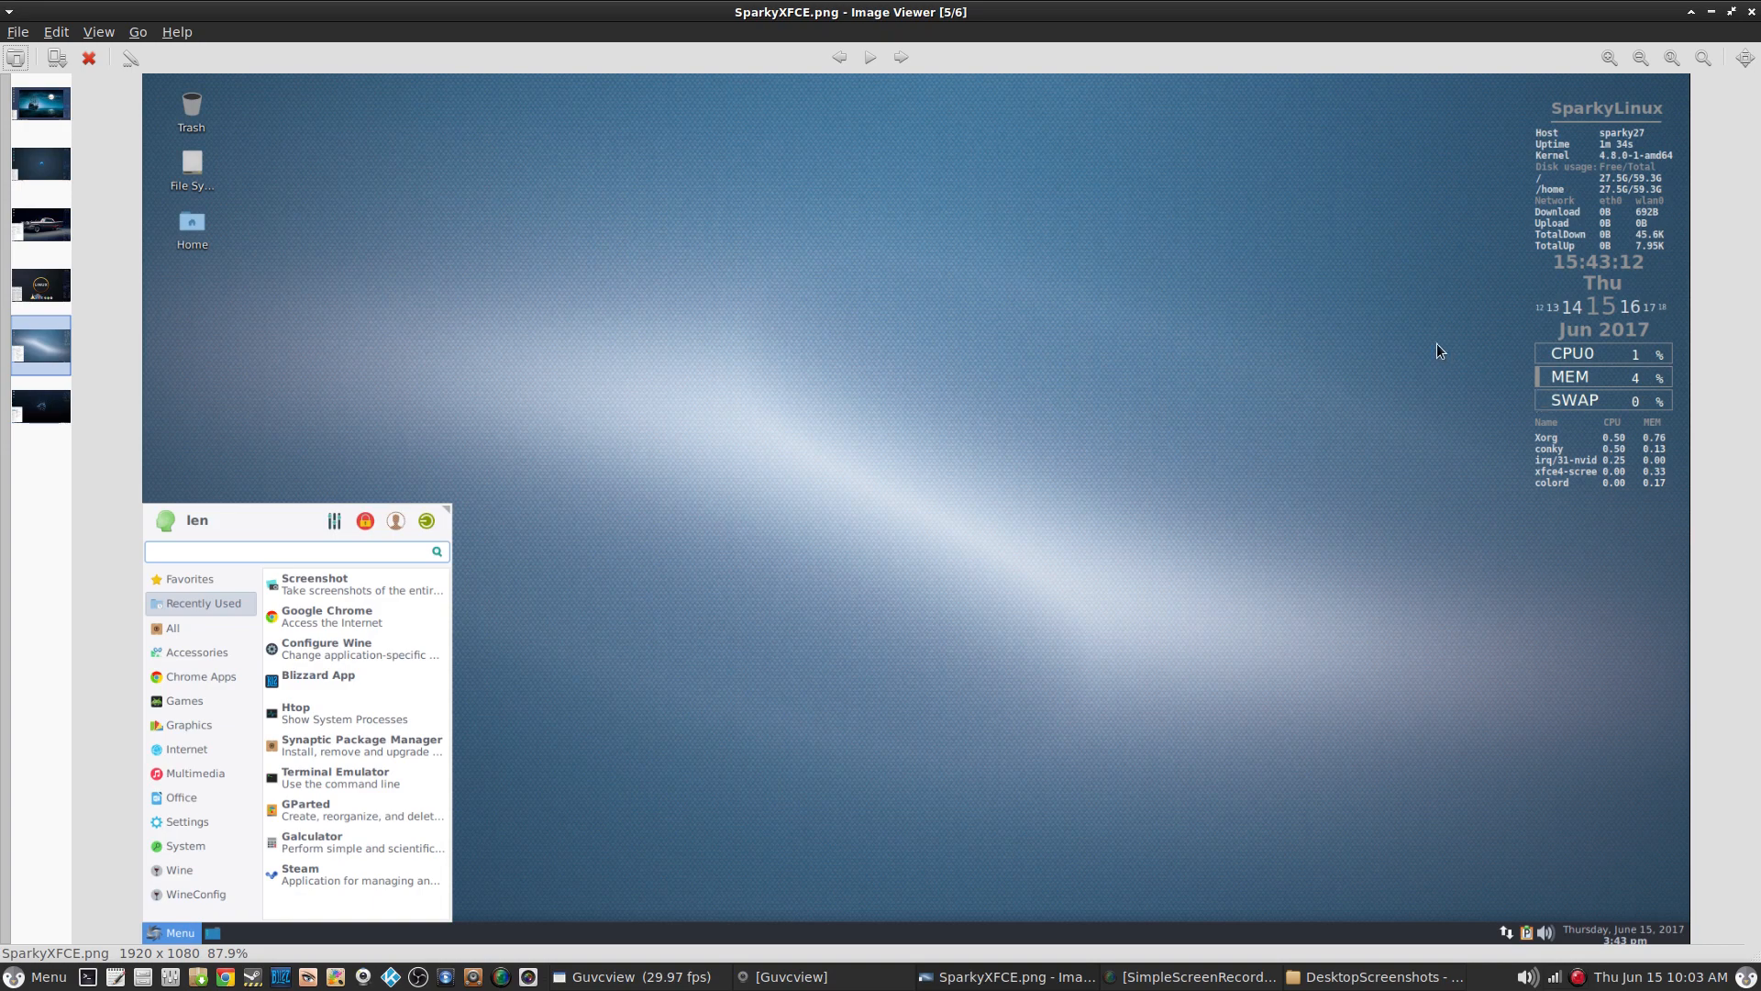
mouse_move(1624, 121)
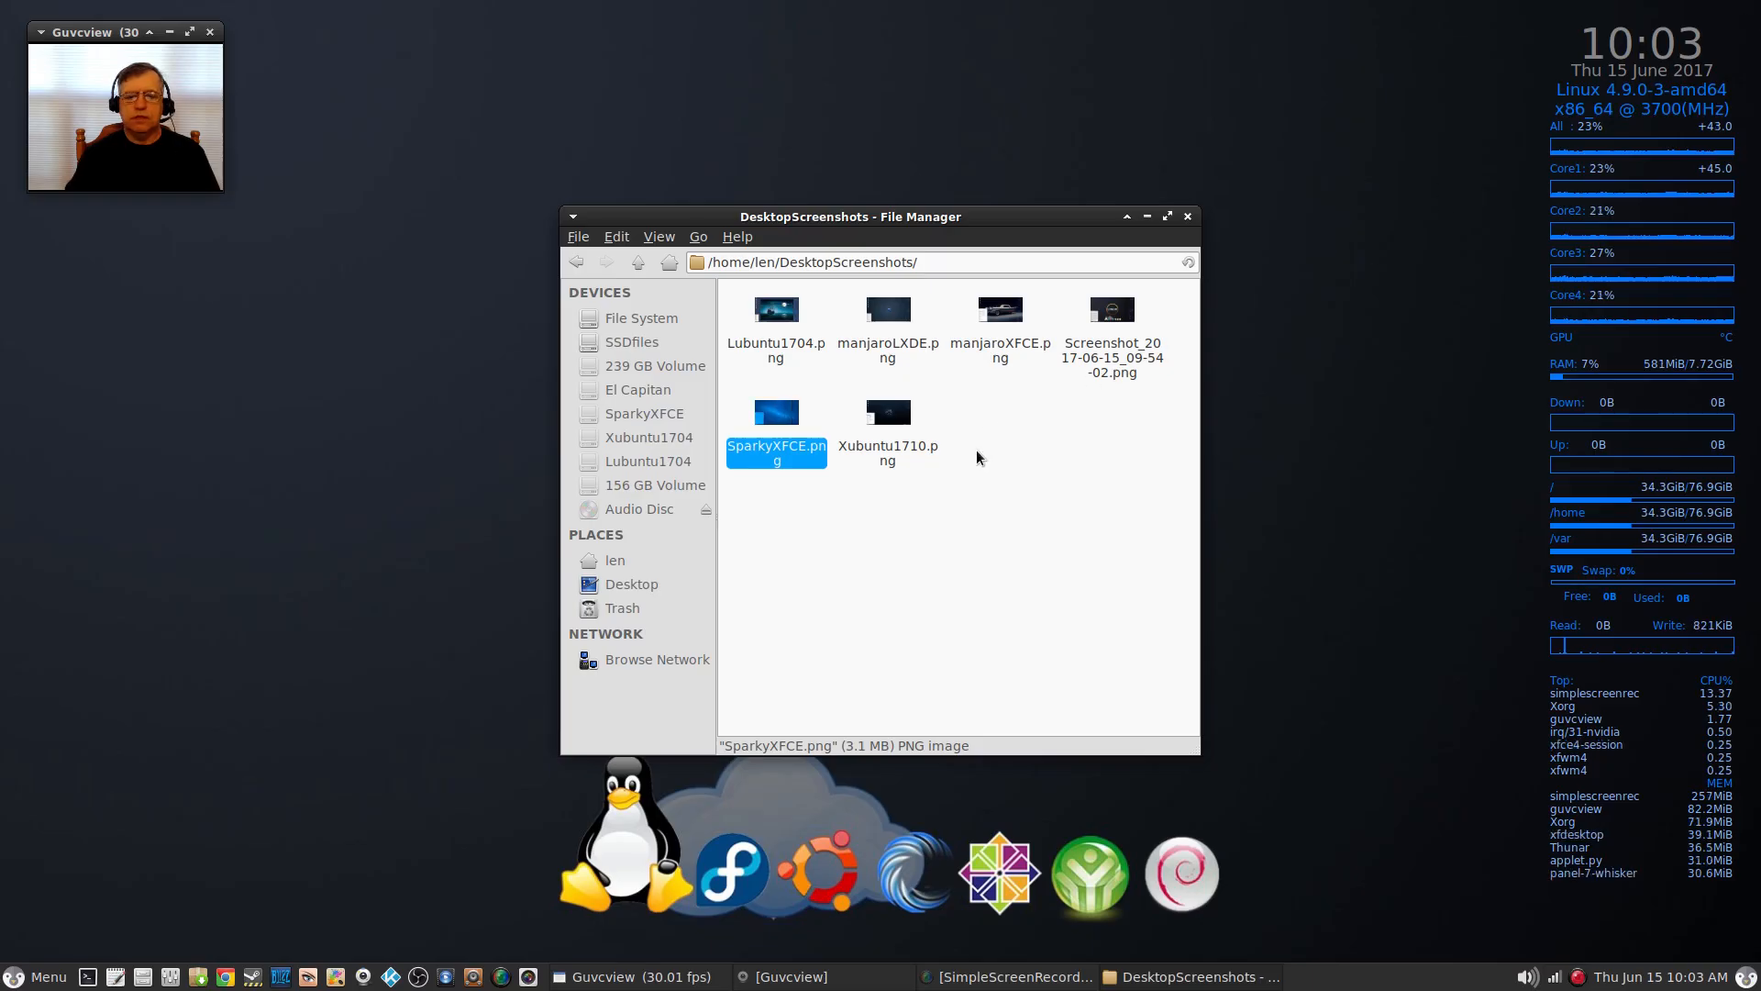
mouse_move(1111, 327)
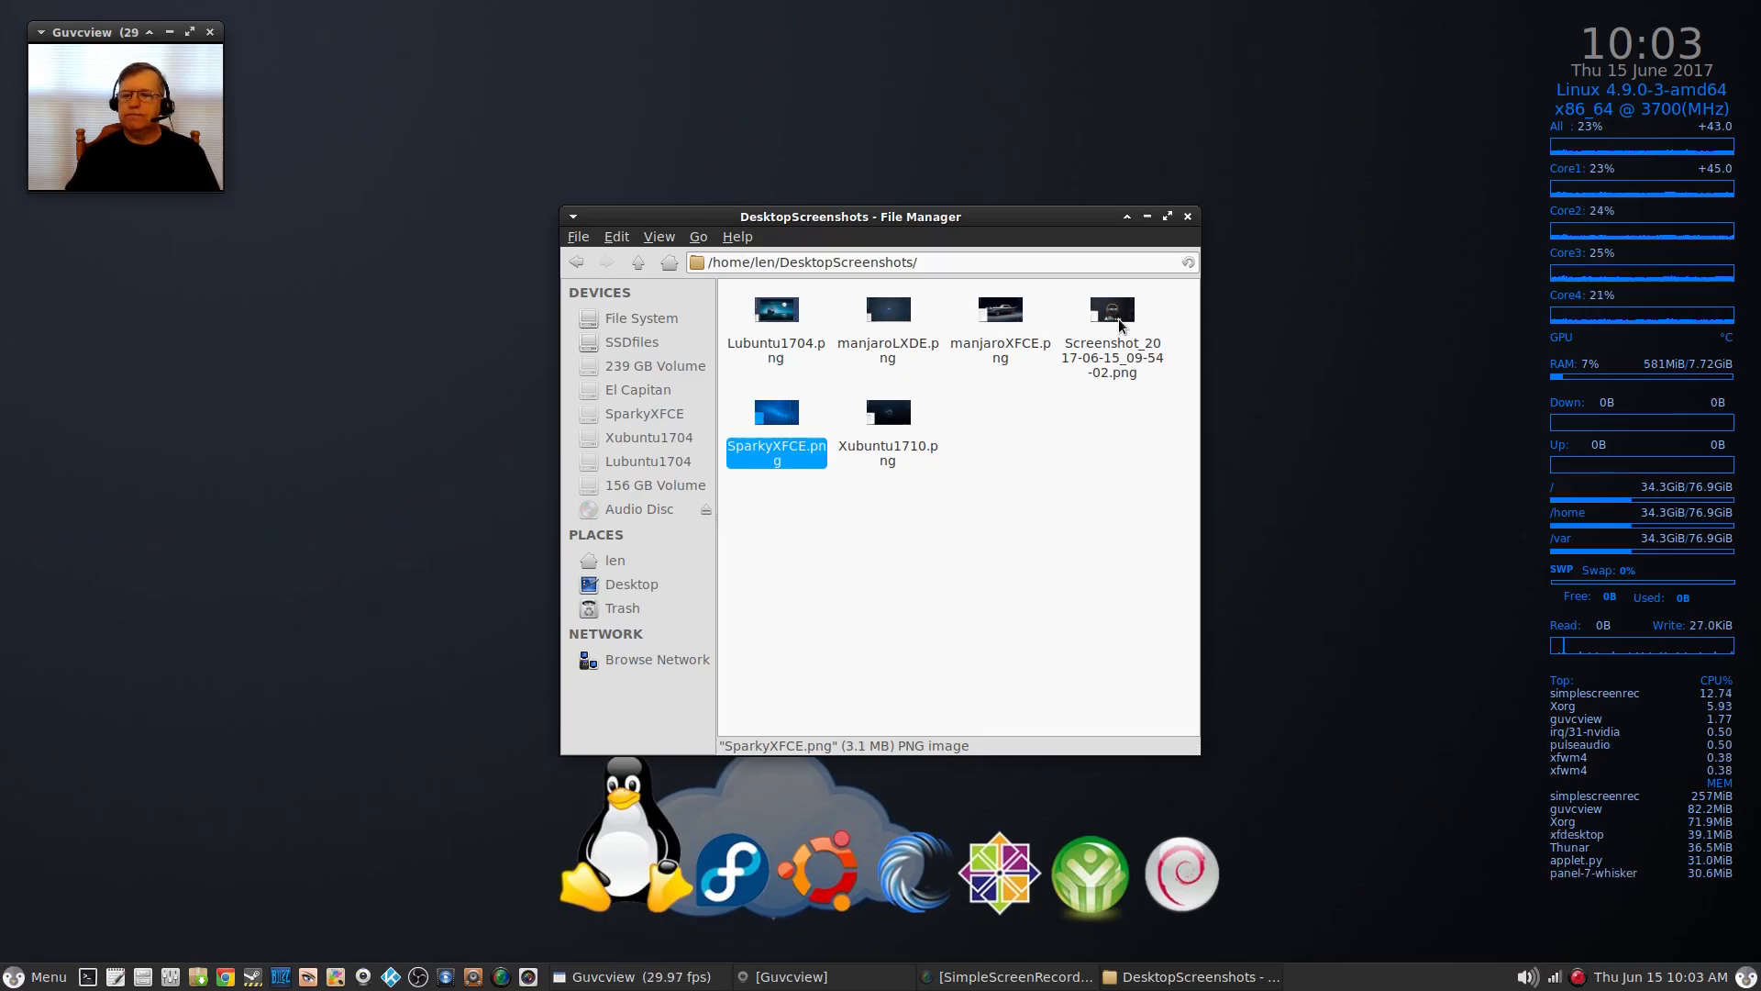
Step: View Screenshot_2017-06-15_09-54-02.png in Ristretto Image Viewer via its Open With actions
left_click(1112, 327)
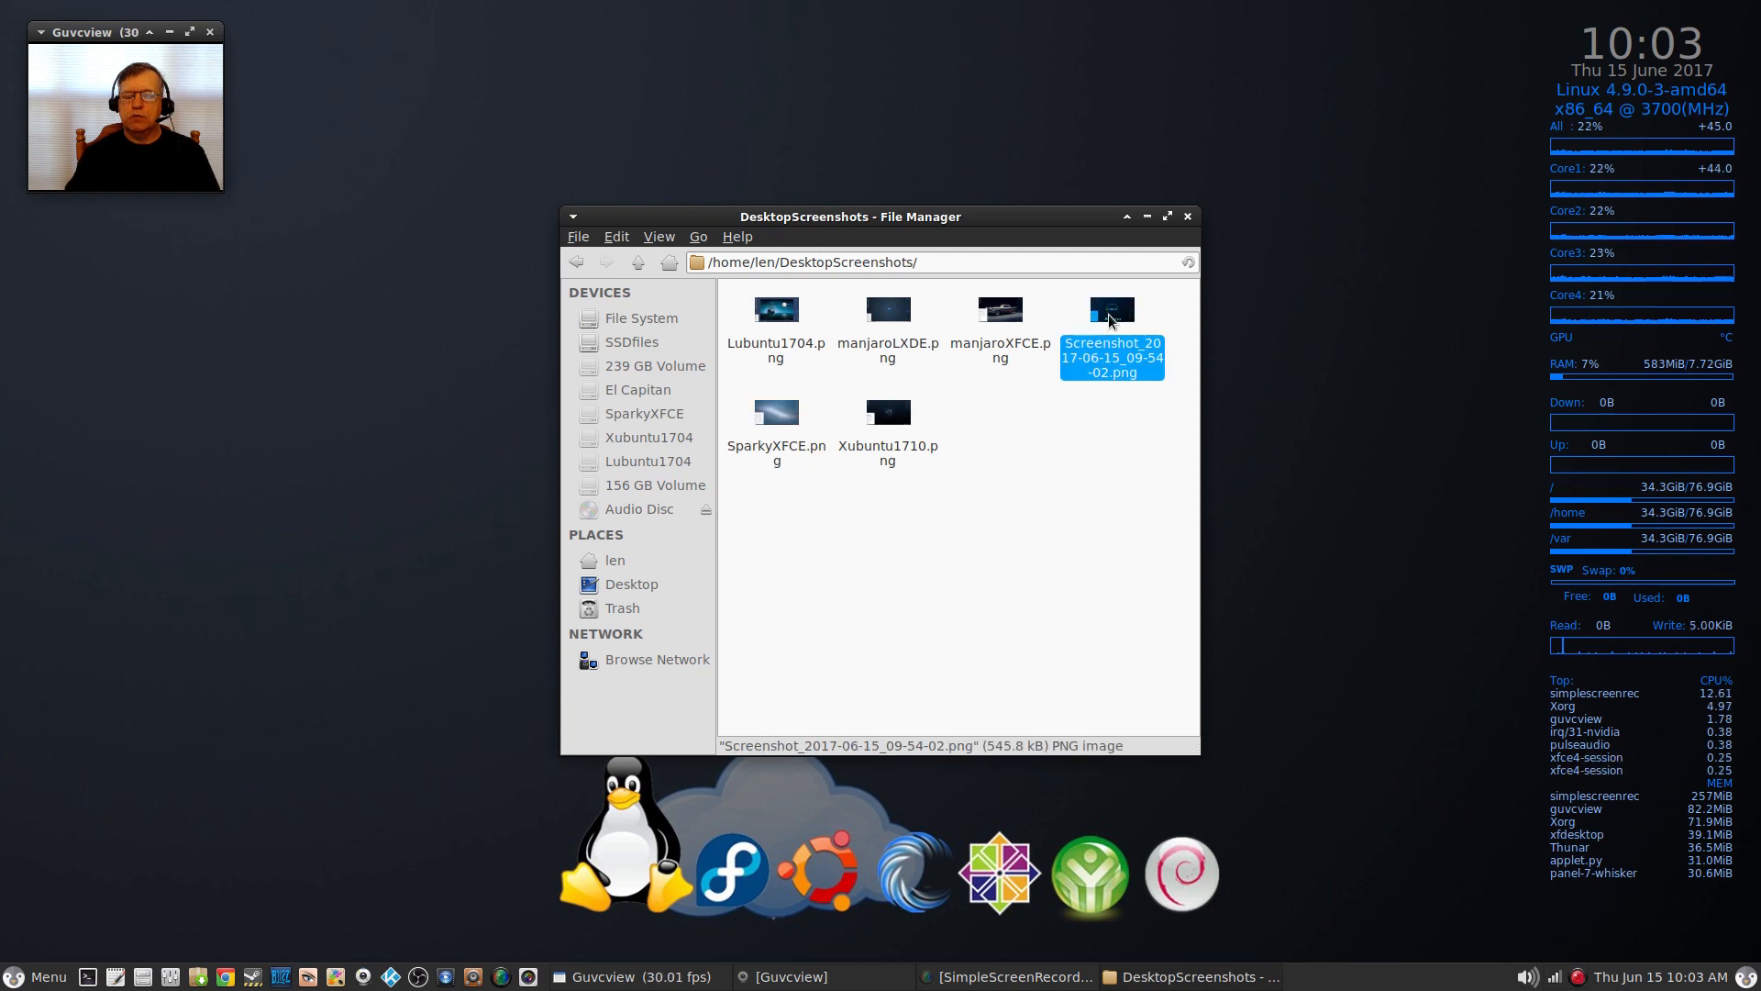
mouse_move(1513, 169)
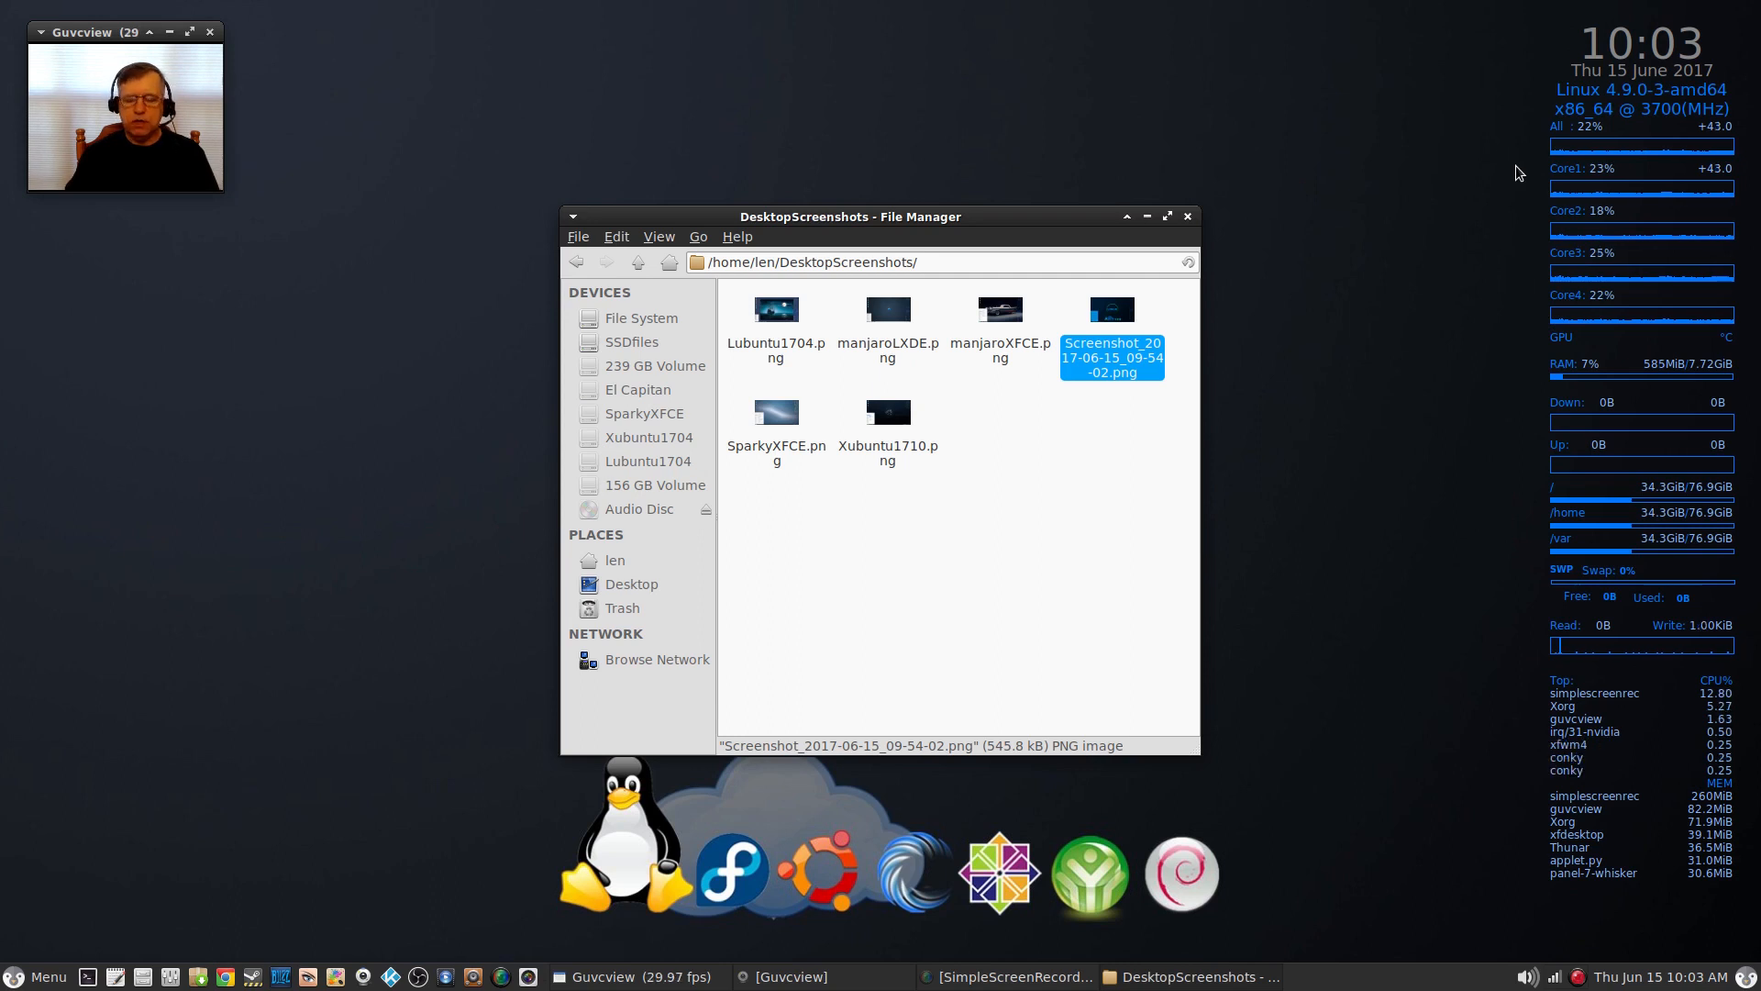
mouse_move(1592, 141)
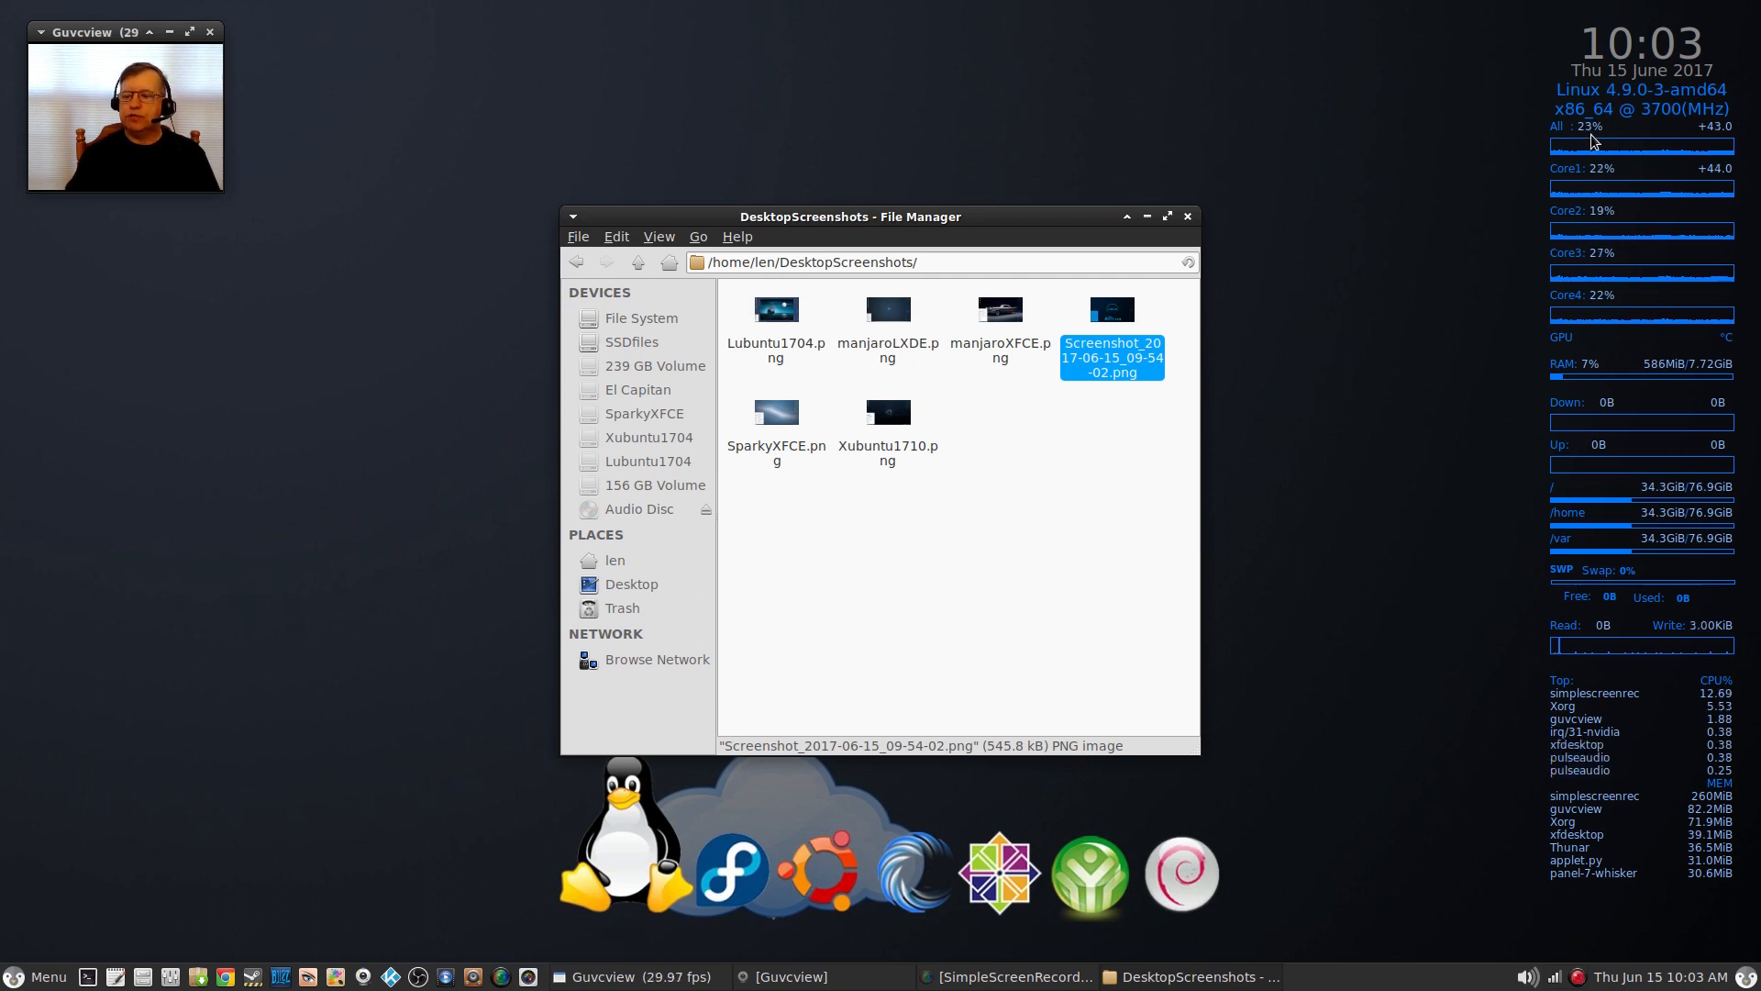
mouse_move(1178, 348)
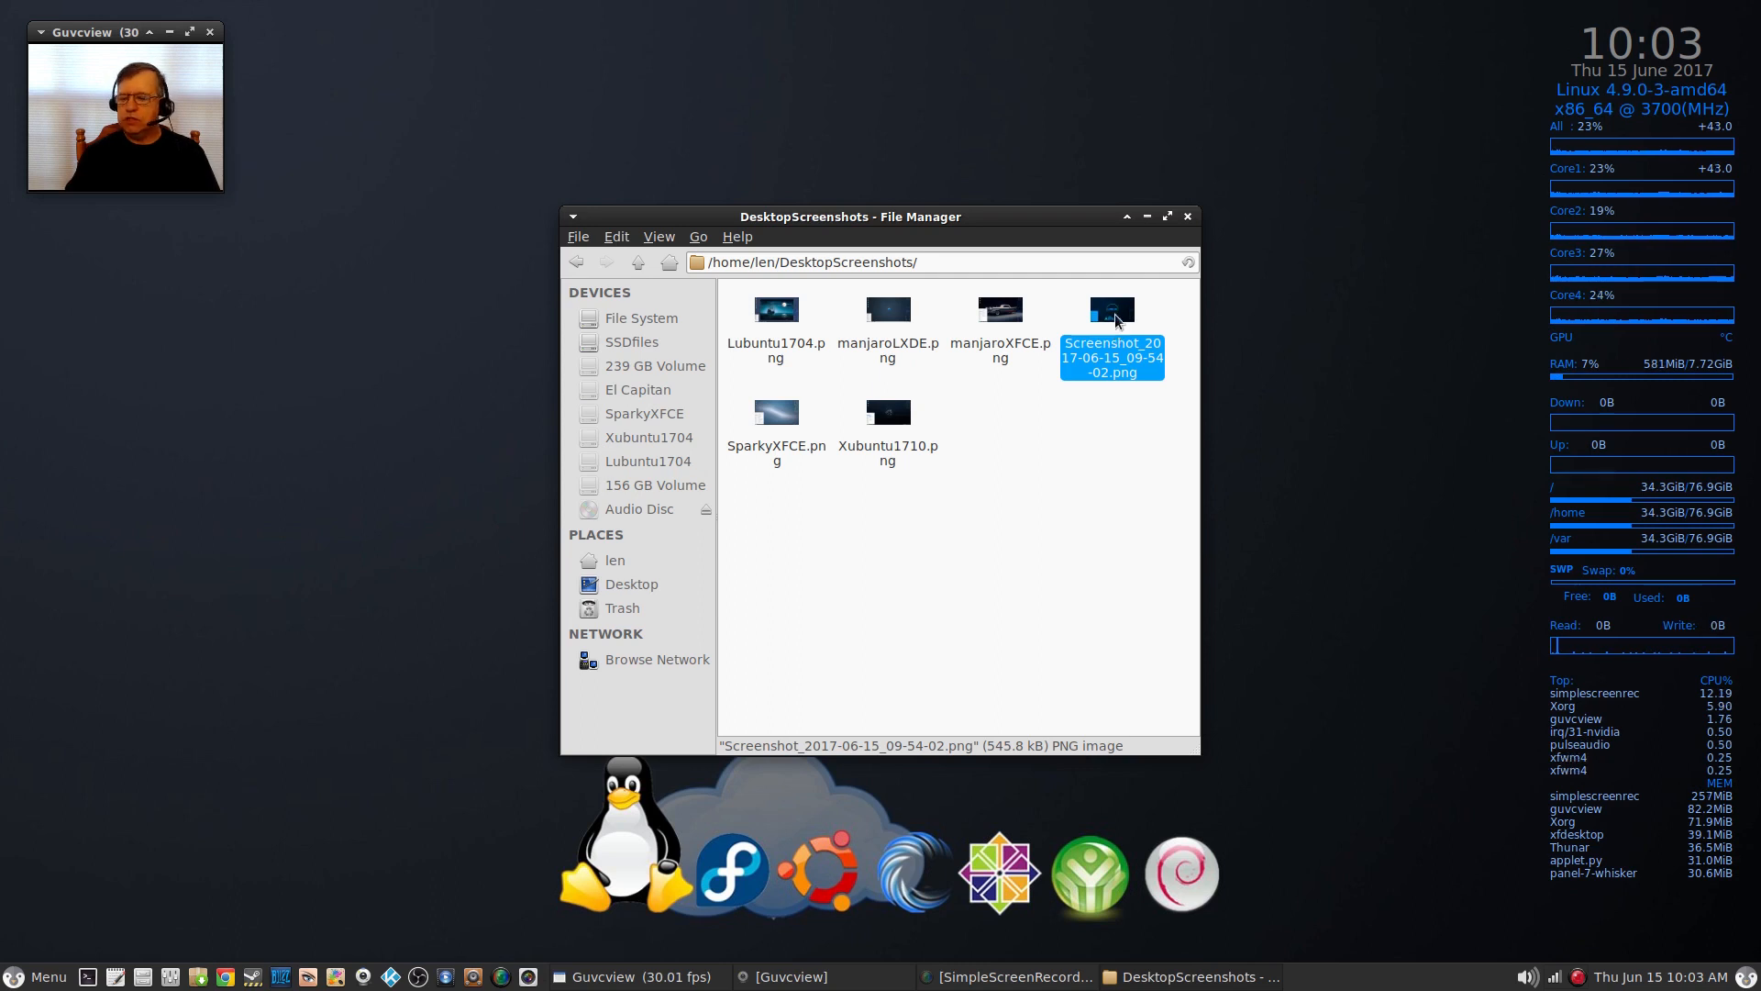
right_click(1111, 326)
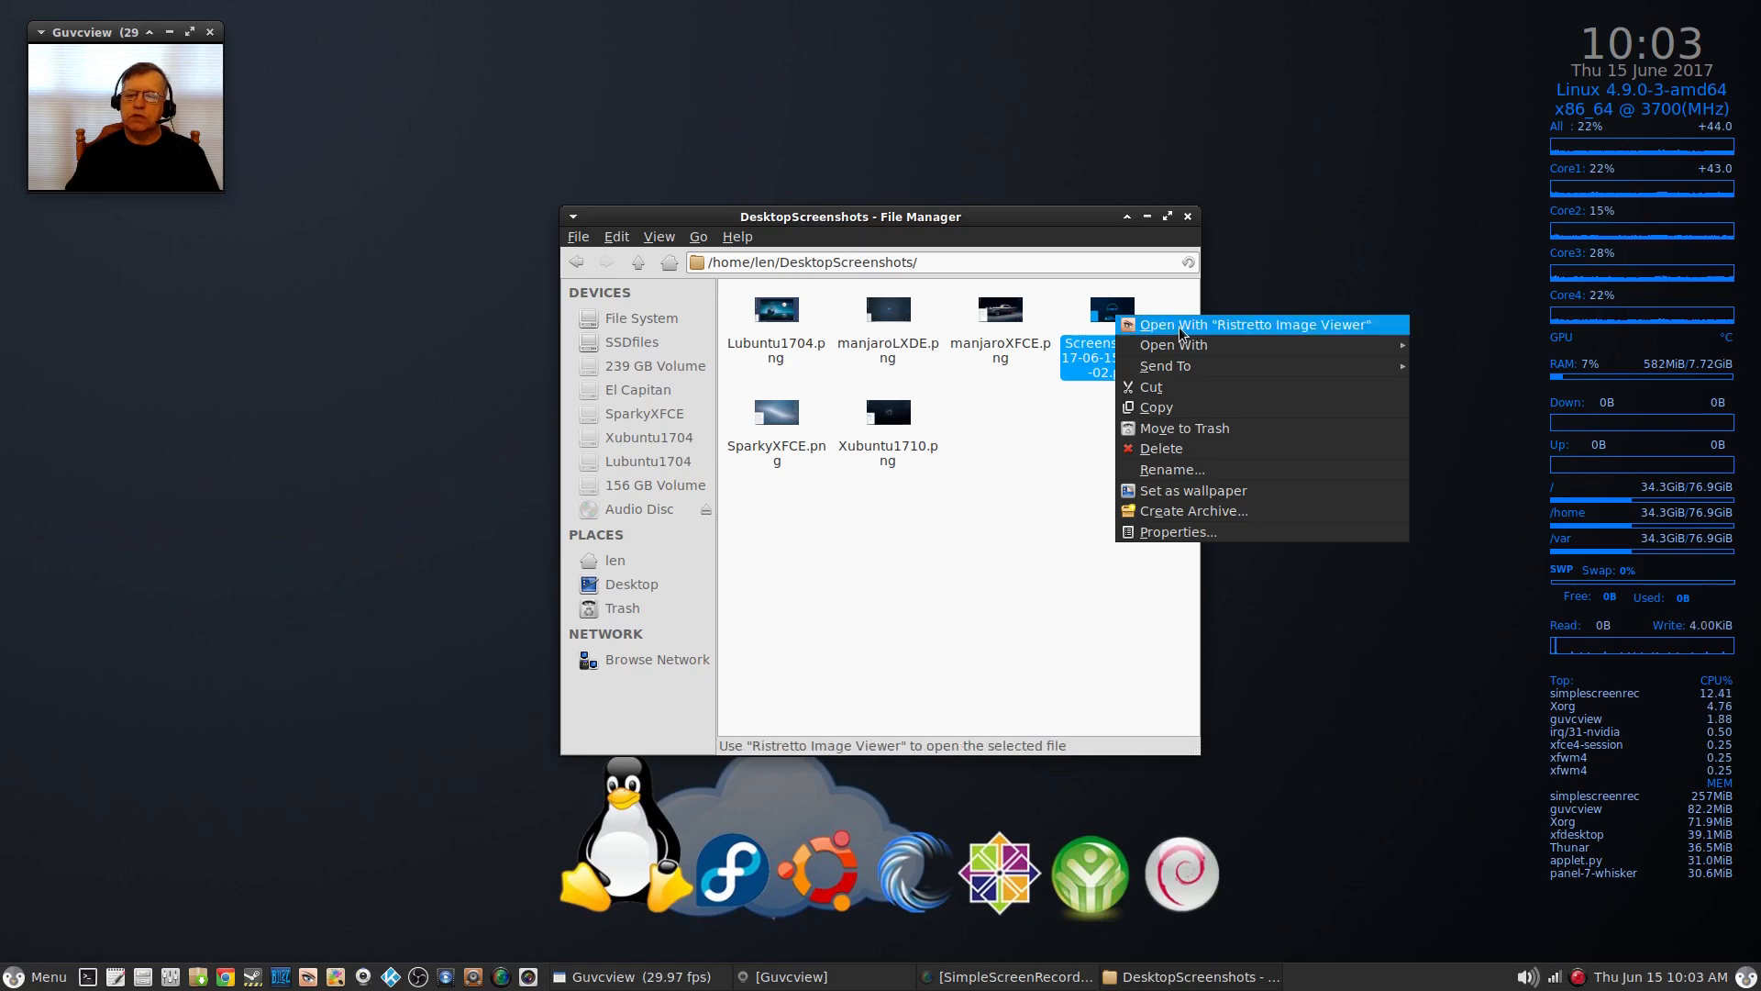
left_click(1253, 325)
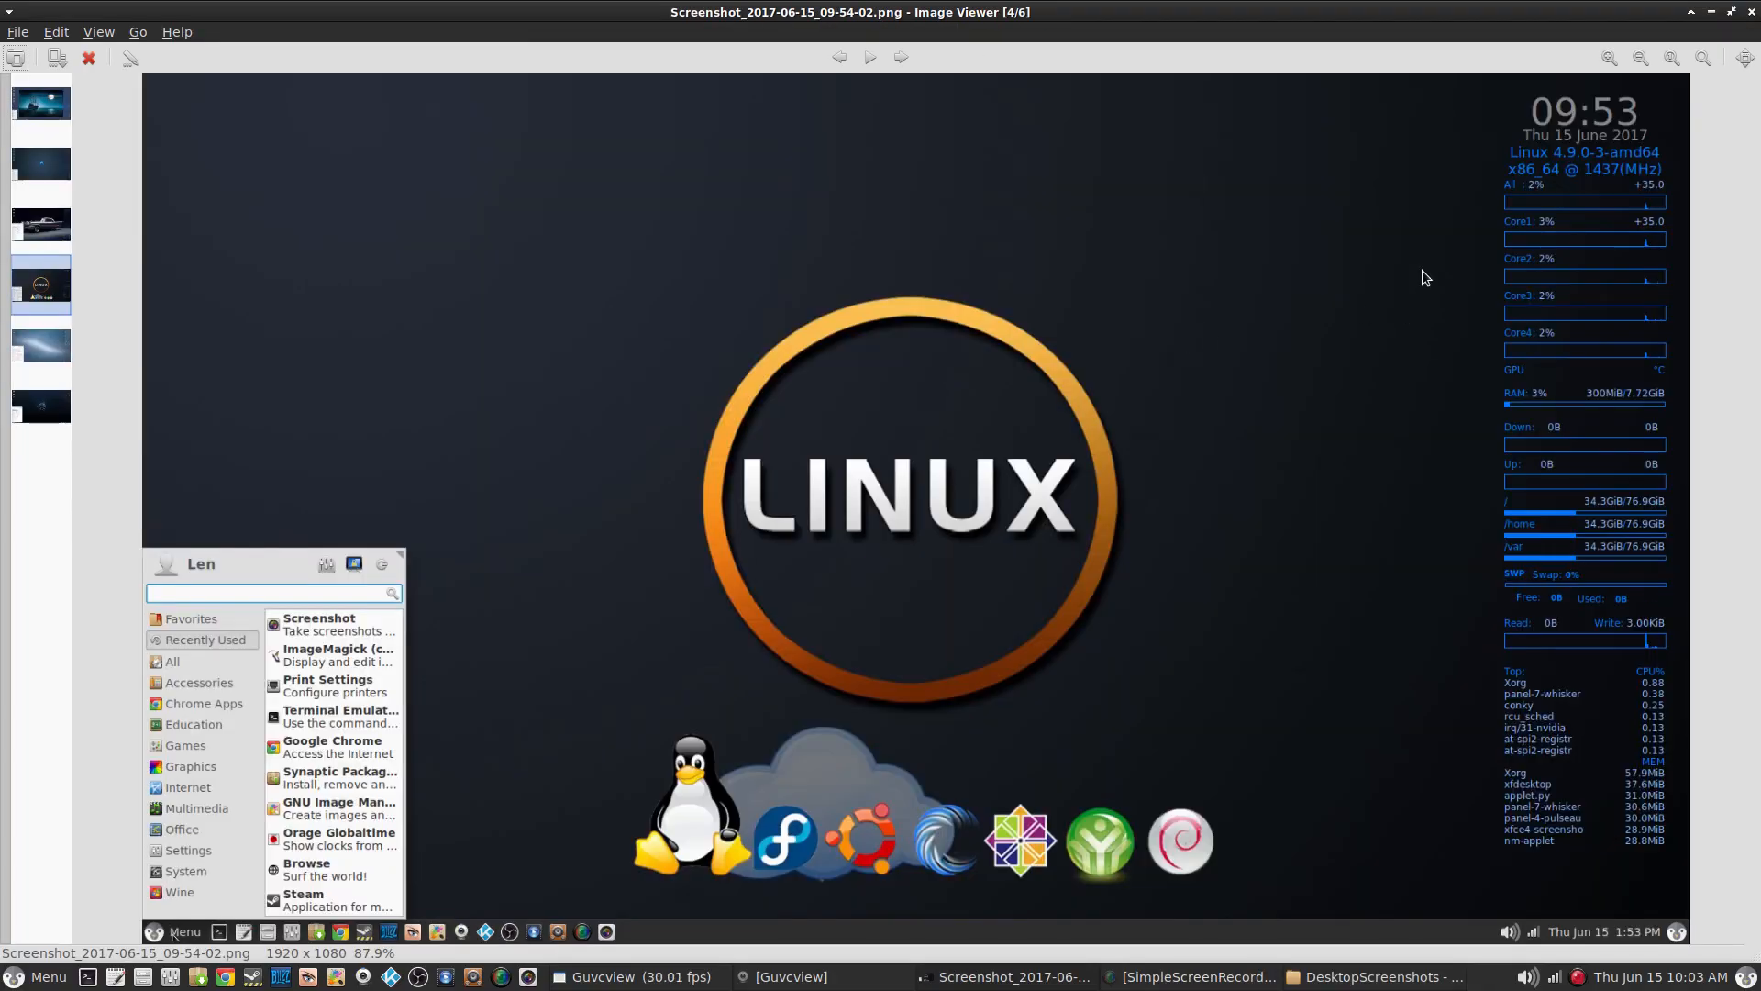
mouse_move(1528, 196)
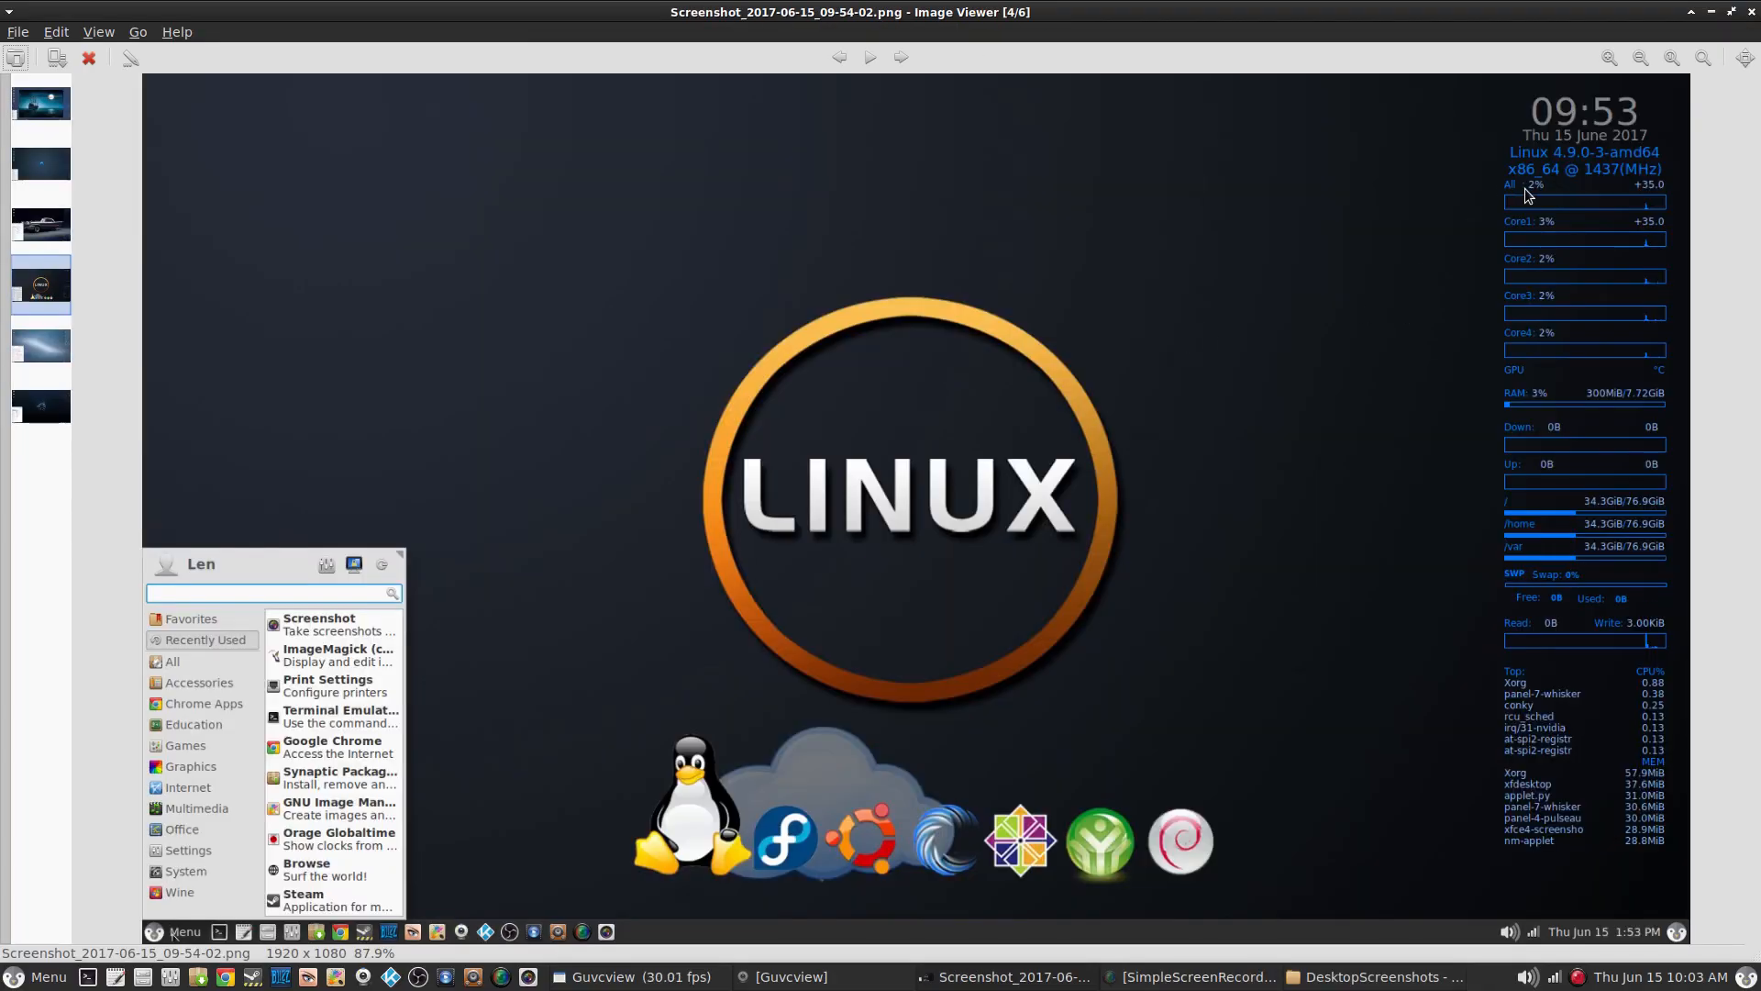
mouse_move(1539, 416)
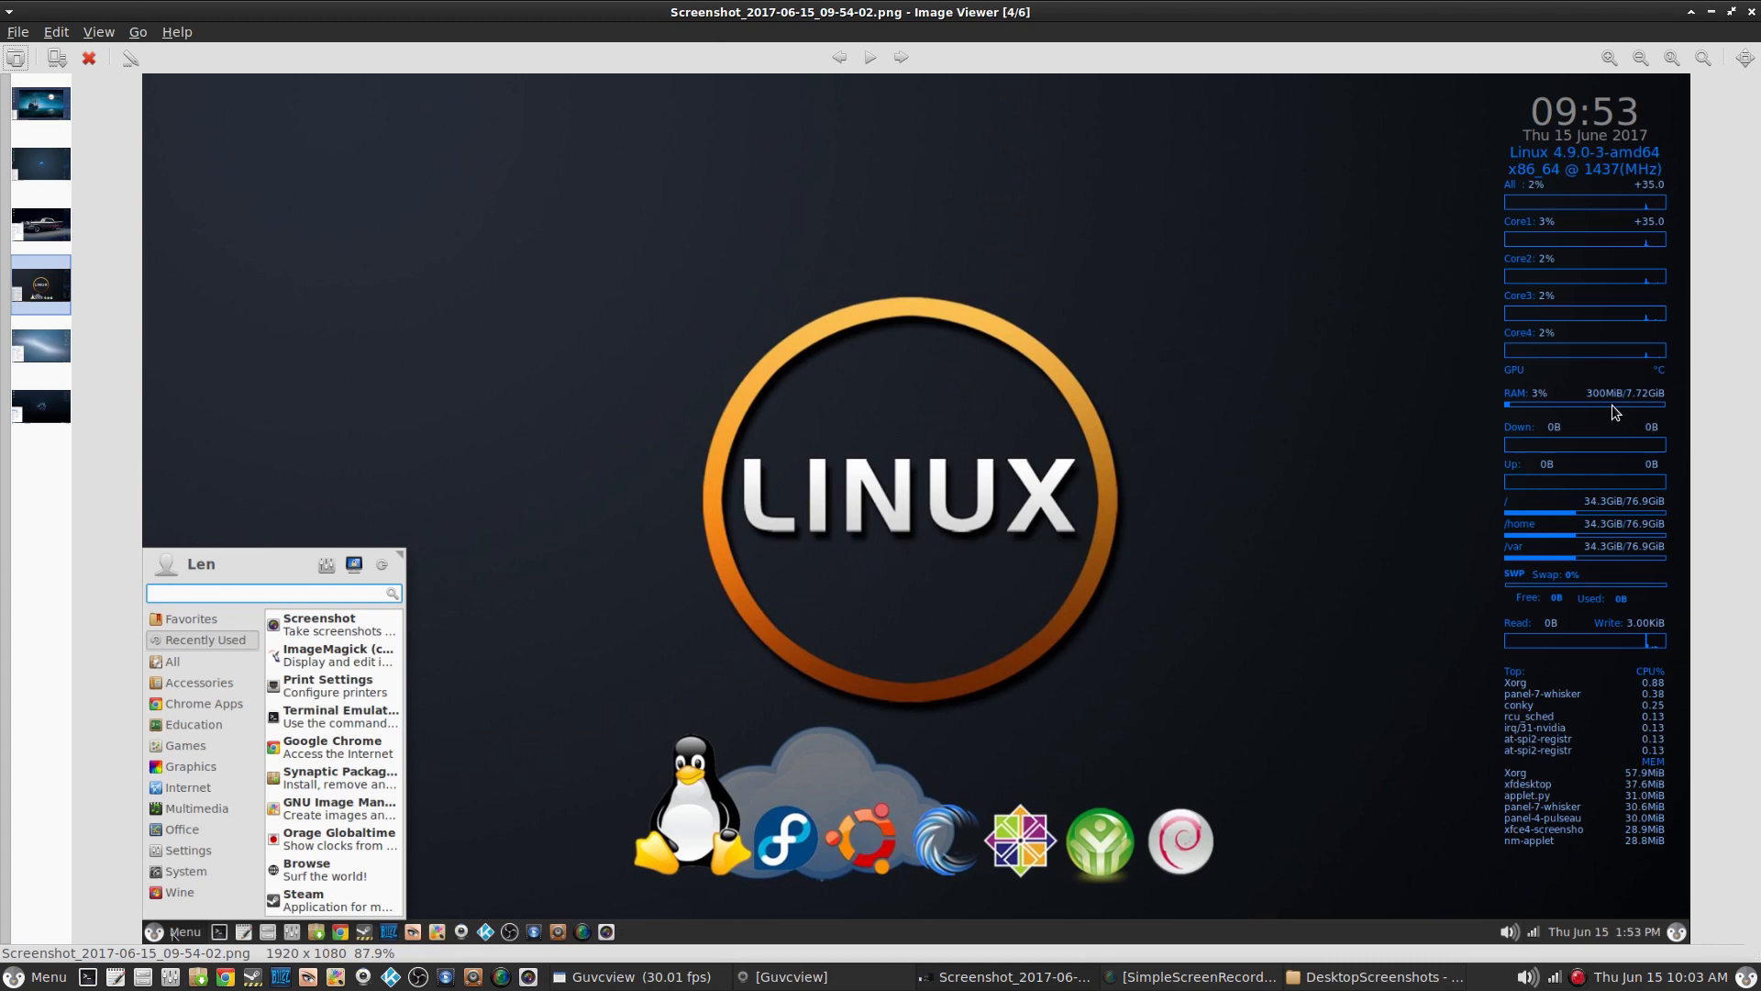
mouse_move(259, 576)
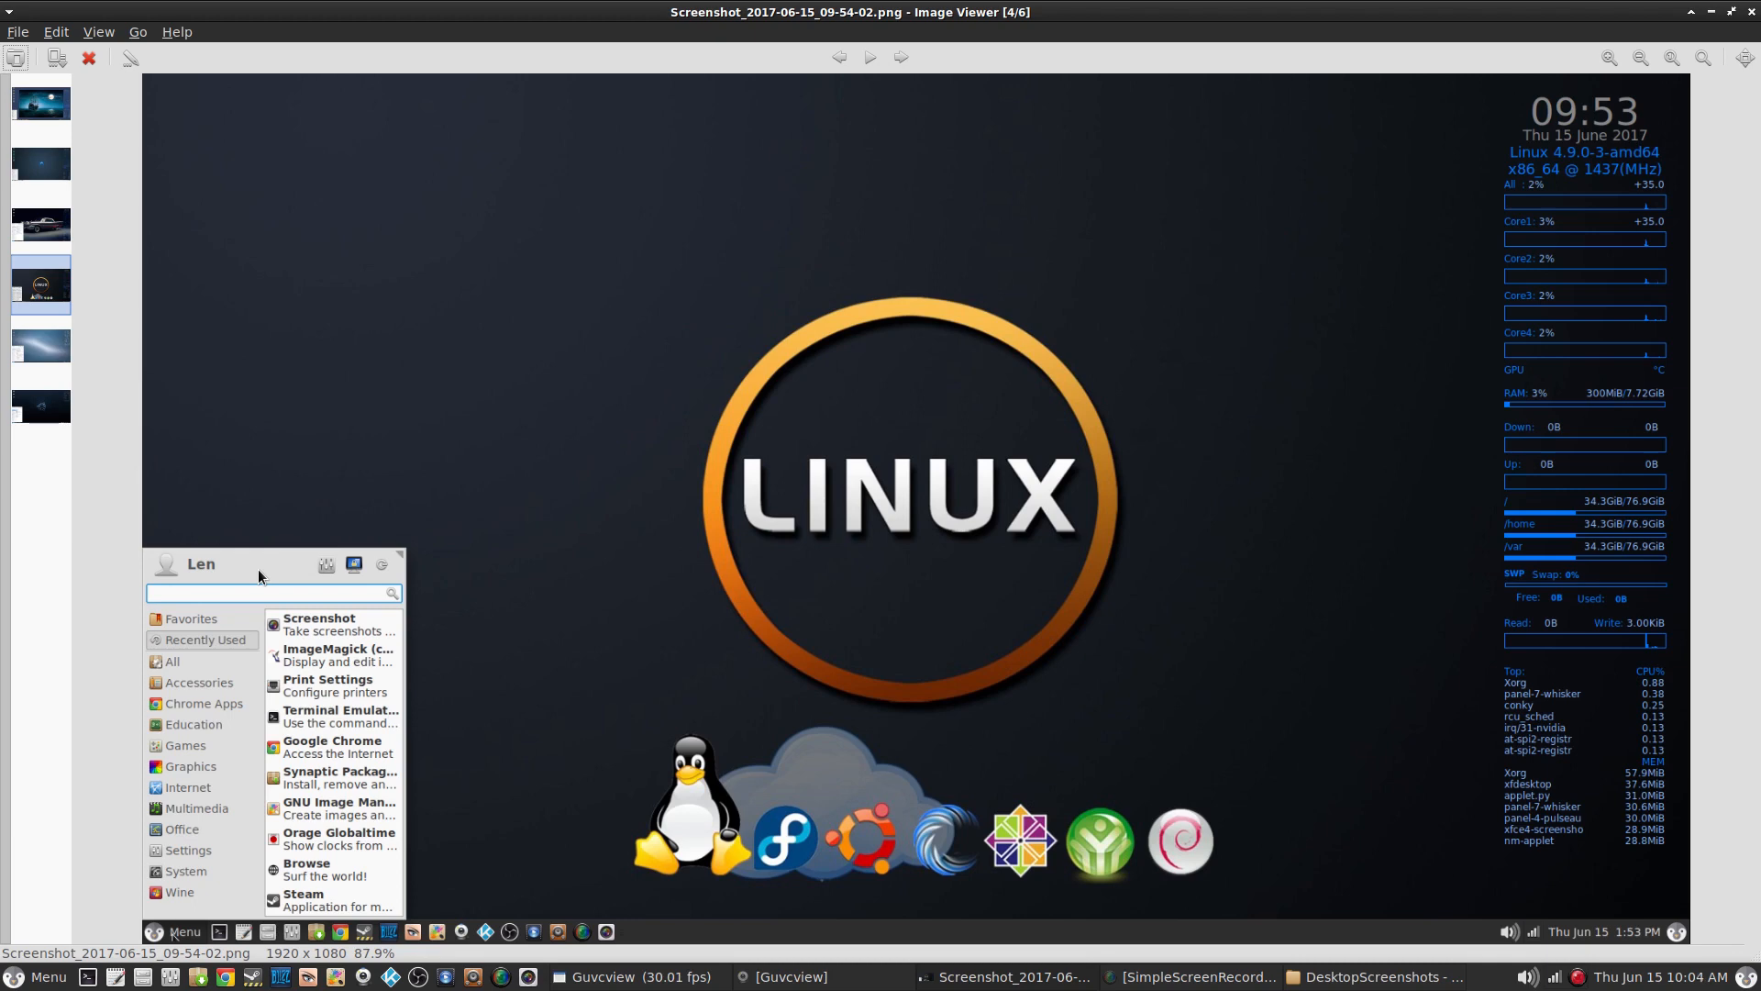
mouse_move(410, 893)
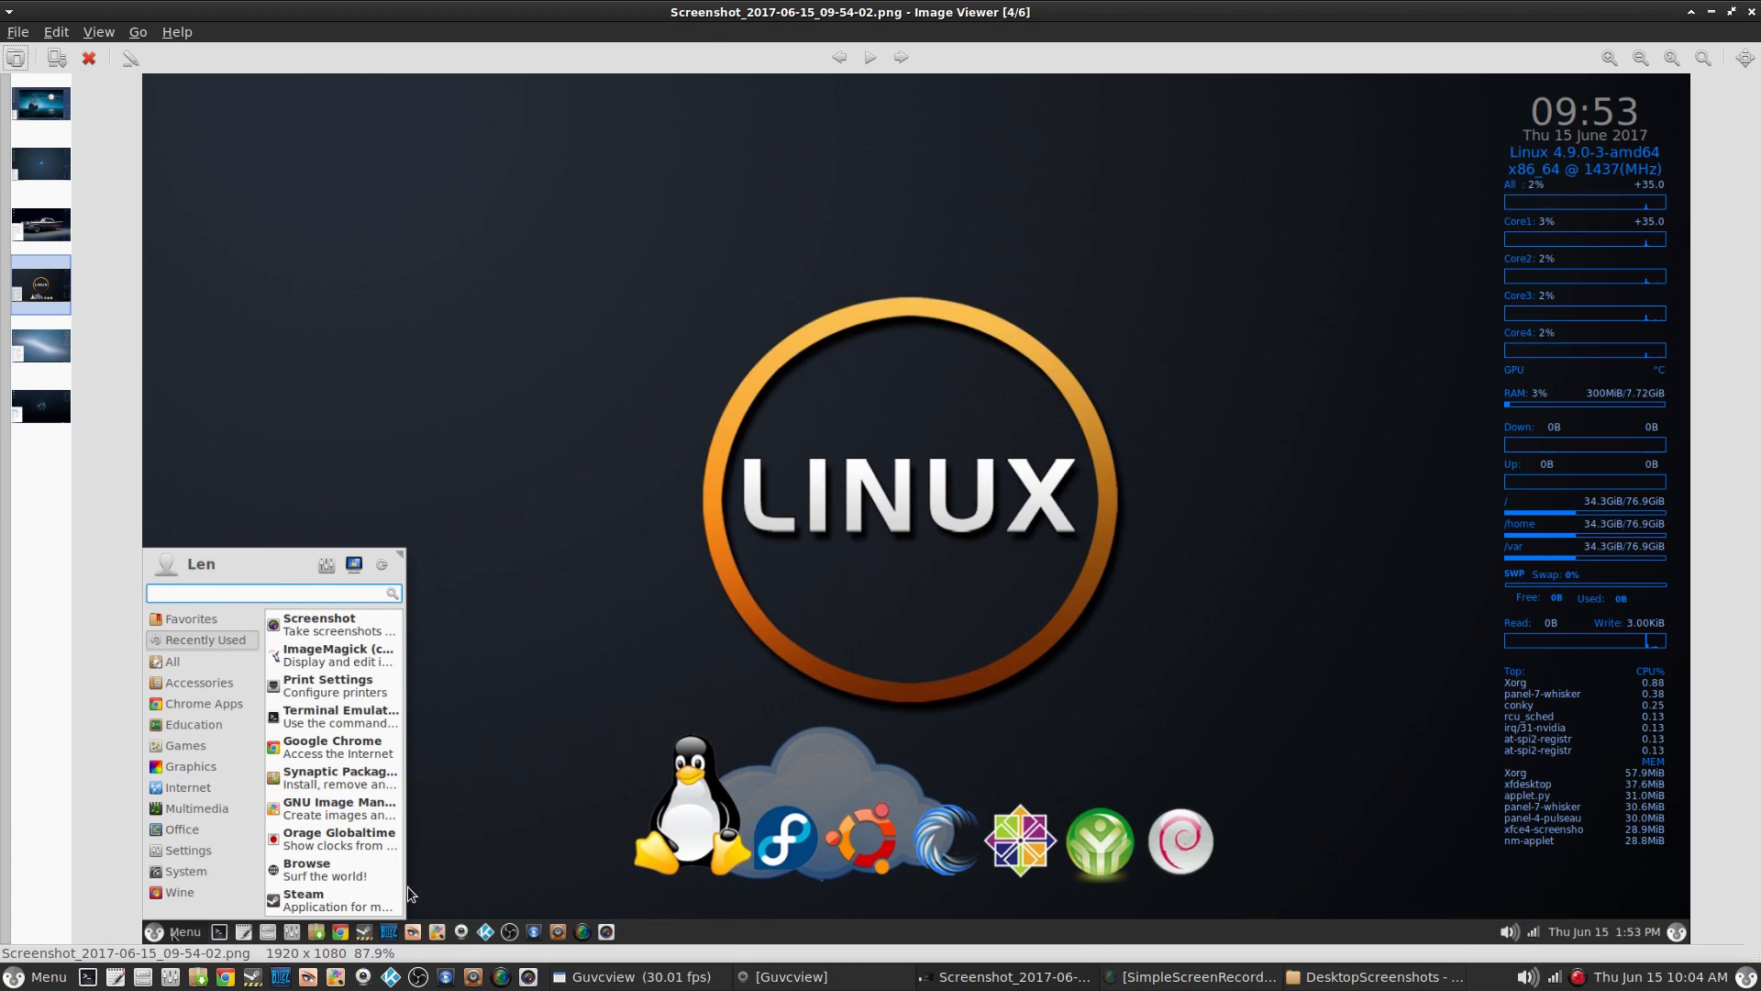
mouse_move(292, 941)
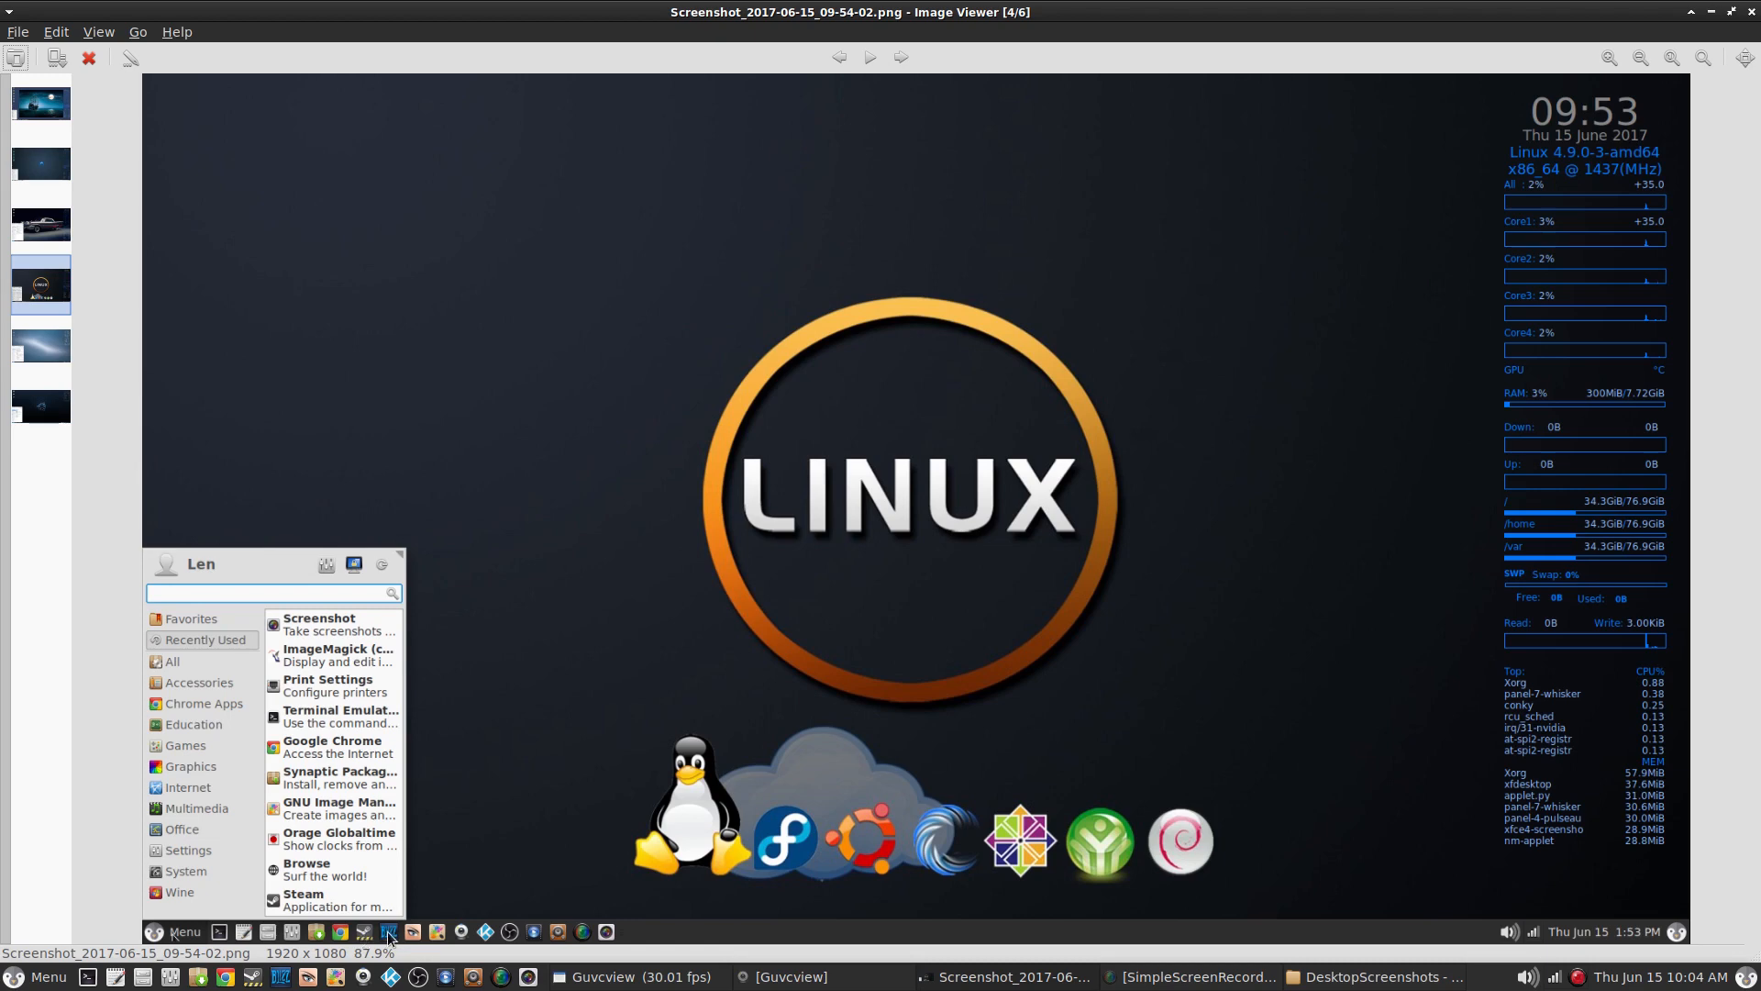
mouse_move(365, 778)
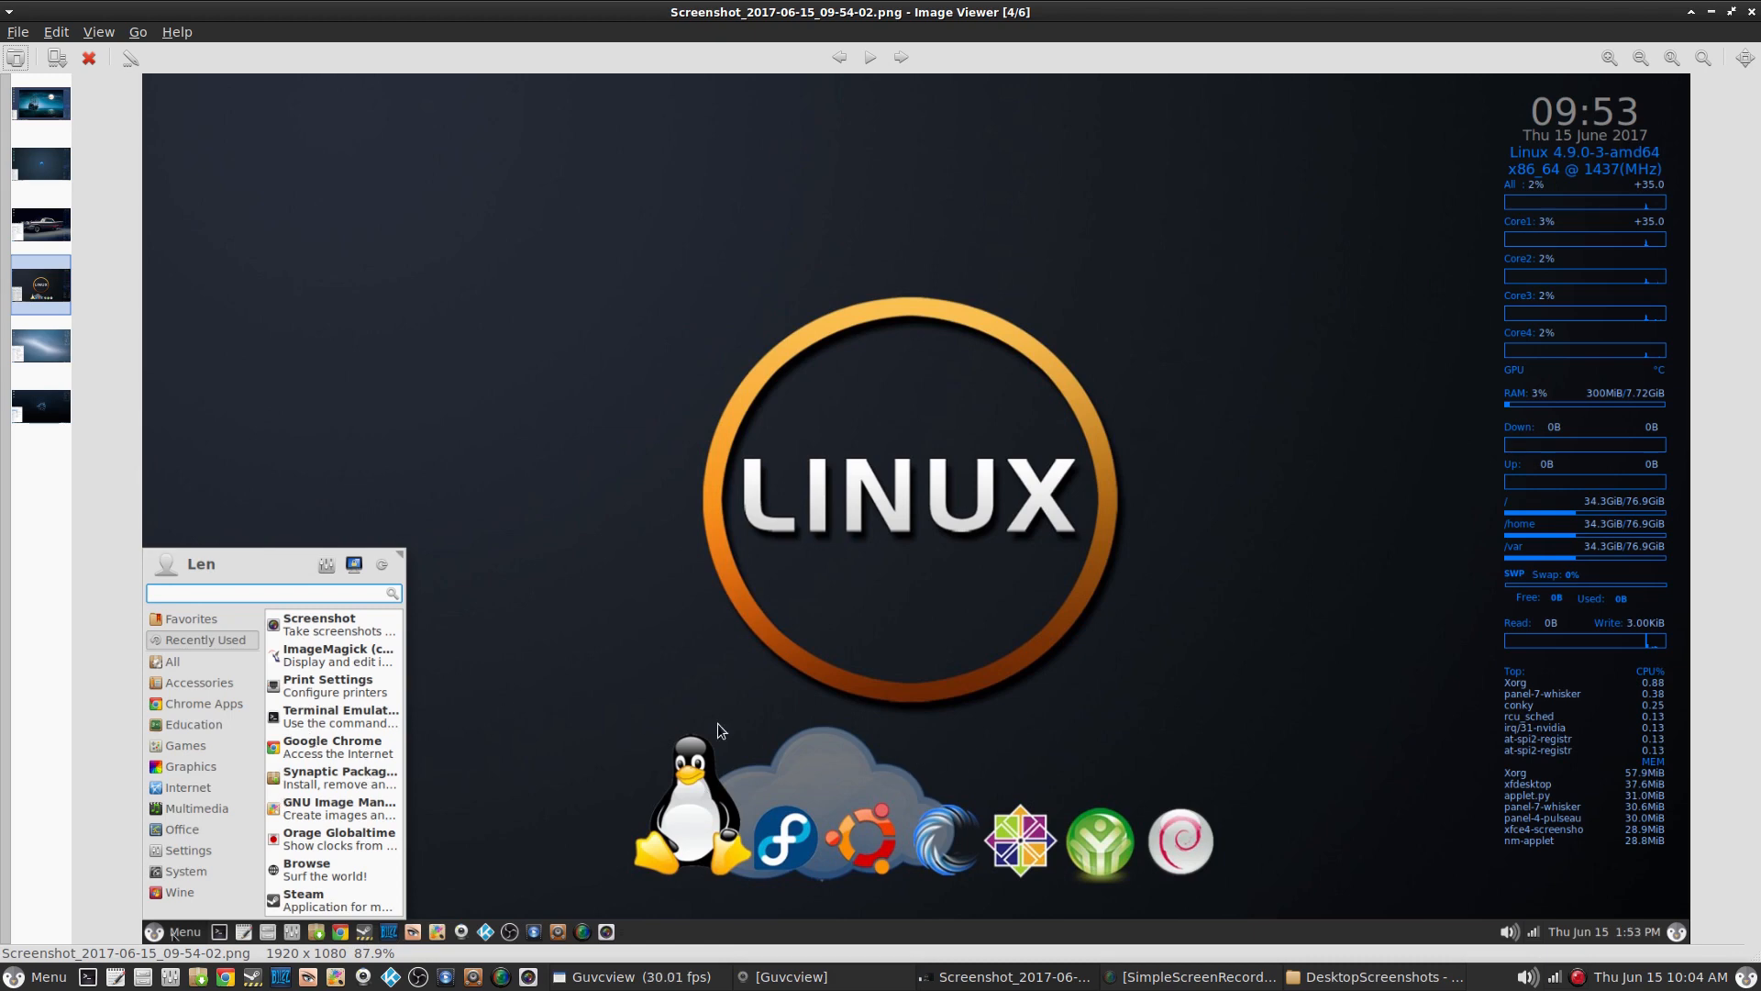
mouse_move(1160, 717)
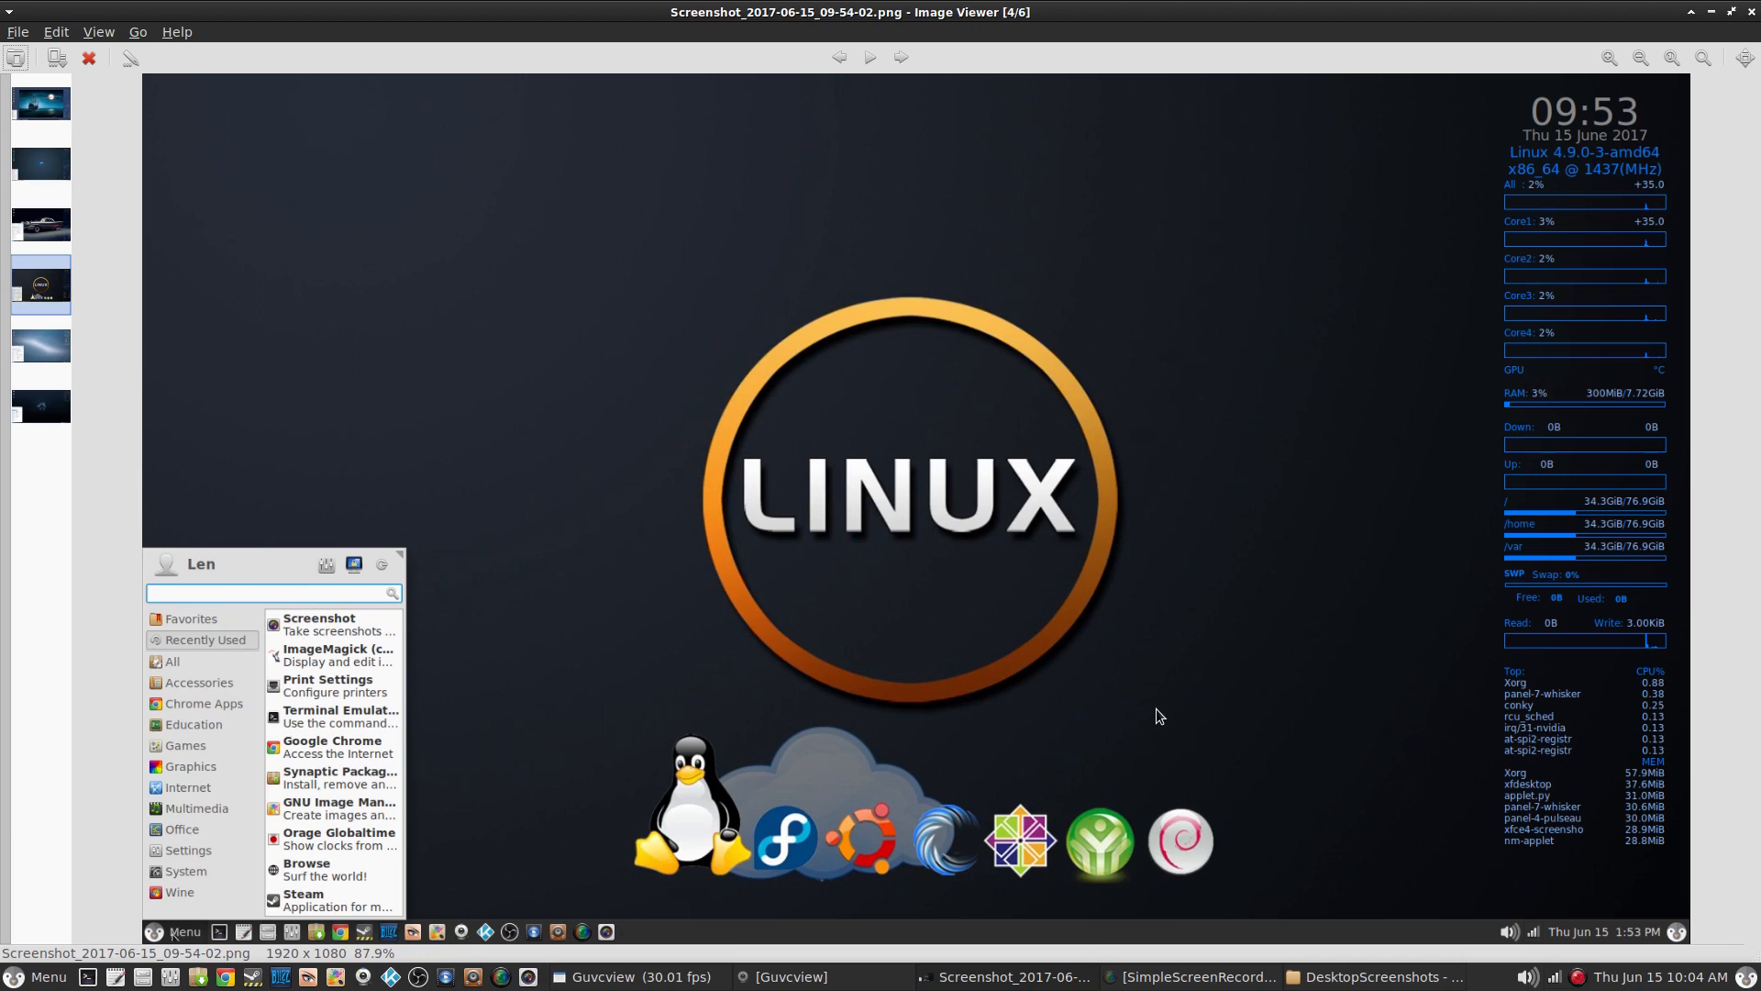
mouse_move(943, 220)
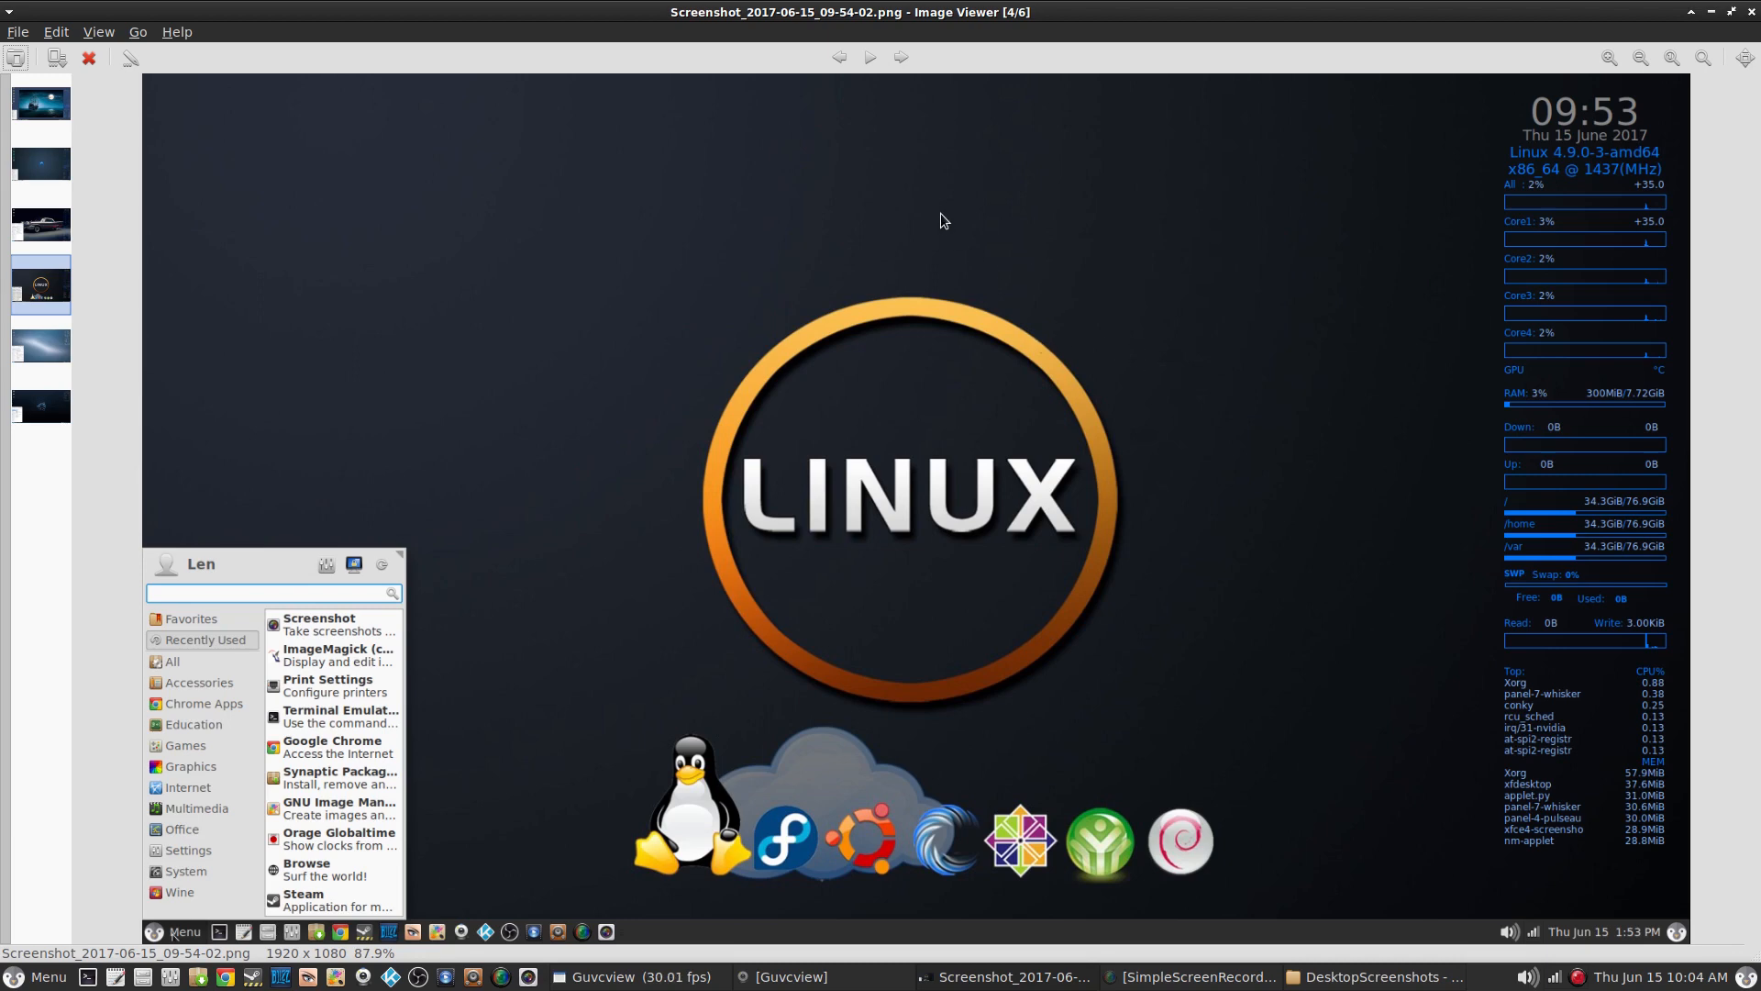
mouse_move(896, 271)
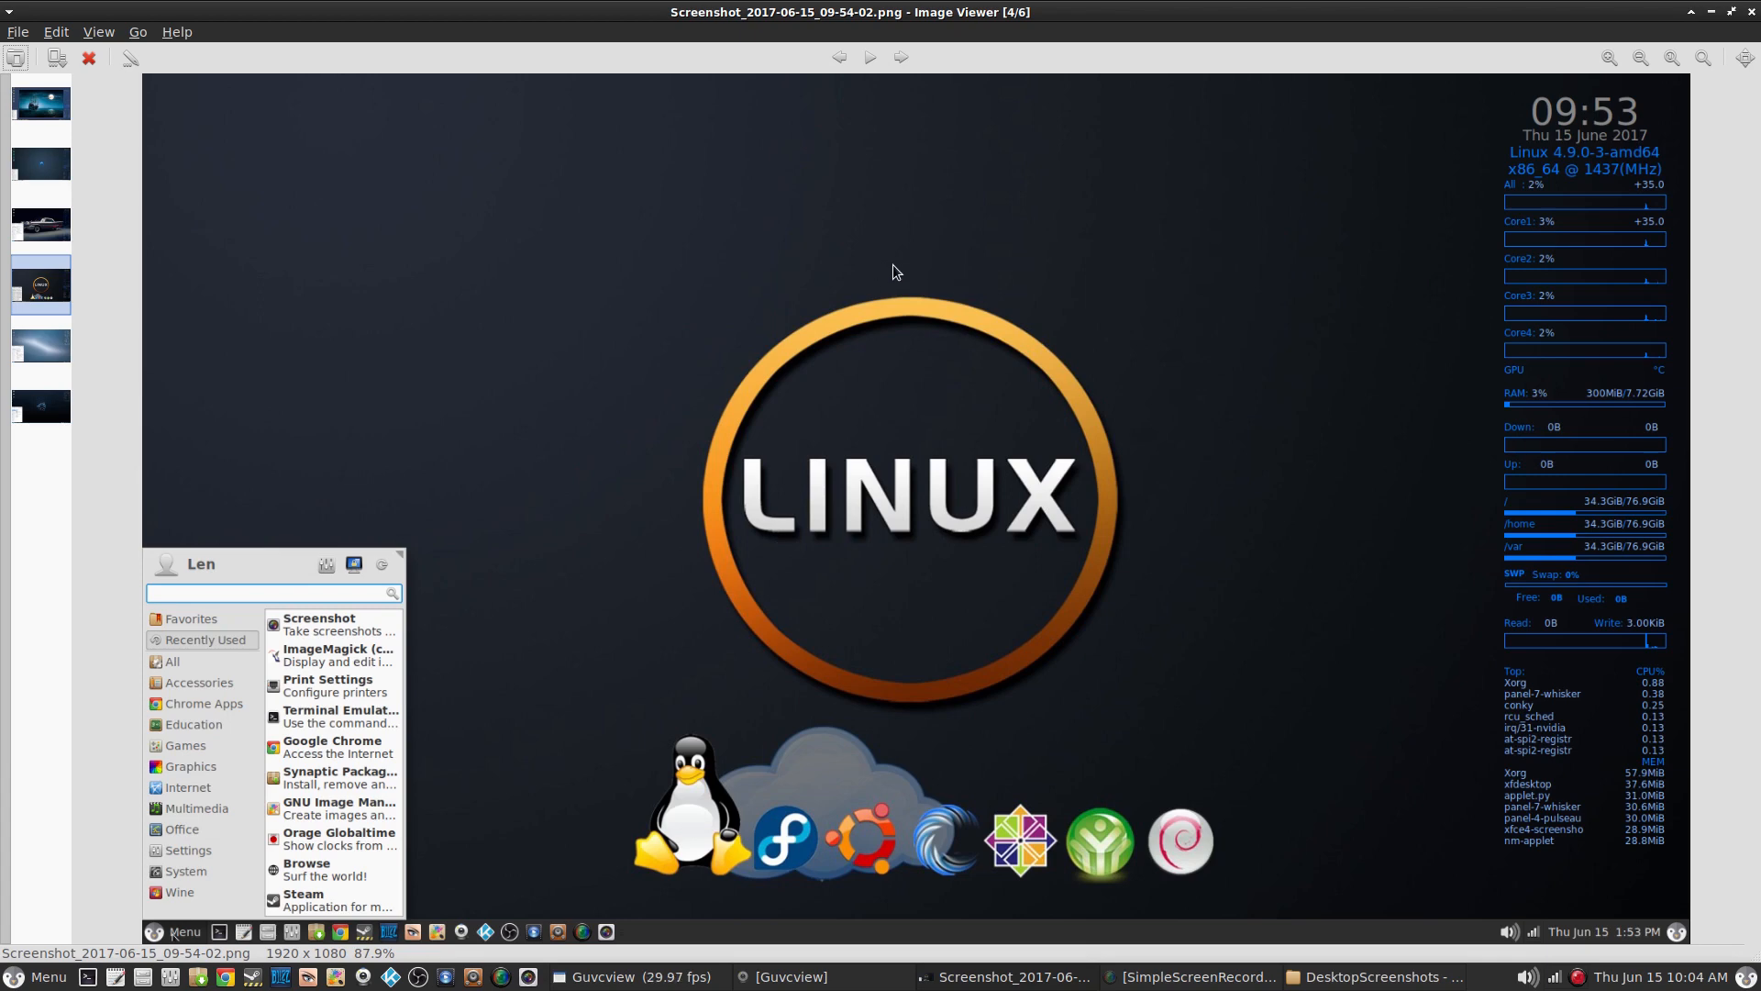
mouse_move(903, 275)
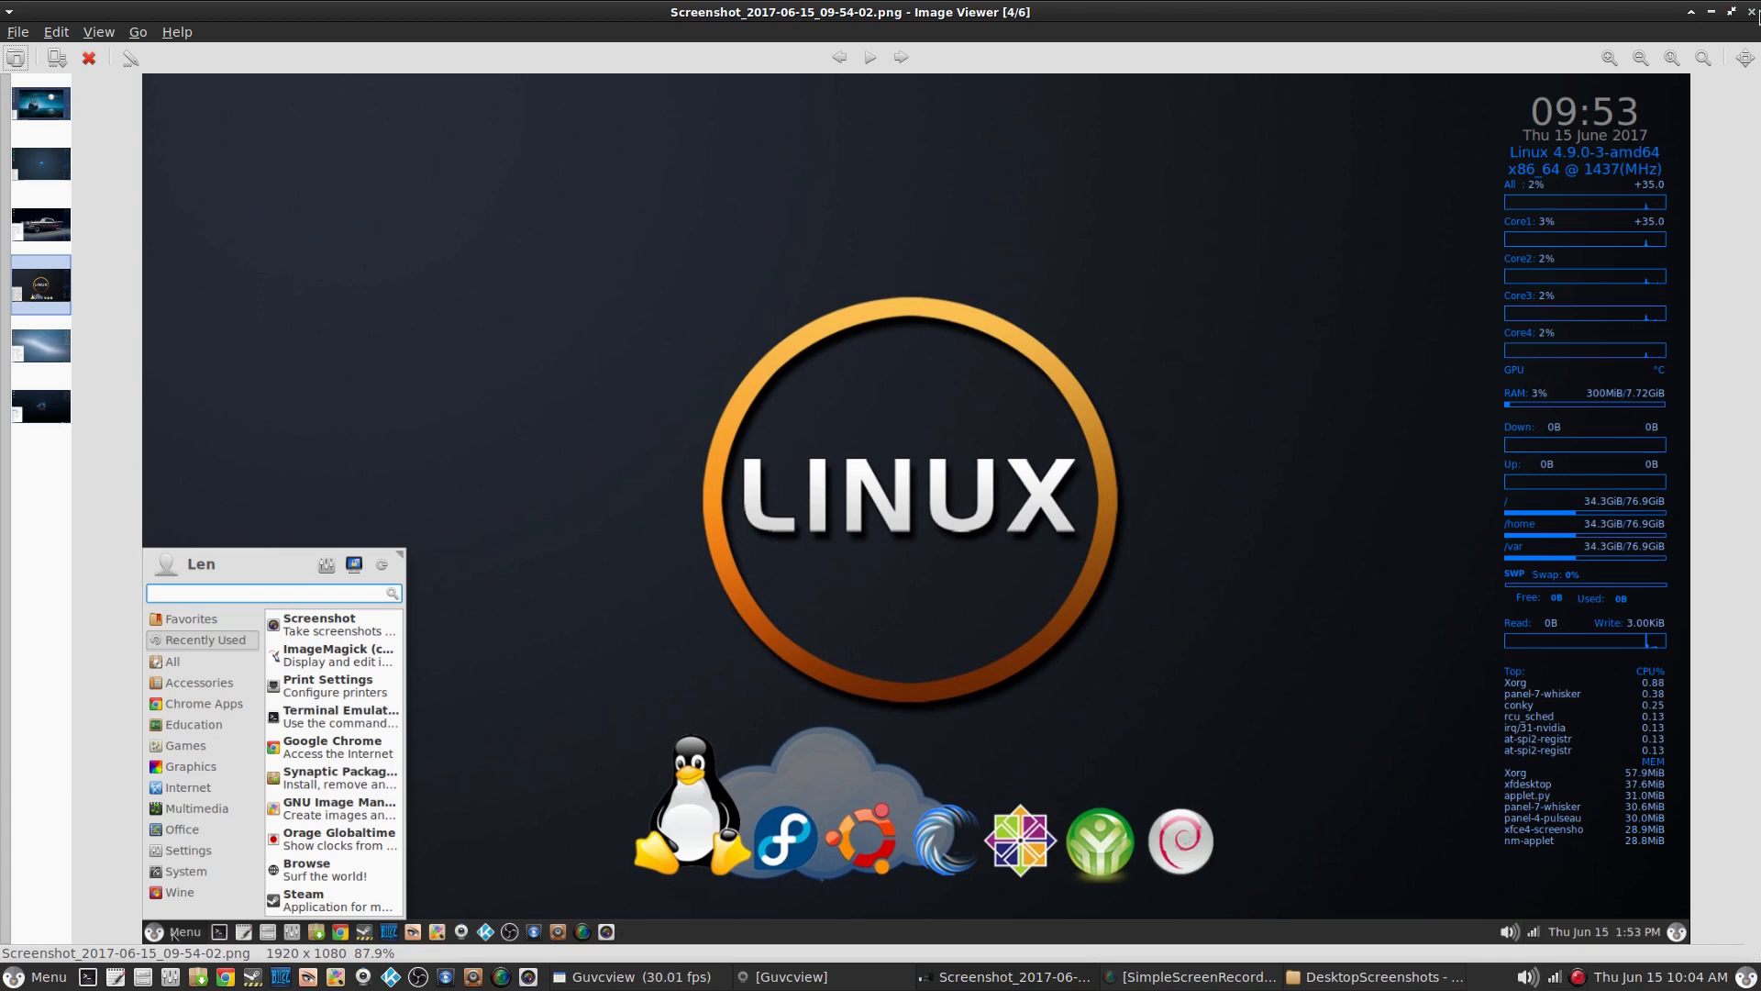
mouse_move(1747, 20)
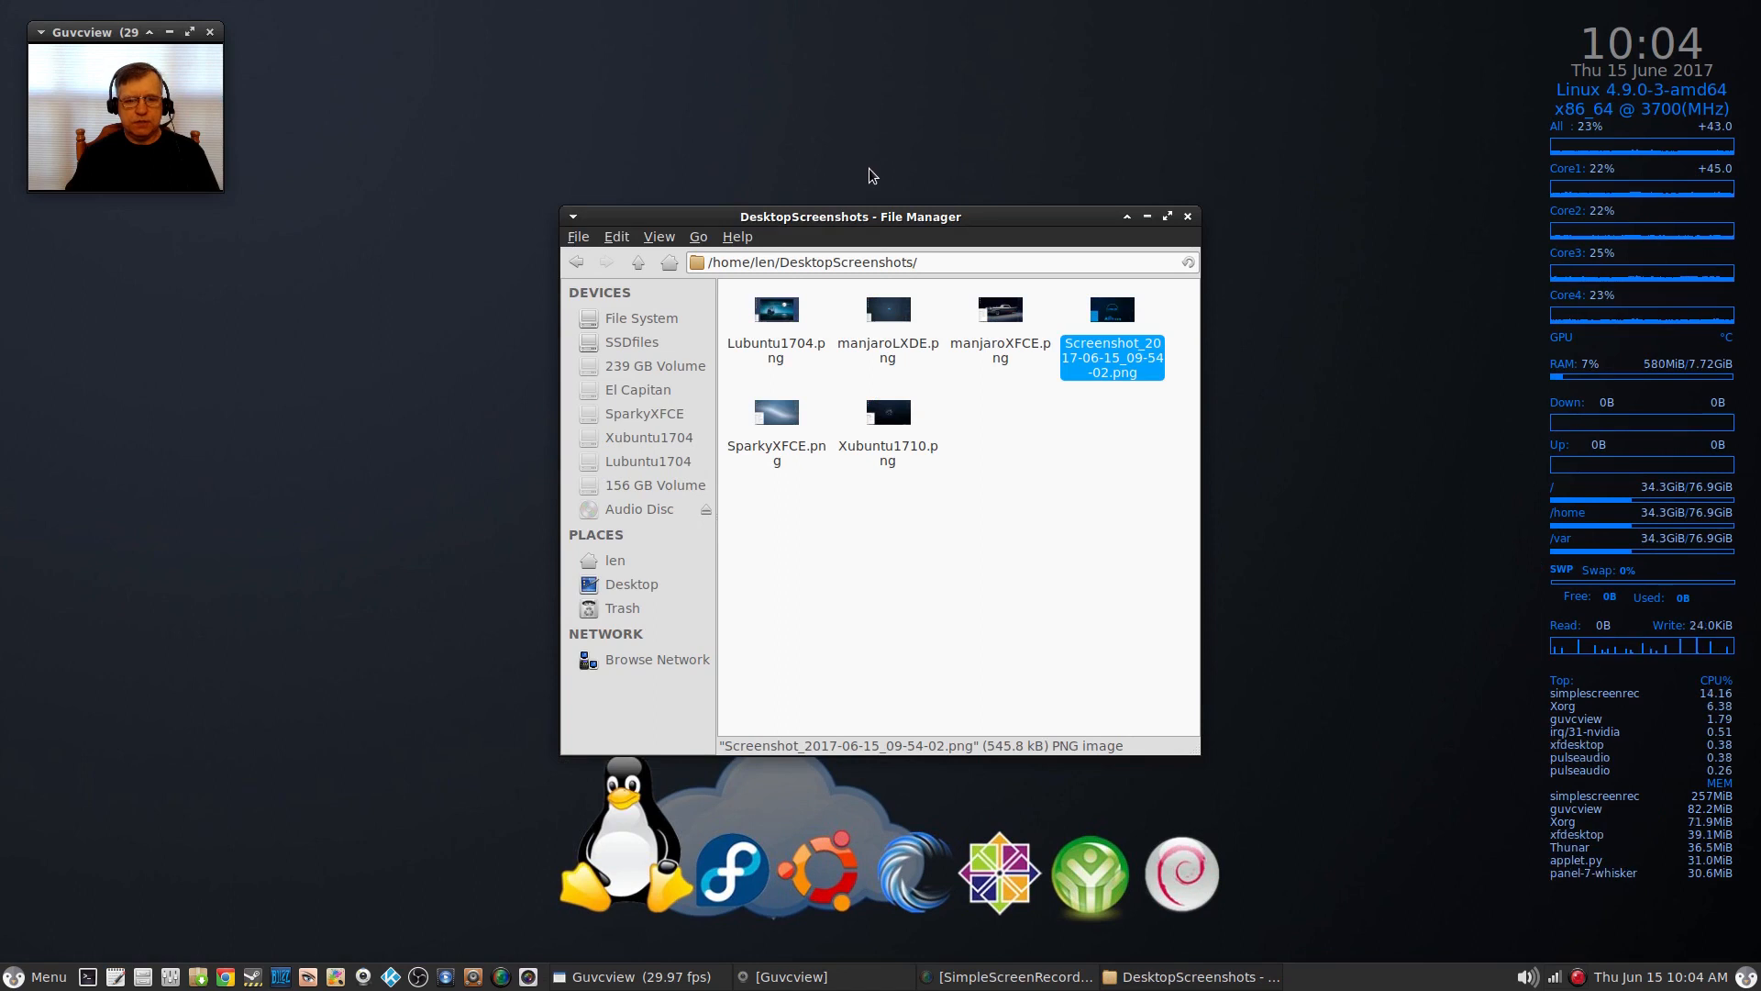
mouse_move(879, 169)
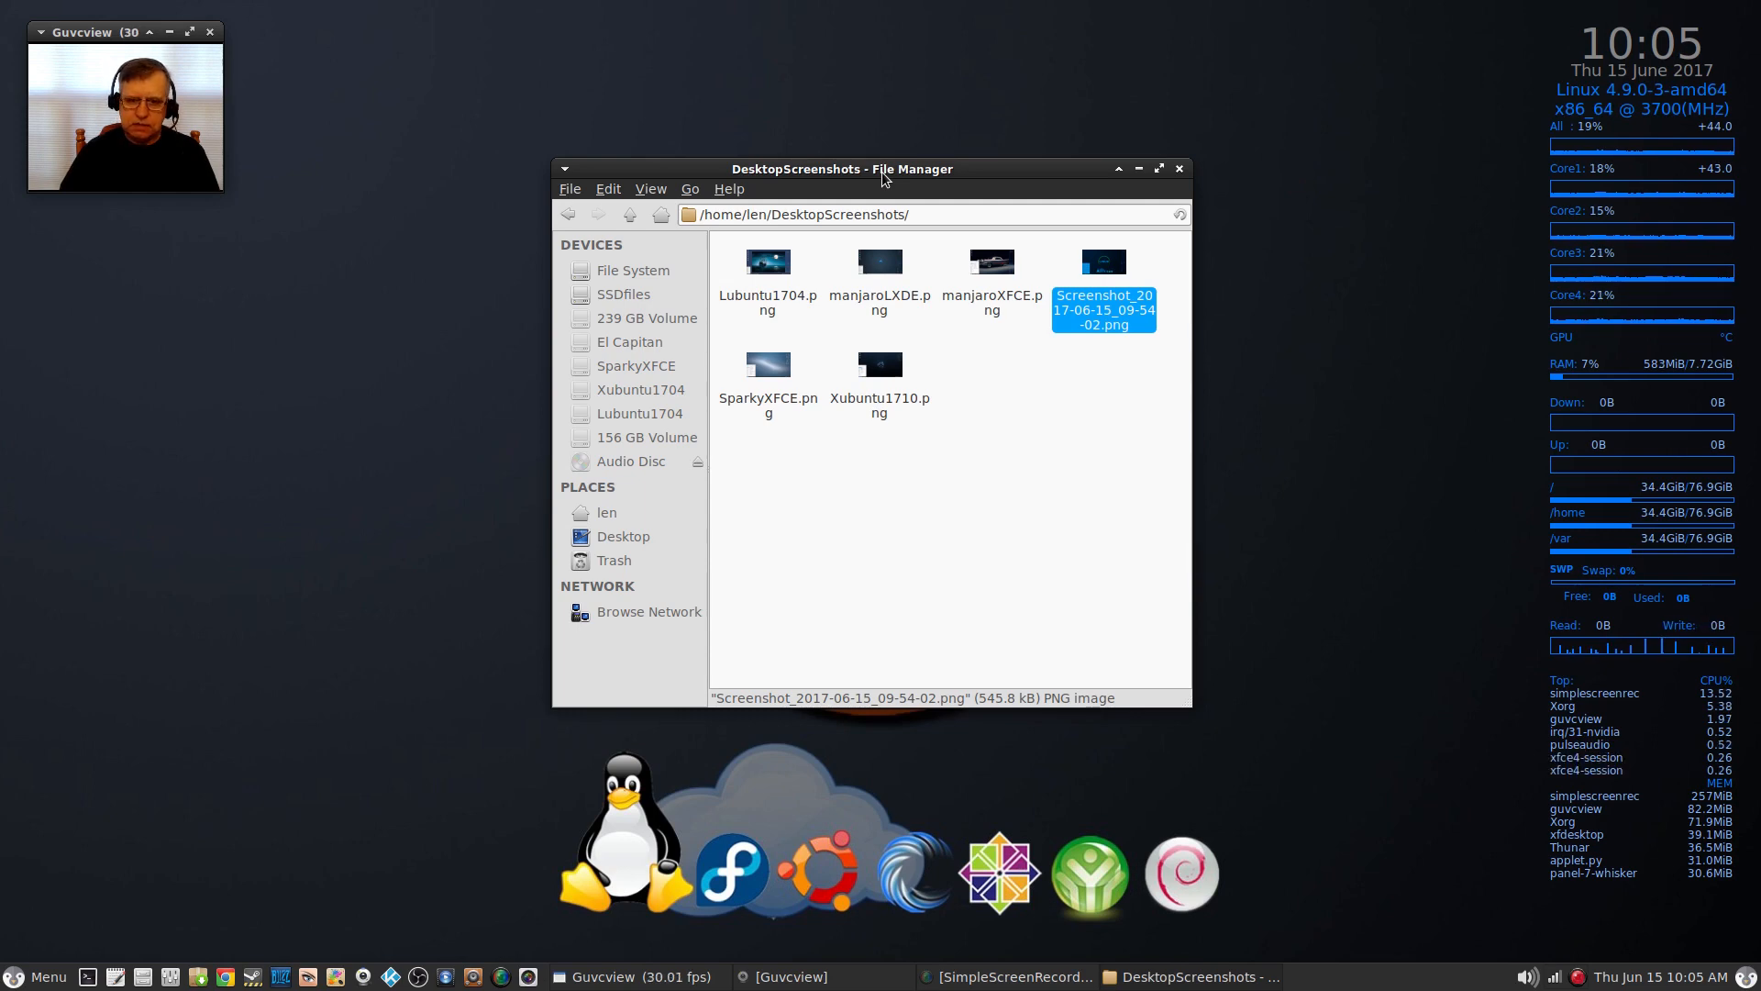
mouse_move(892, 173)
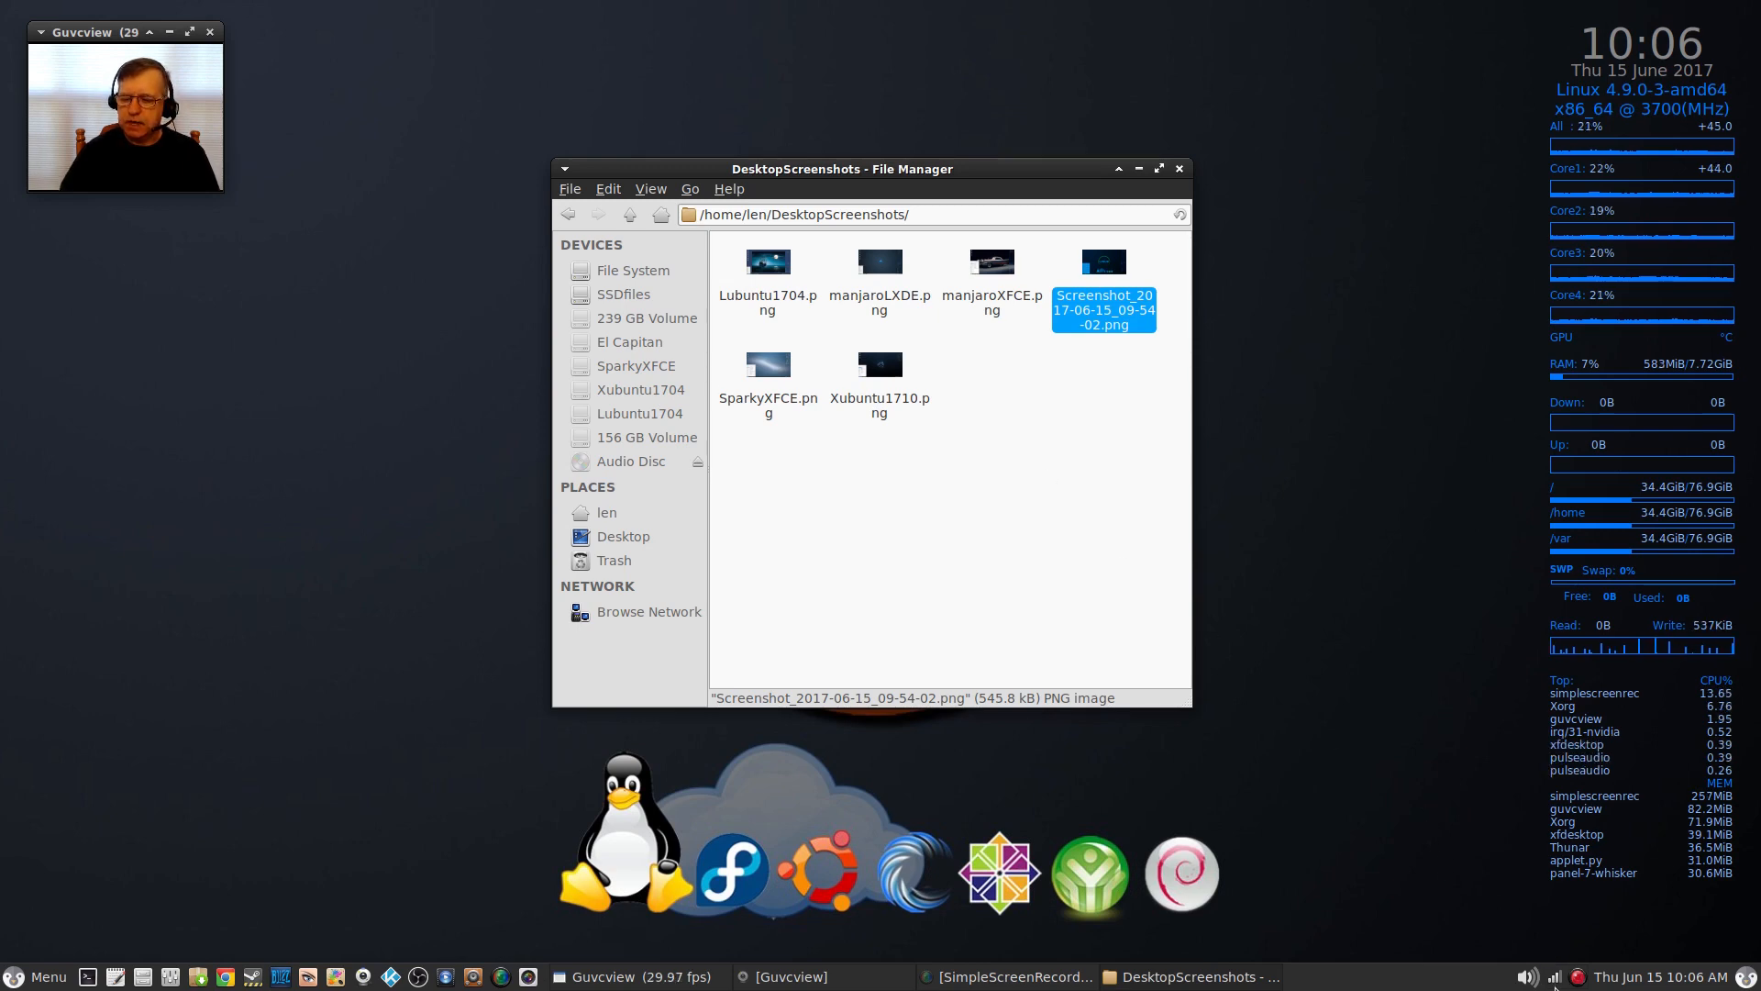
mouse_move(1390, 789)
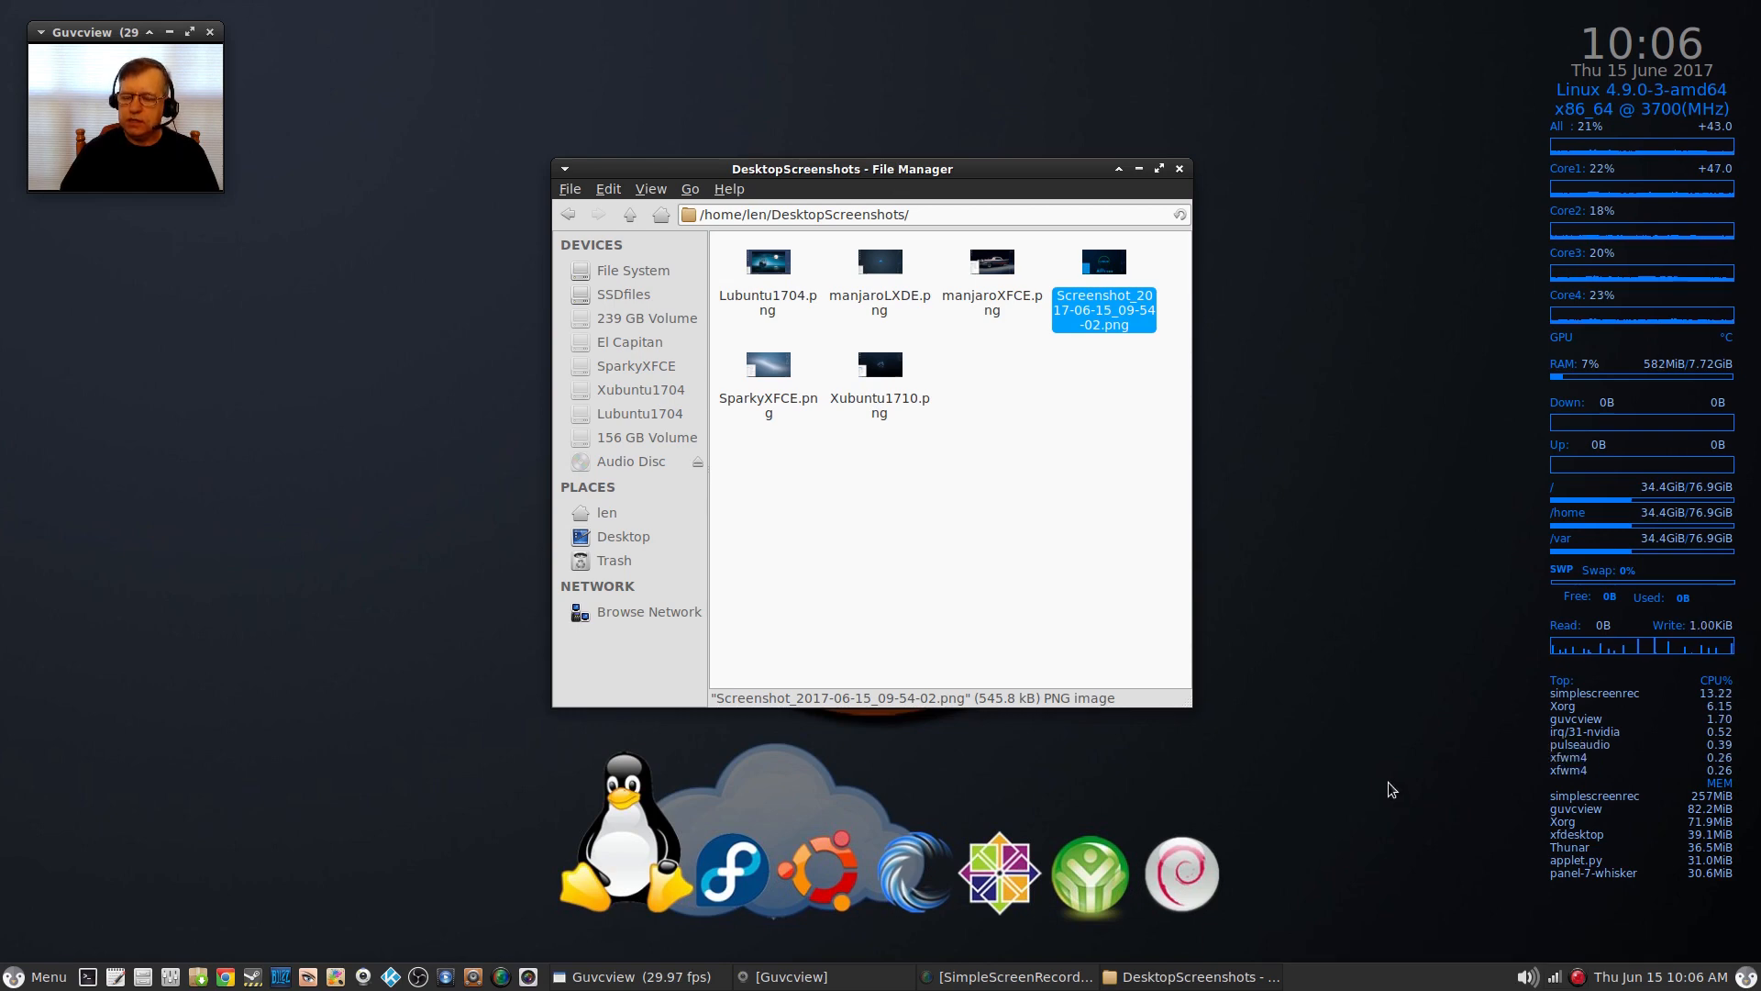
mouse_move(1288, 507)
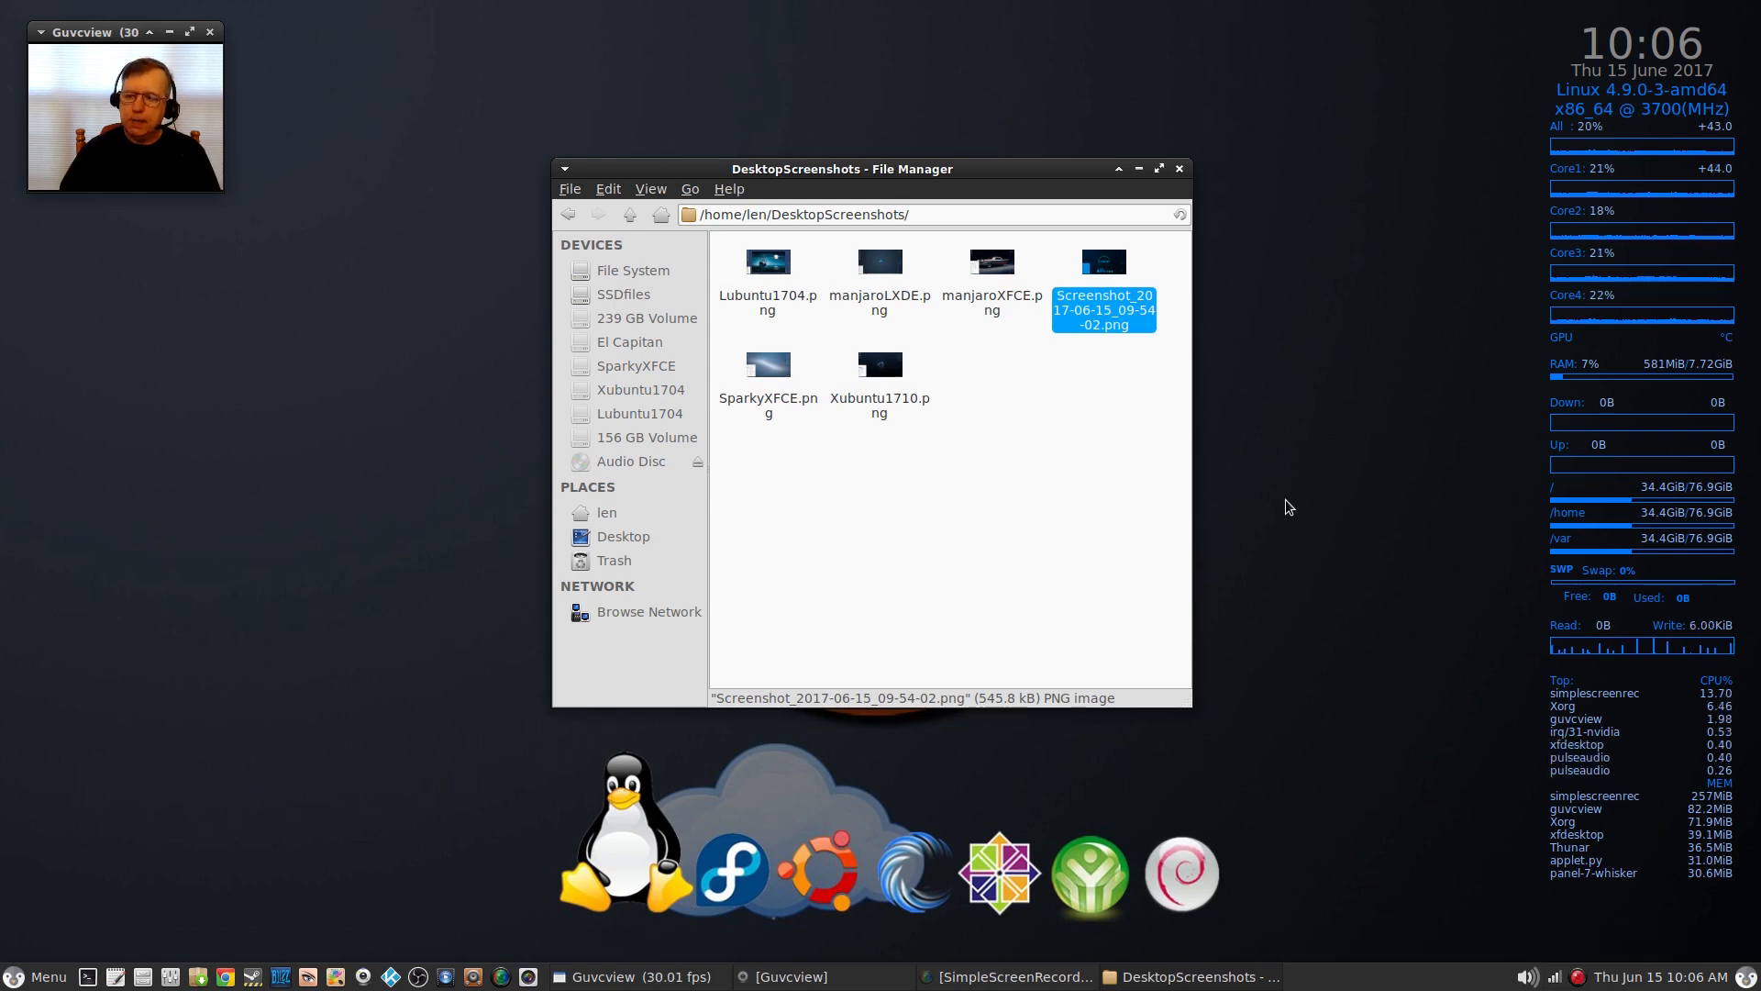
mouse_move(373, 422)
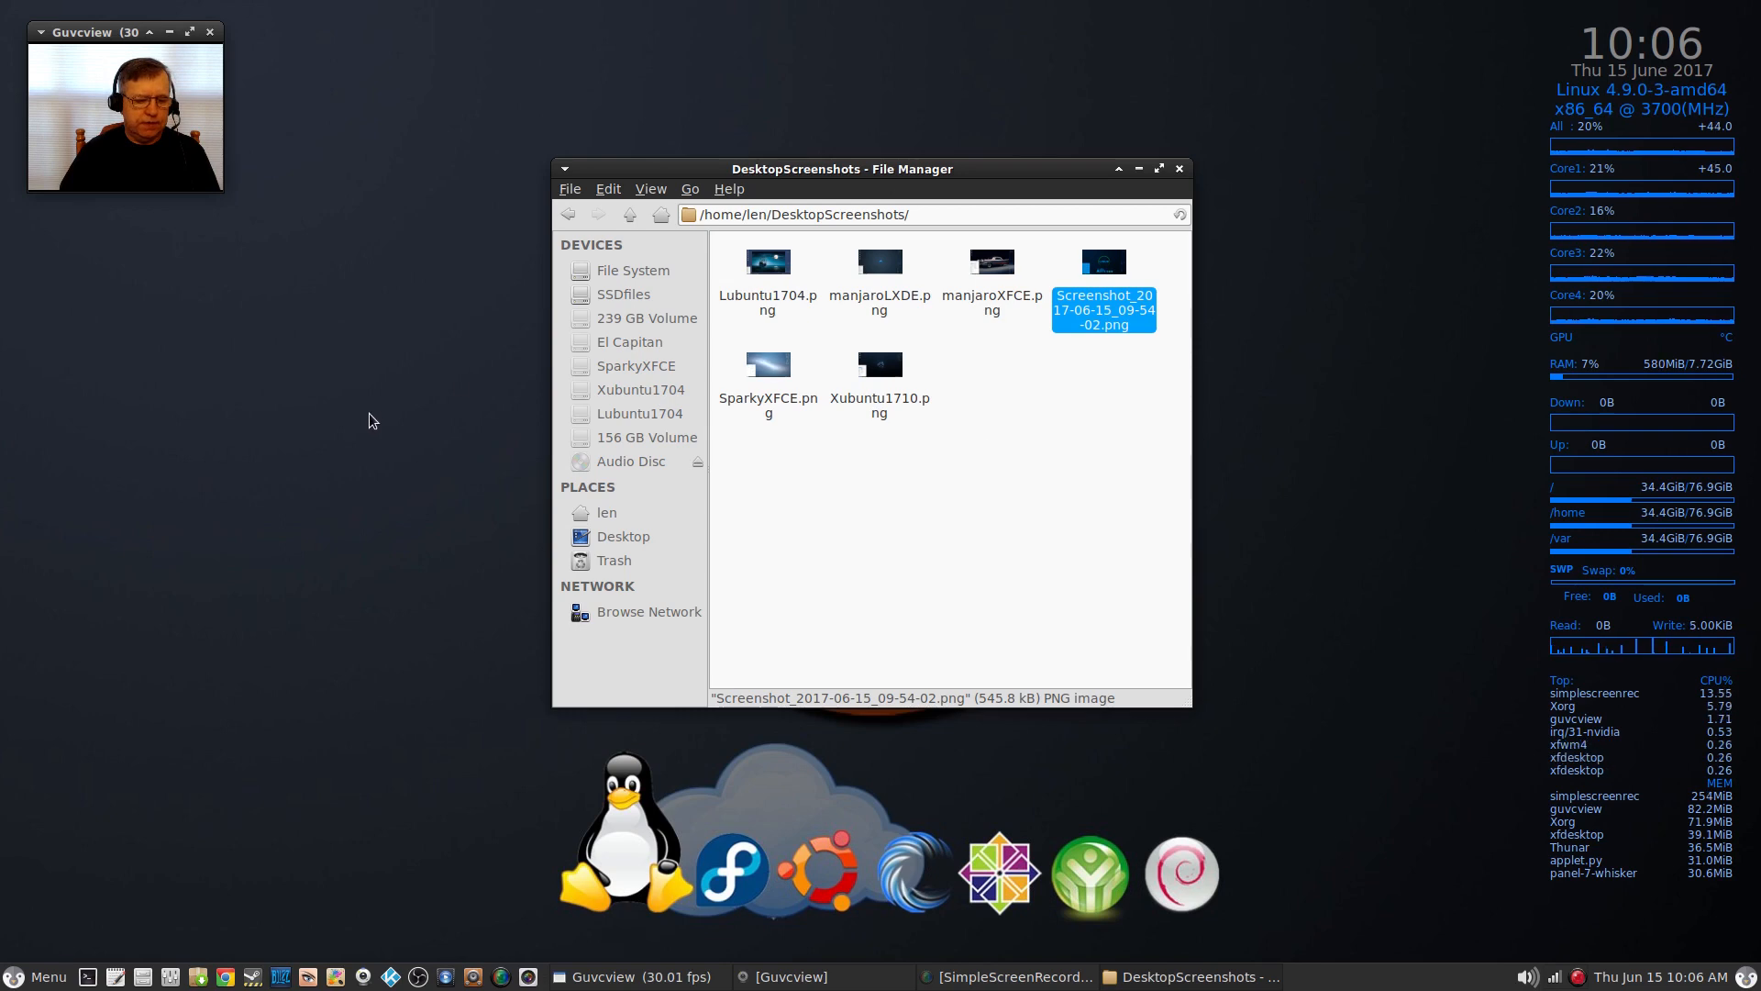
mouse_move(349, 519)
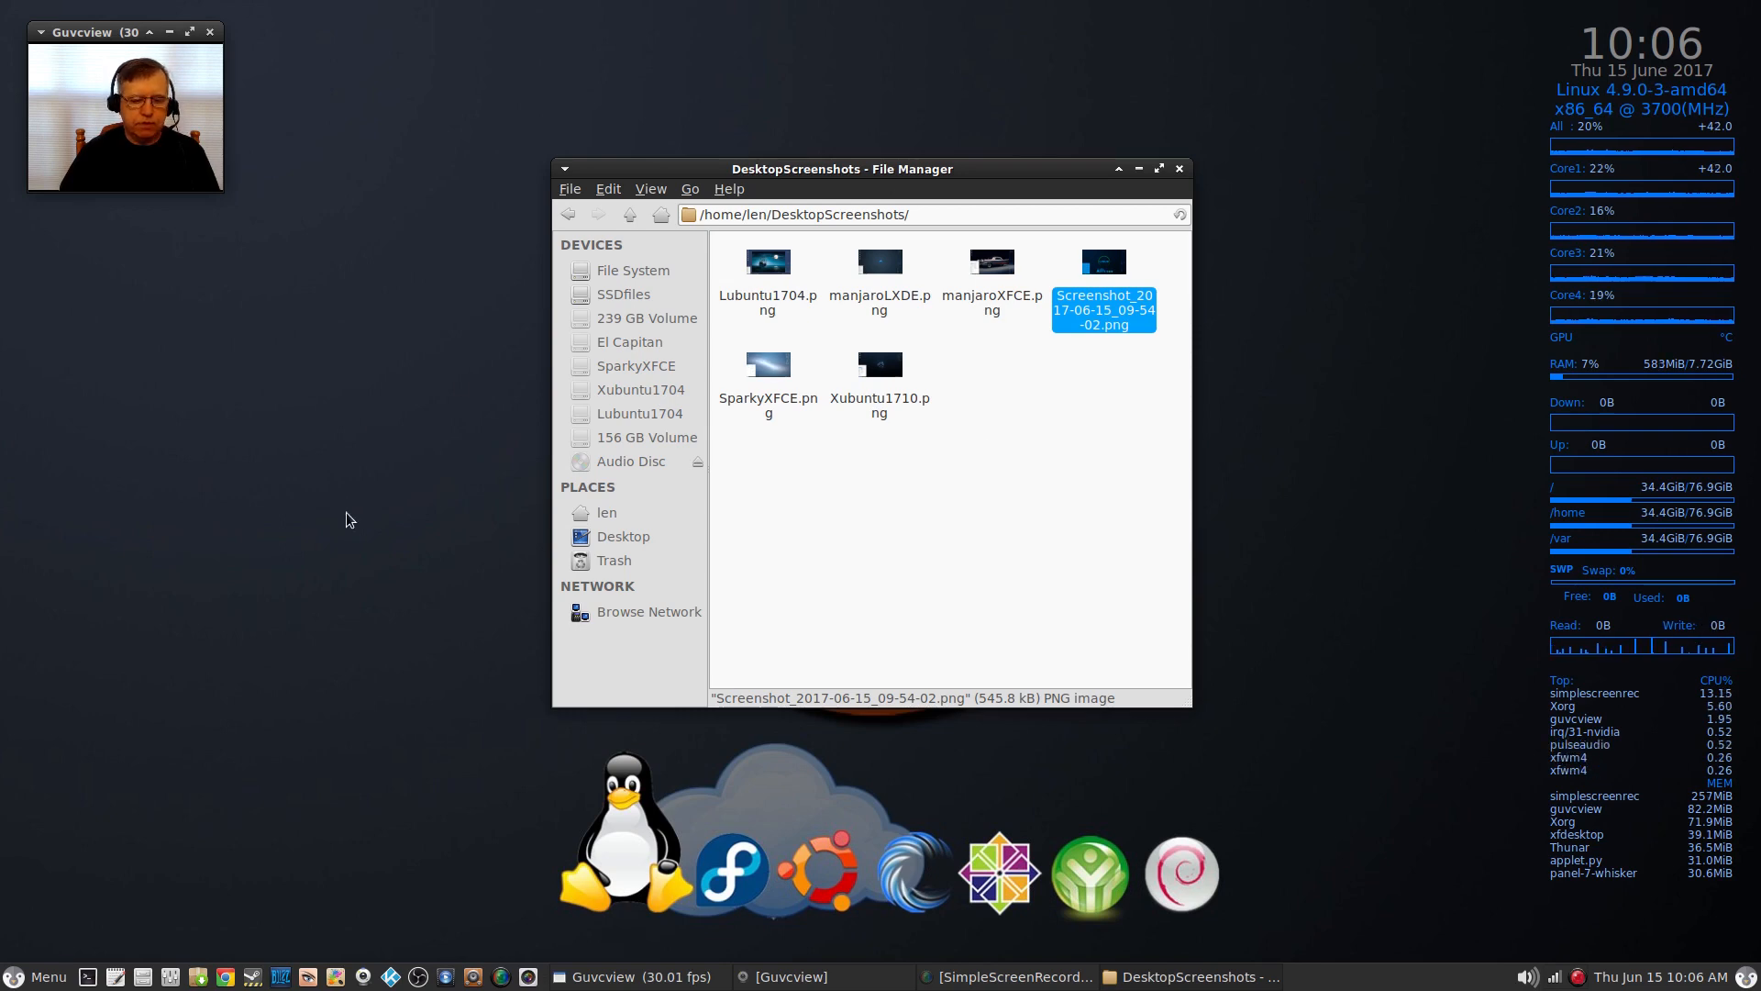
mouse_move(288, 918)
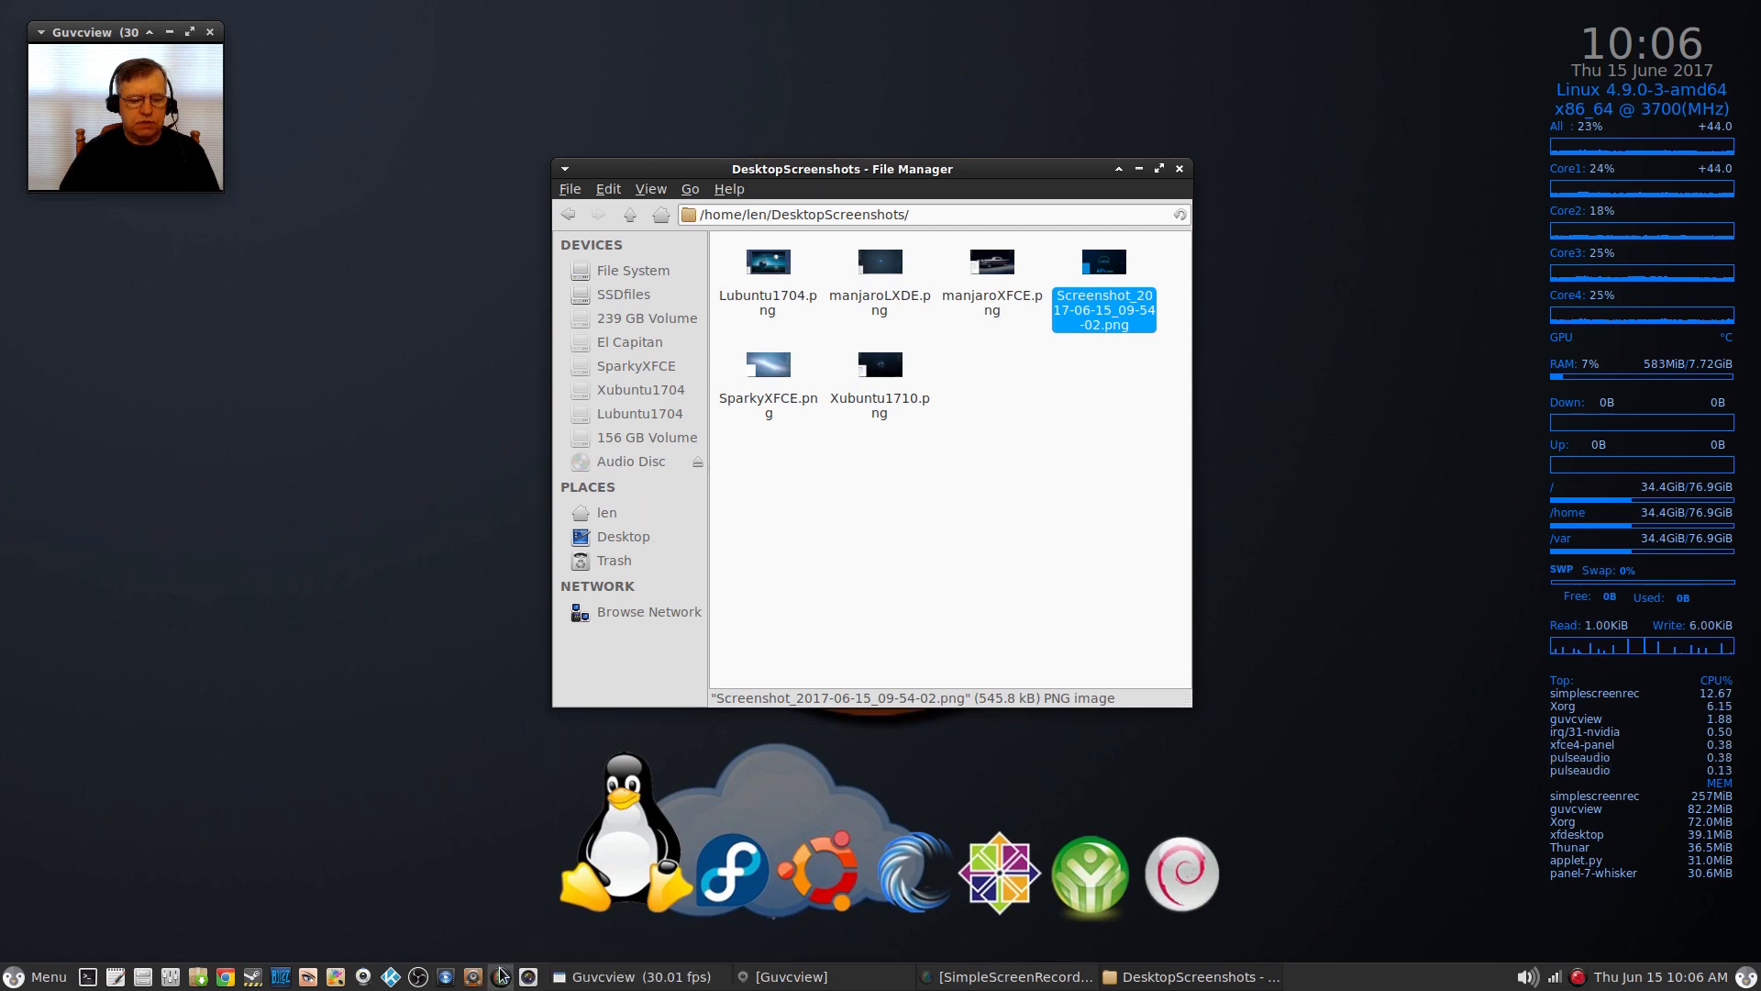
mouse_move(523, 919)
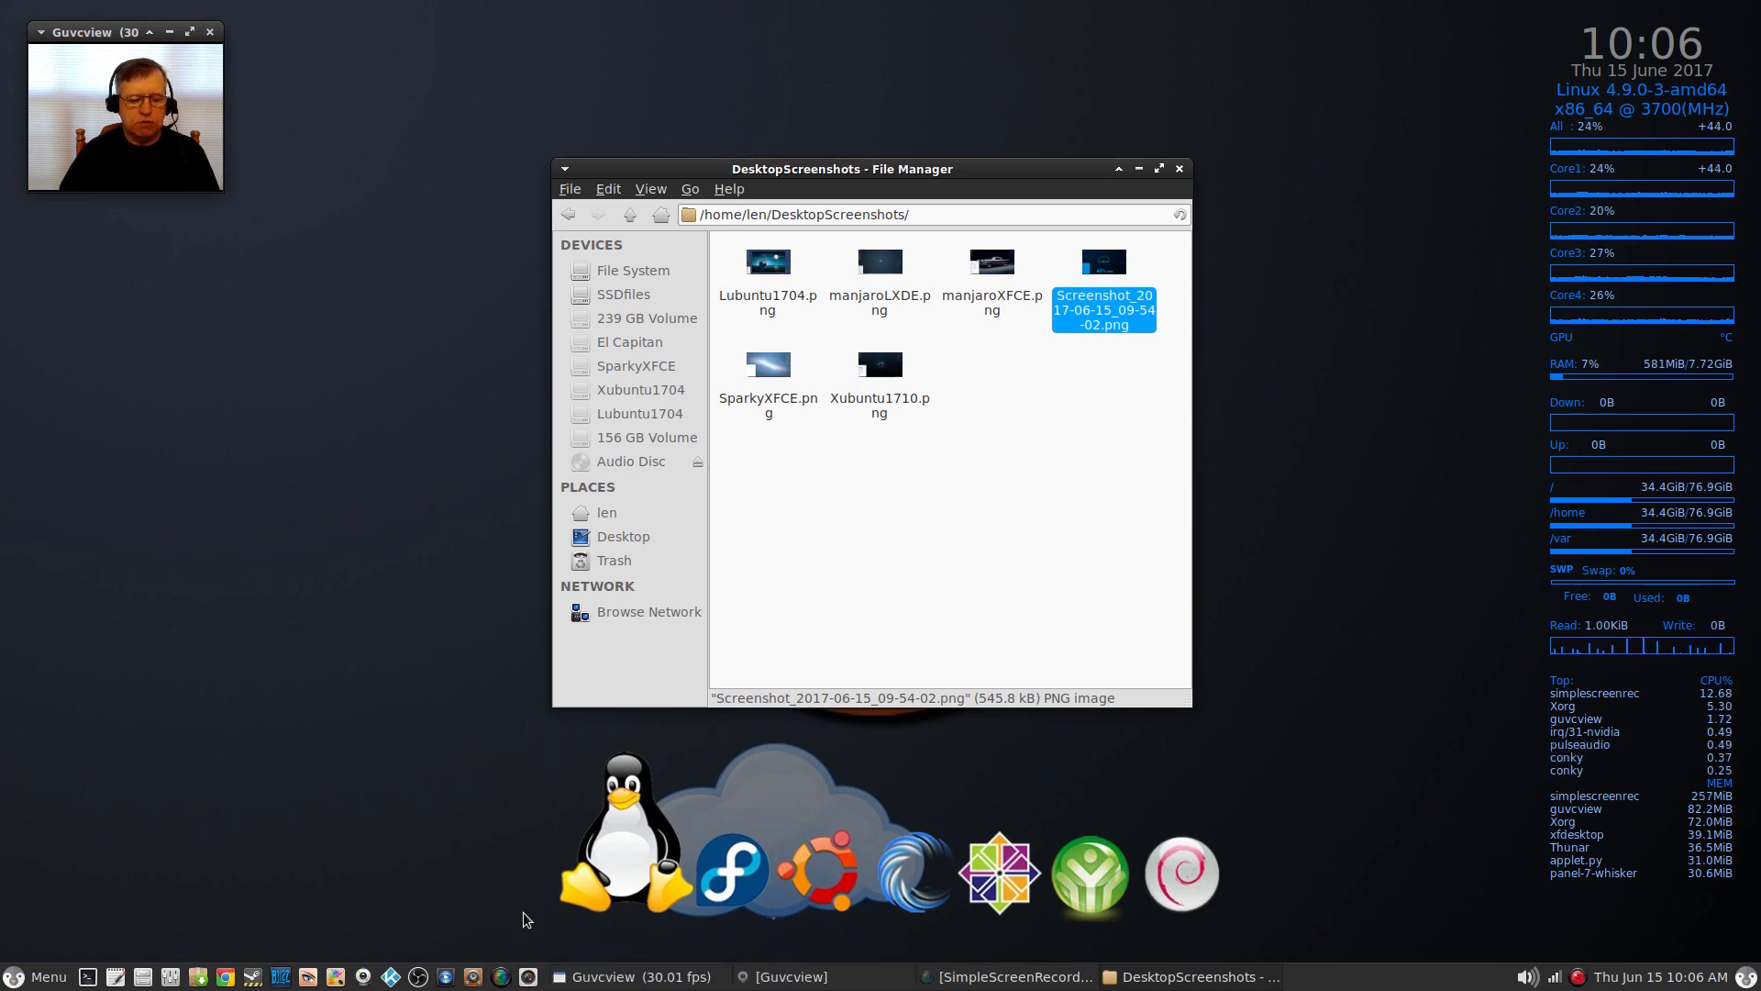
mouse_move(519, 974)
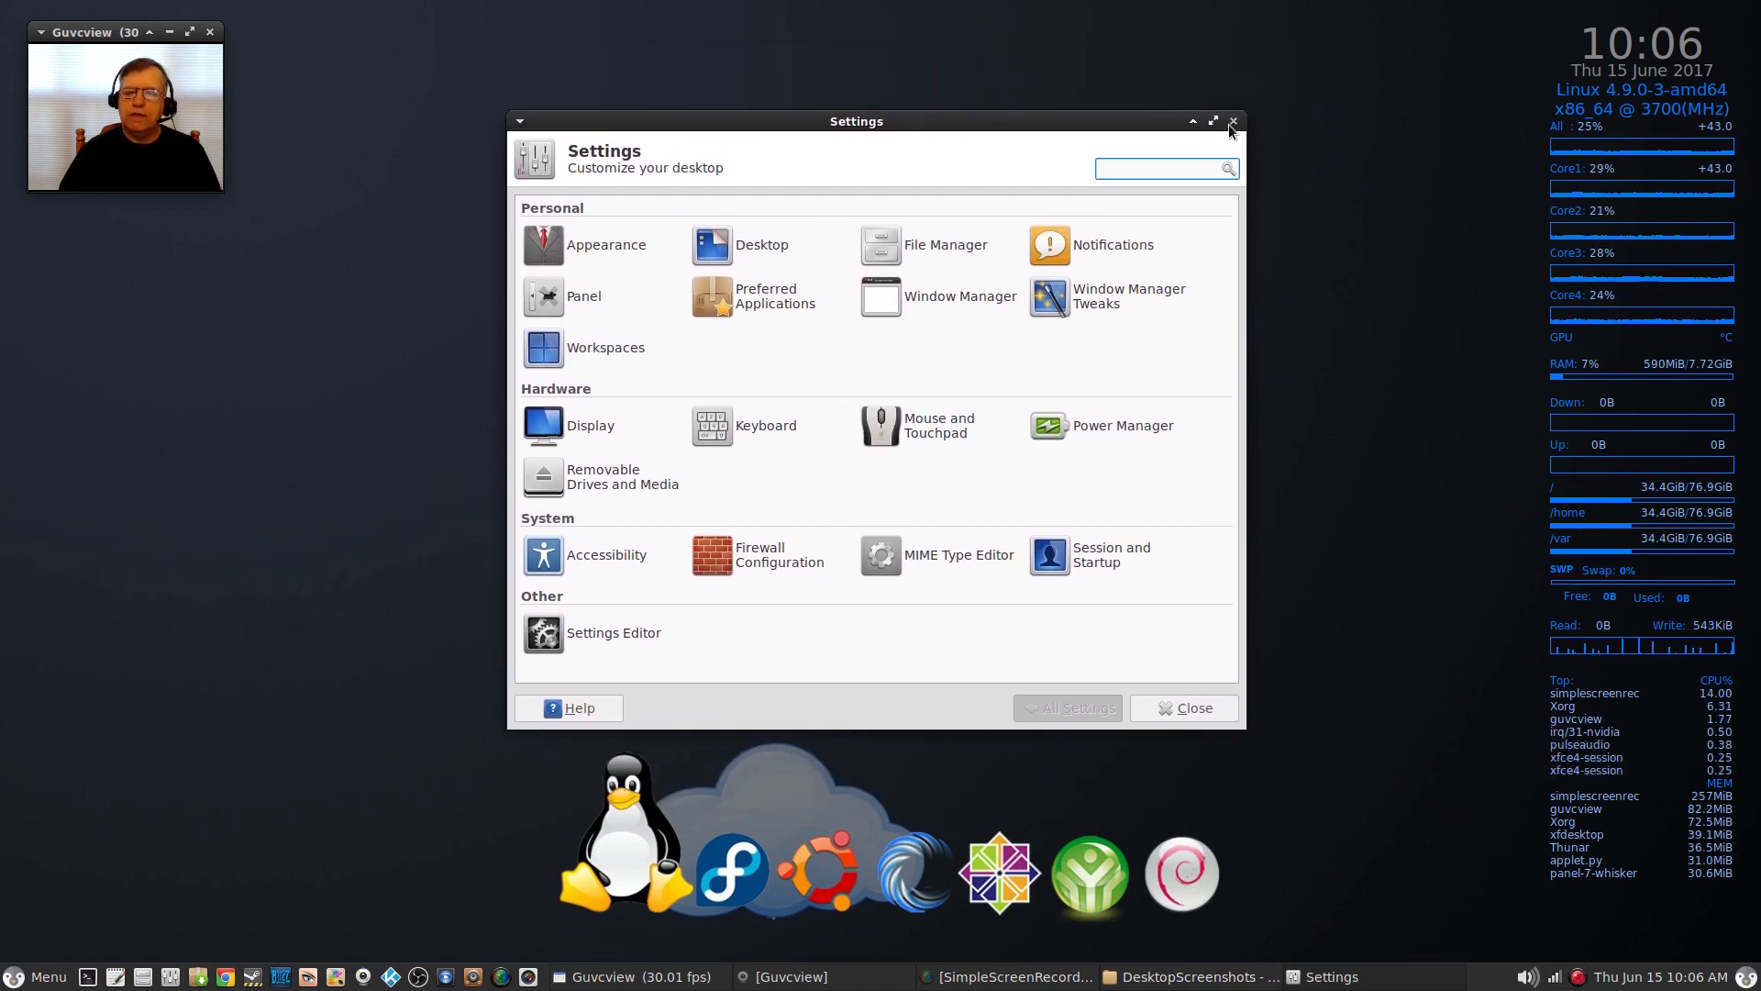
left_click(1230, 121)
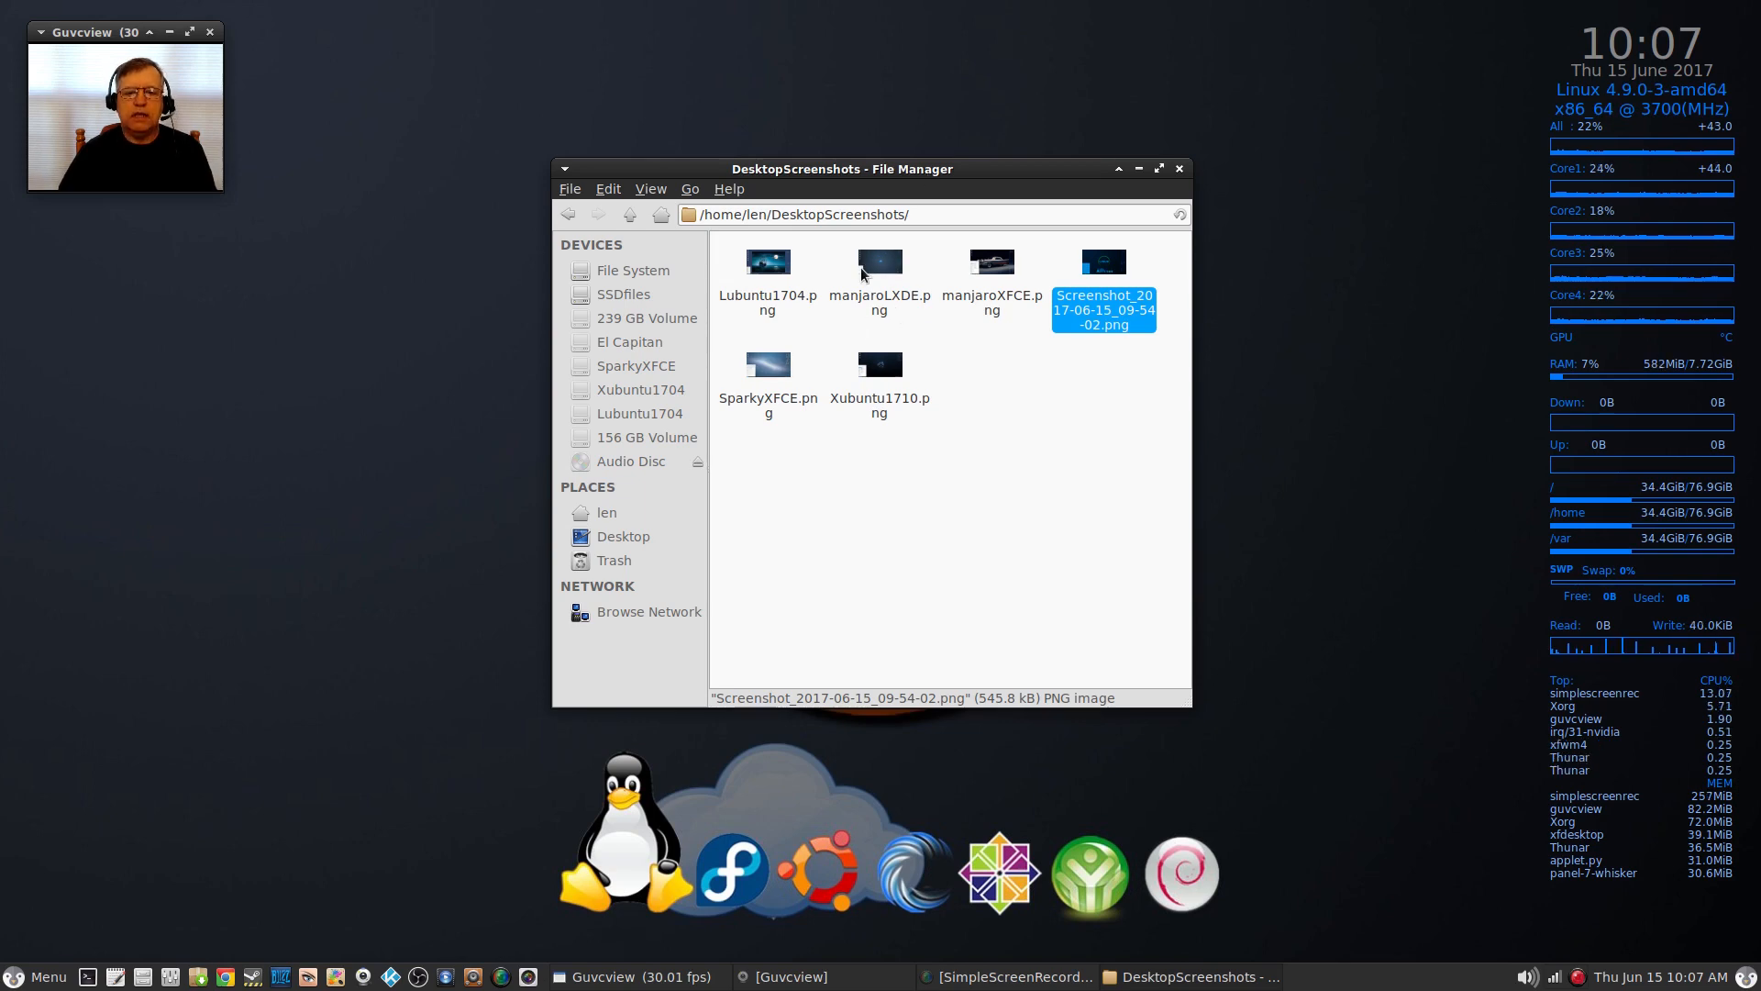
double_click(879, 262)
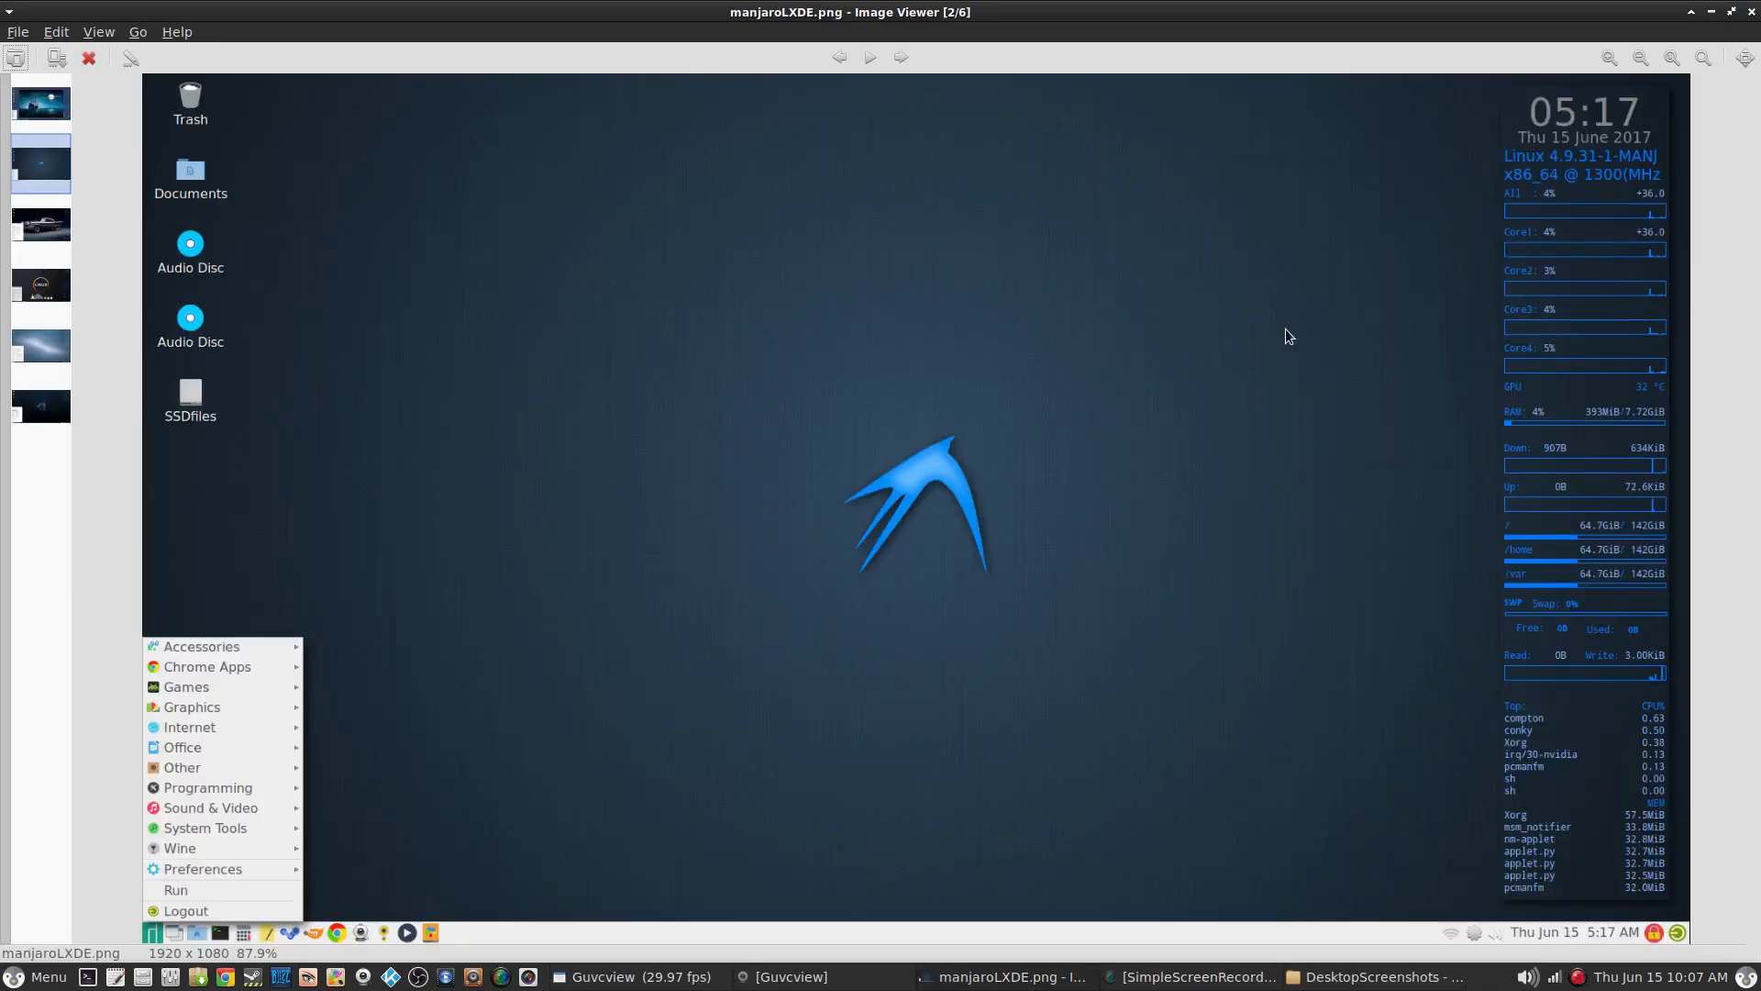
mouse_move(1627, 836)
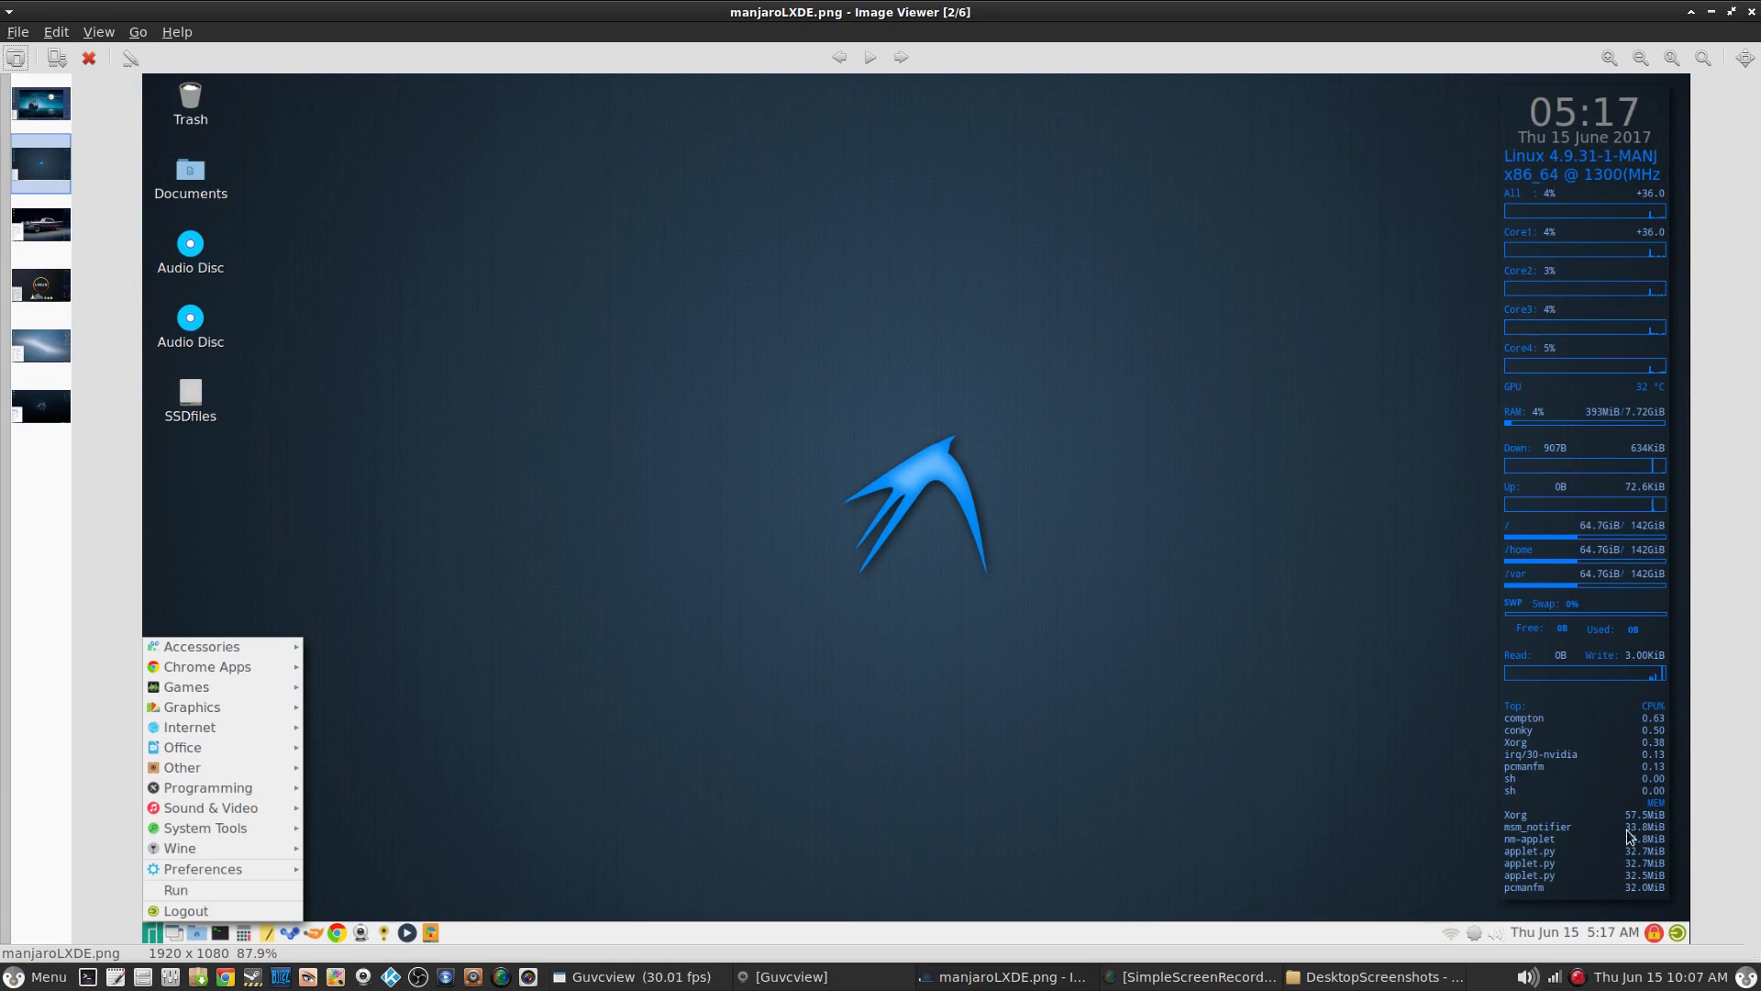
mouse_move(1662, 858)
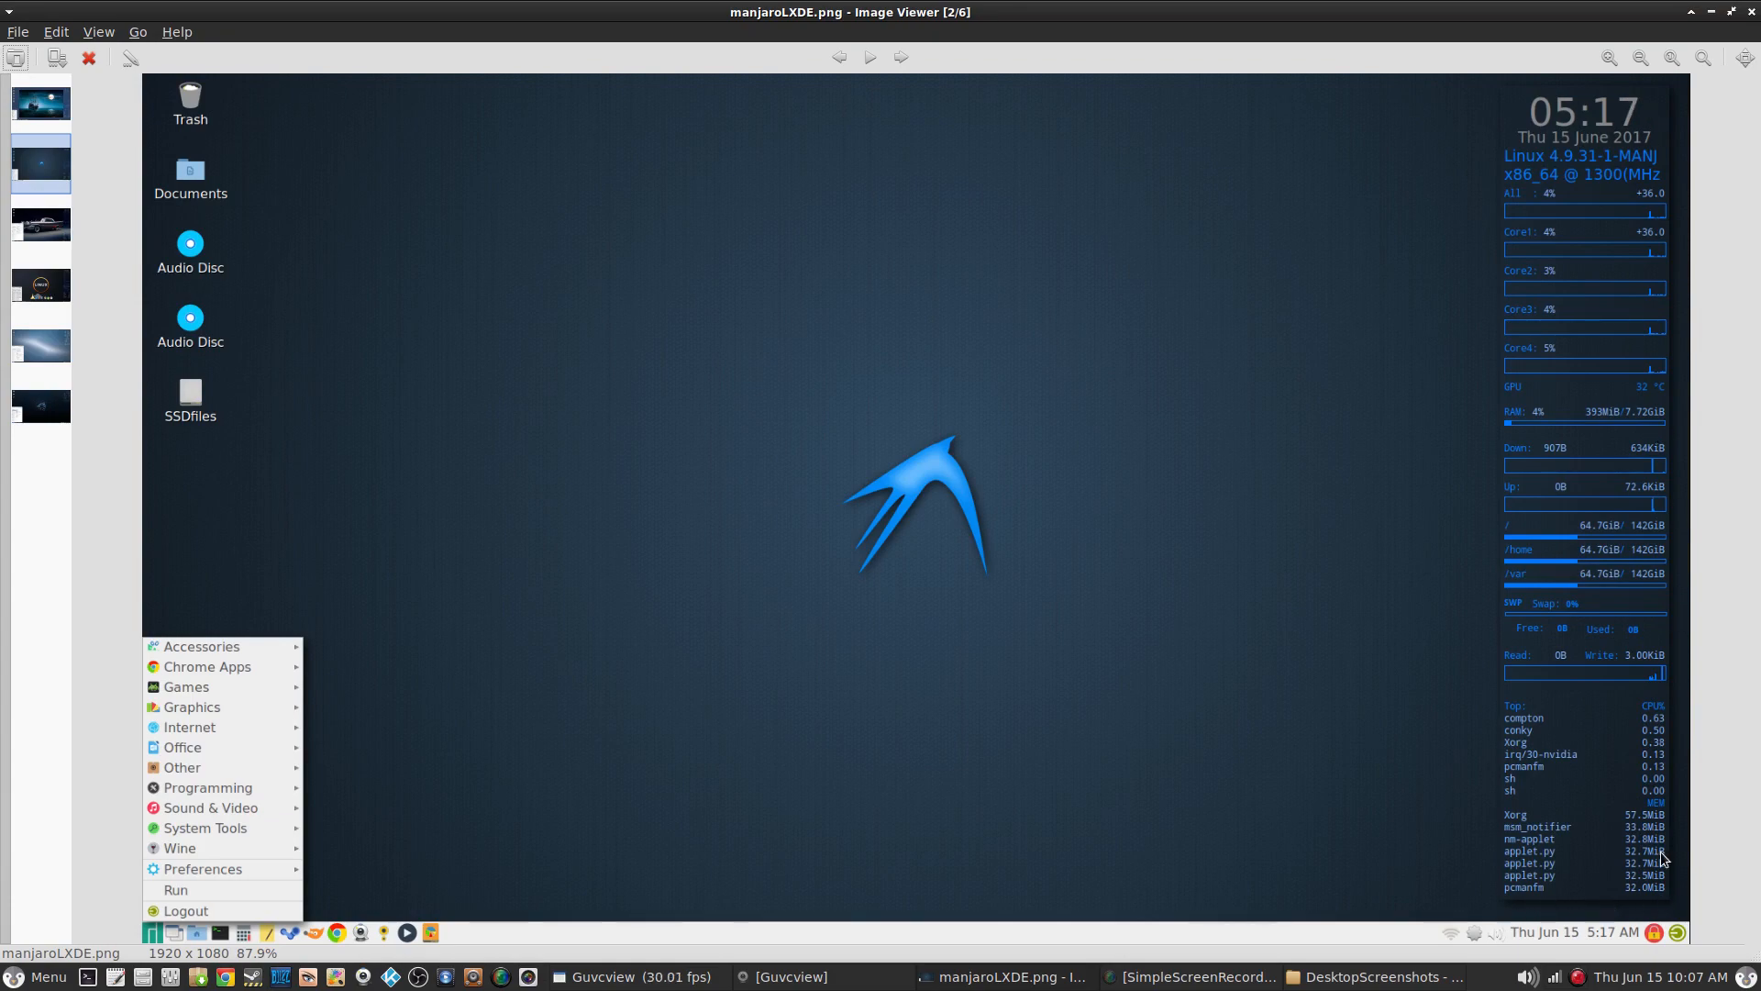
mouse_move(1752, 18)
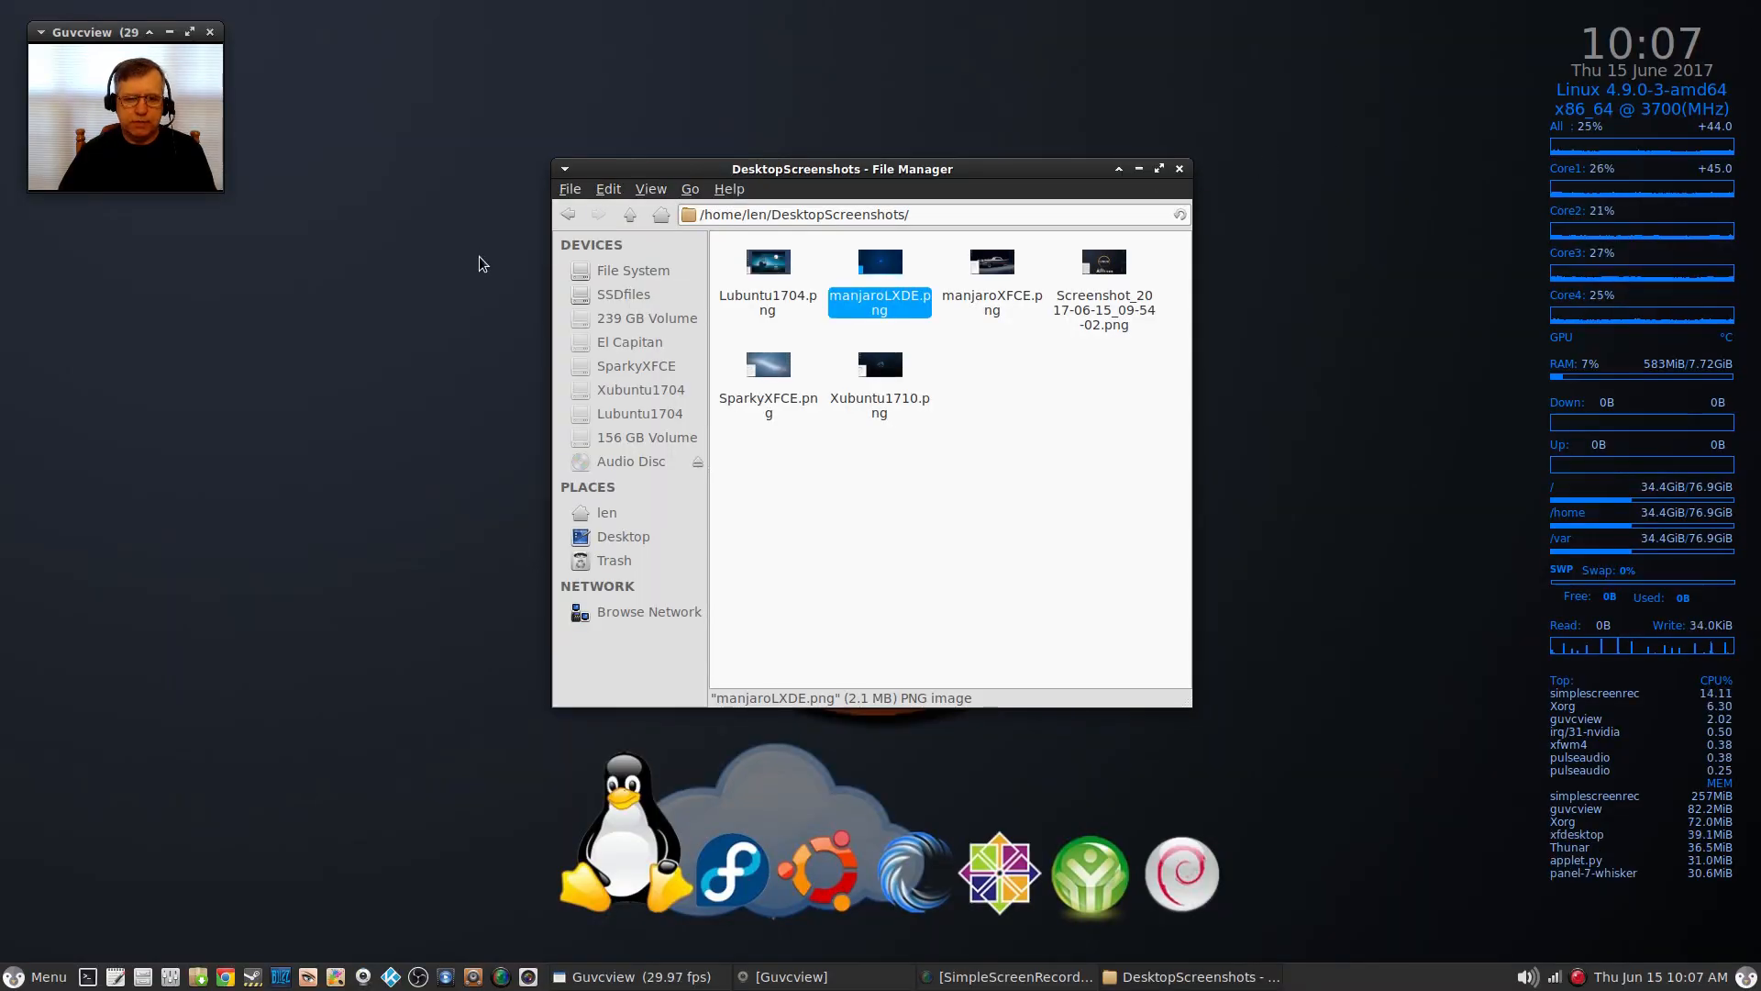
mouse_move(457, 452)
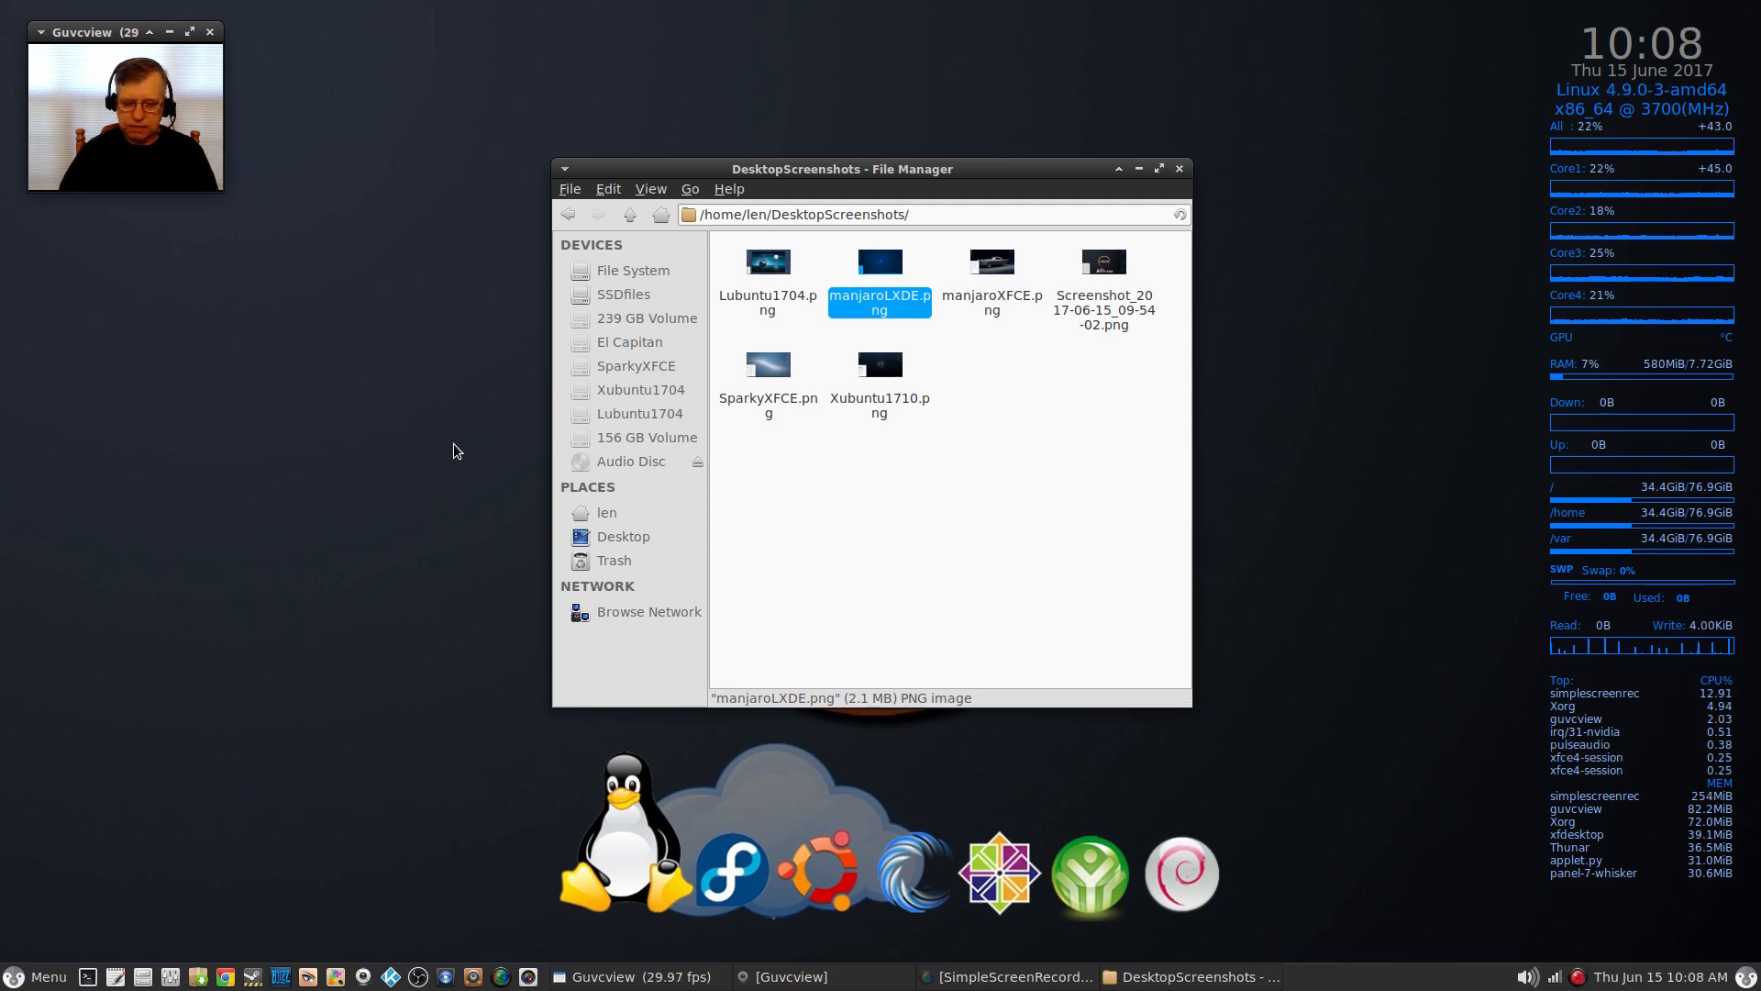
mouse_move(477, 570)
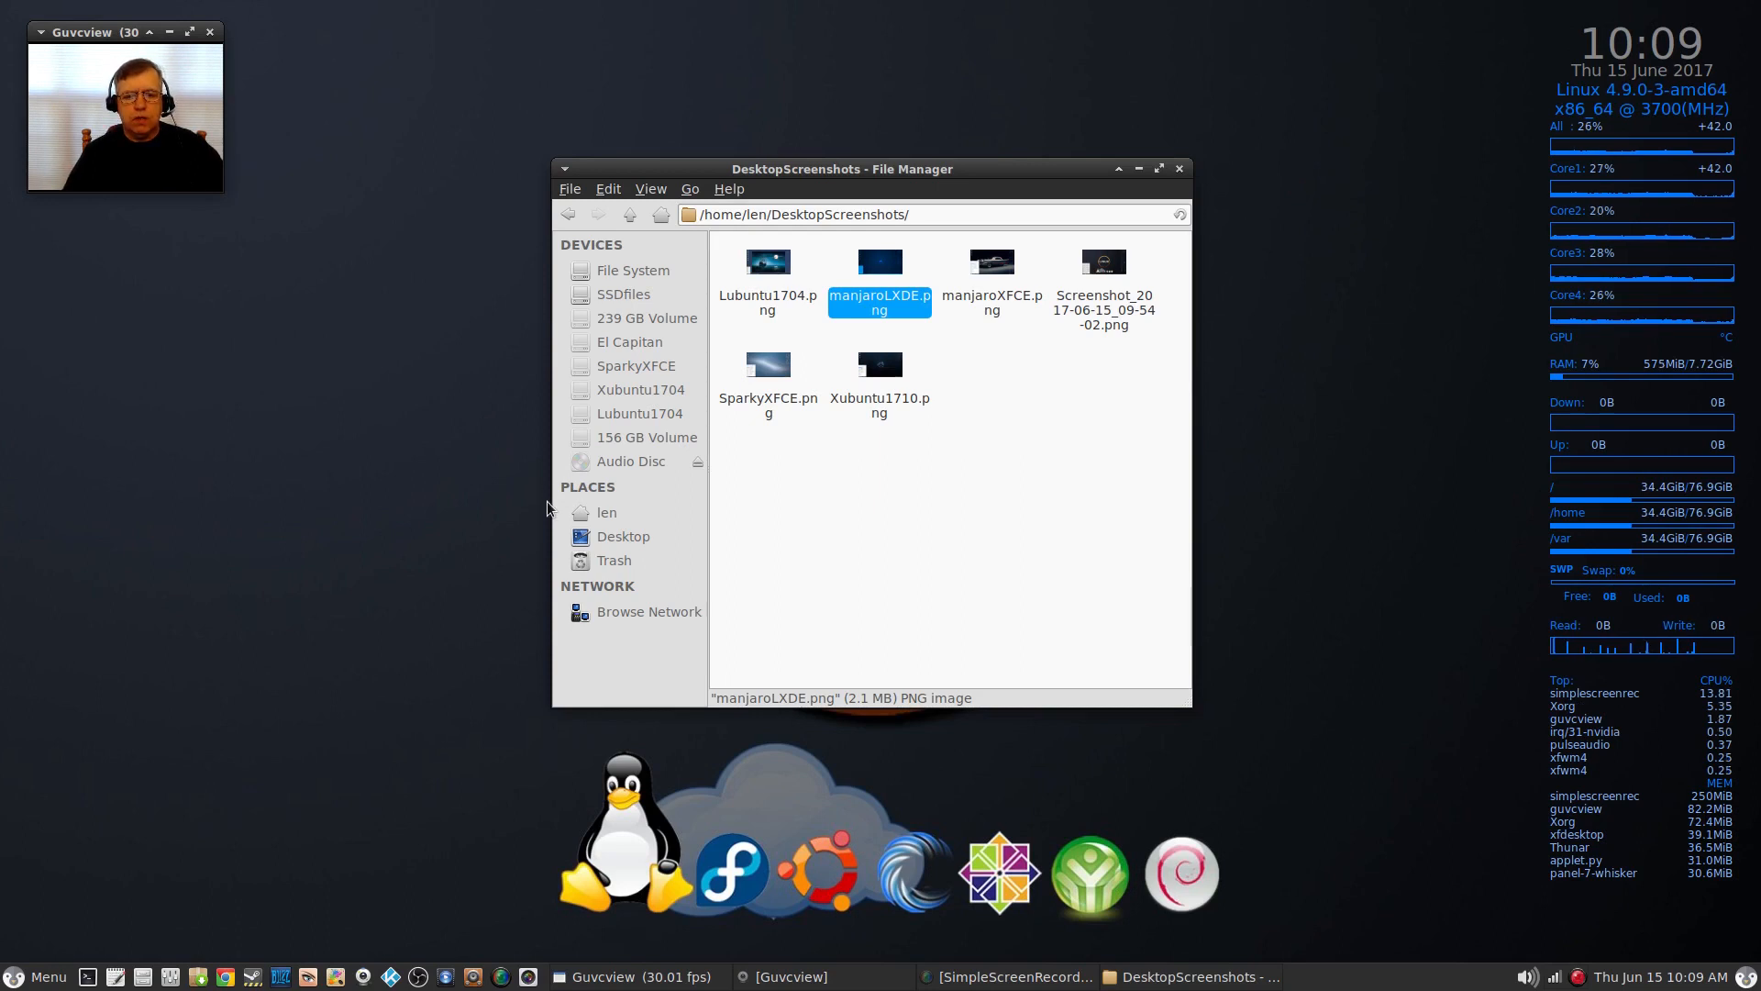
mouse_move(919, 545)
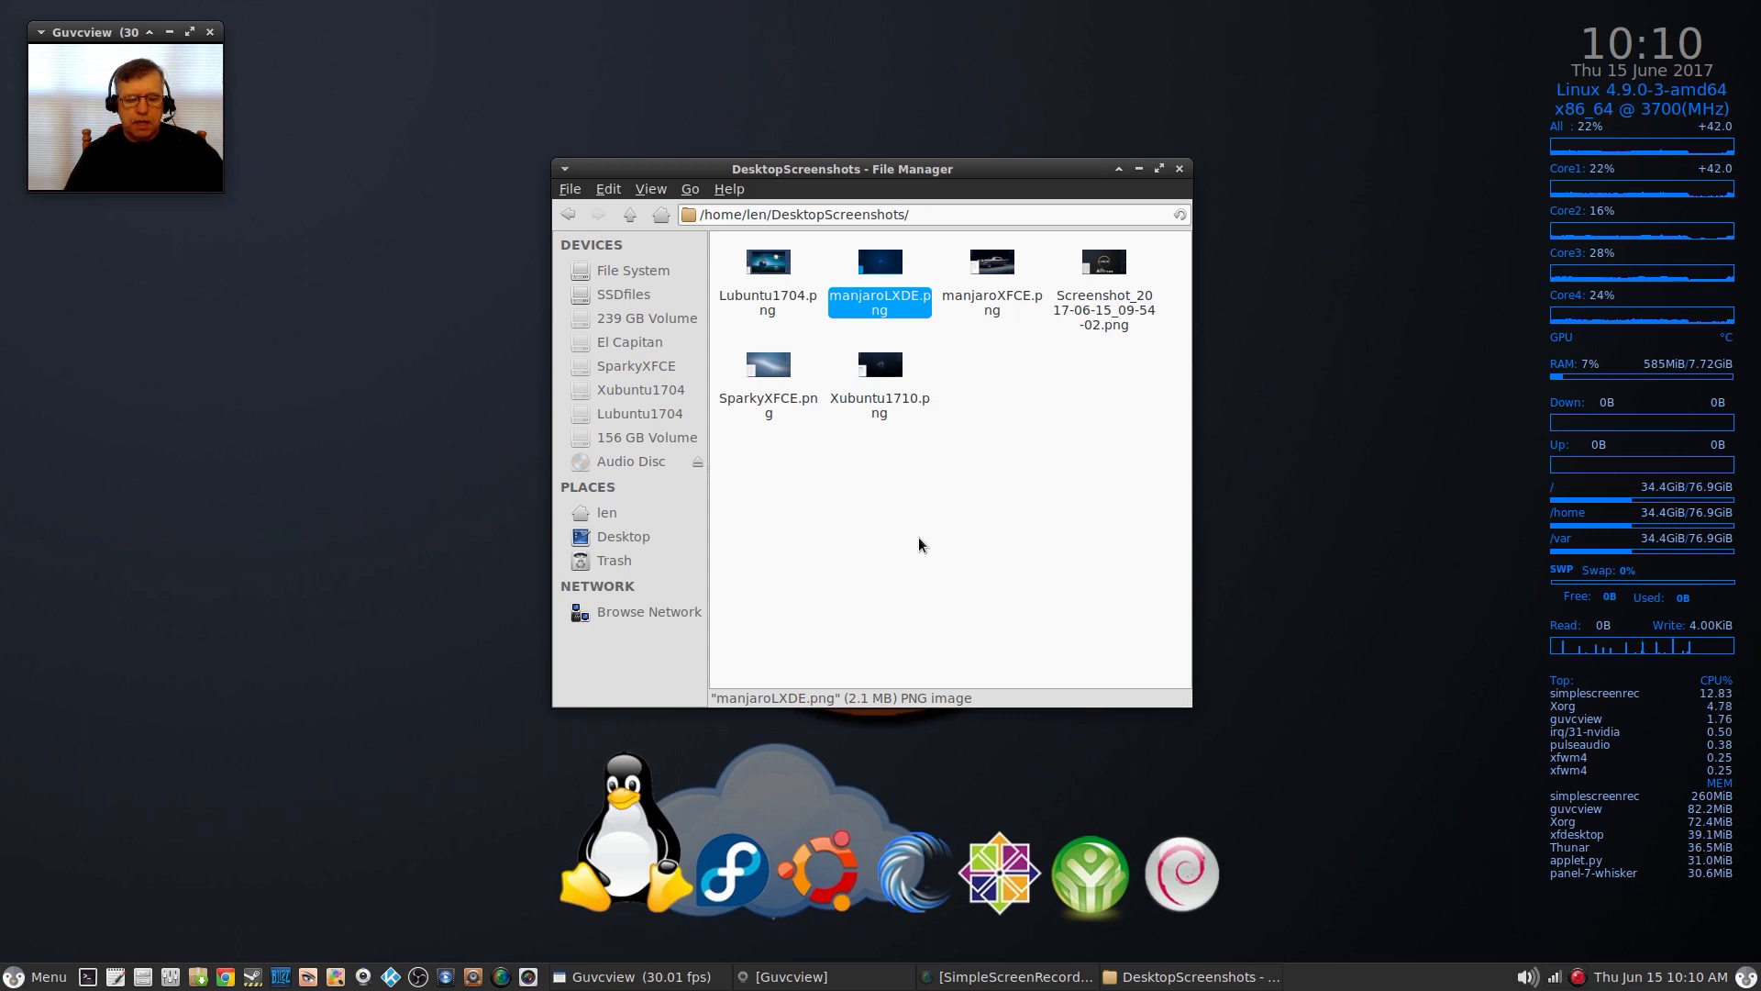
mouse_move(947, 184)
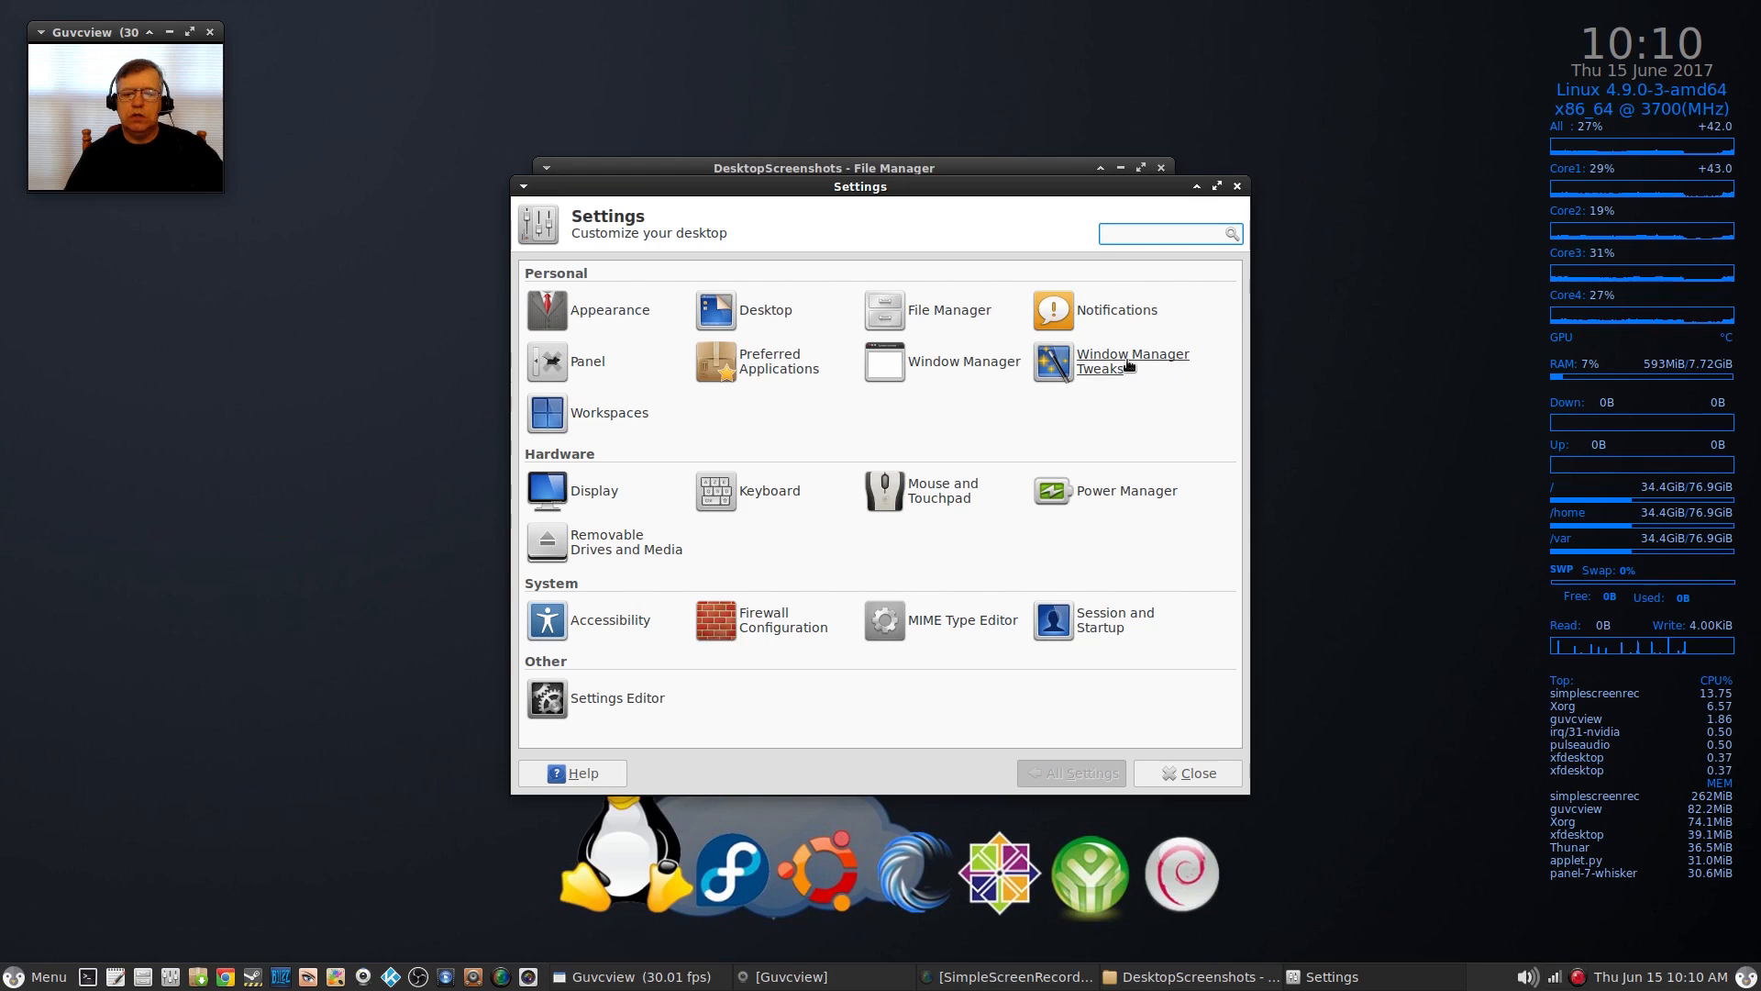
Step: Review the Compositor opacity sliders in Window Manager Tweaks, then close the window
left_click(1131, 361)
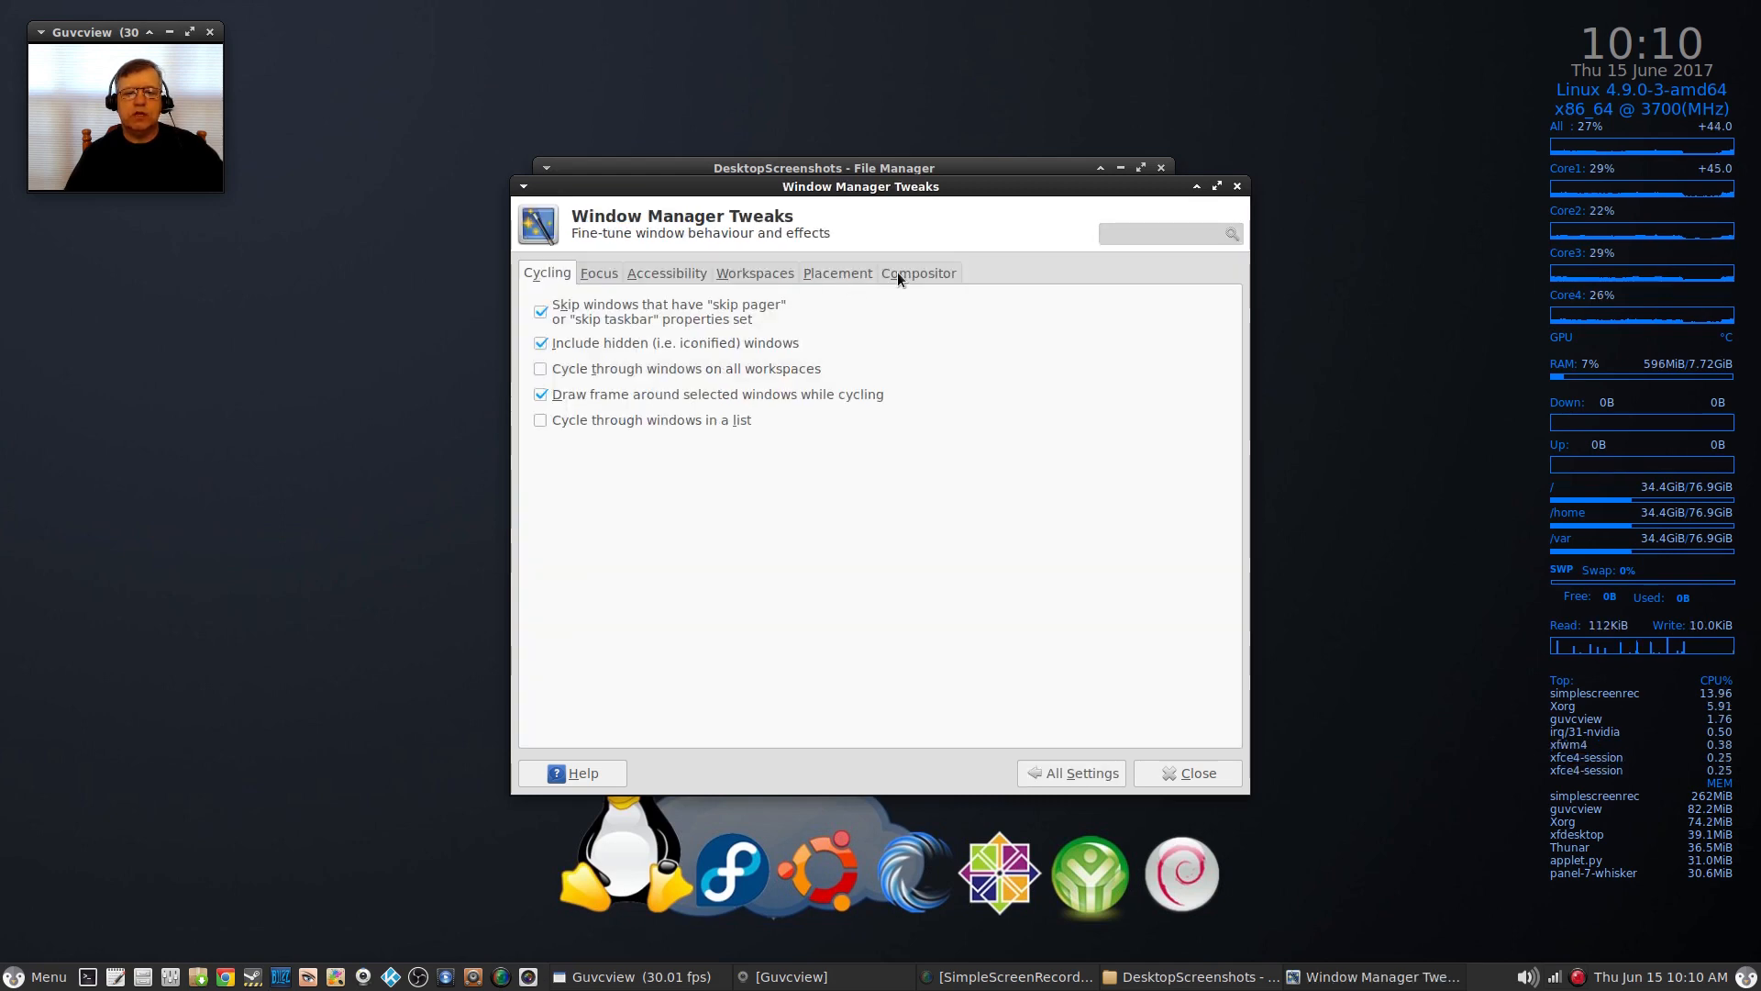
left_click(917, 272)
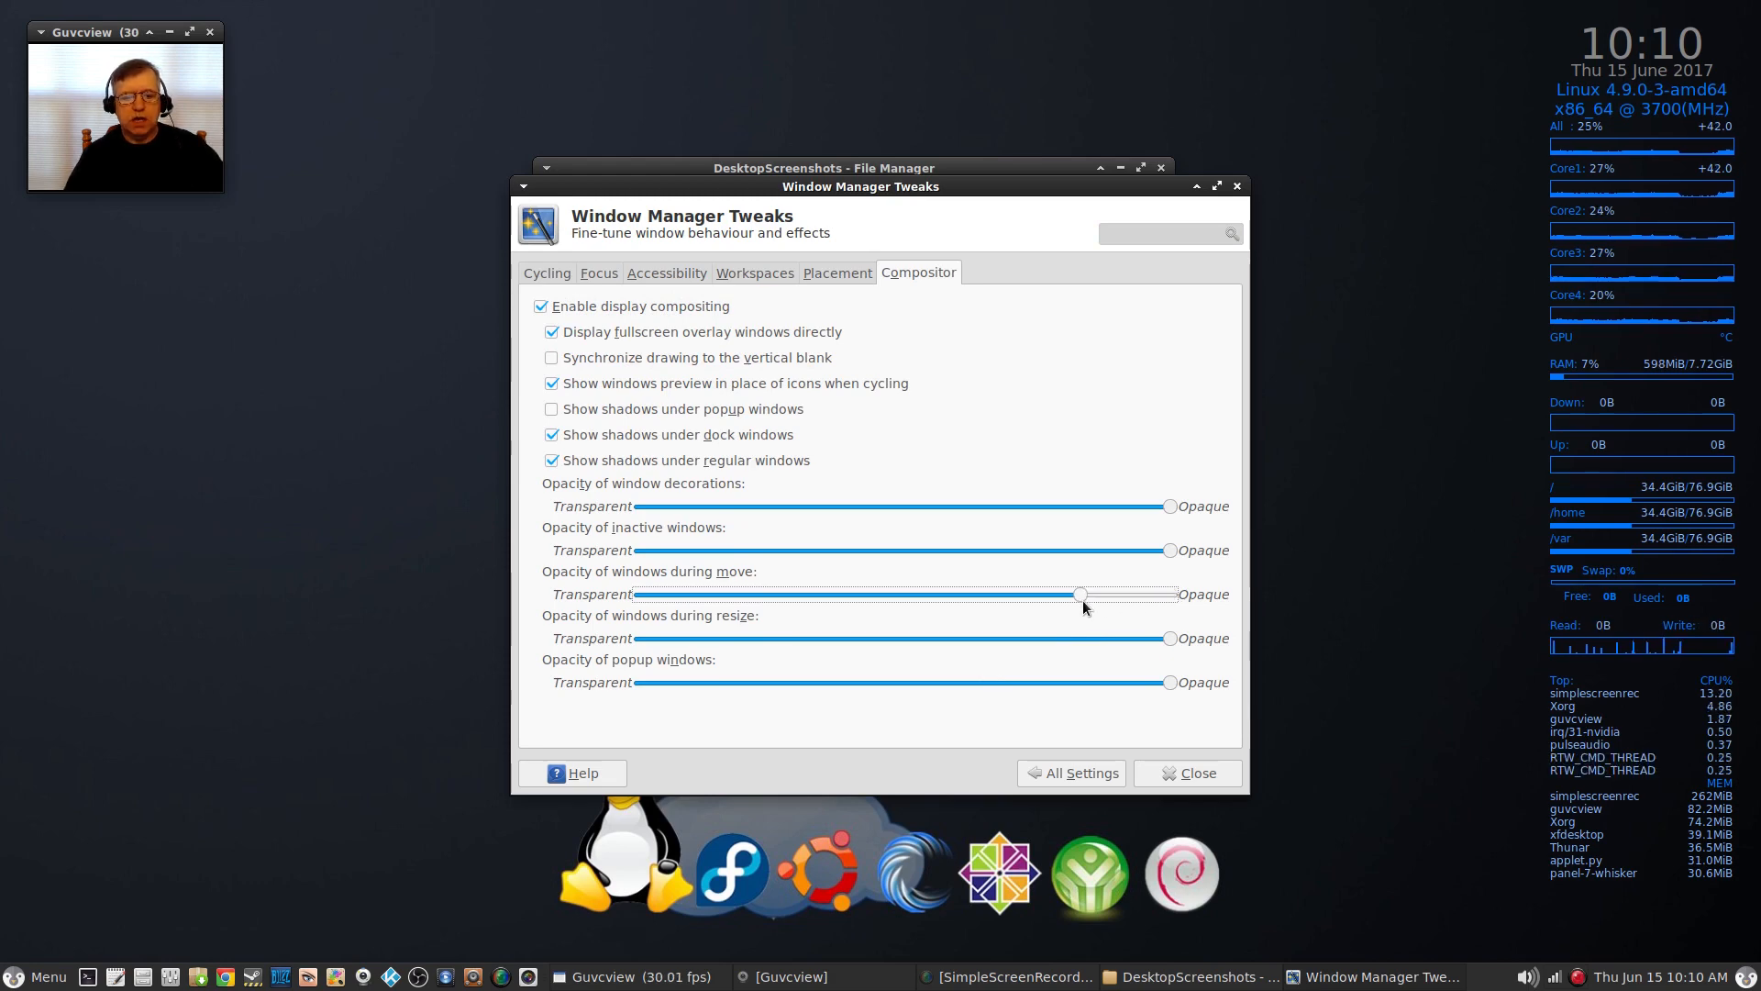
mouse_move(1086, 748)
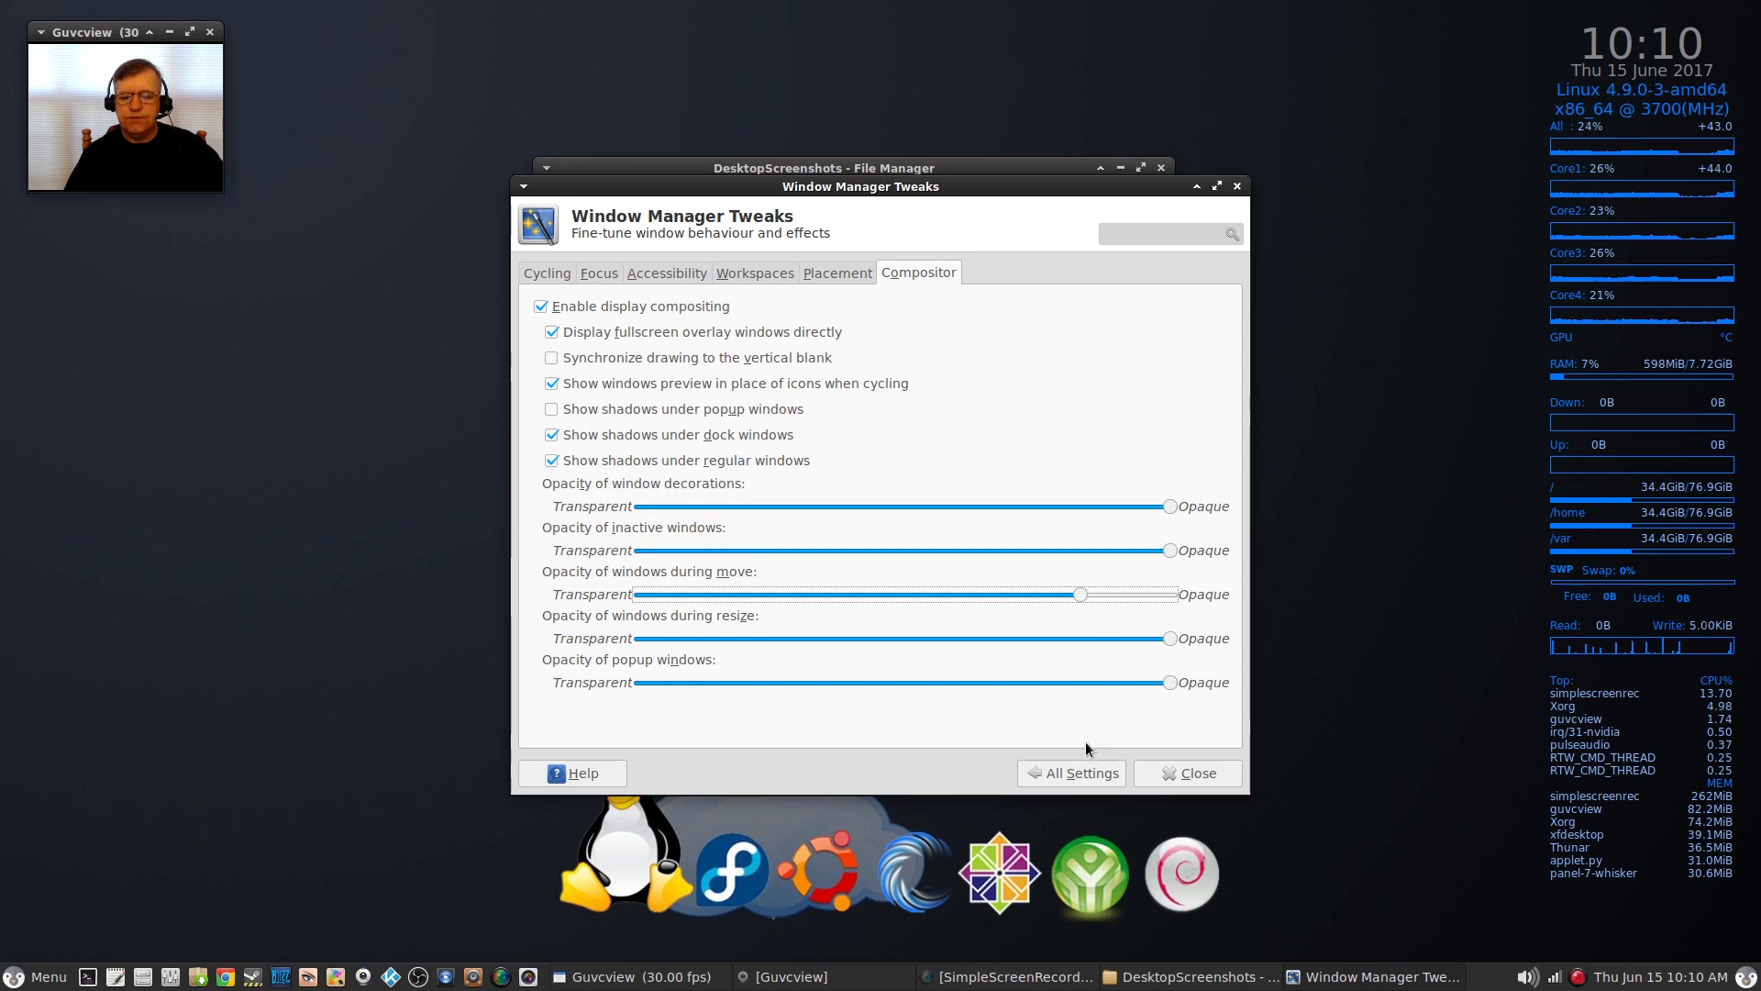
left_click(1189, 773)
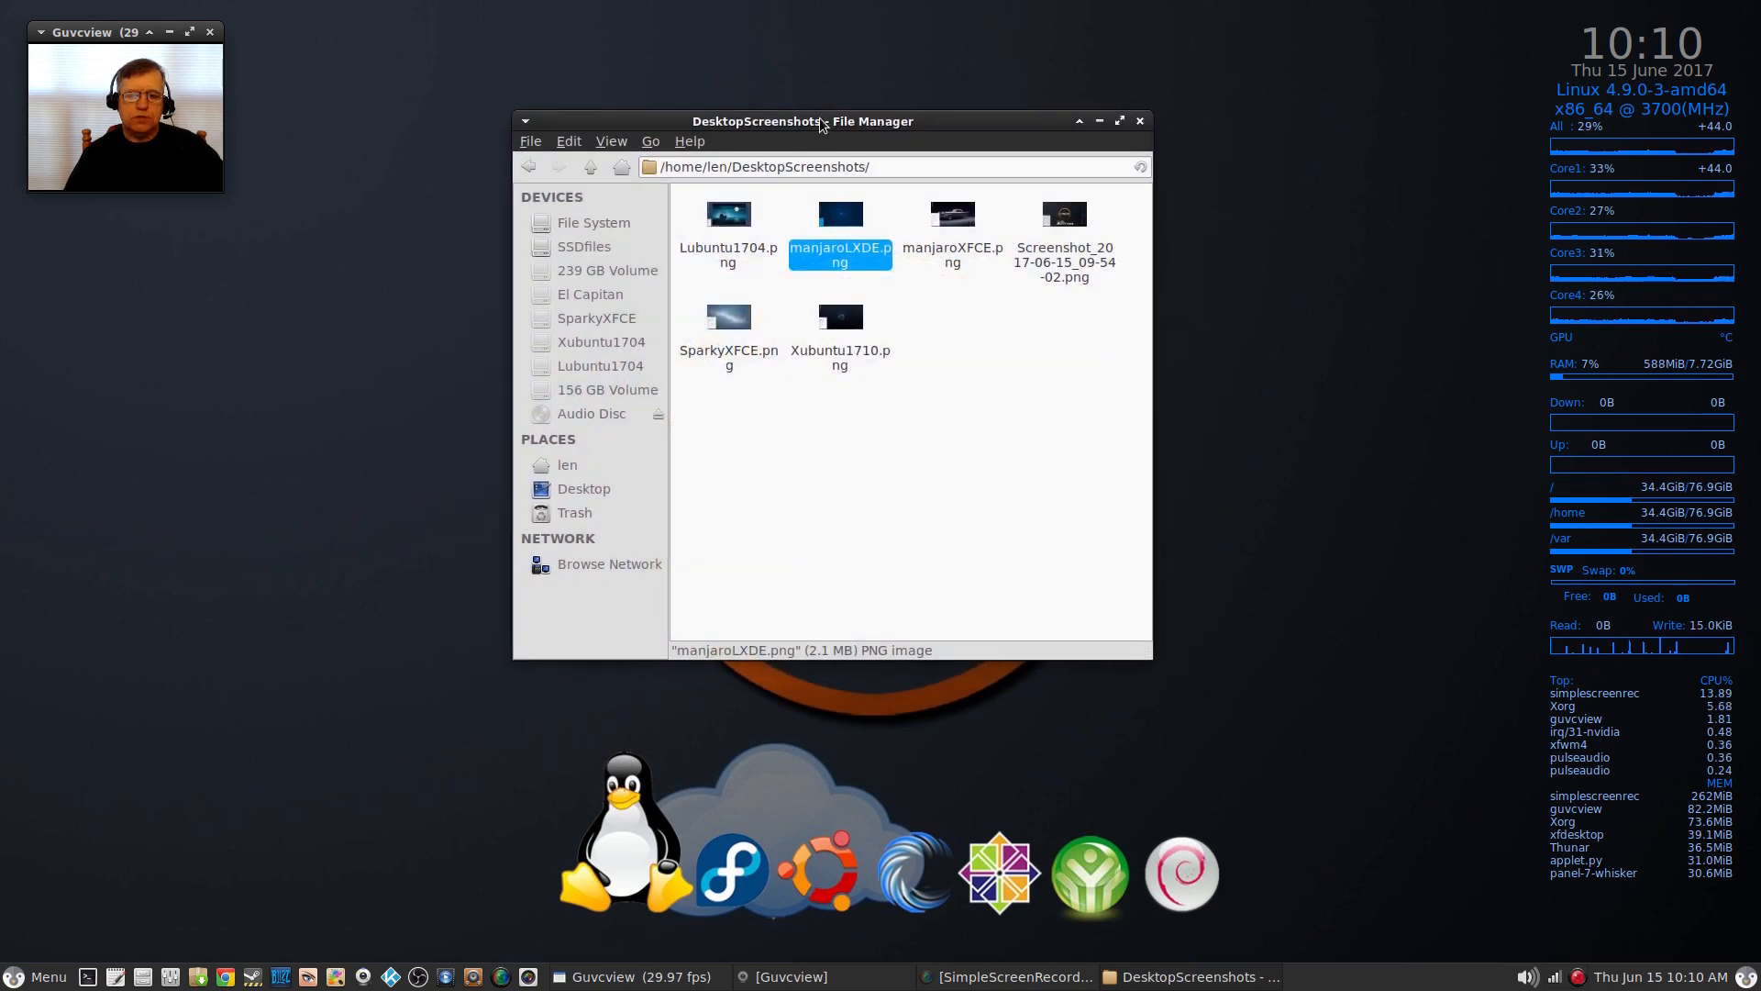
mouse_move(393, 398)
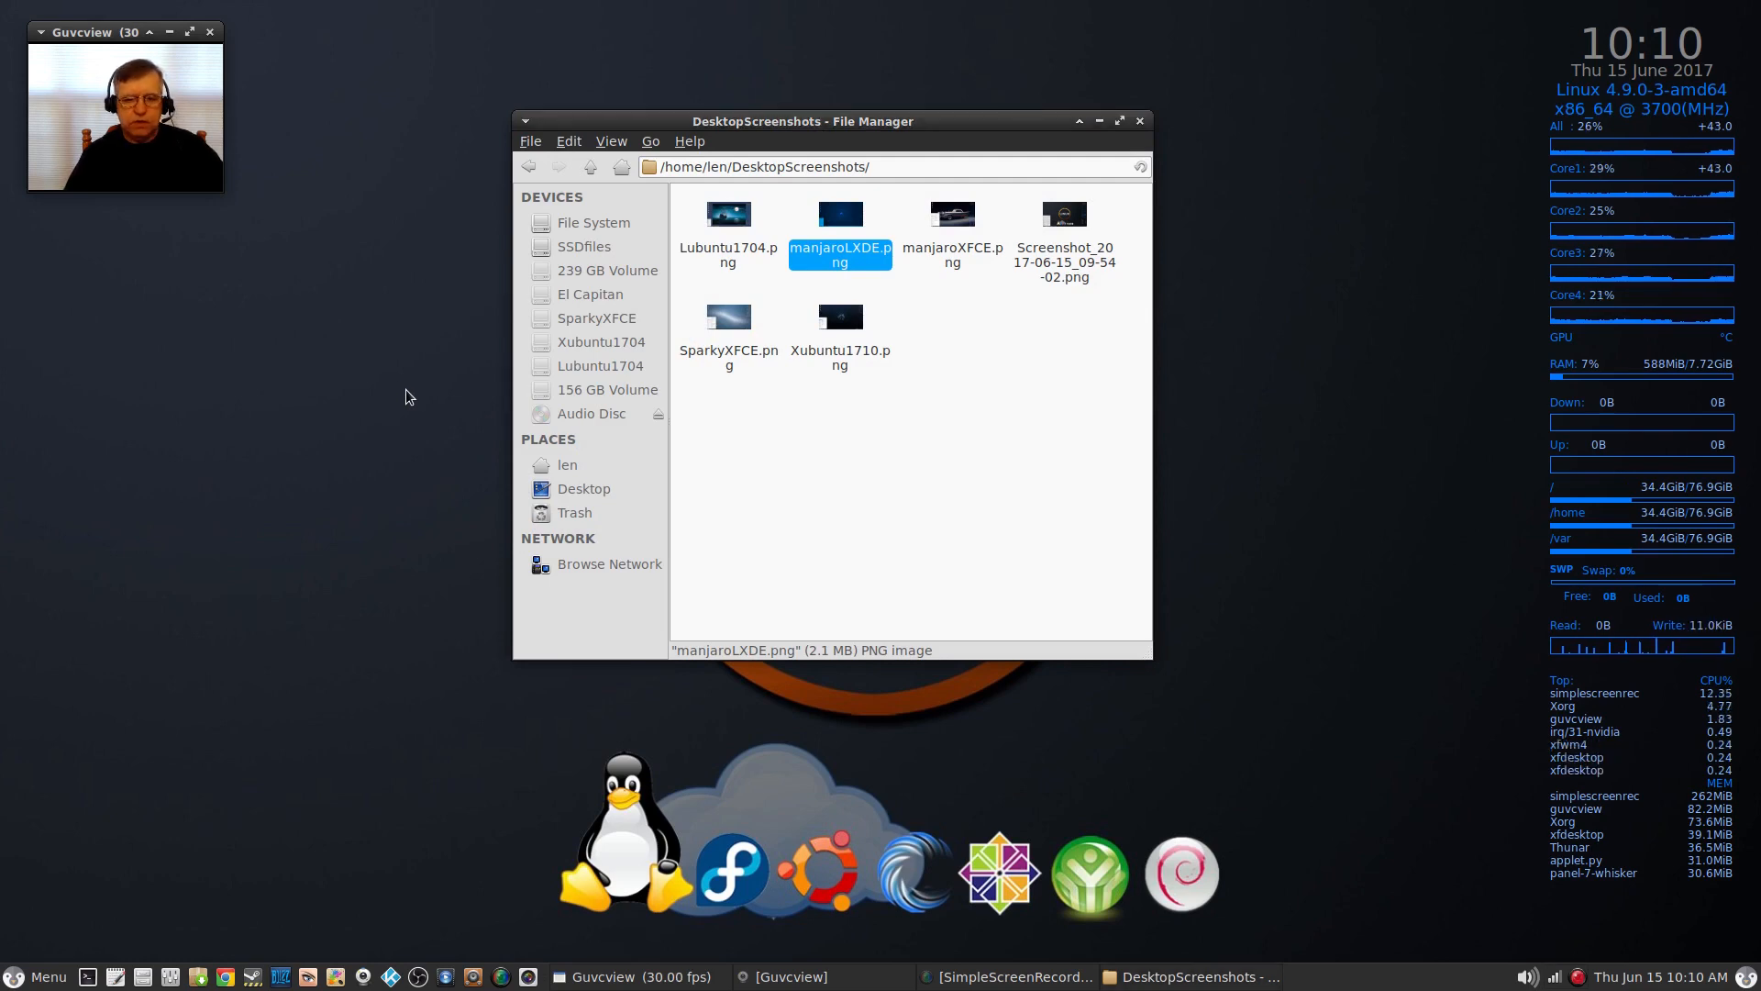
mouse_move(154, 801)
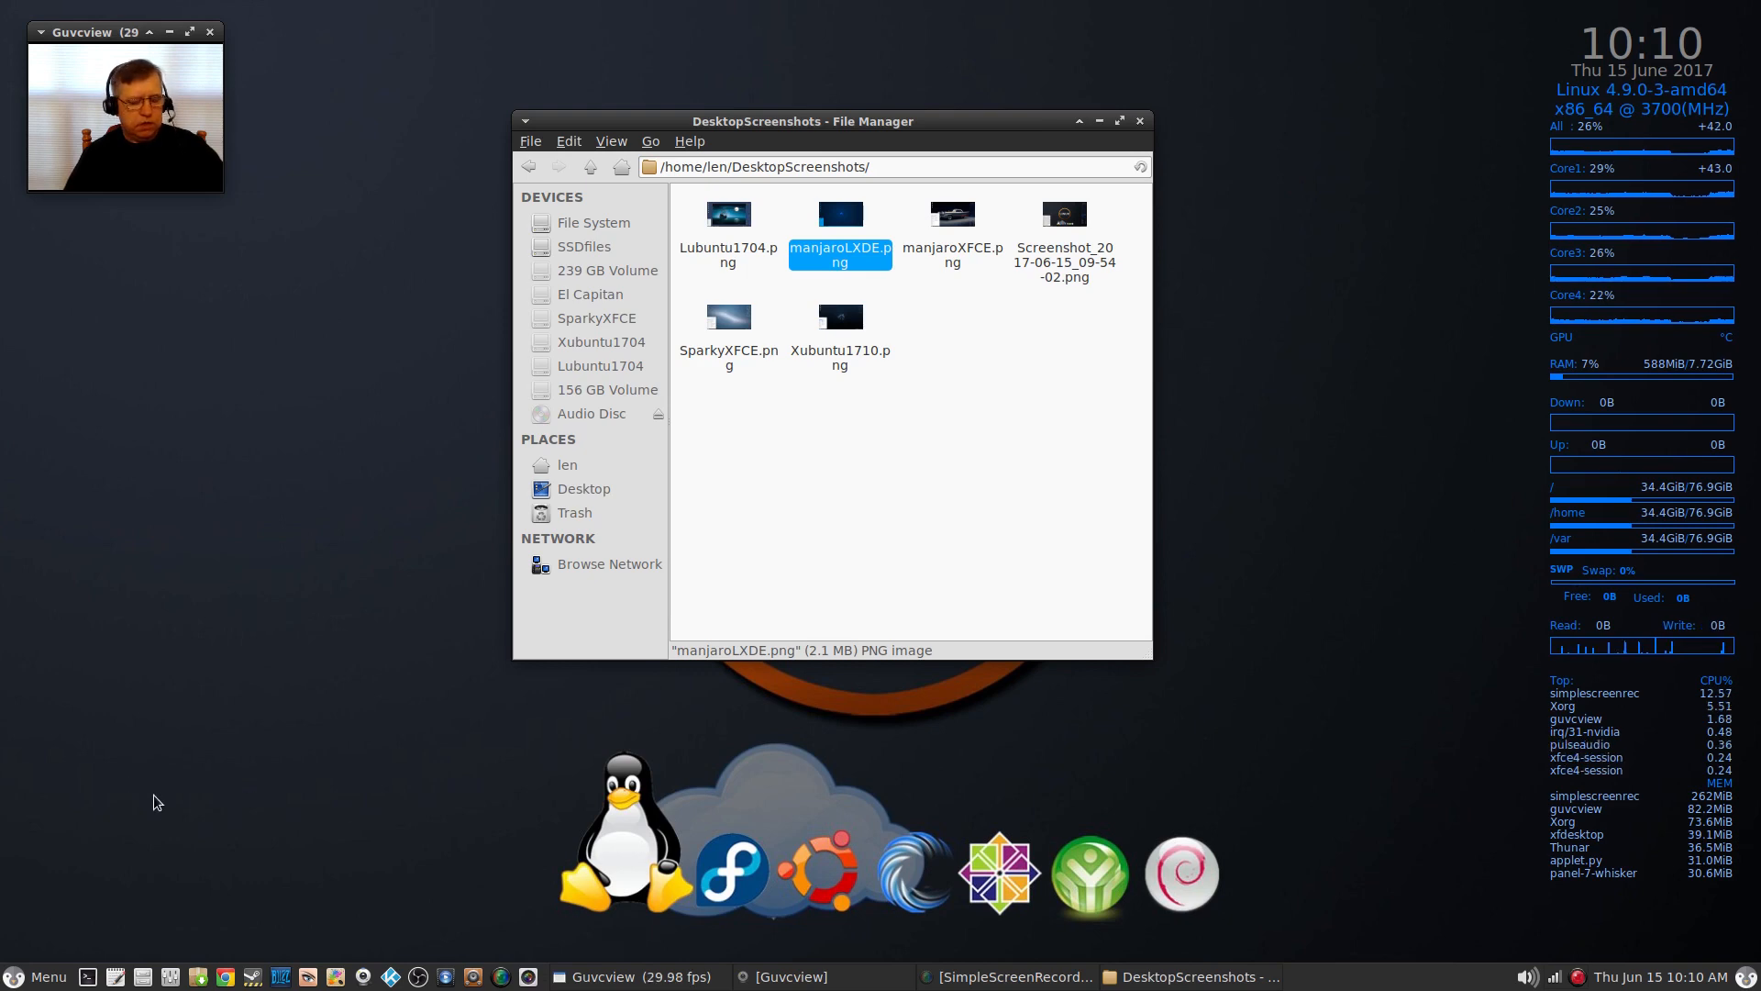
mouse_move(974, 499)
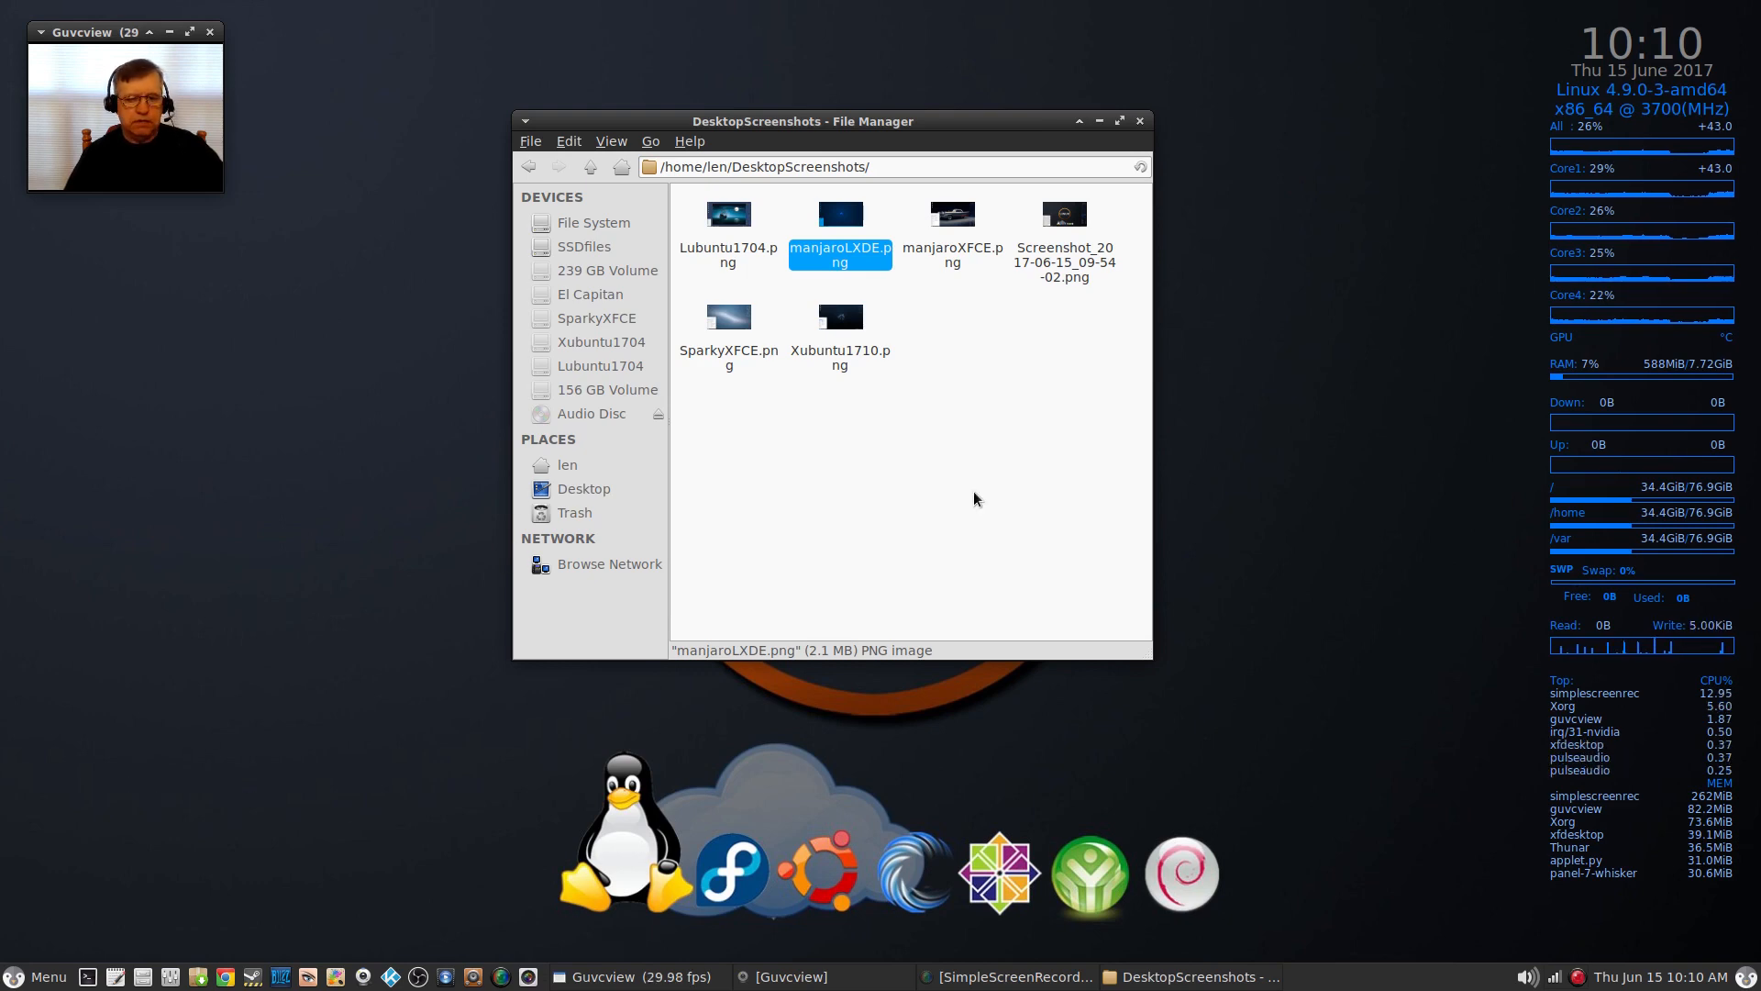
mouse_move(877, 436)
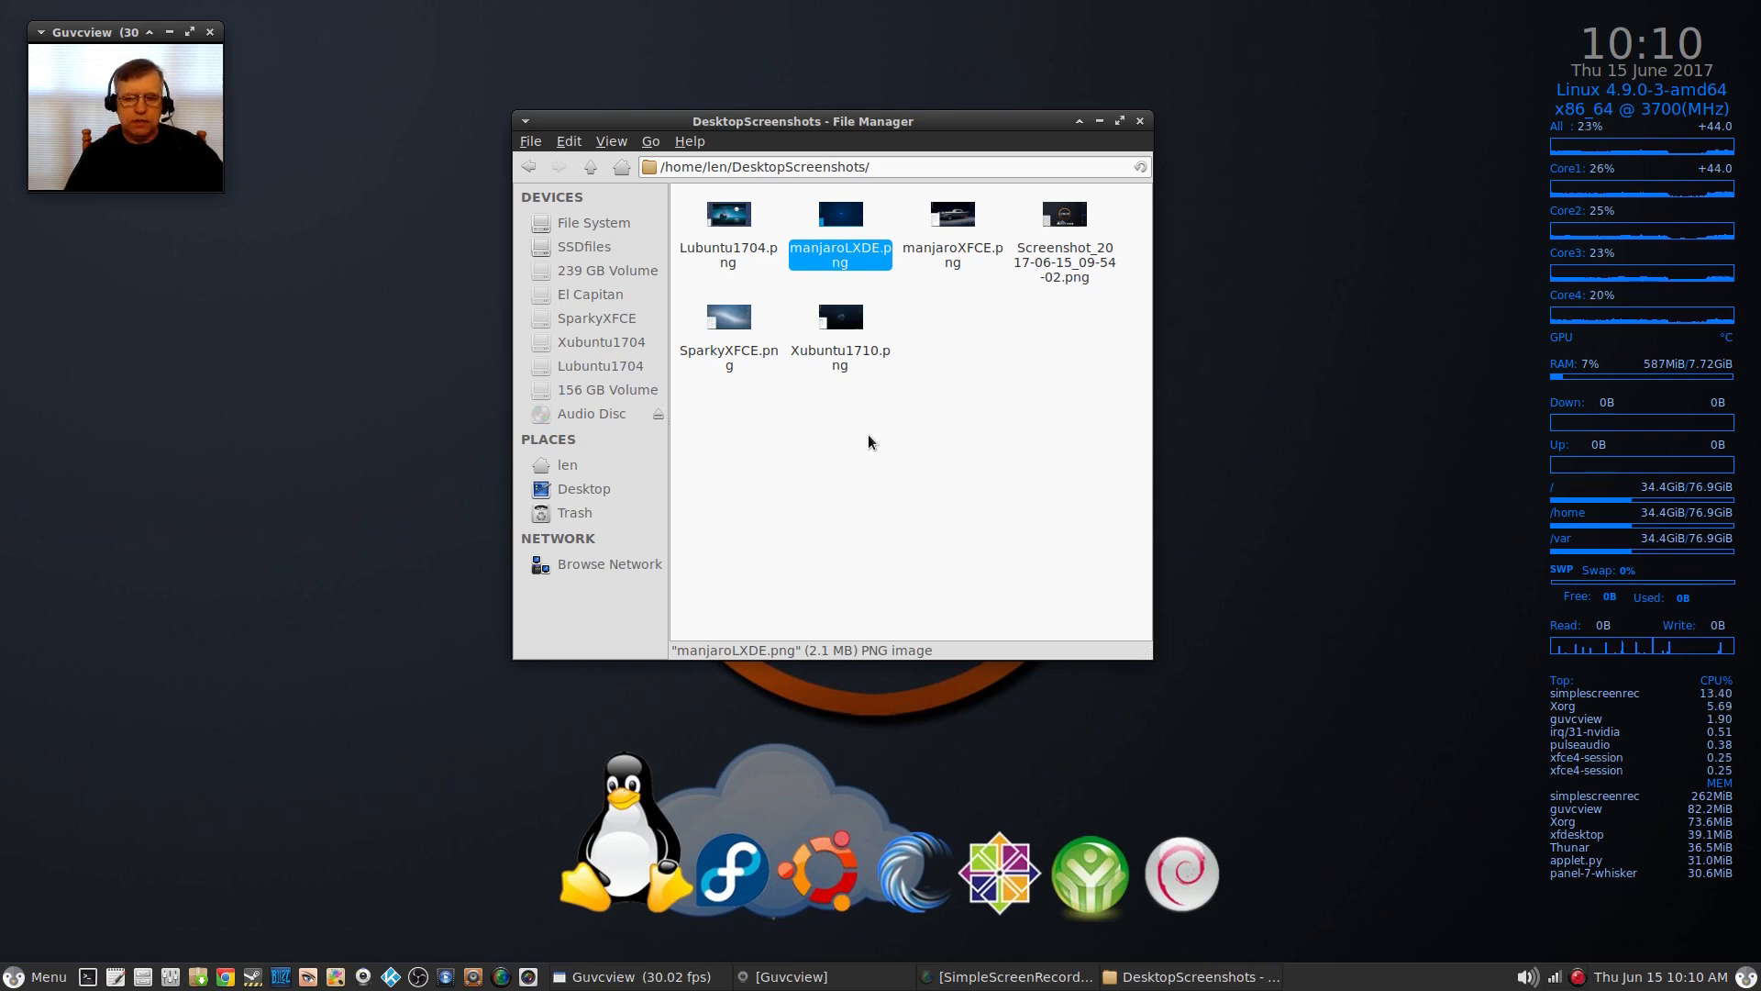
mouse_move(864, 343)
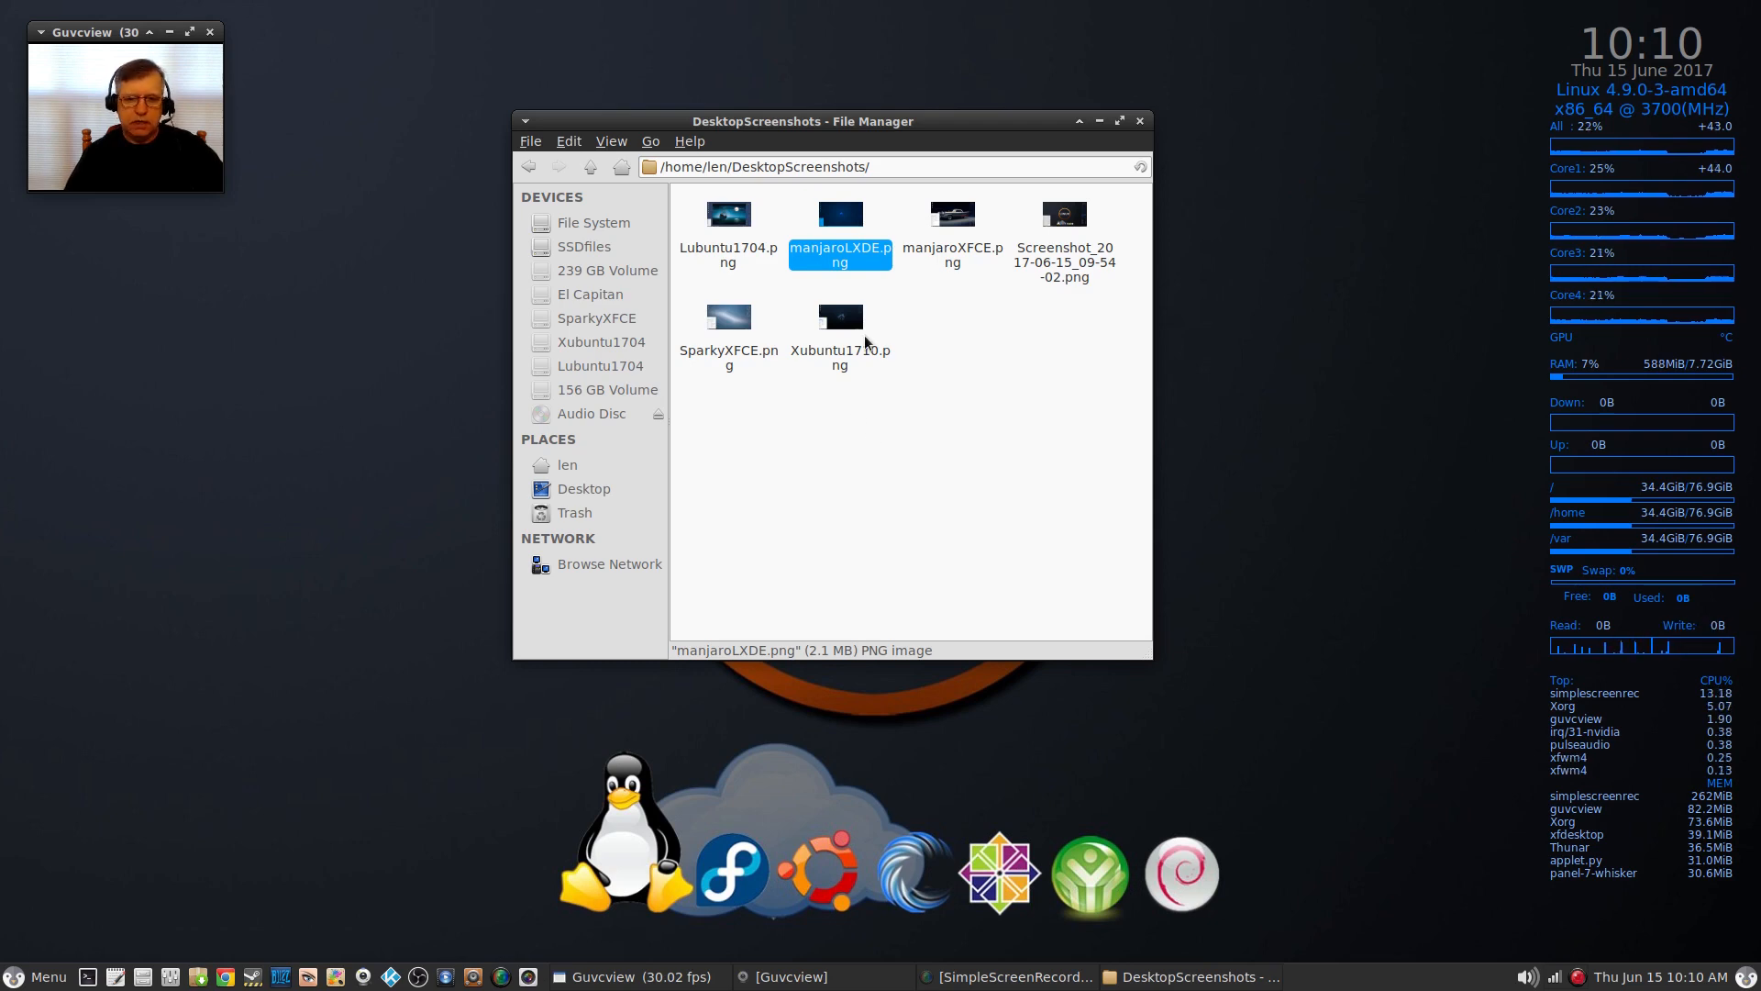
mouse_move(343, 372)
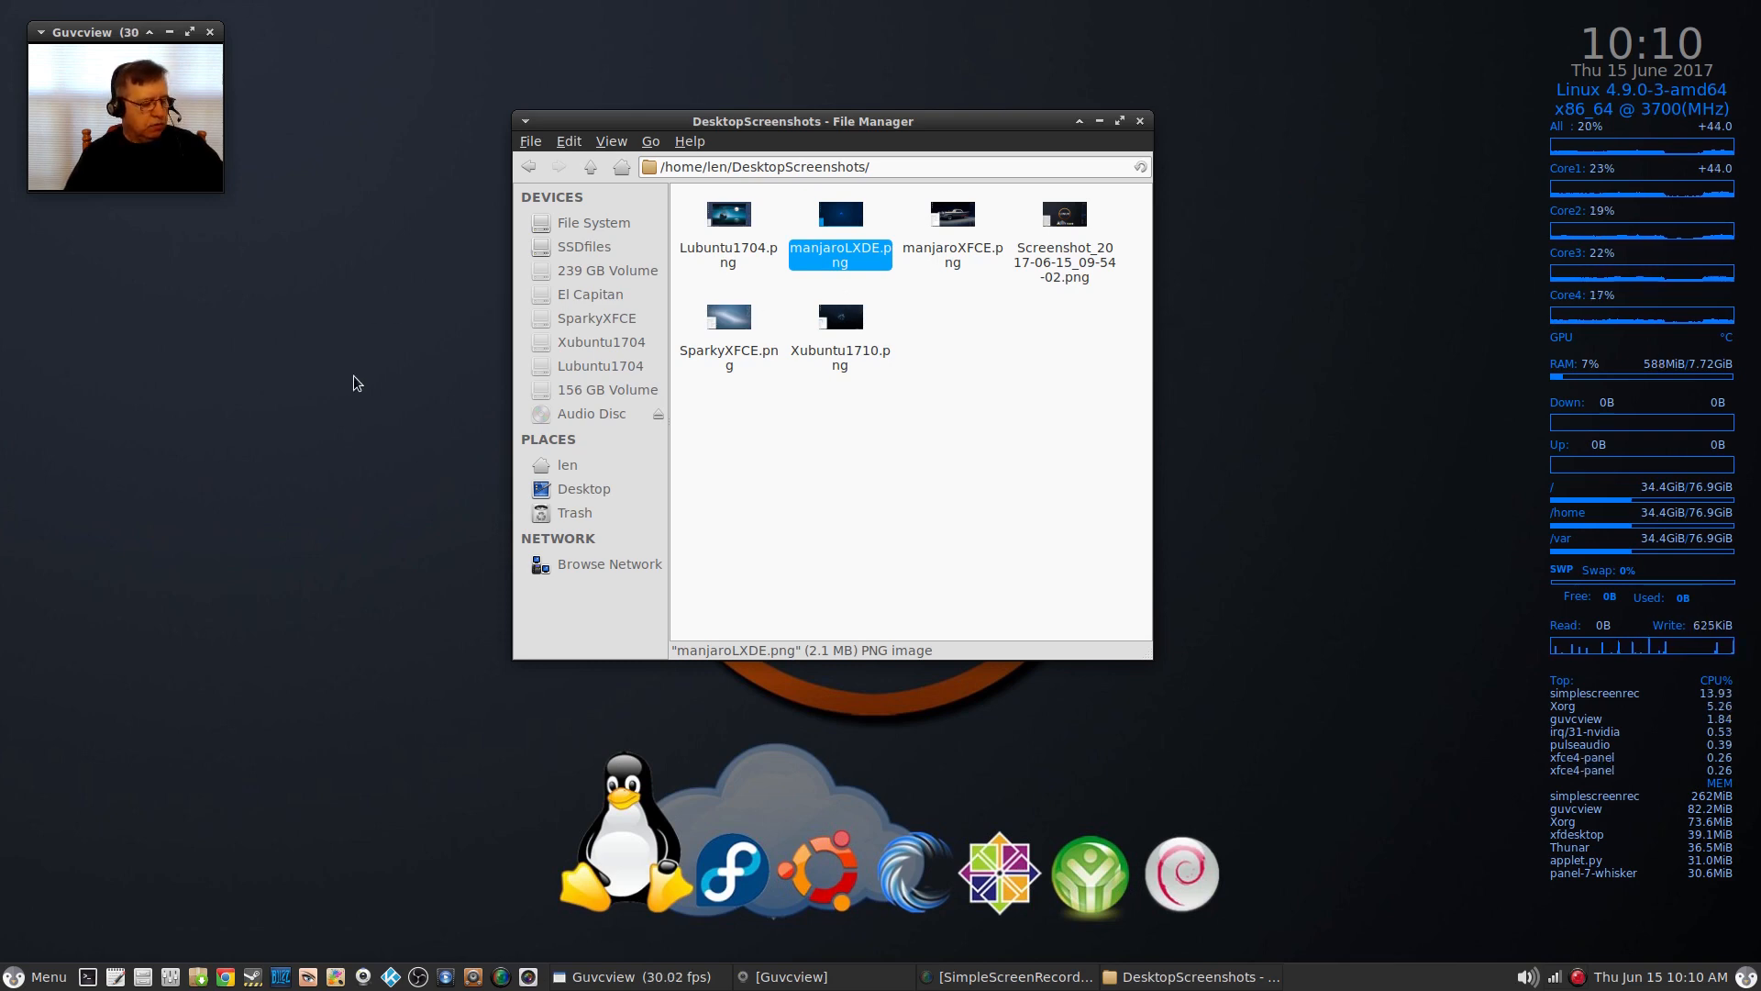
mouse_move(1640, 244)
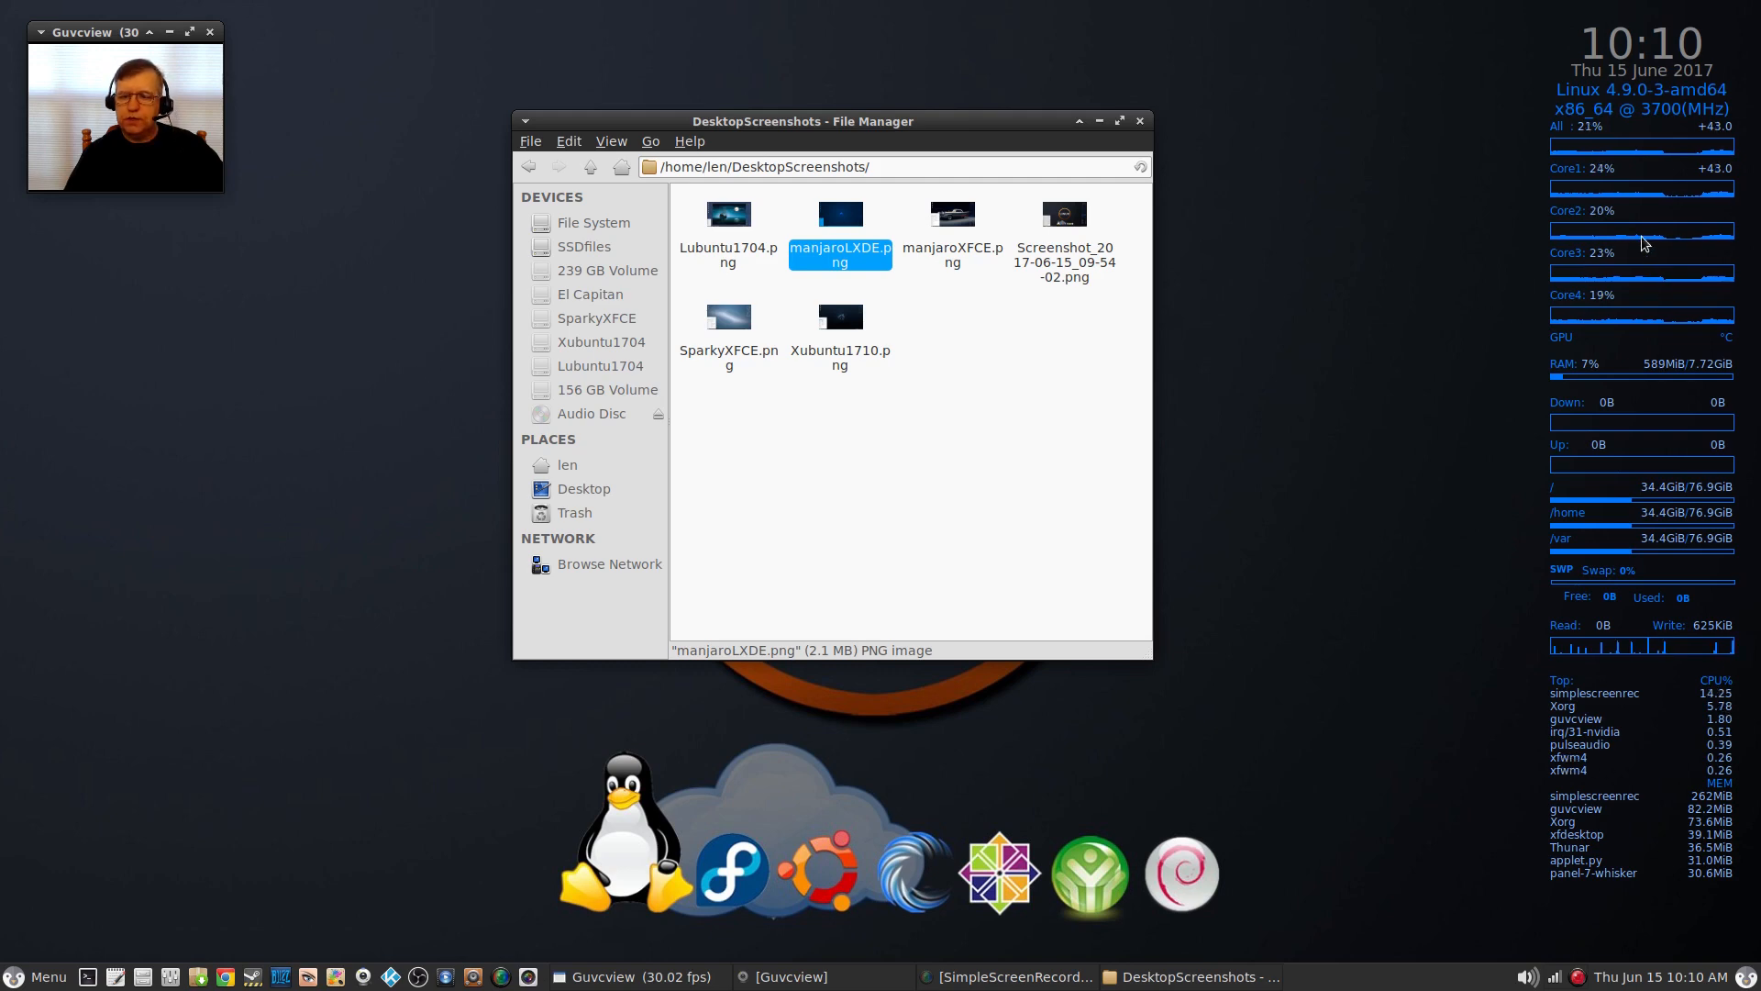
mouse_move(1345, 279)
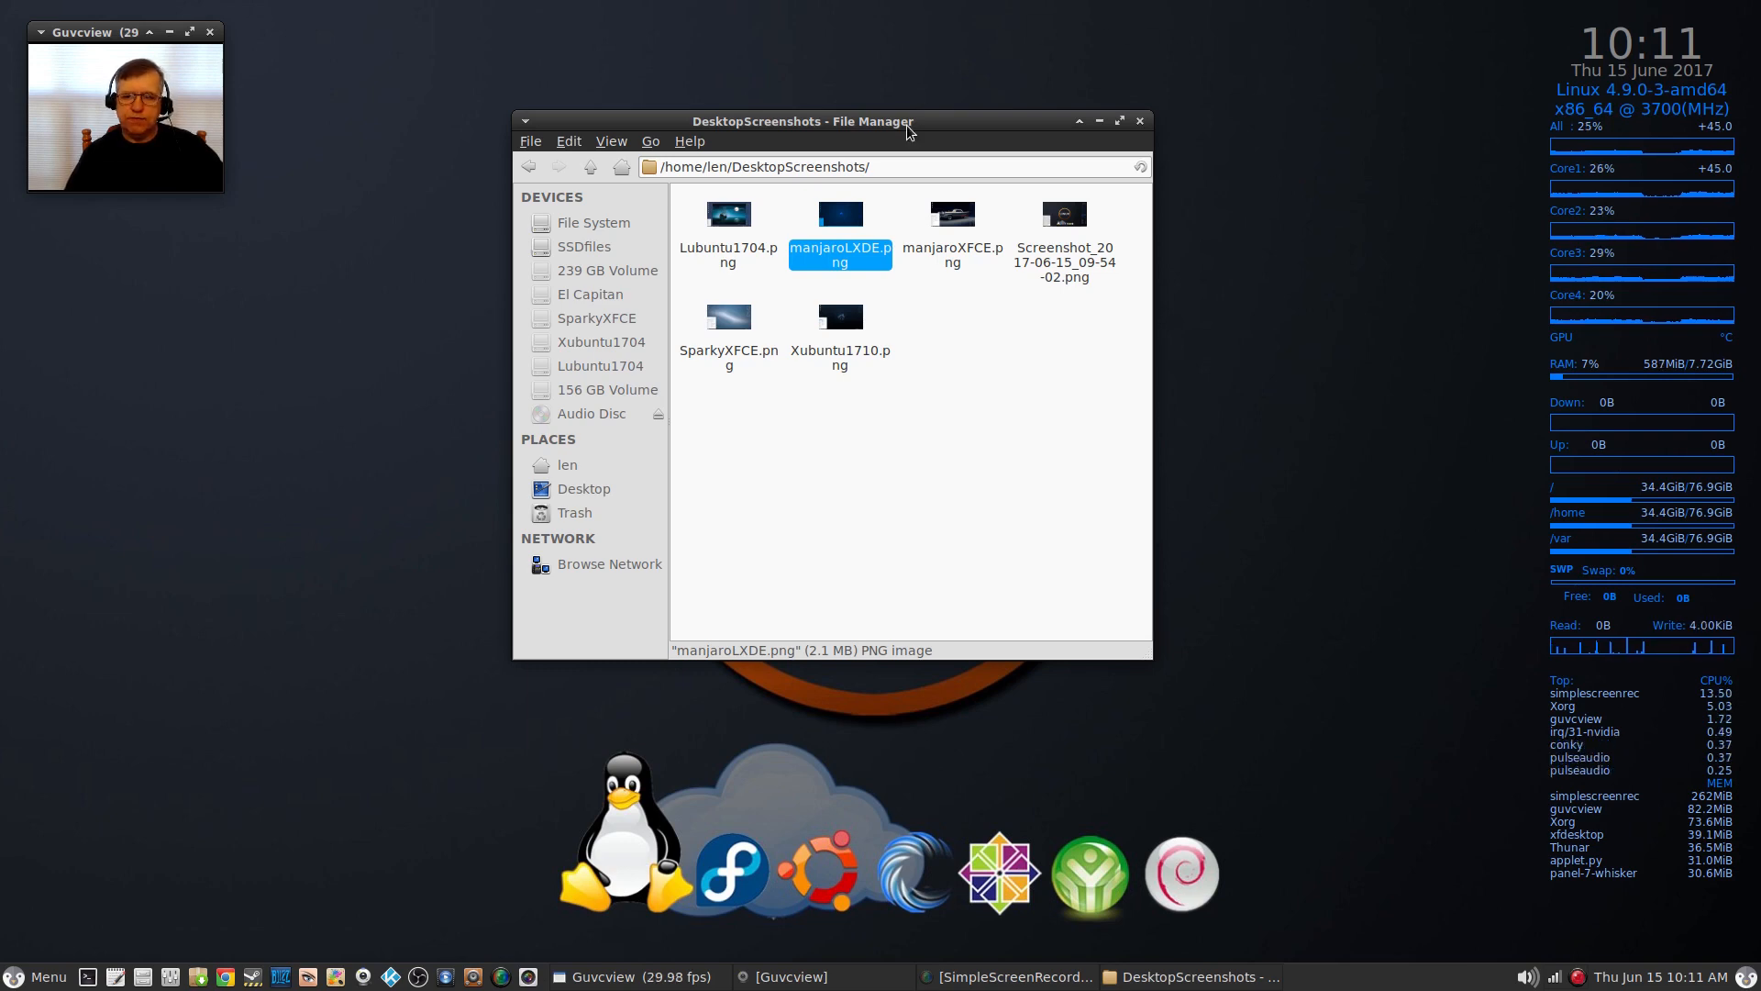
mouse_move(1433, 534)
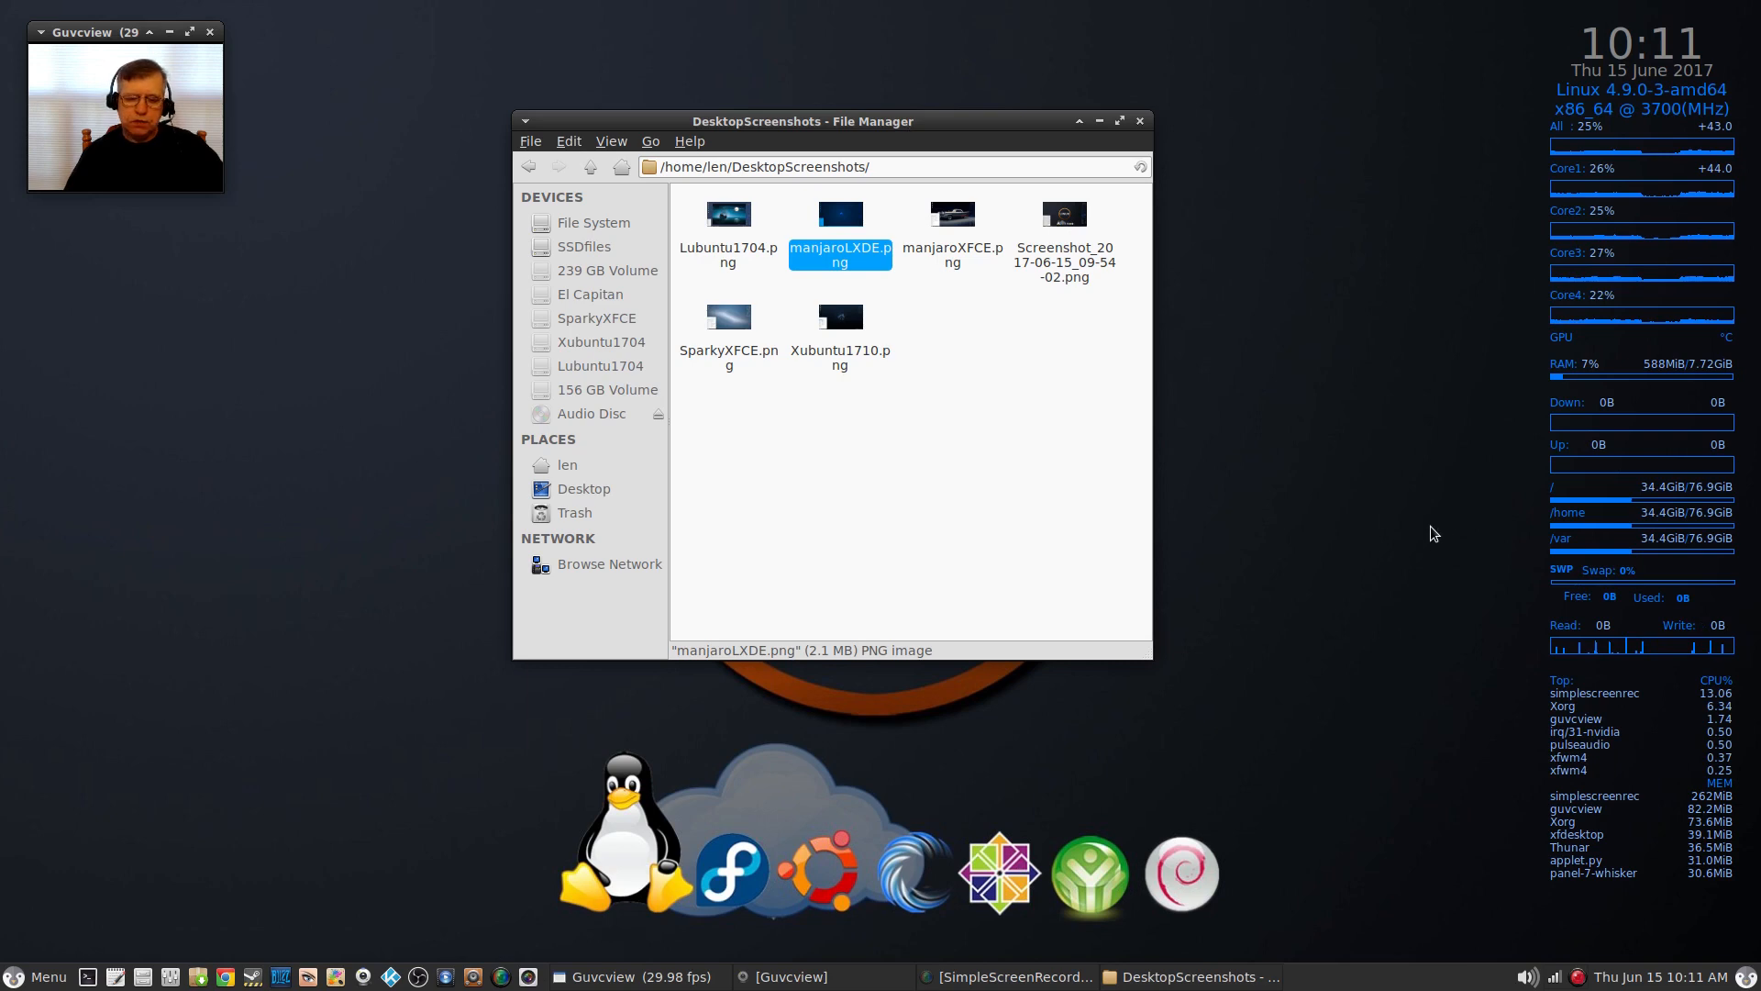
mouse_move(949, 130)
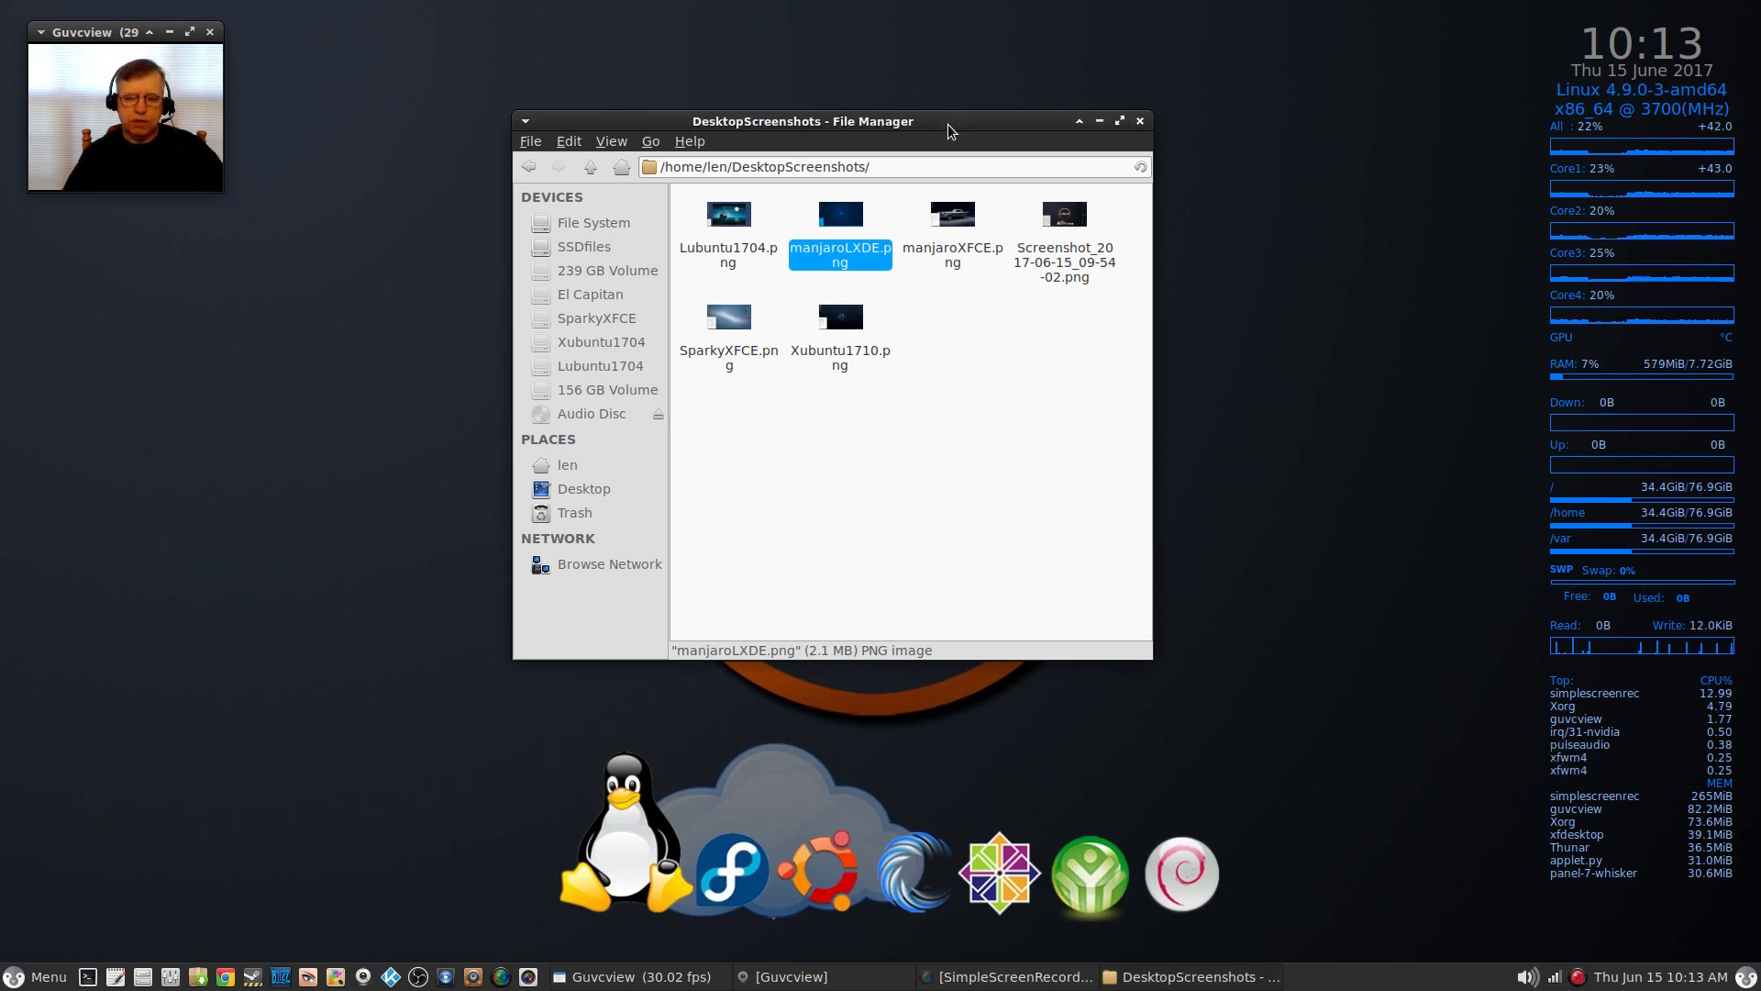
left_click_drag(801, 121, 836, 189)
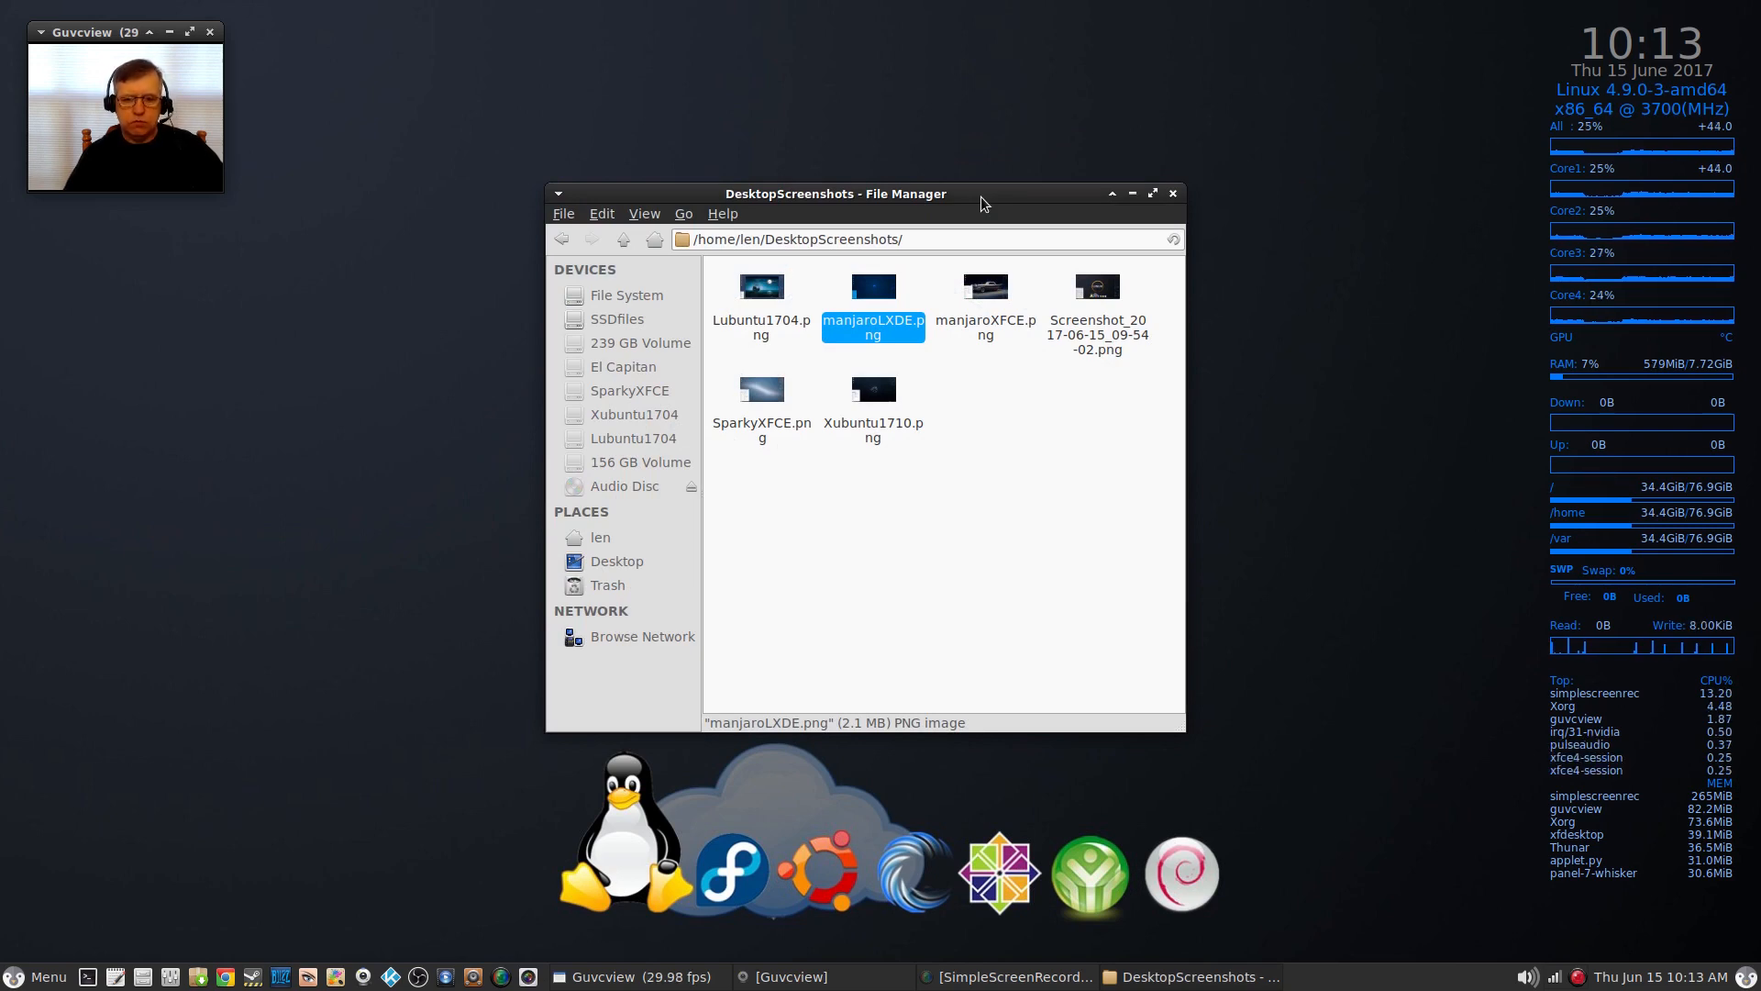
mouse_move(960, 396)
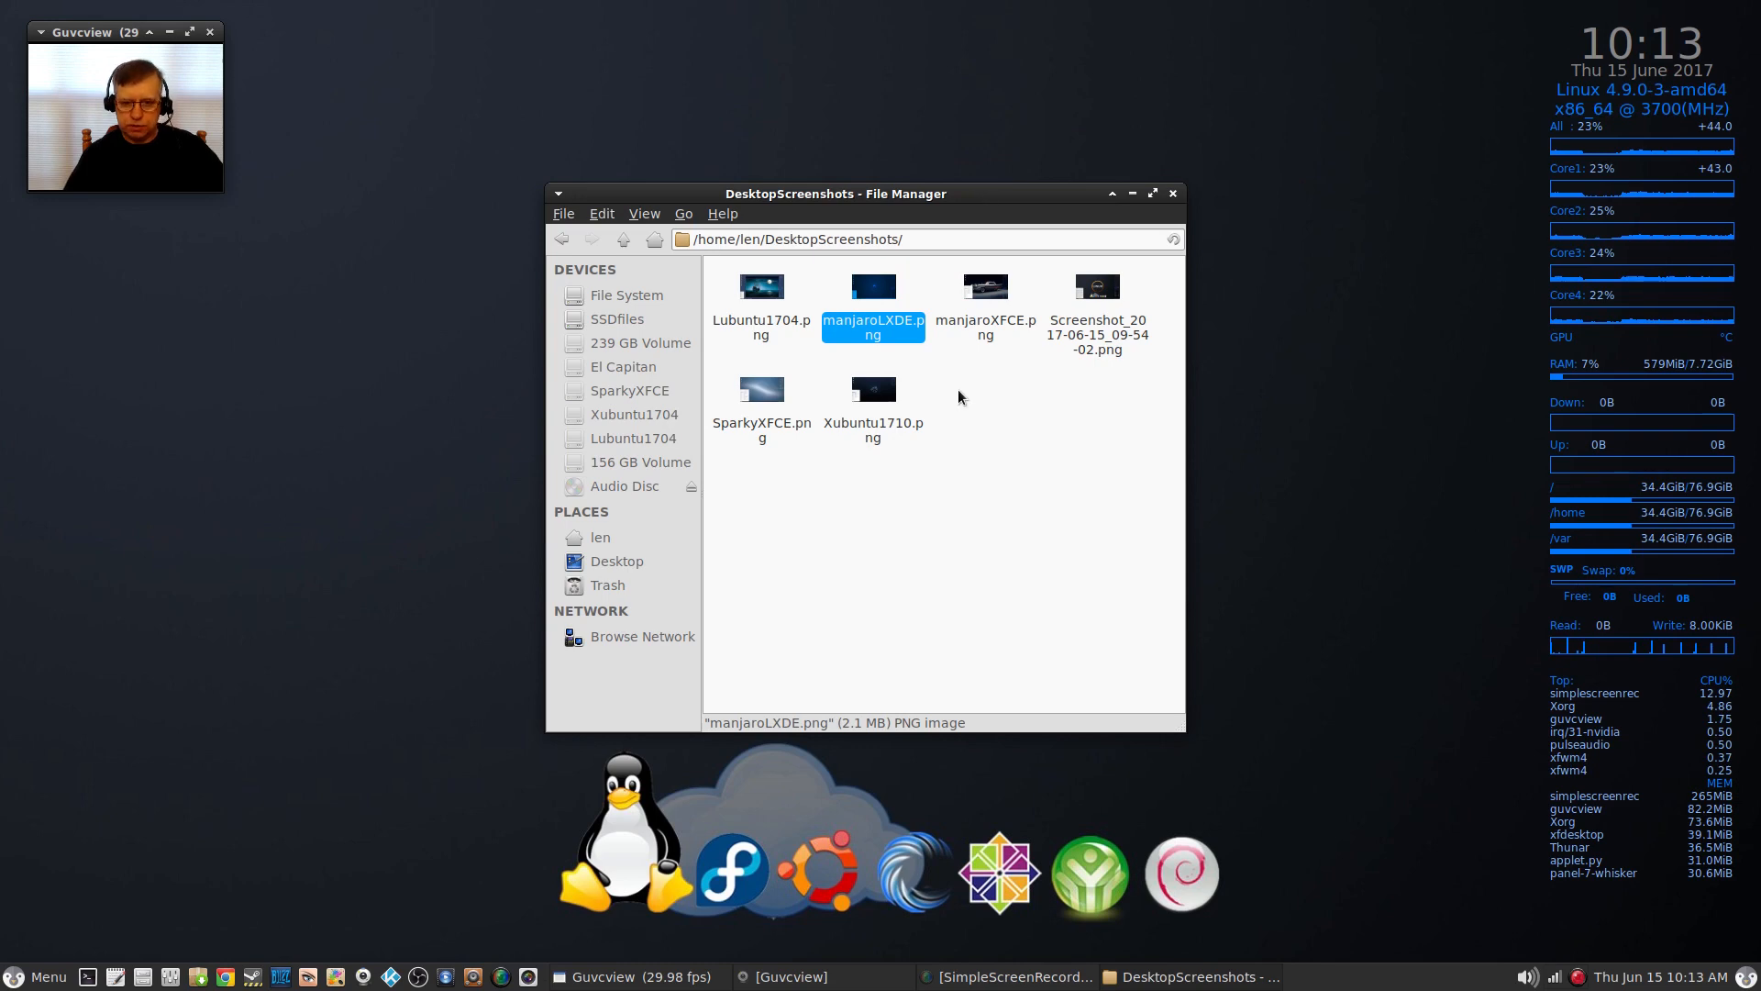
Step: Deselect manjaroLXDE.png and close the DesktopScreenshots window, leaving the Linux-logo desktop
left_click(983, 407)
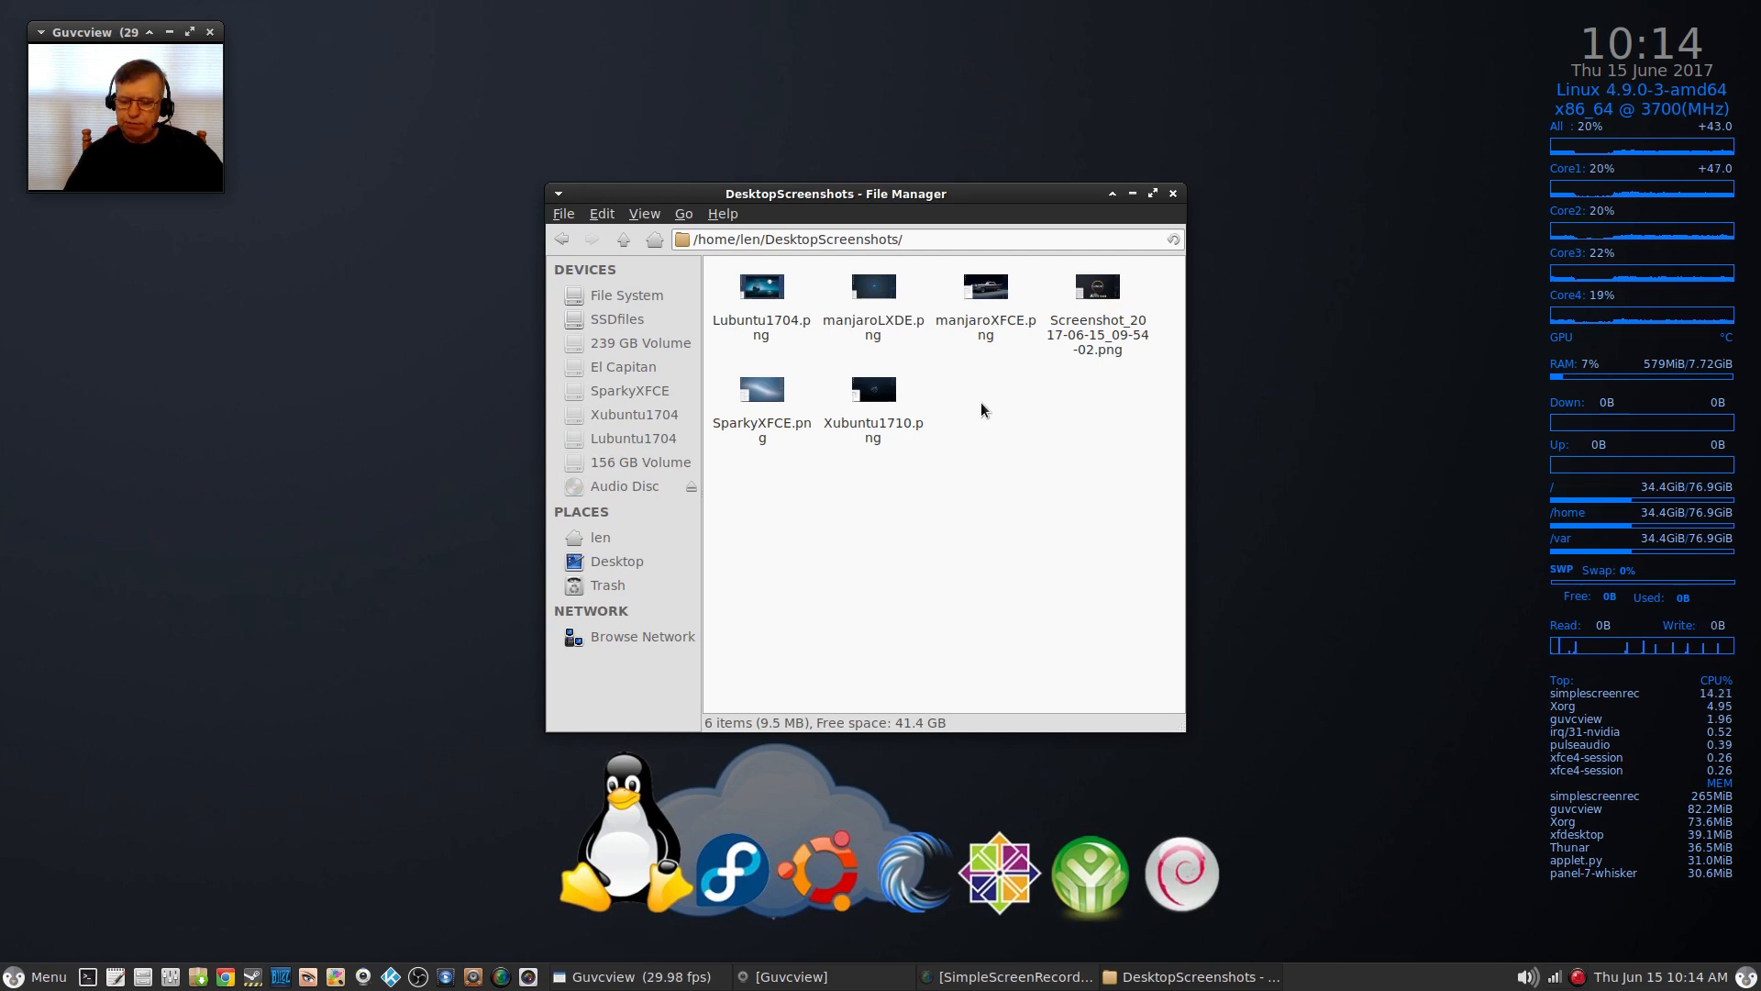
mouse_move(968, 377)
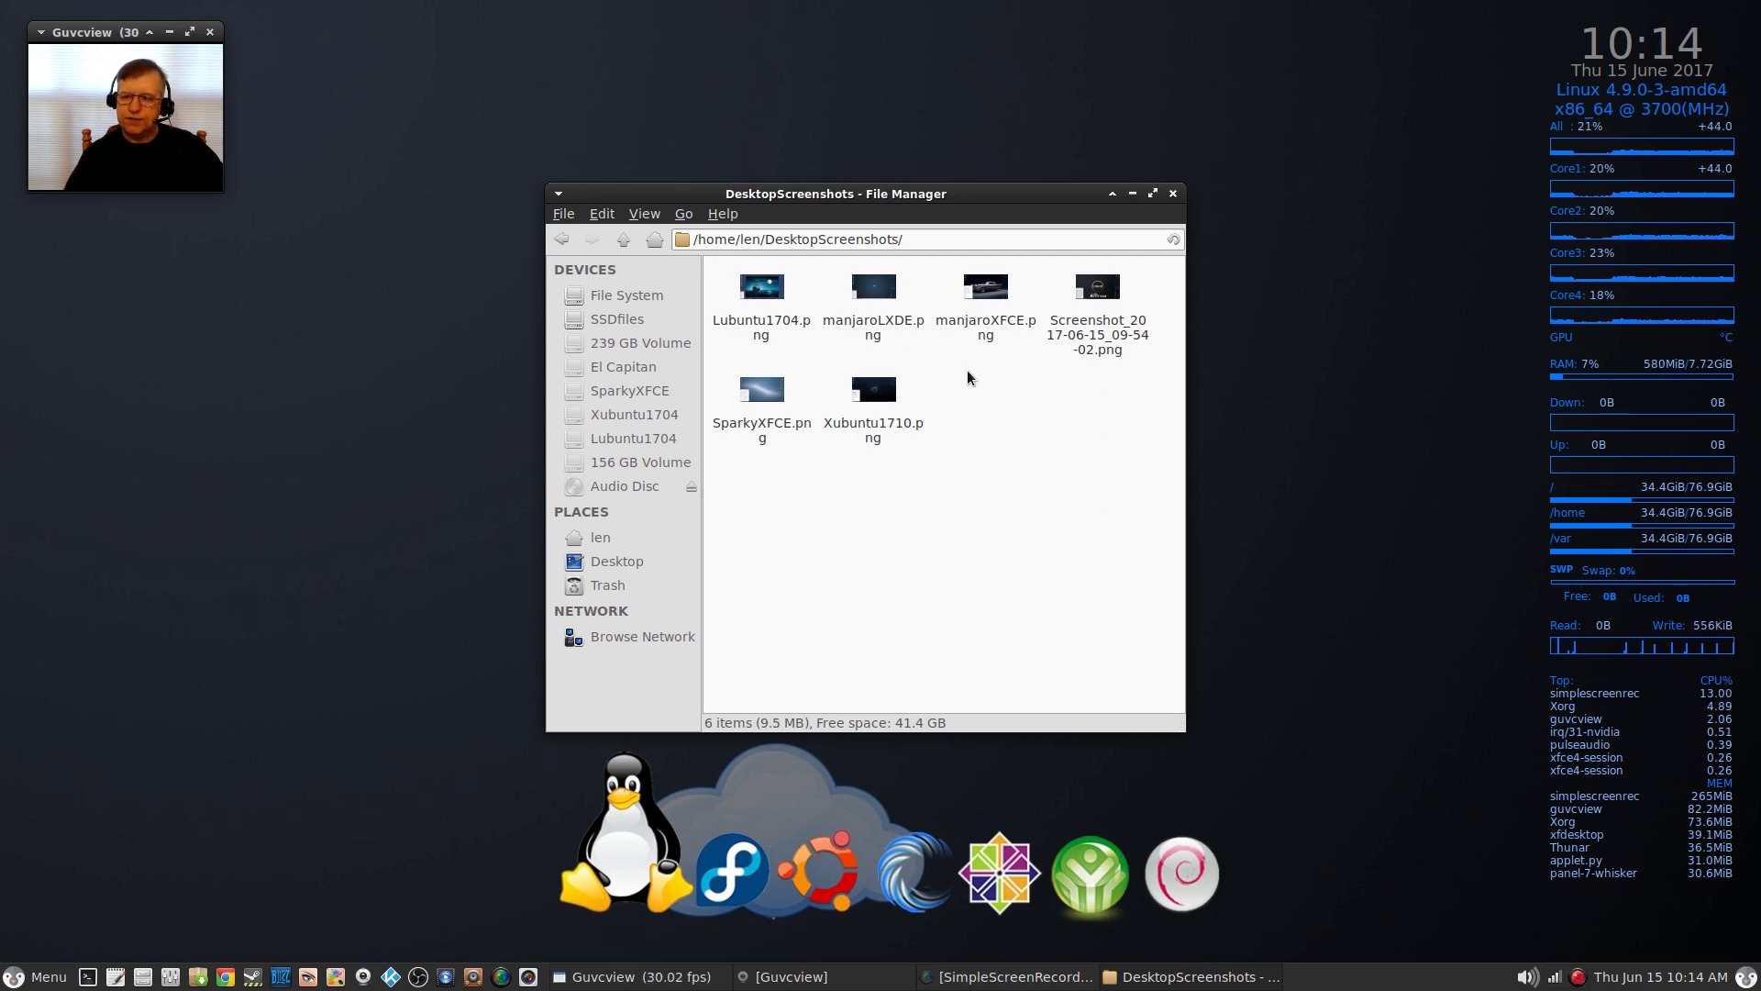
mouse_move(904, 198)
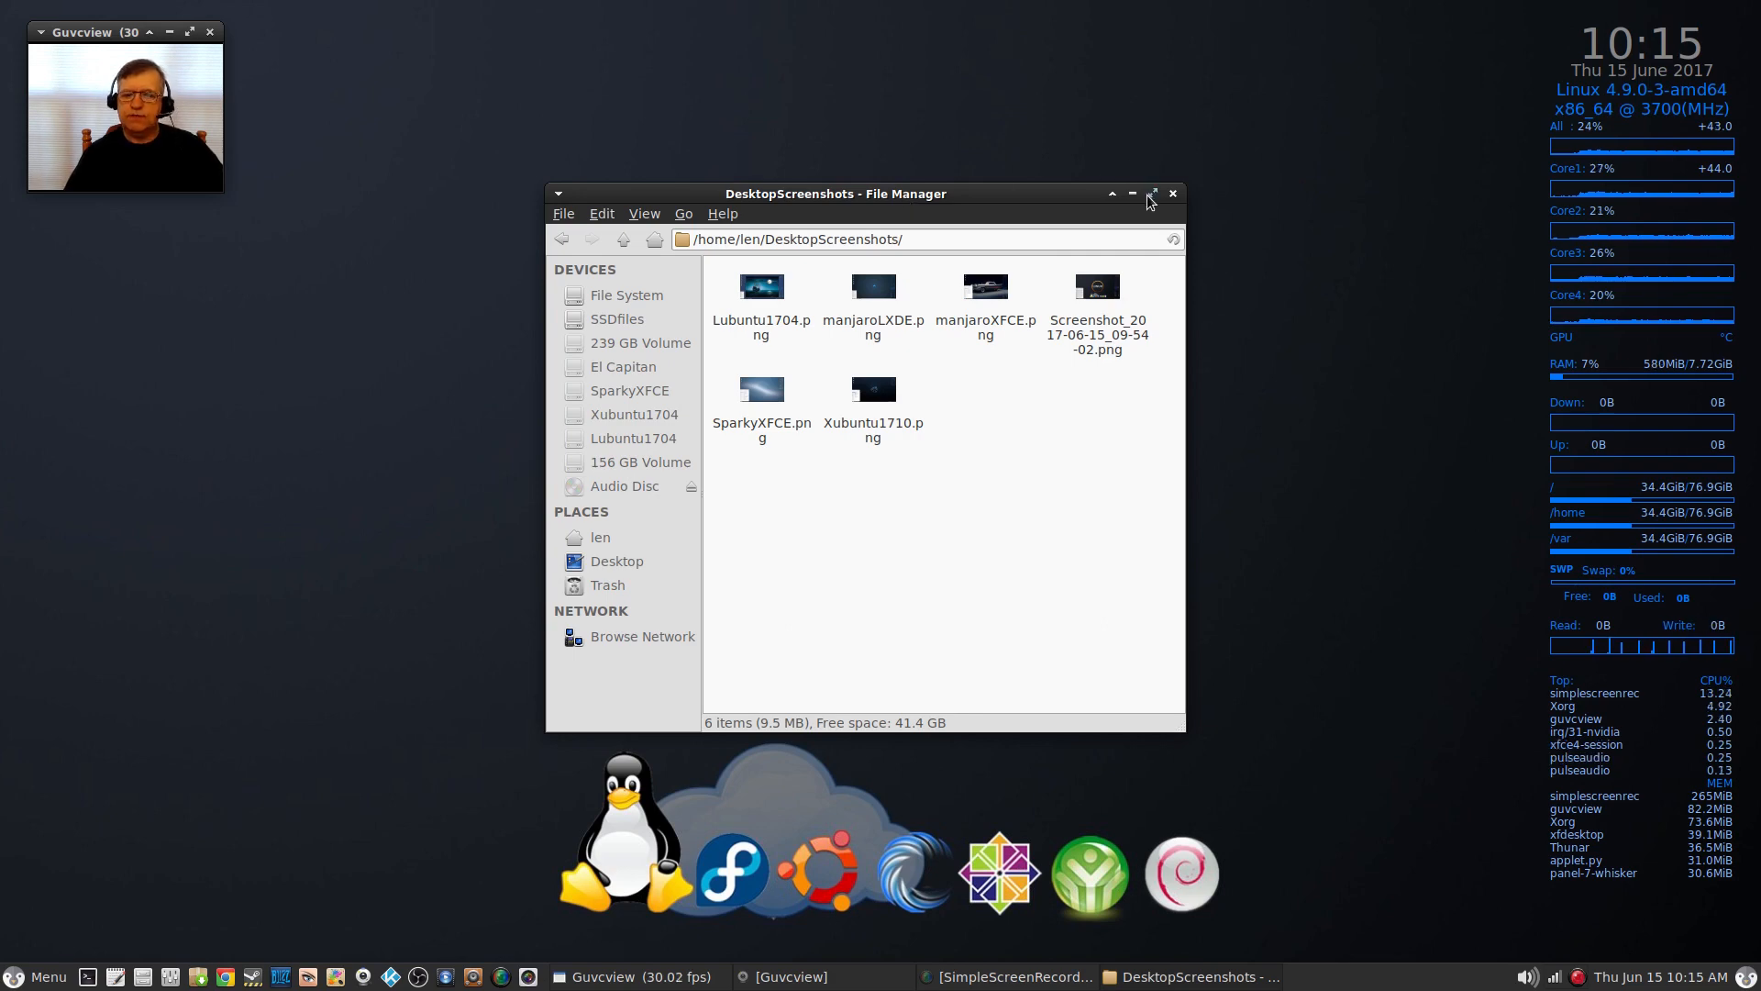
left_click(1131, 193)
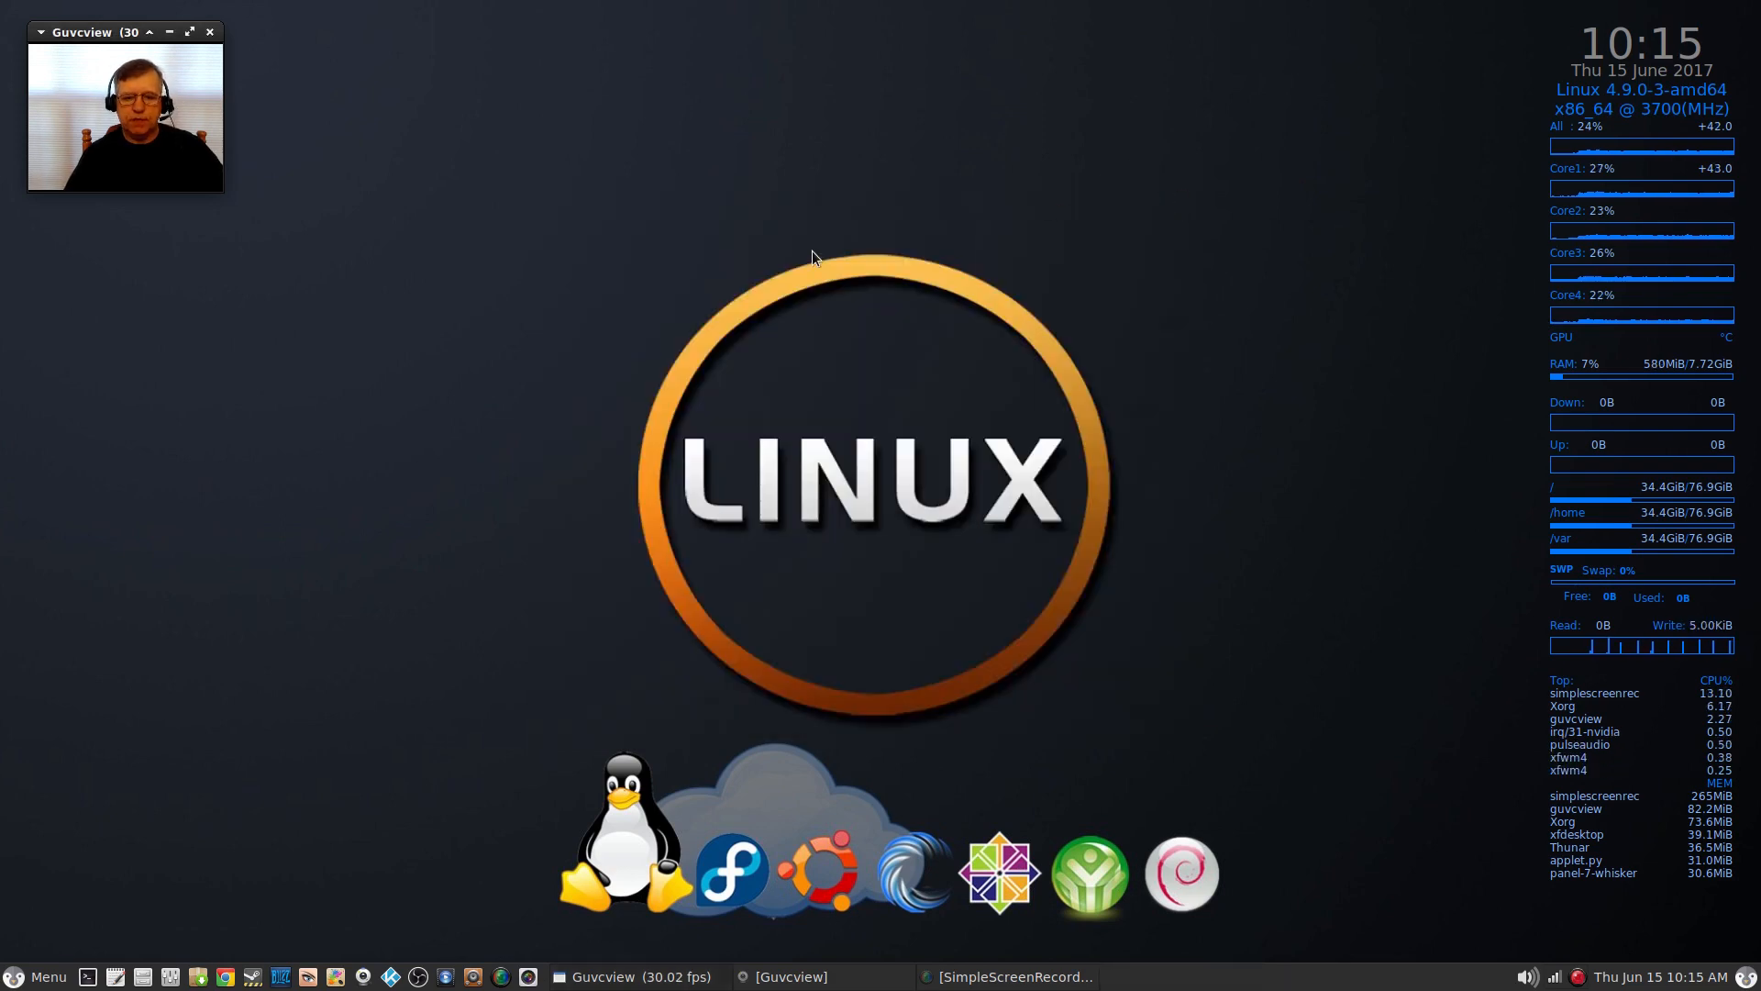
mouse_move(791, 283)
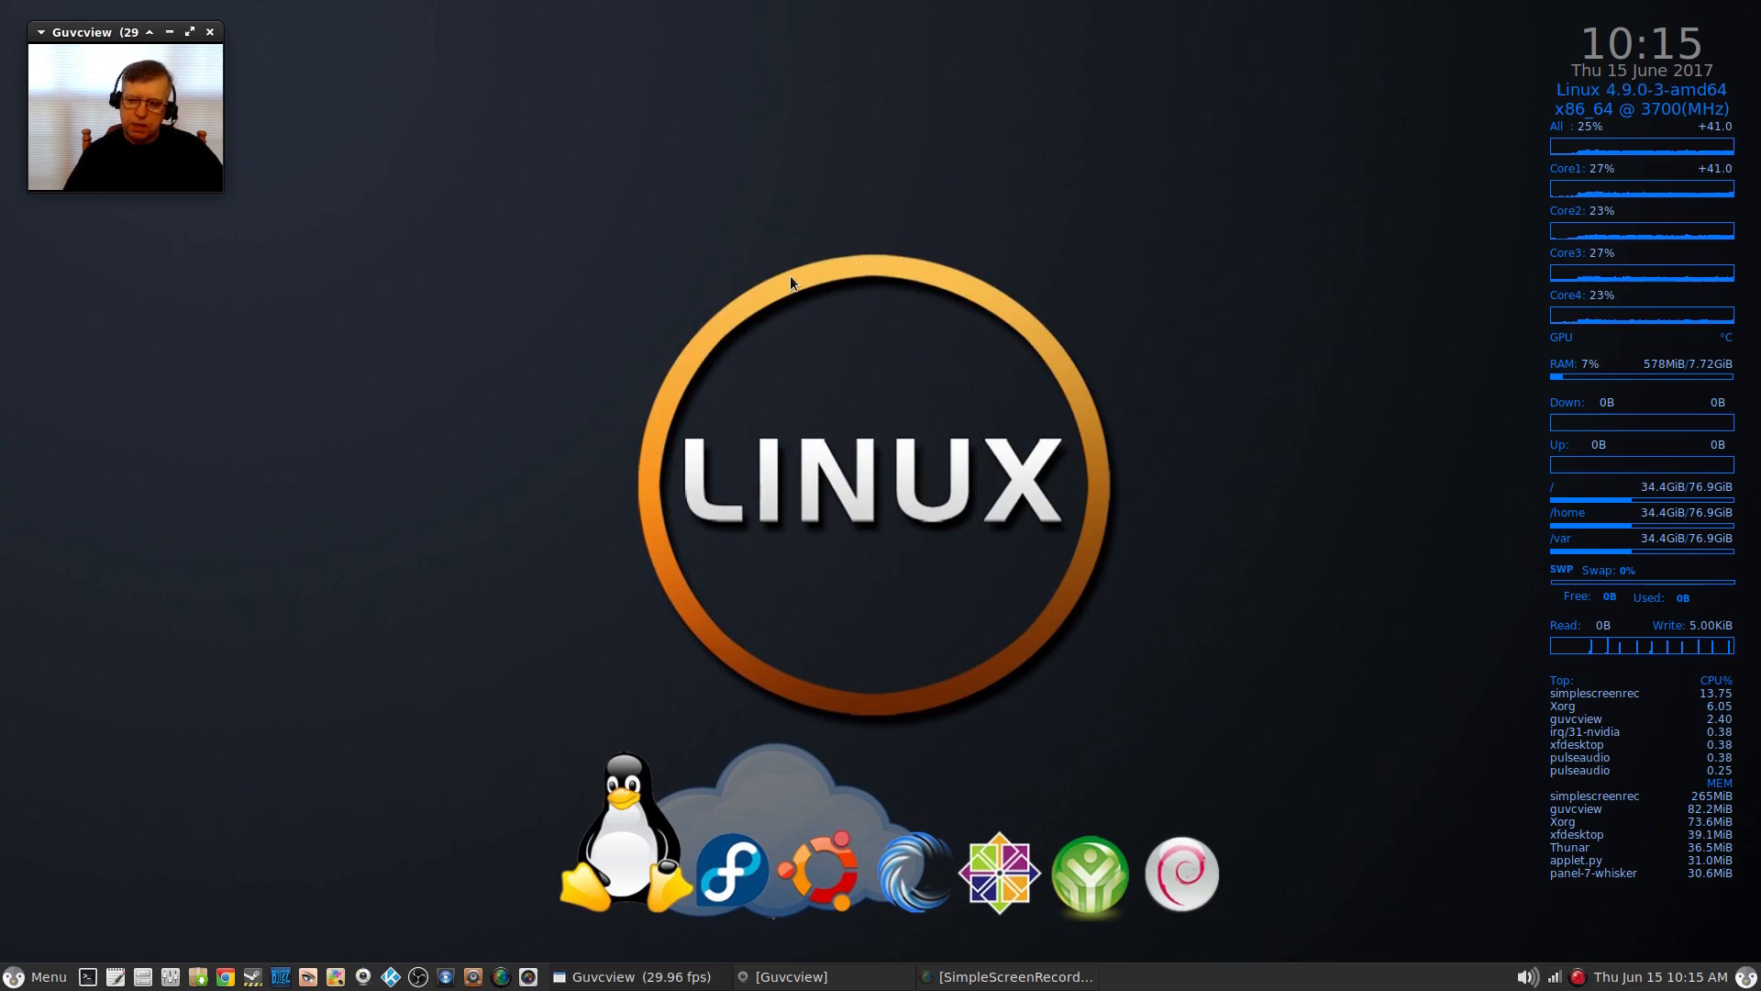
mouse_move(822, 368)
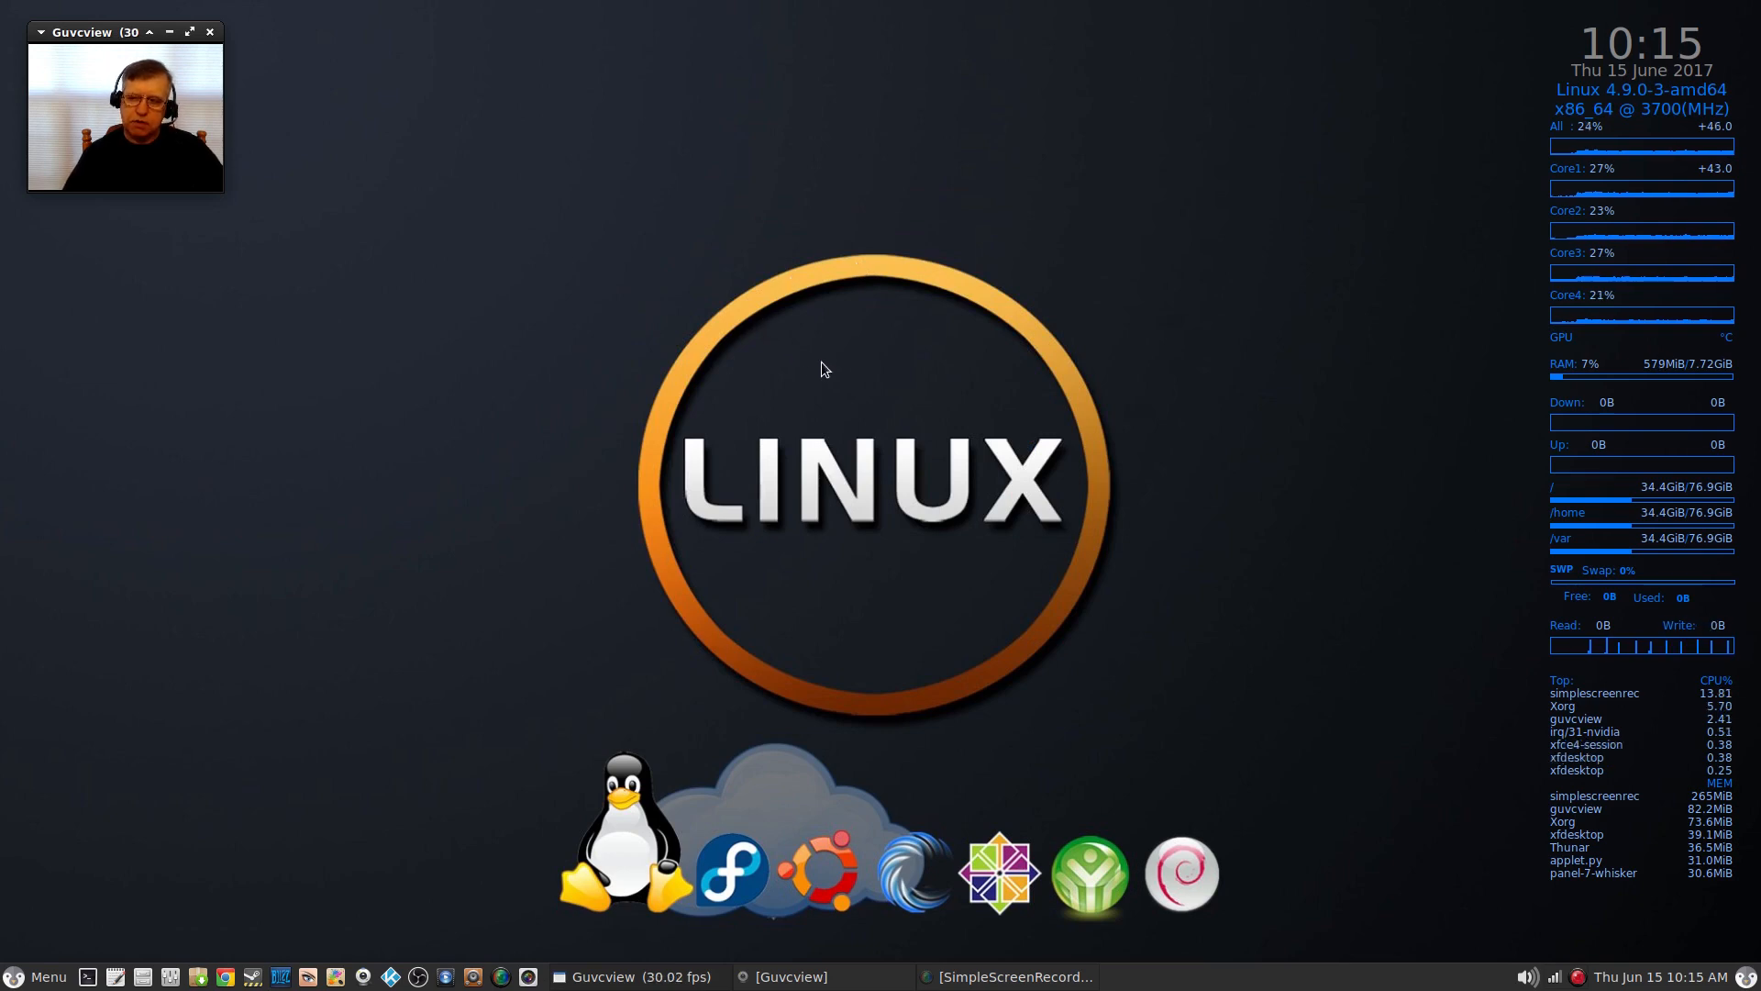